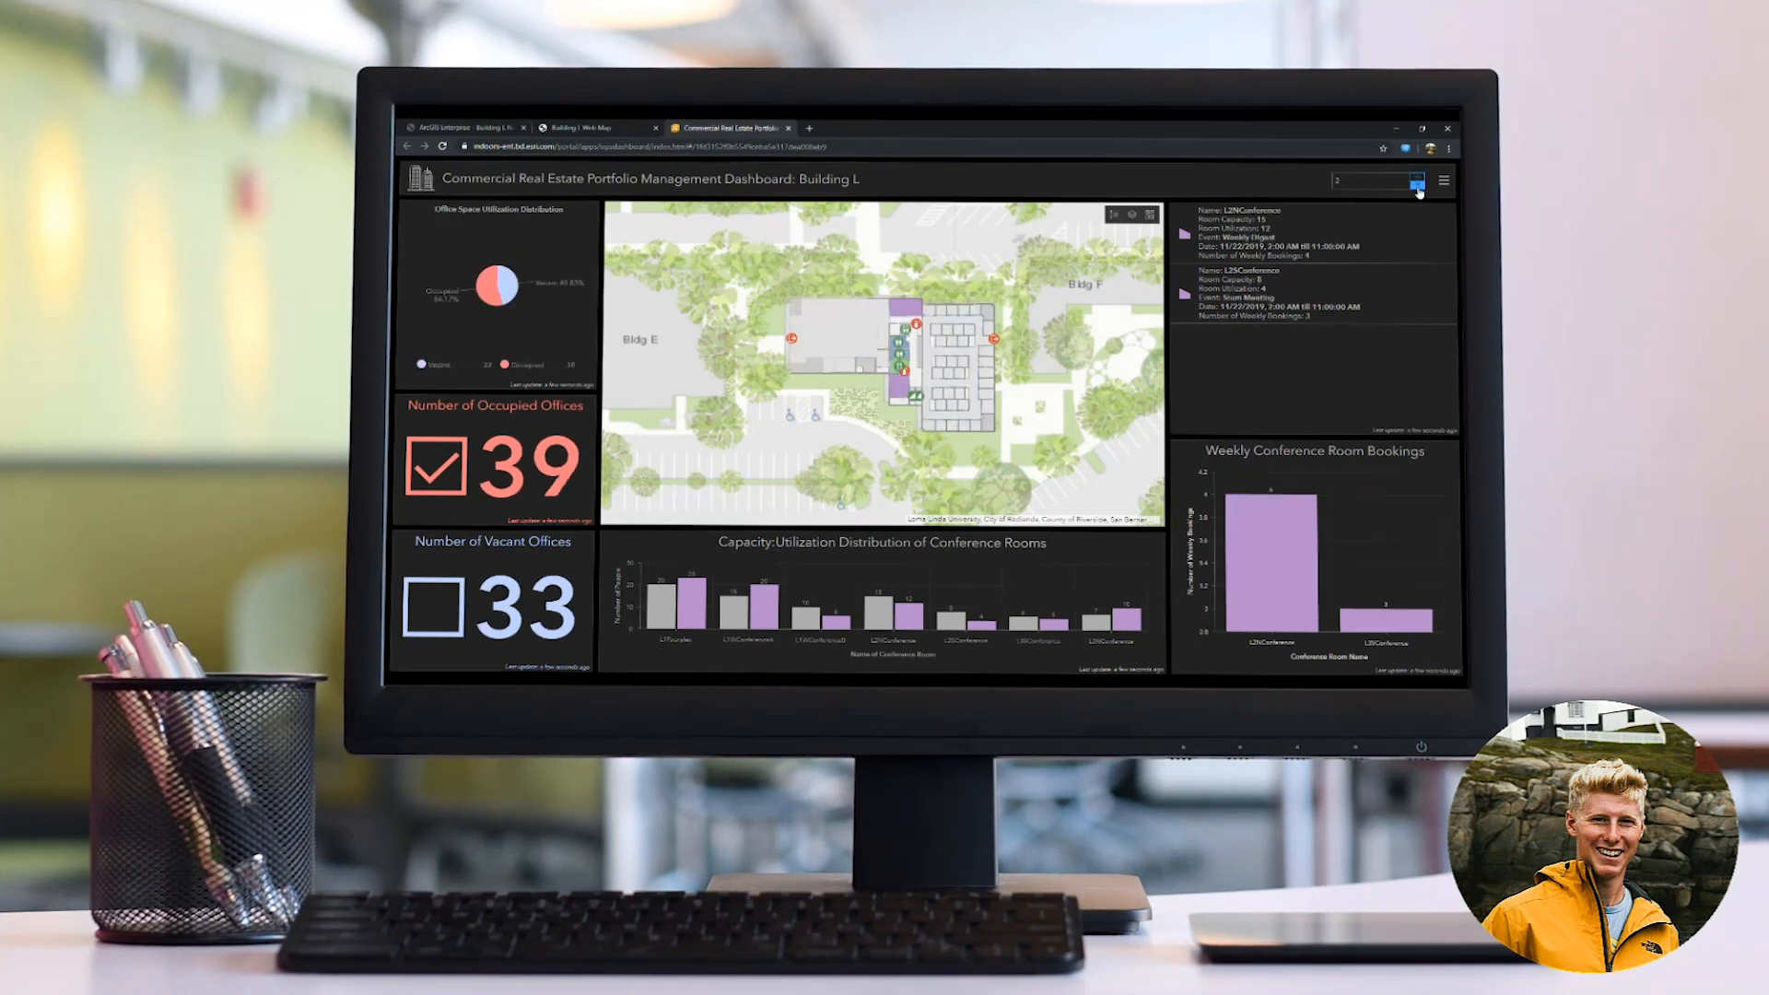
Step: Open a video from the ArcGIS Indoors Tutorials playlist on the ArcGIS YouTube channel
left_click(1418, 180)
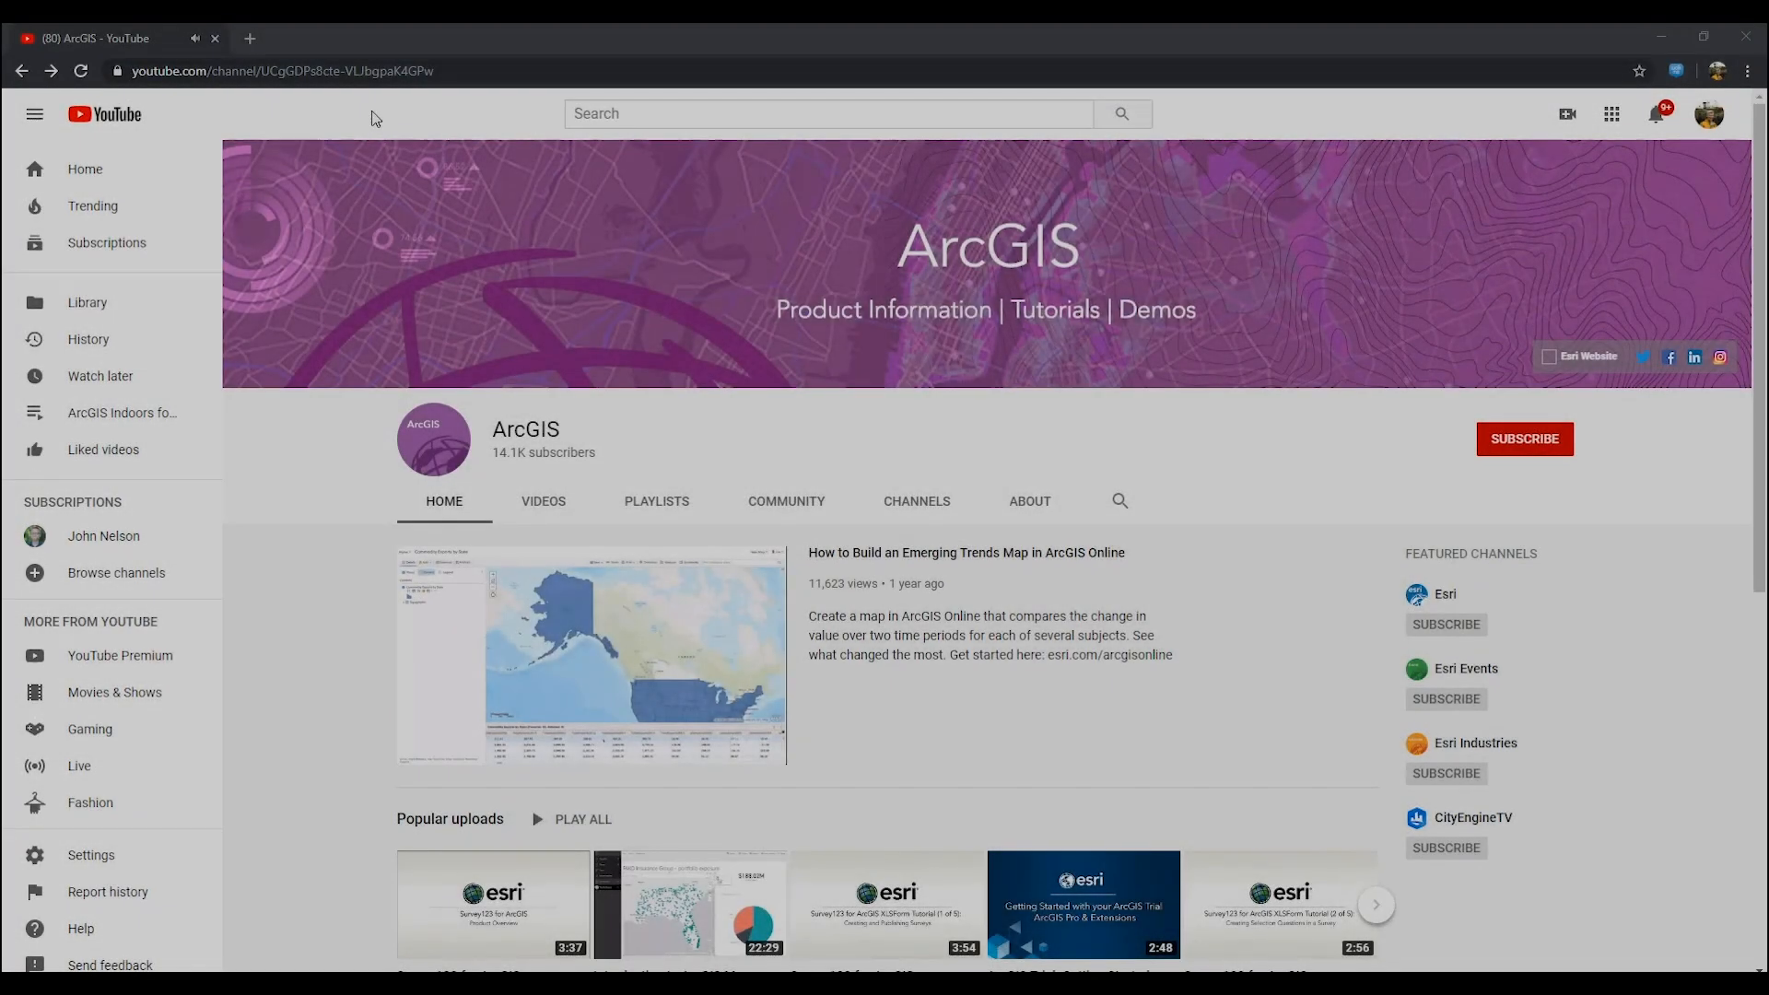
scroll("down", 3)
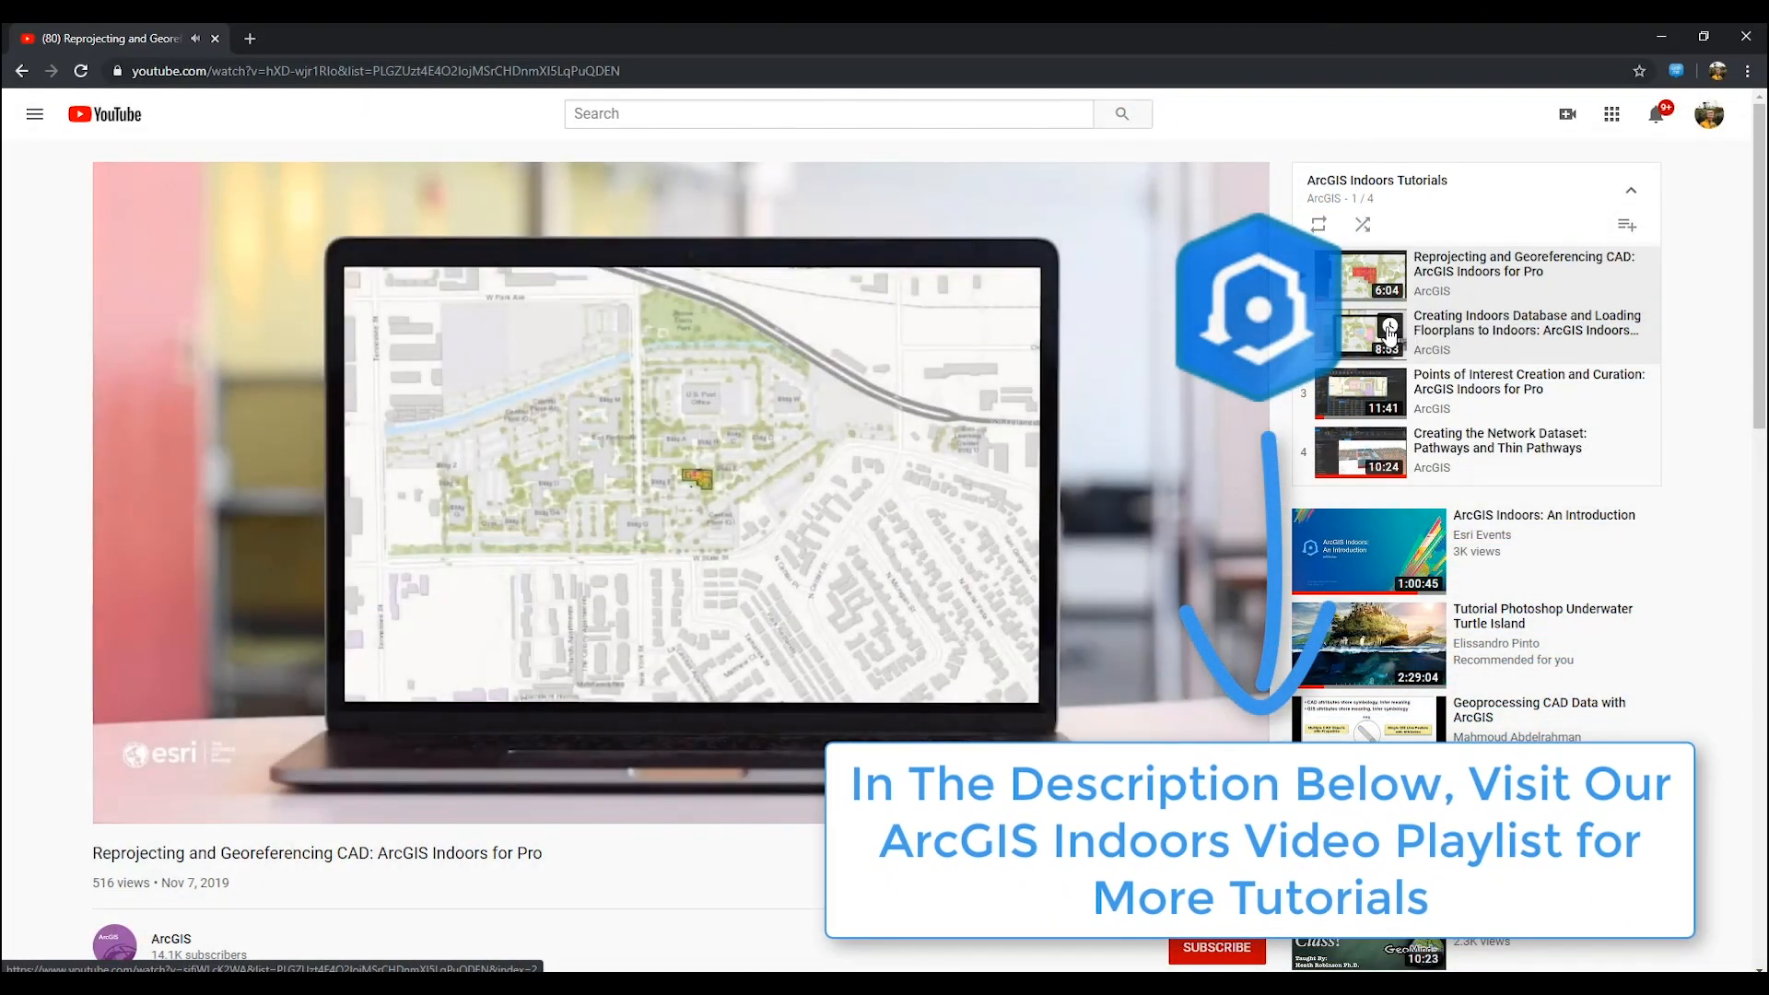
left_click(336, 37)
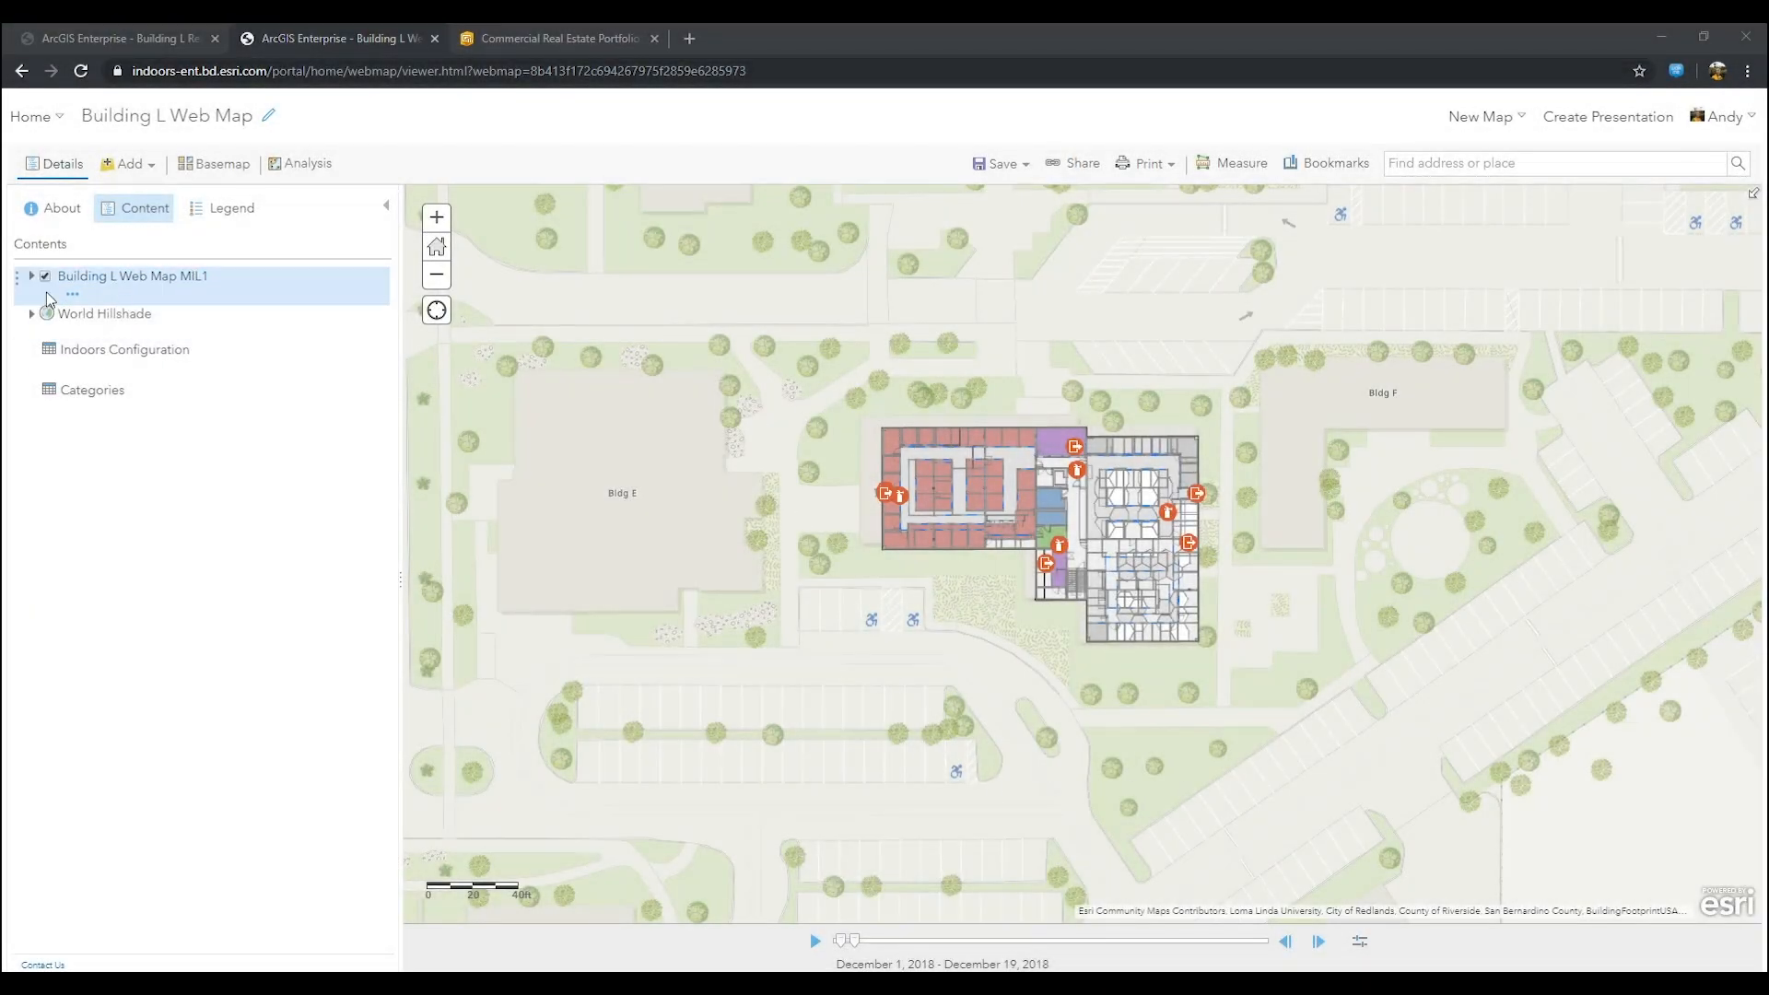
Step: Review the Building L Web Map sublayers, then check the Share As Web Map pane in ArcGIS Pro
left_click(31, 277)
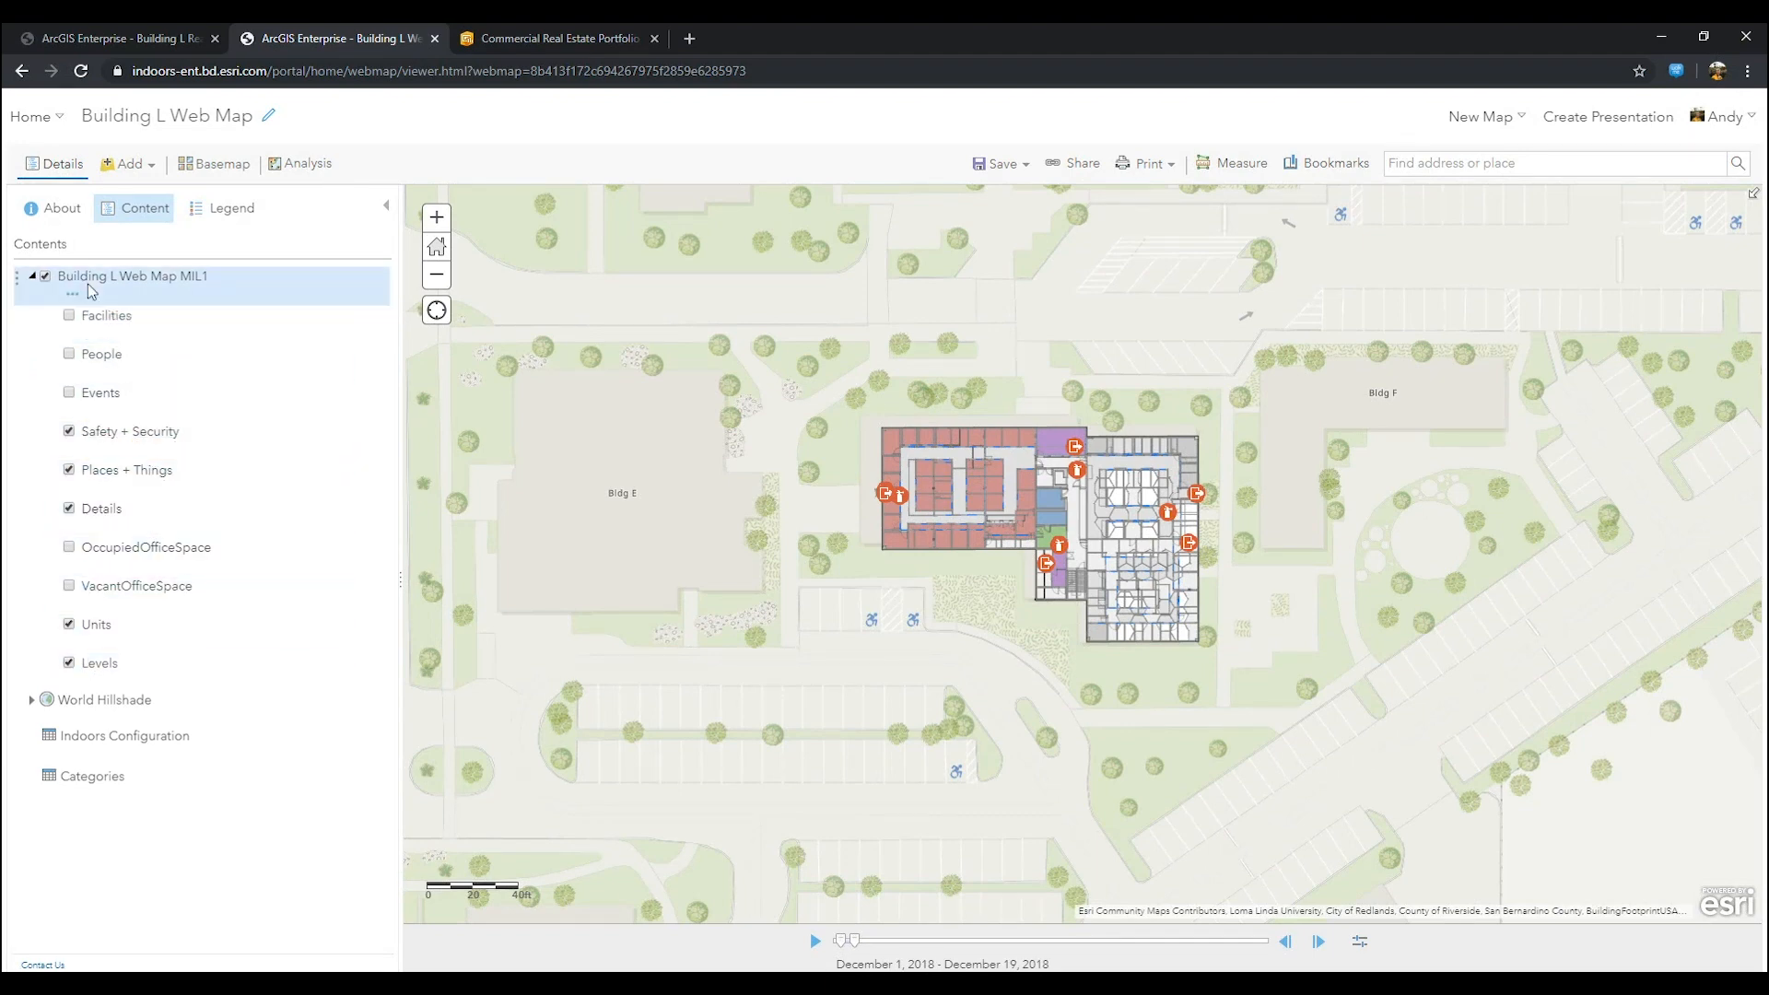
left_click(31, 275)
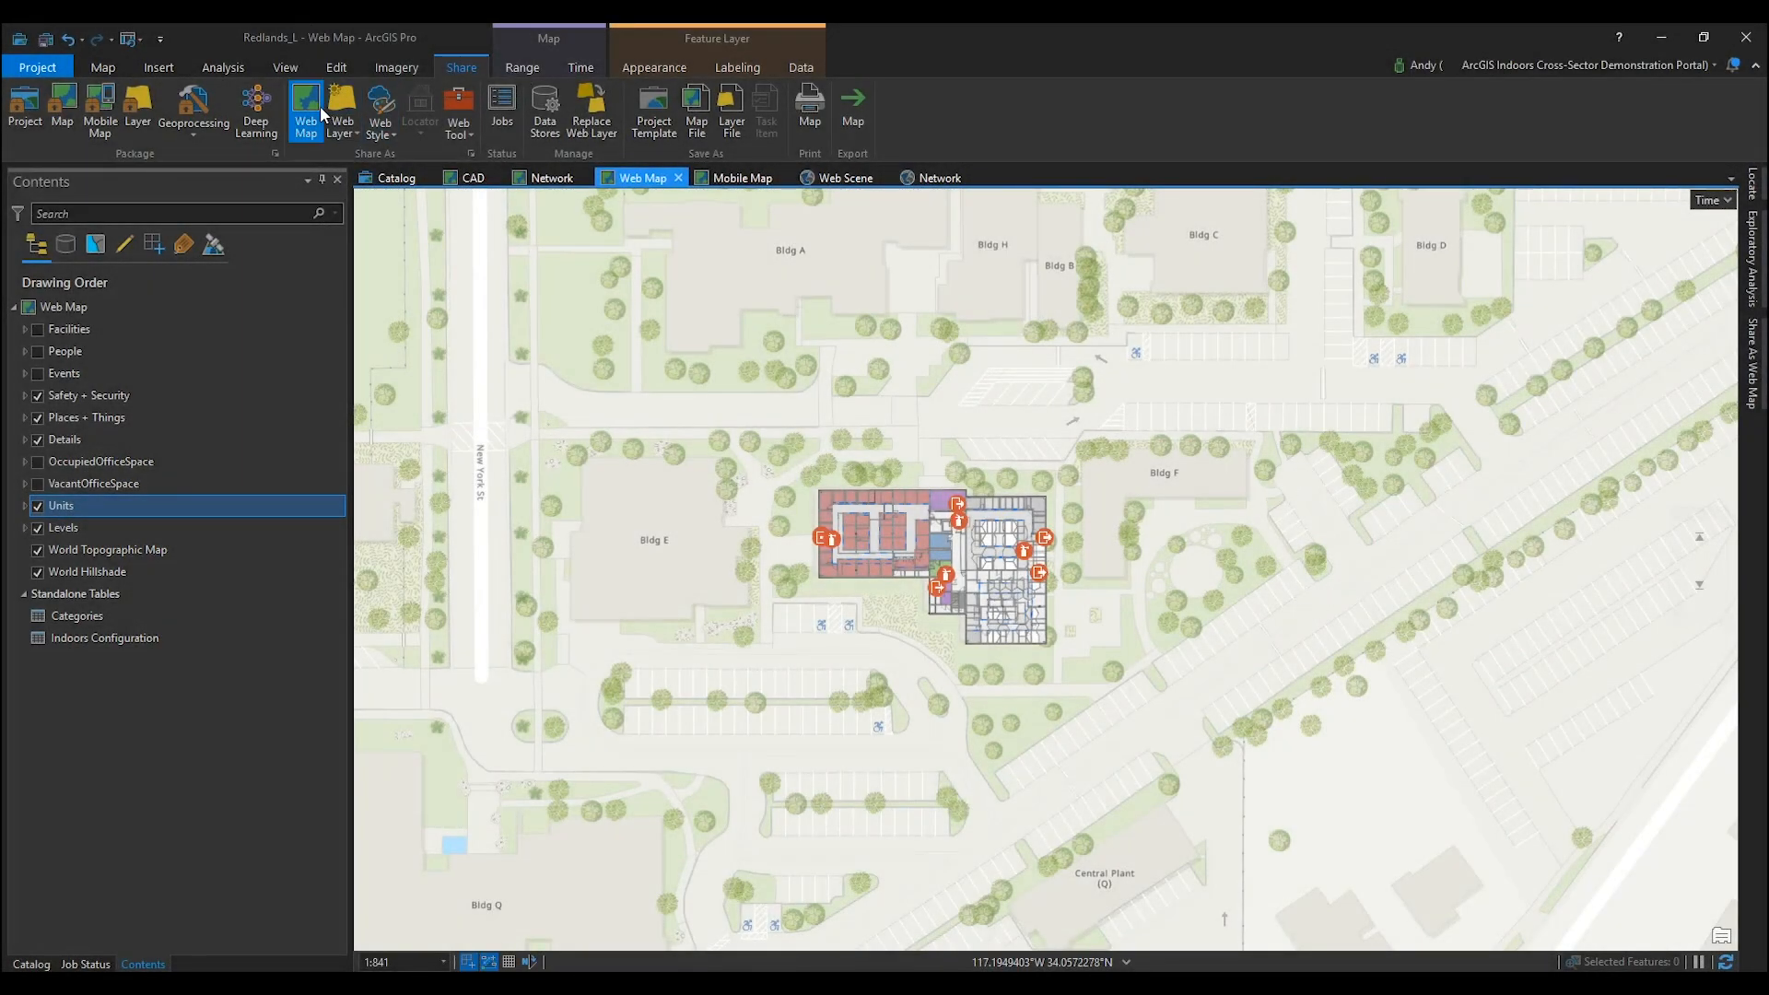
left_click(306, 108)
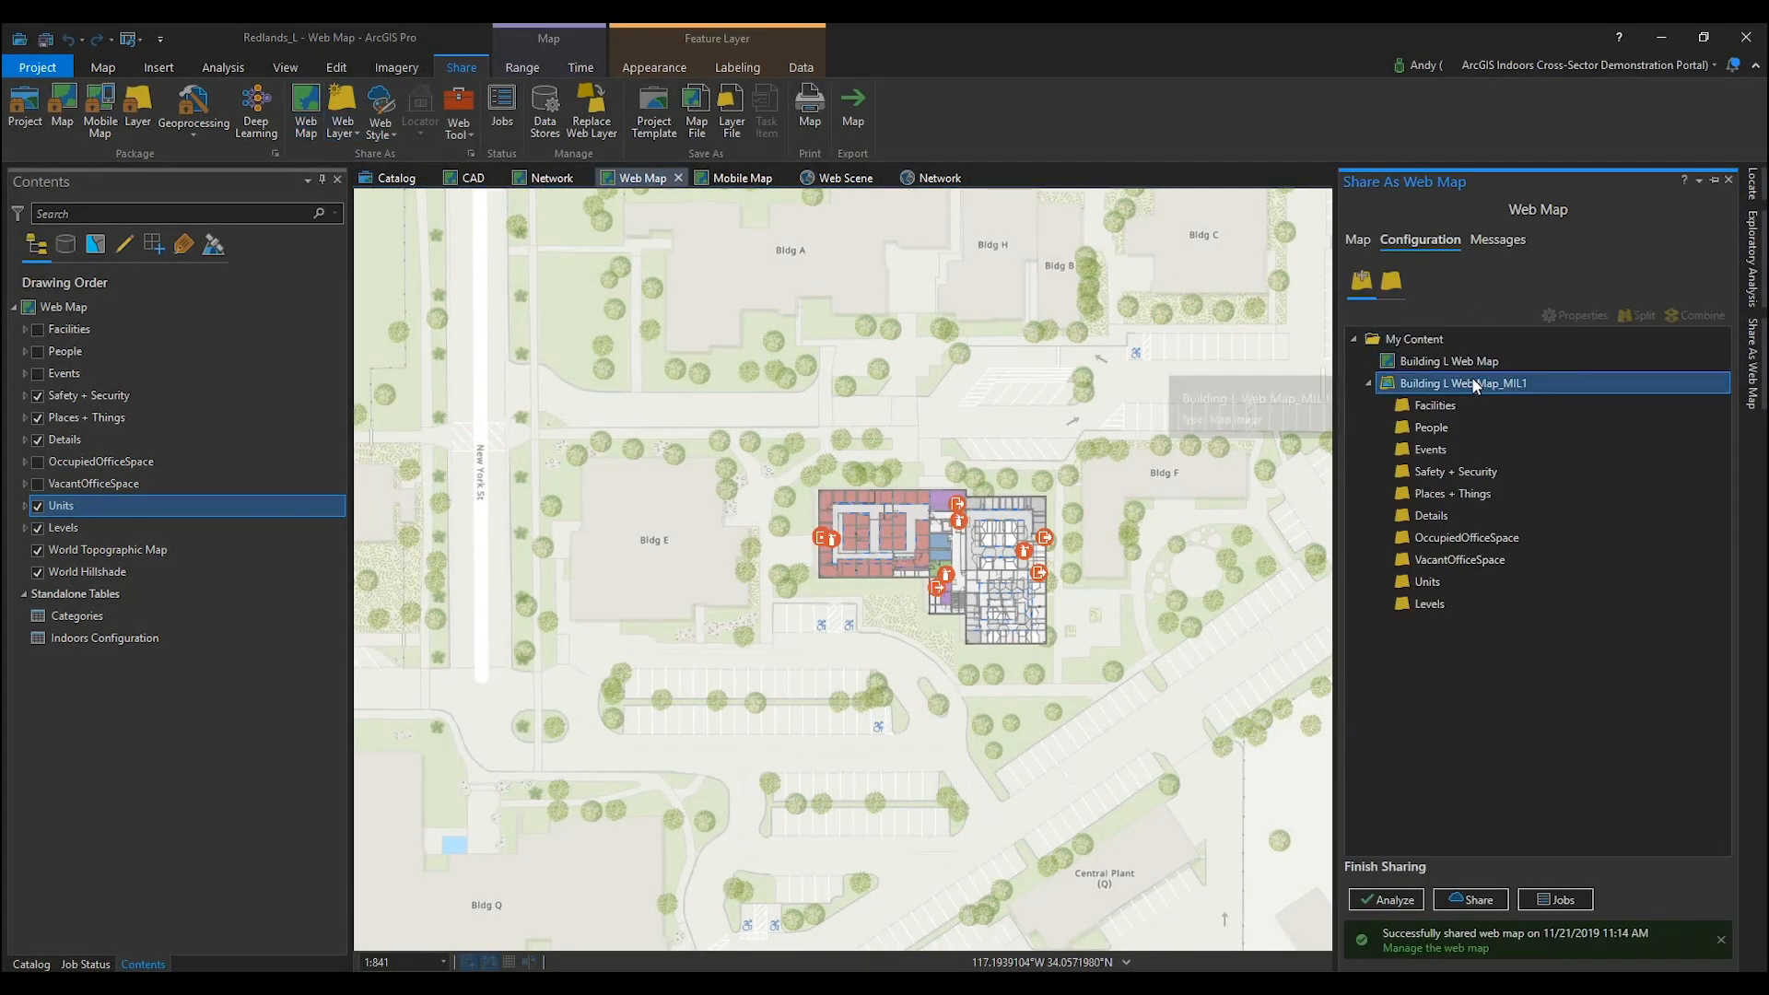
left_click(1434, 405)
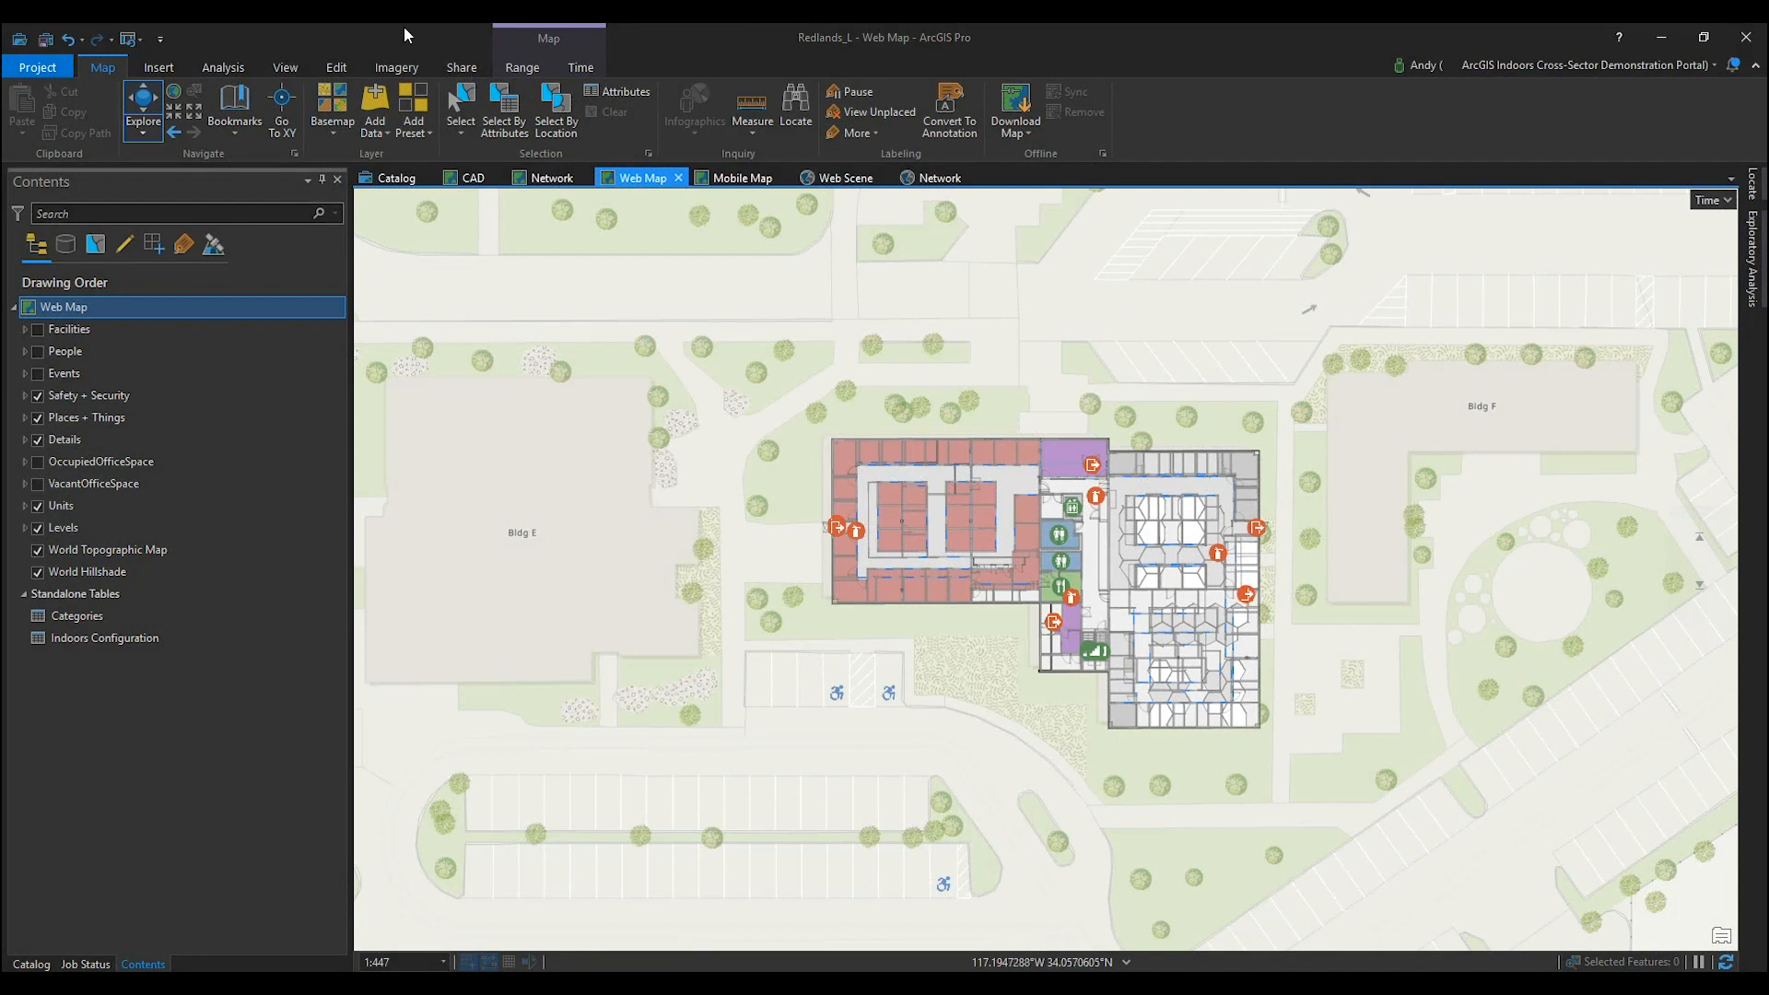
Step: Start publishing the map as a new web layer from the Share ribbon
left_click(460, 66)
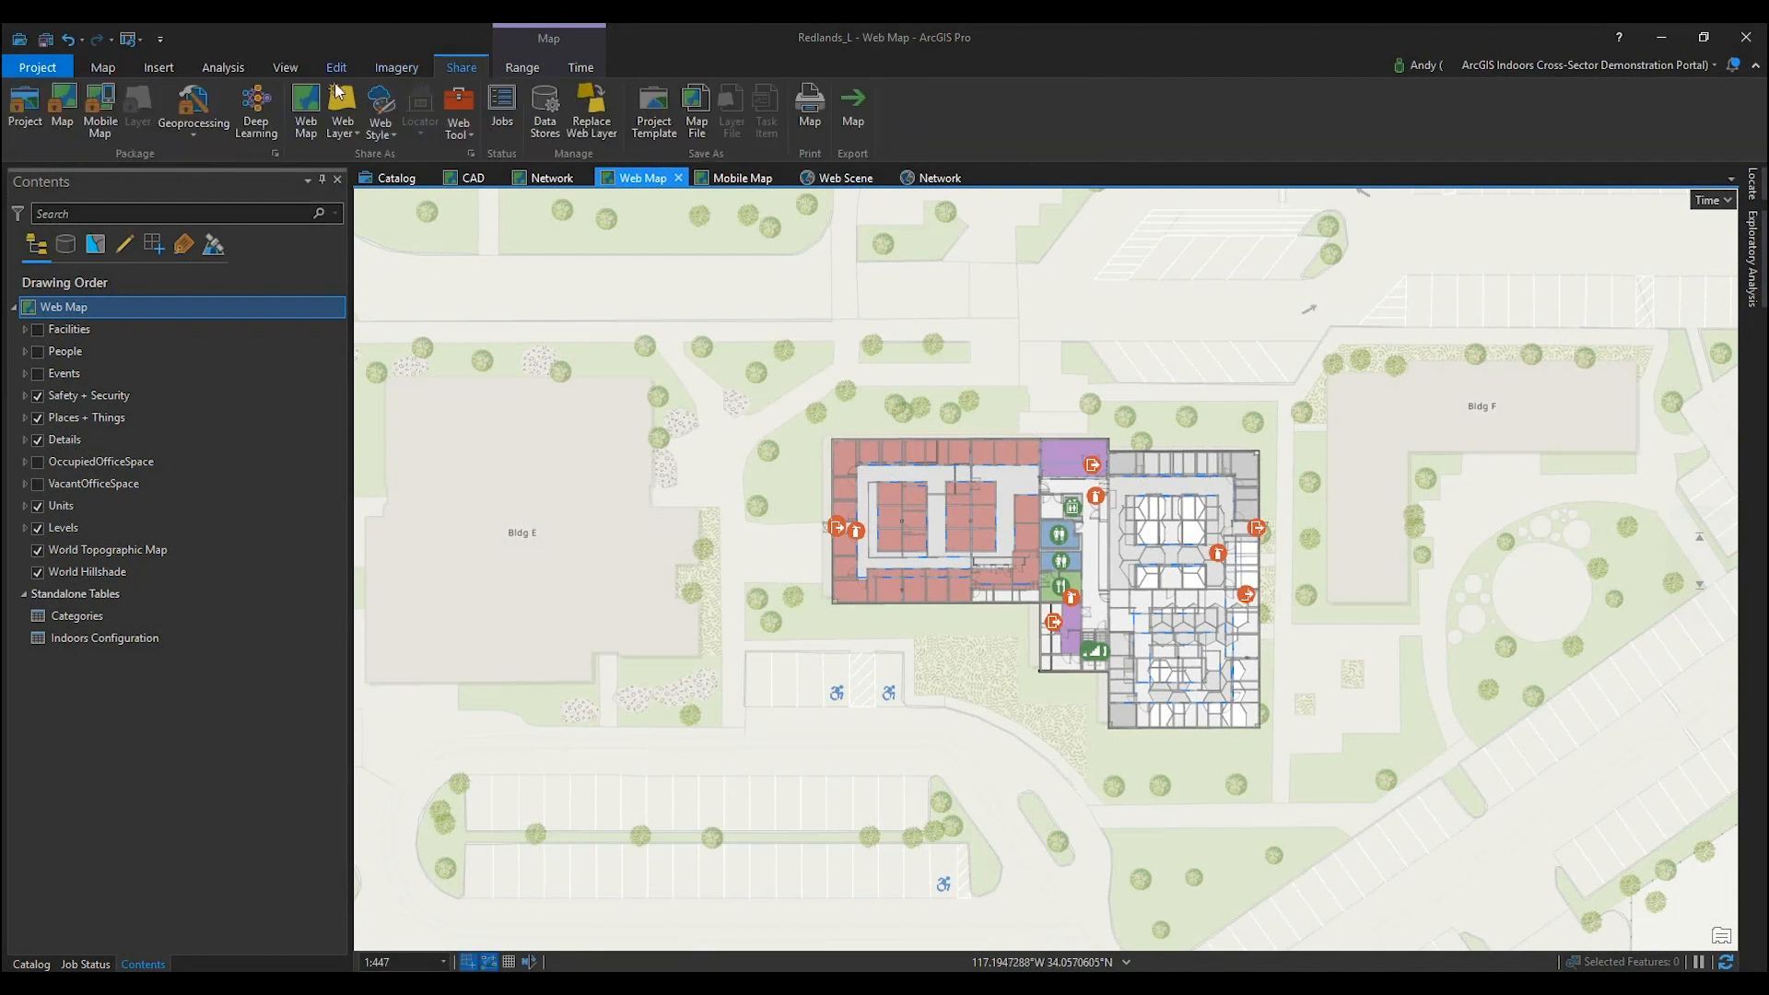
mouse_move(304, 109)
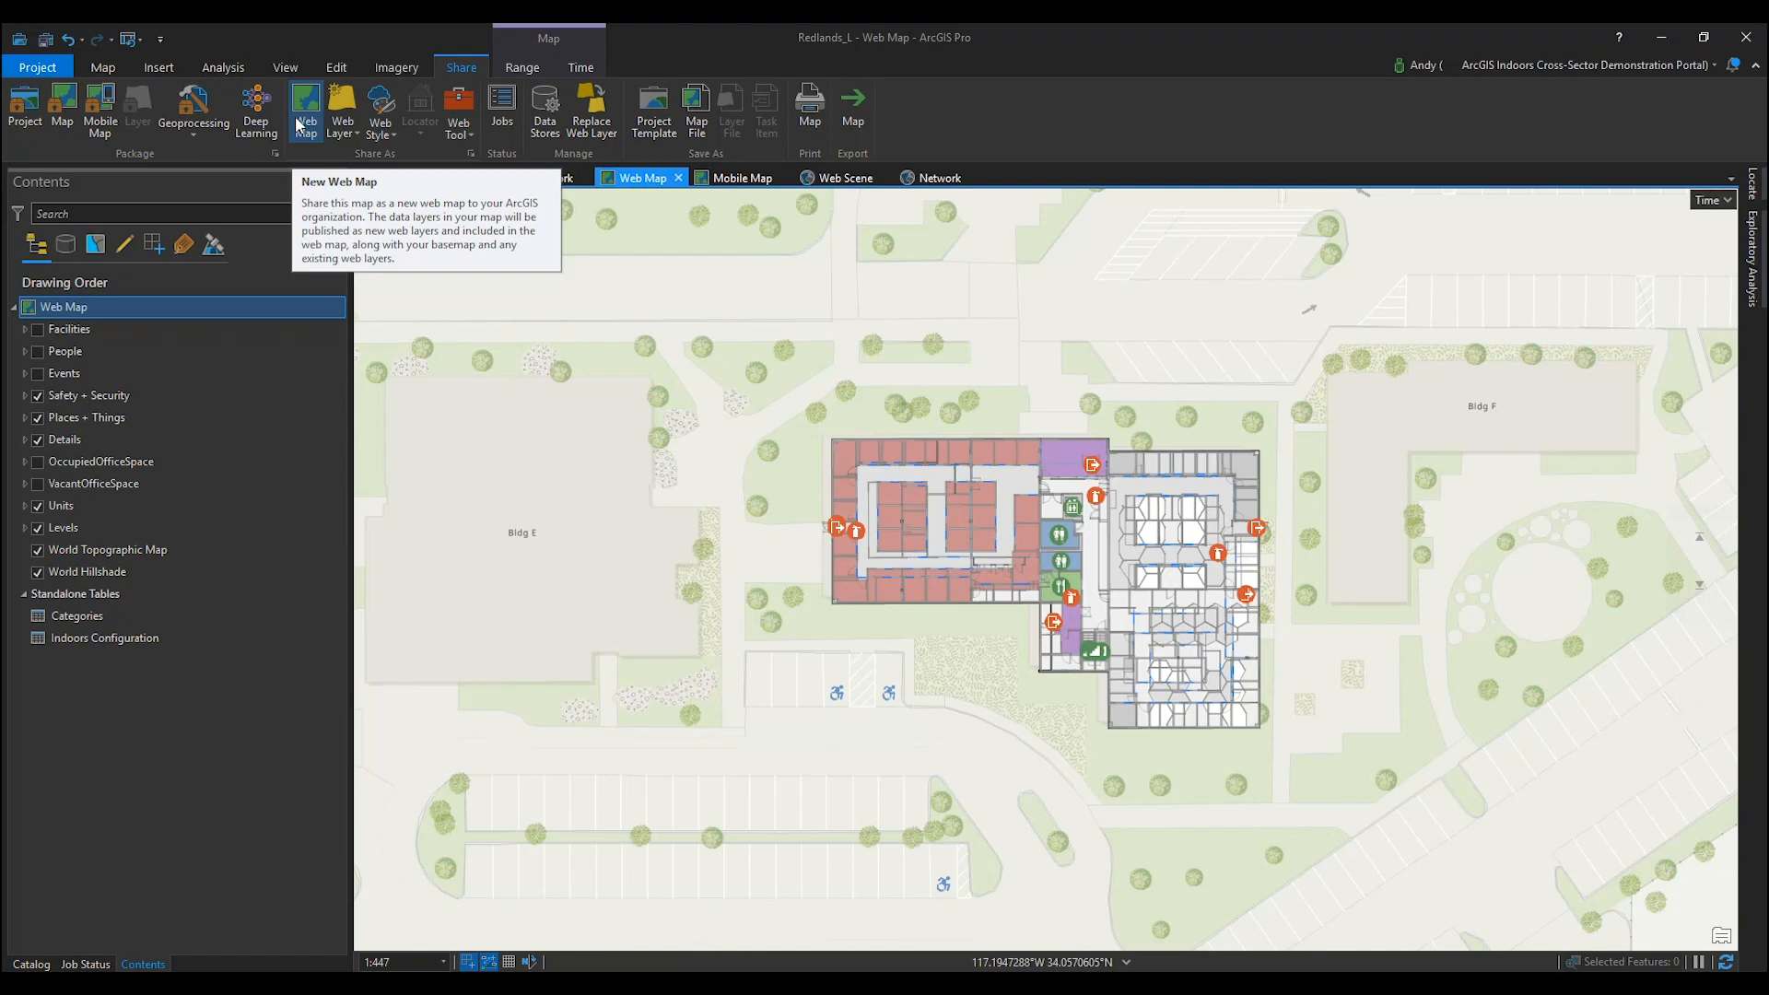
left_click(343, 109)
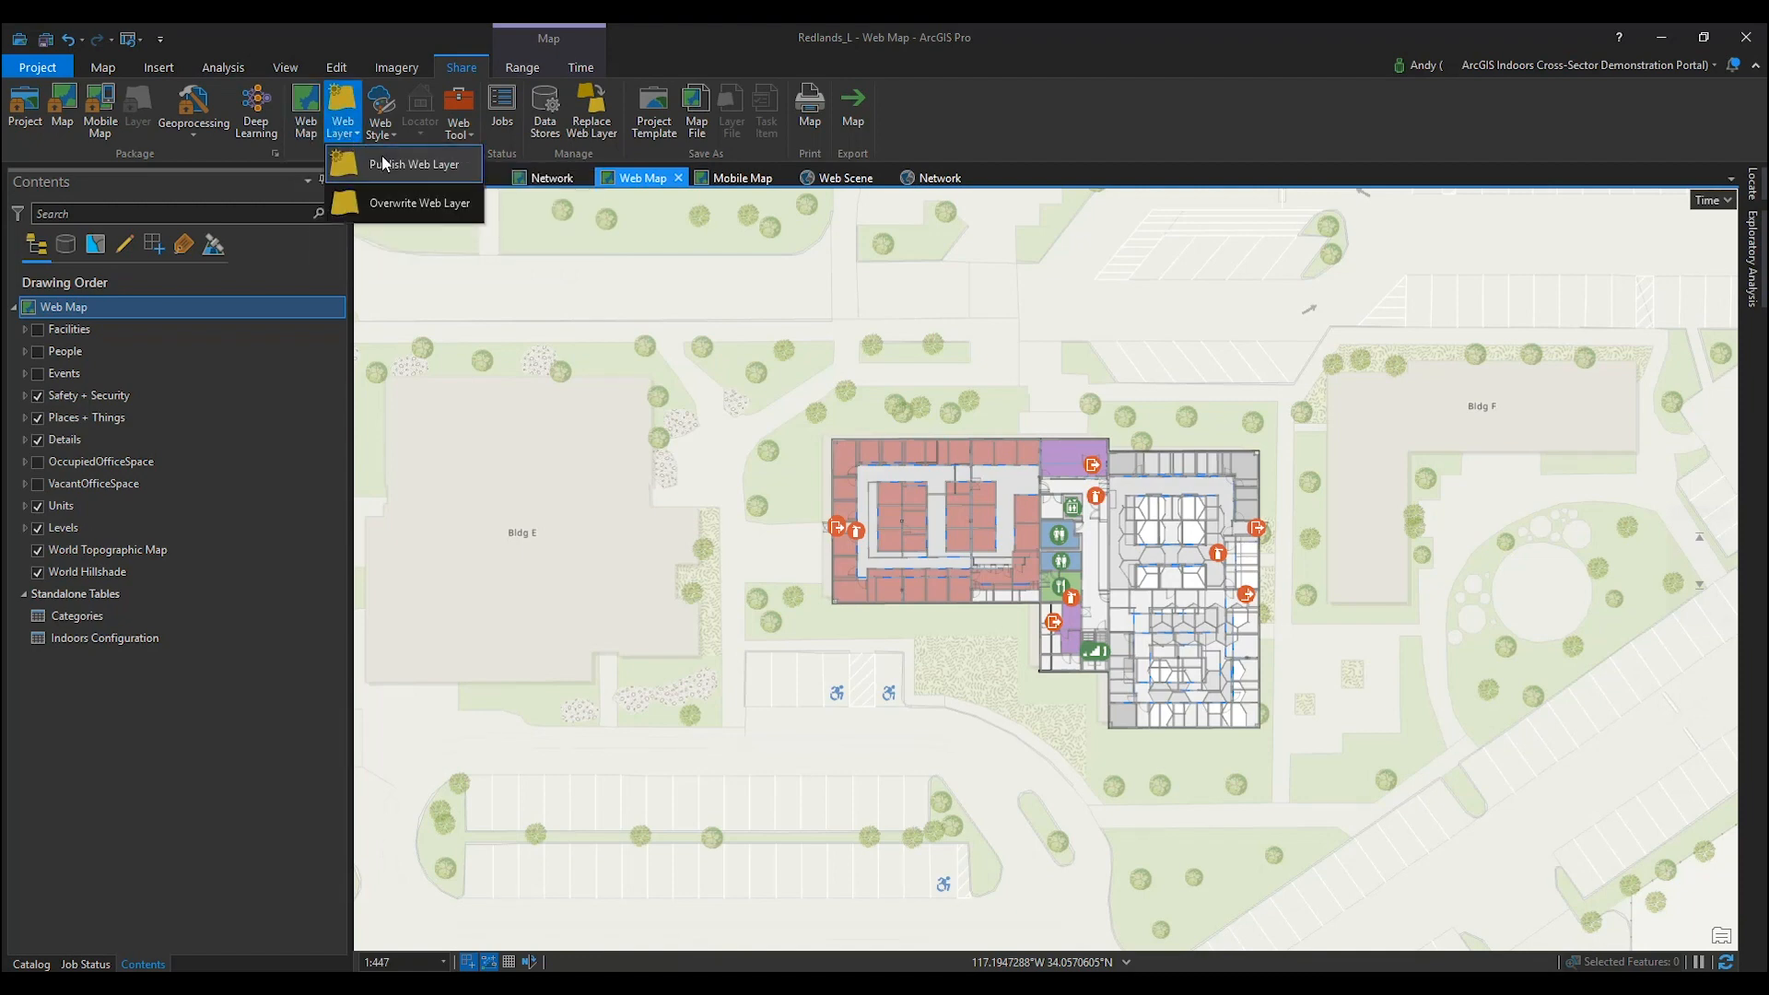
left_click(415, 164)
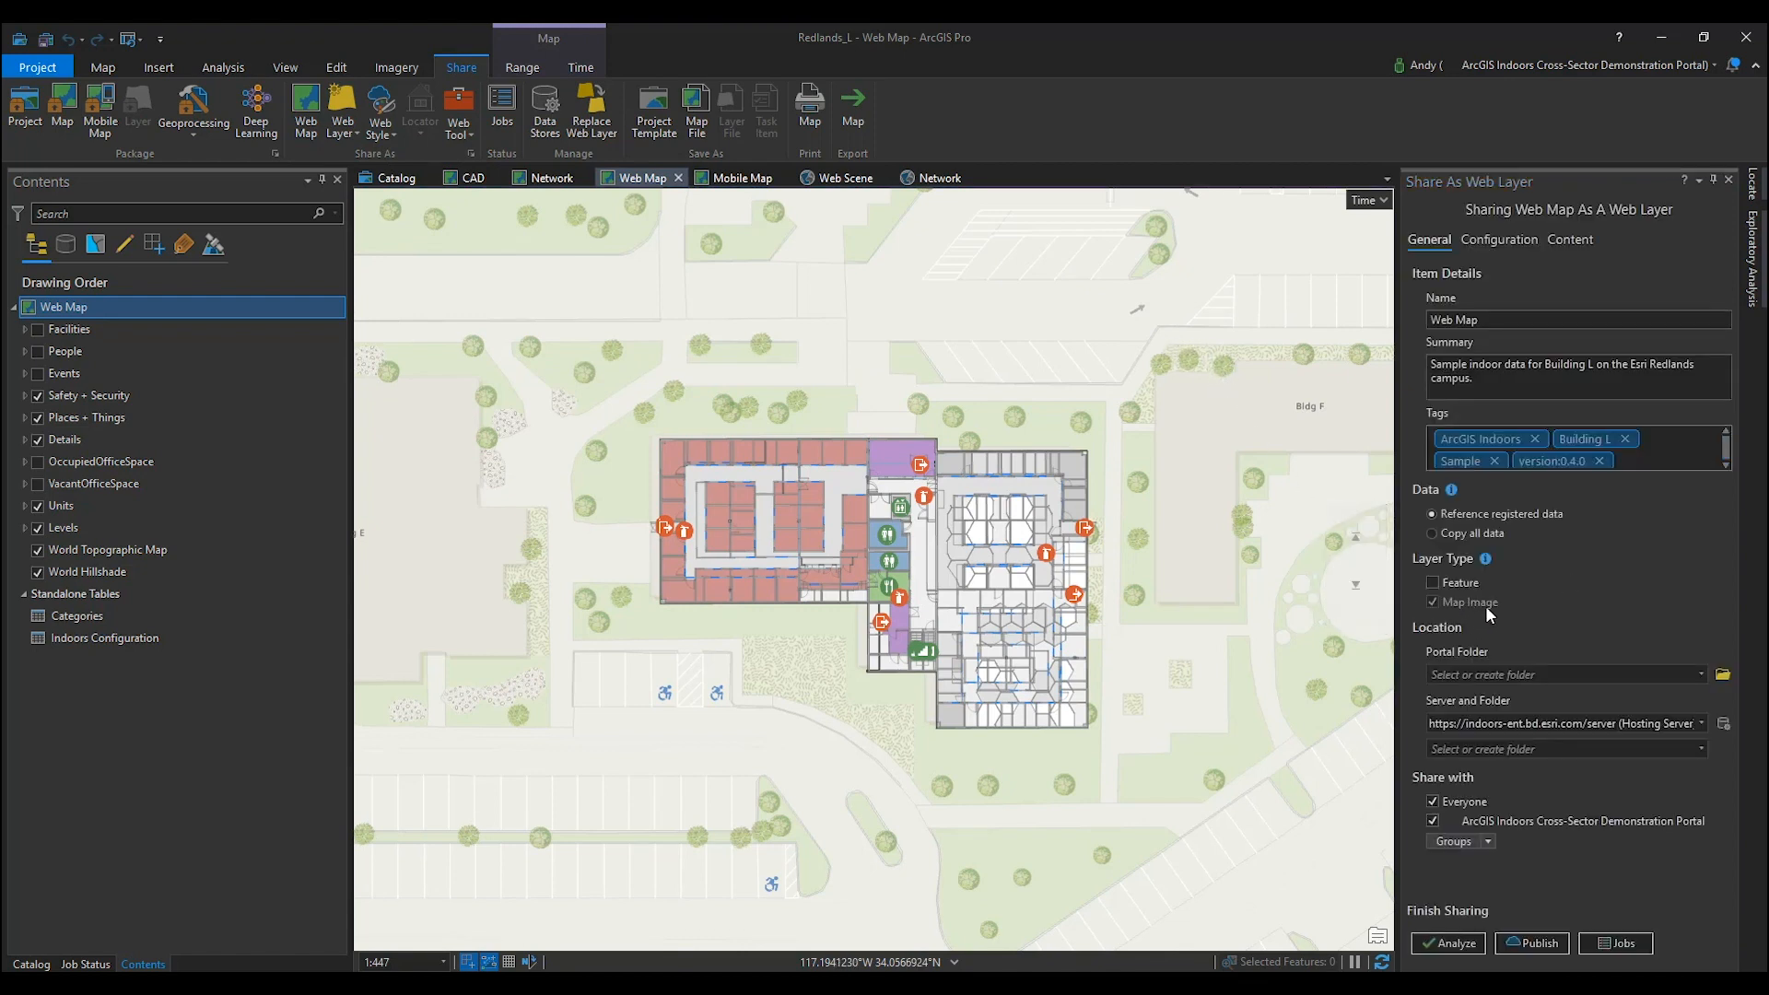
mouse_move(1489, 601)
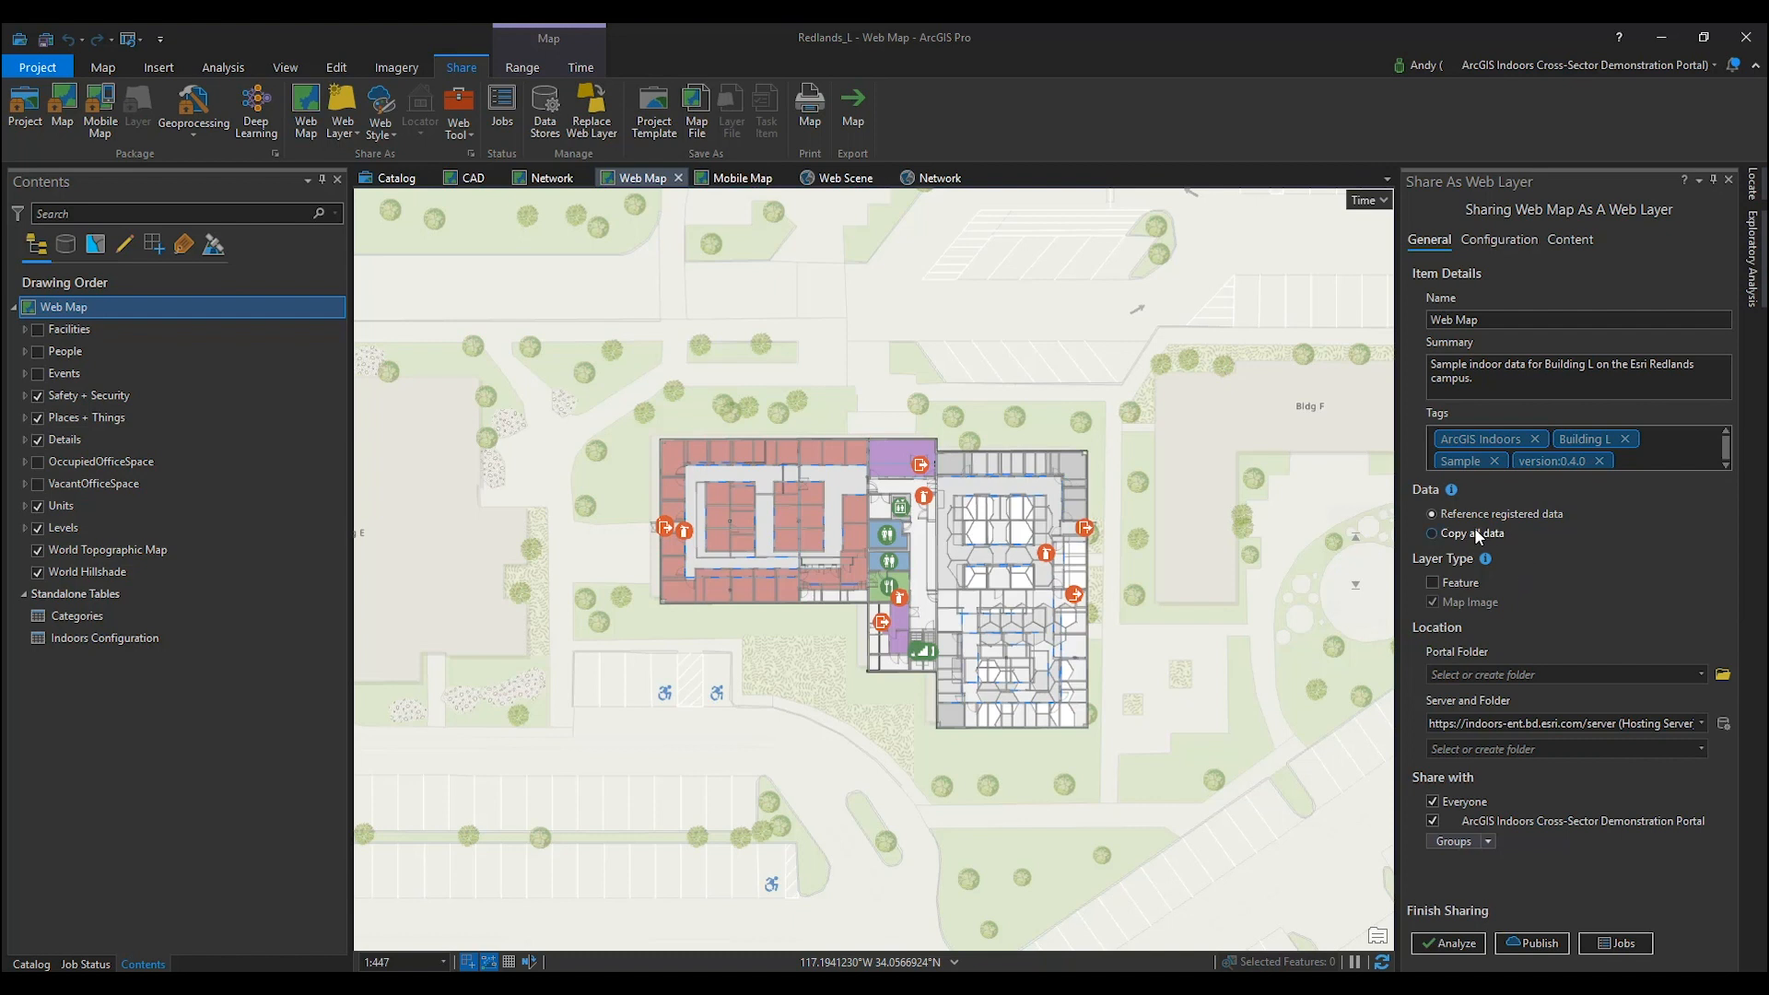
Step: Publish a Feature layer named Building L Commercial Real Estate Dashboard, copying all data, to Demoing
left_click(1432, 532)
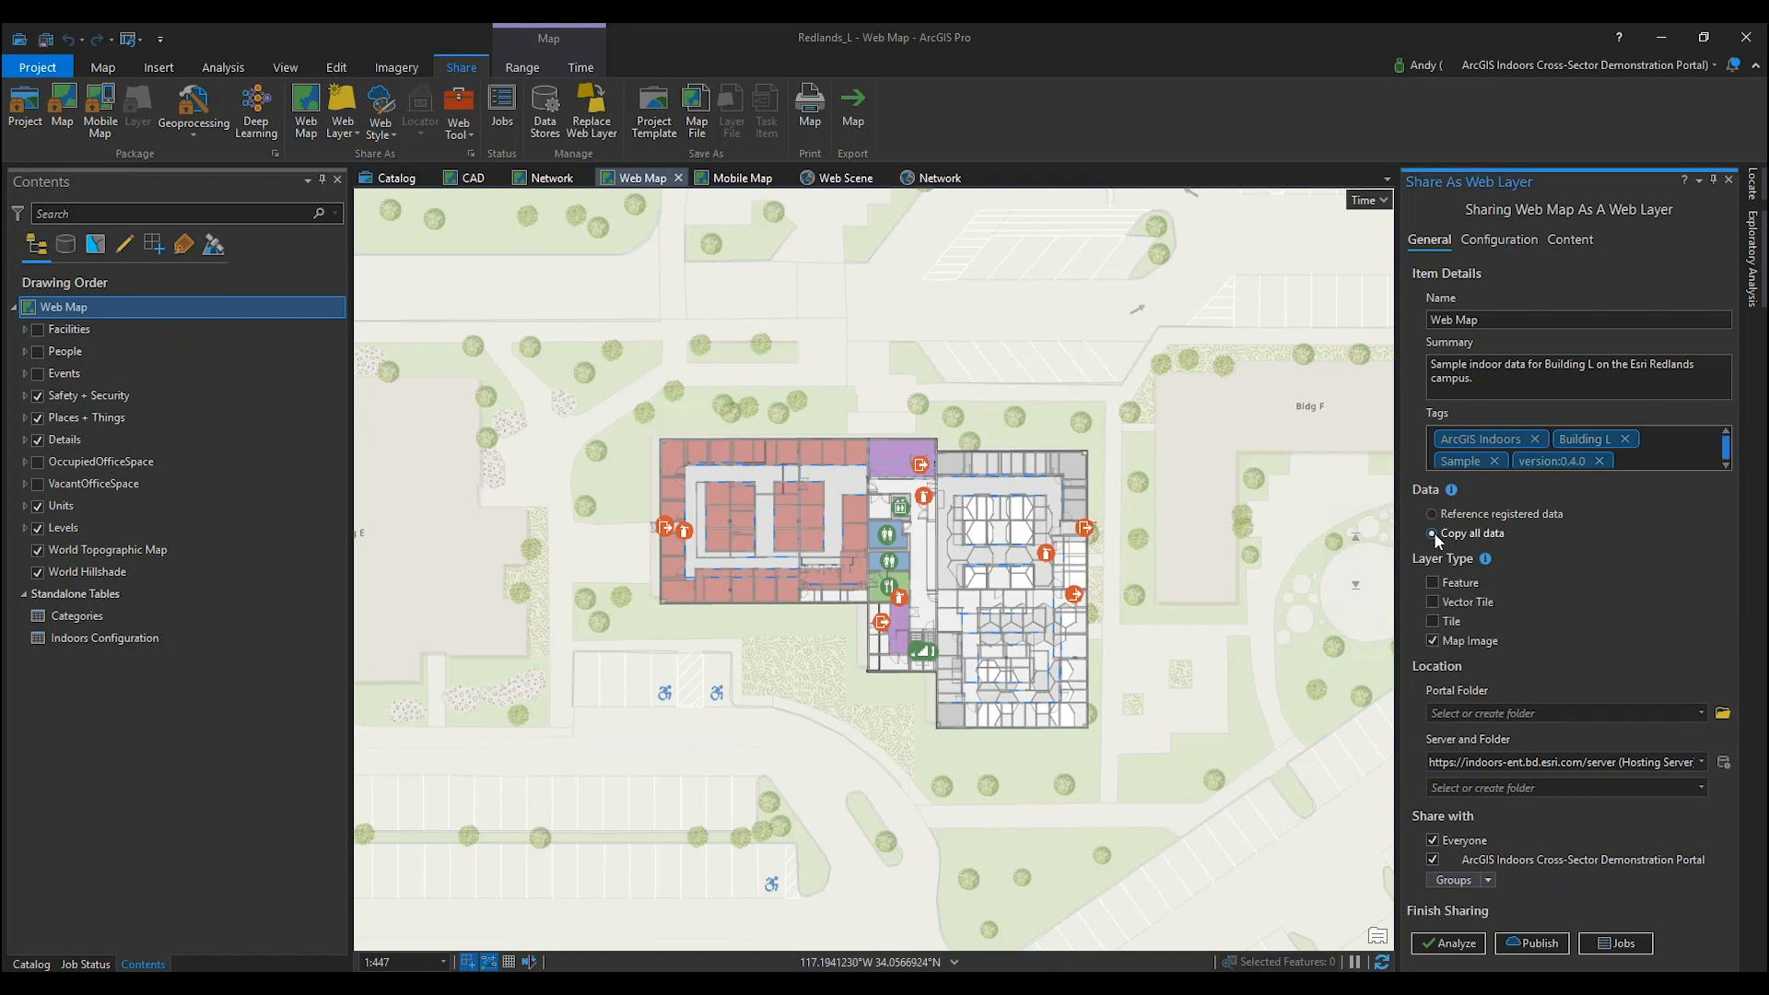
left_click(1434, 582)
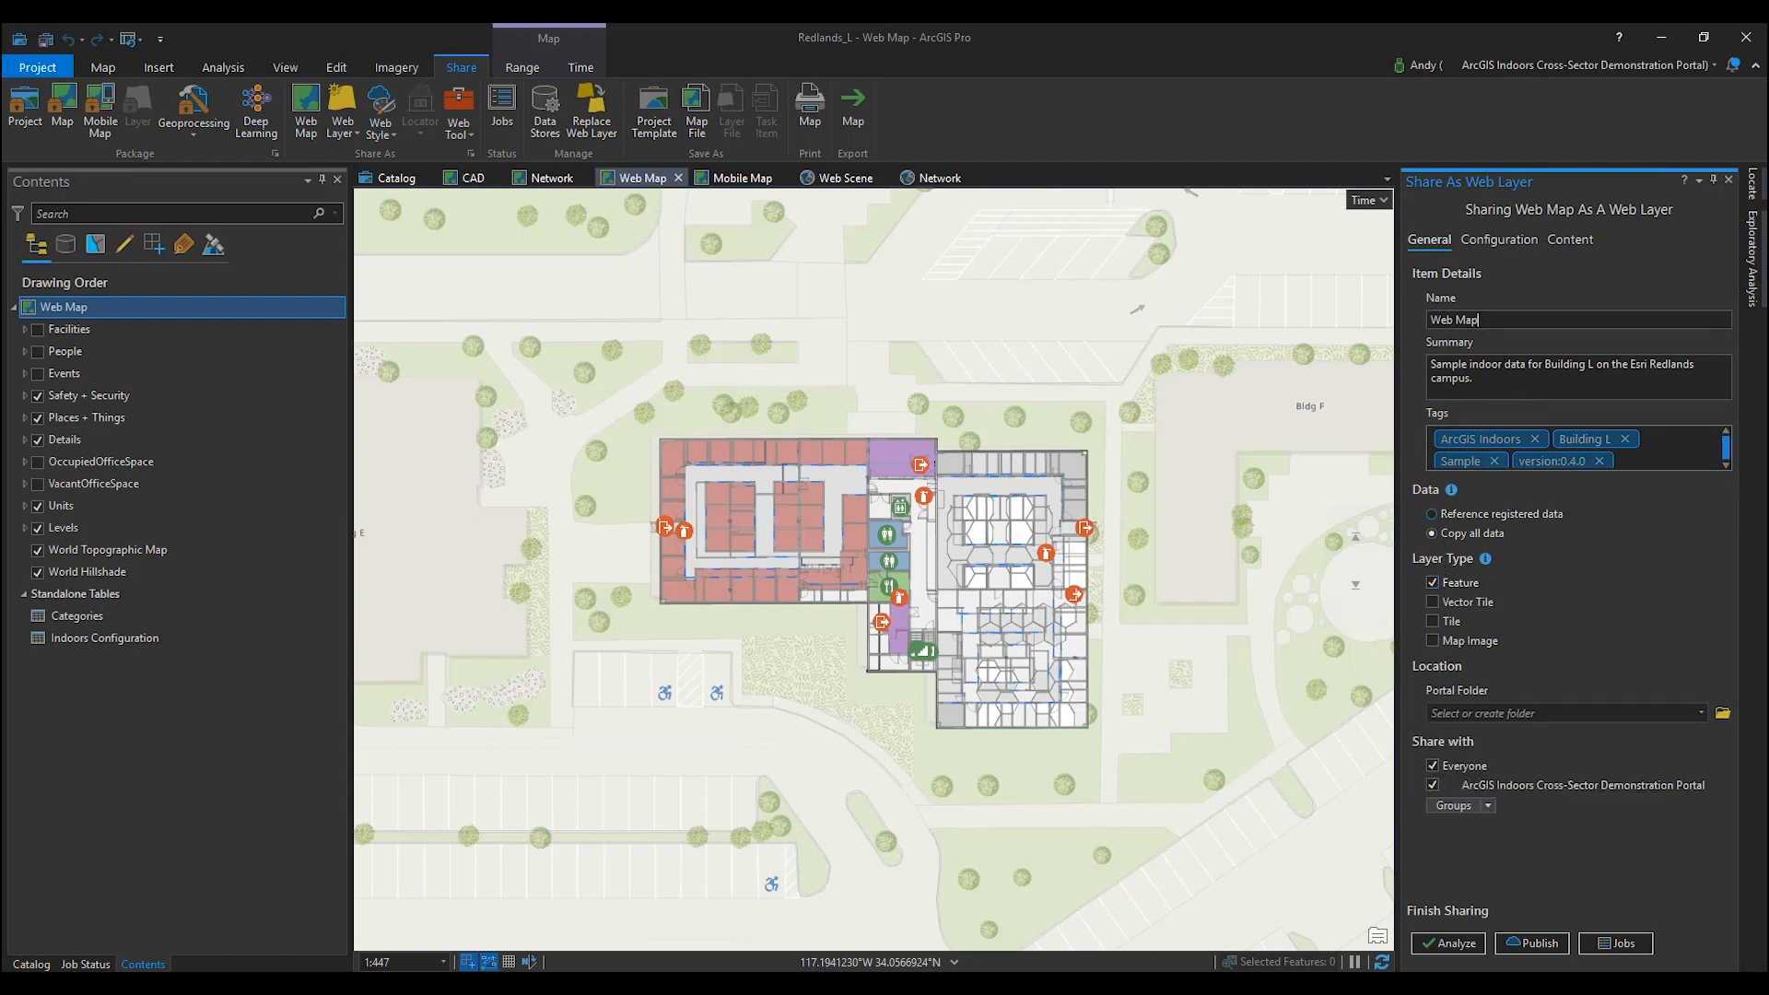
type("Building L Commercial Real Estate Dashboard")
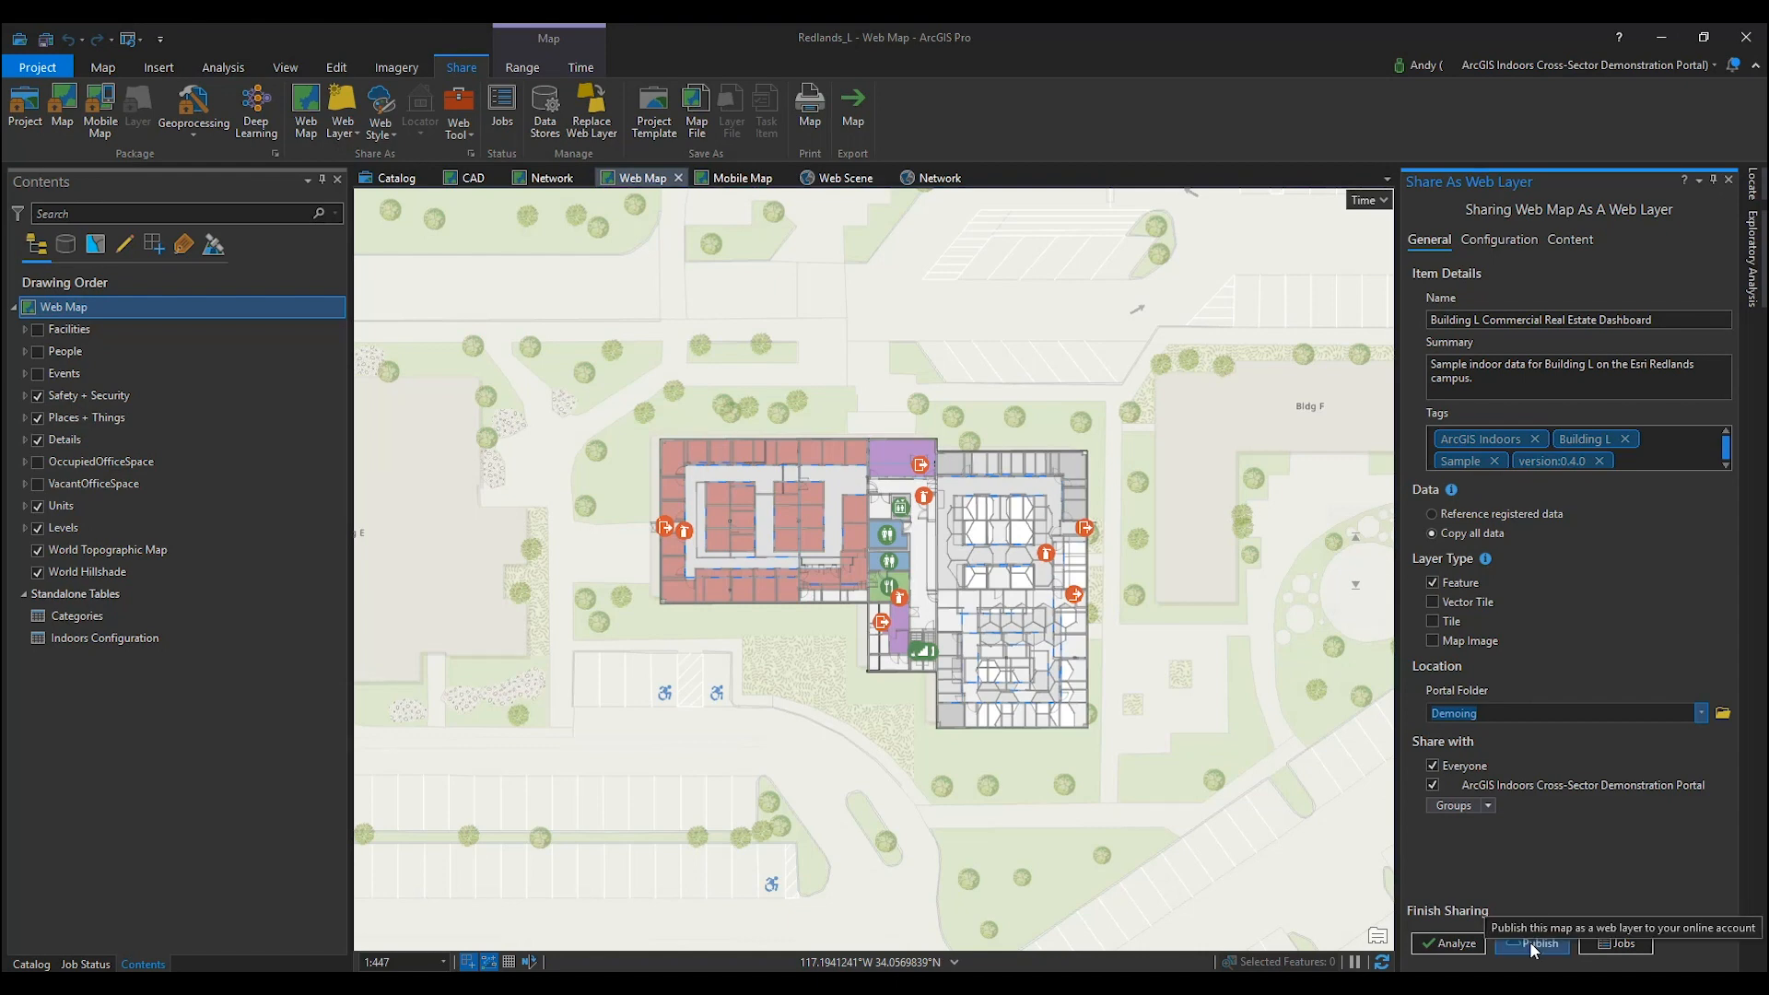
left_click(1531, 945)
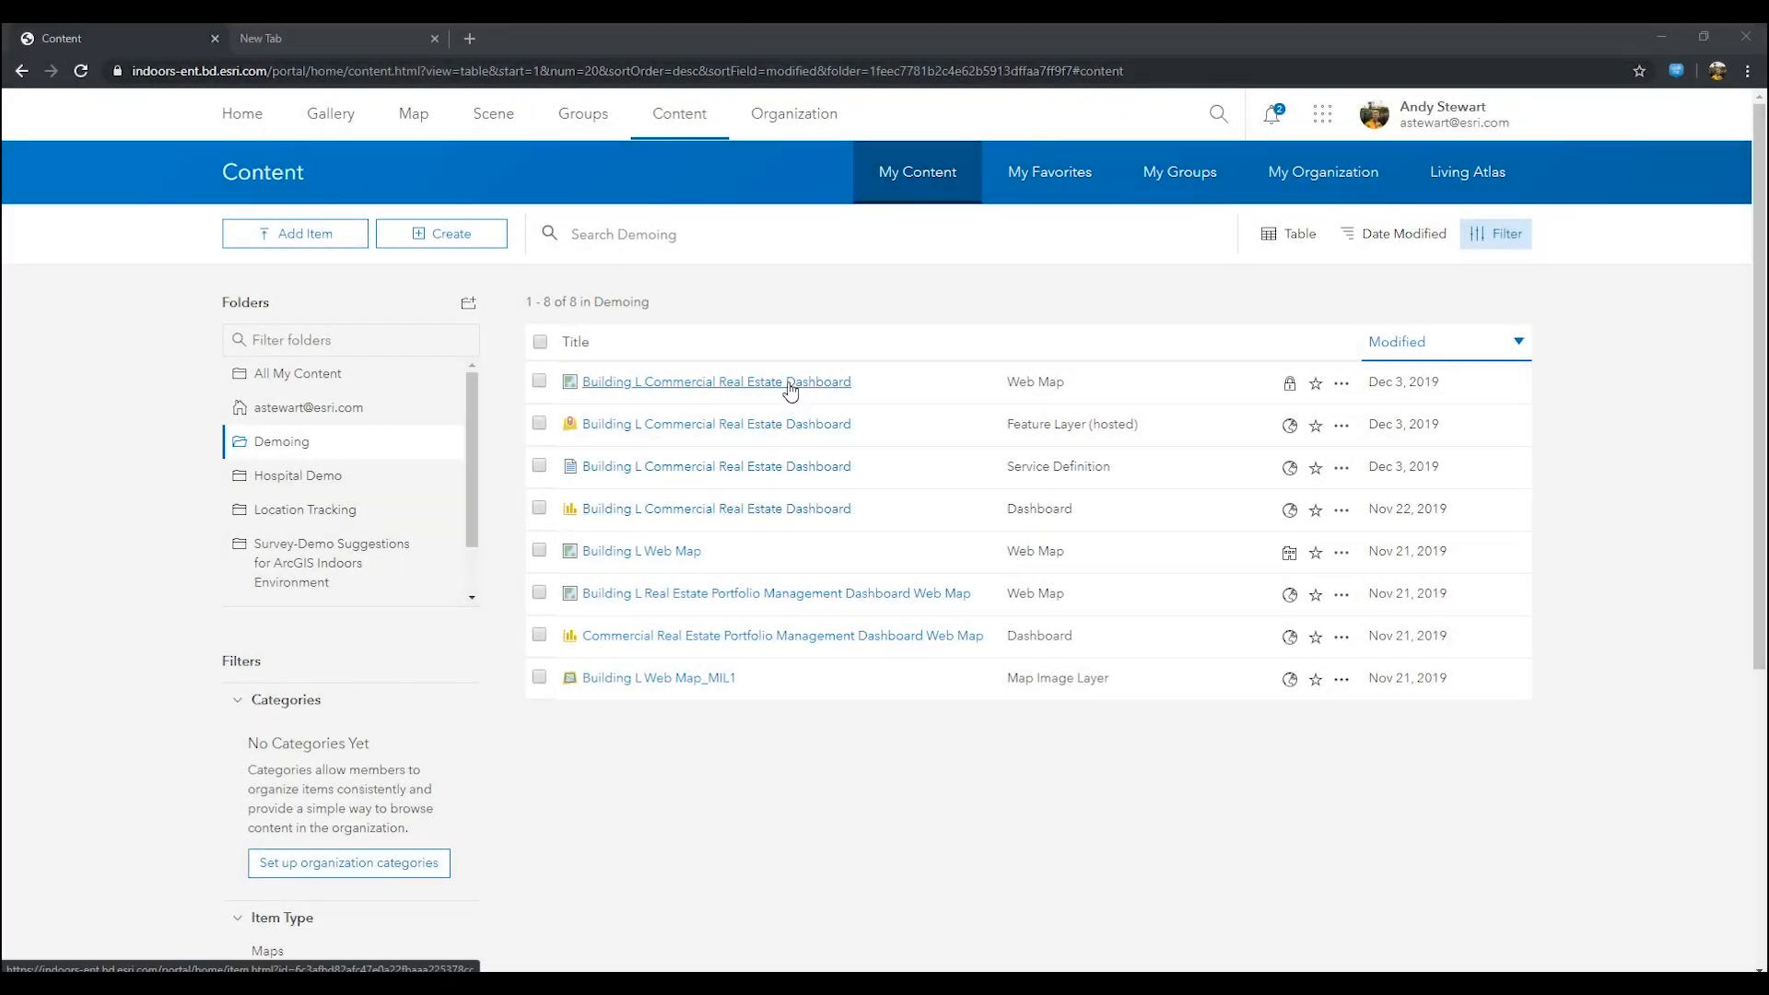
Step: Open the Building L Commercial Real Estate Dashboard item in Map Viewer to check its layers
left_click(713, 382)
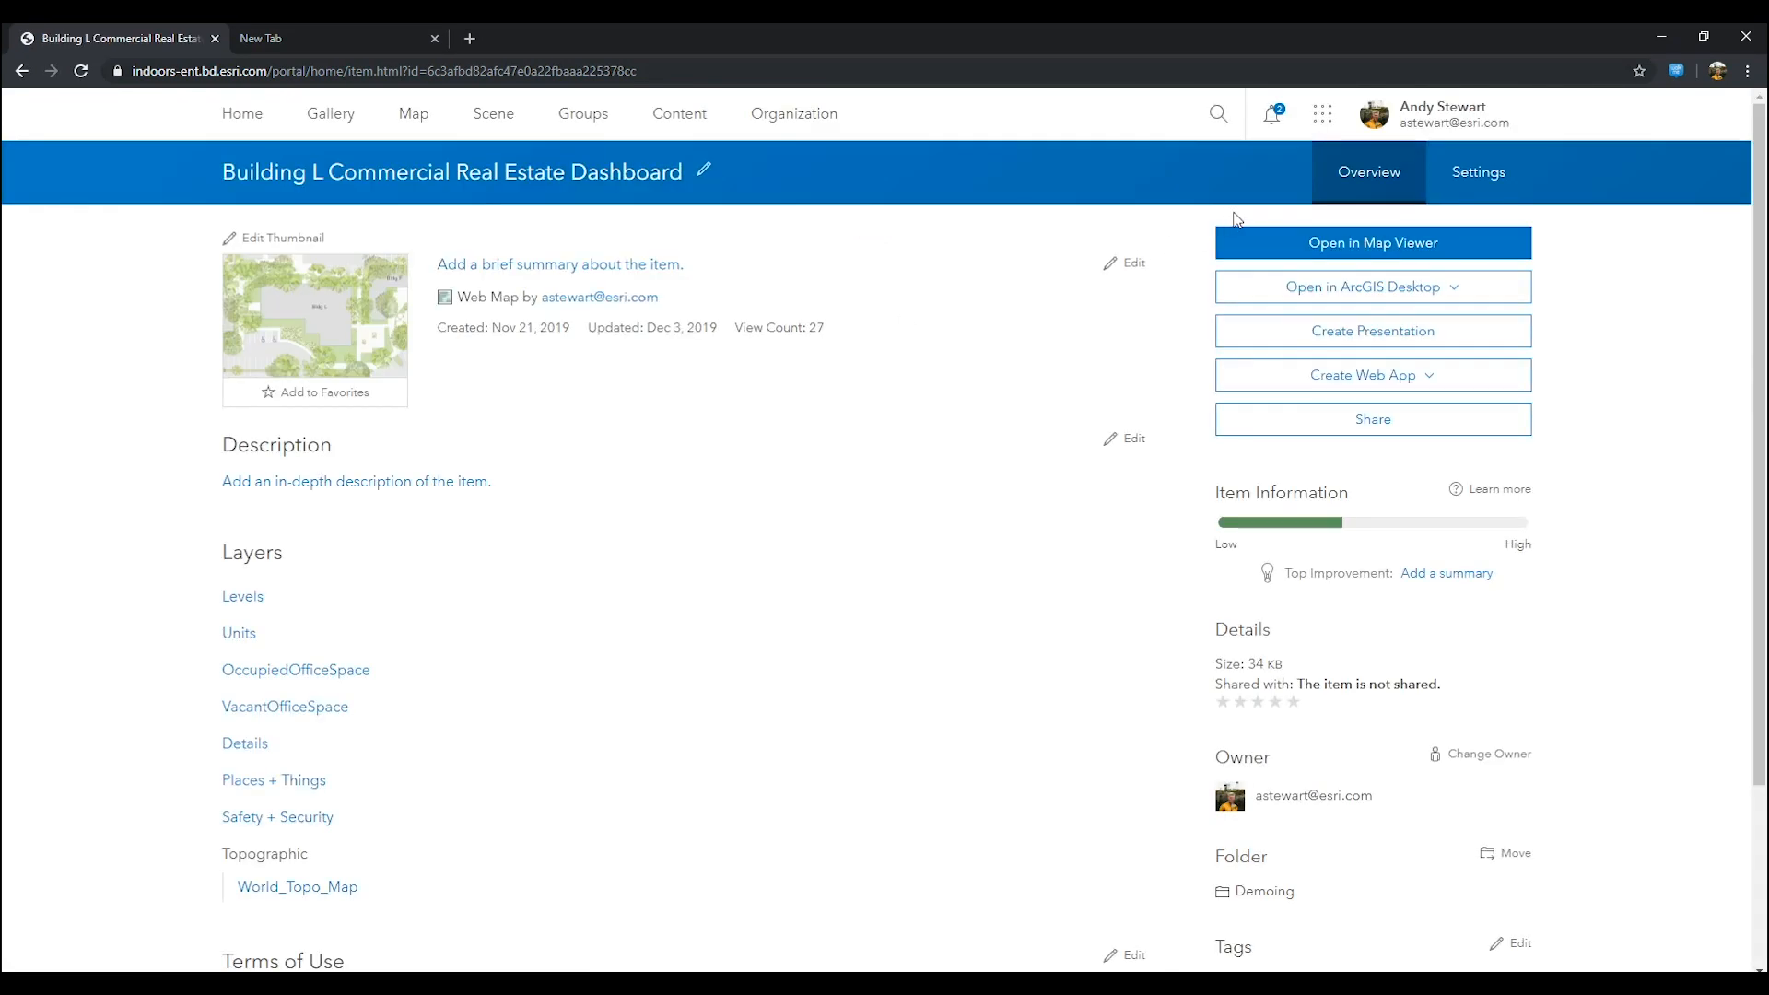
left_click(1371, 243)
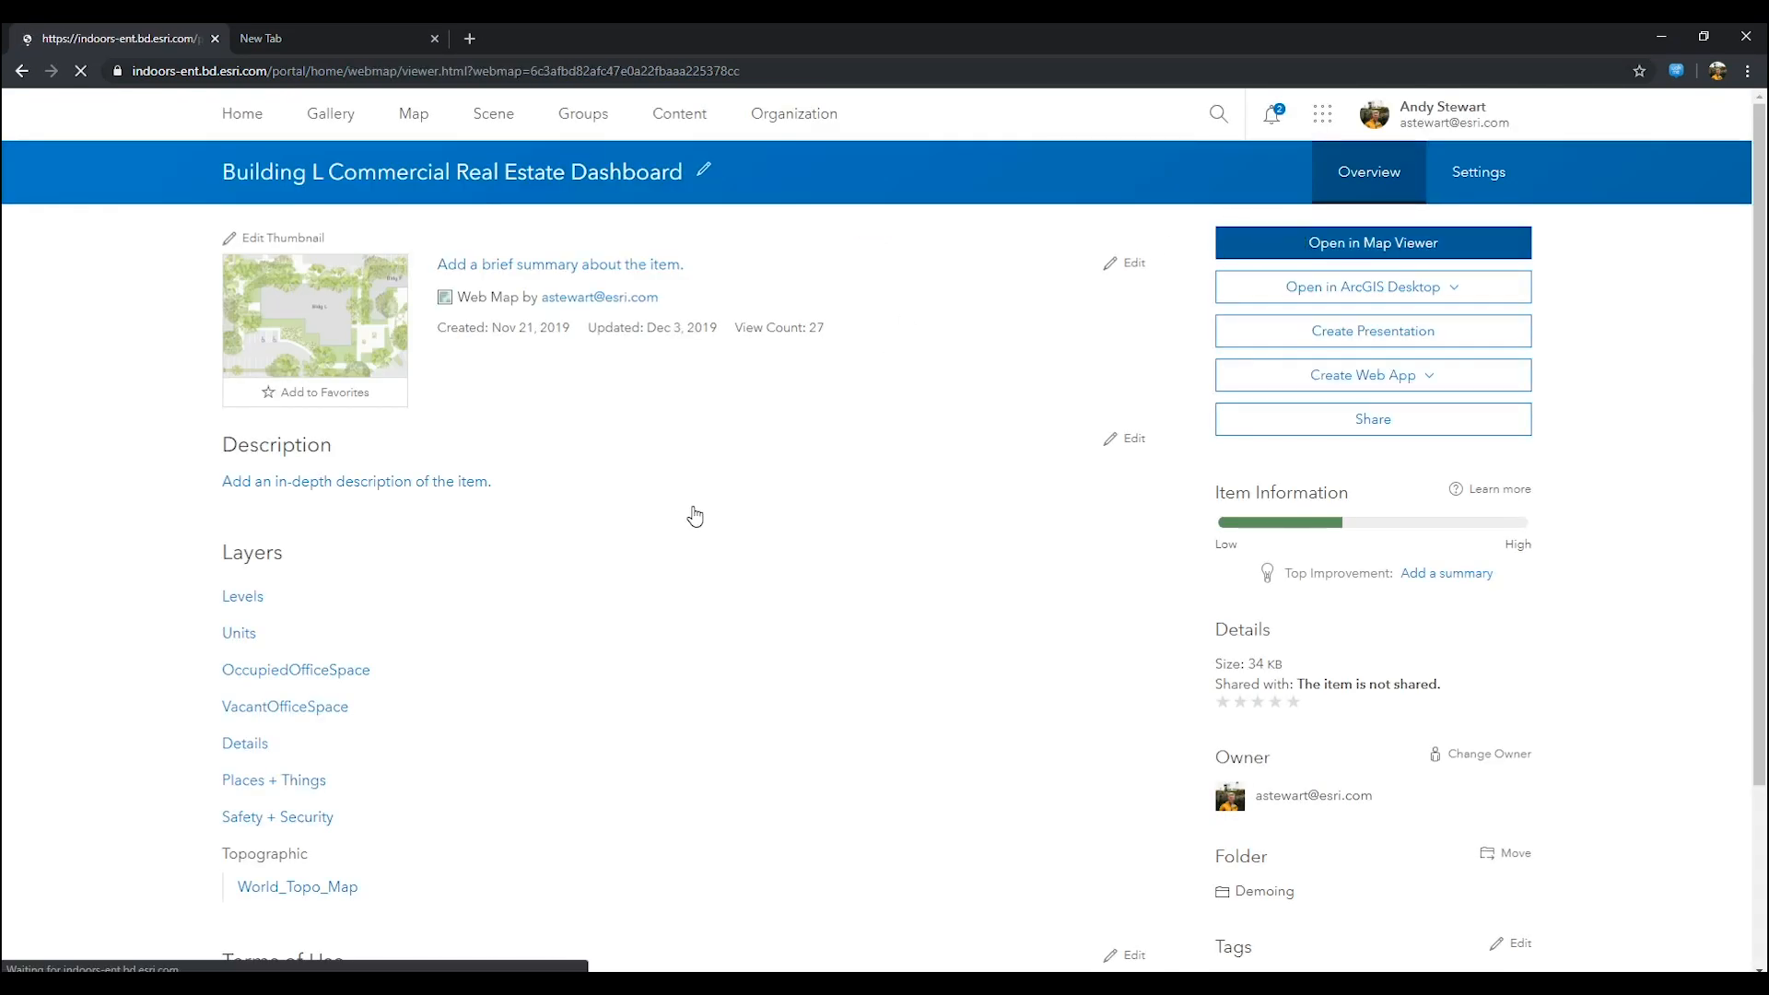
left_click(1371, 243)
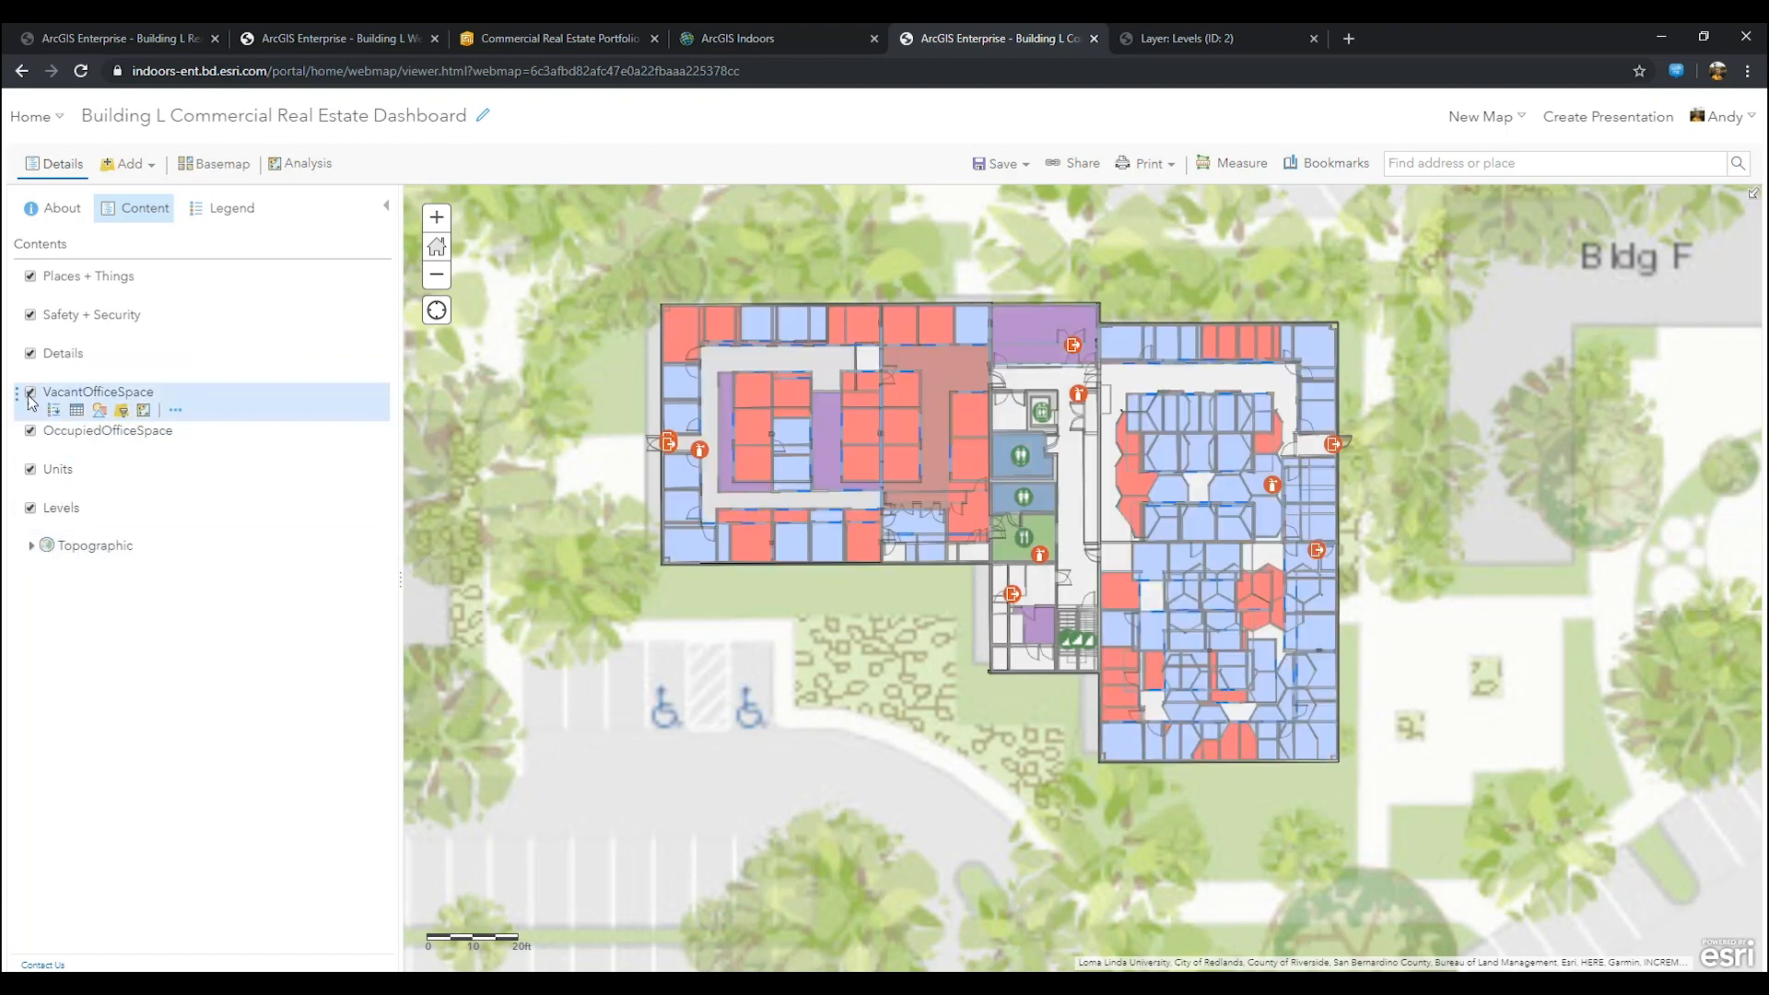
left_click(30, 390)
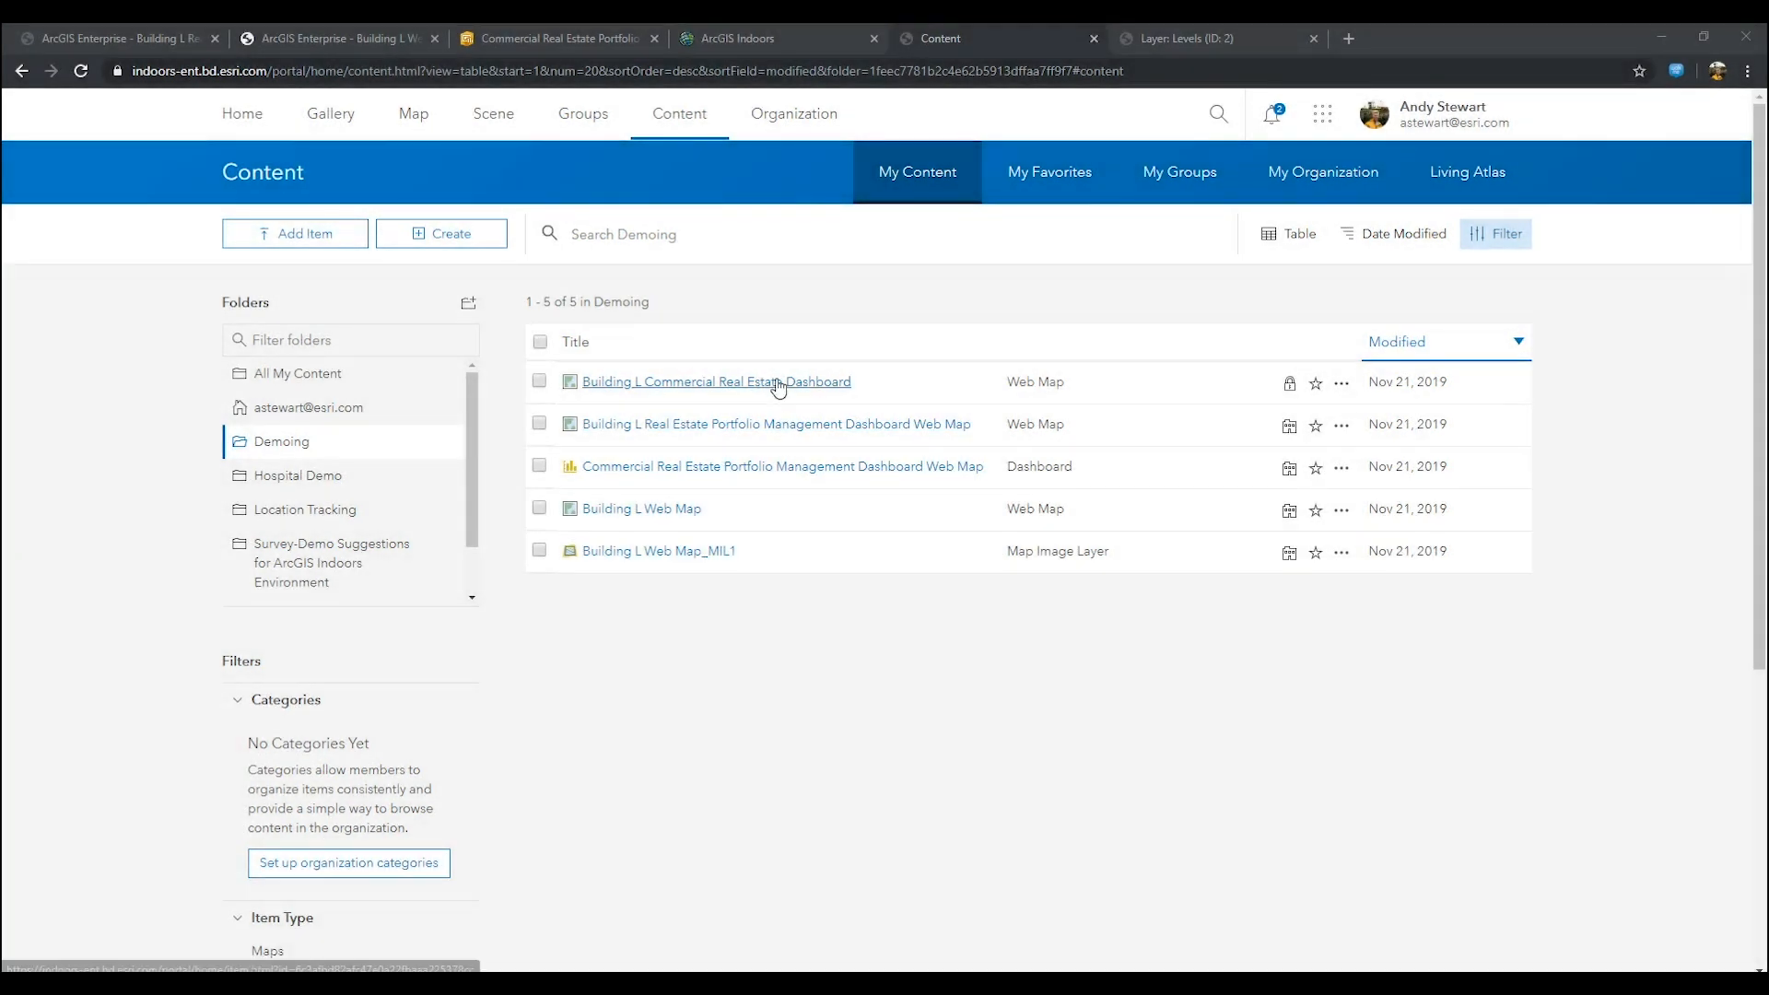
Step: Create an Operations Dashboard from the web map, keeping the title and Demoing folder
left_click(715, 382)
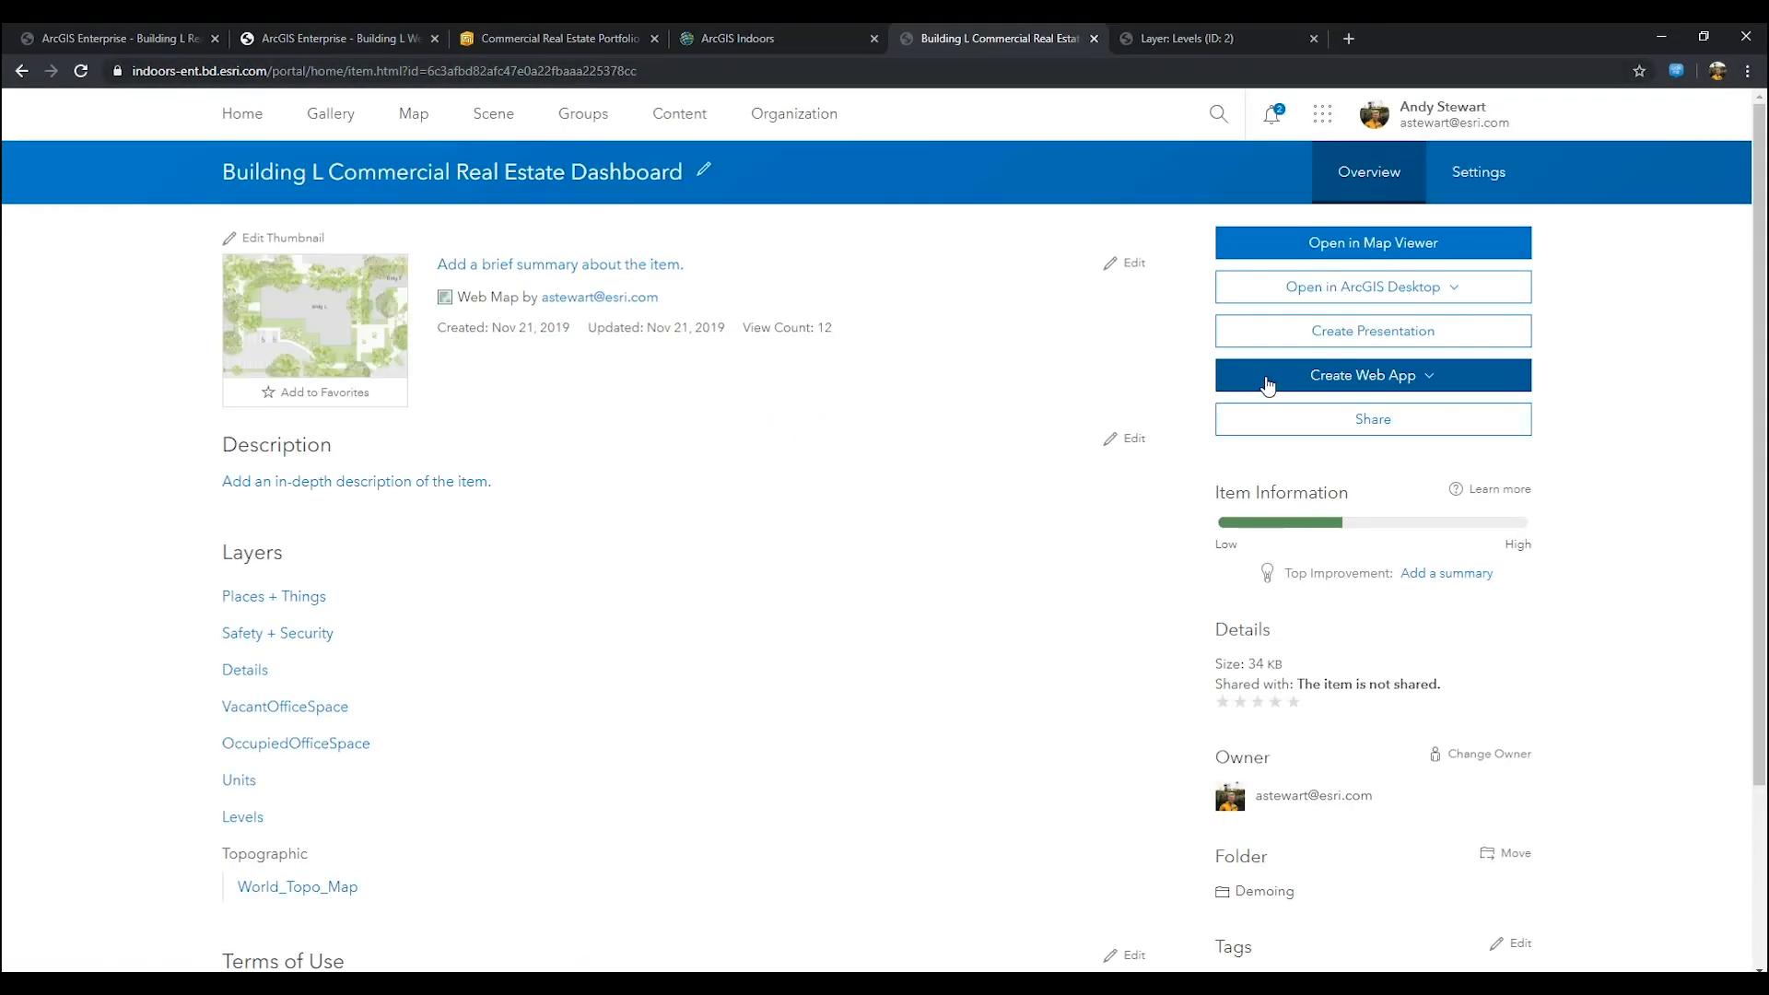
left_click(1371, 374)
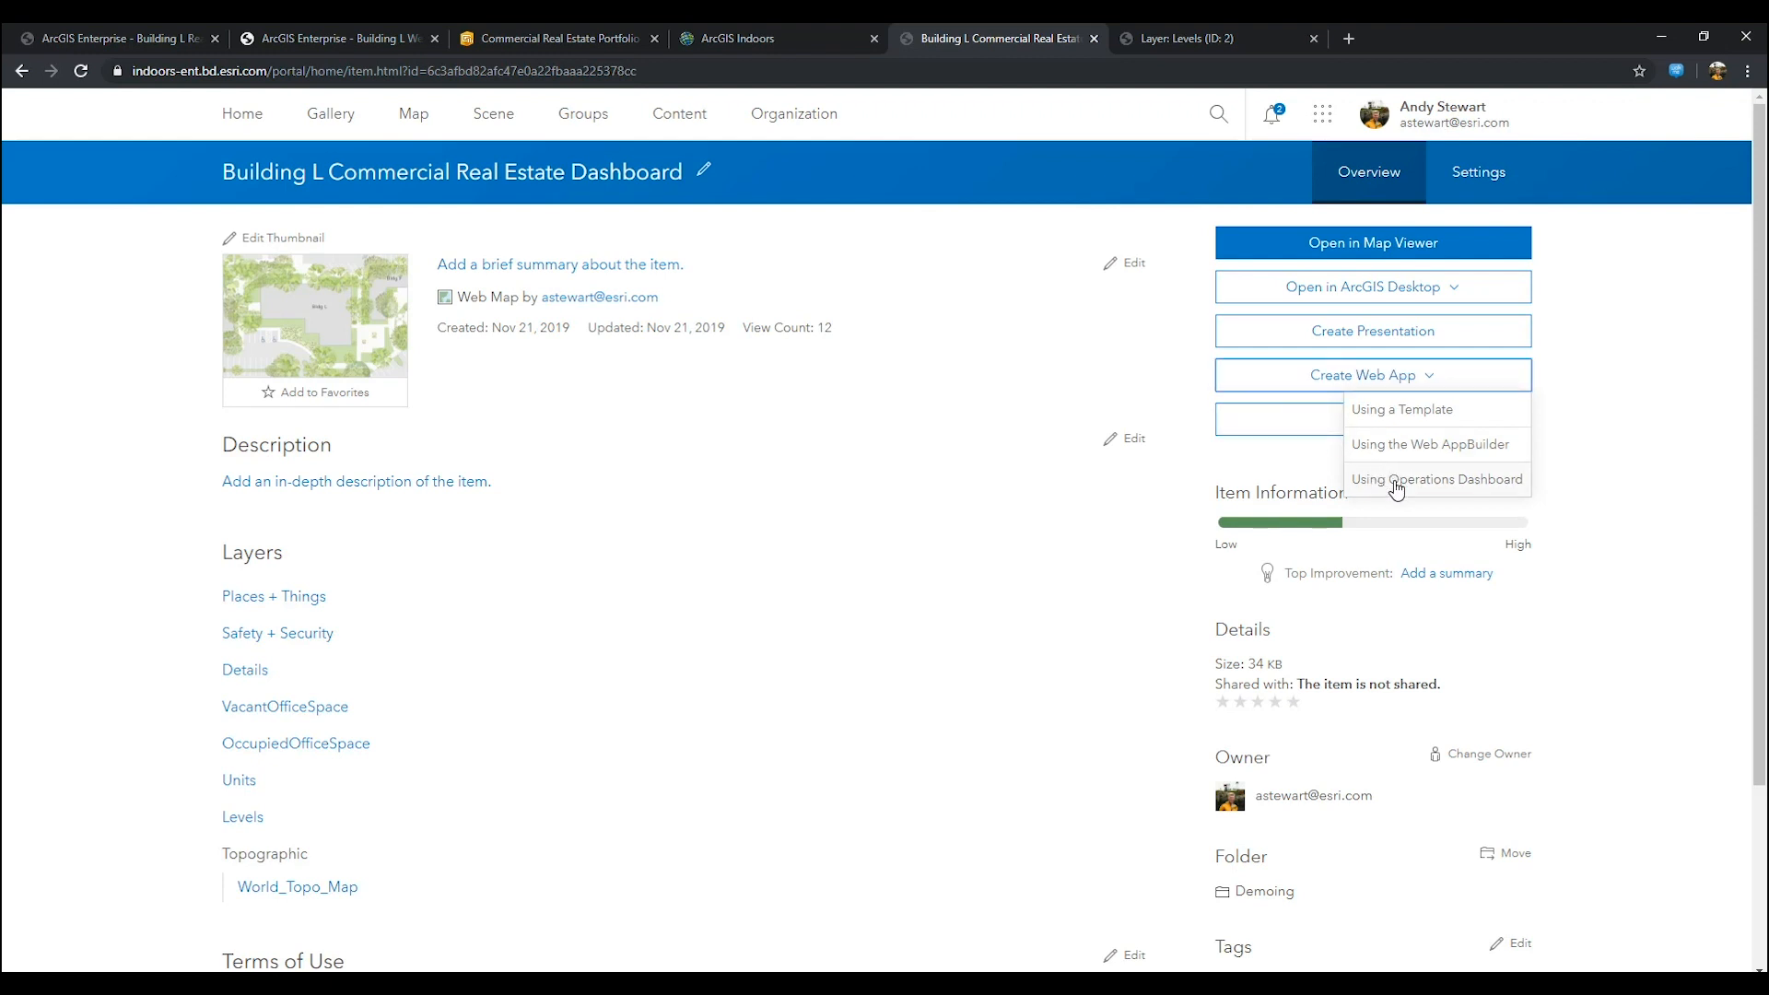
left_click(1435, 479)
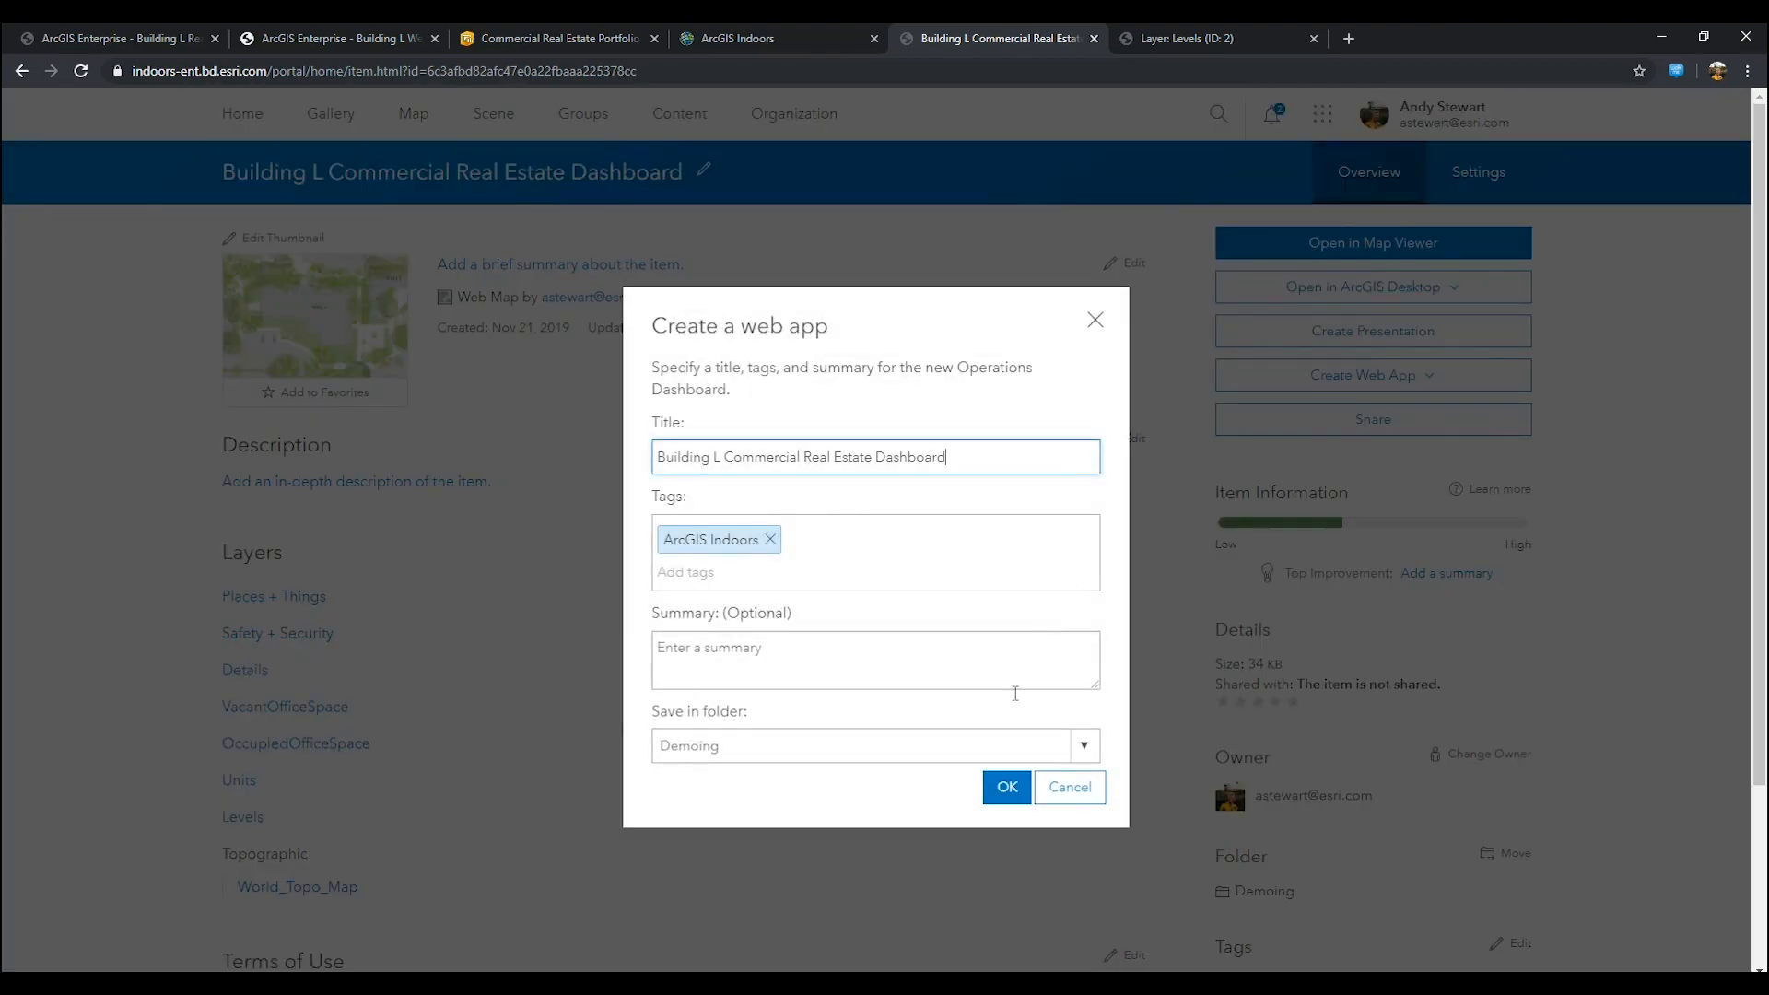
left_click(1006, 787)
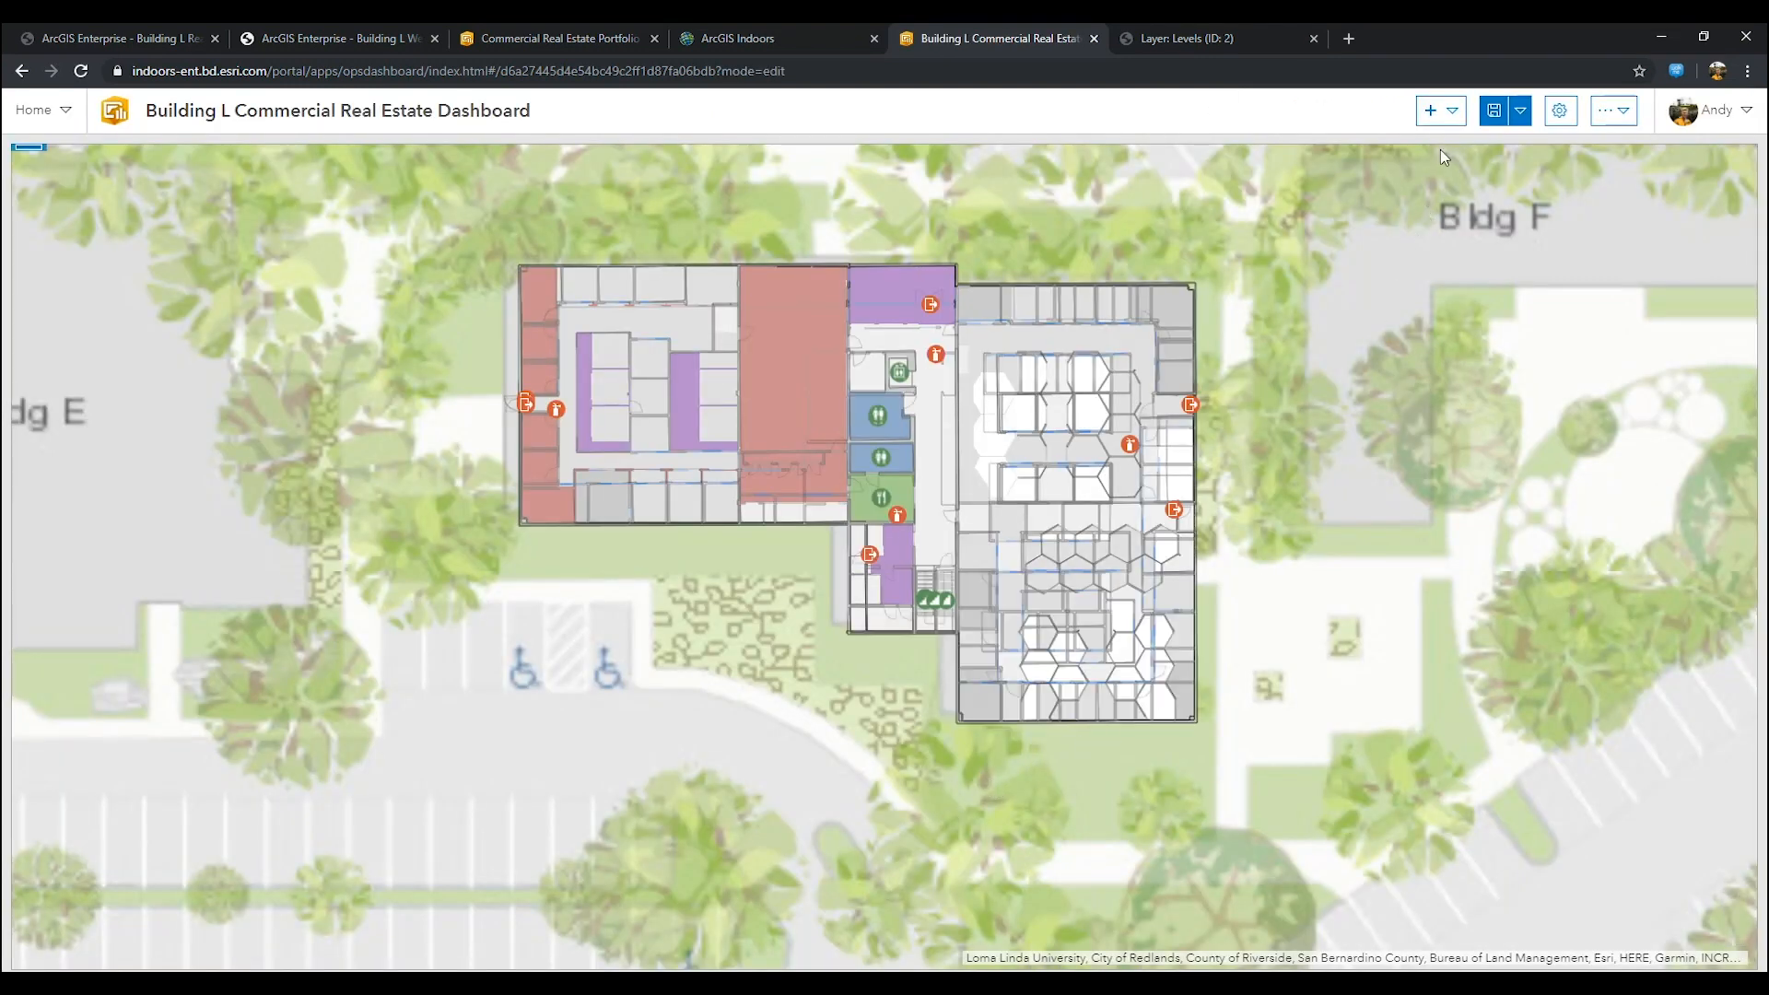
Step: Add a large header with the Hub office buildings icon as its logo
left_click(1432, 110)
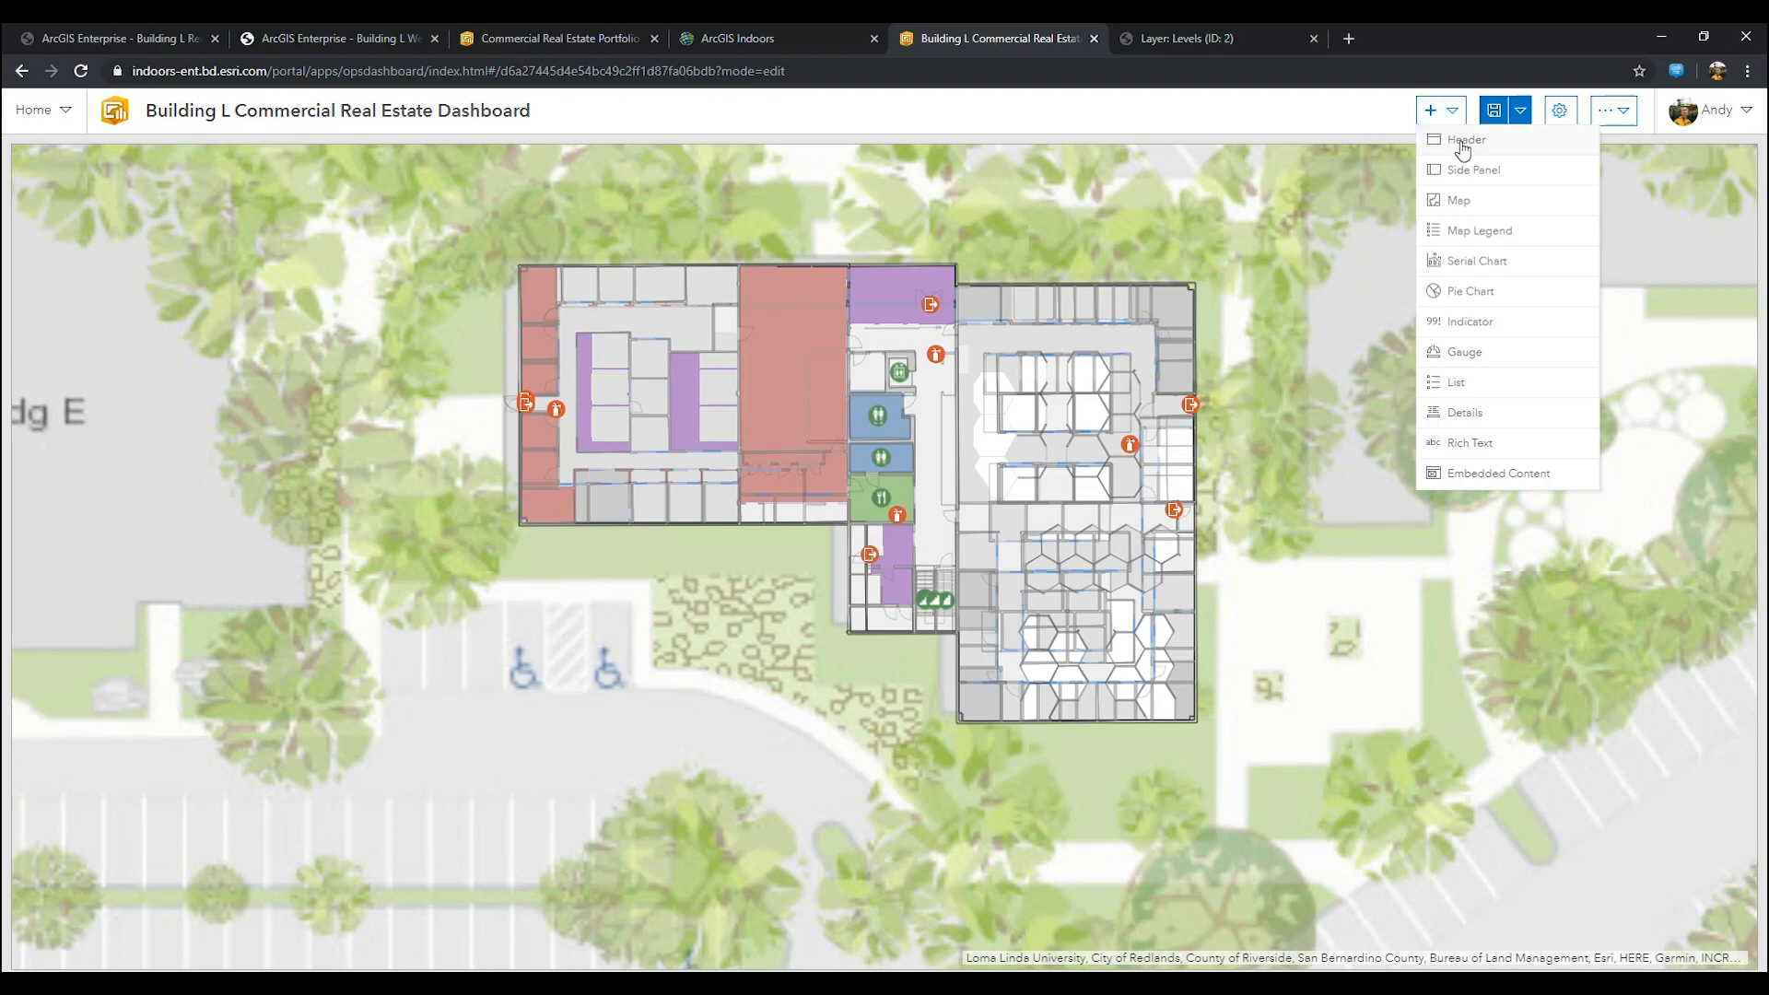
left_click(1465, 138)
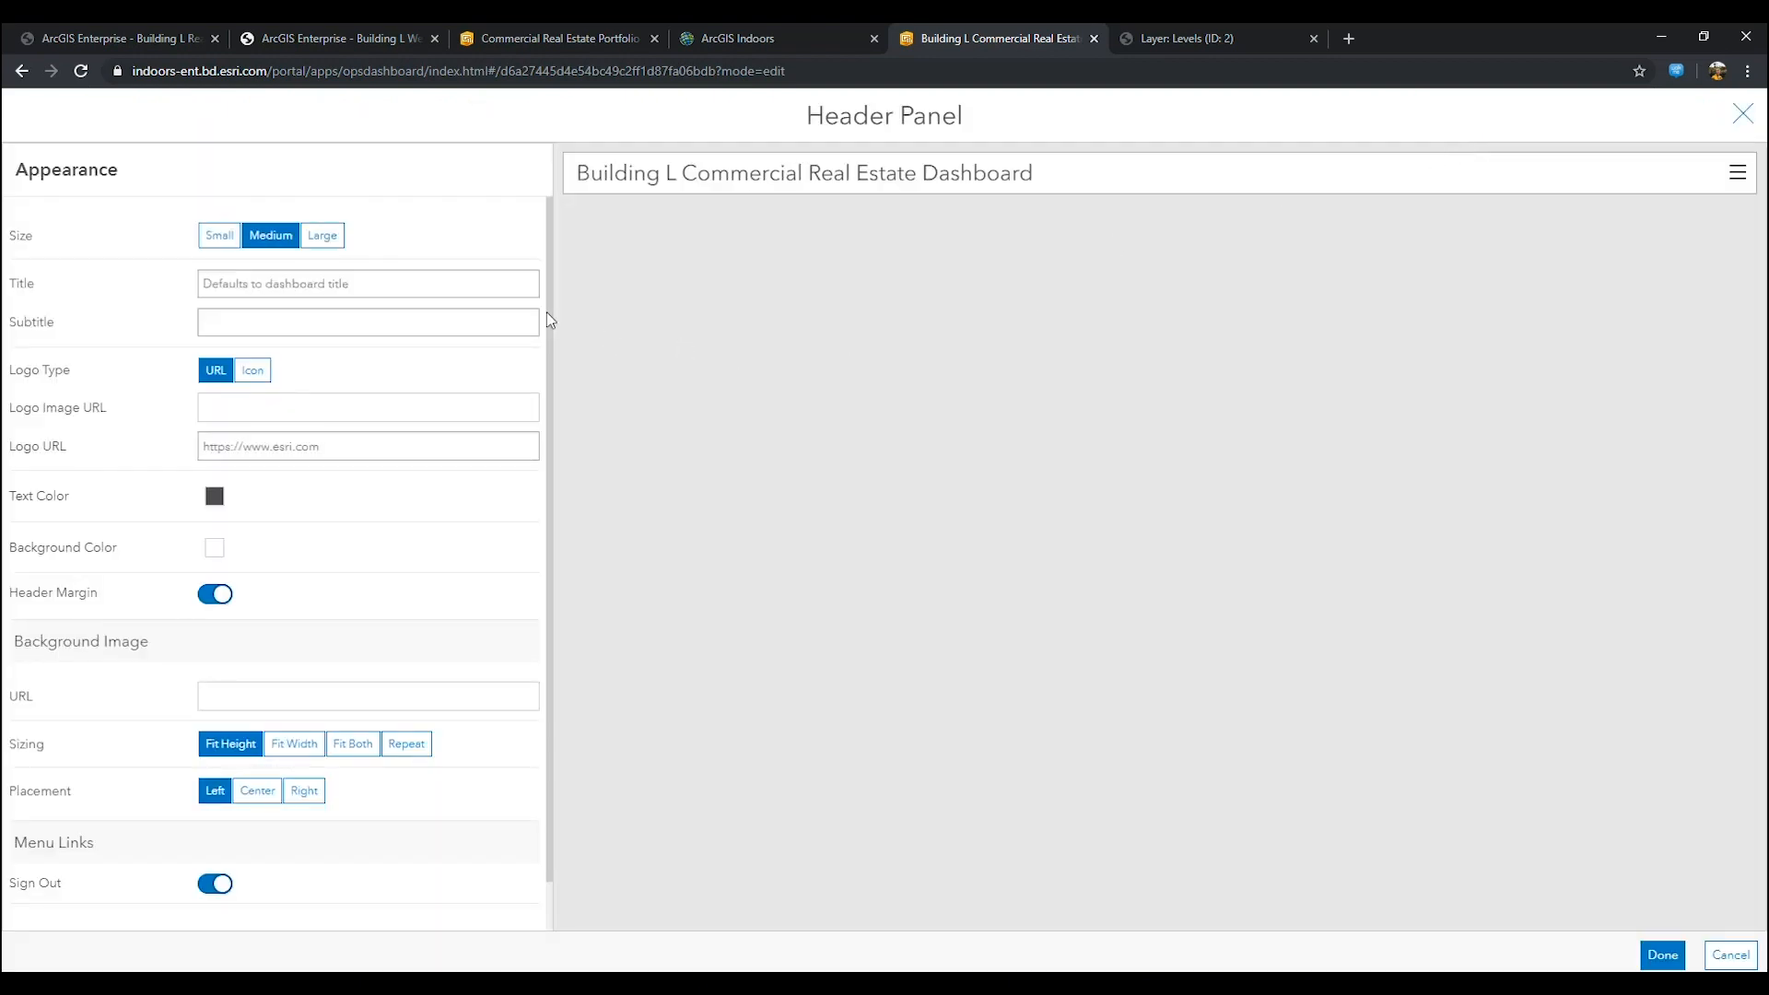
left_click(252, 370)
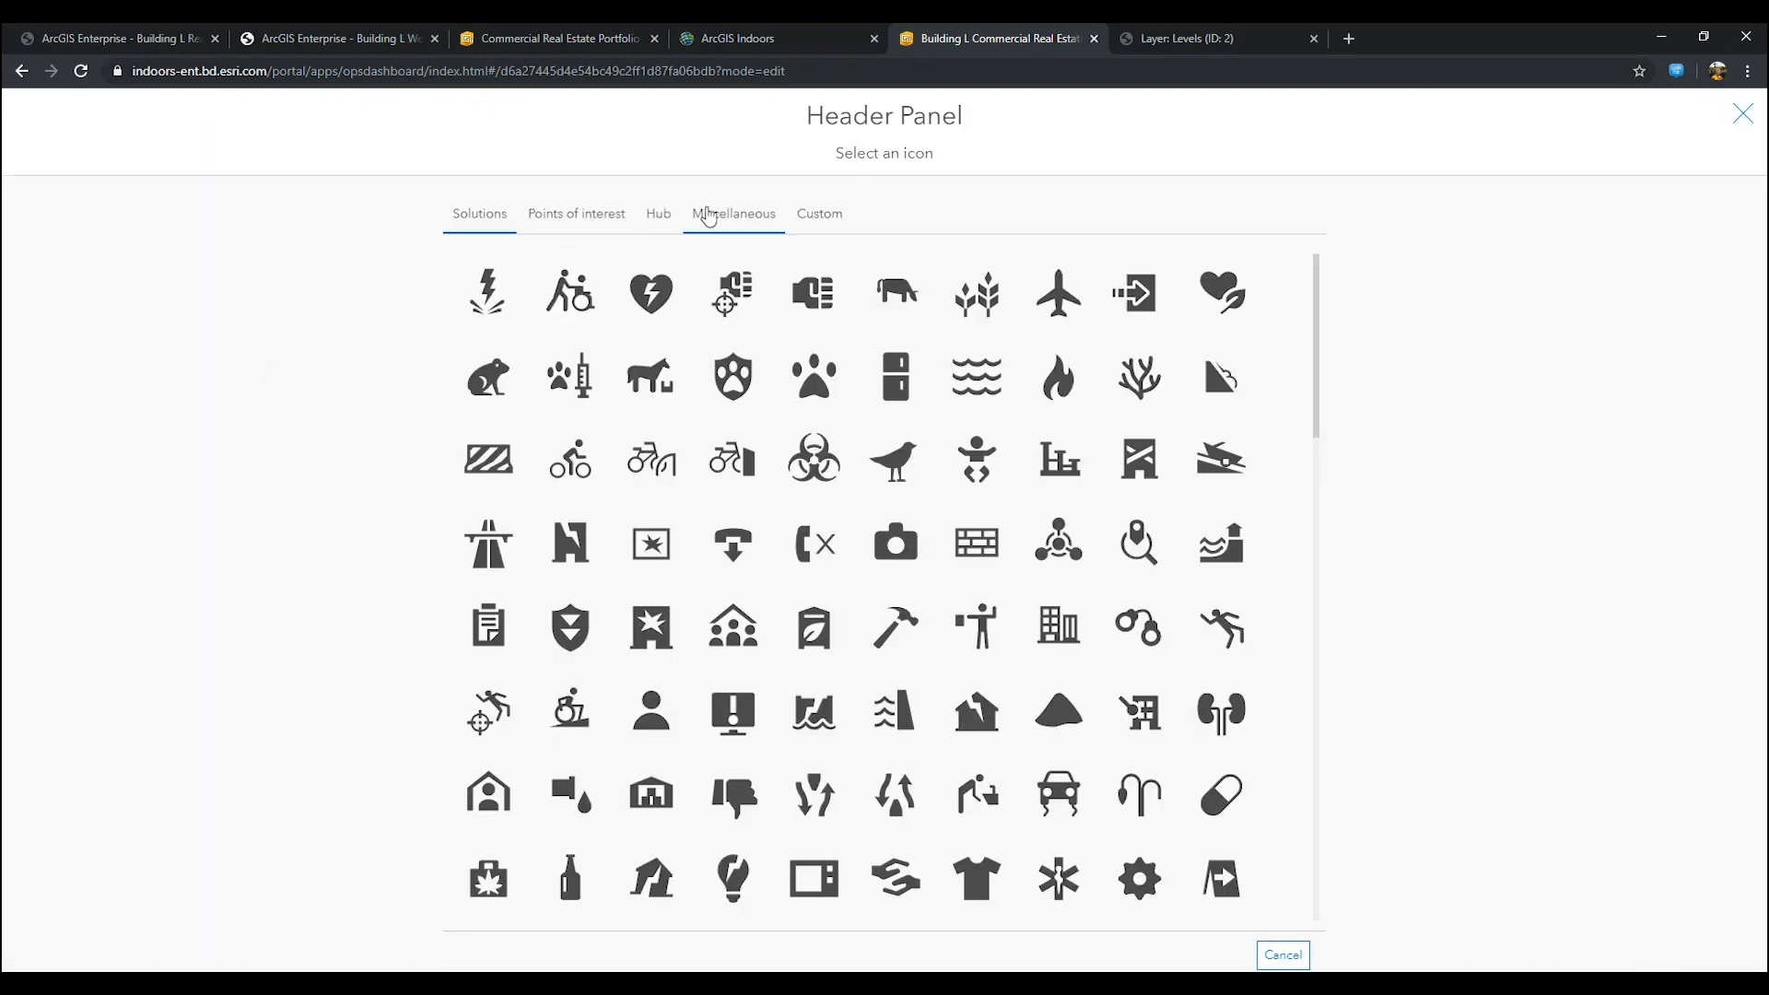
left_click(658, 213)
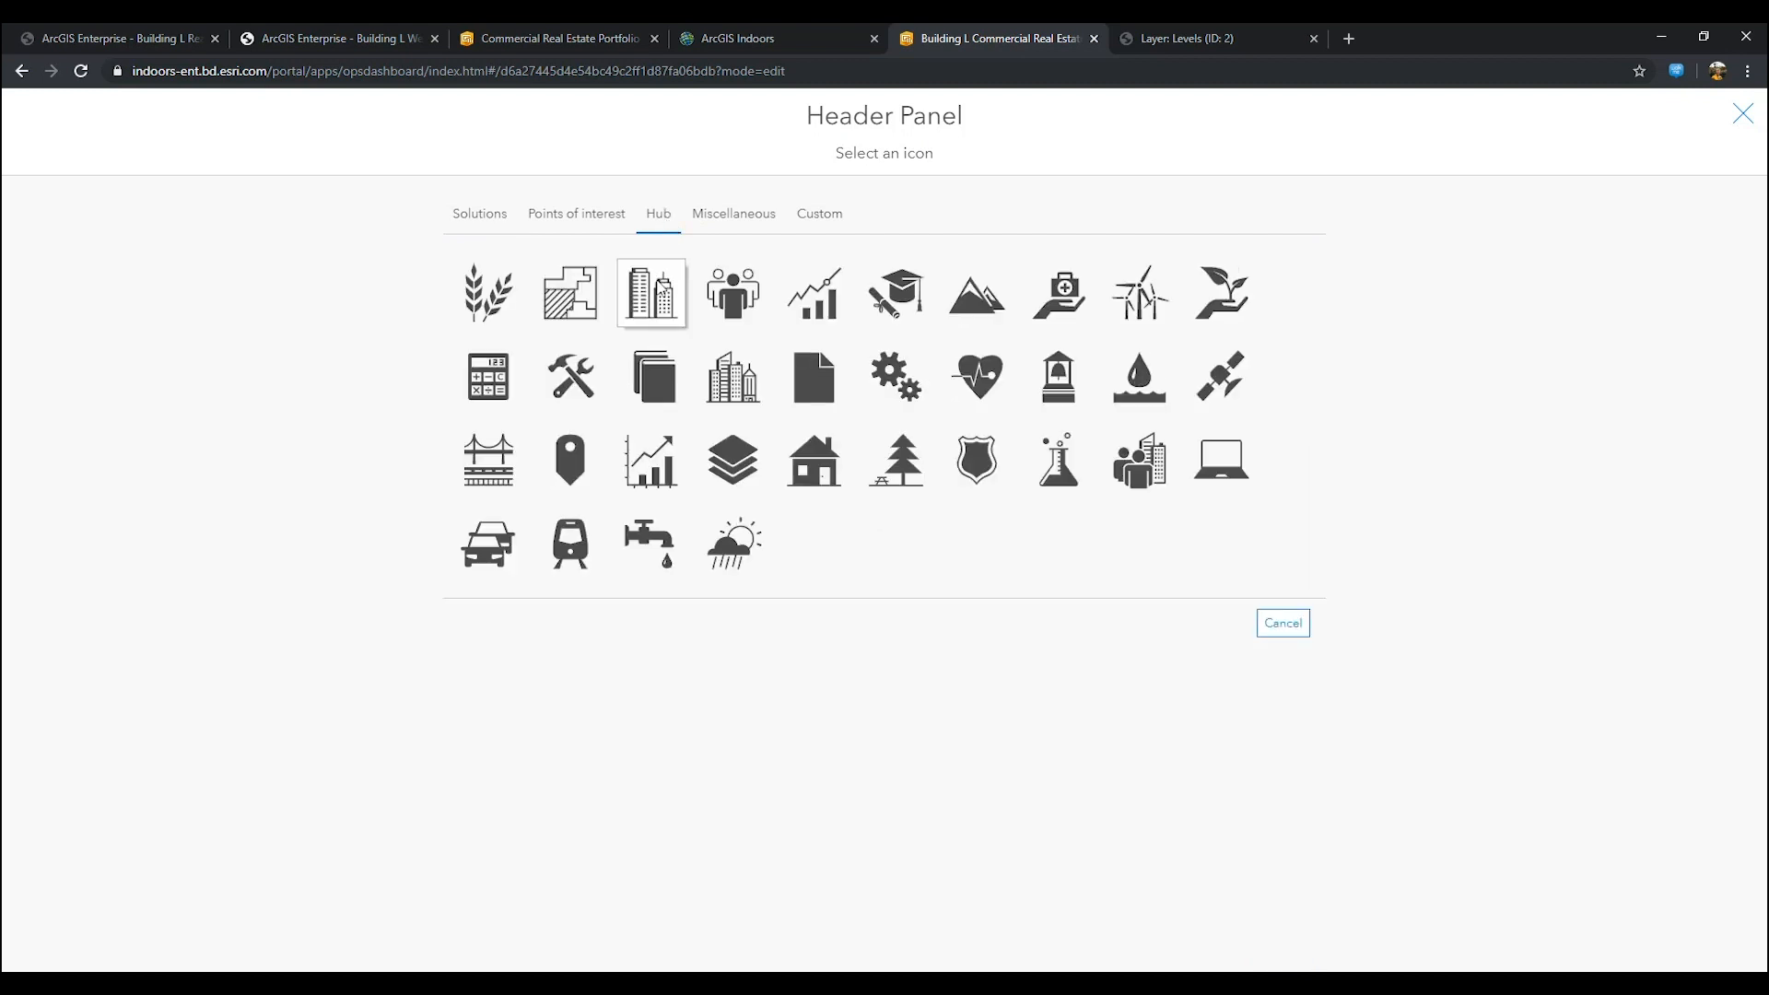
left_click(651, 293)
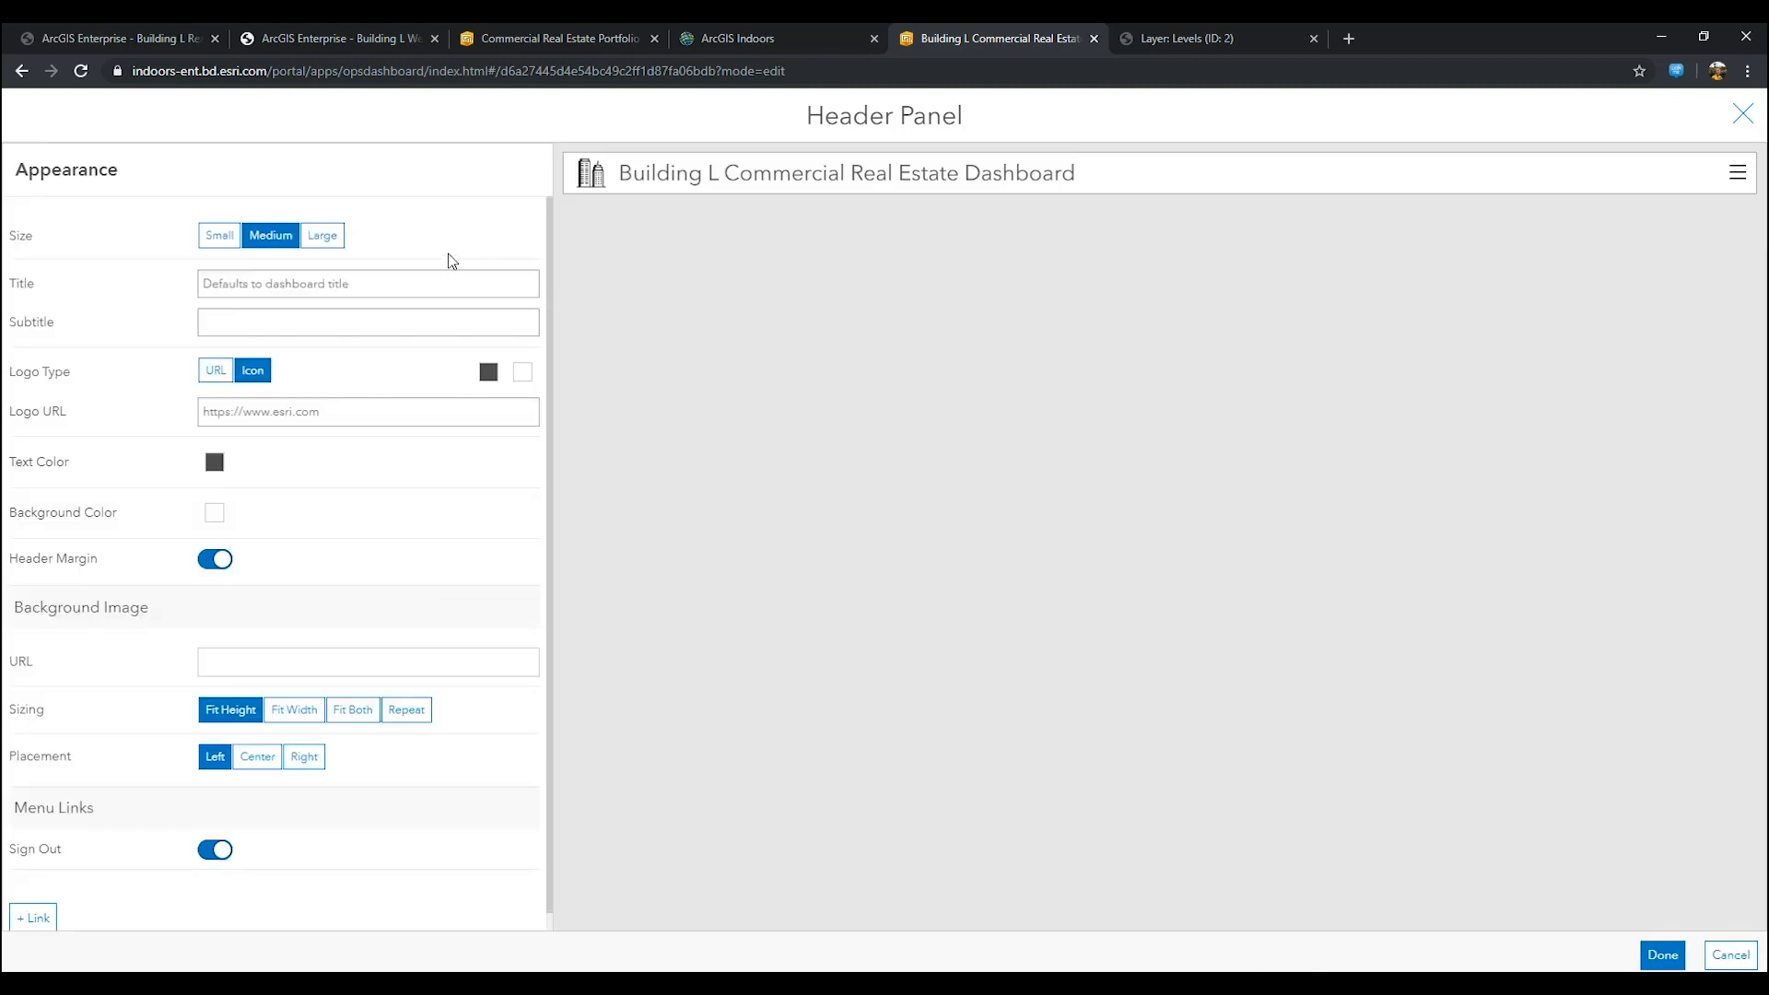
left_click(320, 234)
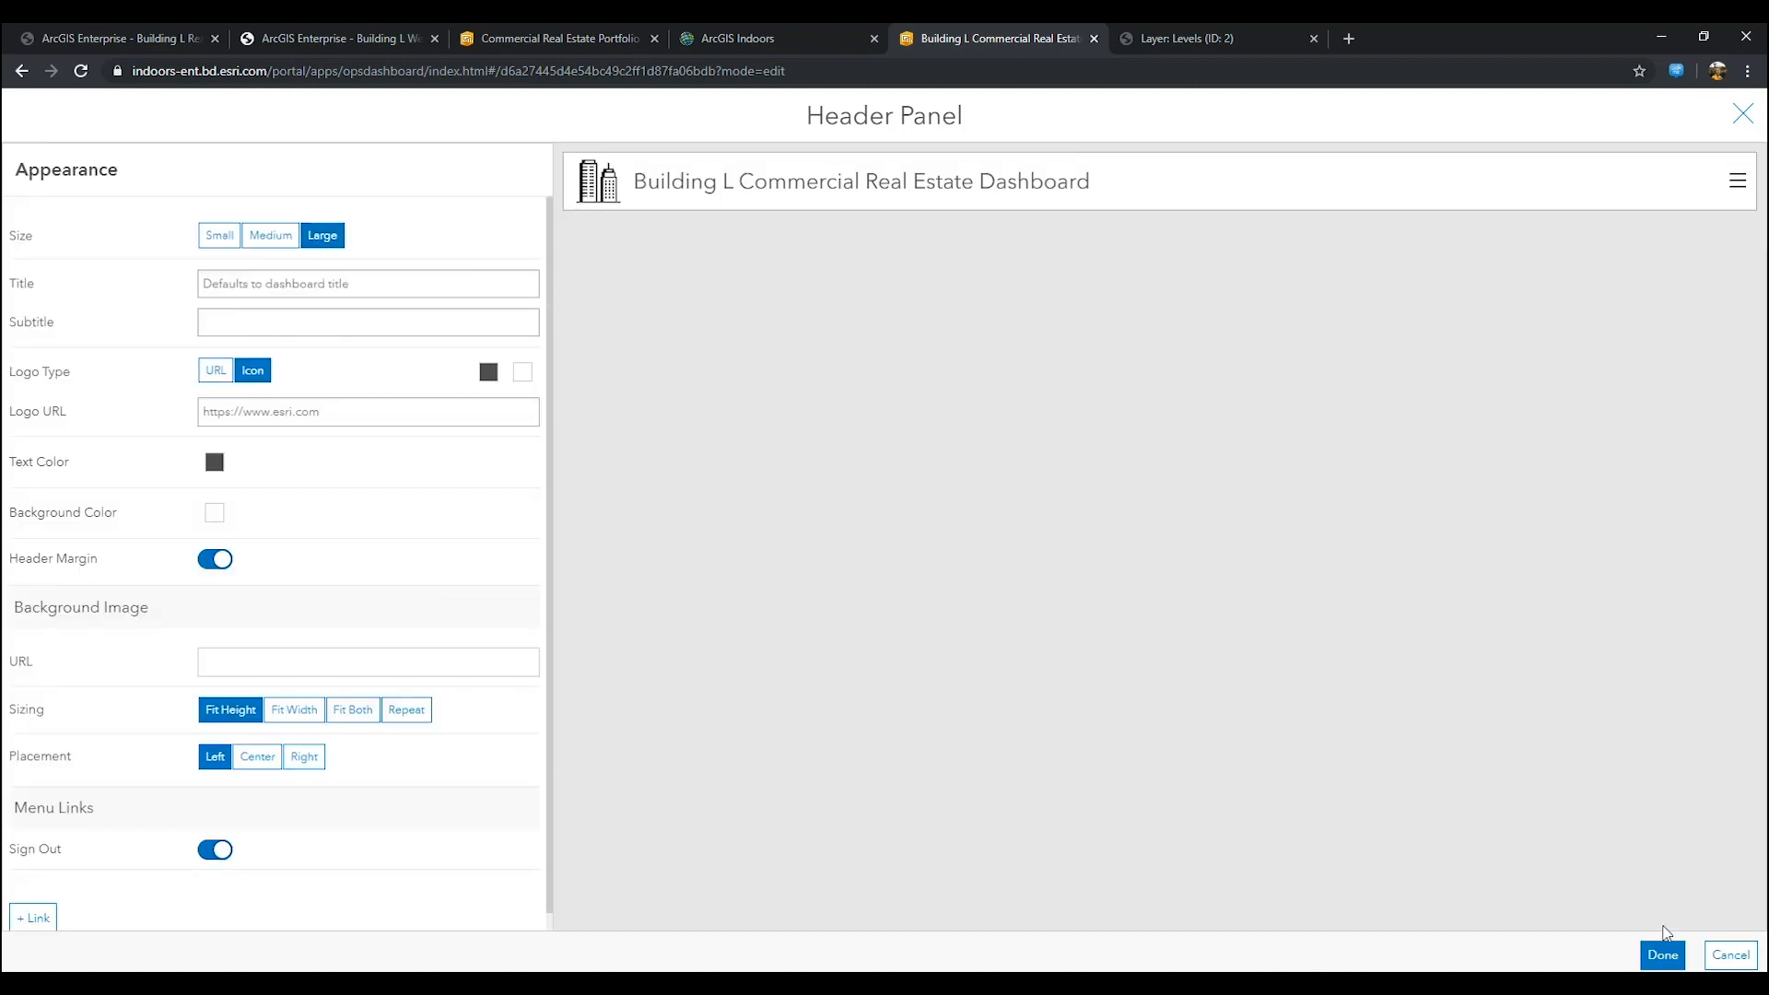
left_click(1660, 955)
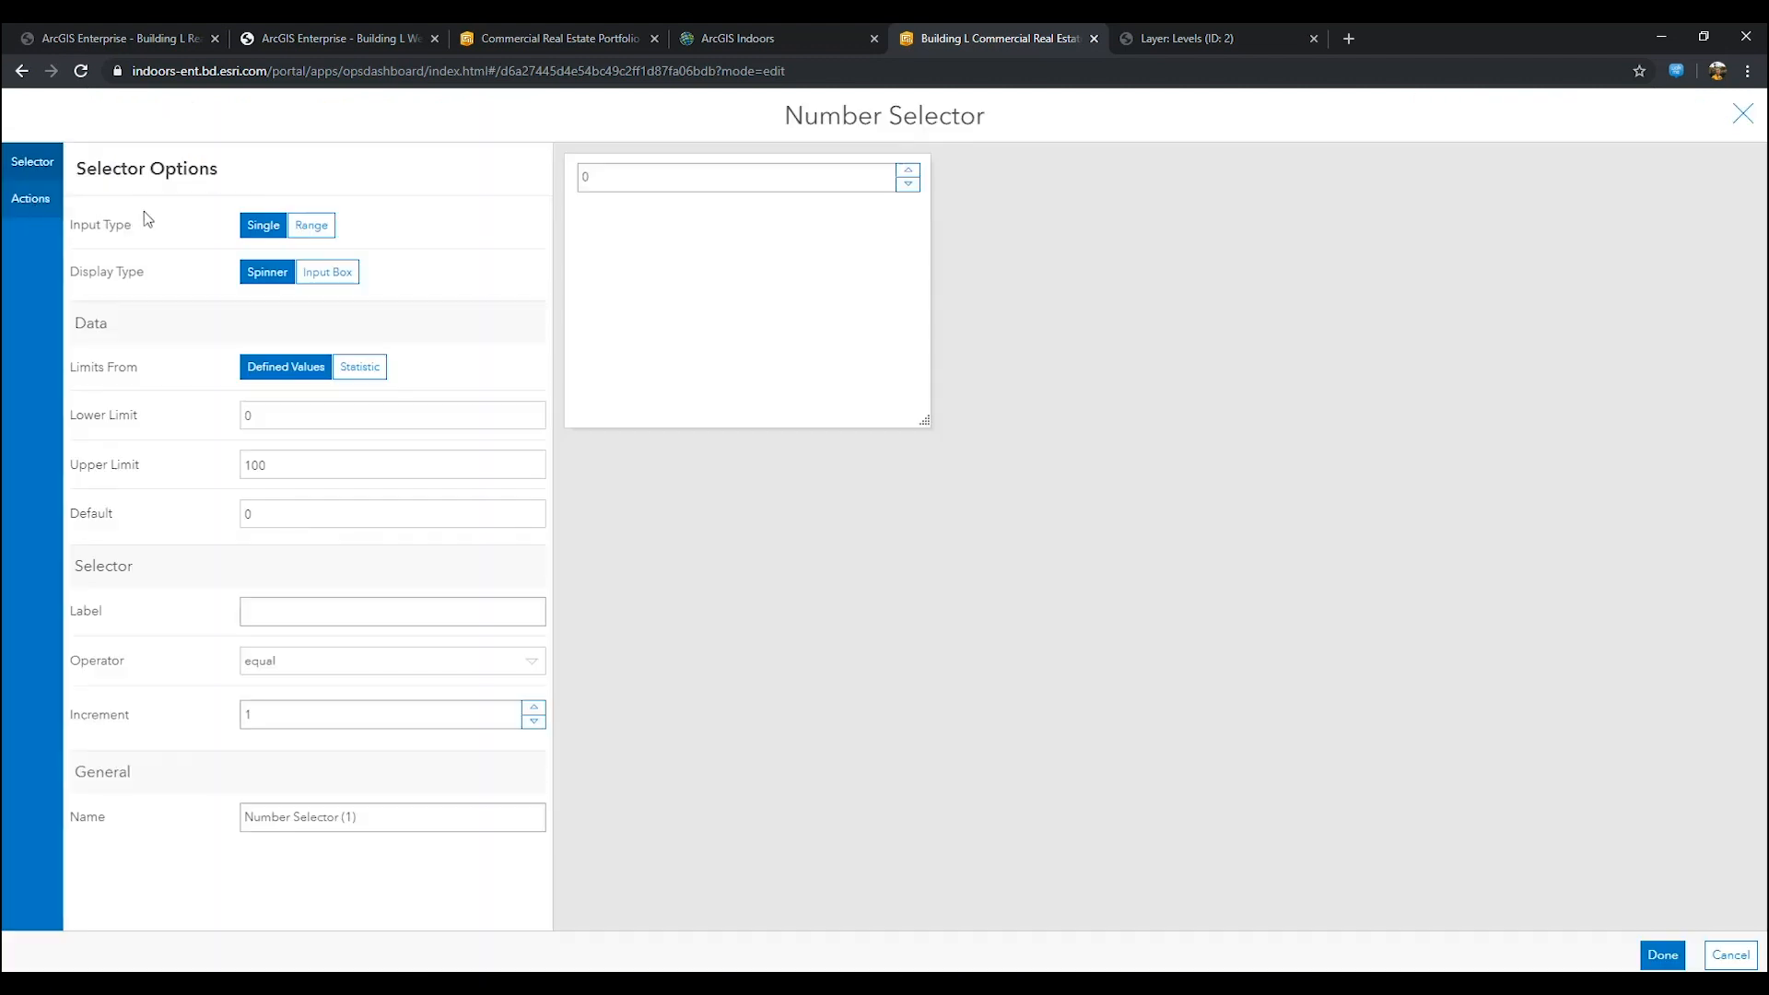
Step: Set the selector's upper limit to 3 and filter Places + Things and Safety + Security on Level Number
left_click(391, 414)
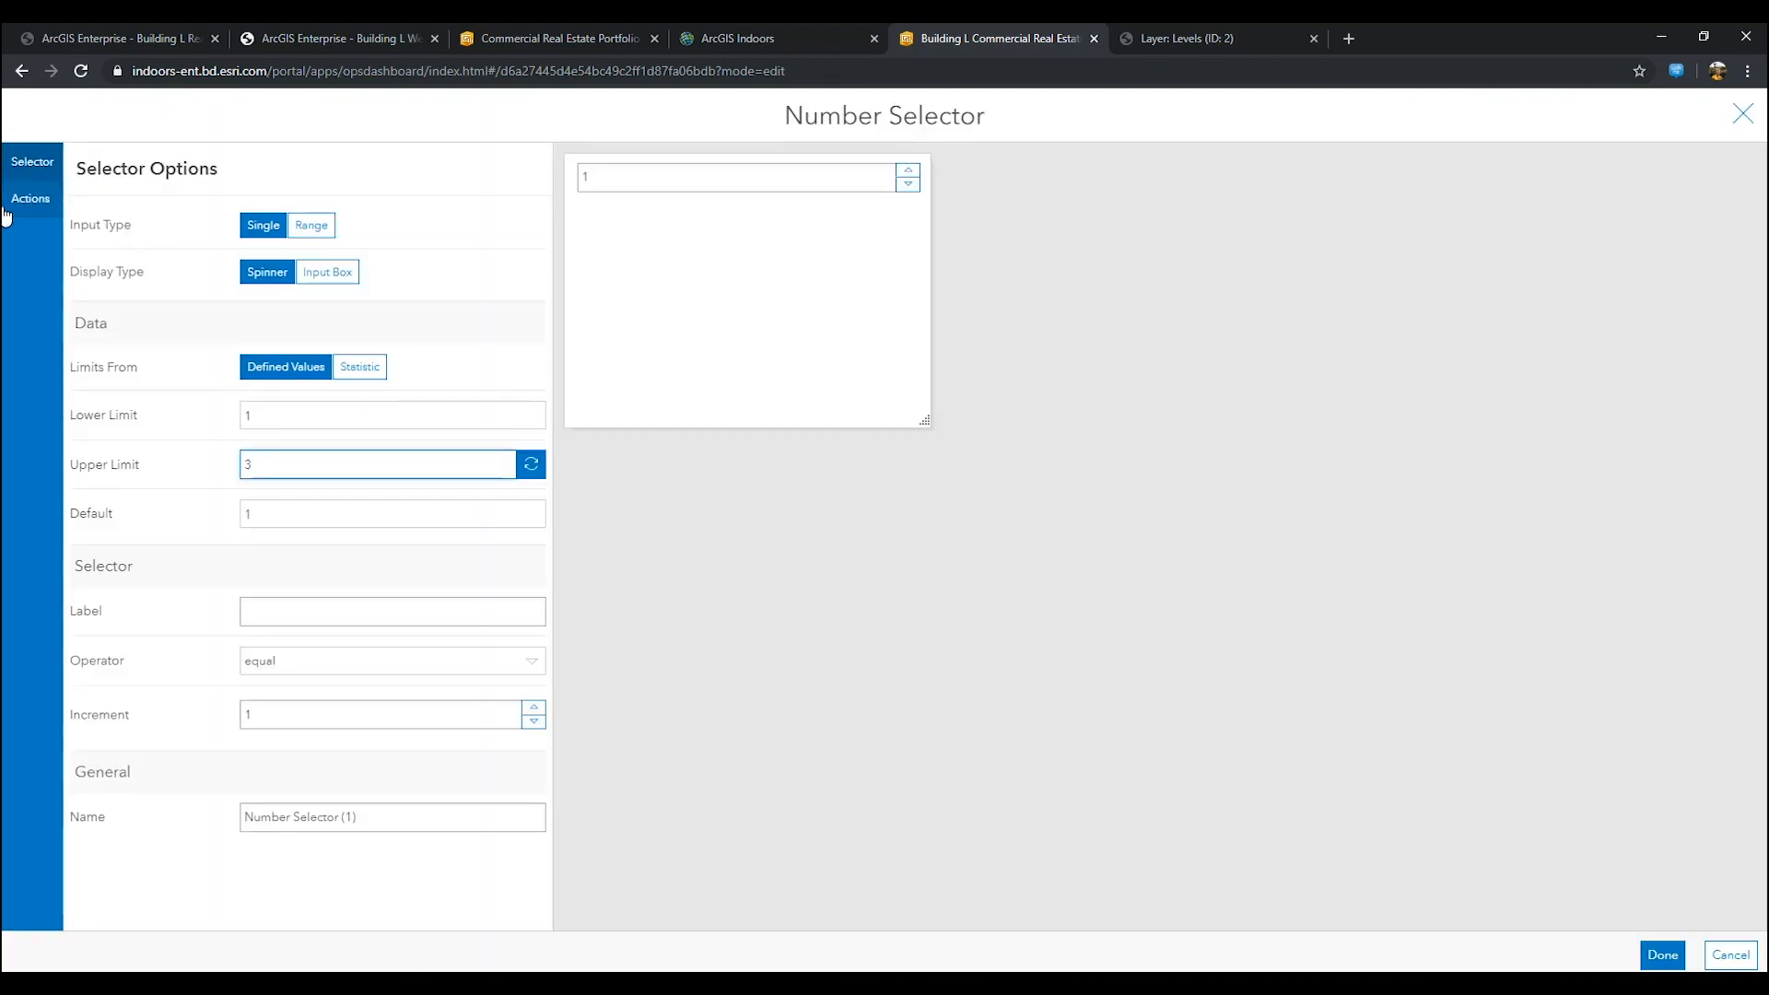
left_click(32, 199)
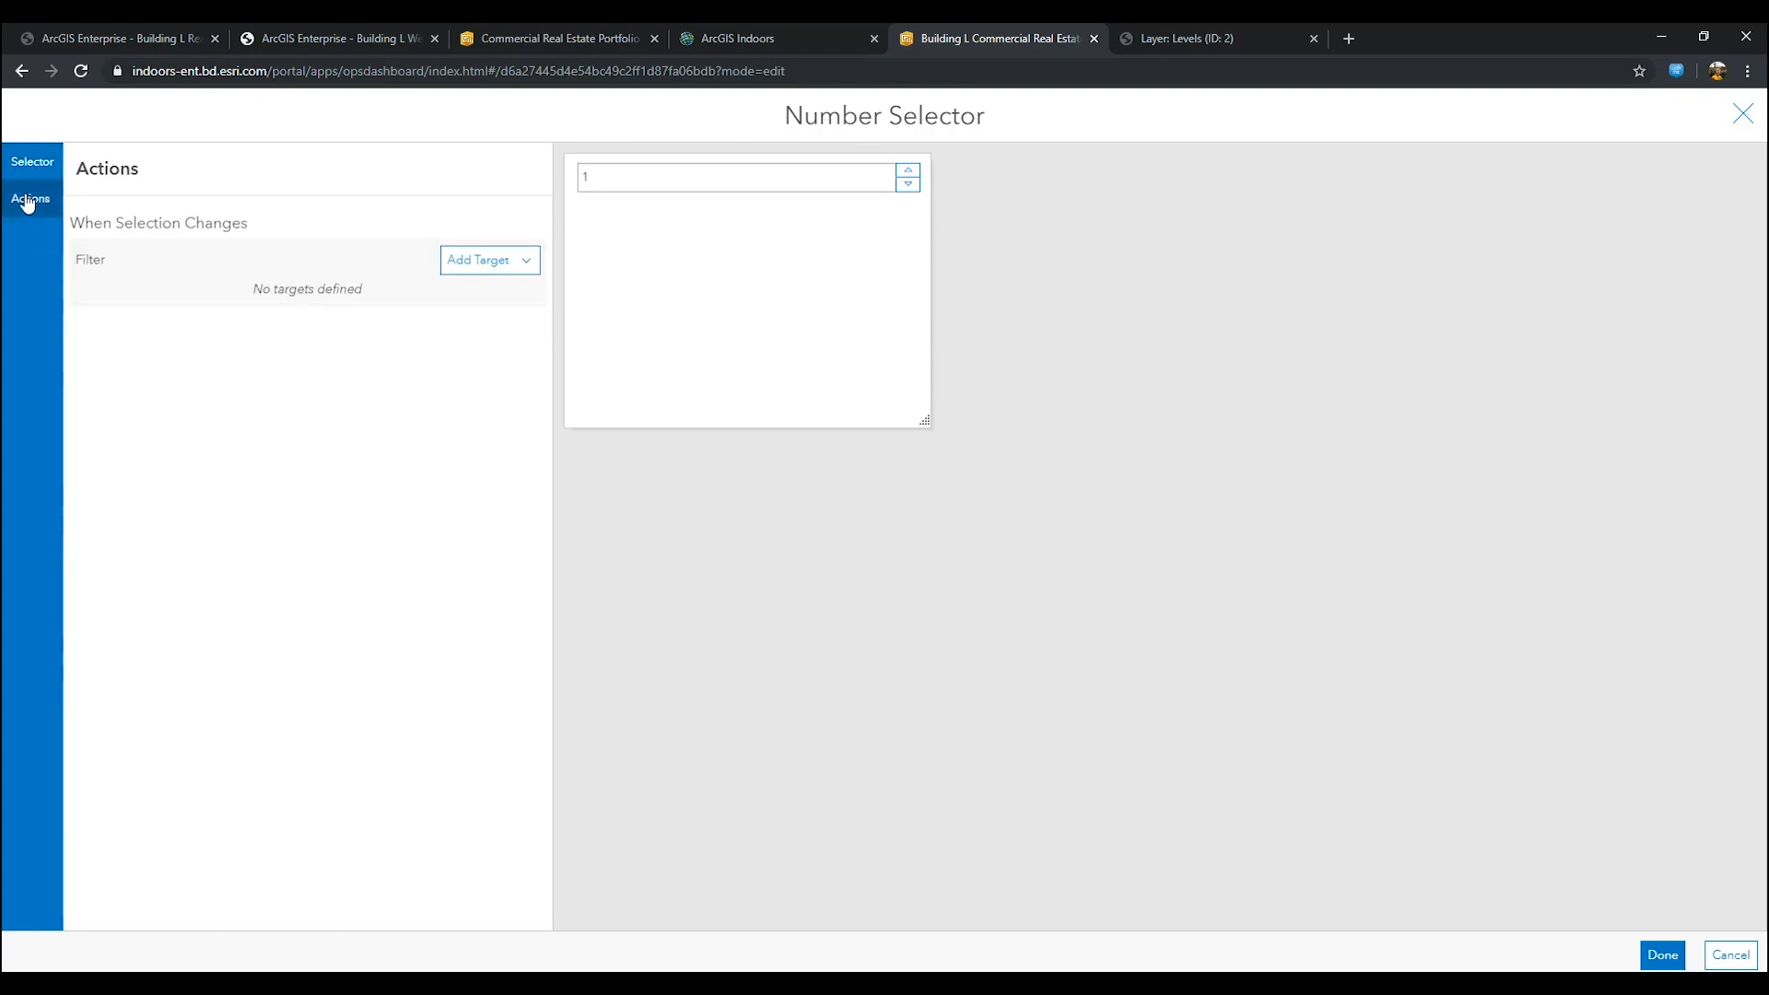
left_click(488, 260)
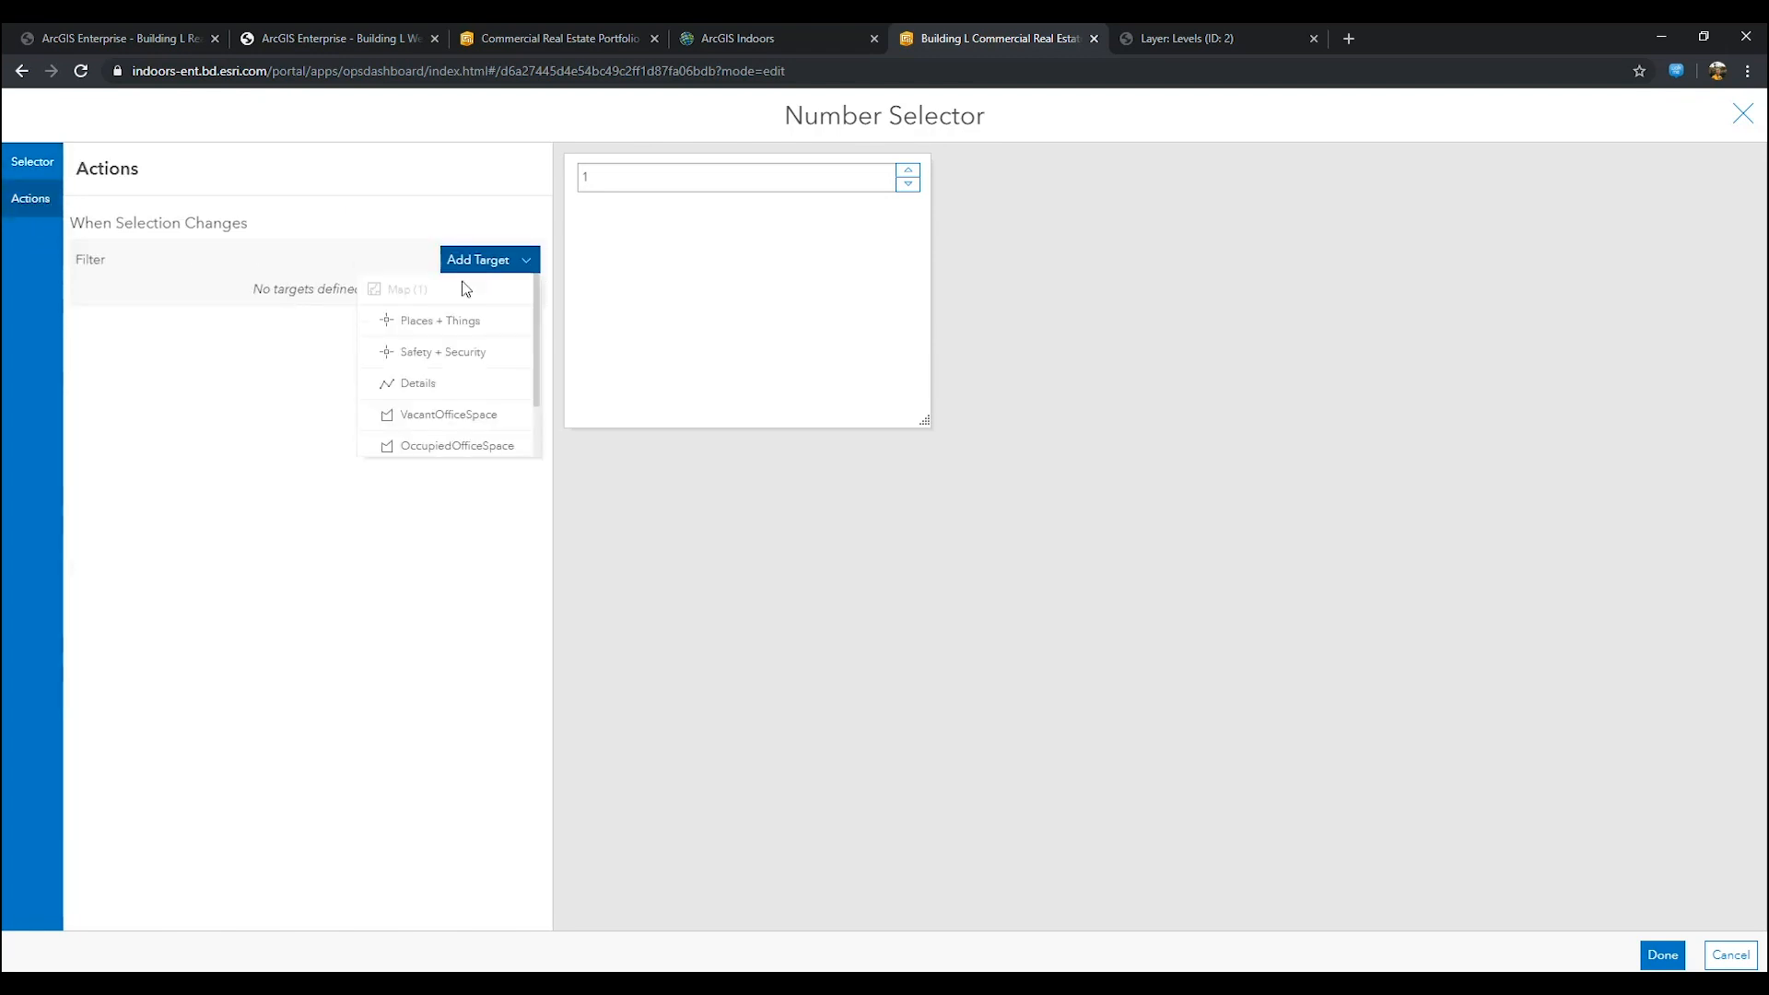
left_click(441, 318)
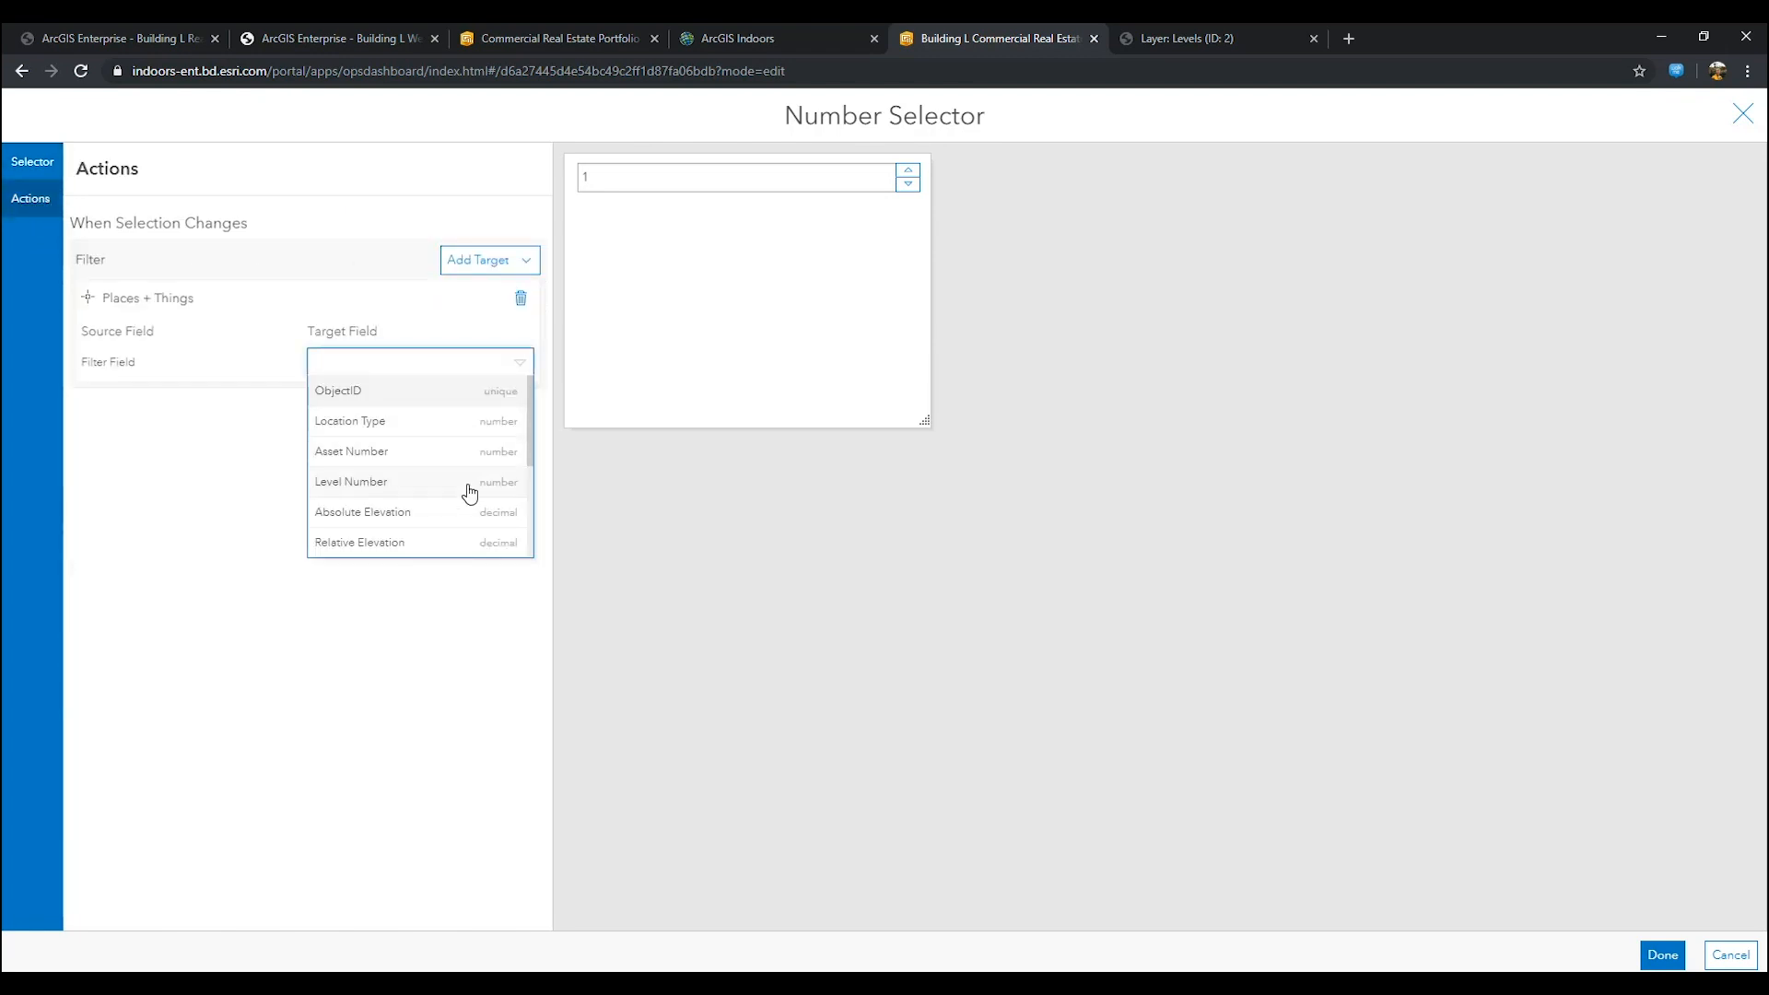
left_click(350, 481)
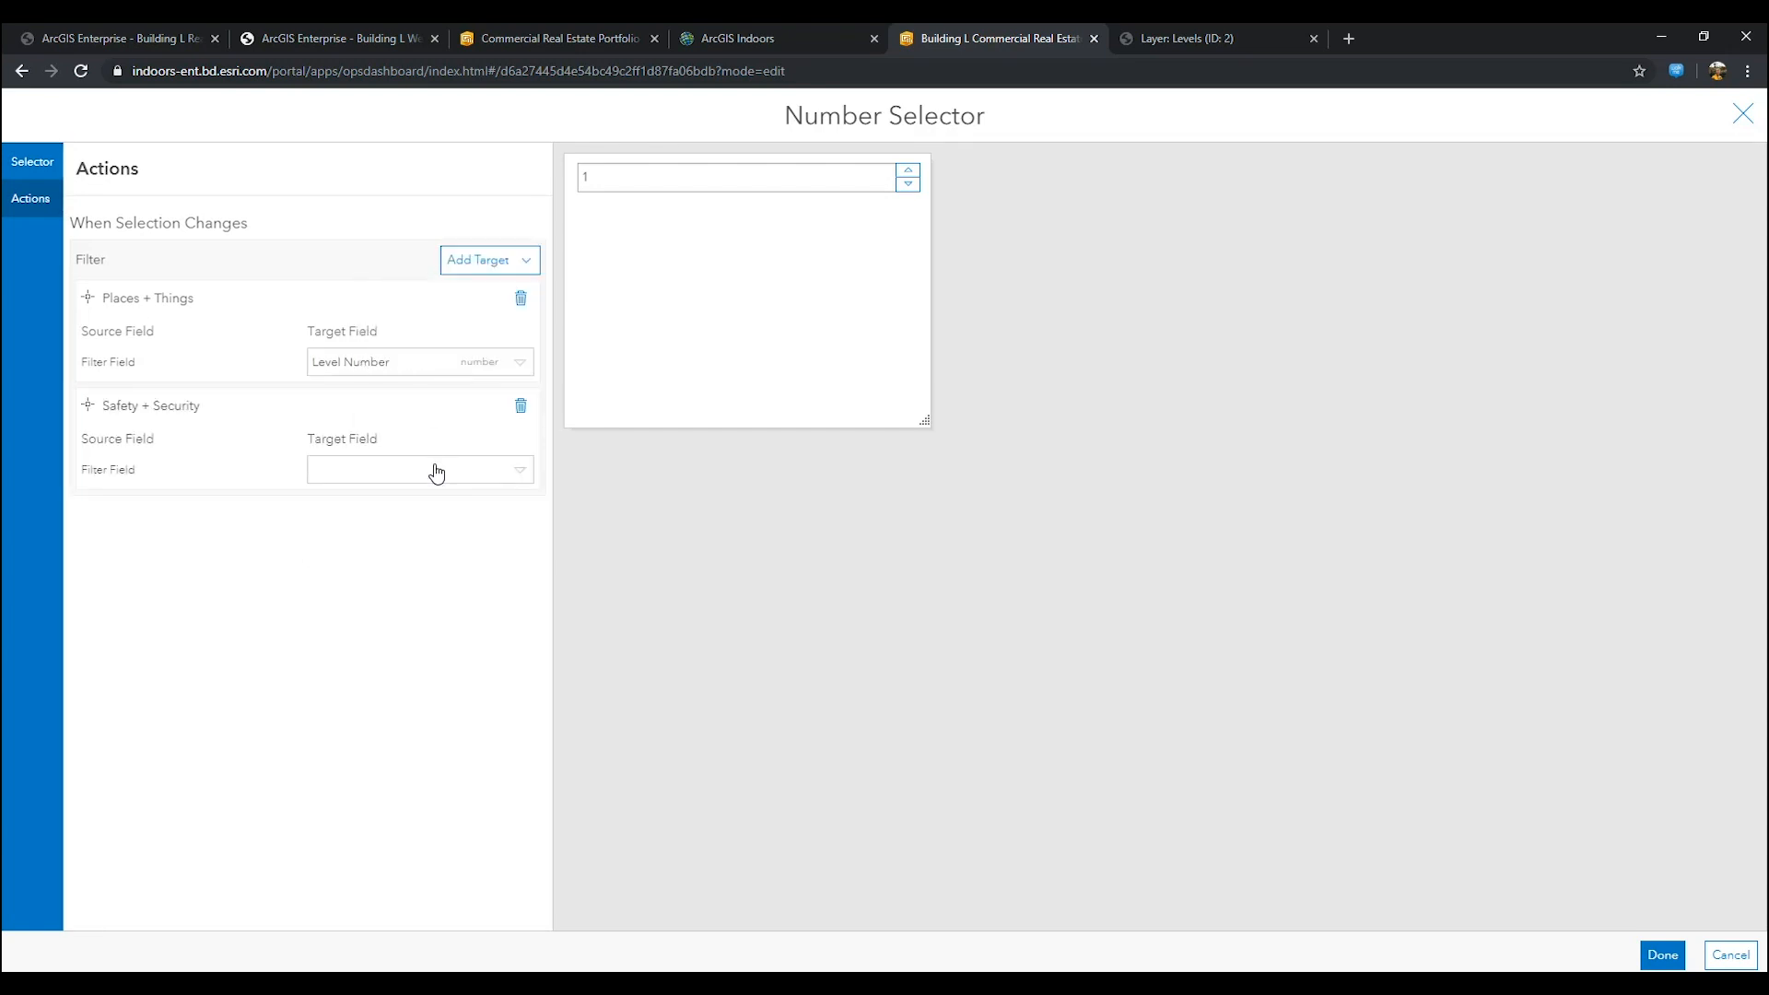
left_click(482, 260)
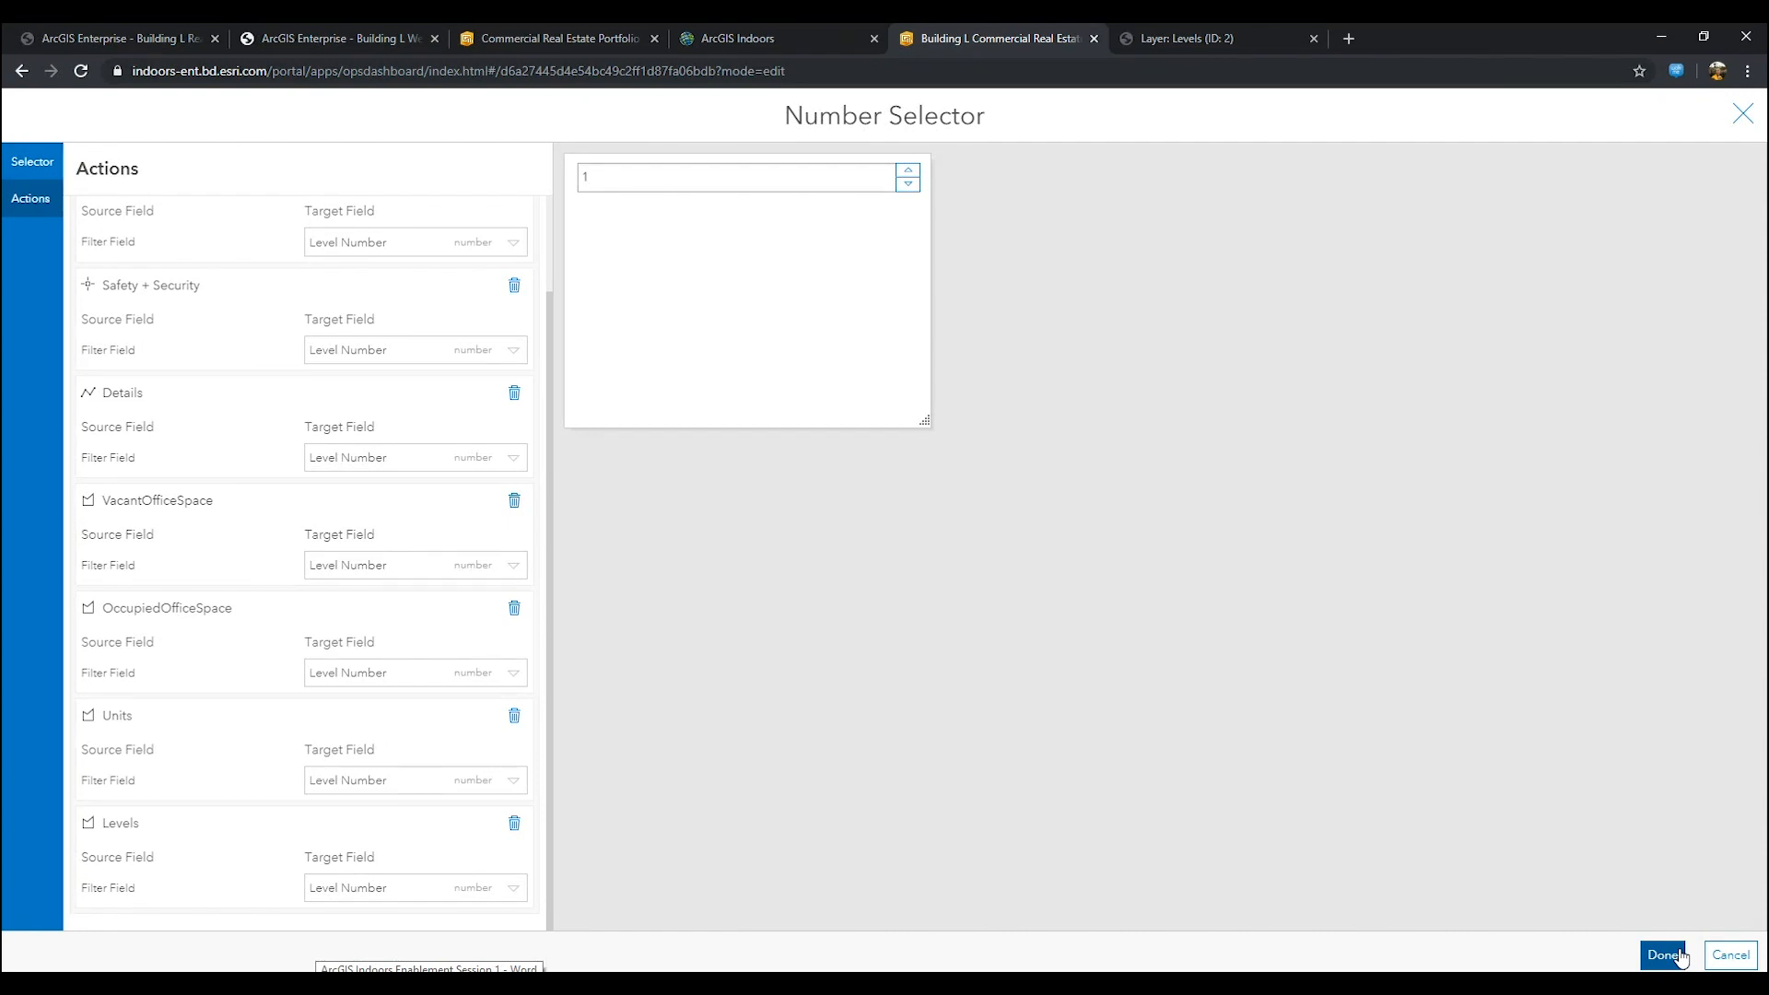
left_click(1662, 956)
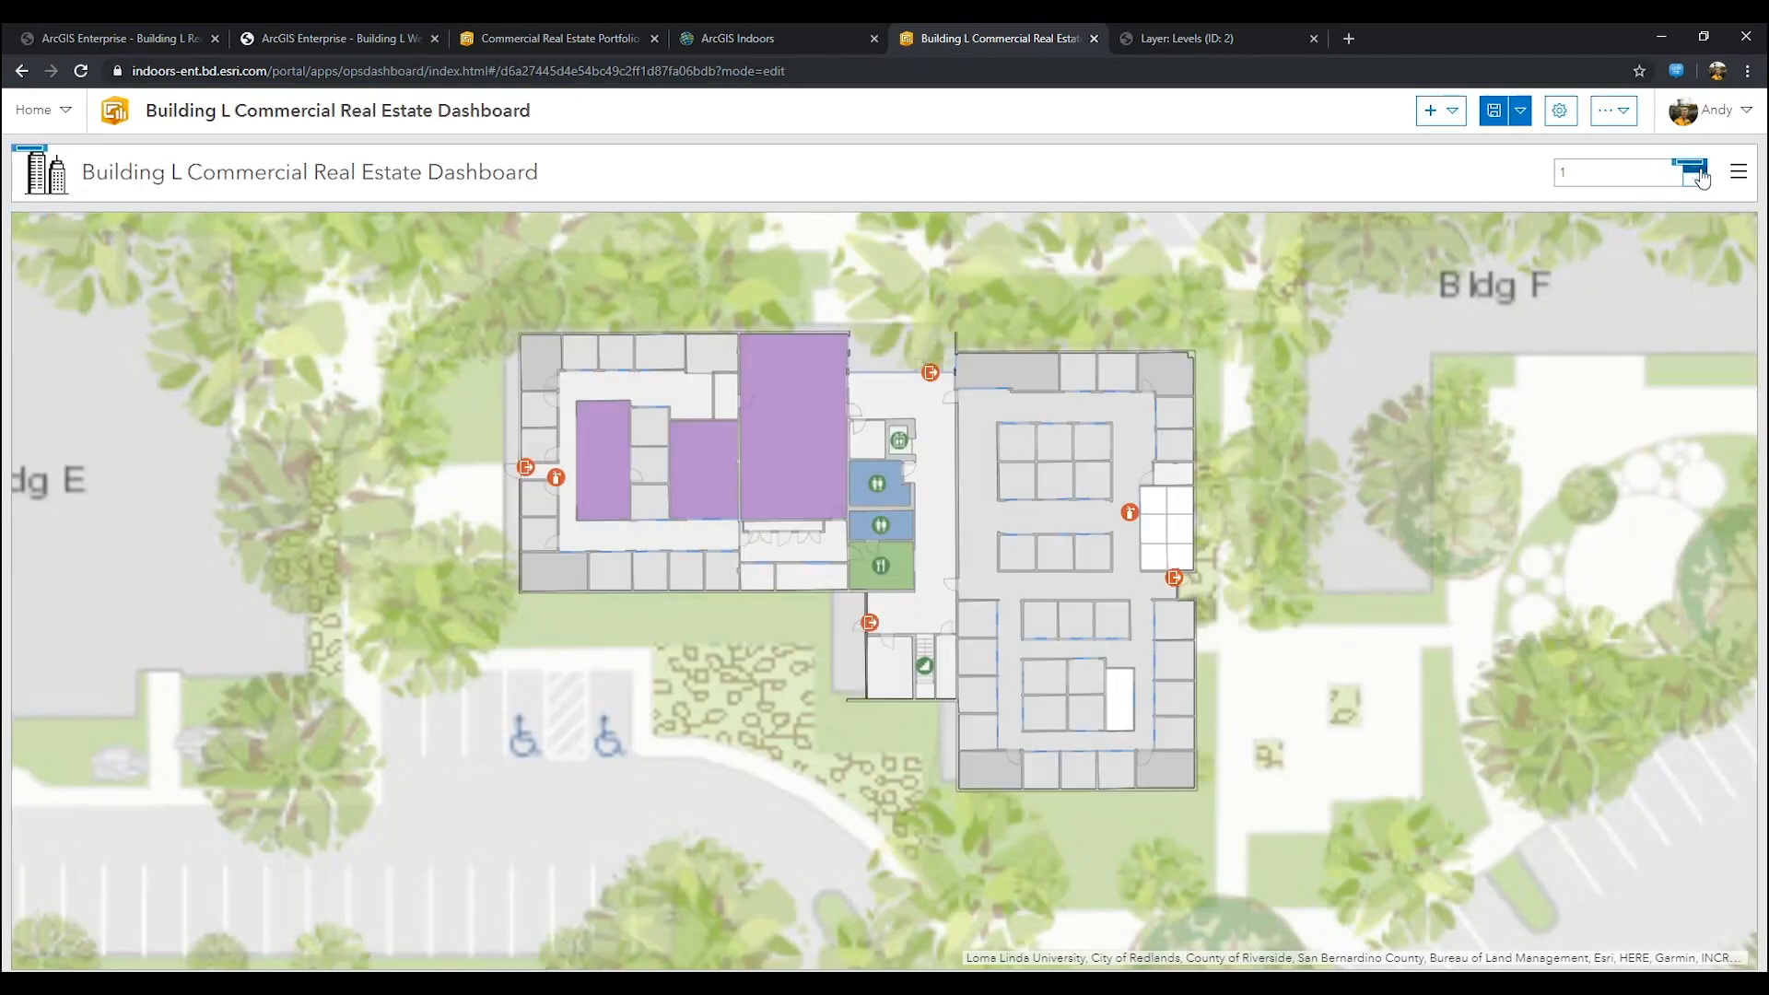
Step: Step the floor selector to confirm the map switches floorplans
left_click(1691, 168)
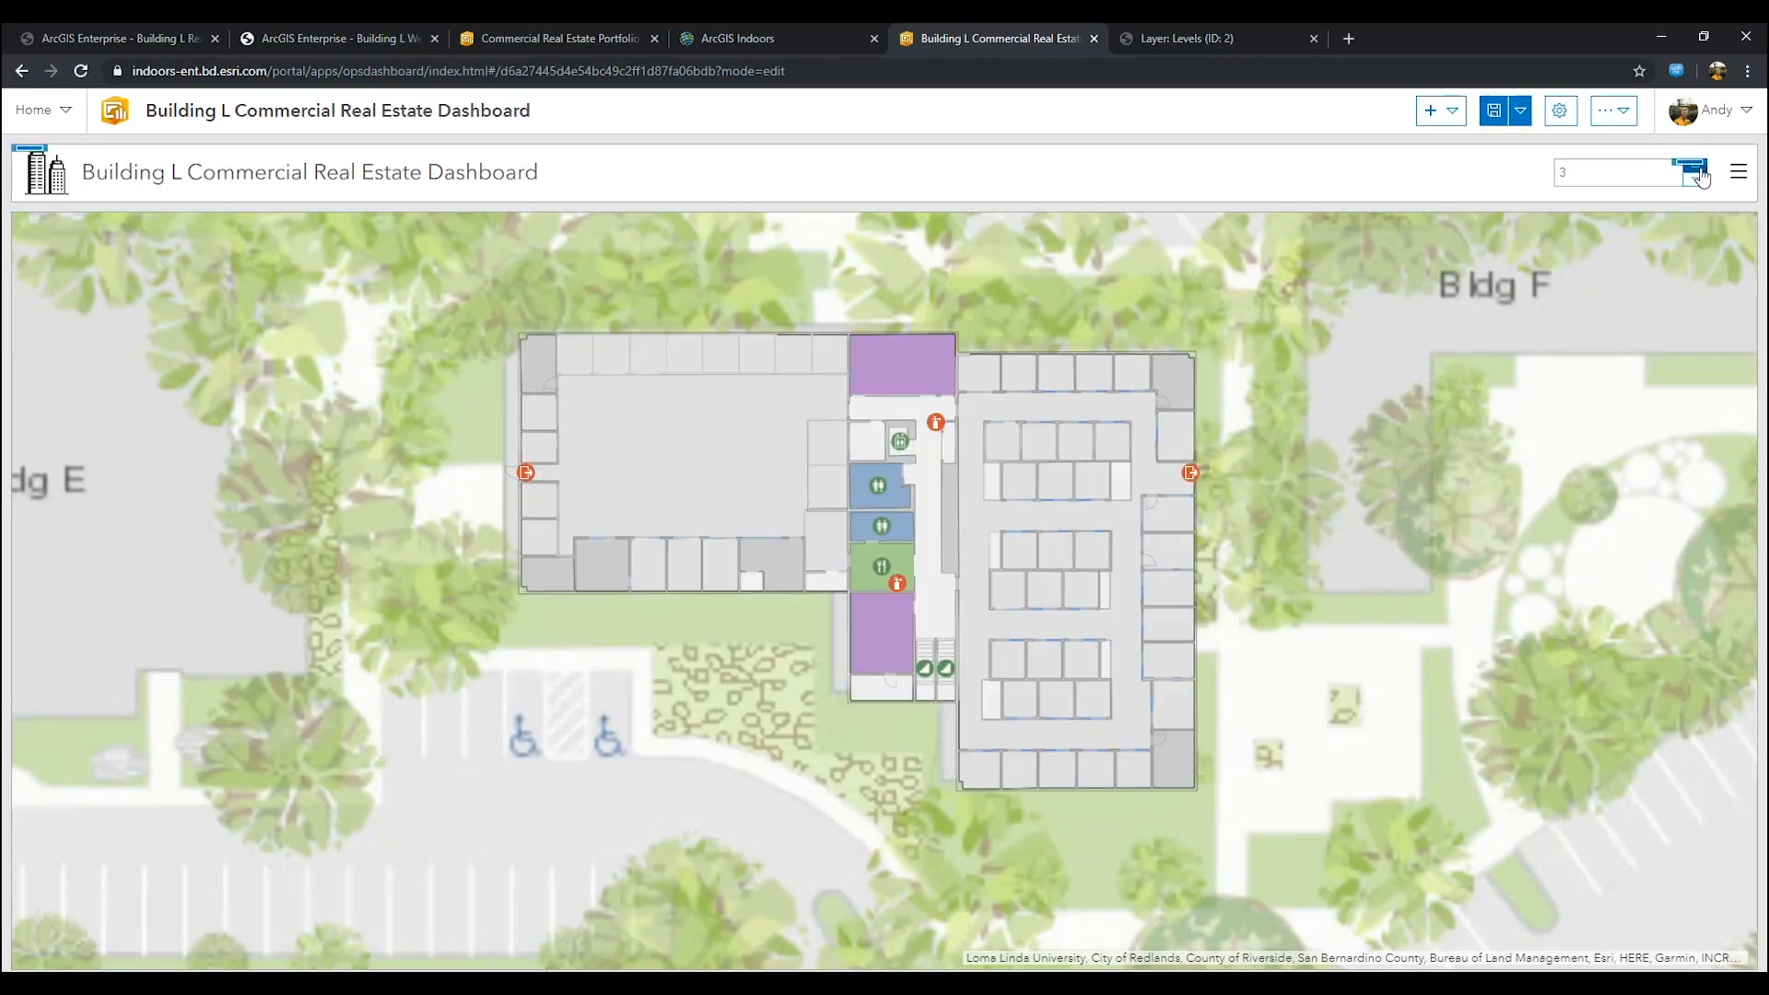
left_click(1690, 171)
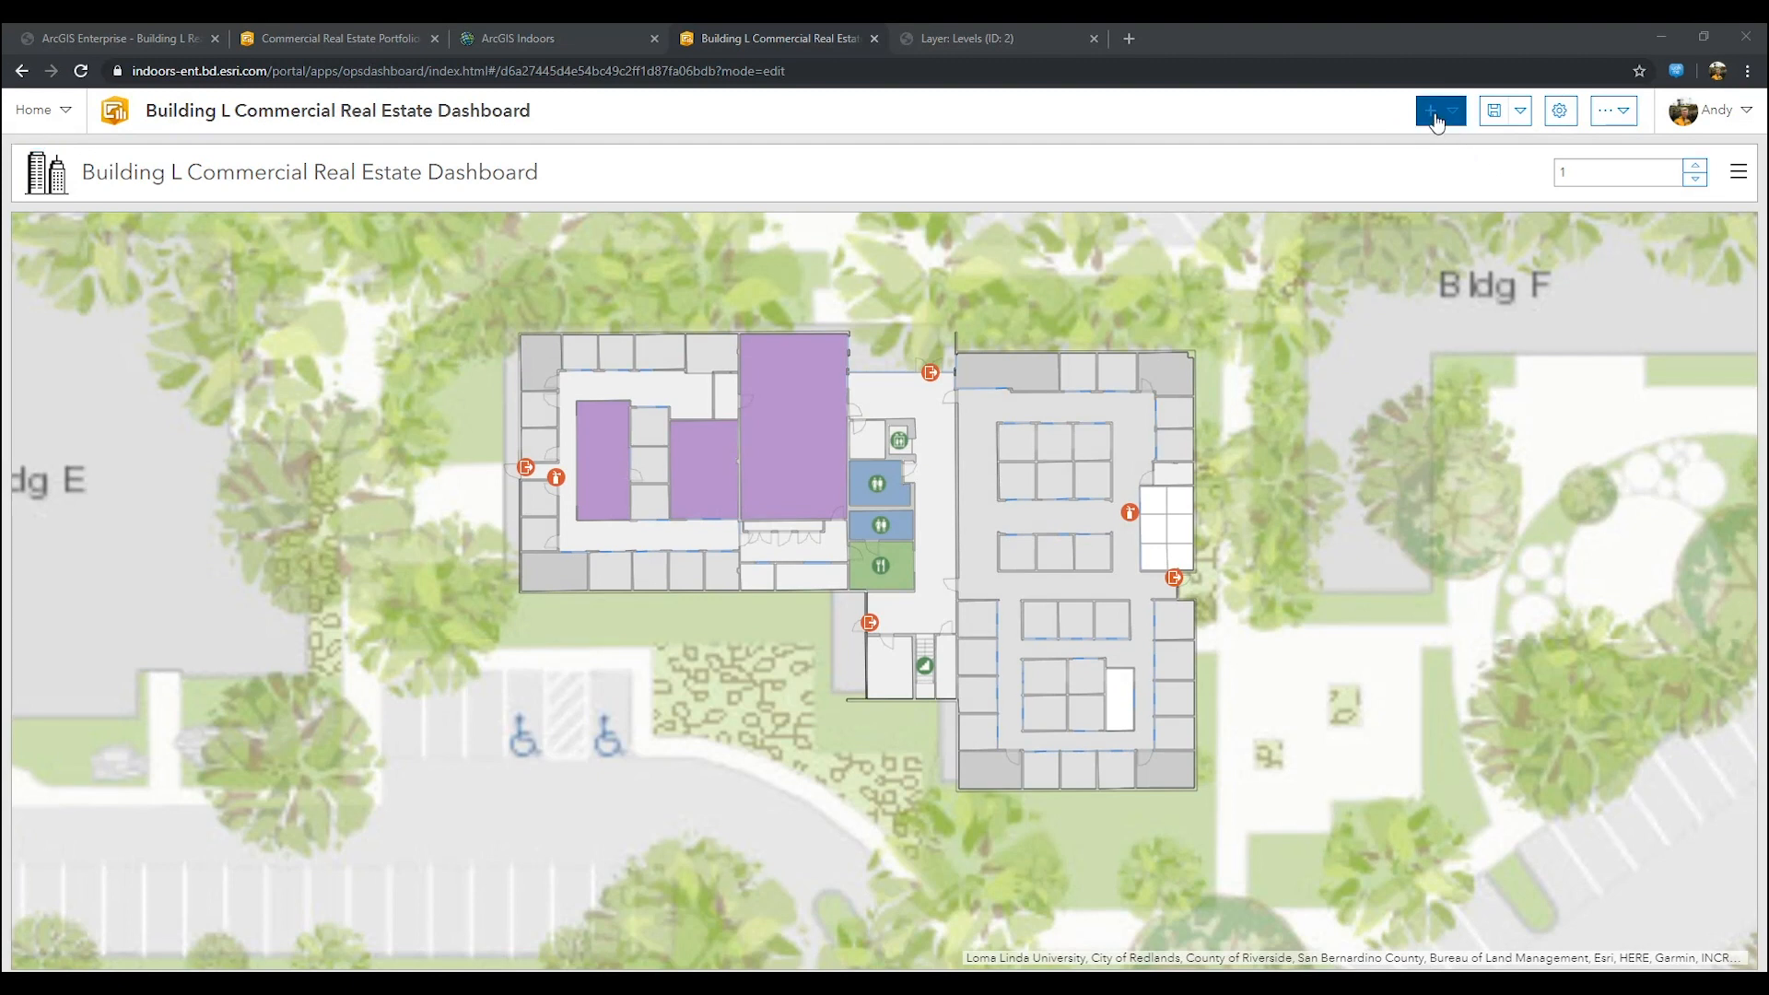
Step: Add a pie chart using the Units layer as its data source
left_click(1434, 109)
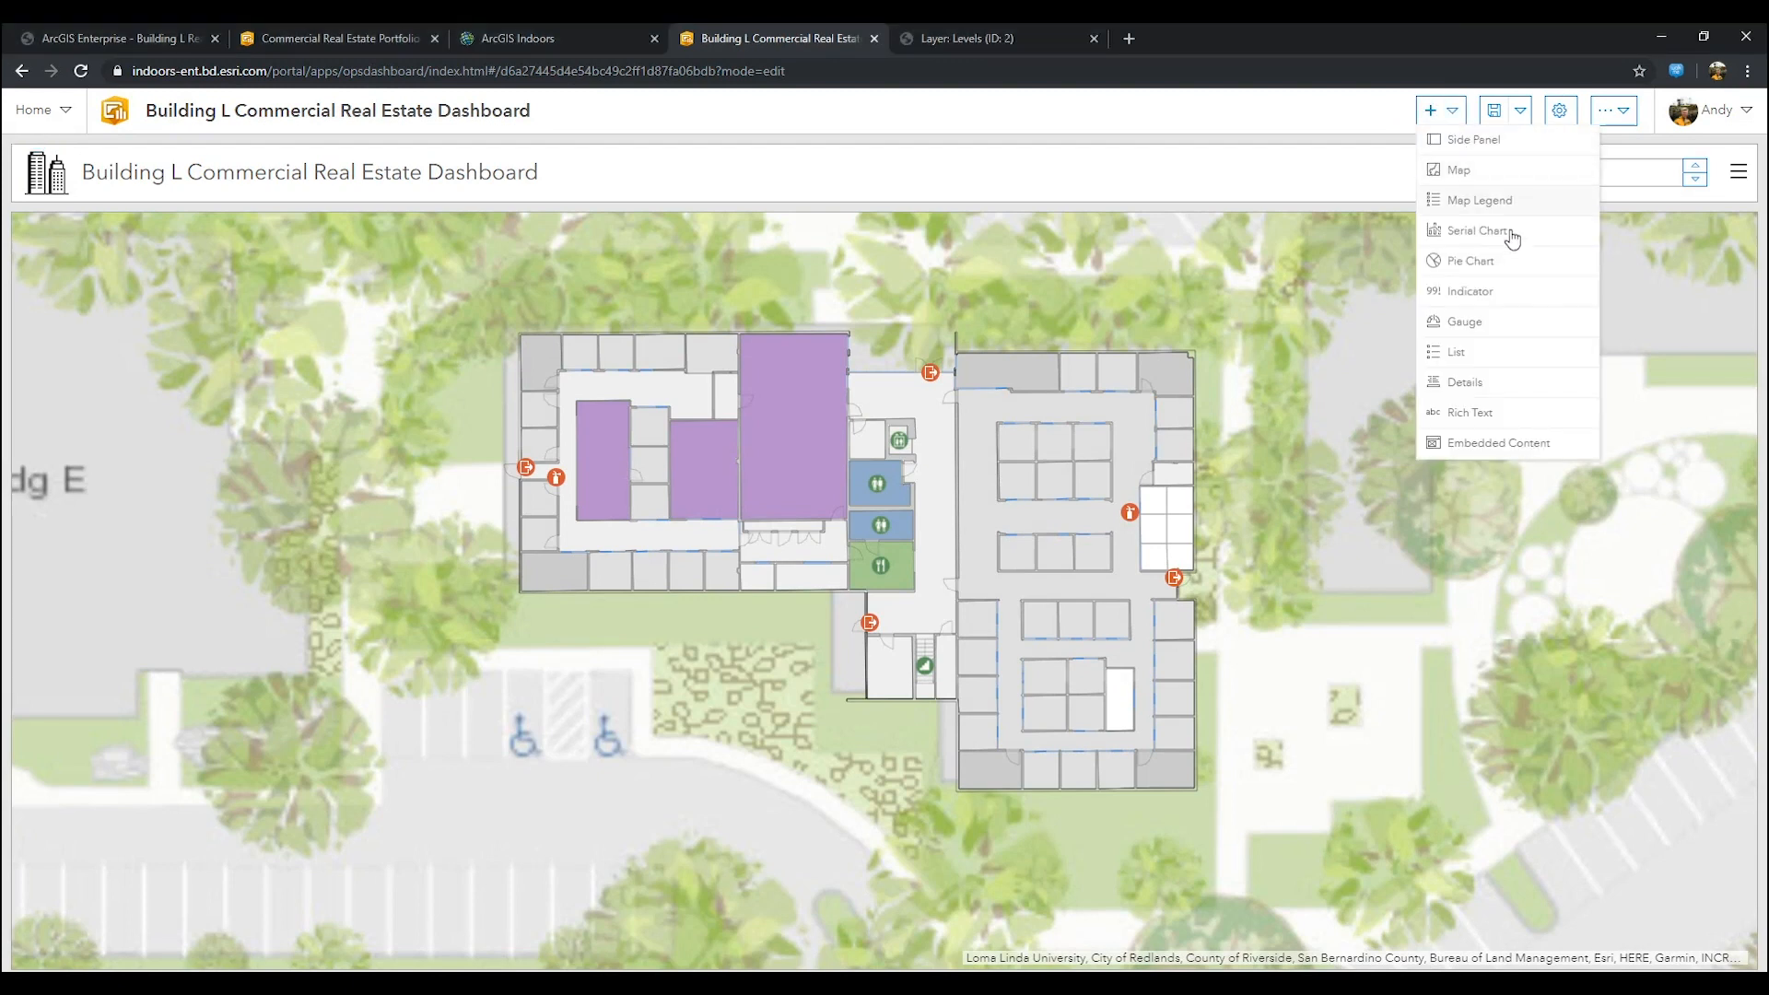
left_click(1471, 260)
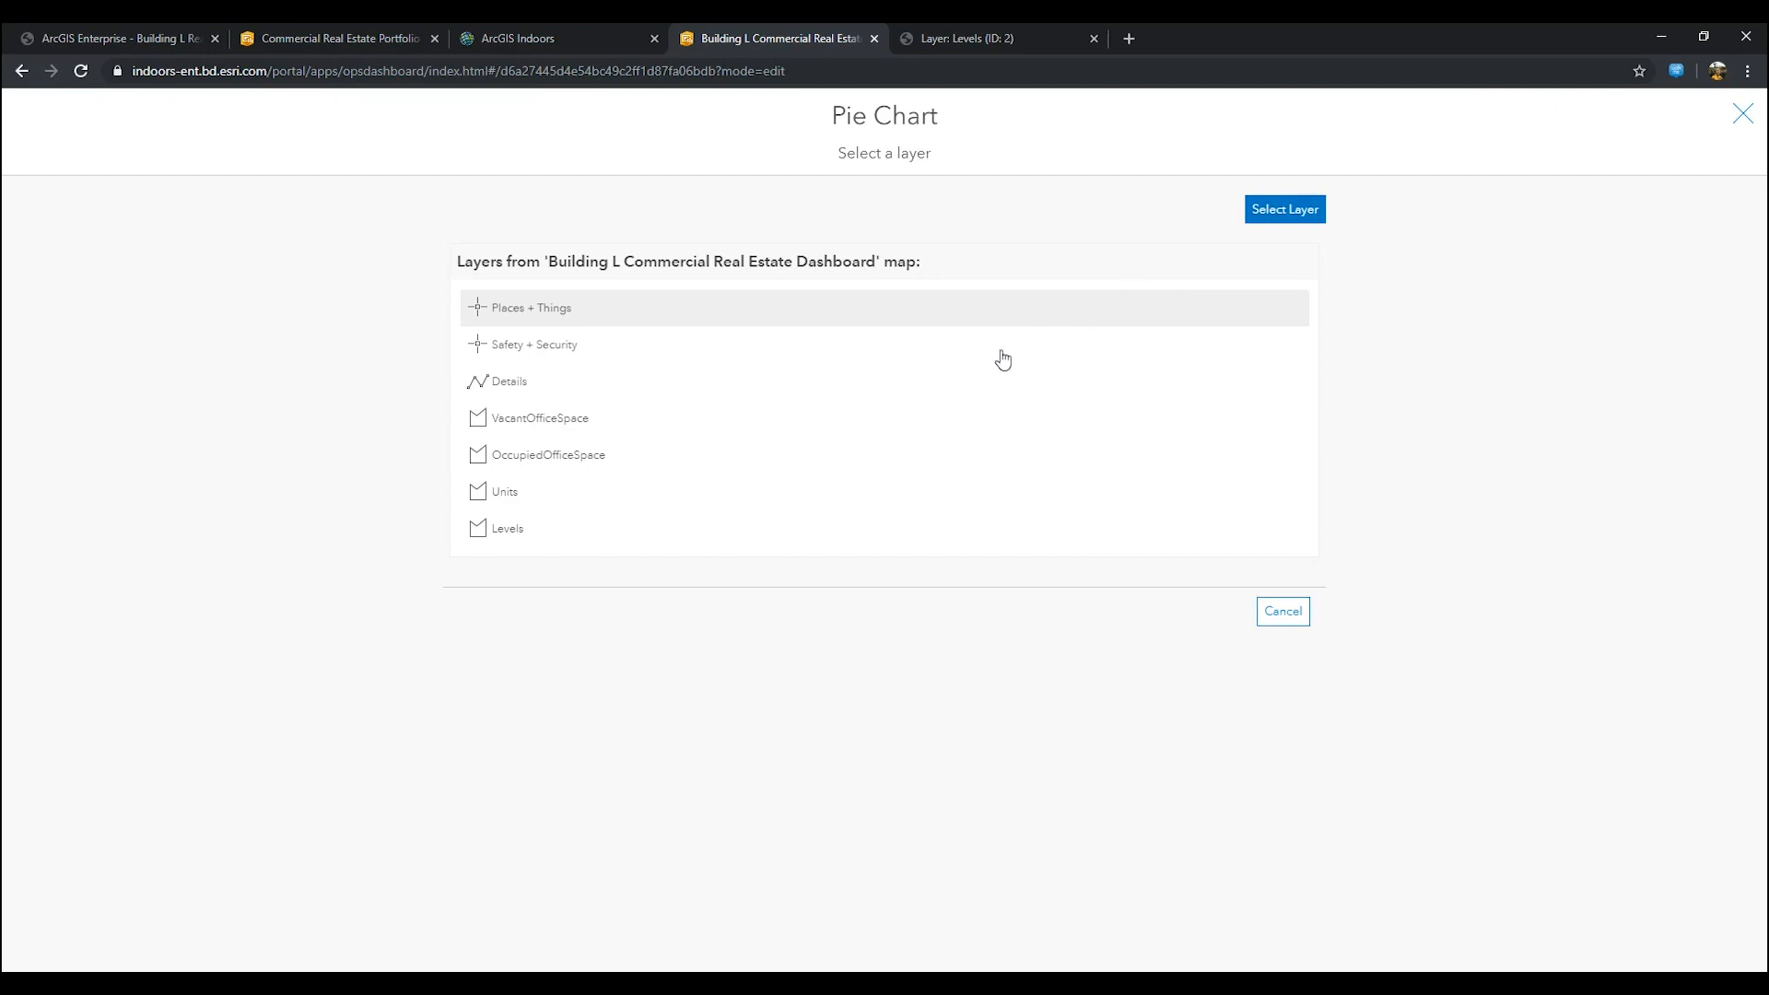
left_click(503, 490)
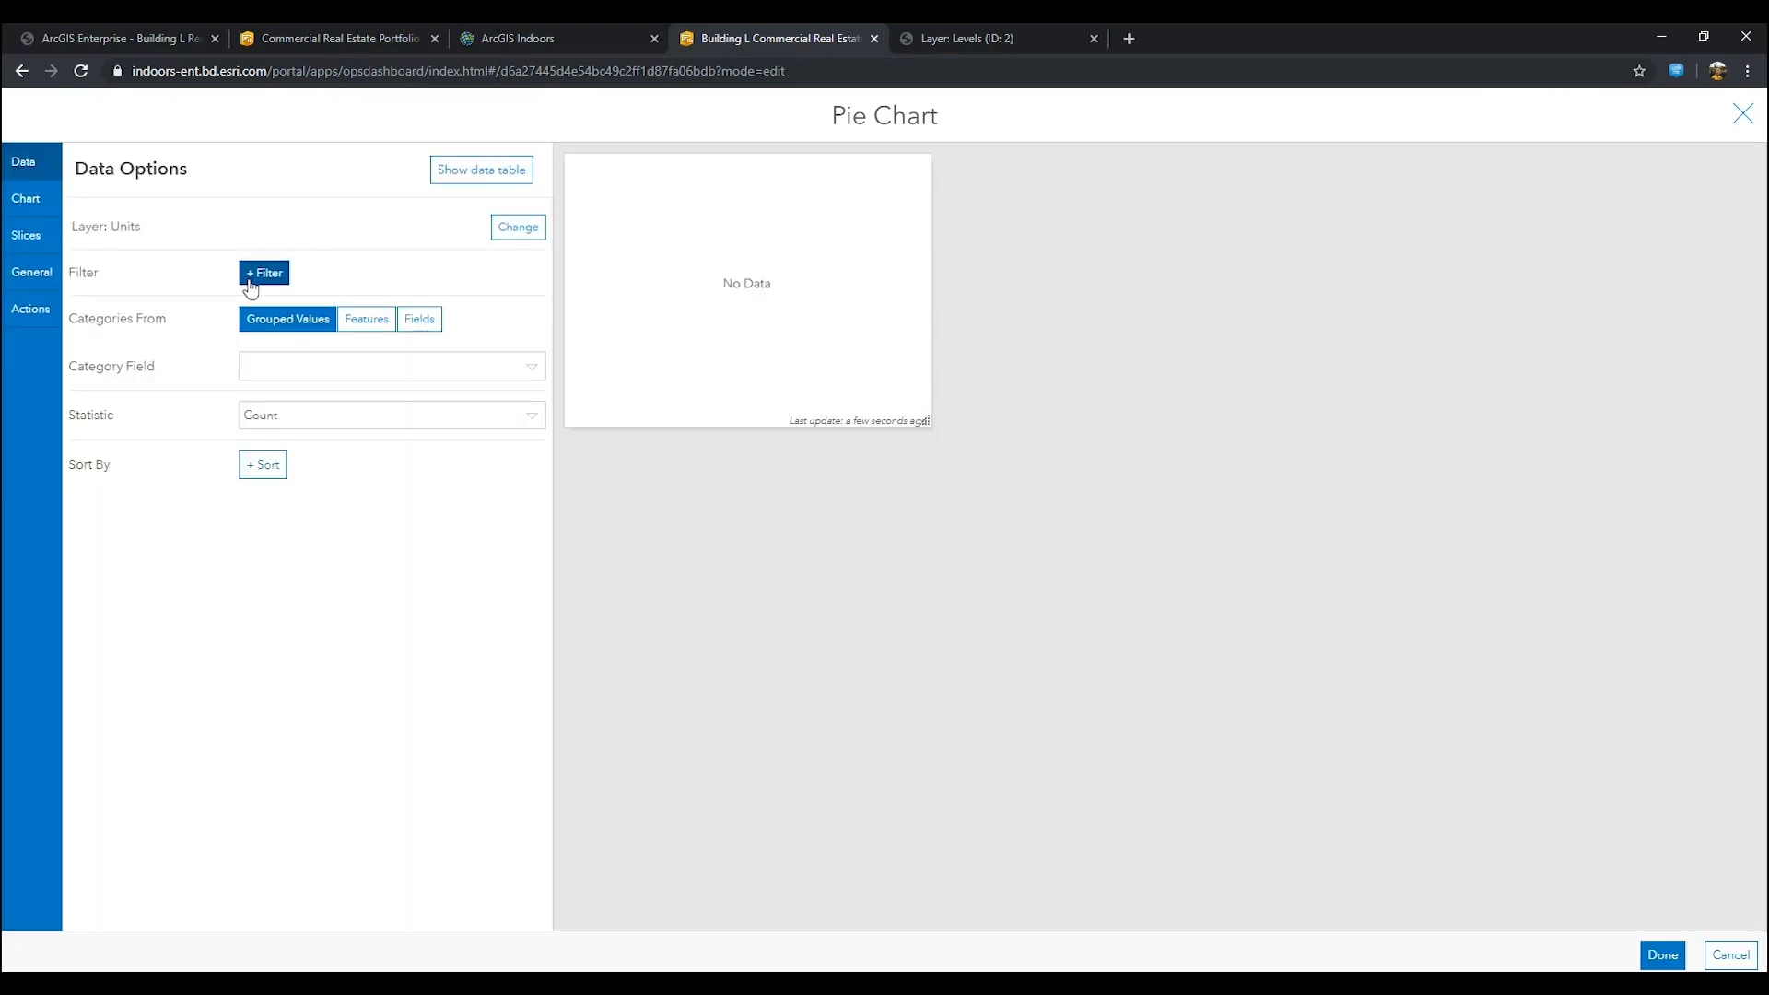
Step: Filter the data where Use Type includes office types AND Description includes Vacant/Occupied
left_click(263, 273)
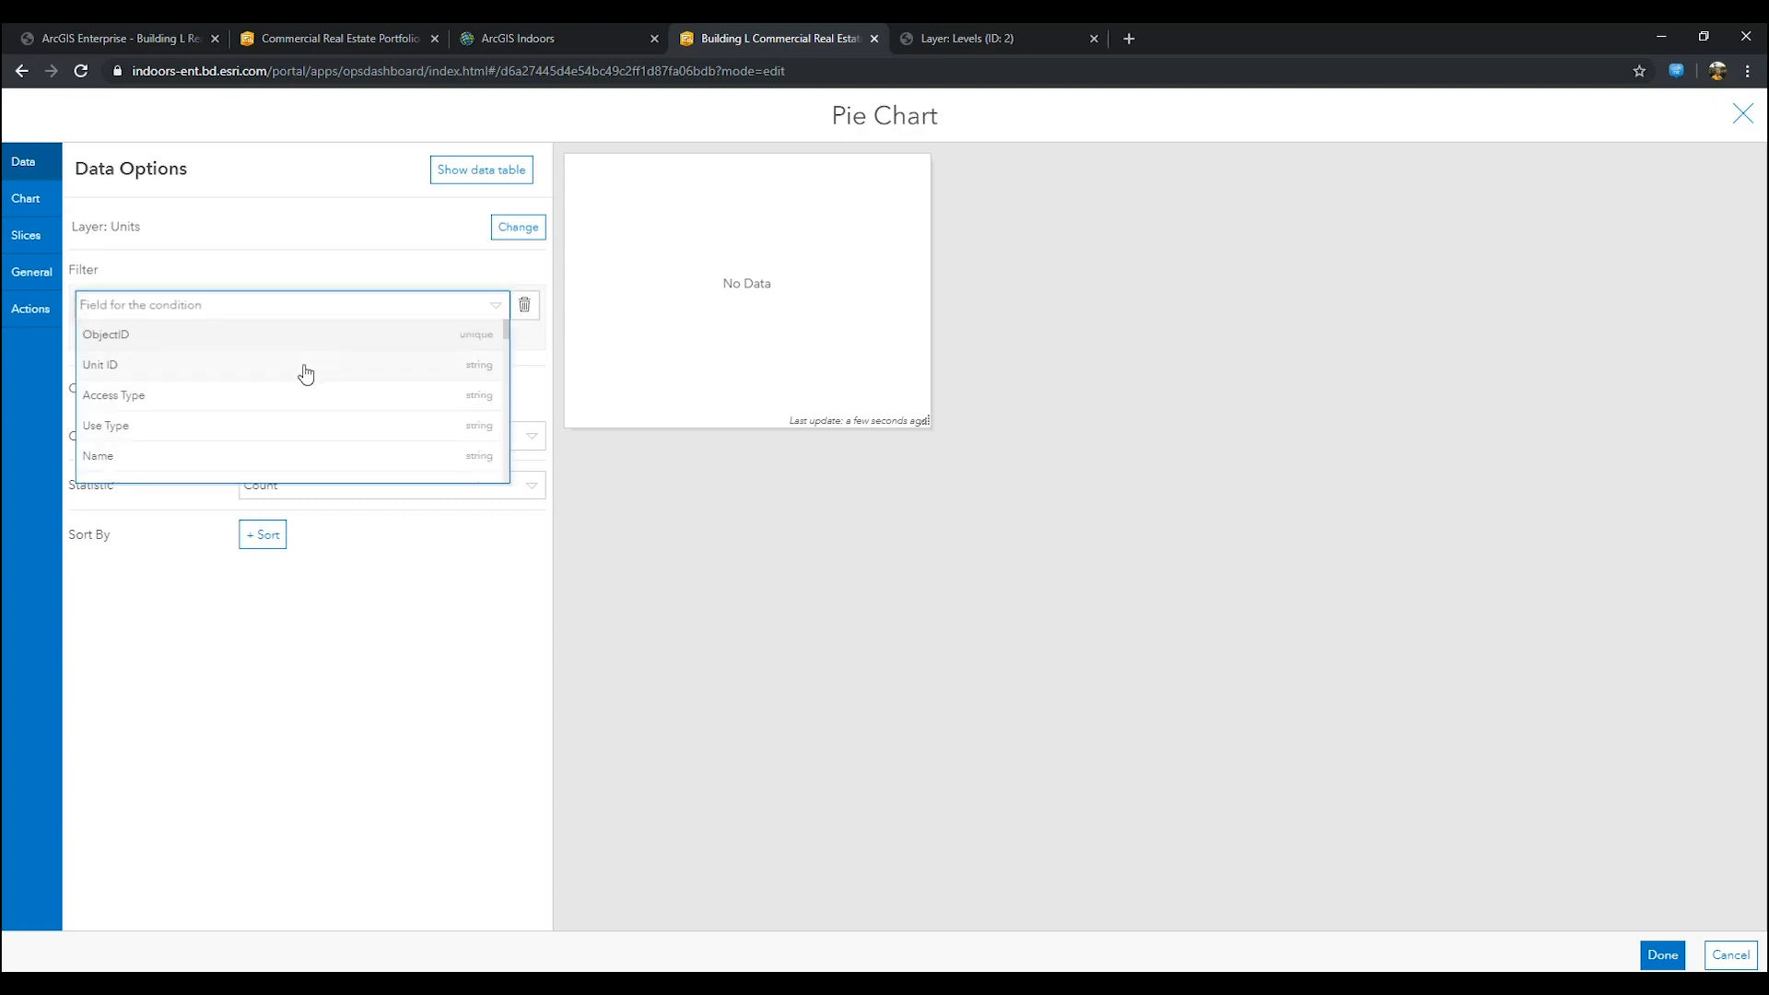
left_click(107, 426)
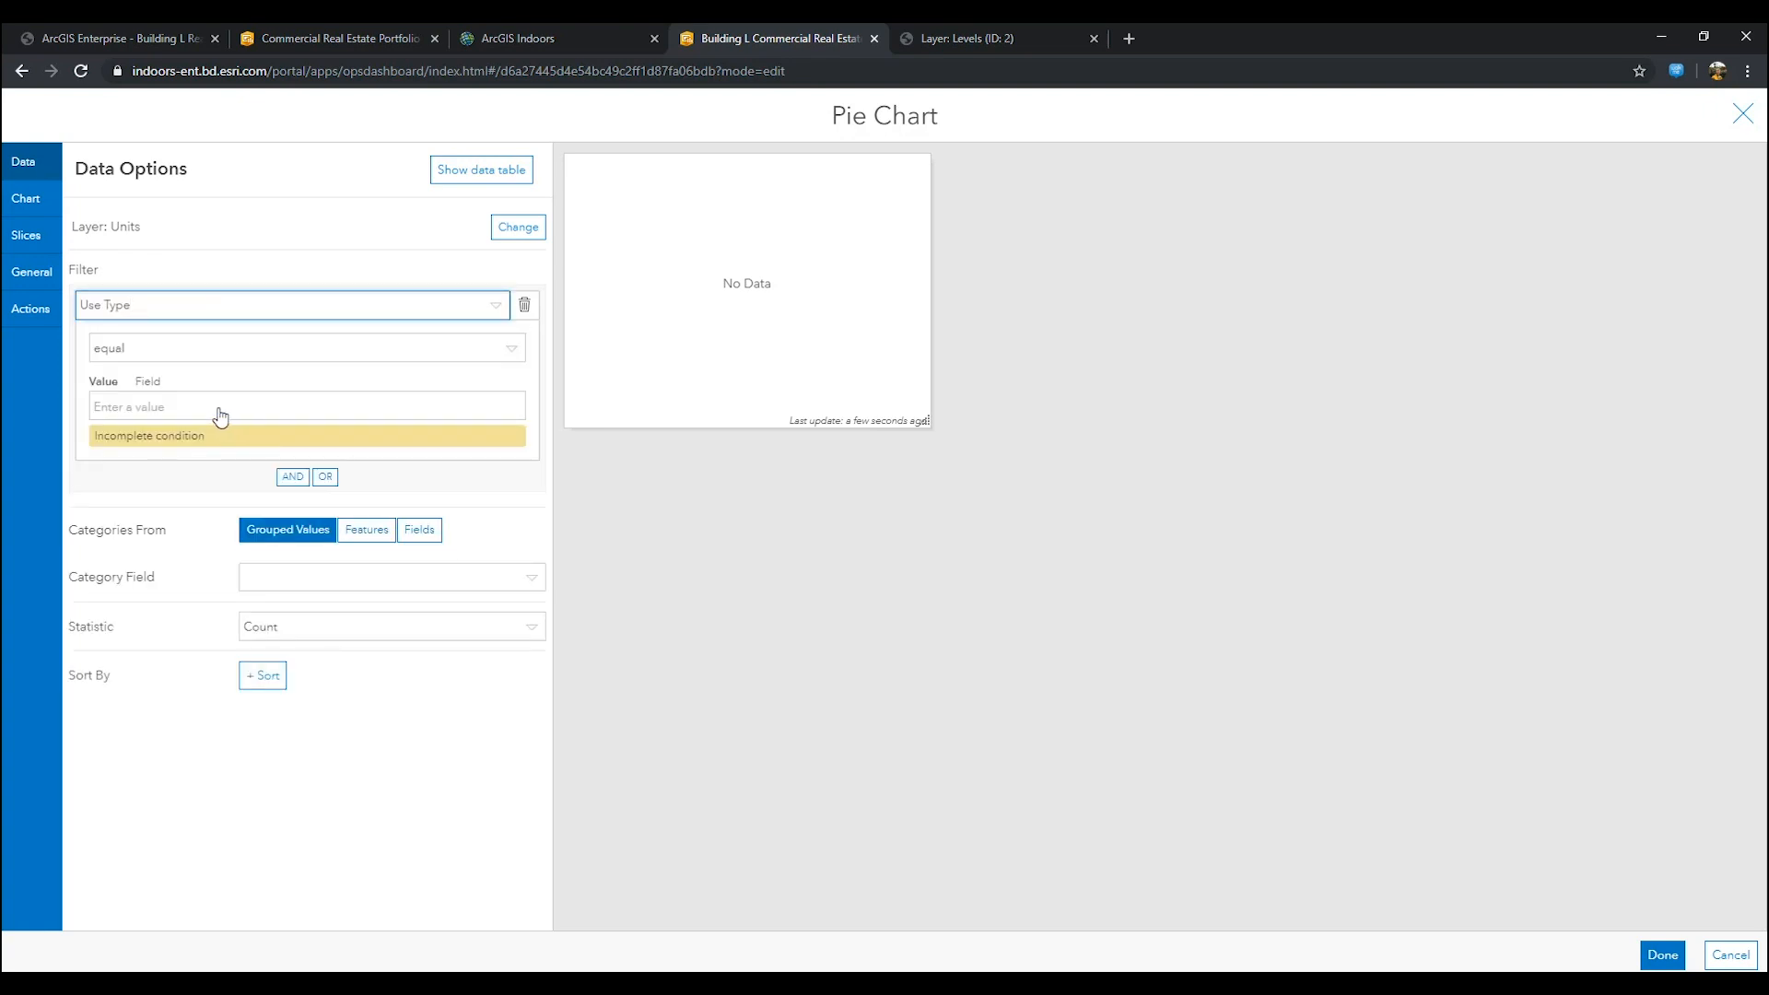
left_click(304, 348)
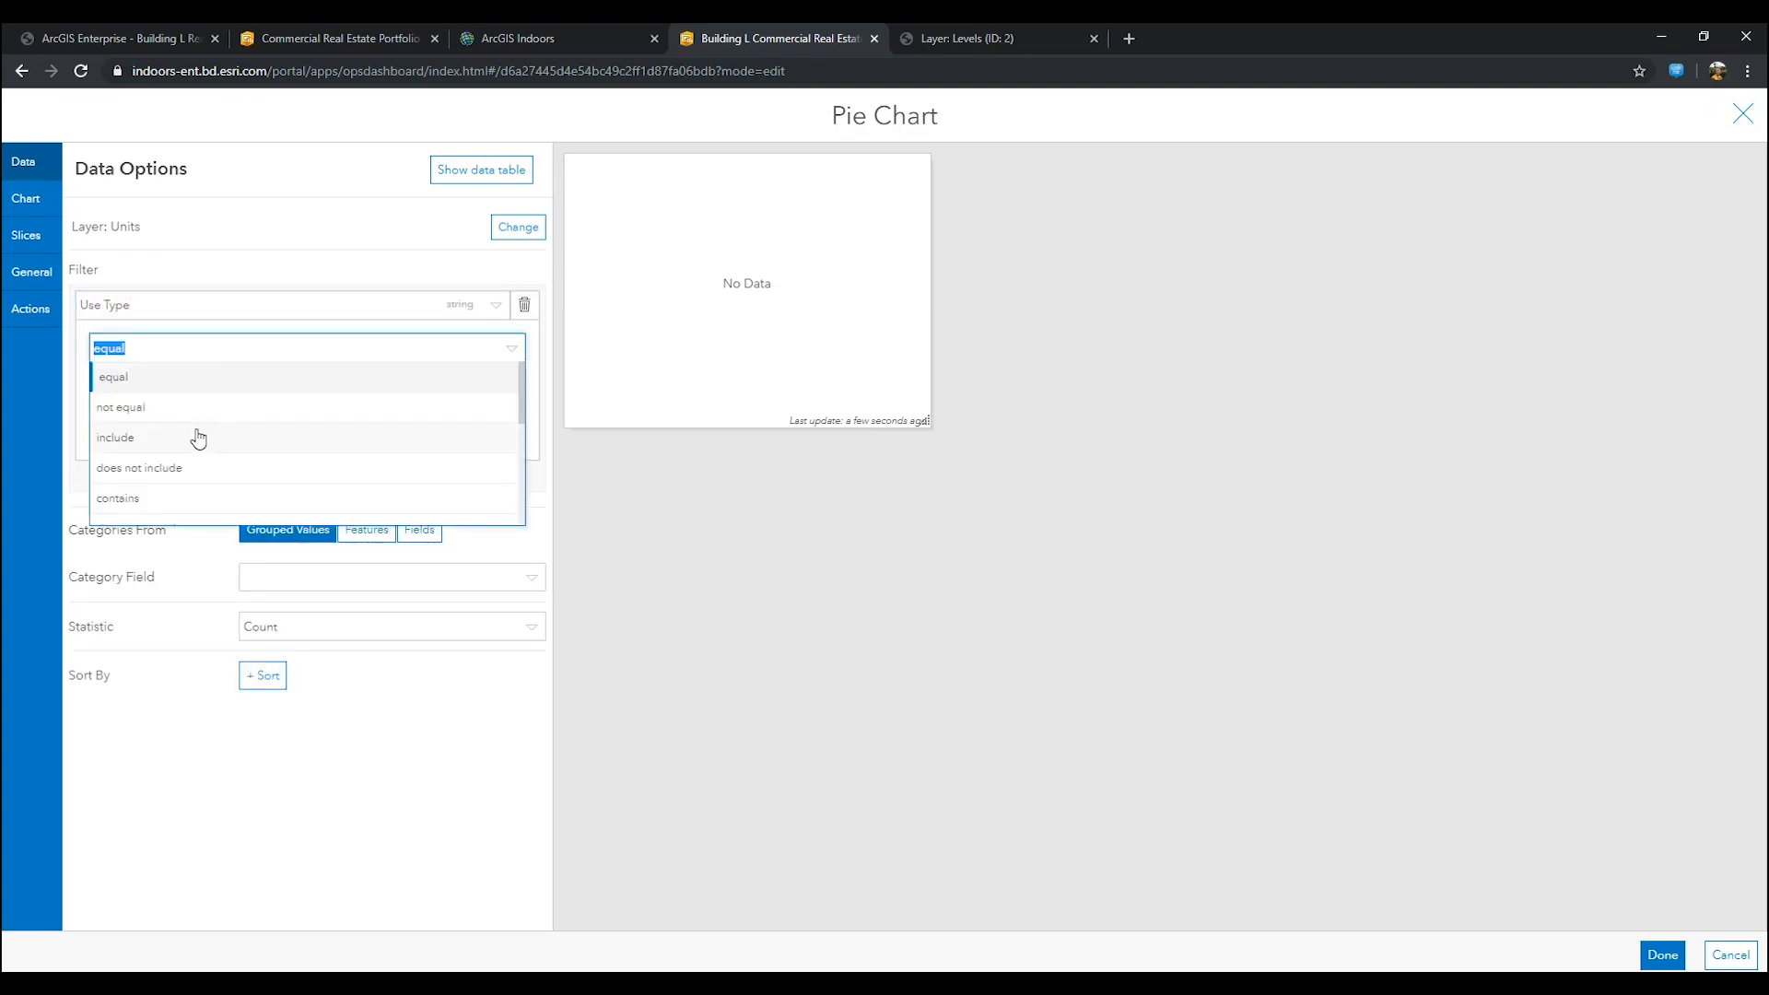
left_click(114, 439)
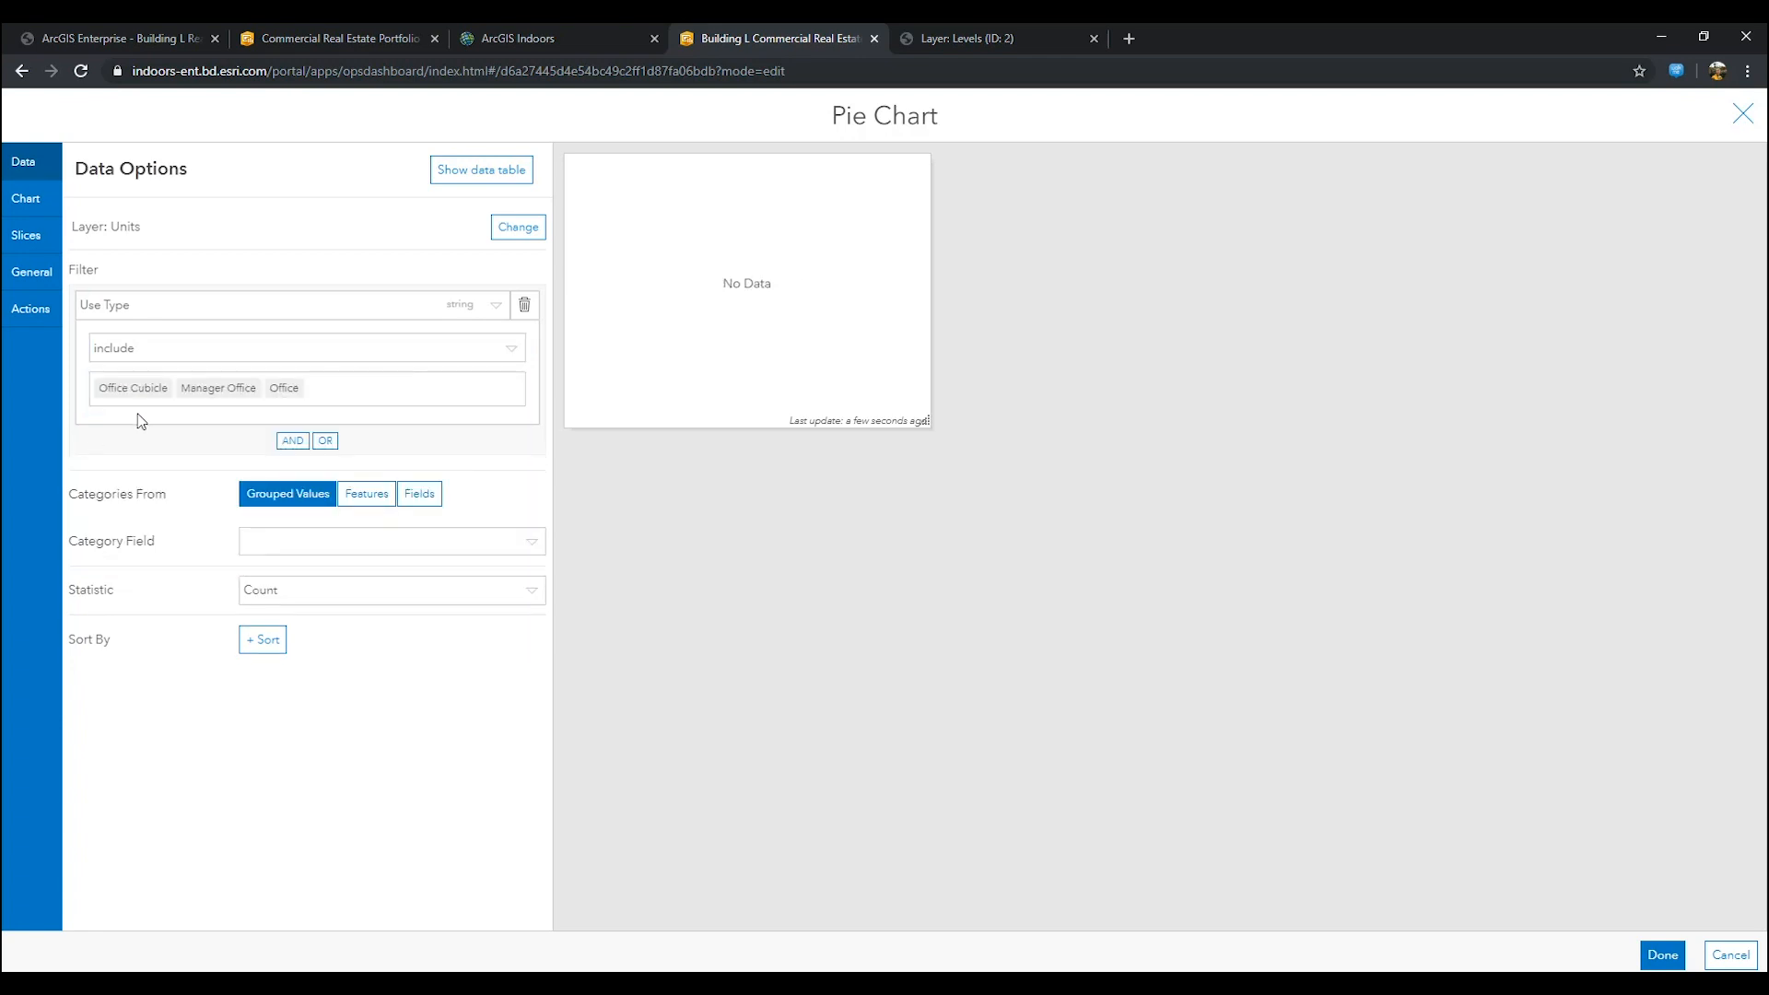
left_click(292, 440)
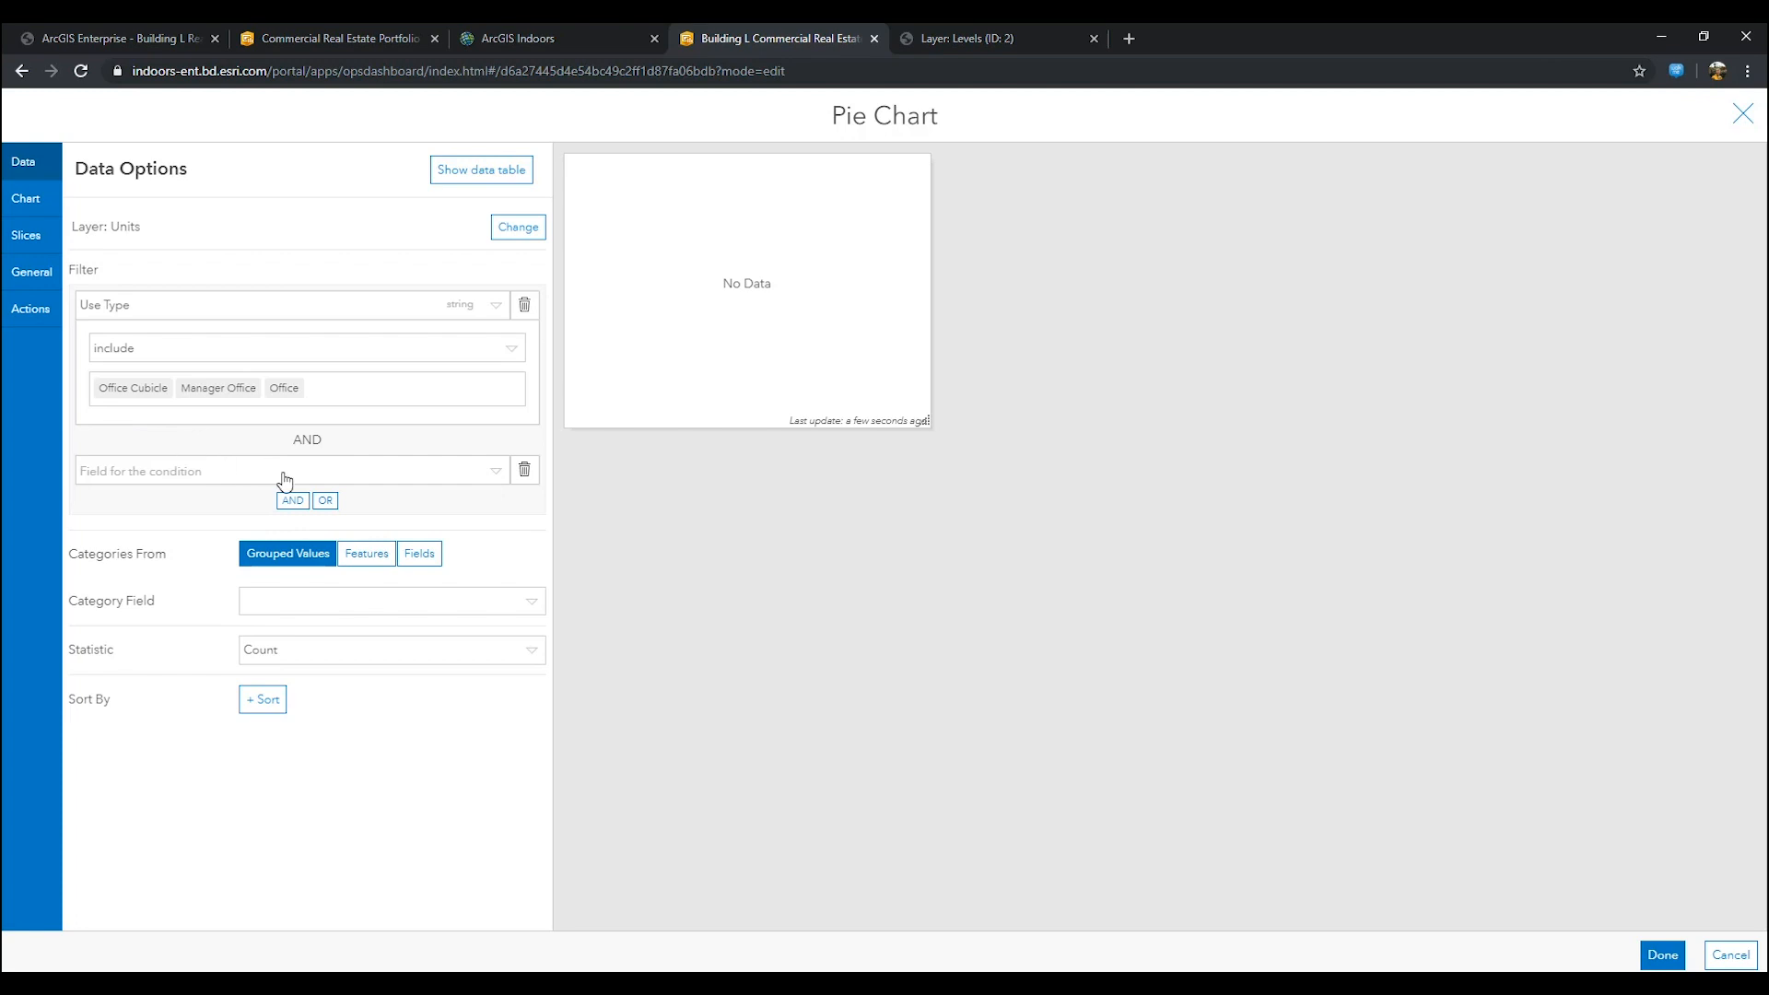
left_click(282, 470)
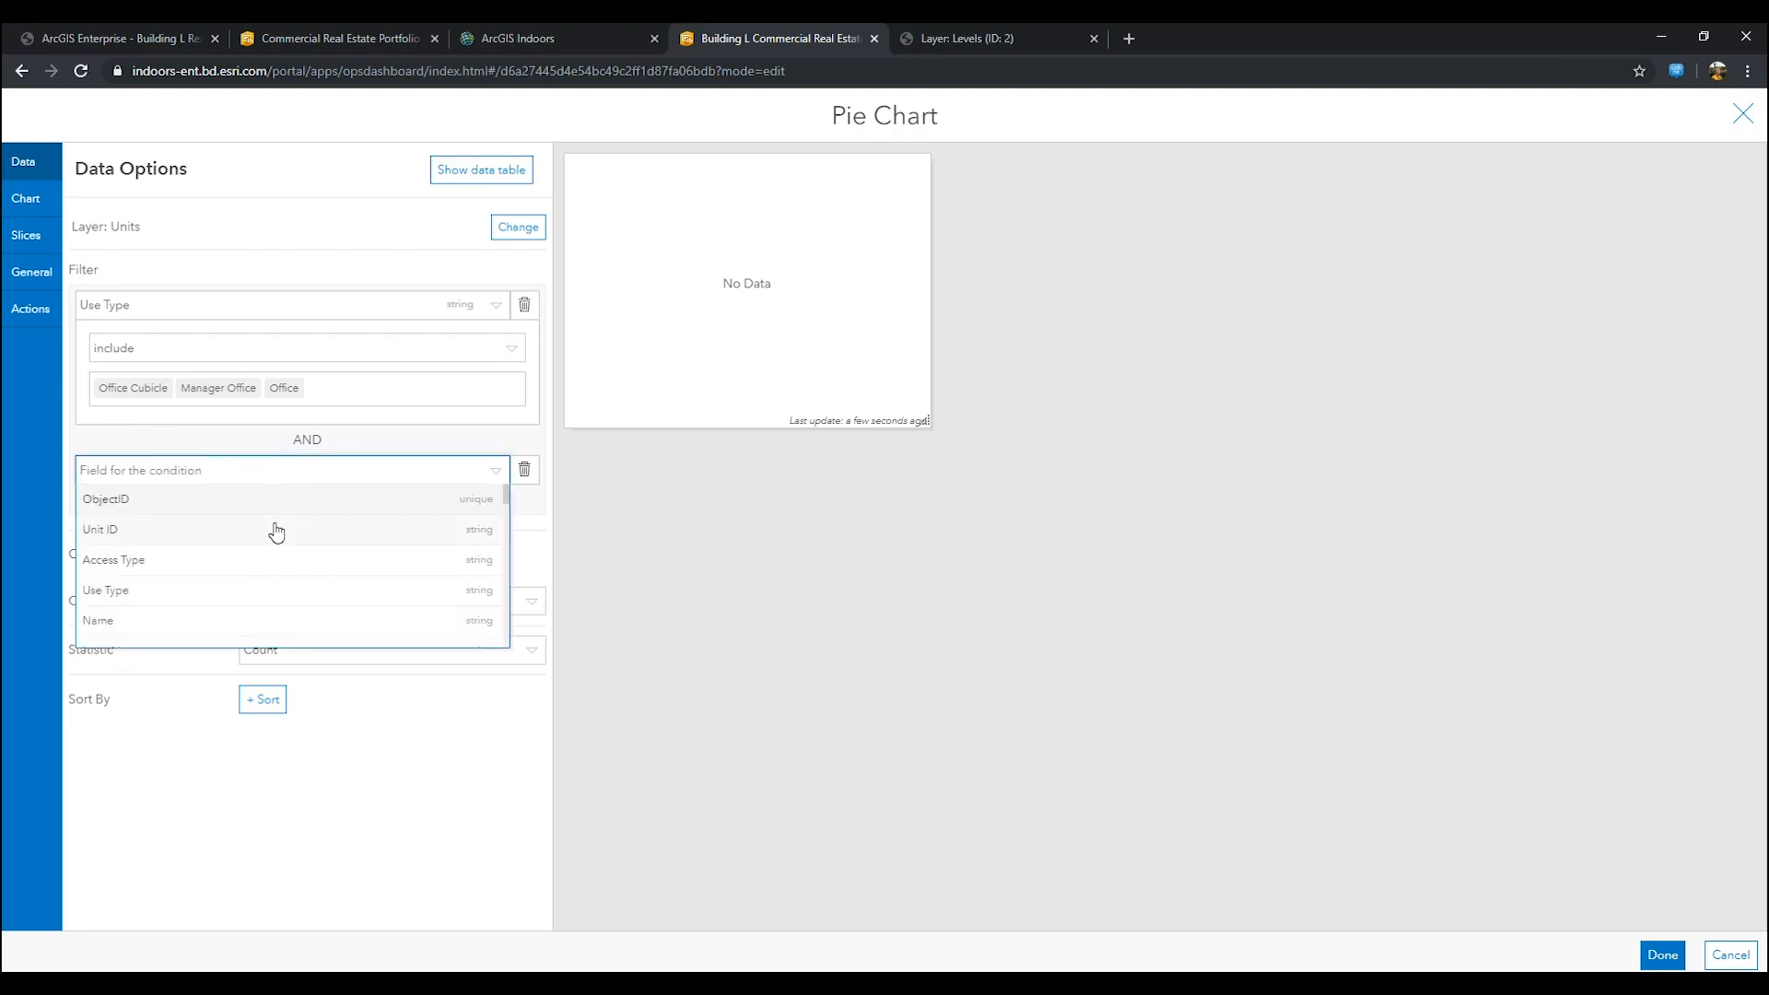
scroll("down", 3)
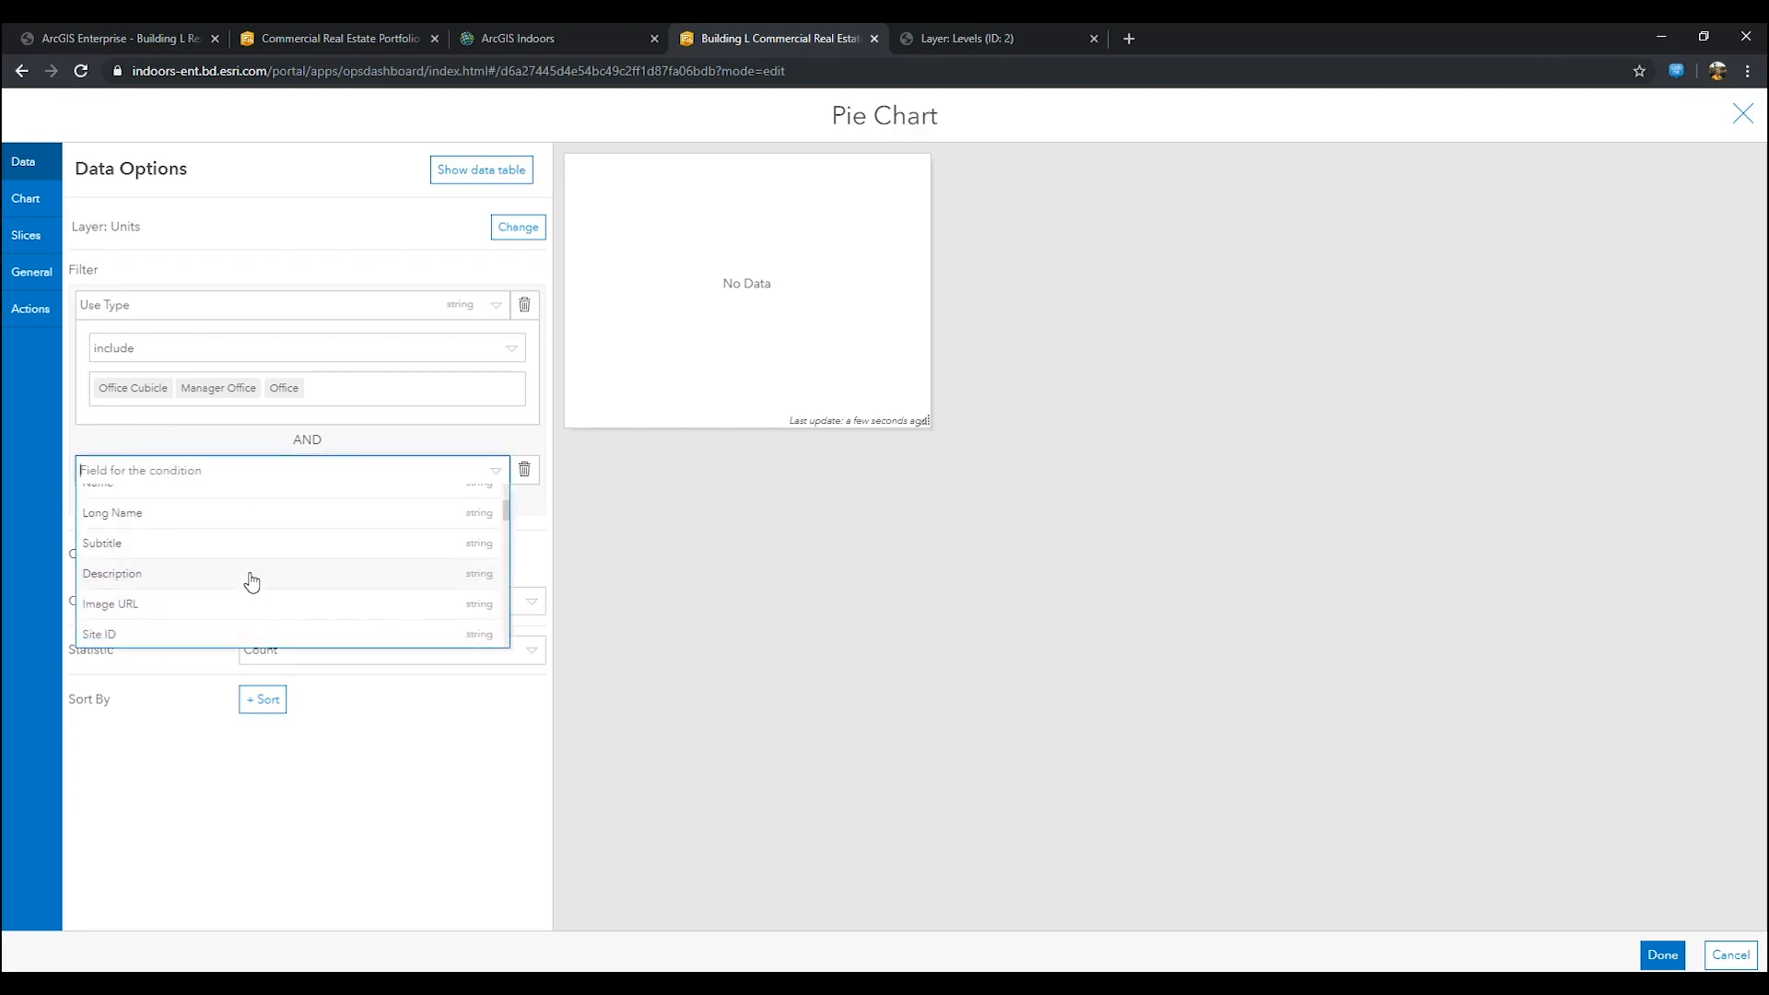
left_click(112, 574)
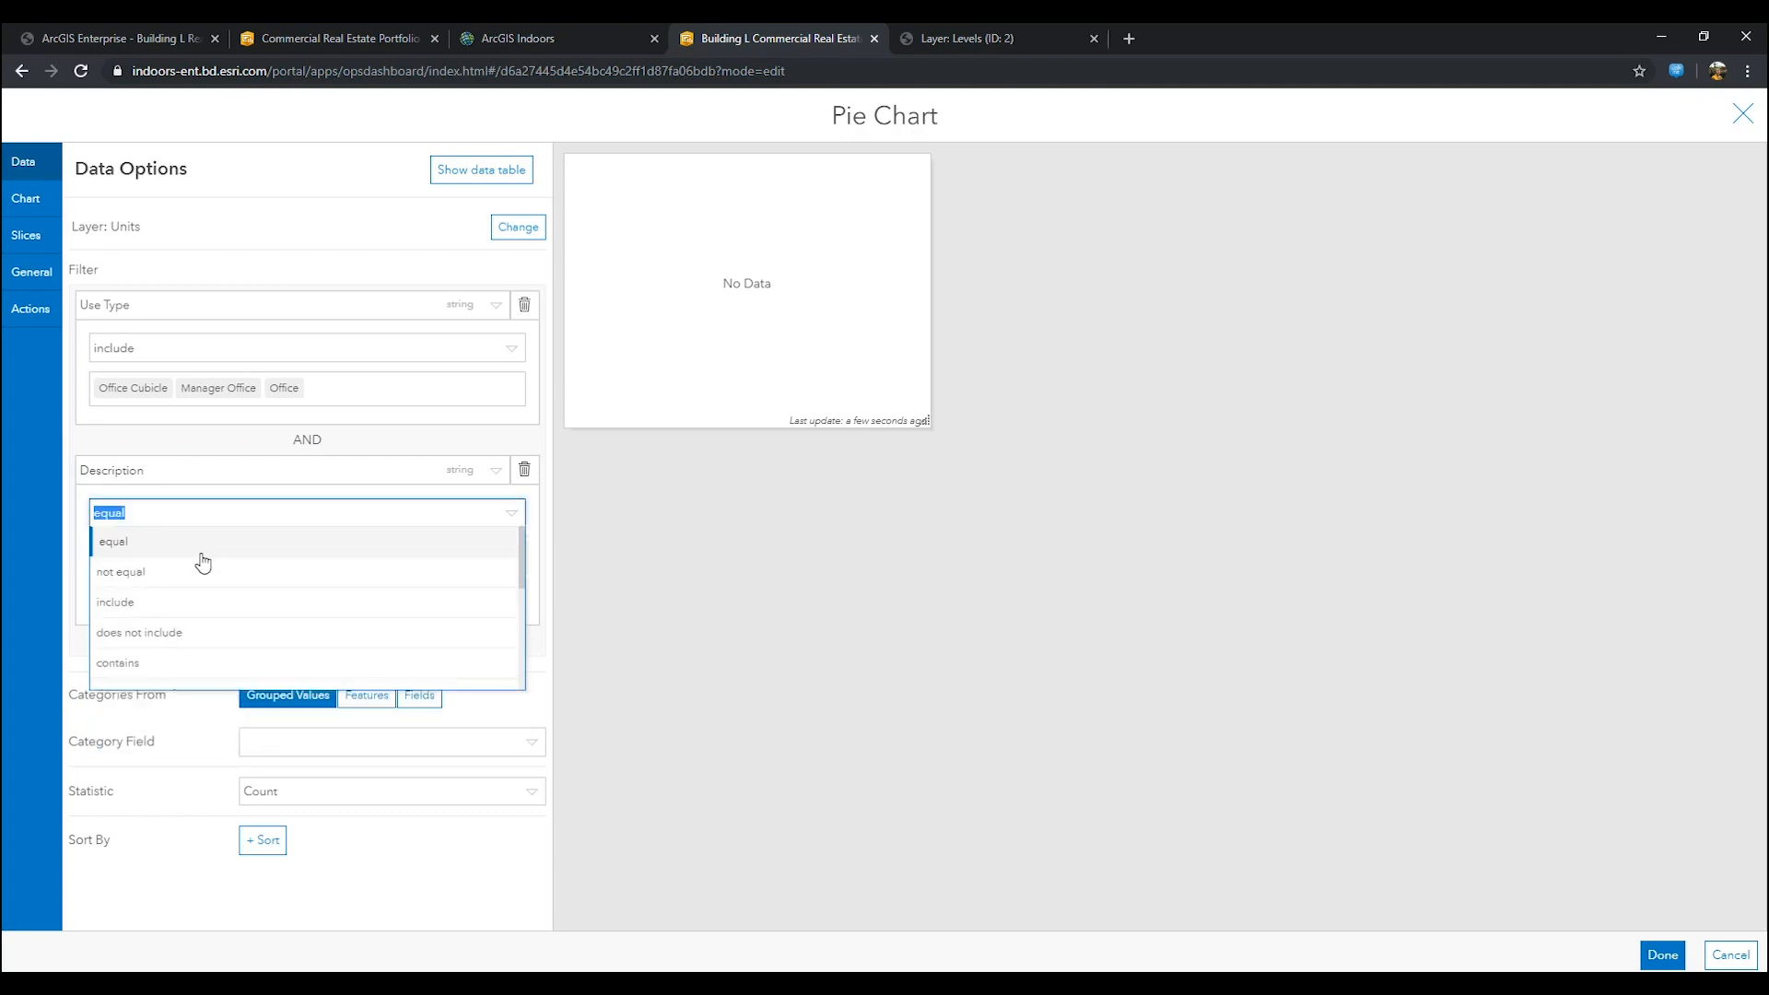
left_click(114, 601)
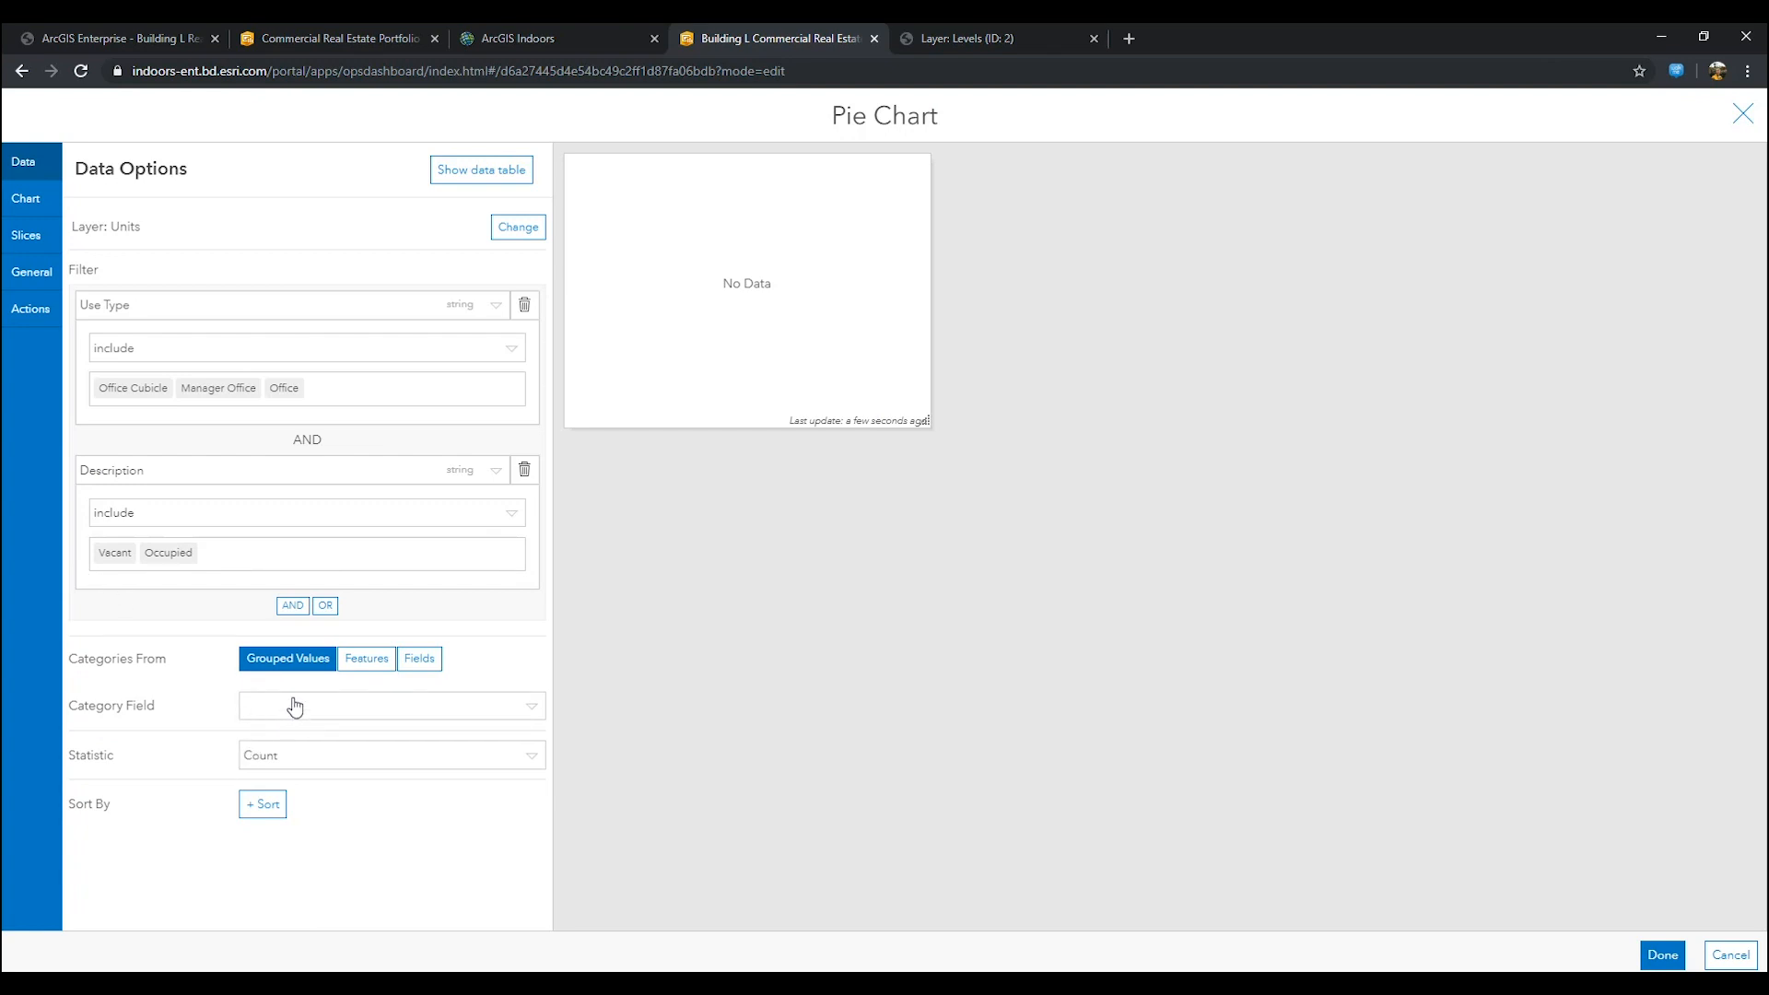
Step: Group the pie slices by the Description field
left_click(390, 706)
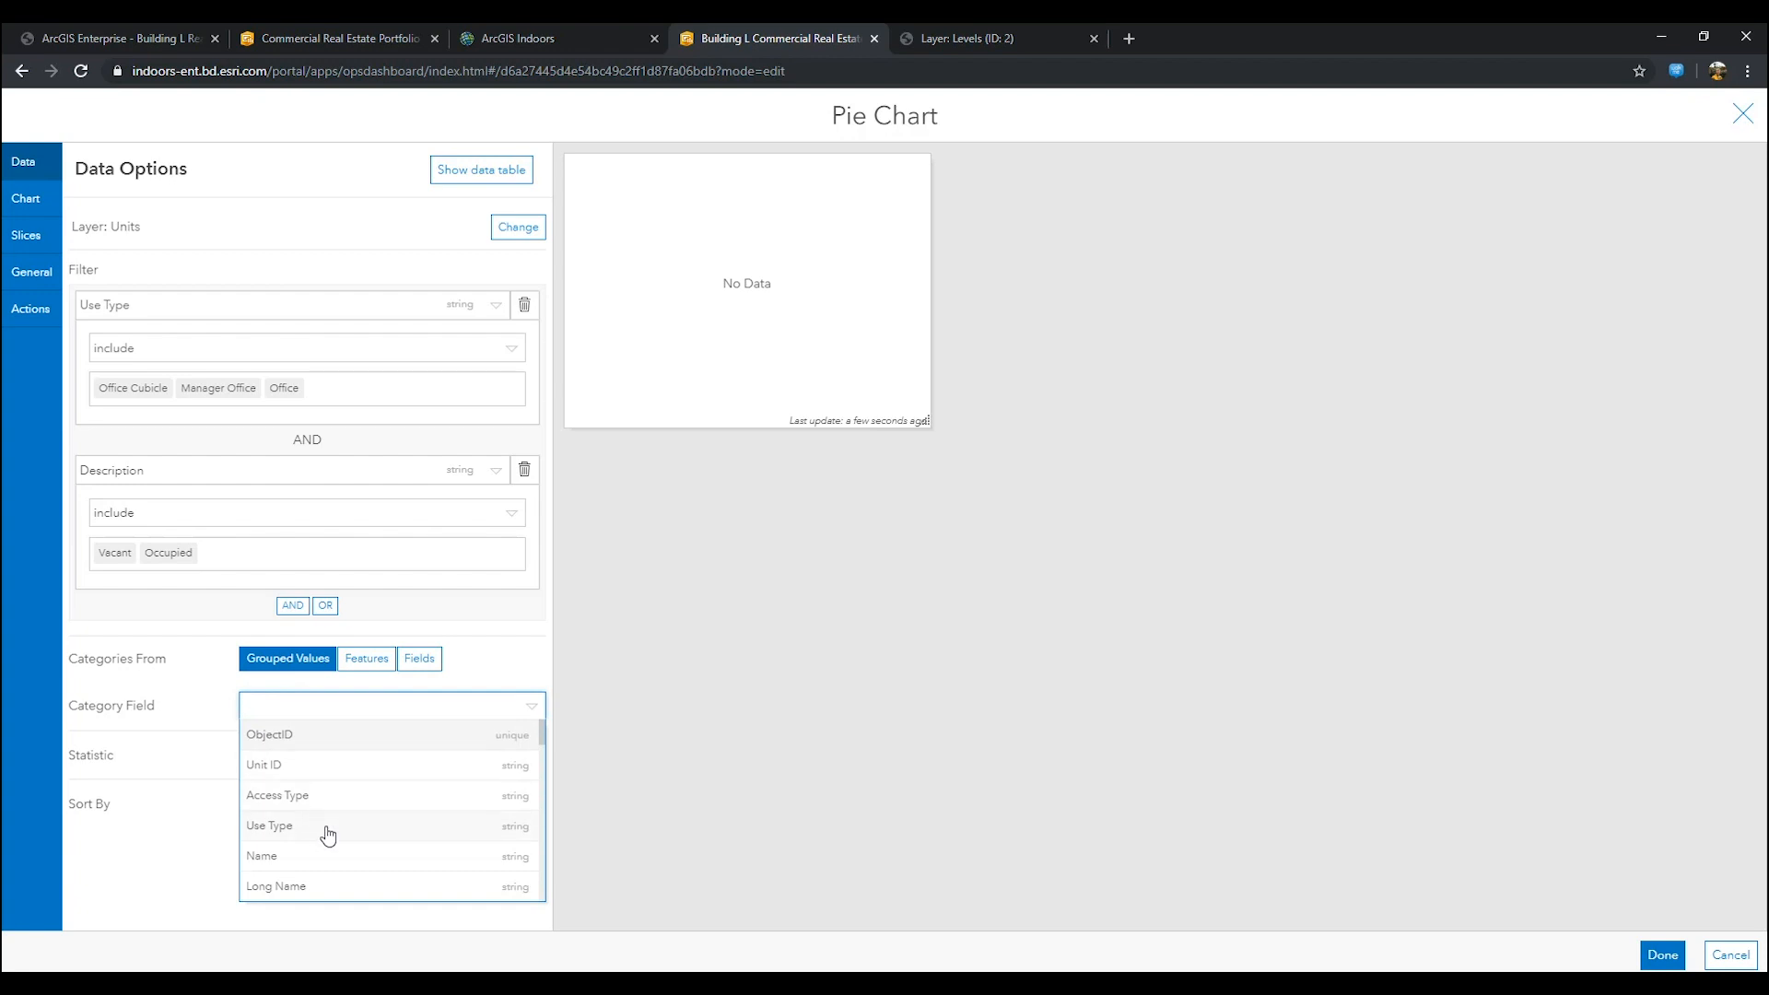
scroll("down", 3)
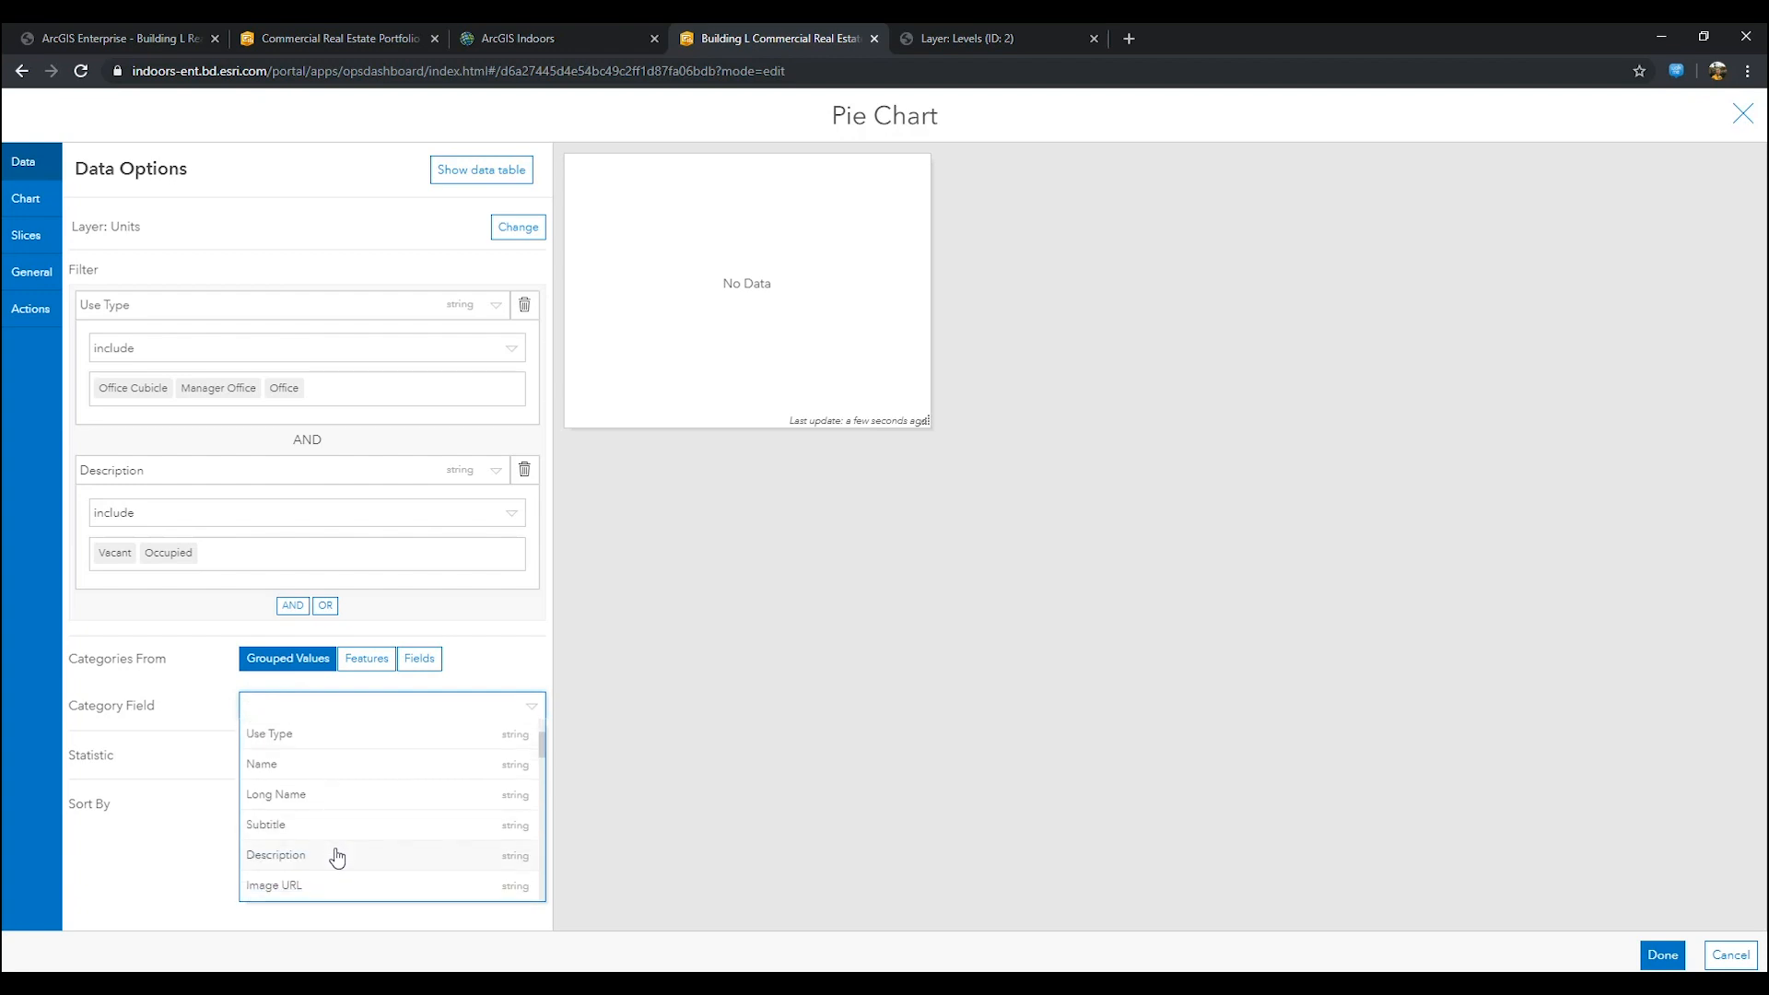
left_click(277, 853)
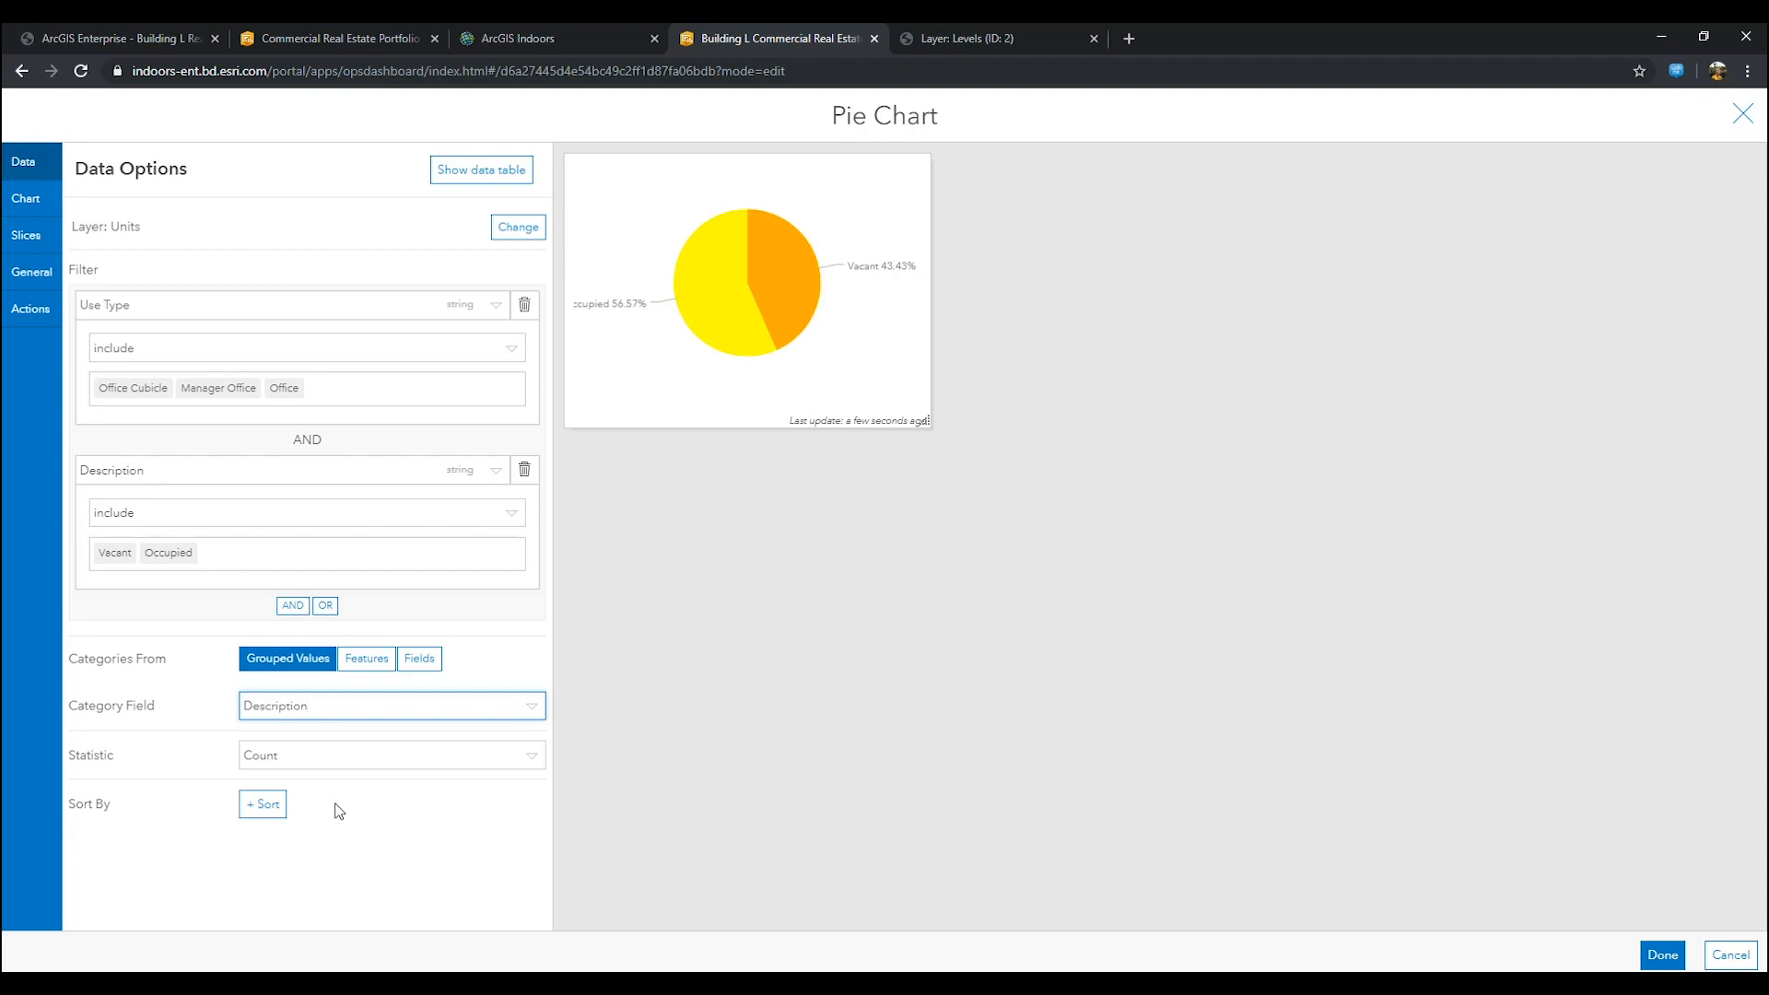
mouse_move(24, 199)
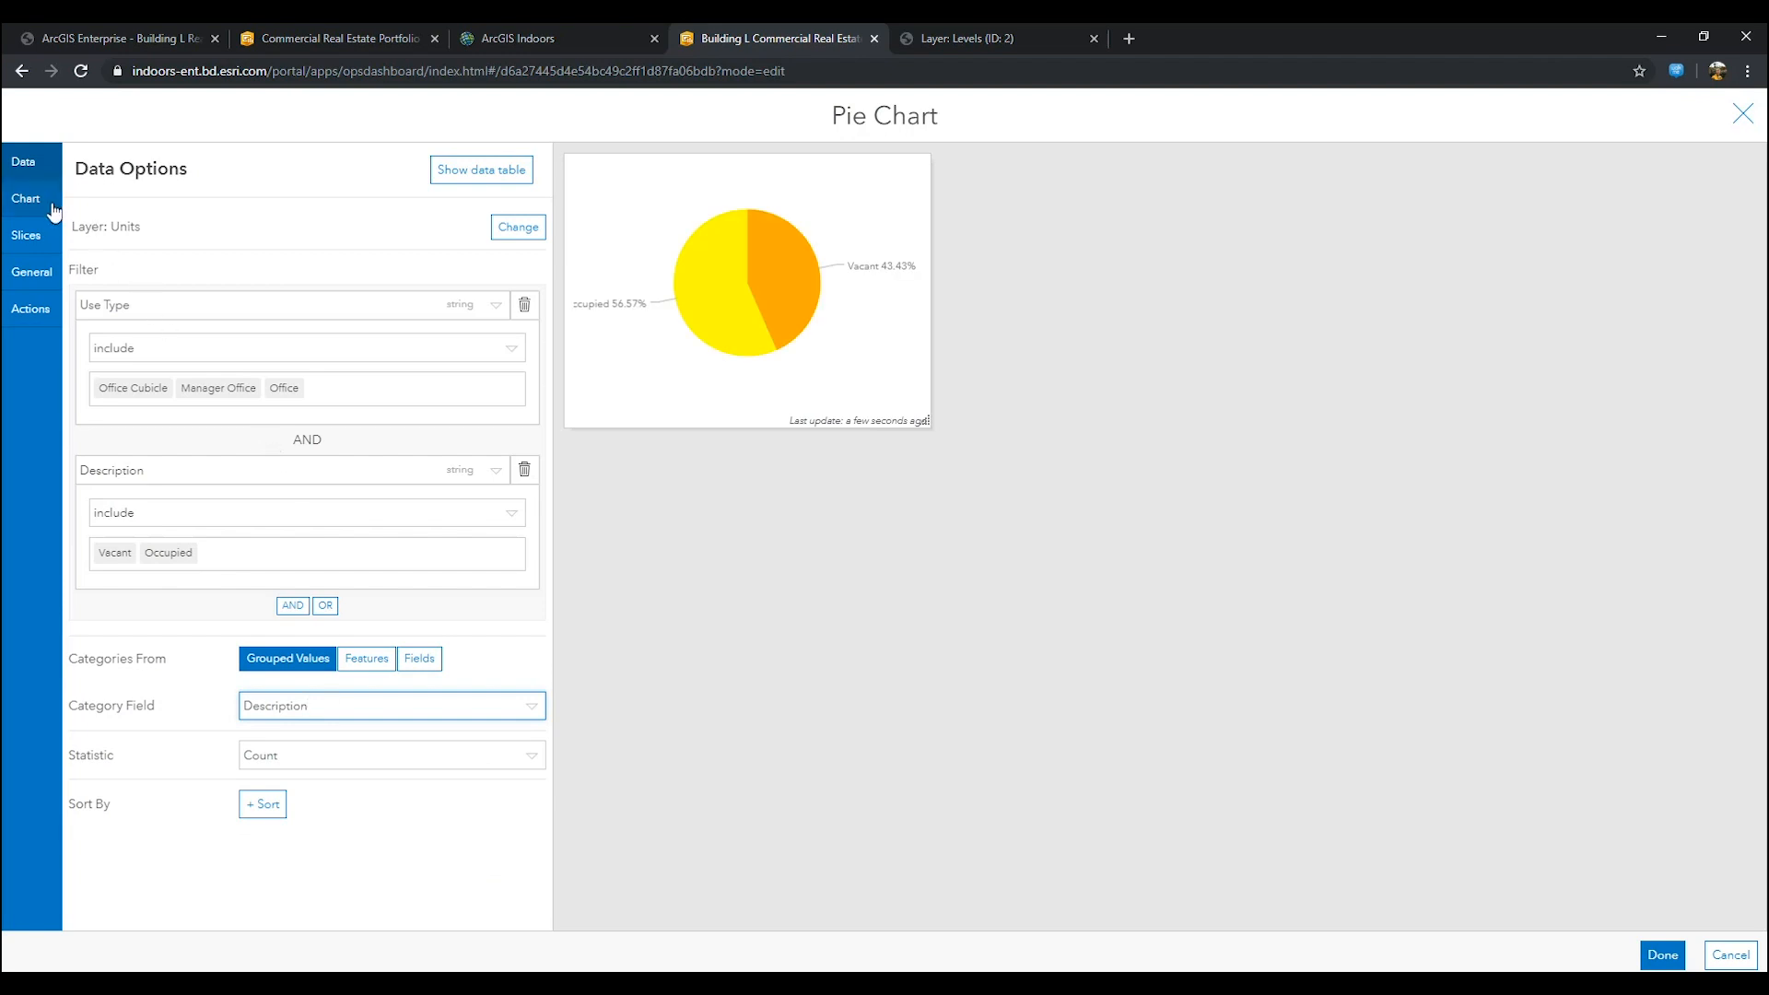
Step: Set the pie chart legend to show values and raise the font size to 13
left_click(24, 199)
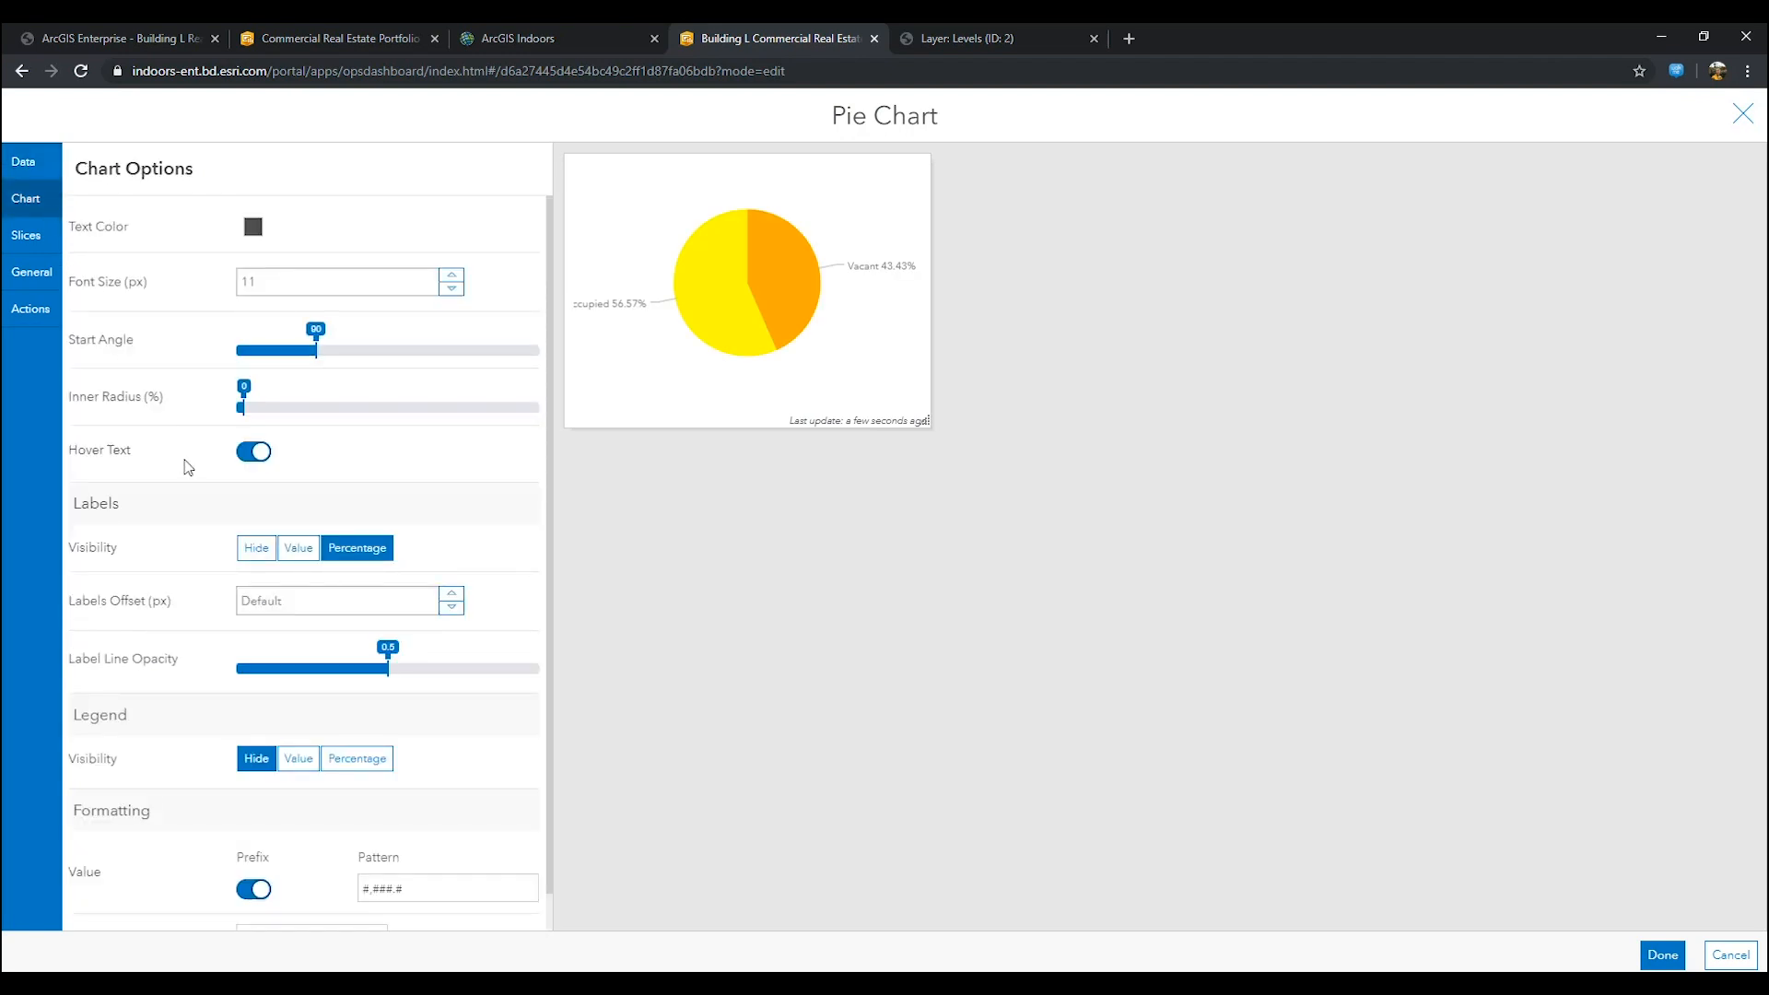
left_click(298, 758)
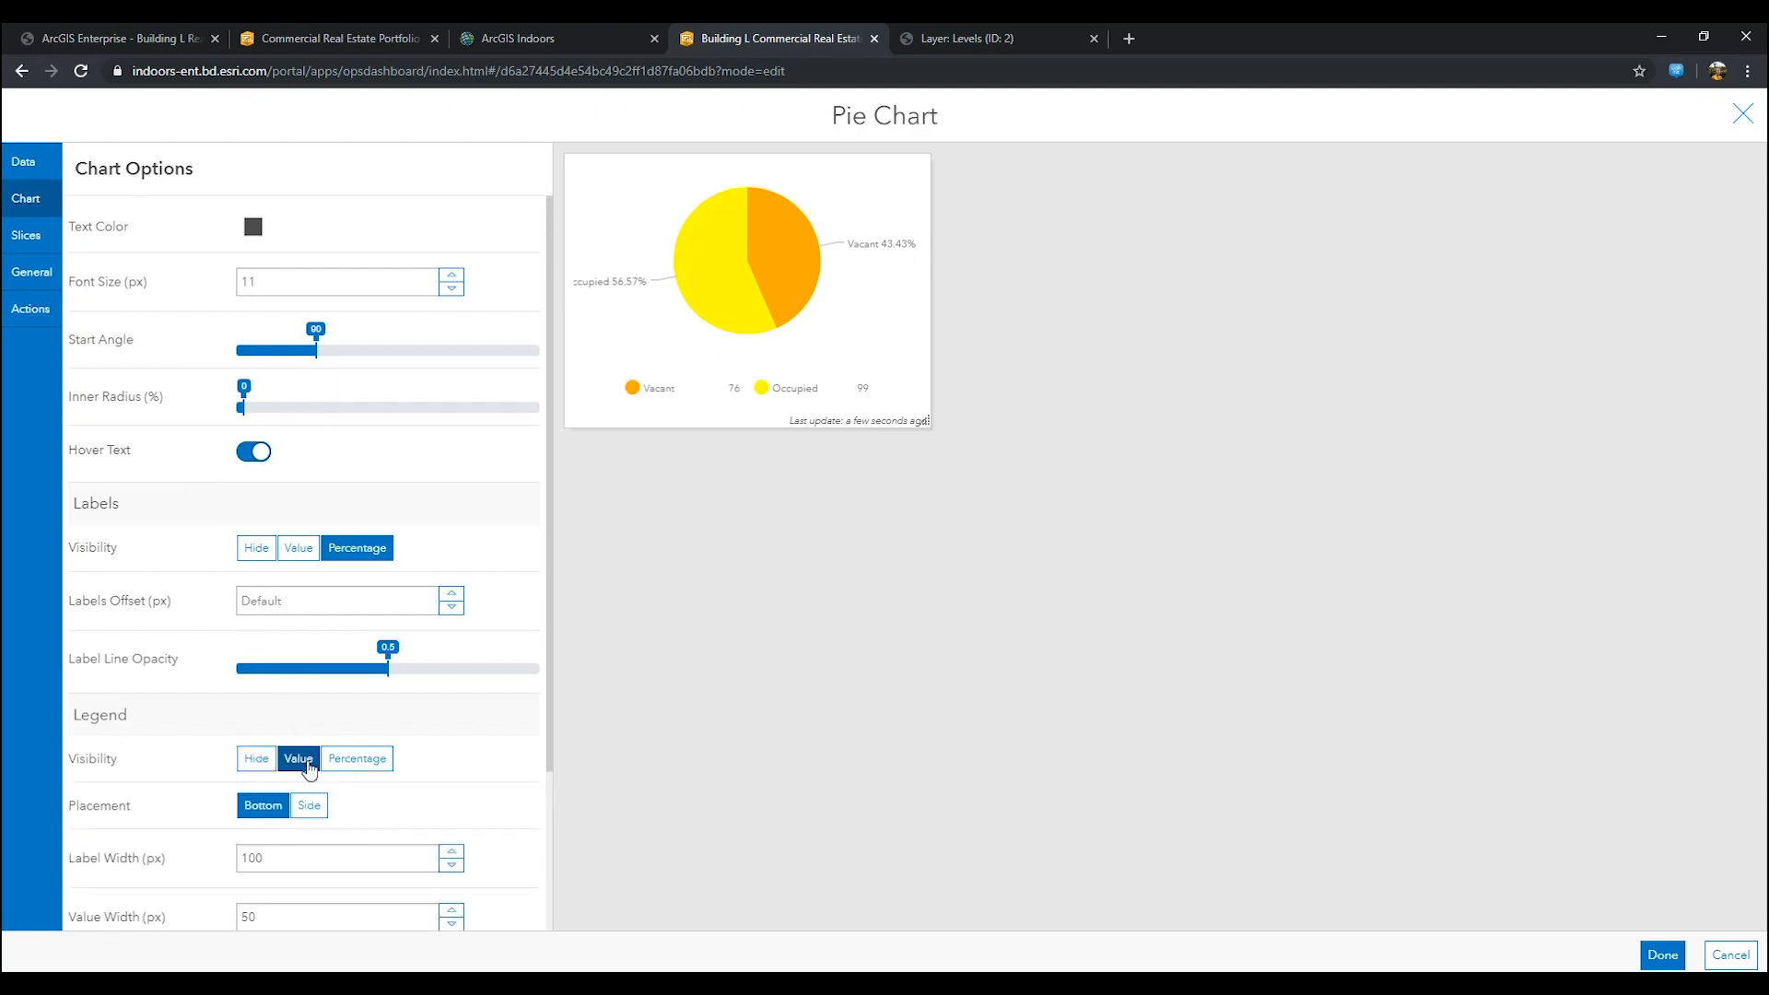
left_click(298, 758)
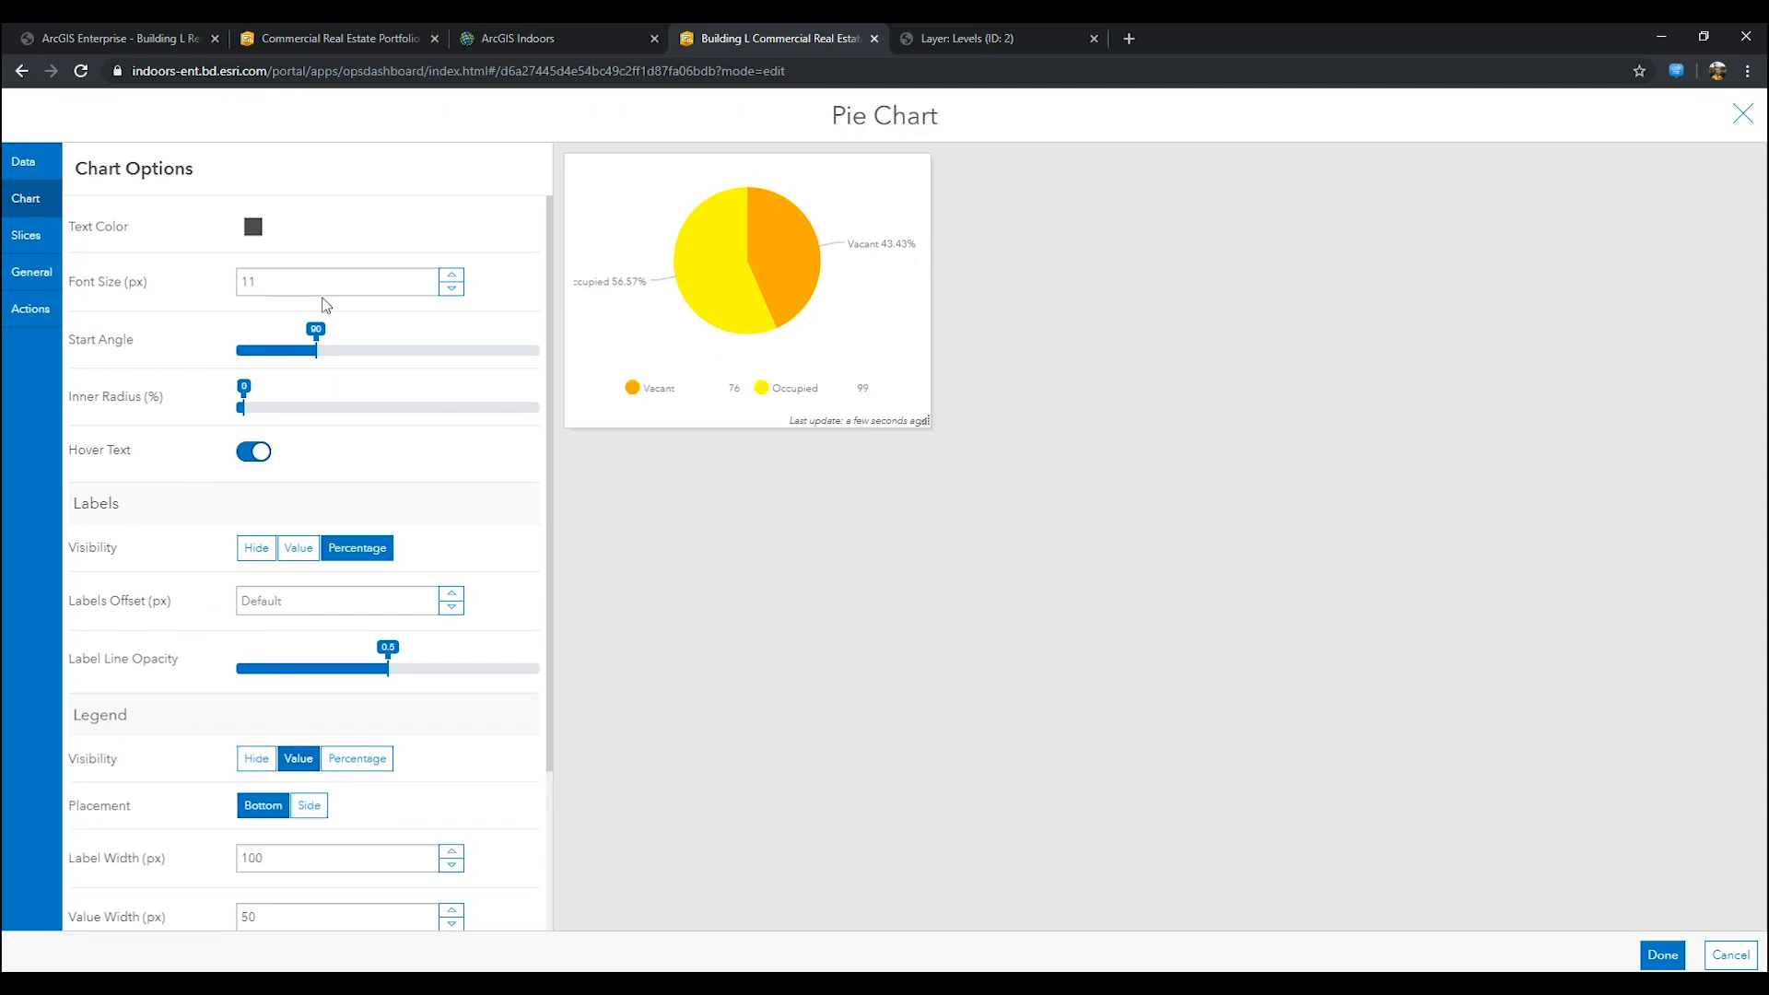
left_click(451, 274)
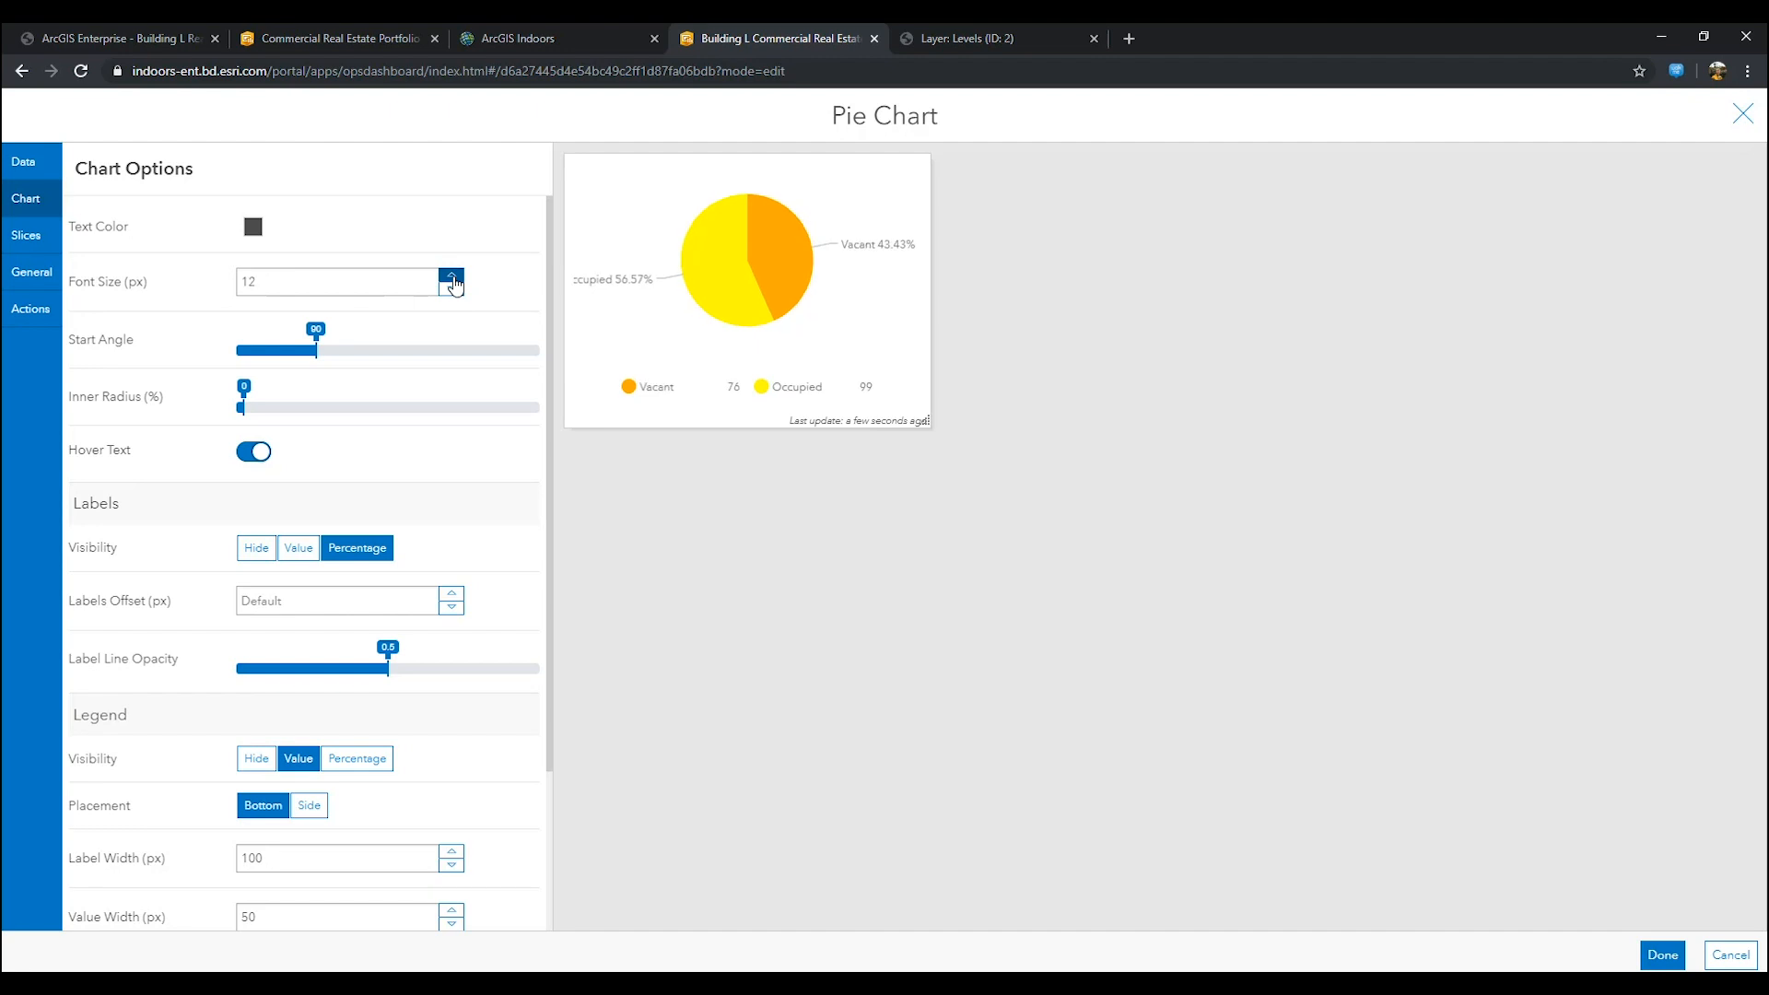
left_click(452, 275)
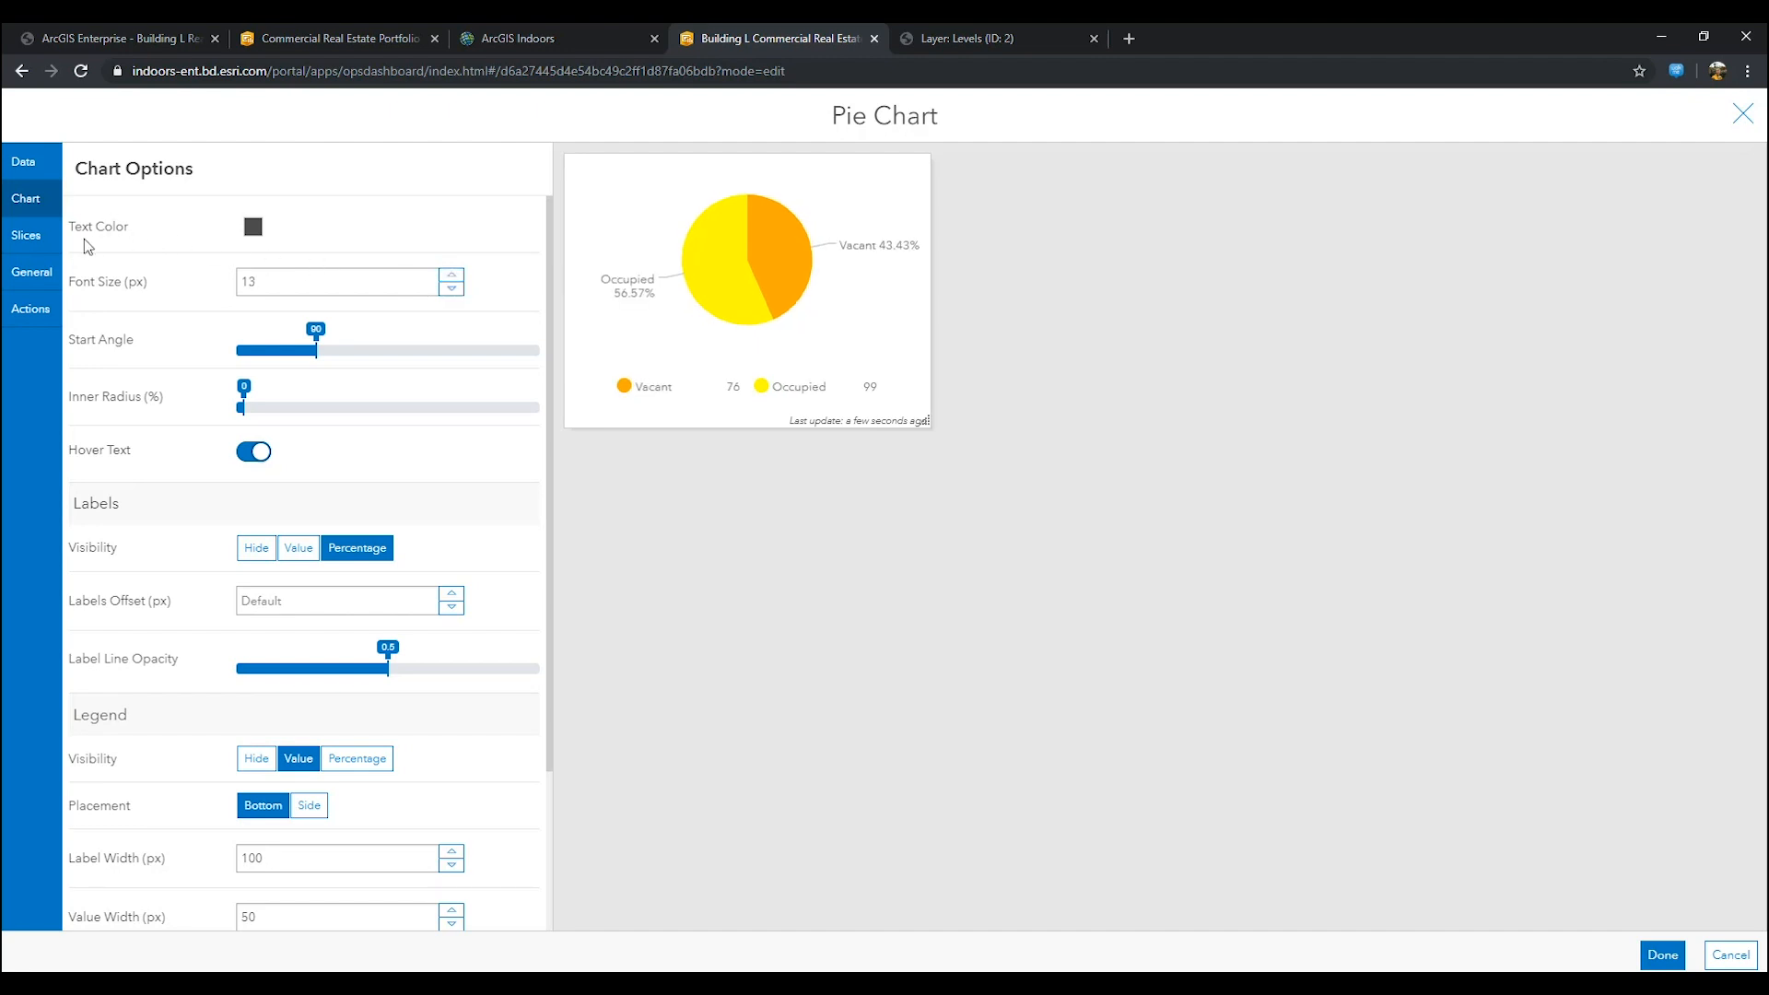
left_click(23, 234)
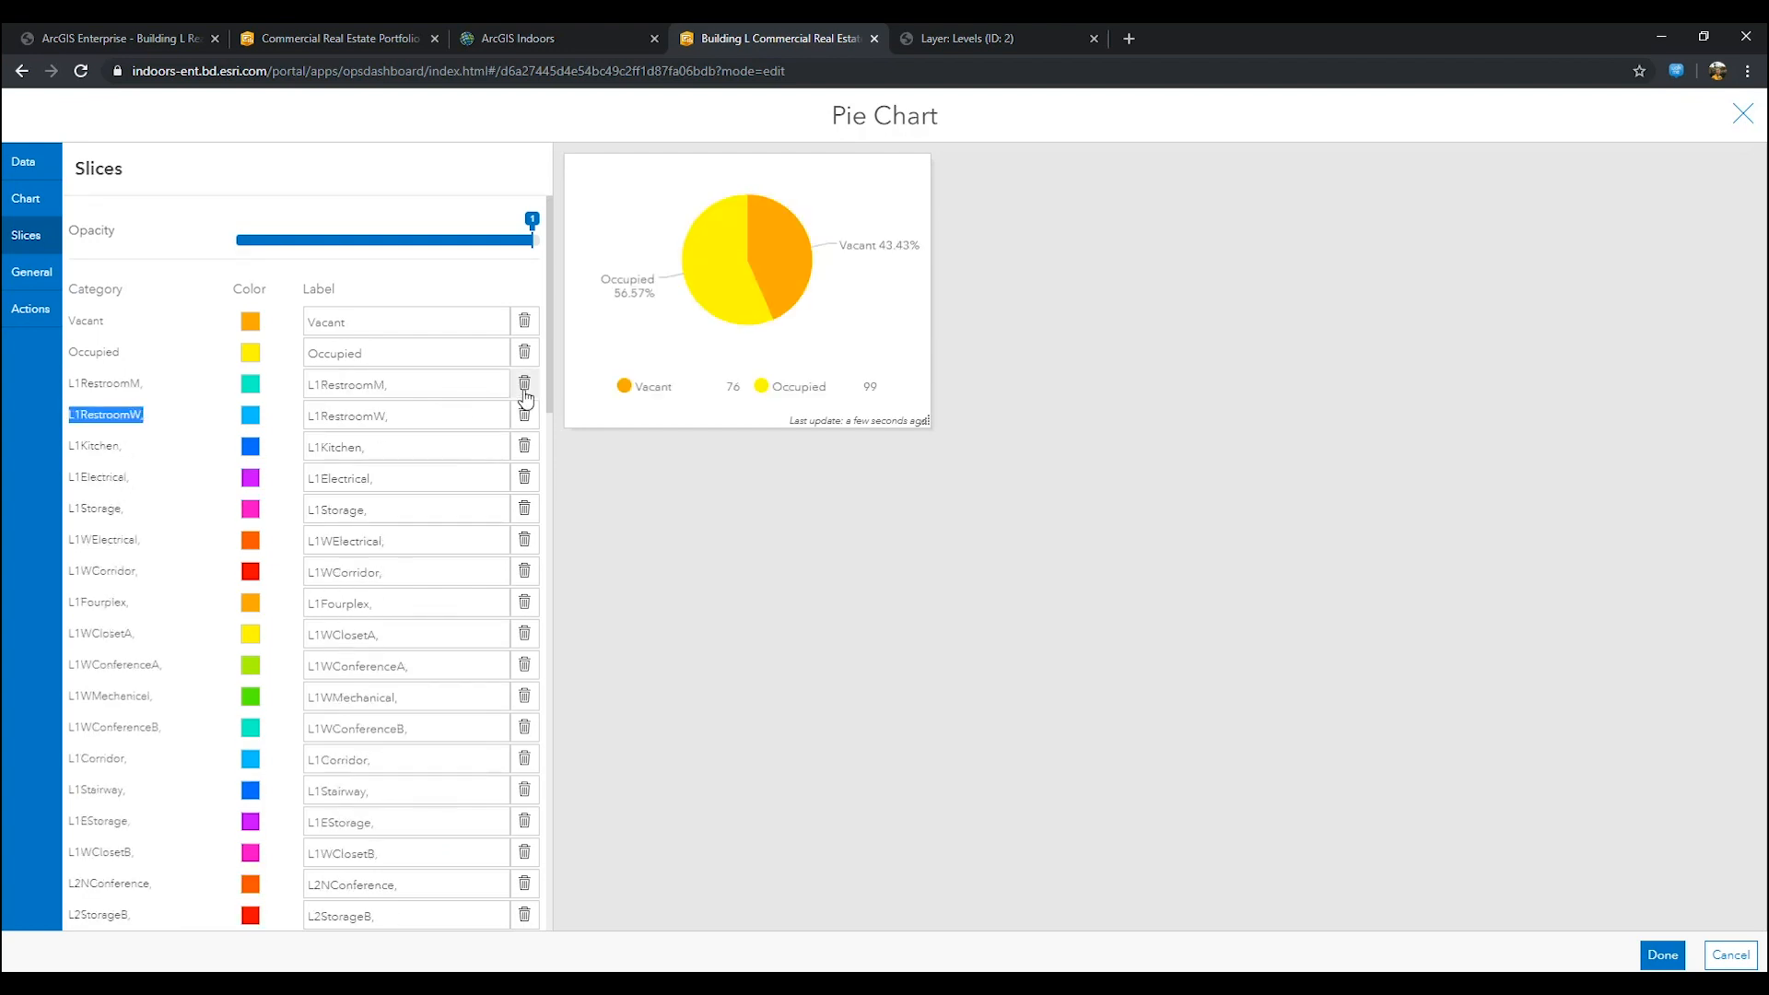
Step: Remove the extra slice categories, including 3211, leaving only Vacant and Occupied
scroll("down", 3)
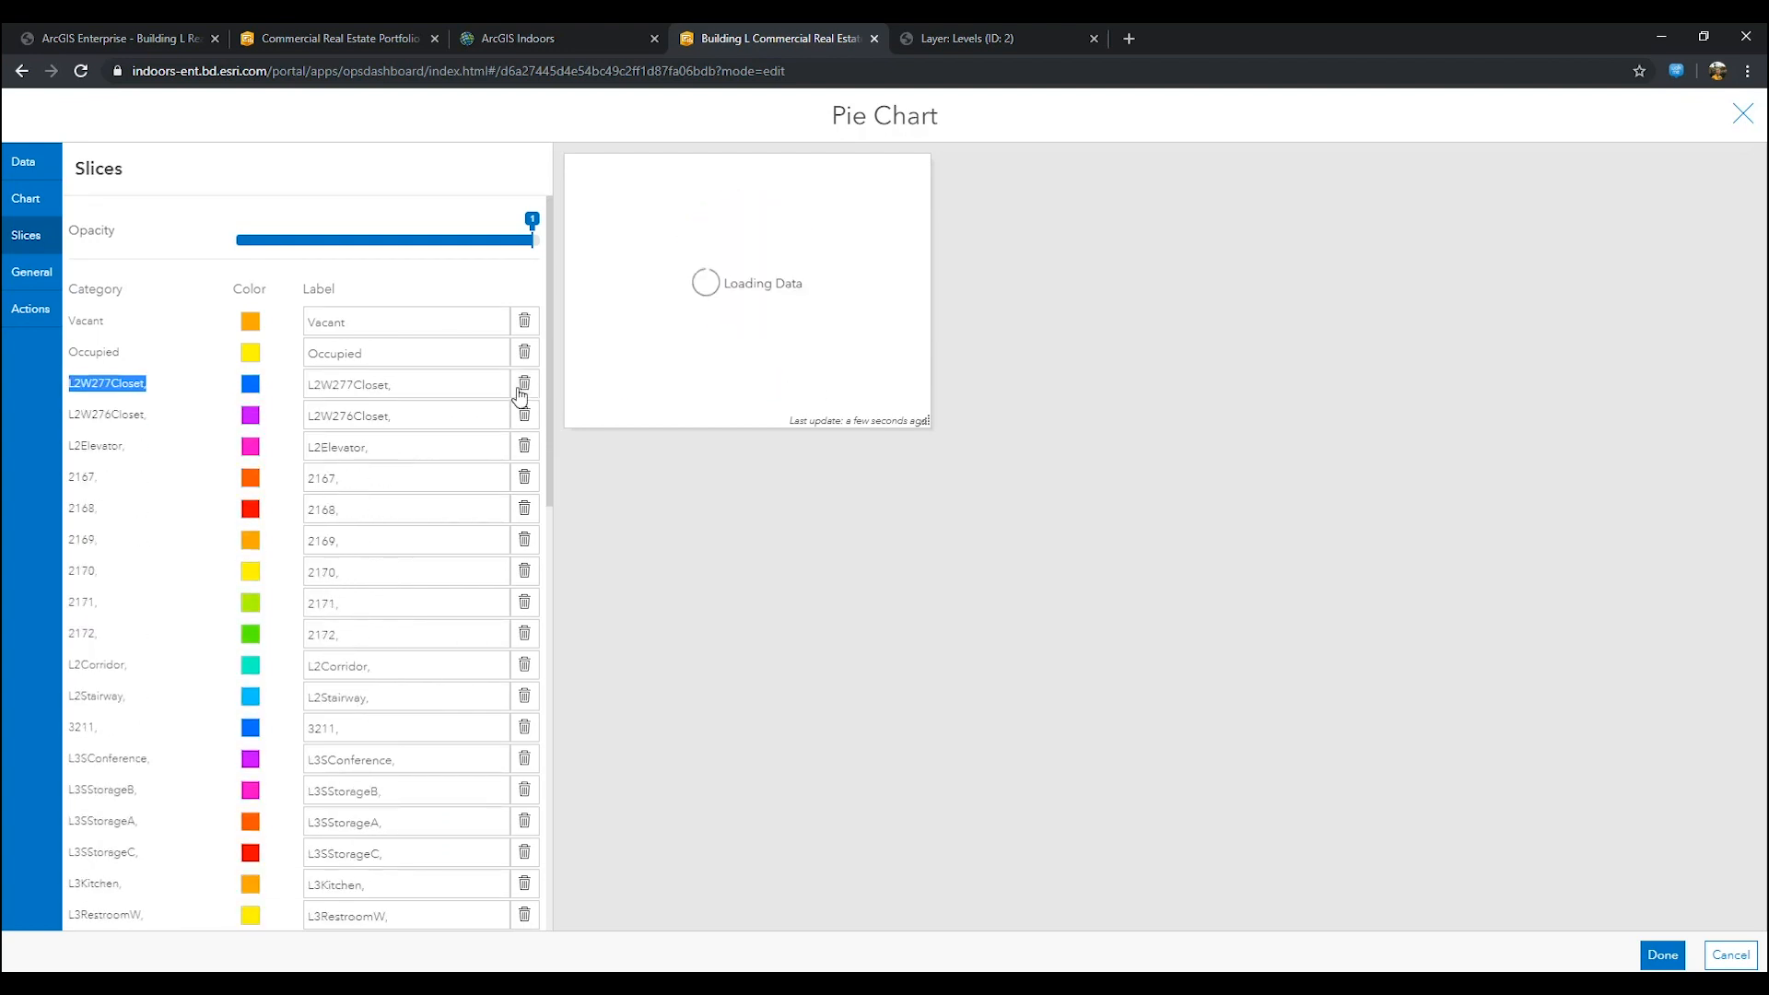
left_click(524, 383)
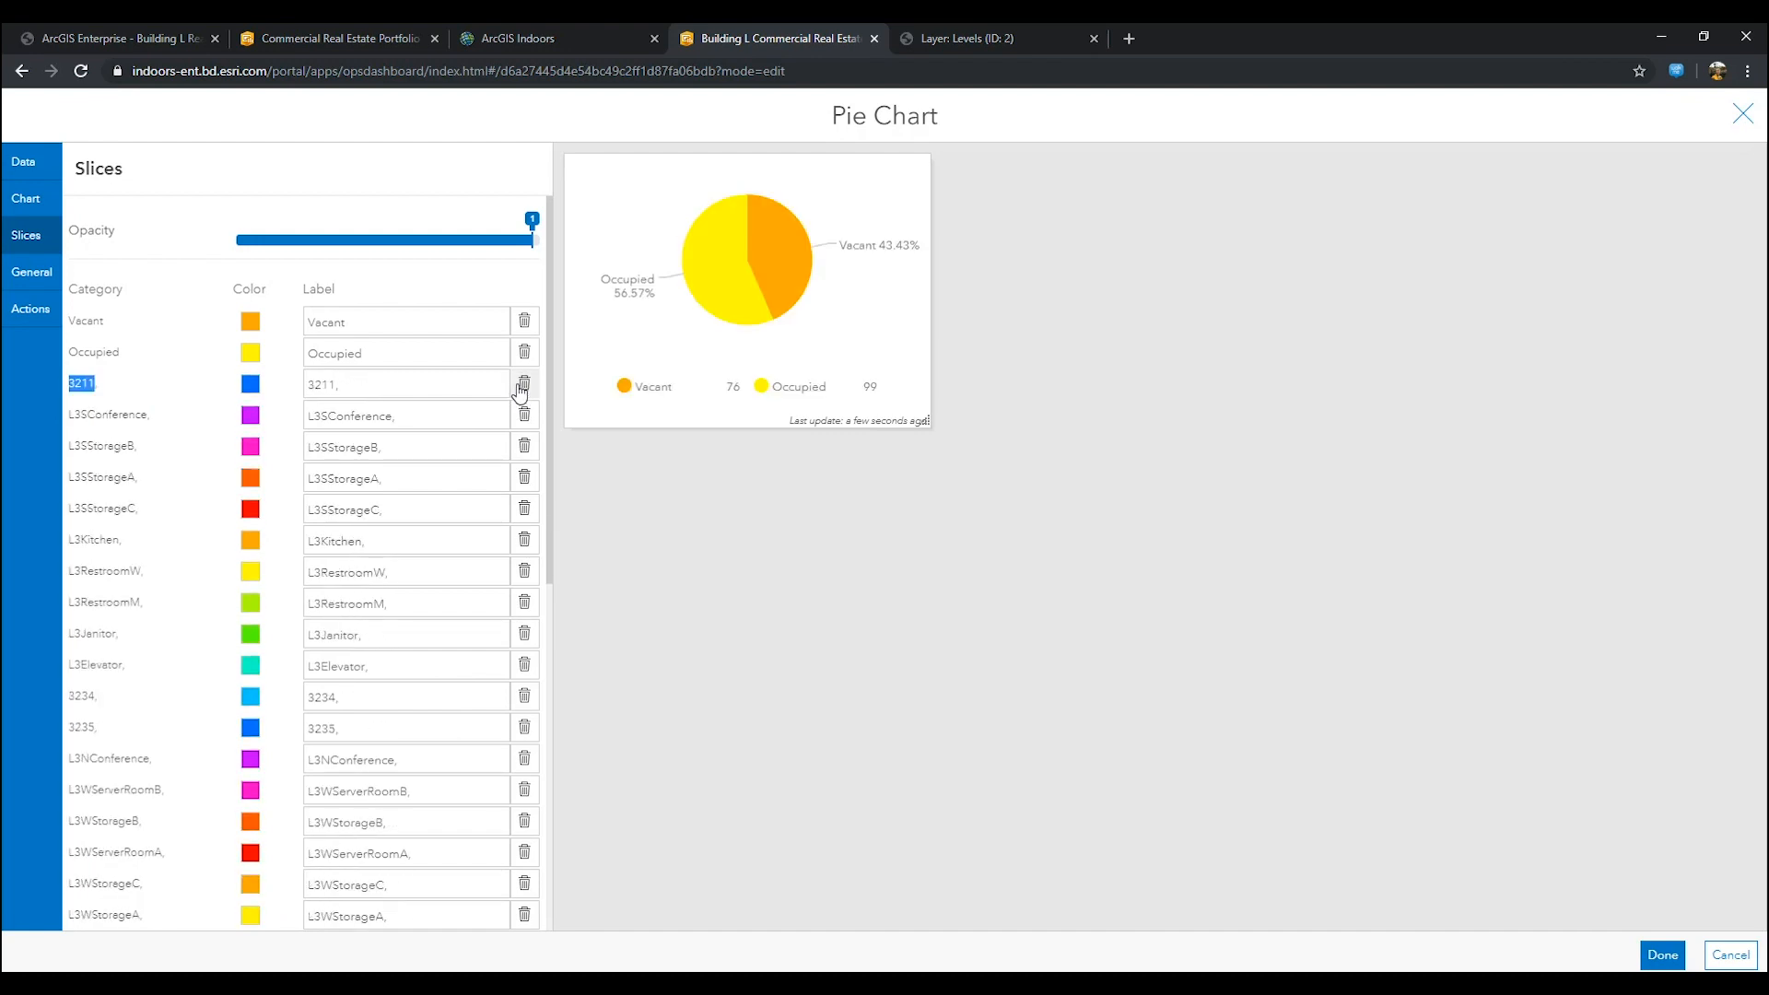
left_click(523, 383)
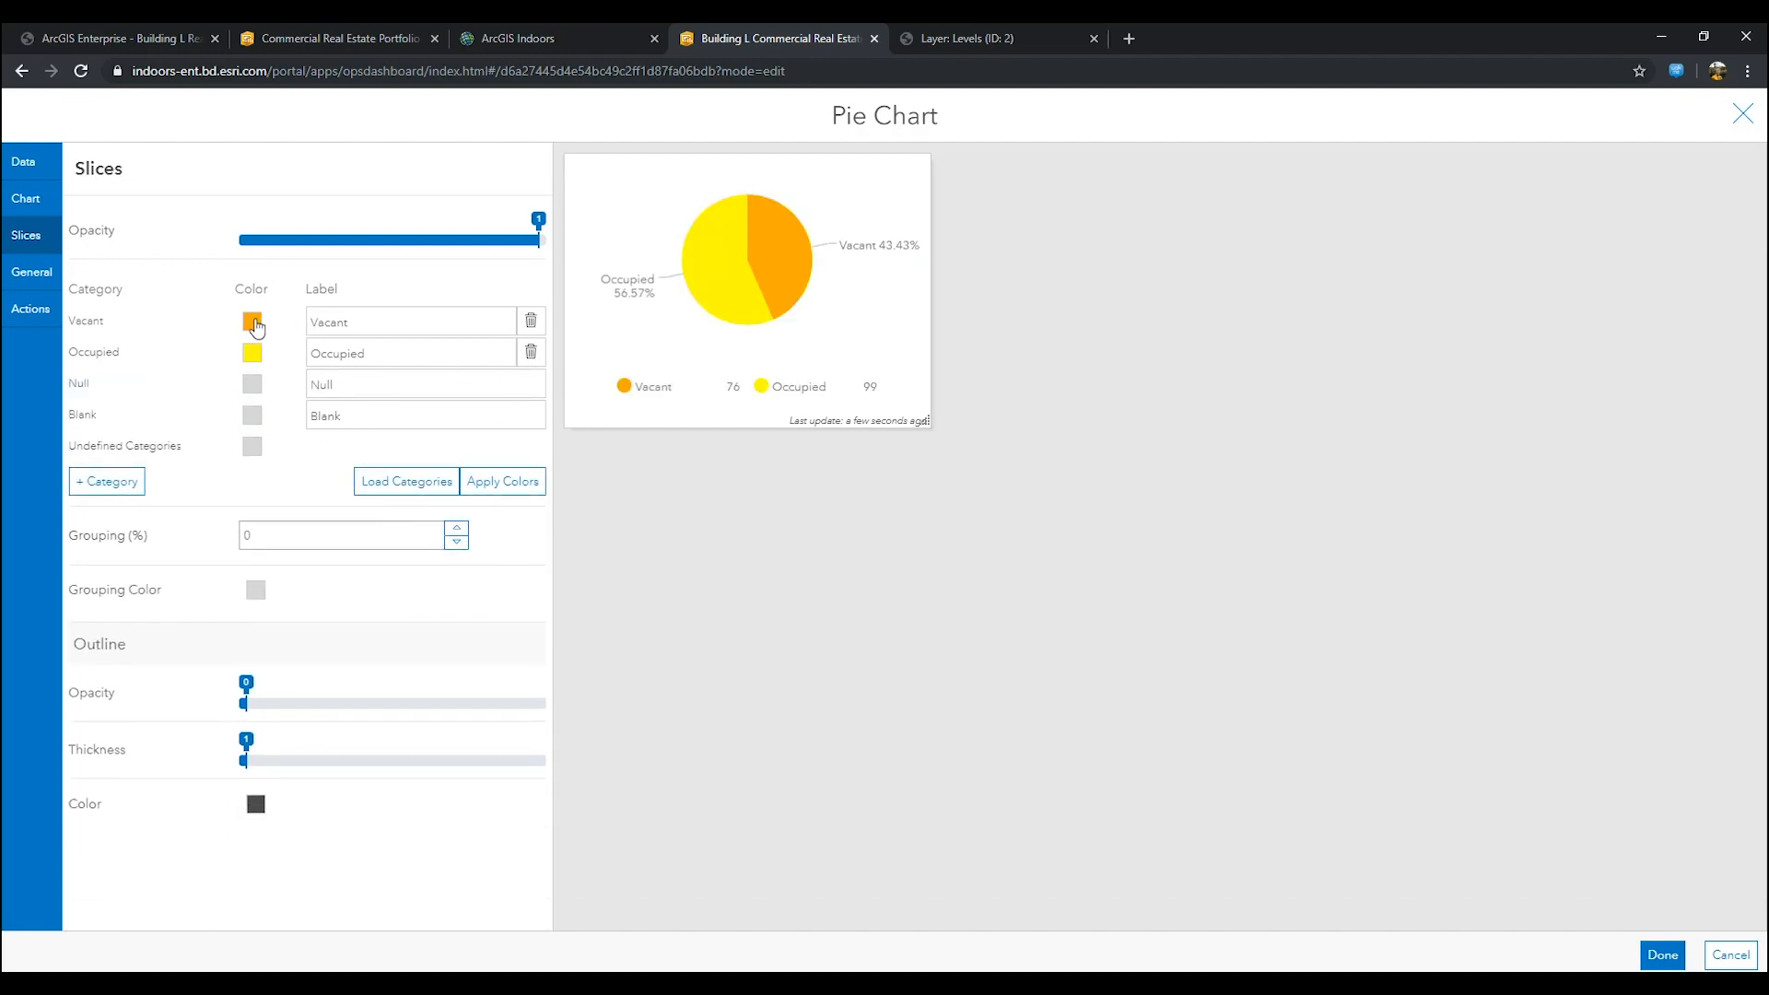
Step: Colour the Vacant slice #bed2ff and the Occupied slice salmon red
left_click(252, 321)
type("#")
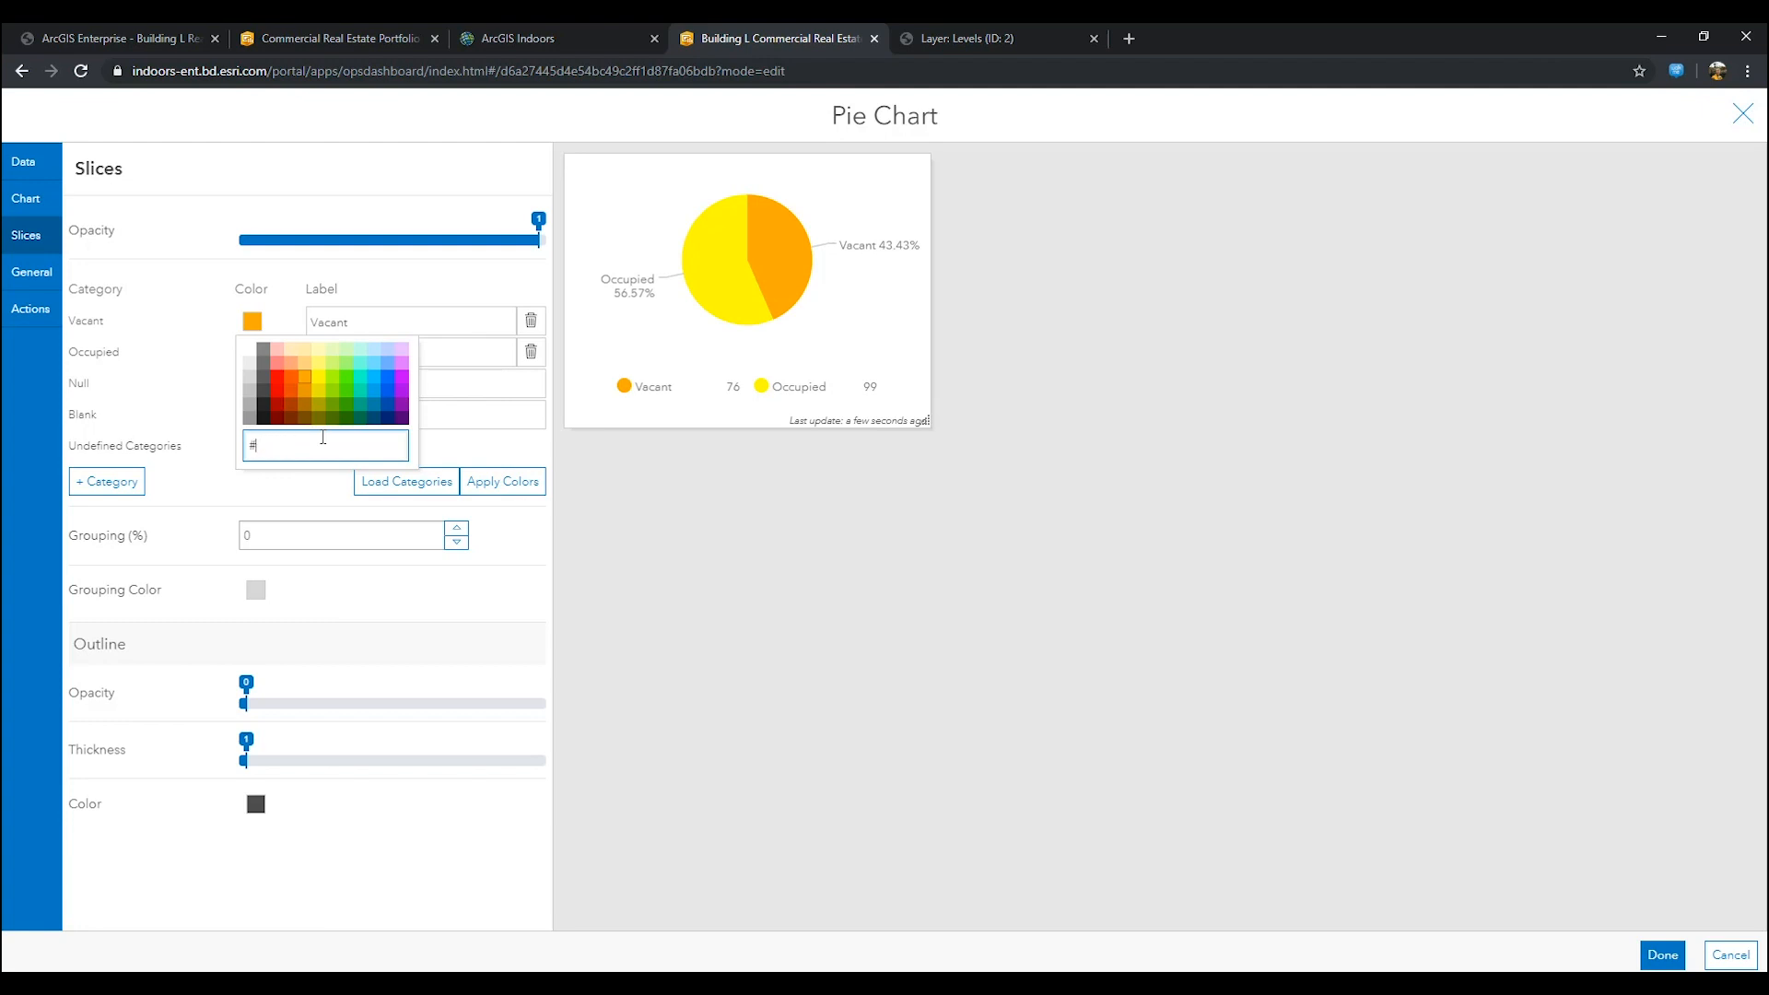
type("BED")
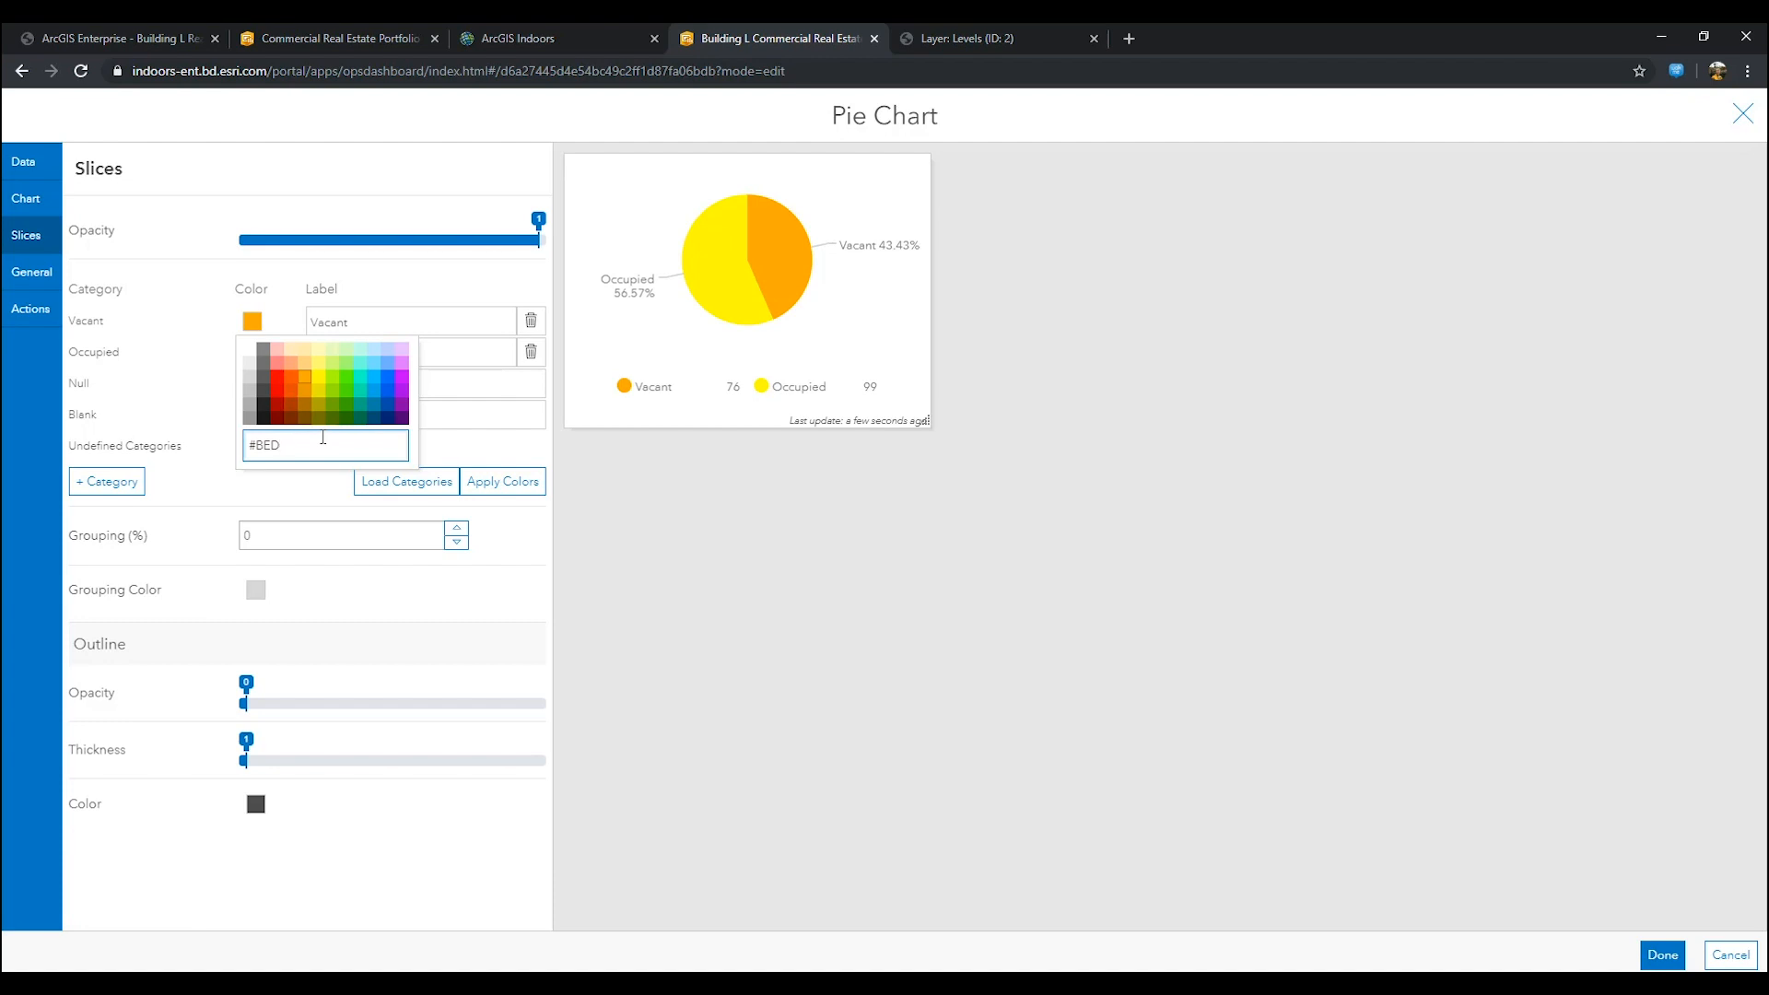
type("bed2ff")
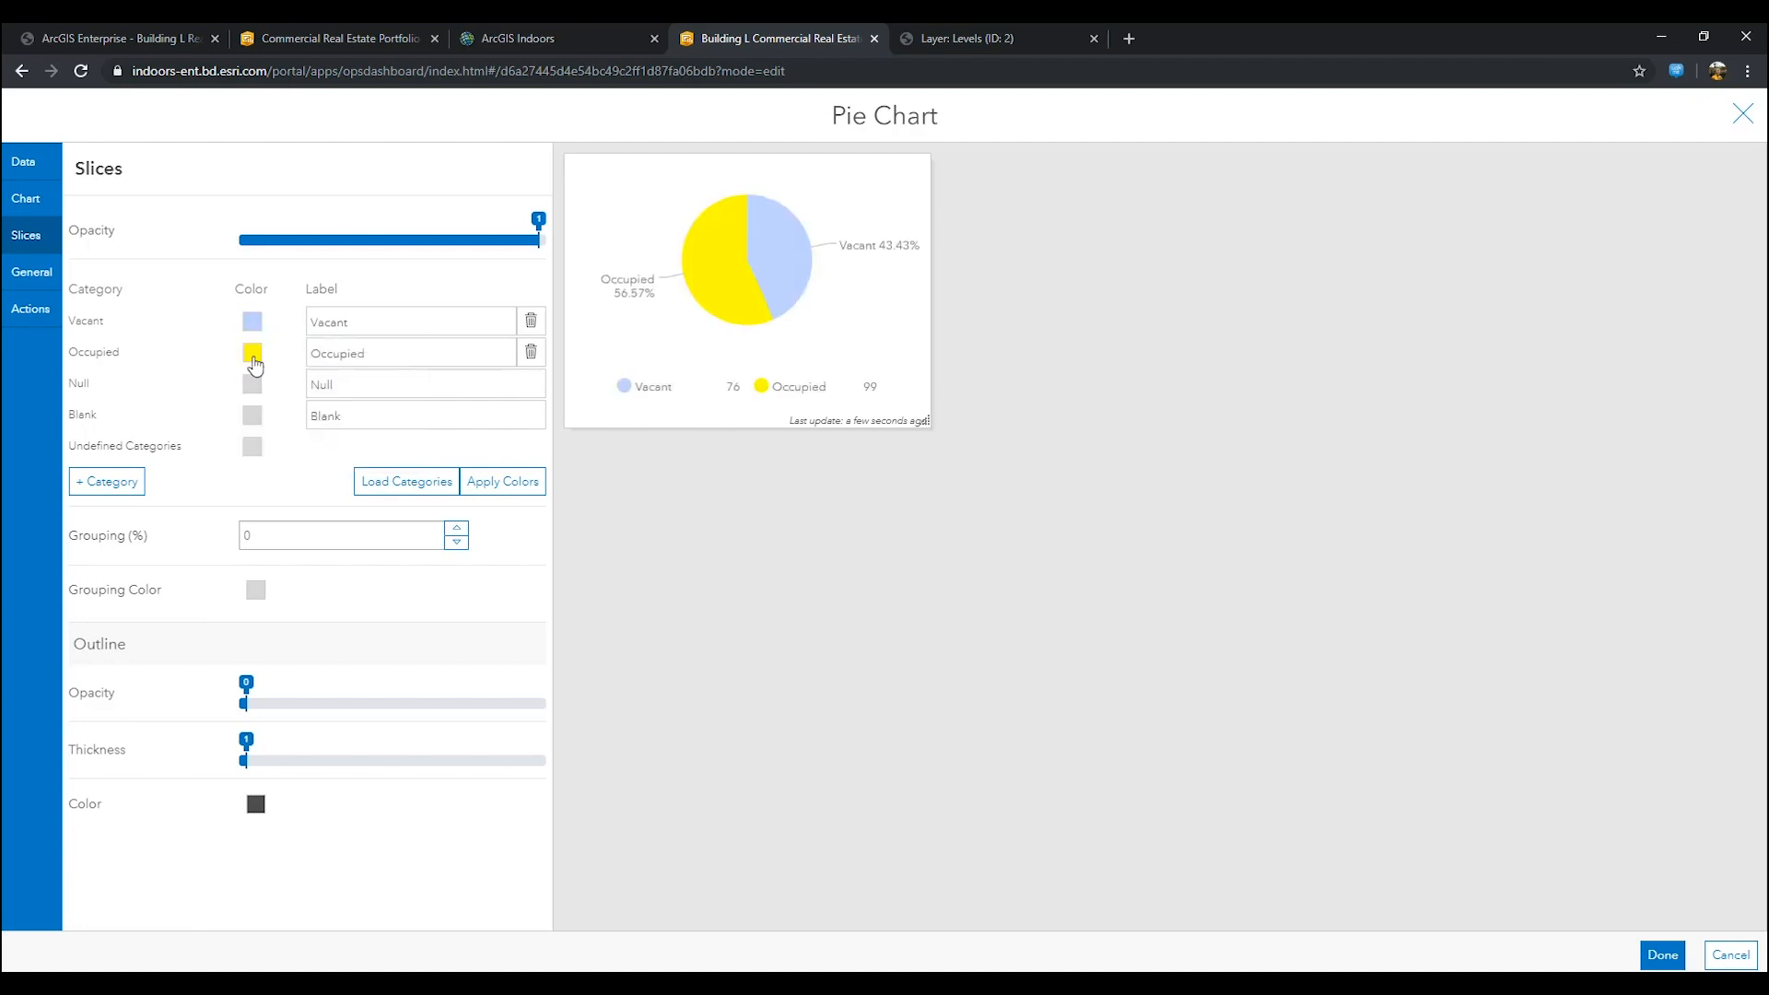
left_click(253, 352)
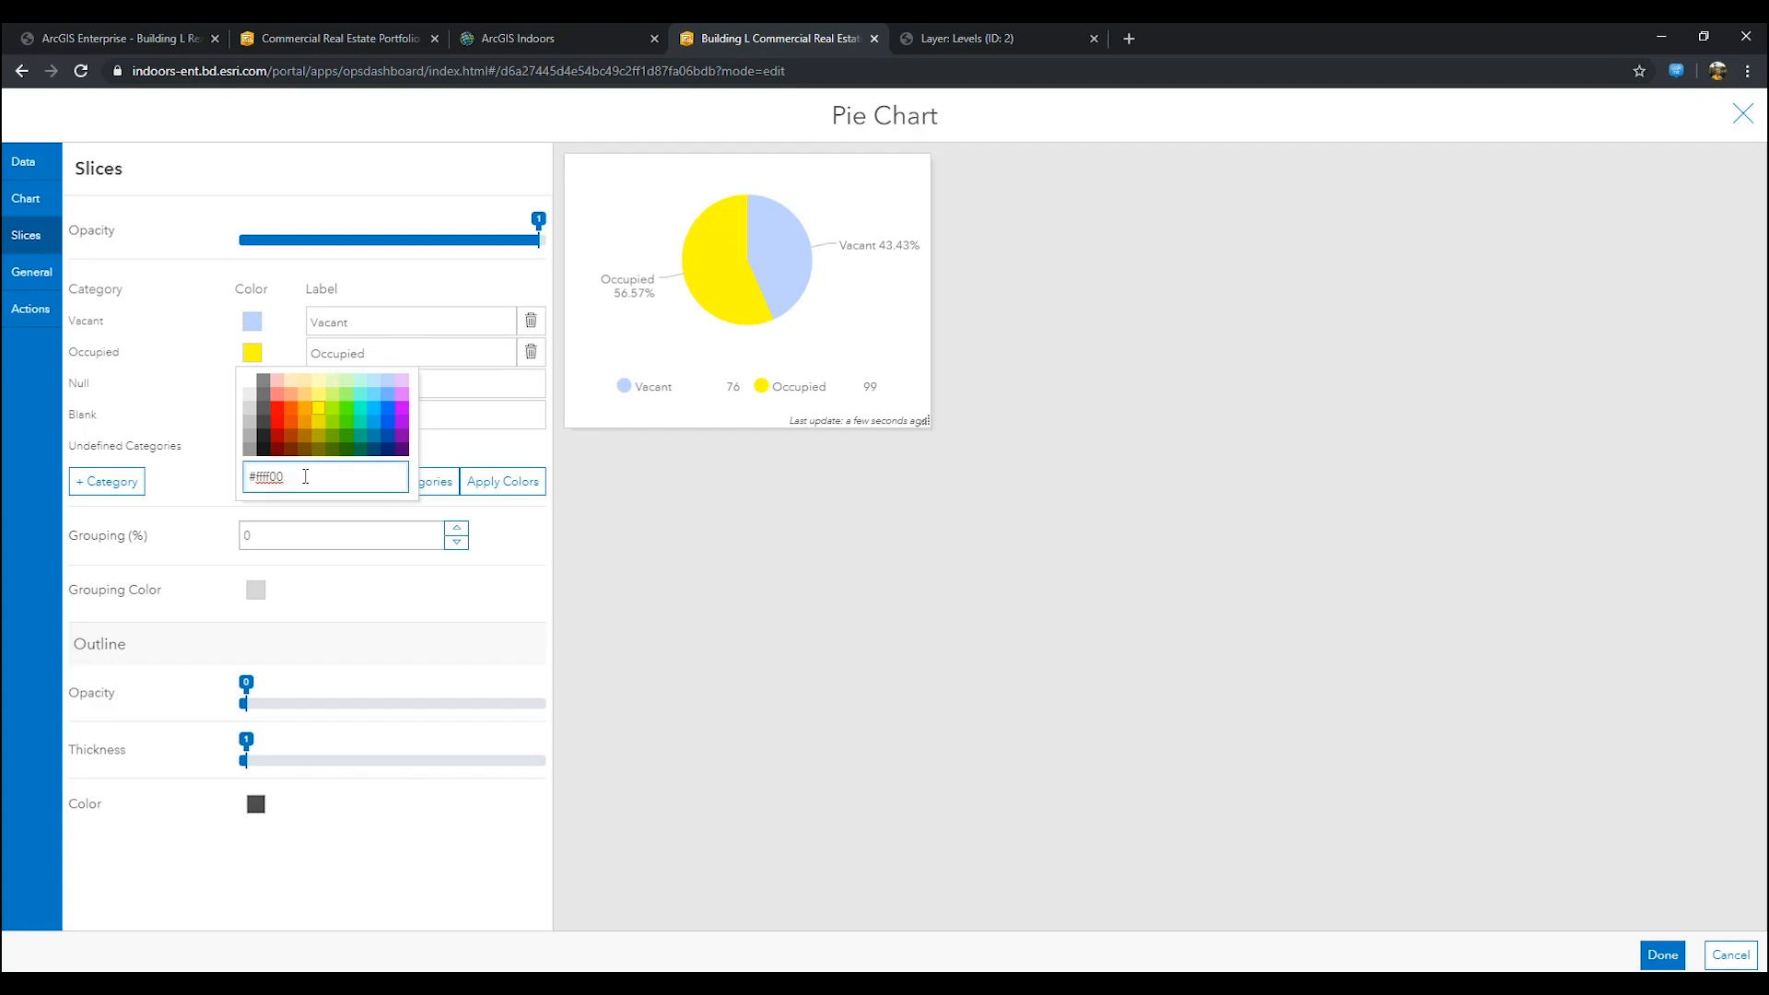
key("BackSpace")
type("#f77f74")
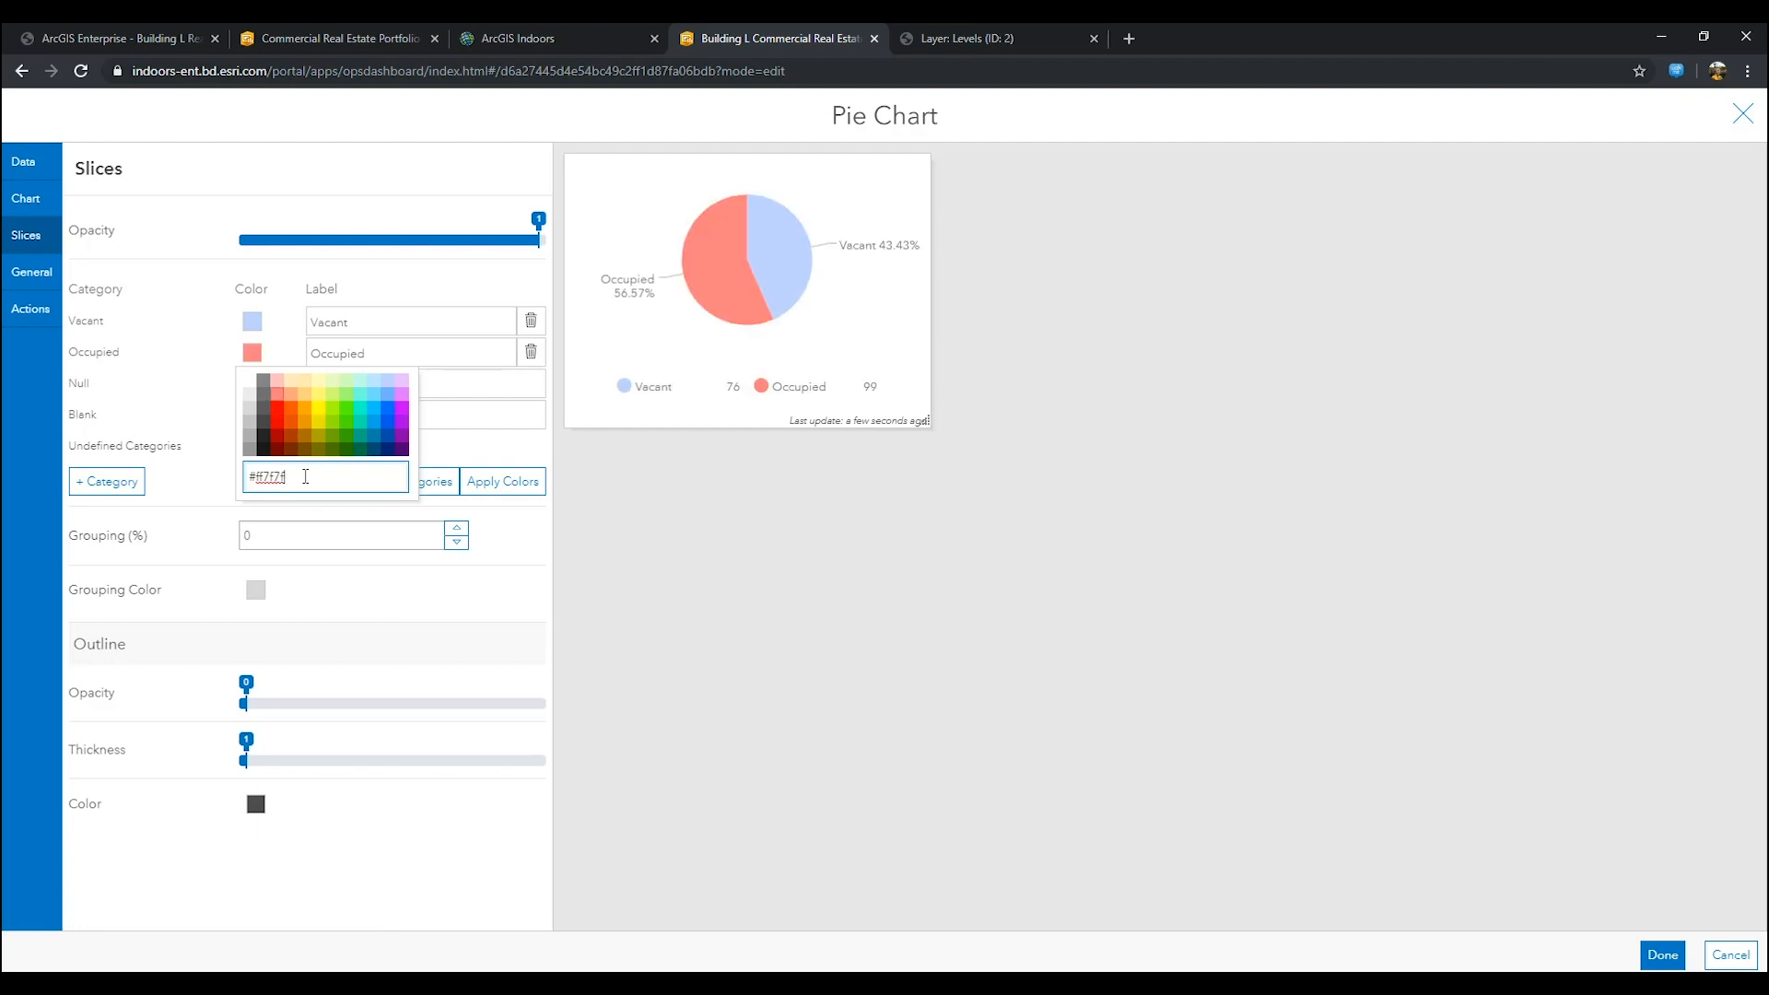
left_click(190, 374)
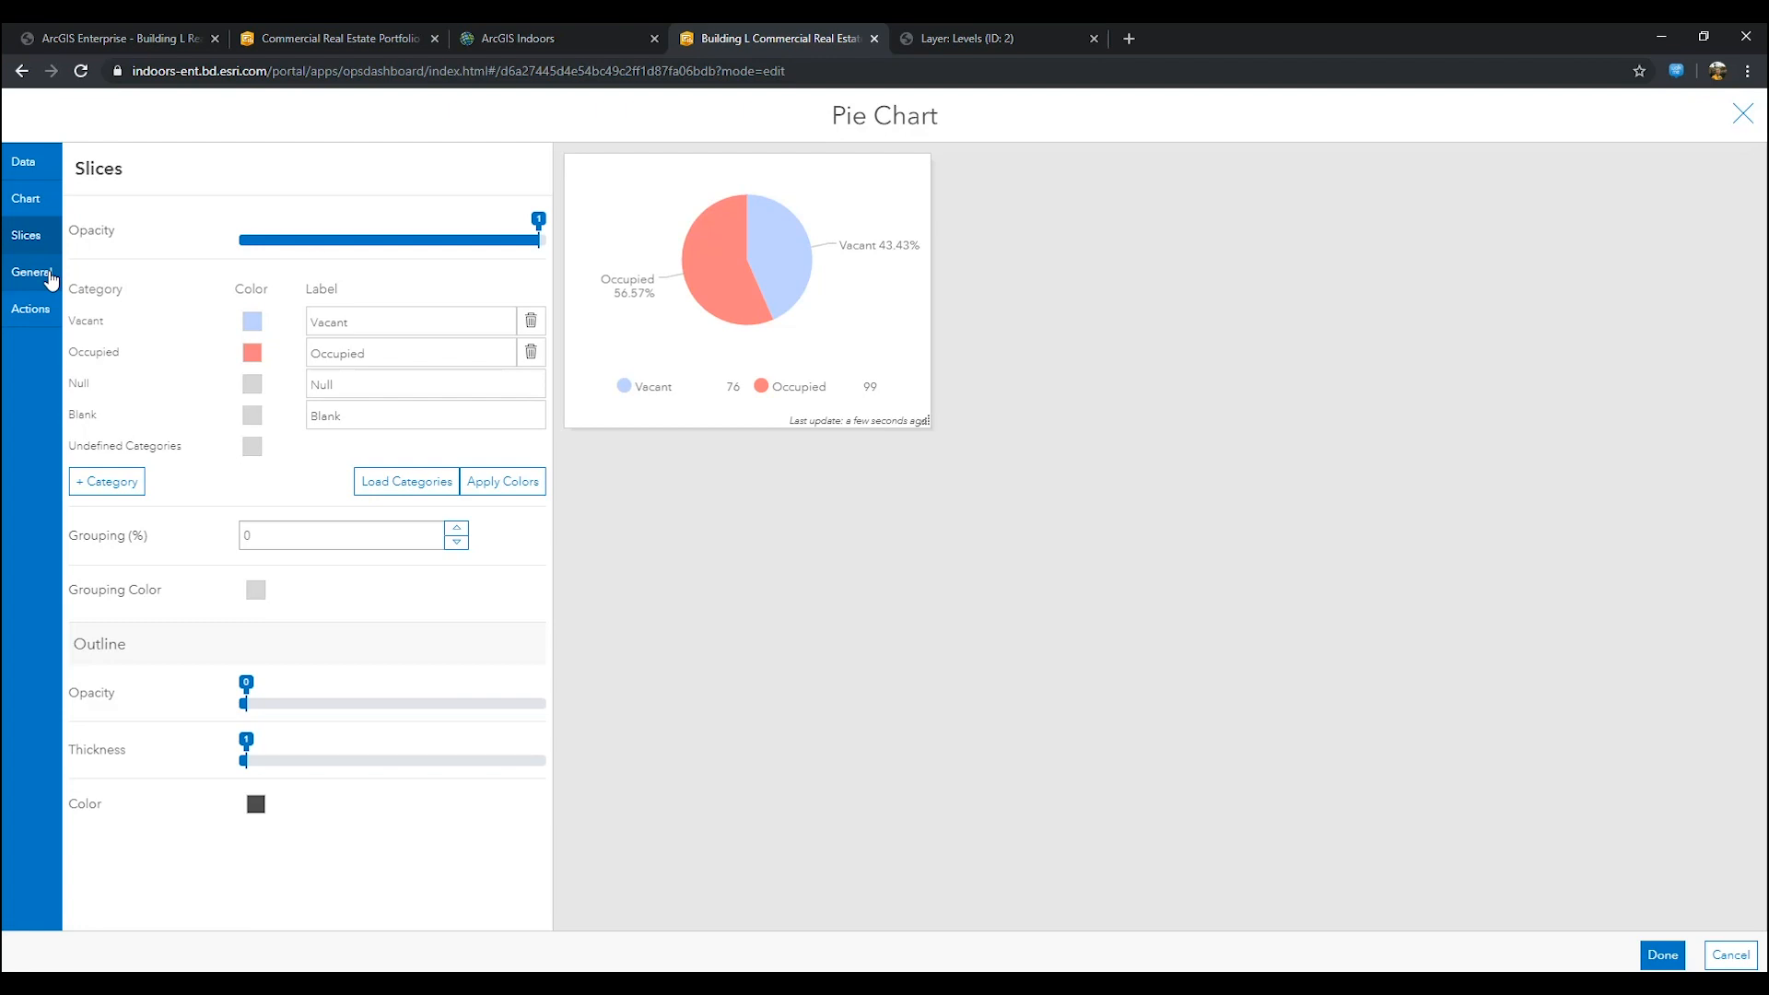
Step: Give the pie chart the bold title Office Space Utilization Distribution
left_click(31, 273)
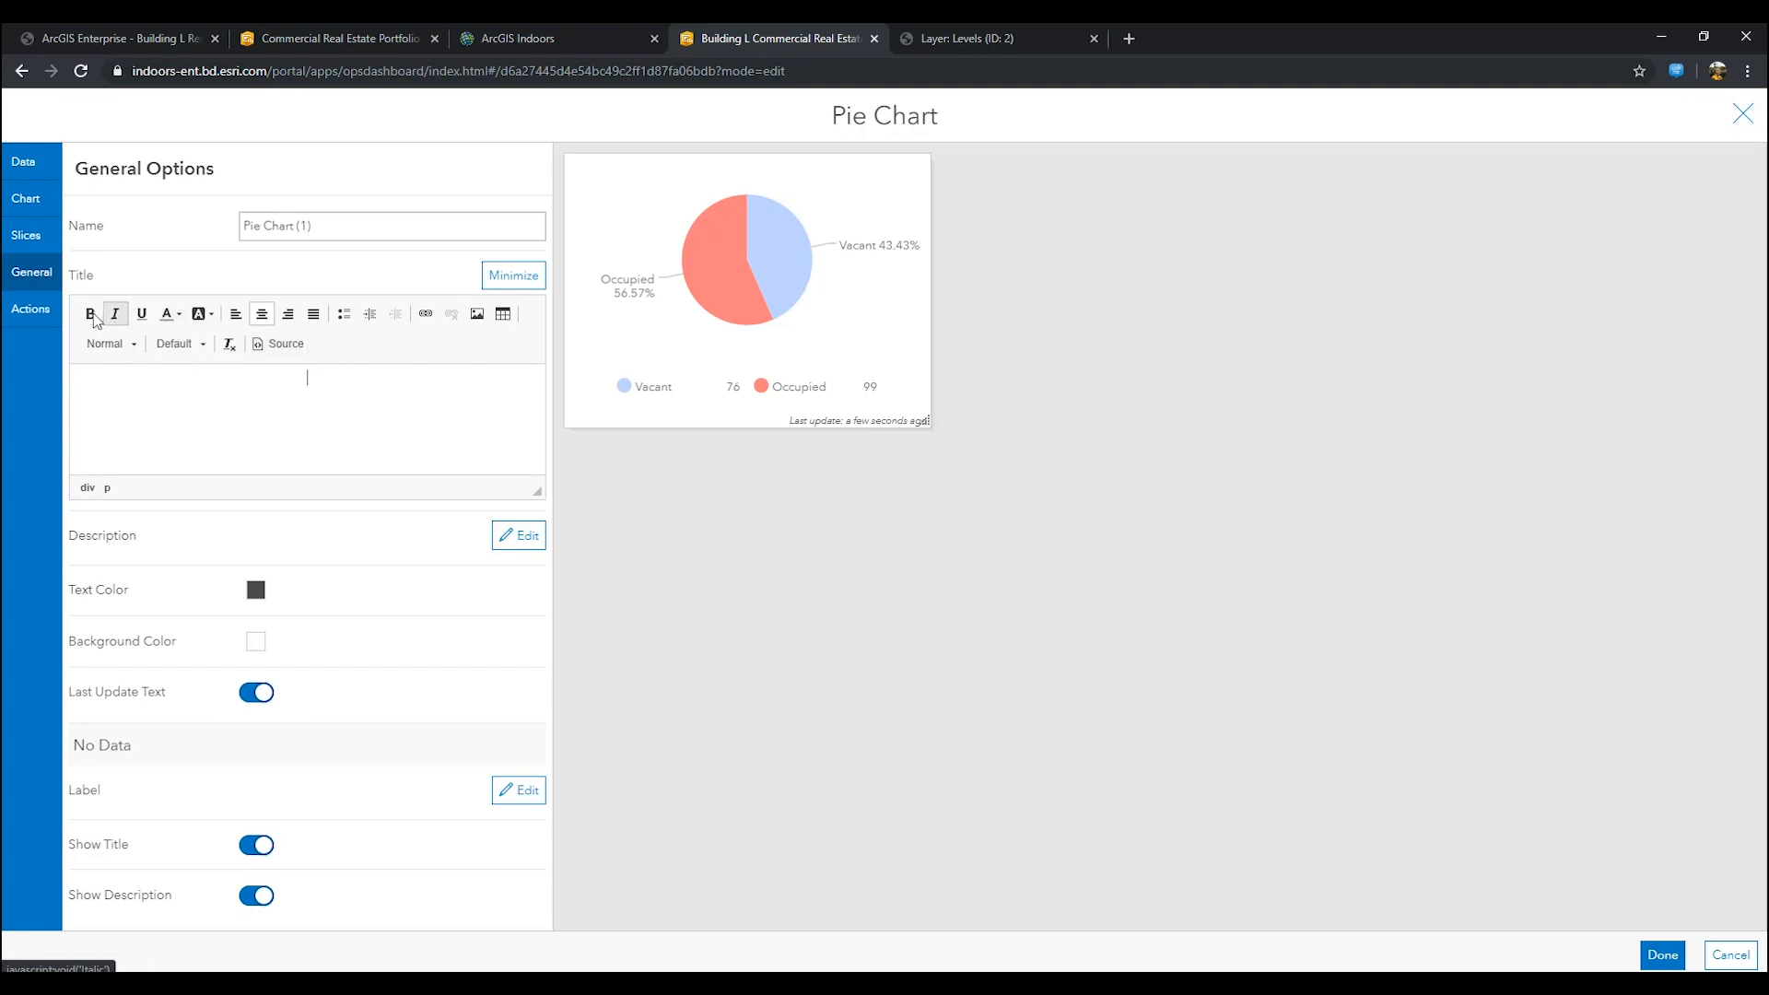
left_click(89, 314)
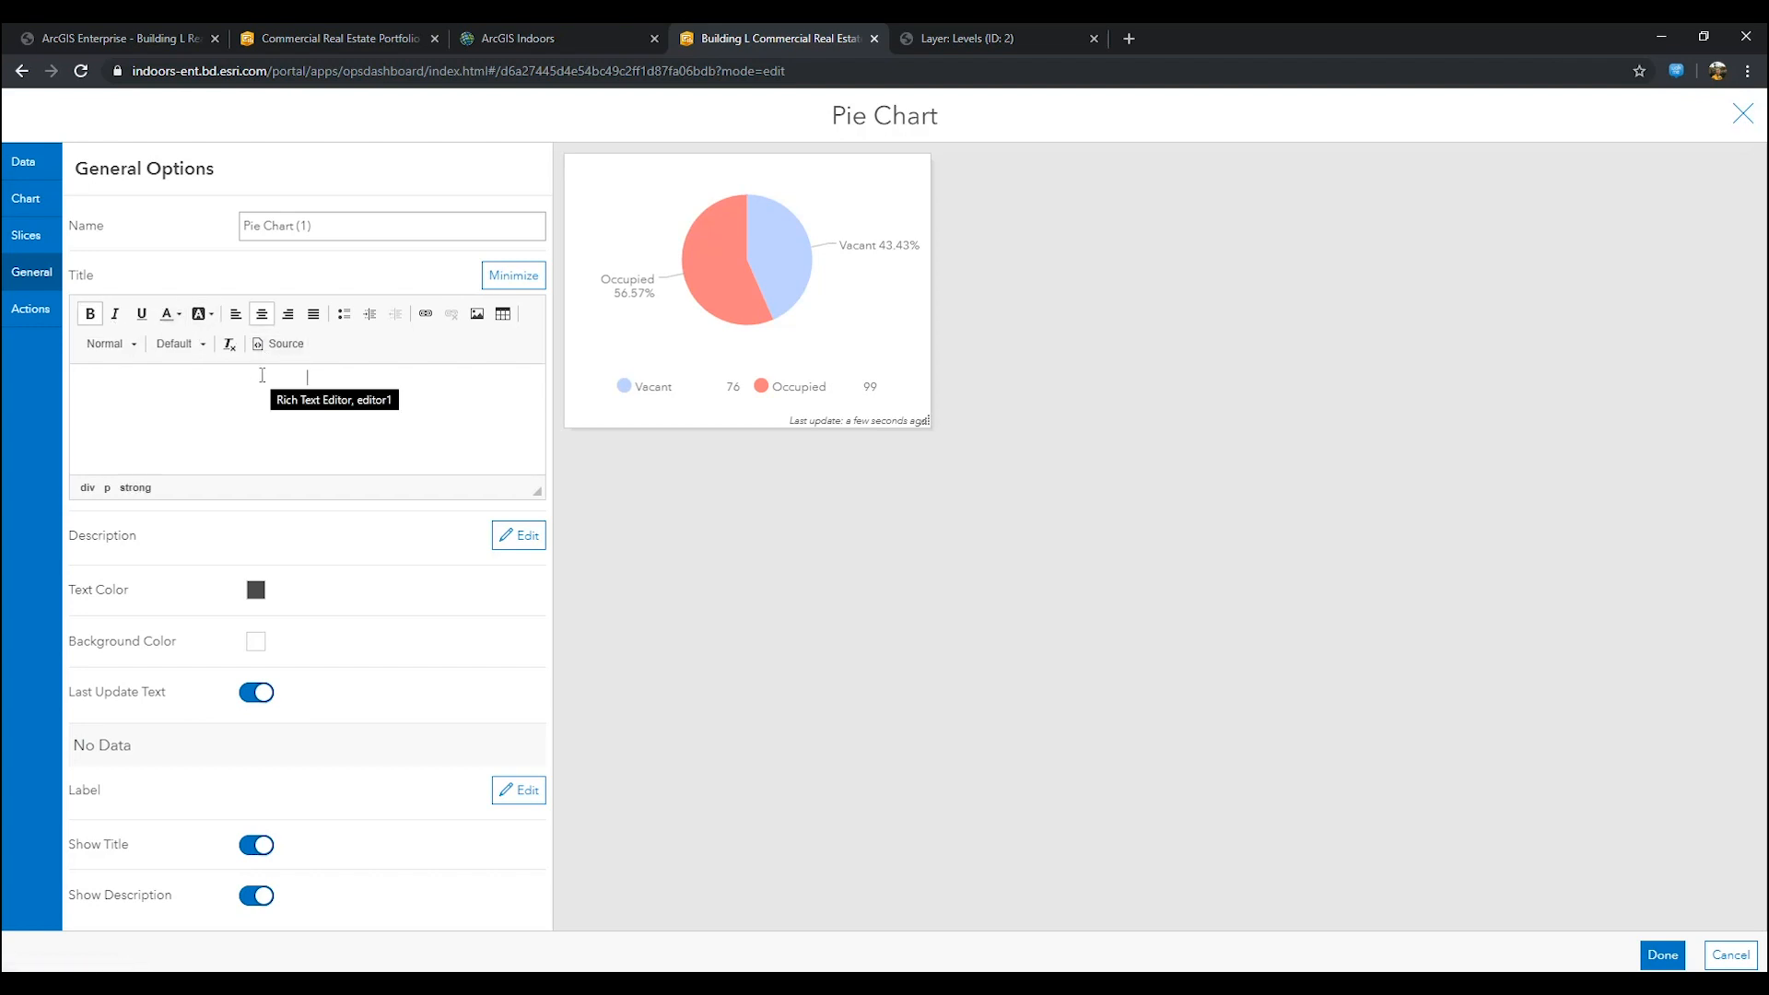
type("o")
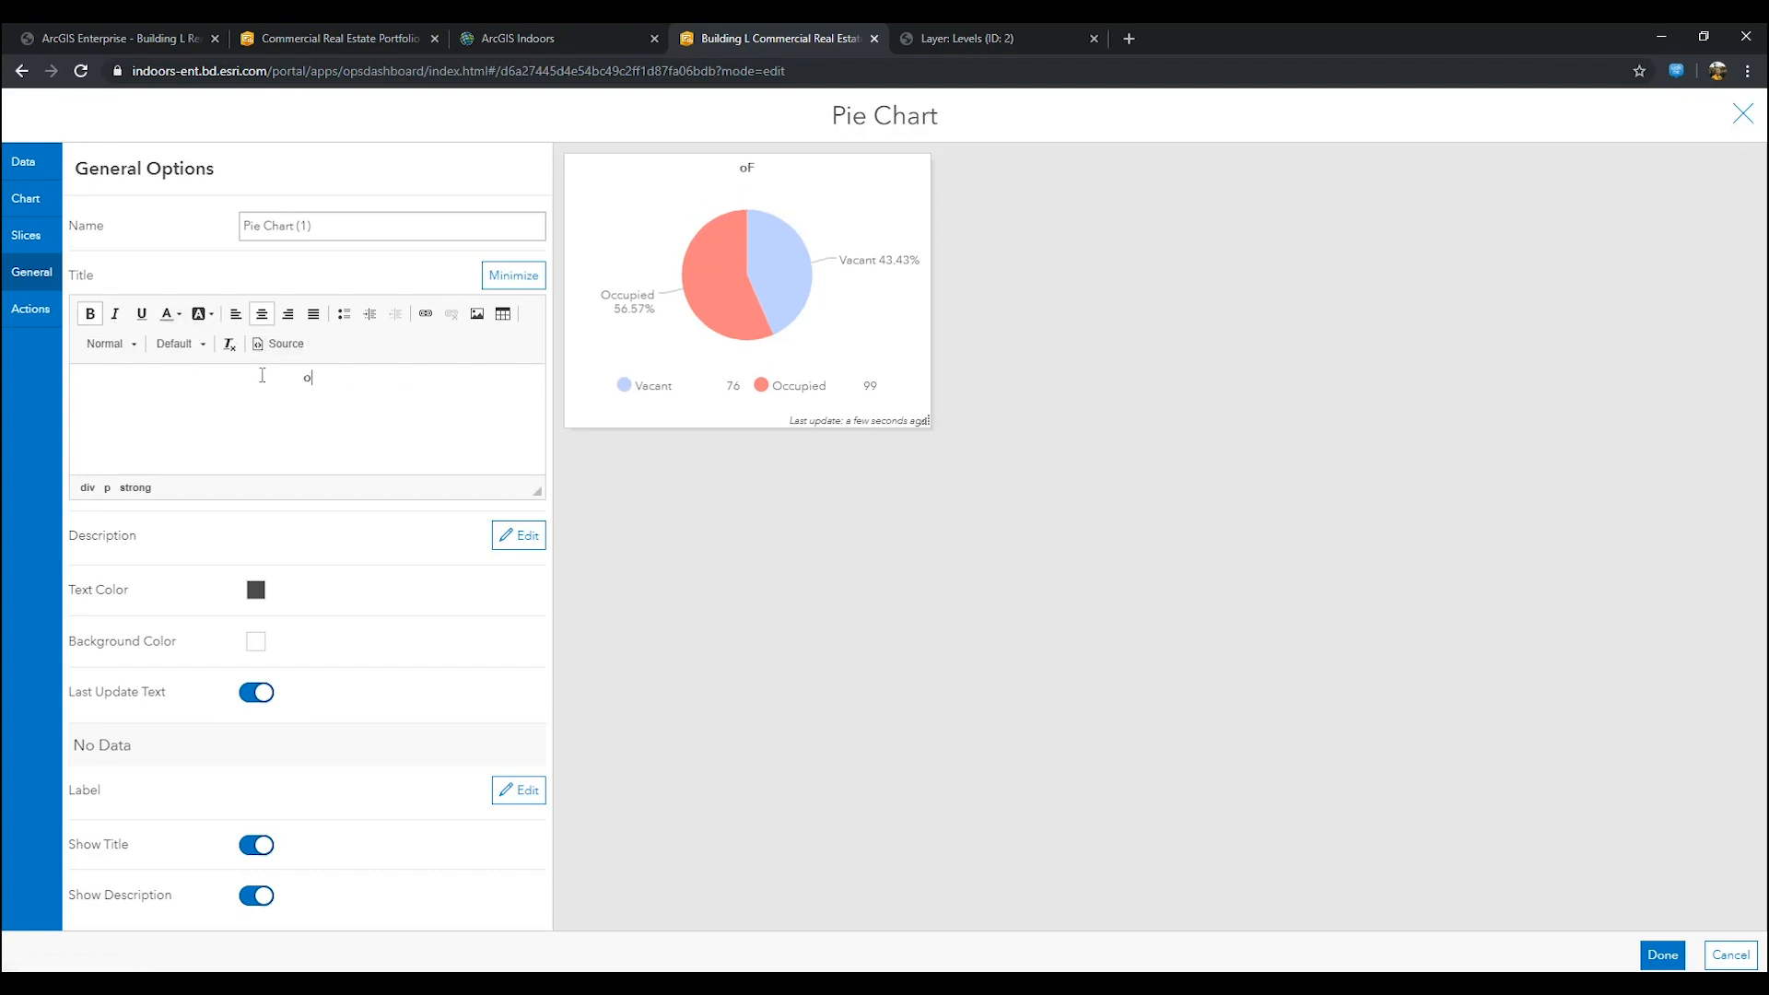
type("ffice Space Utilization Distribution")
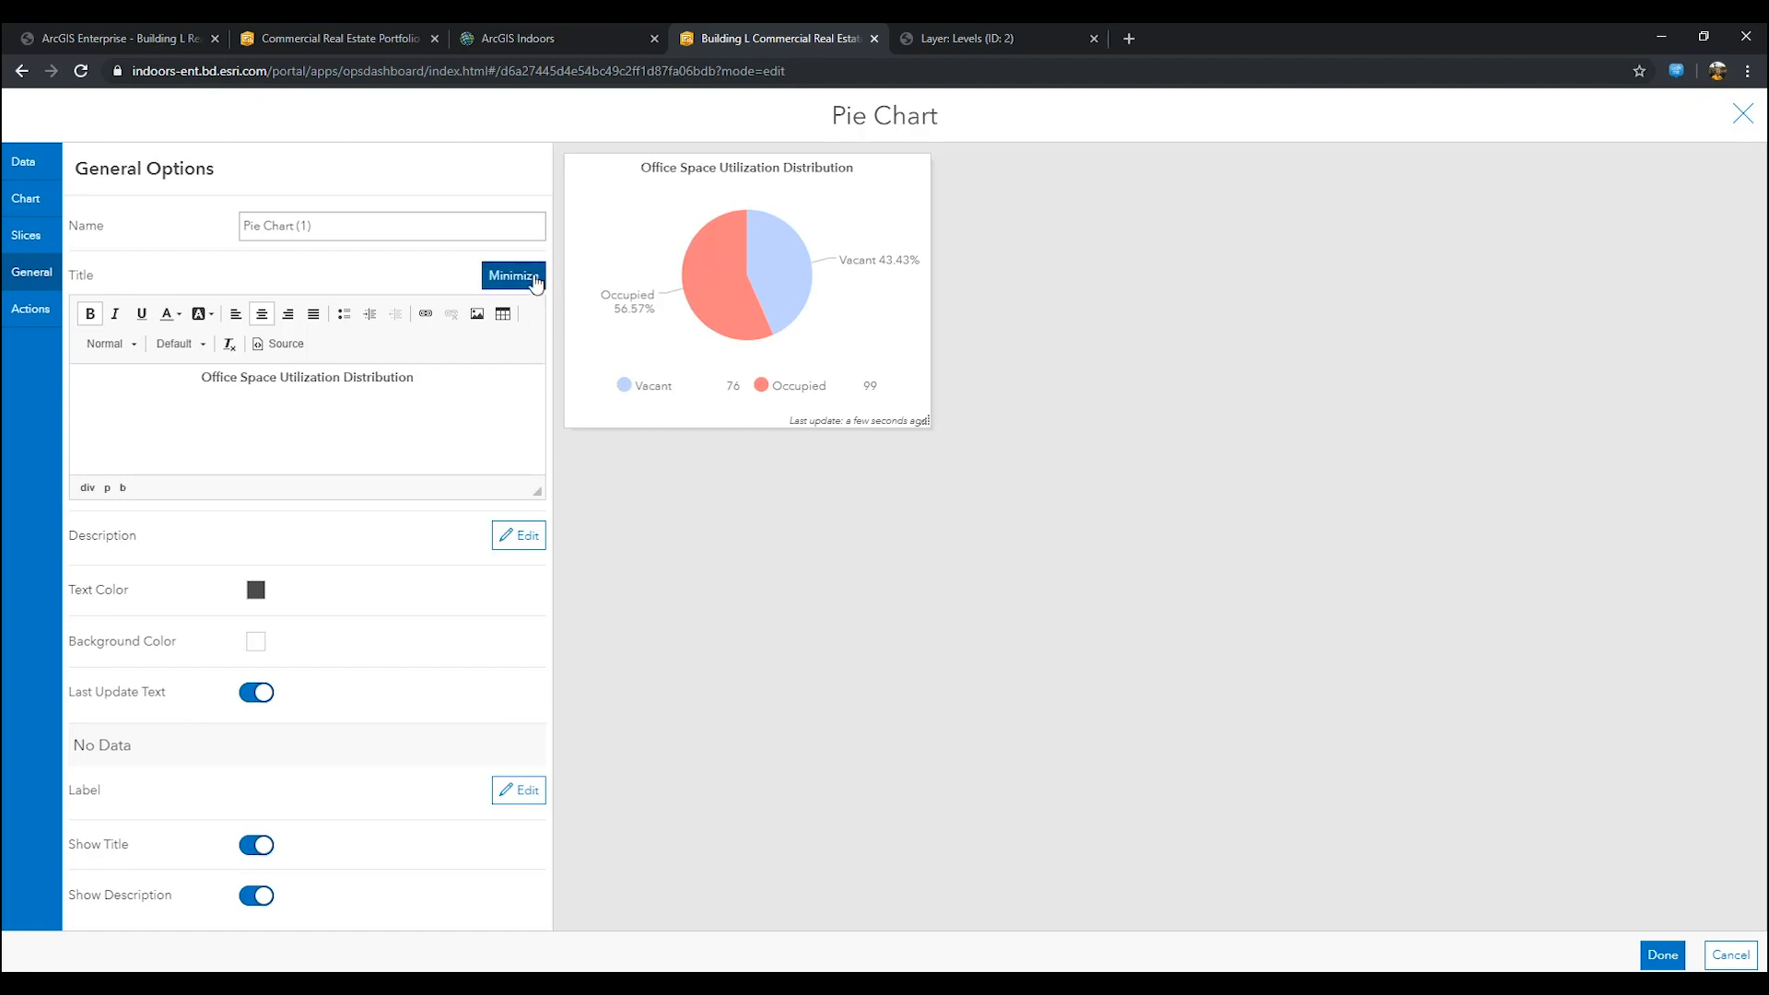
left_click(514, 274)
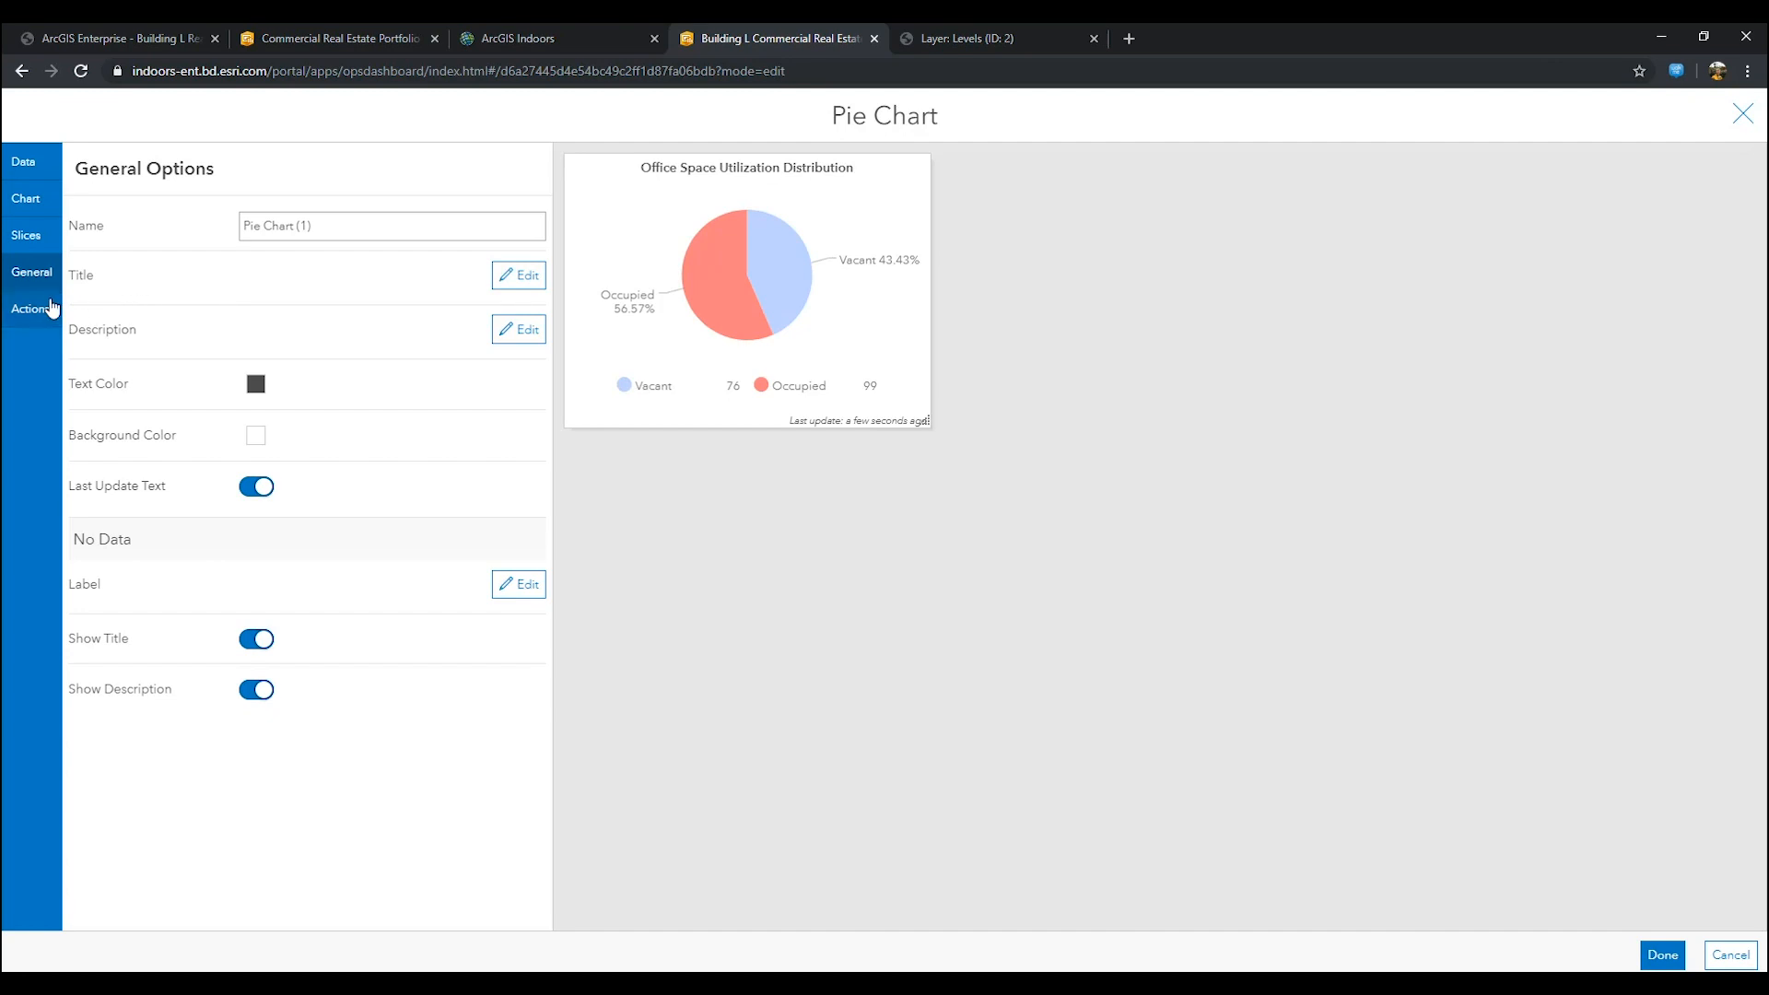
Step: Make pie selections filter the Units layer and finish adding the chart to the dashboard
left_click(32, 308)
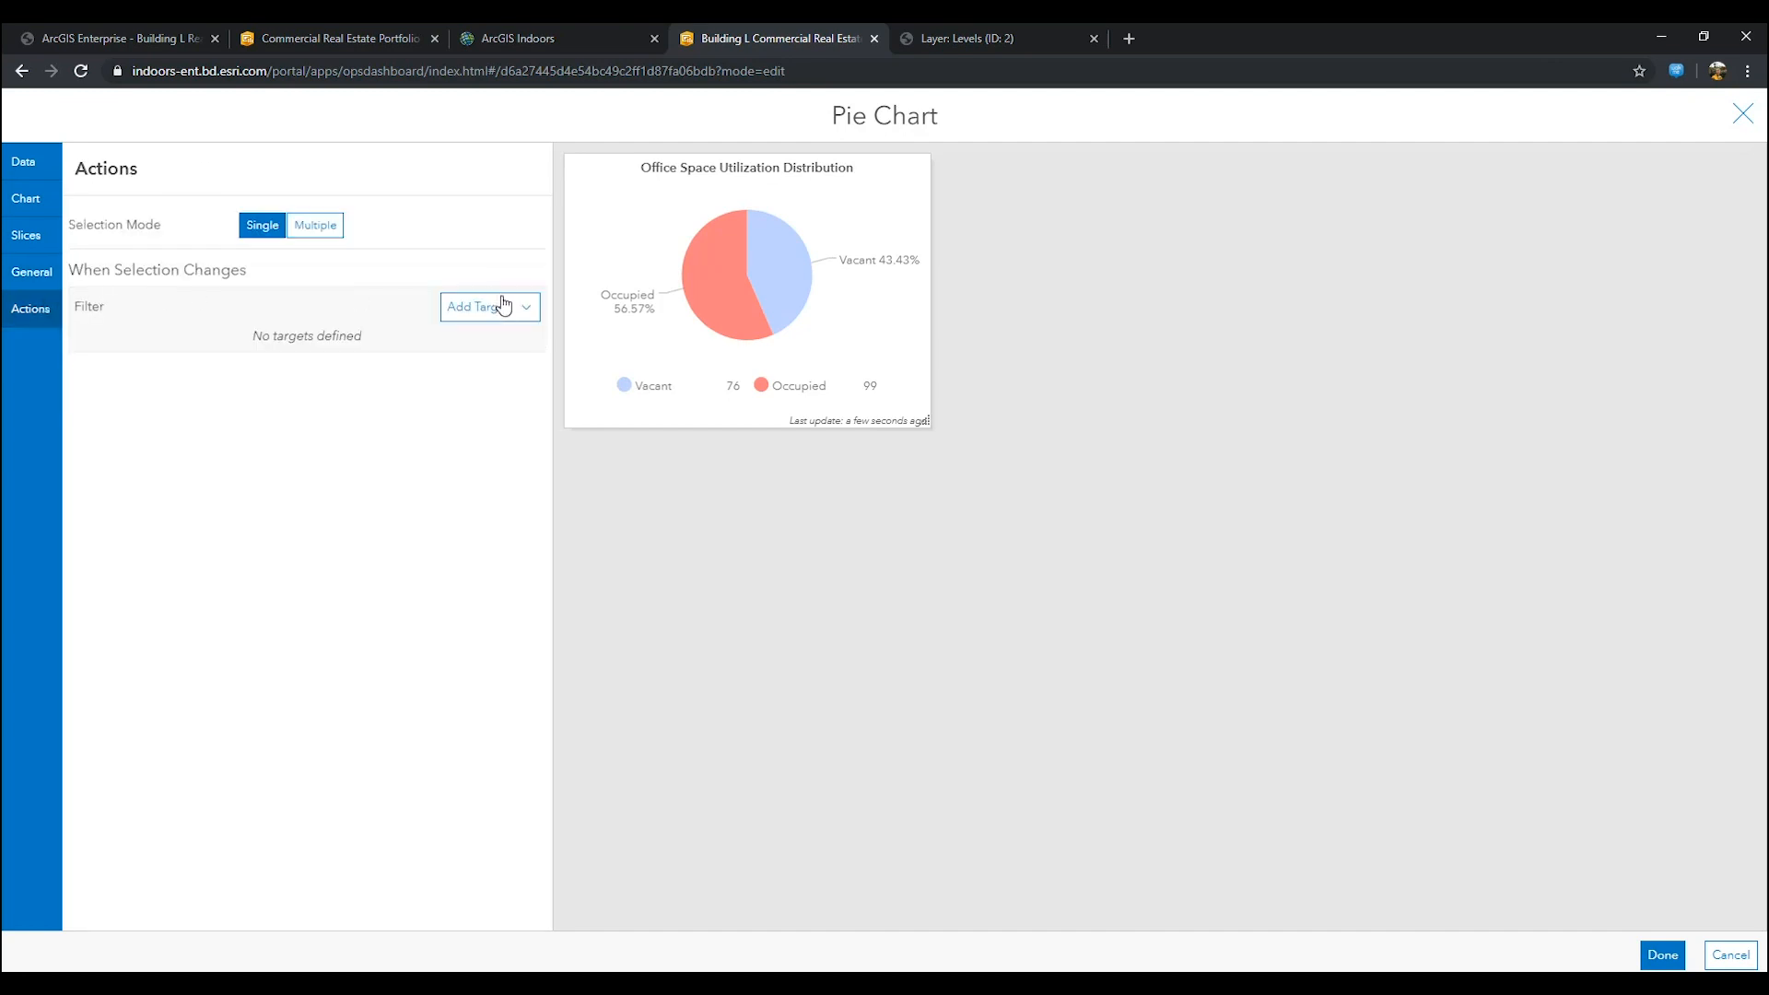
left_click(483, 306)
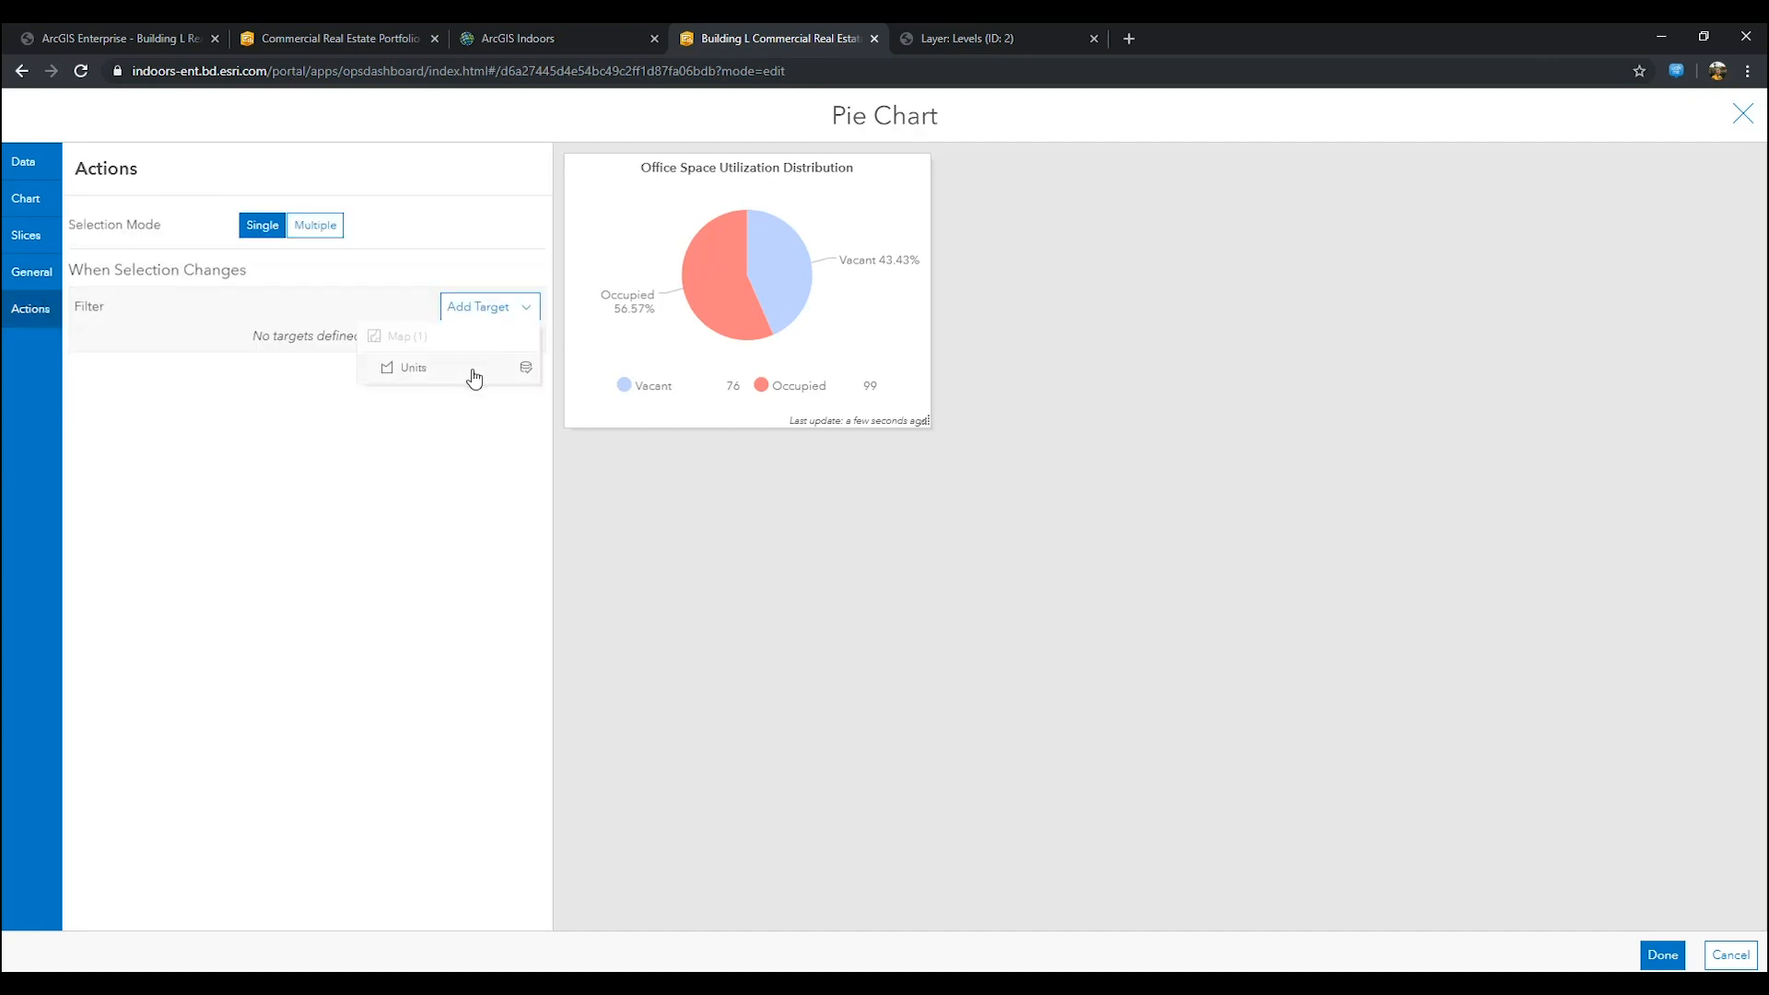
left_click(413, 367)
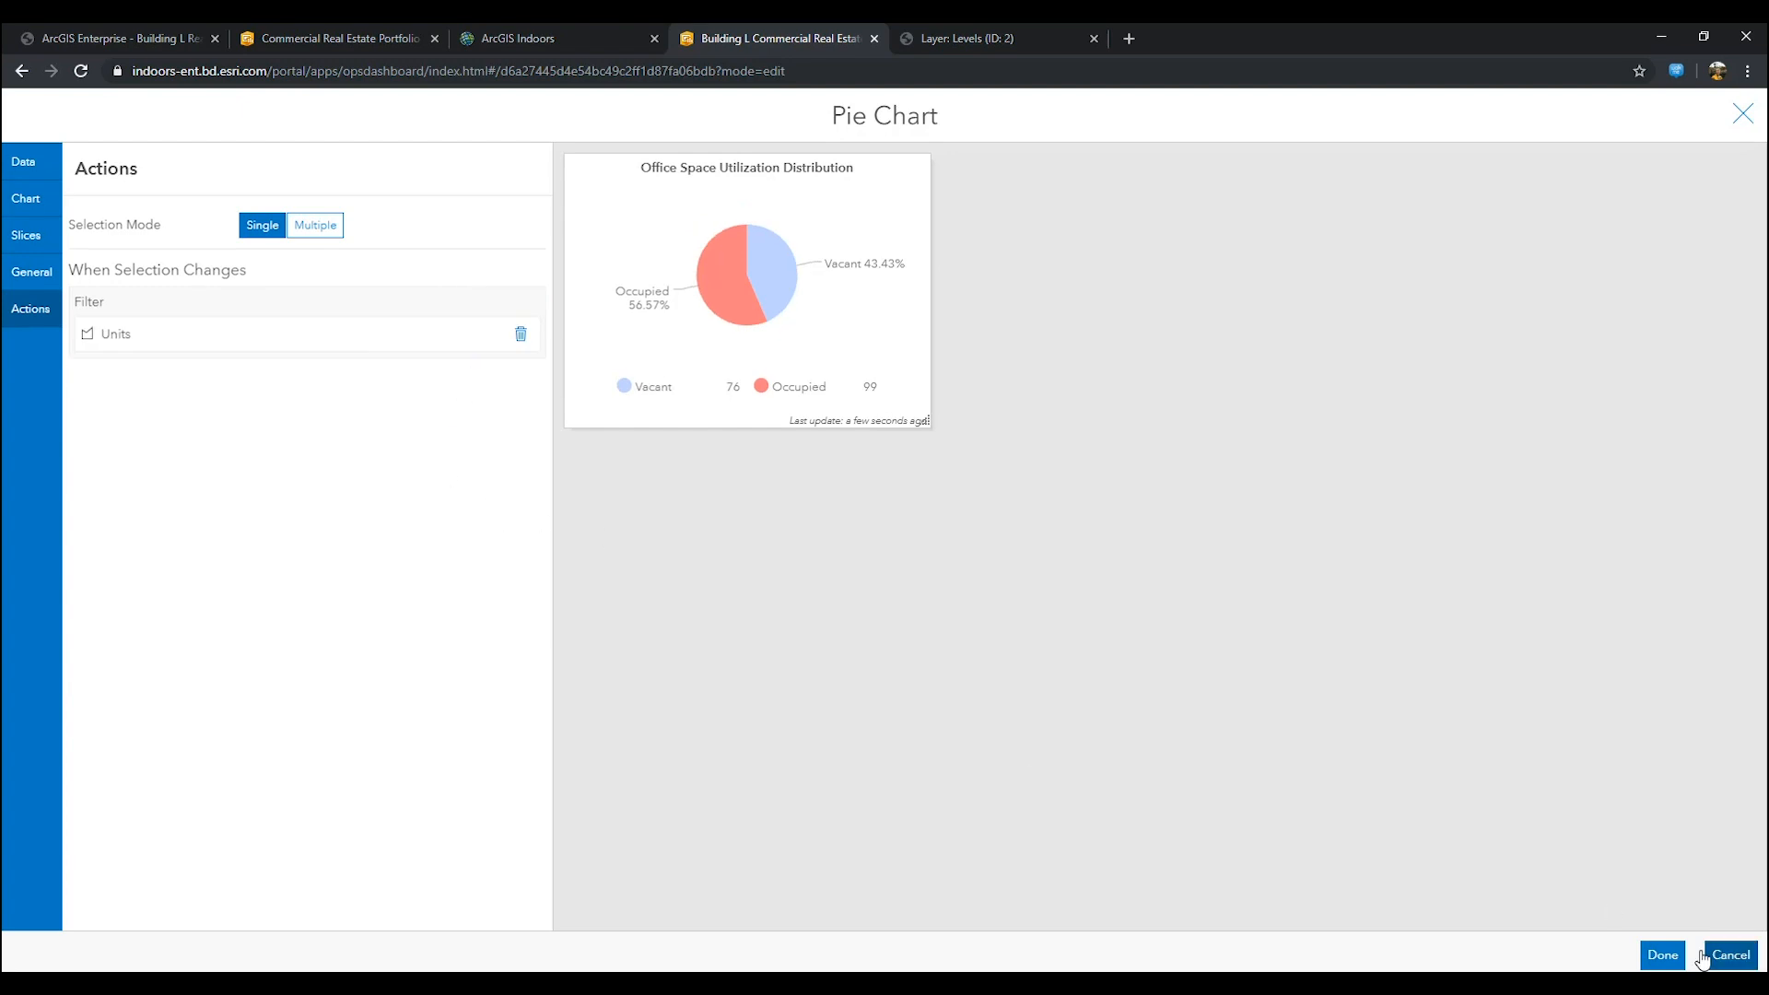
left_click(1660, 955)
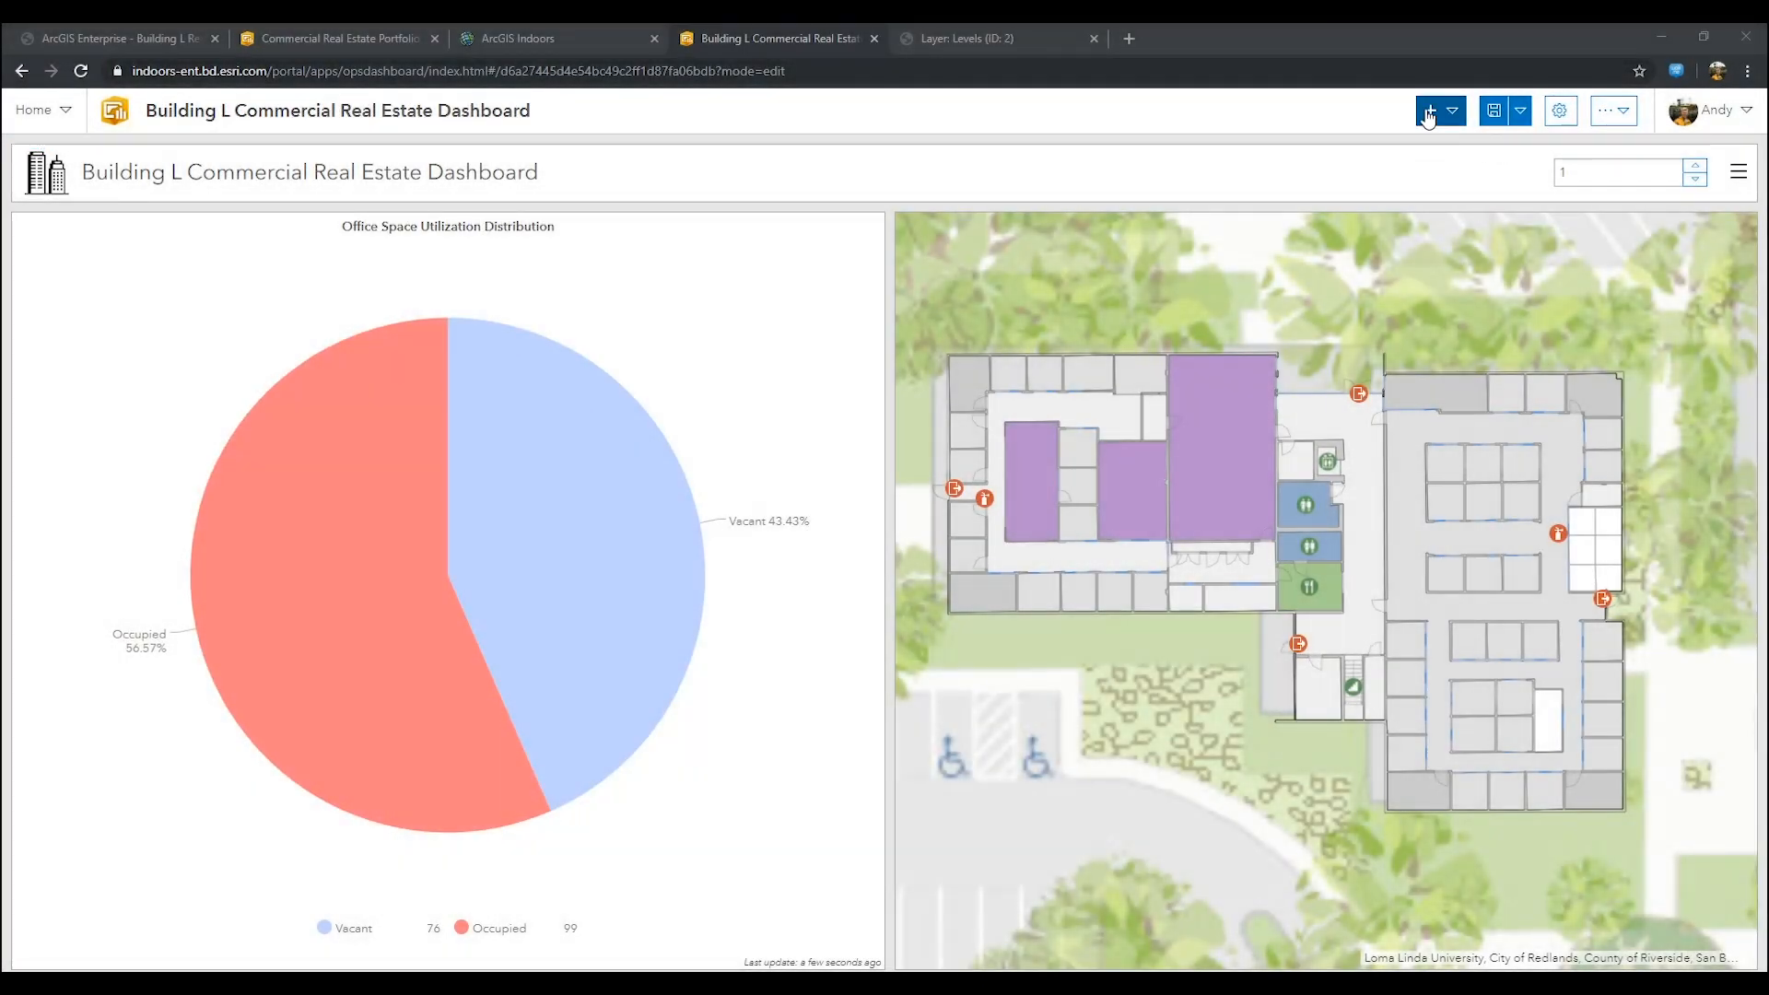
Step: Add an indicator on the OccupiedOfficeSpace layer with a checkmark icon
left_click(1434, 111)
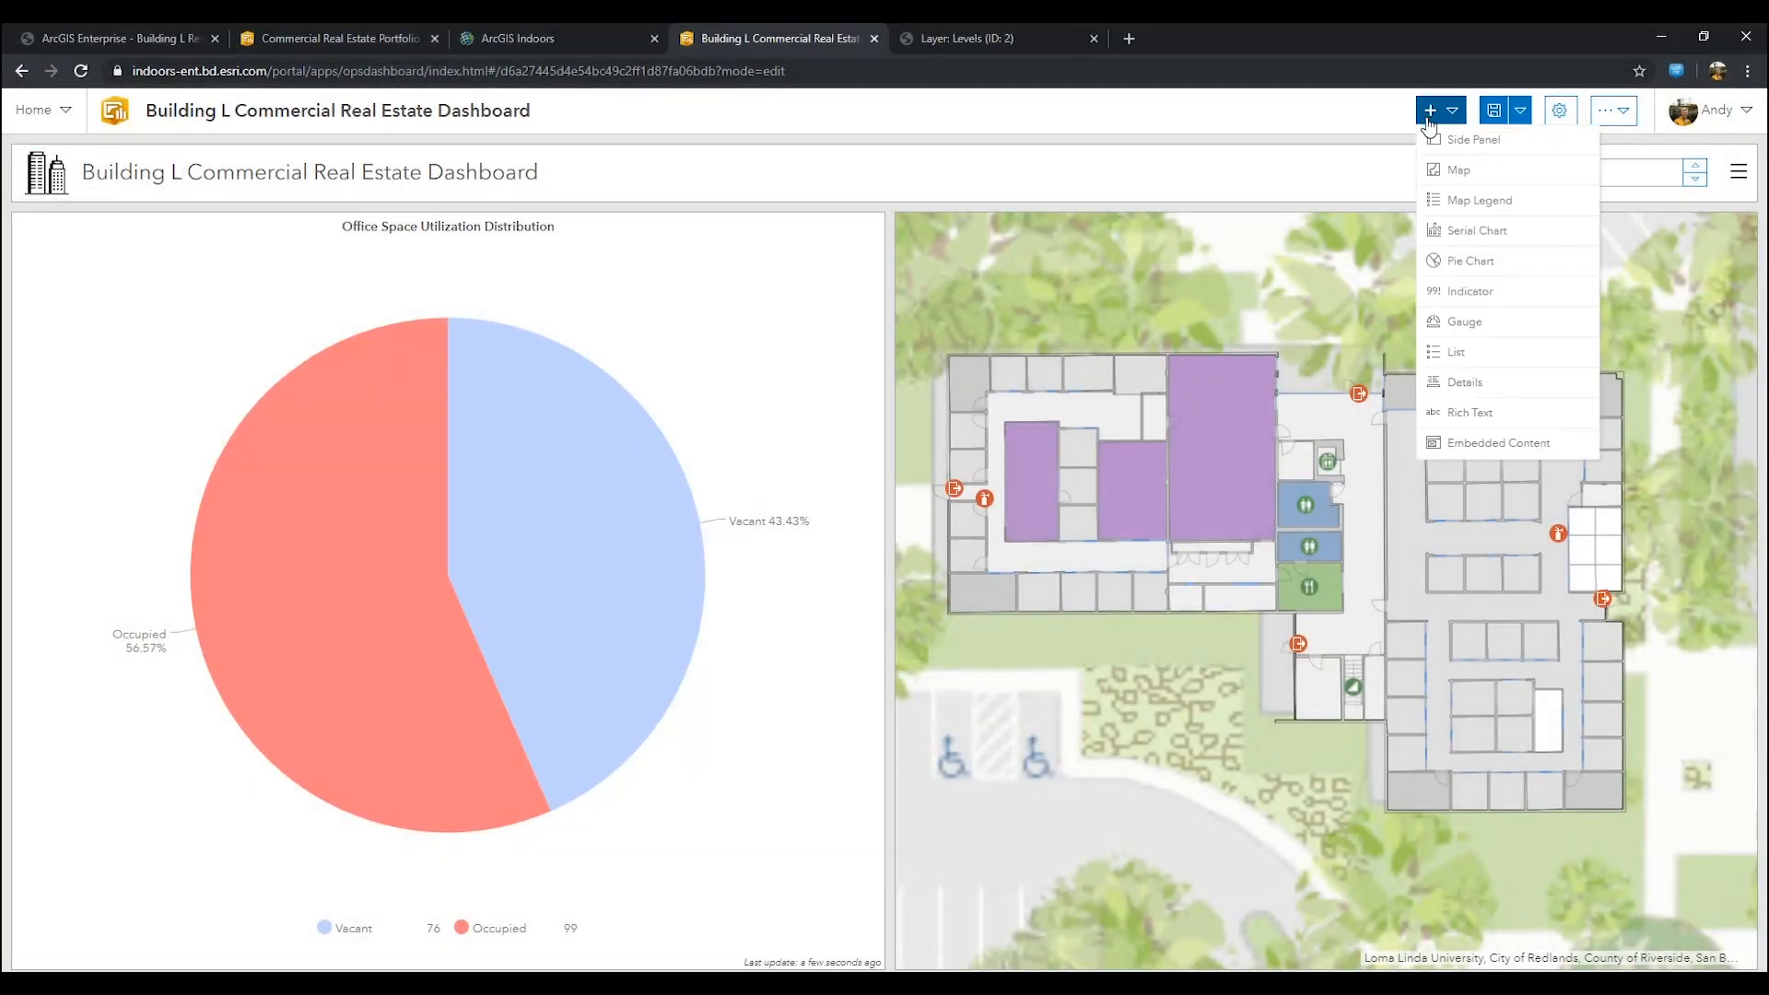
left_click(1470, 291)
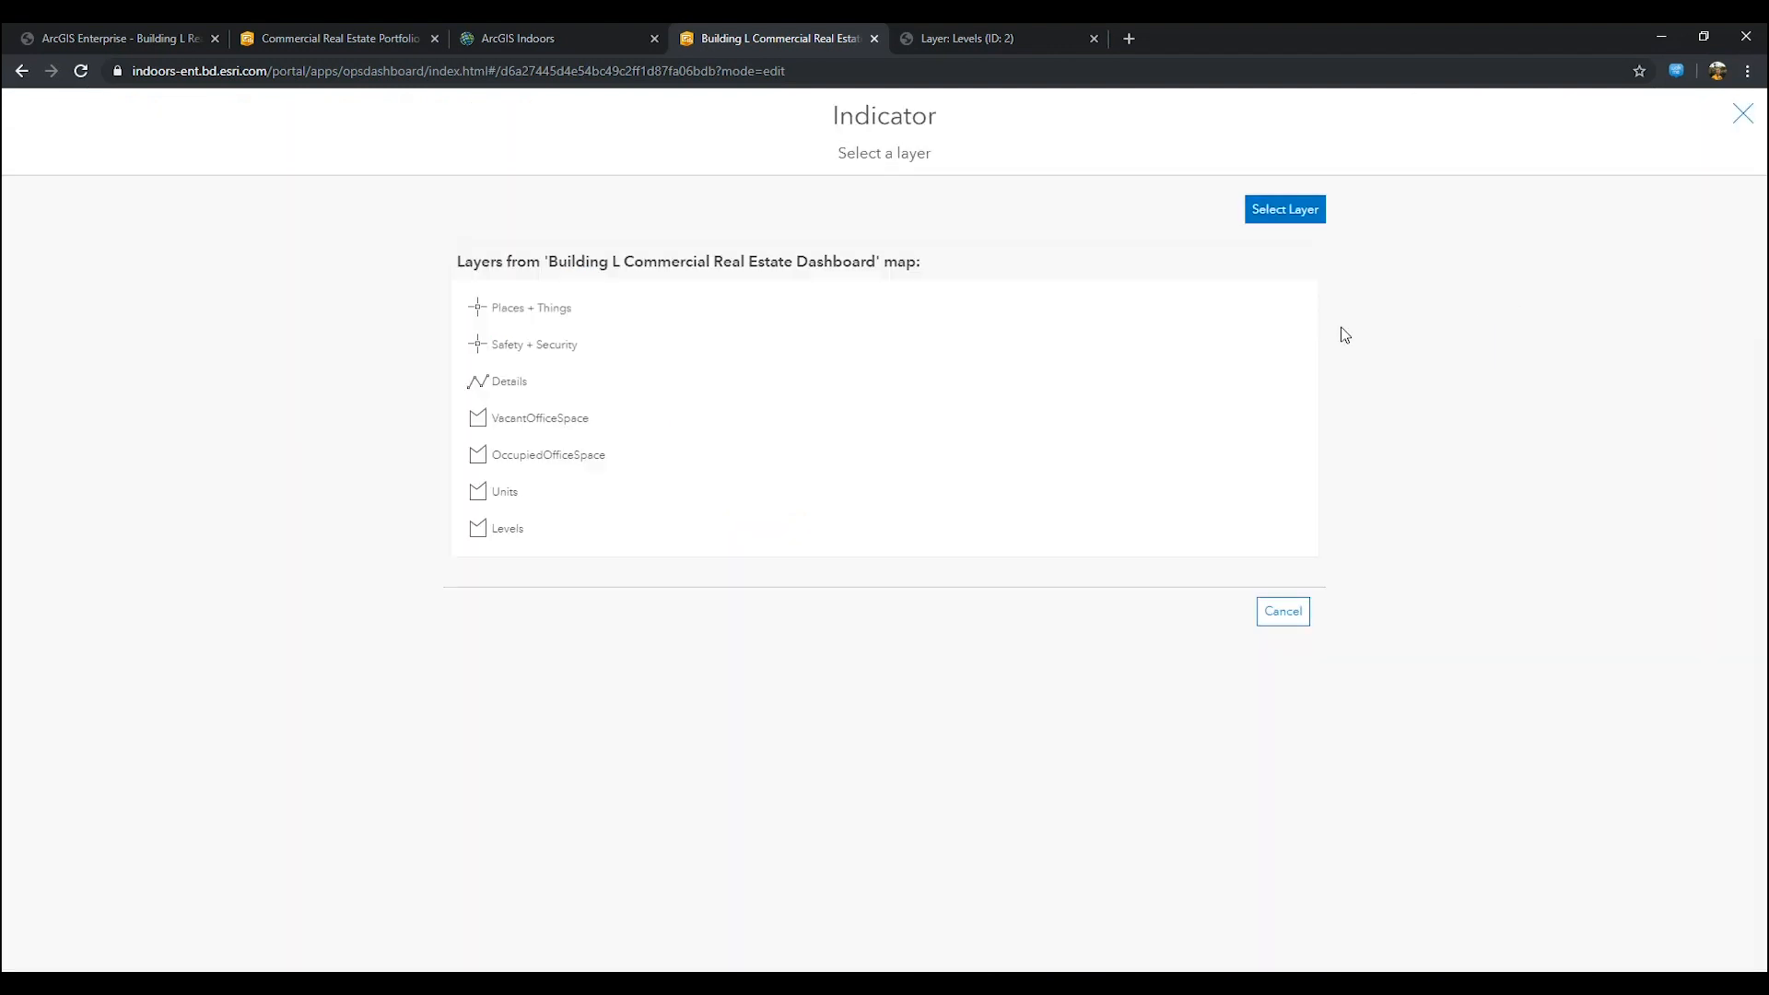
left_click(549, 455)
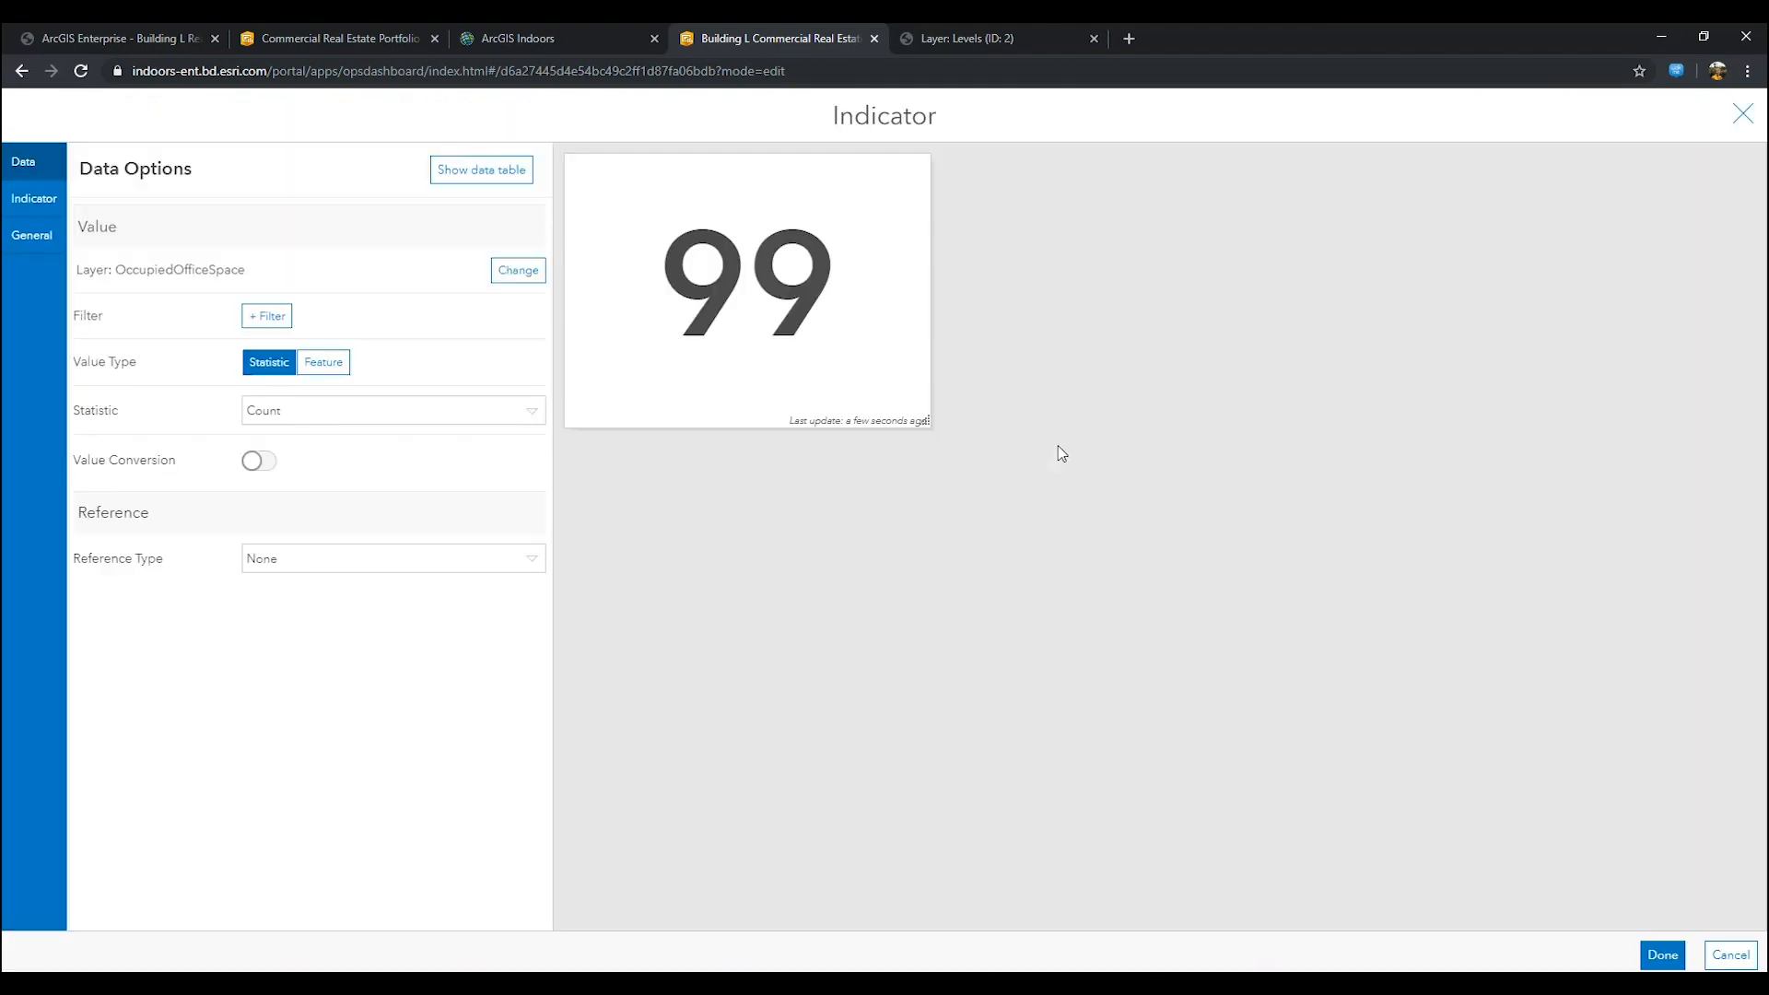
left_click(33, 199)
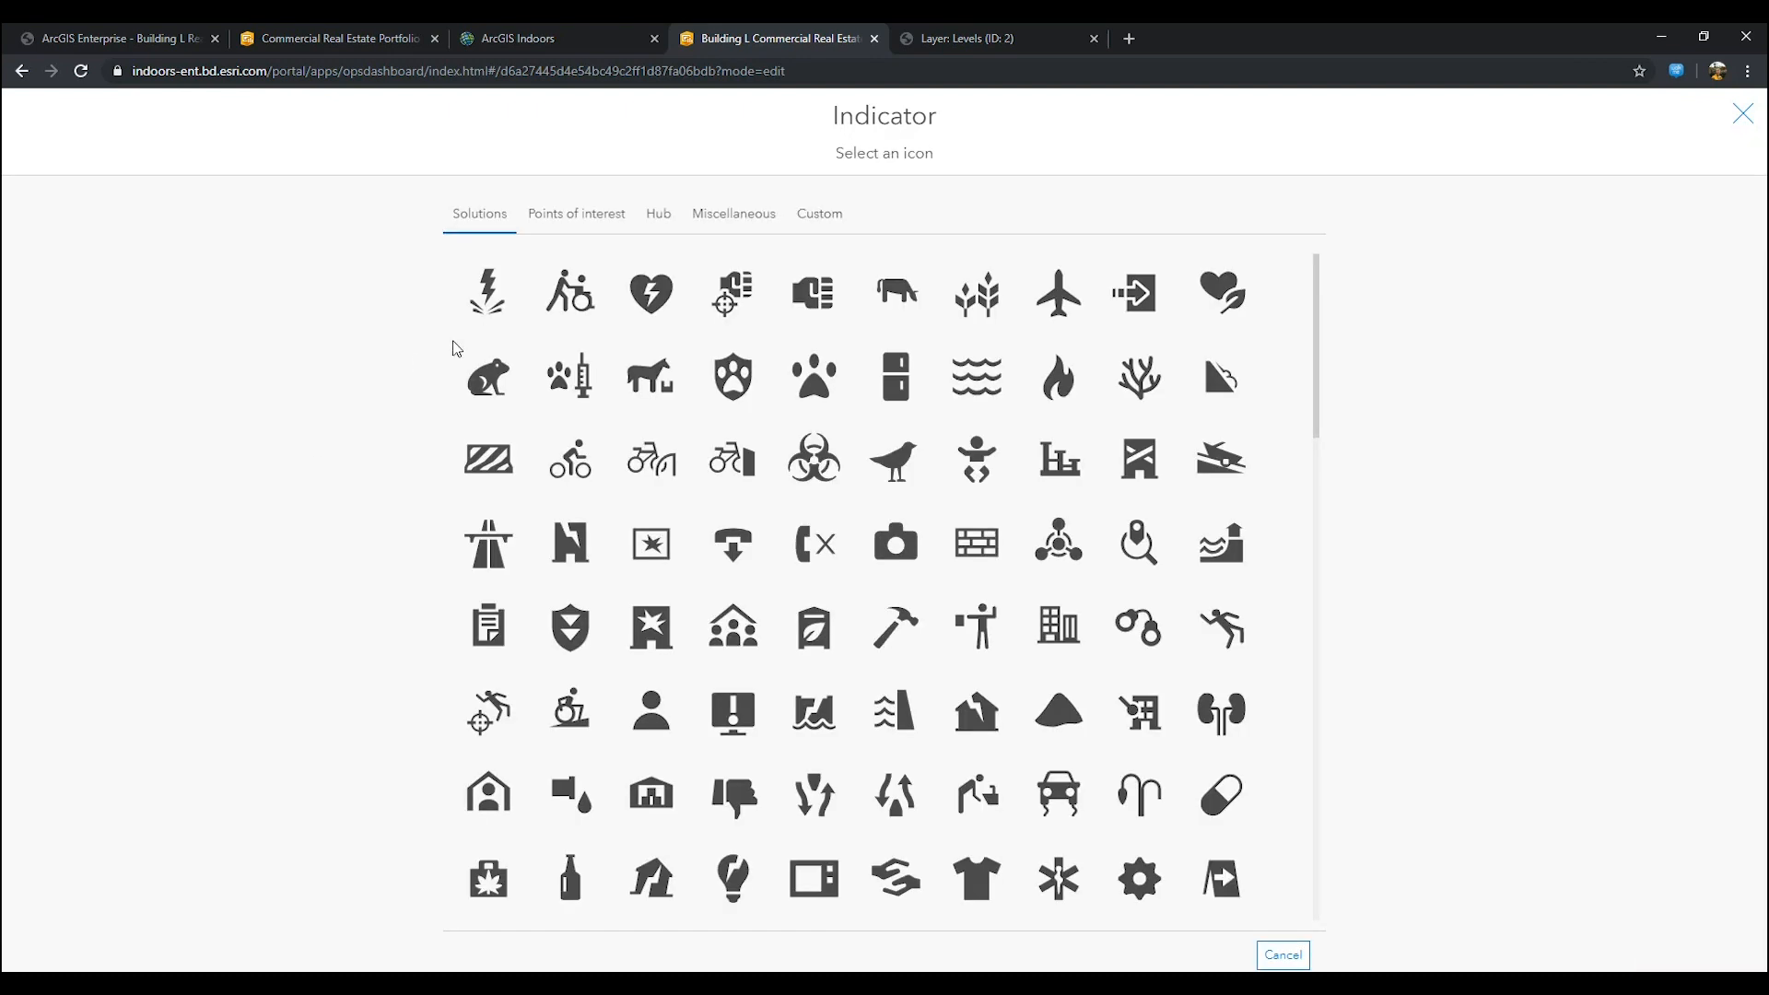
left_click(731, 213)
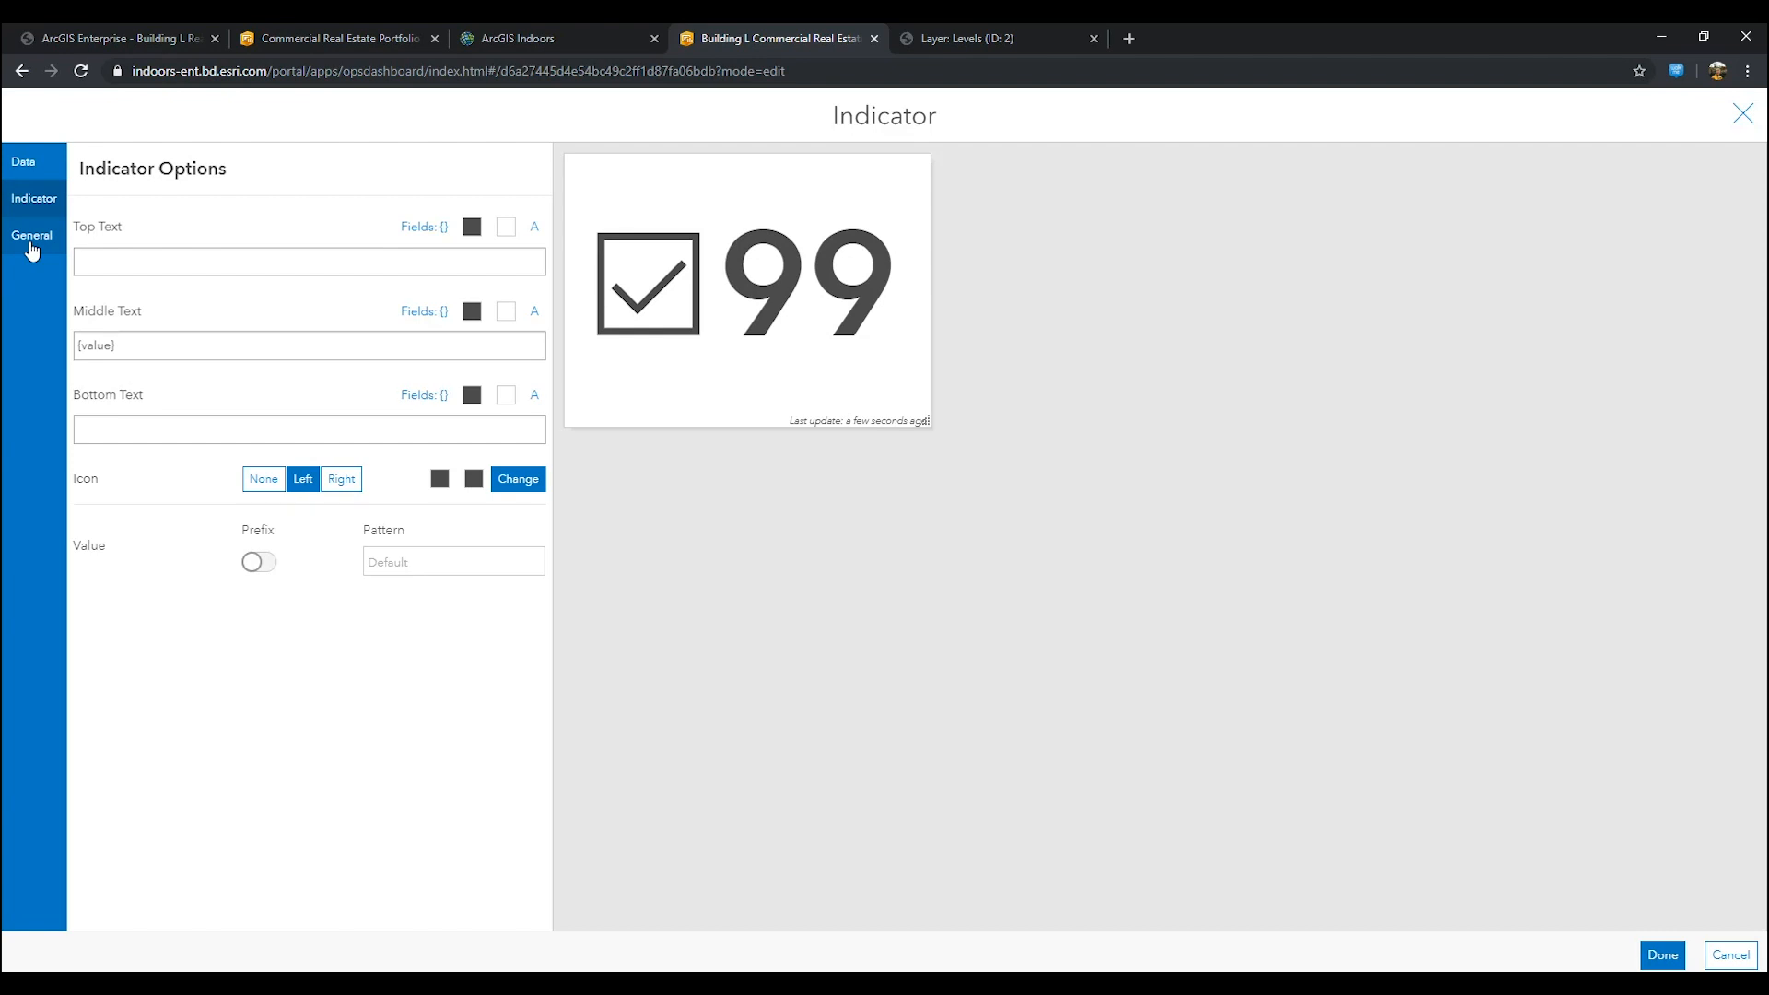
Step: Title the indicator Number of Occupied Offices, centred, and set its text colour
left_click(33, 234)
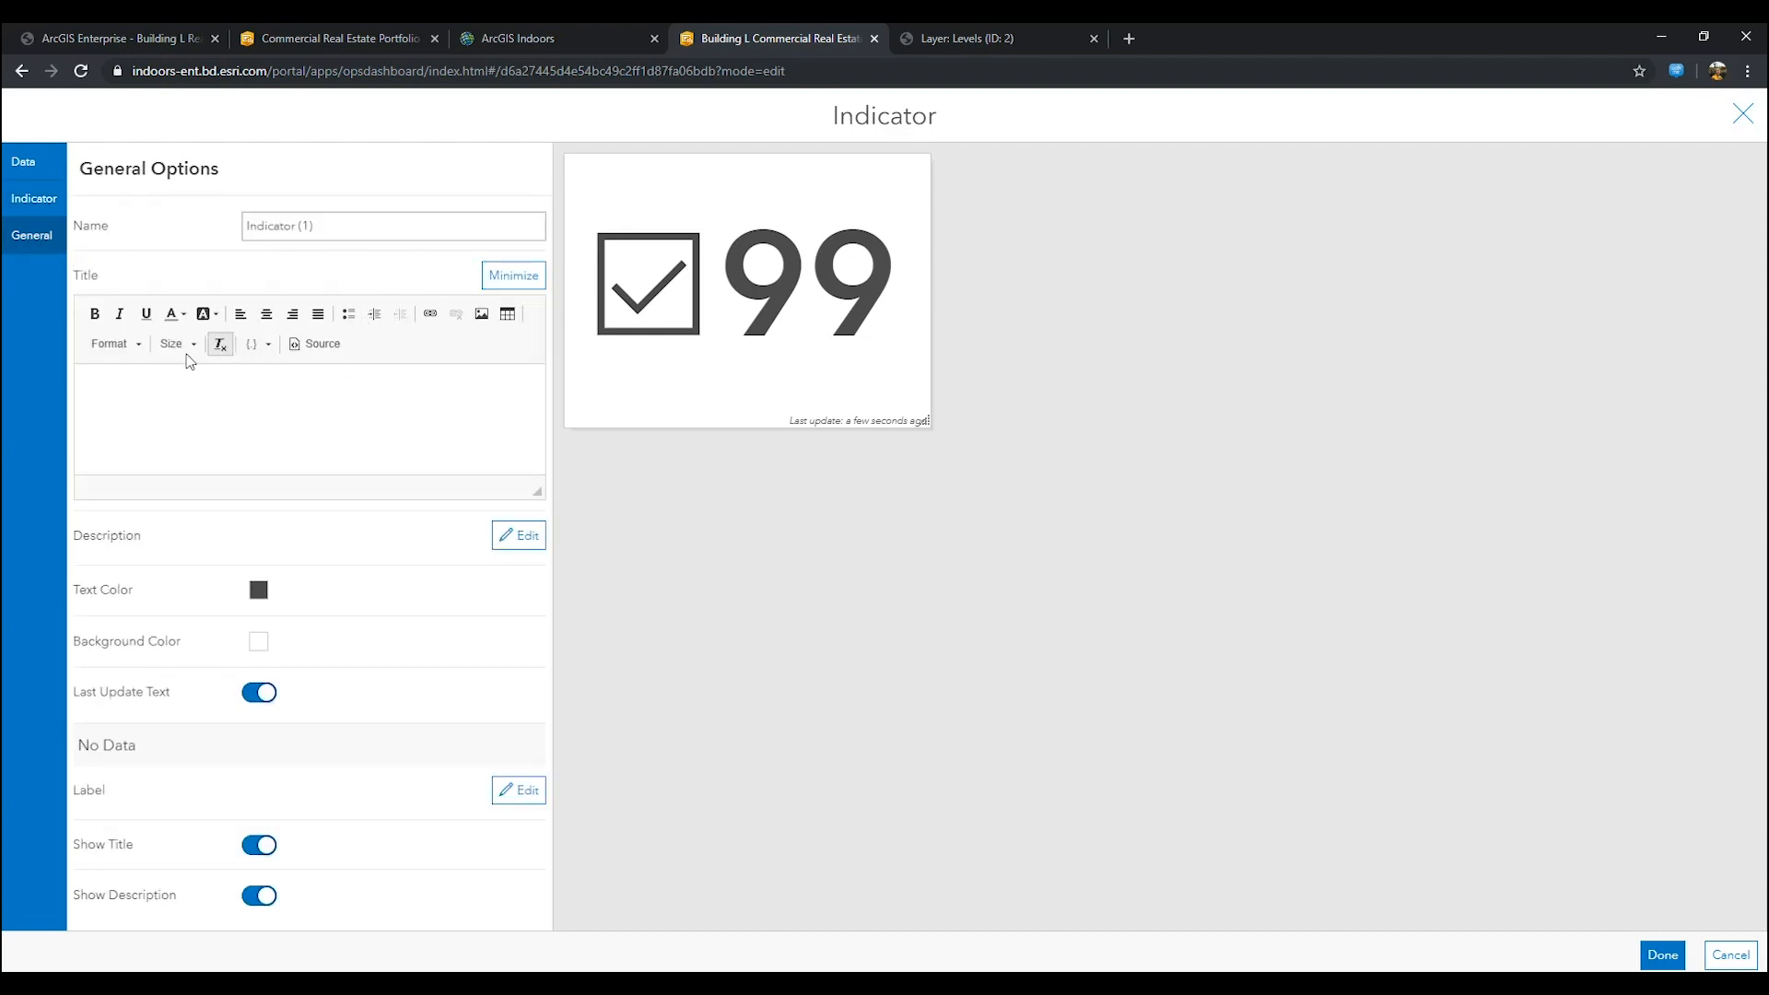
left_click(266, 313)
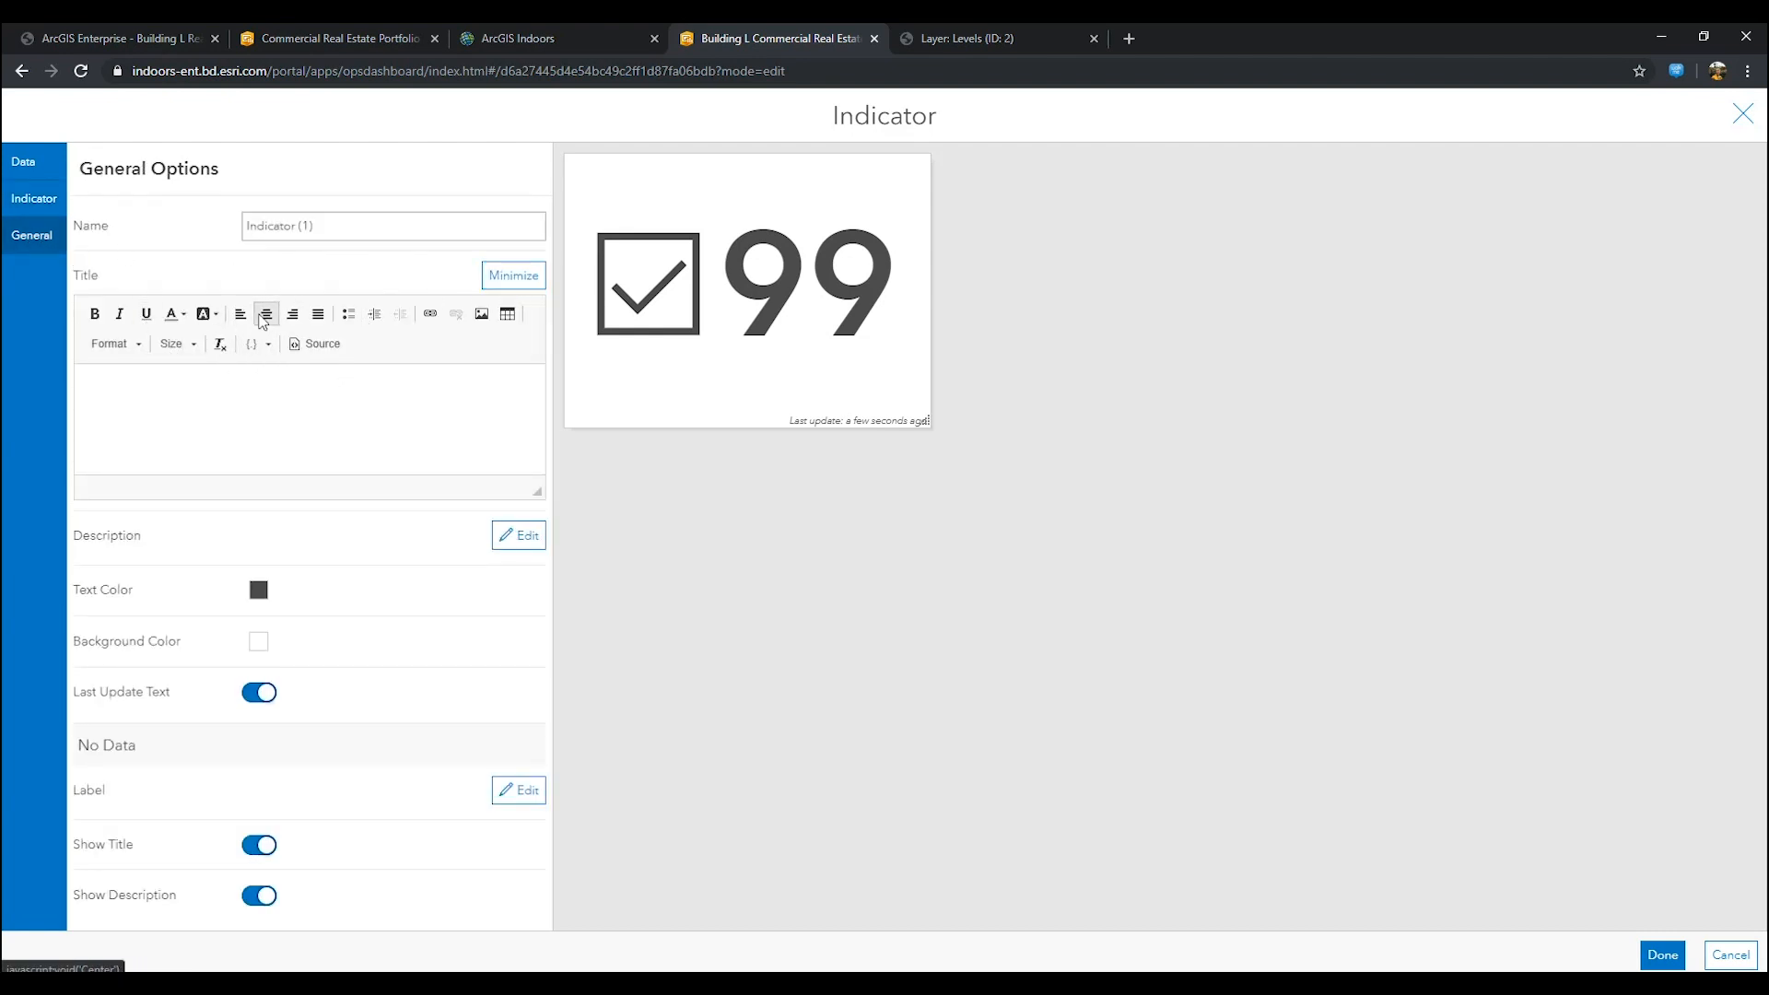
left_click(109, 344)
type("Number of Occupied Offi")
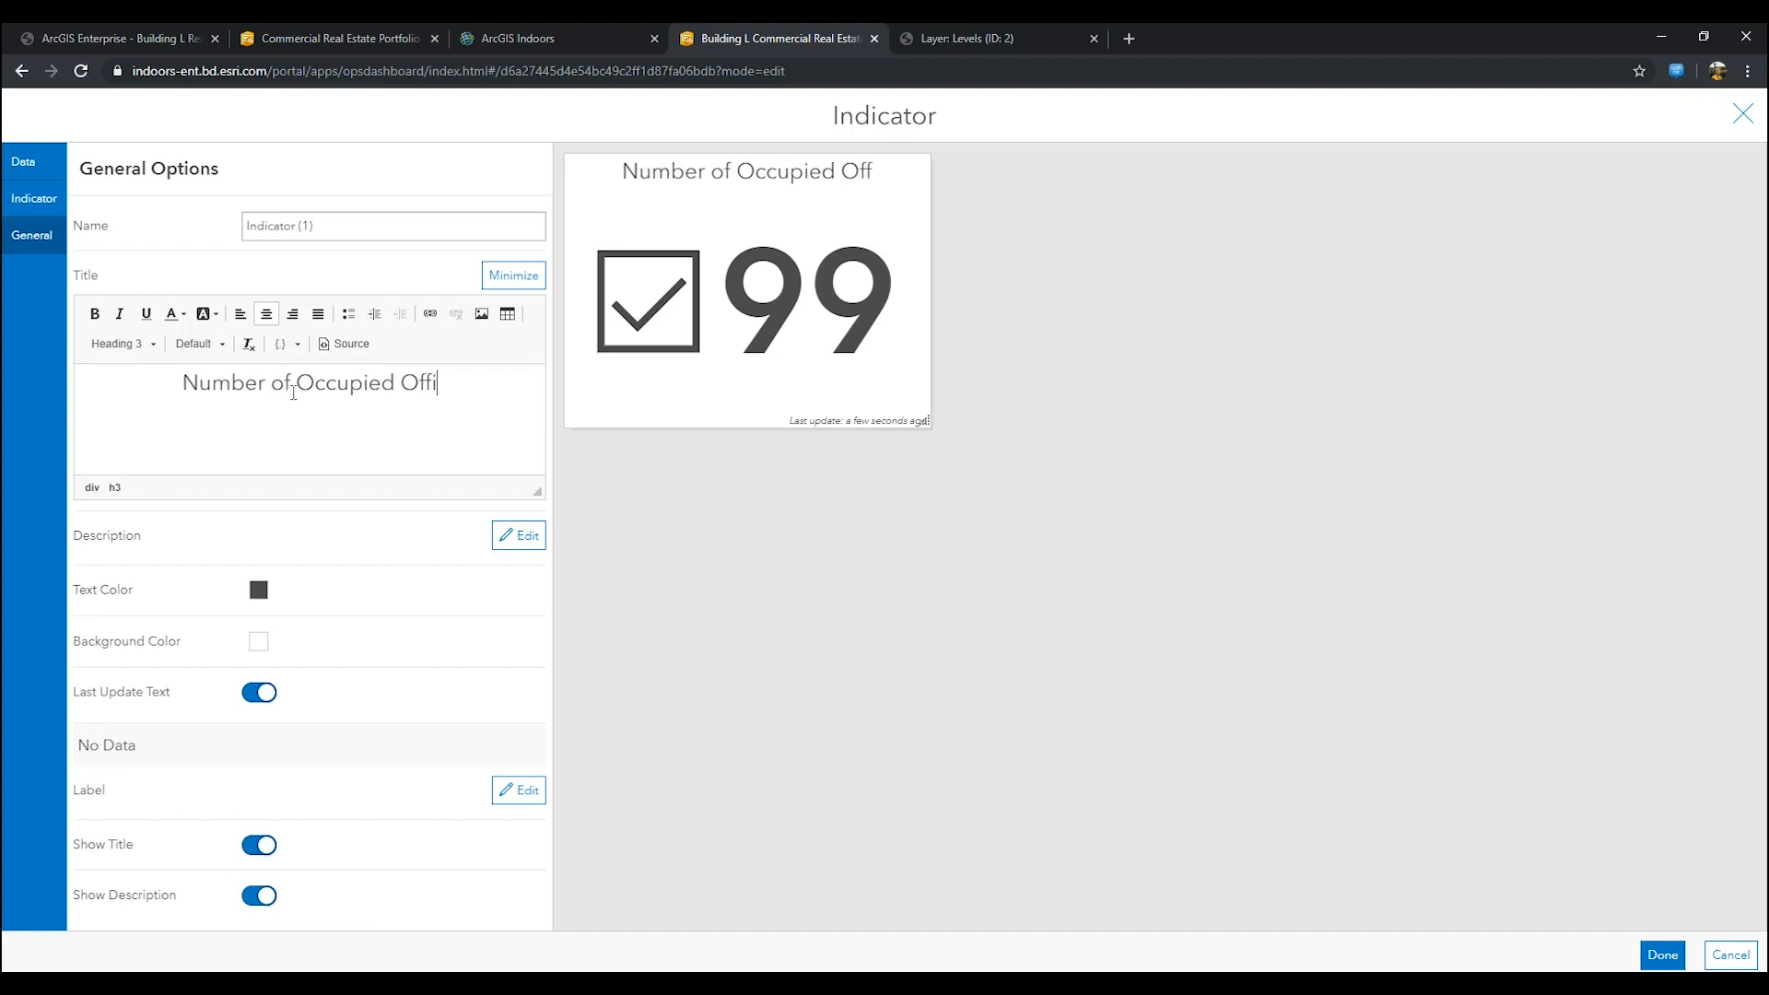
type("ces")
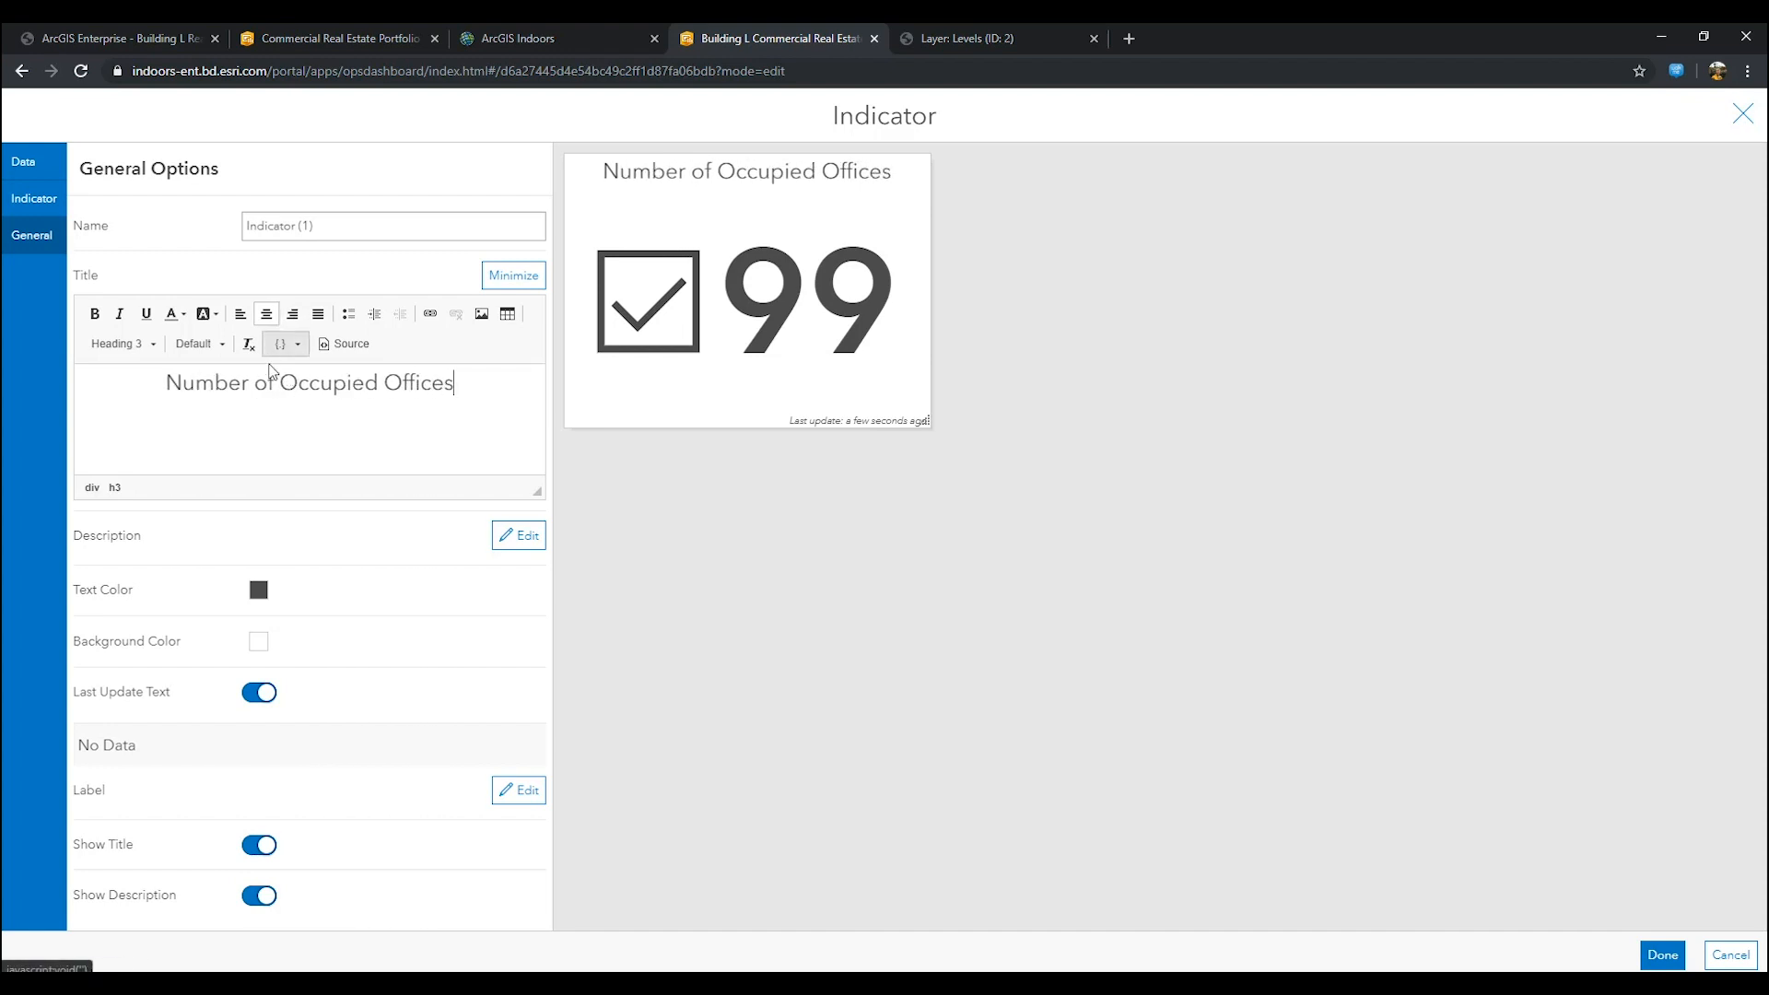
left_click(258, 590)
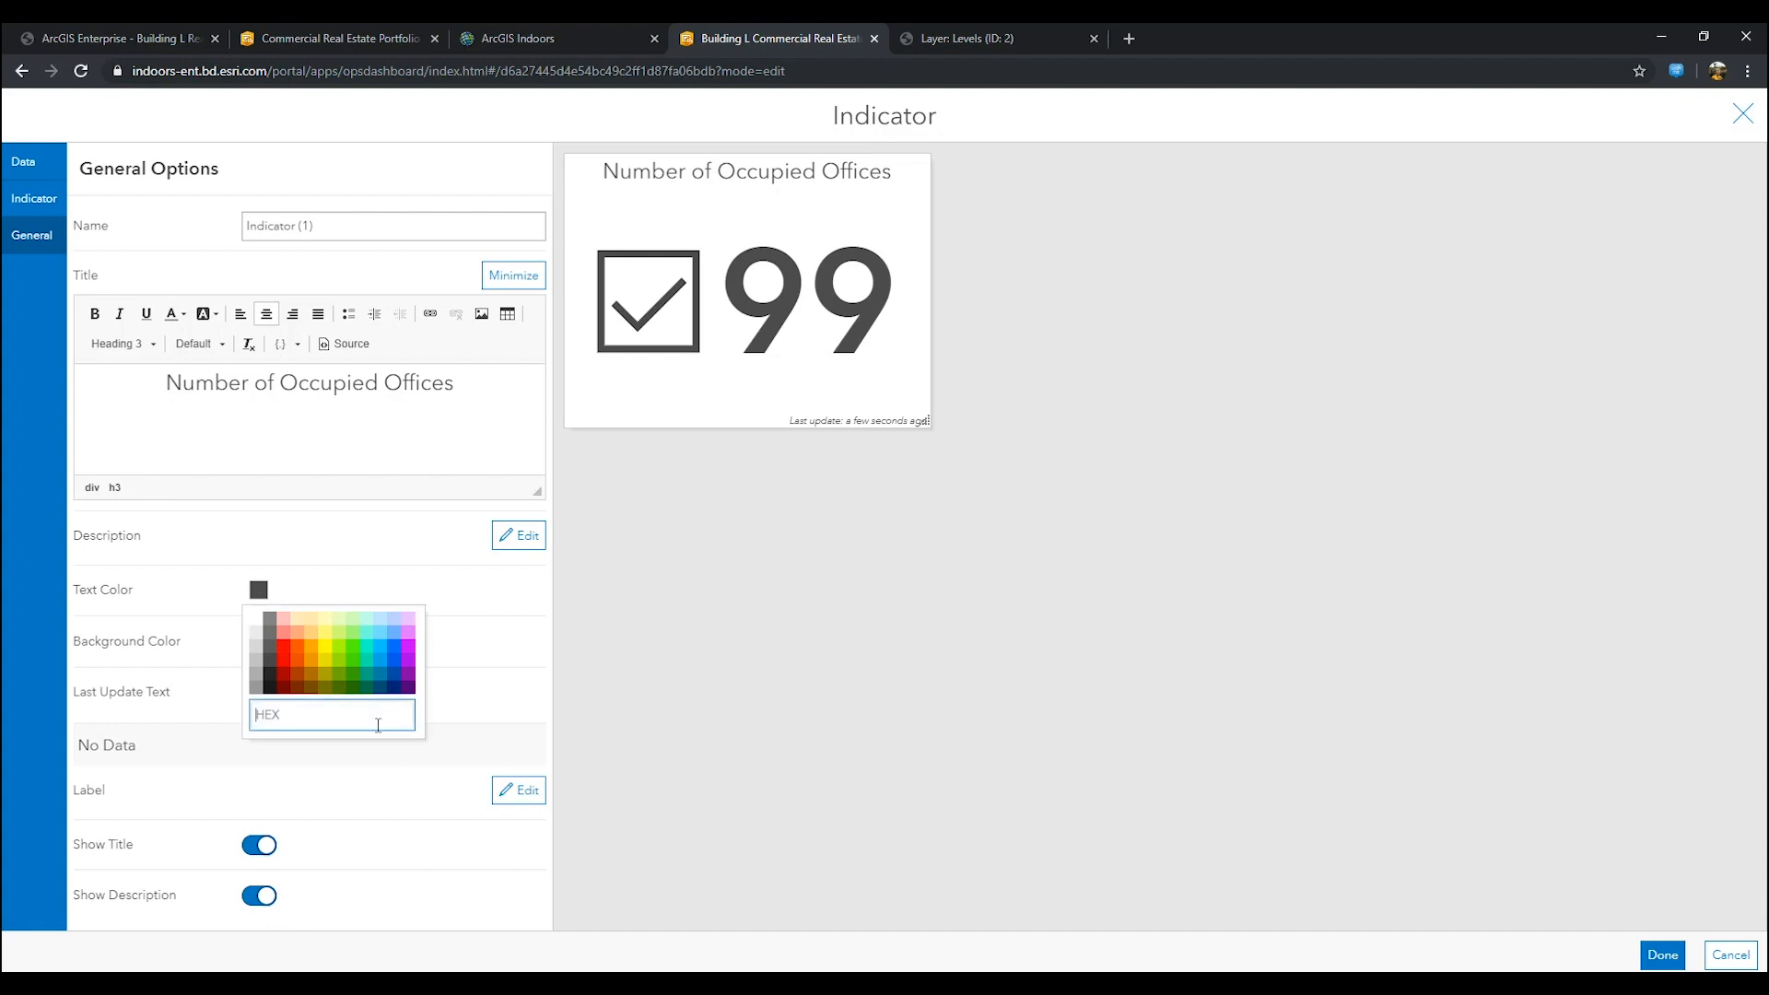
type("#7")
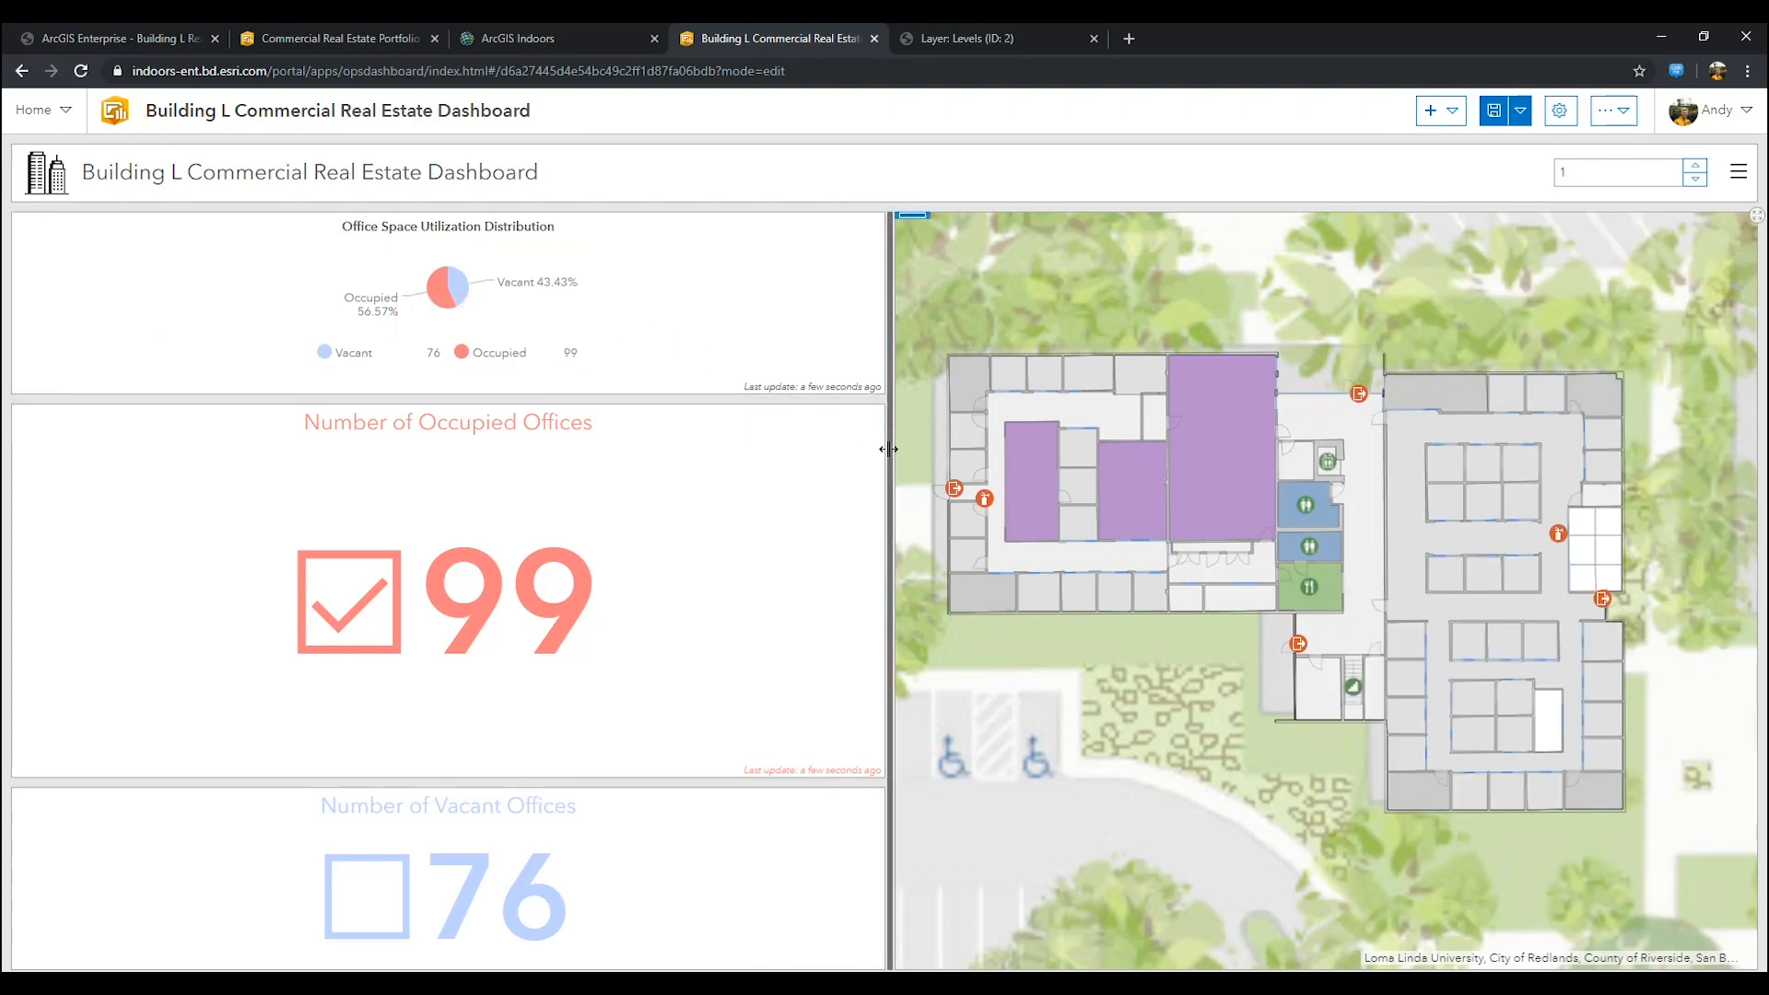
Step: Narrow the chart-and-indicator column to widen the map, then save the dashboard
left_click_drag(890, 450, 540, 444)
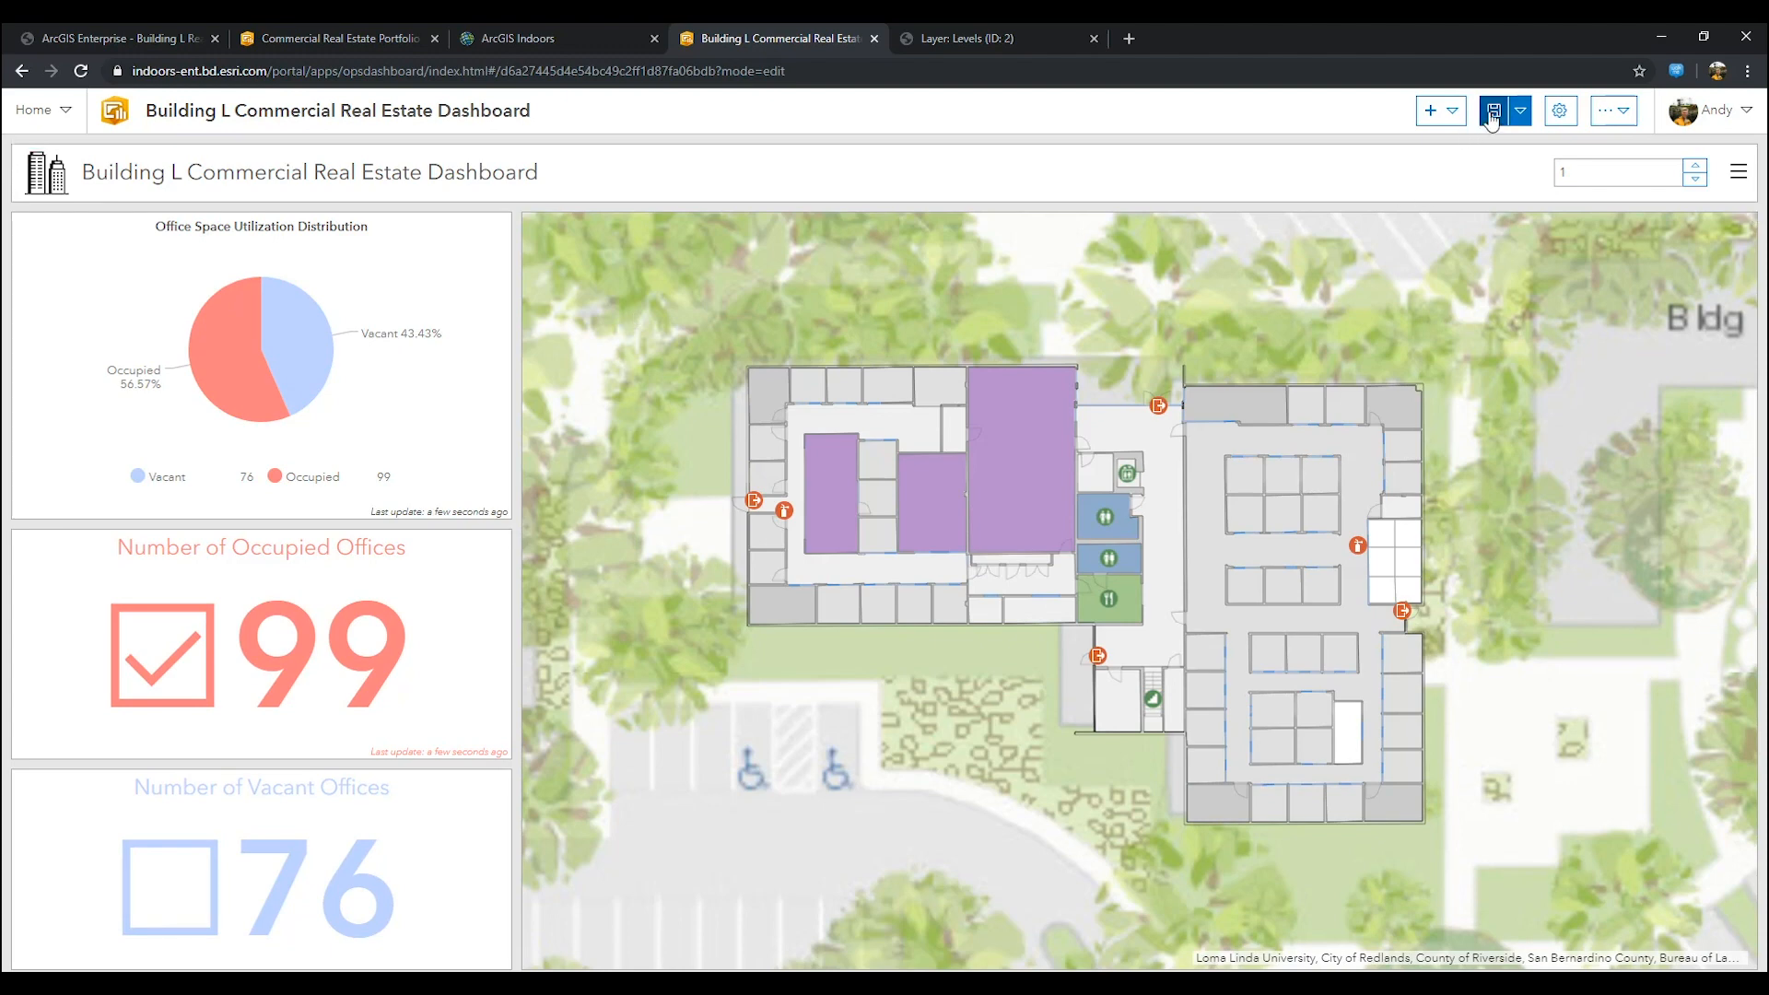
left_click(1430, 111)
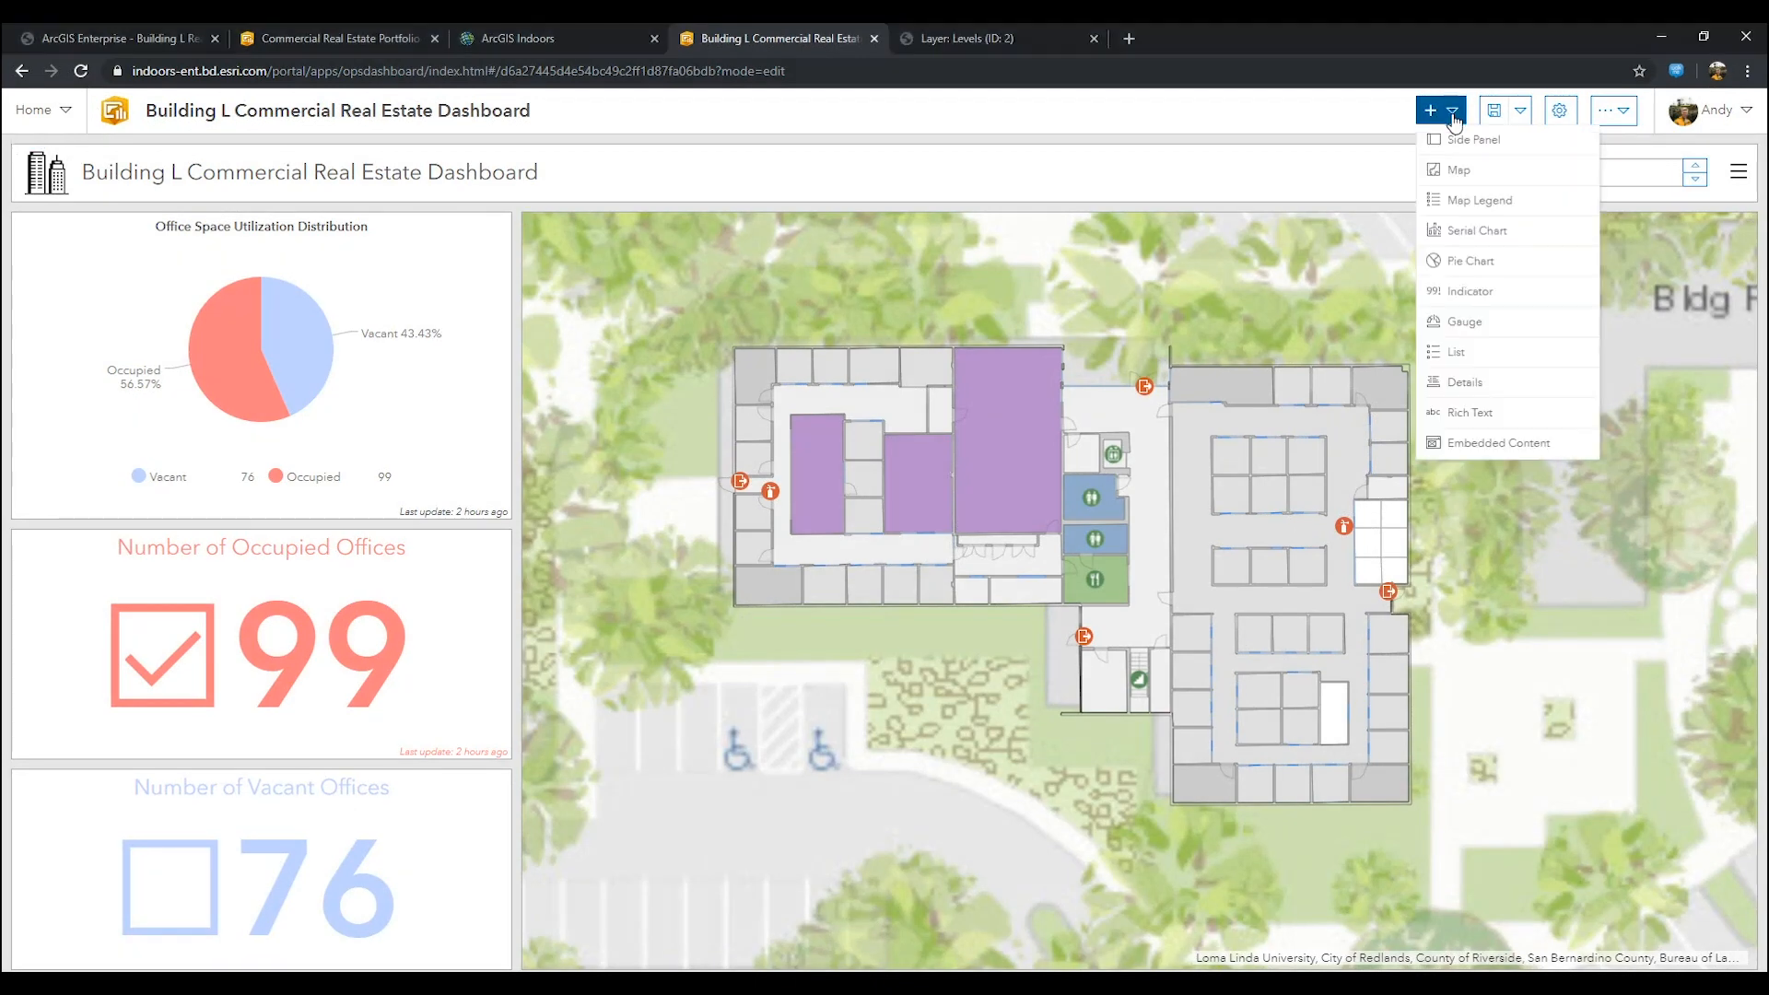
mouse_move(1500, 354)
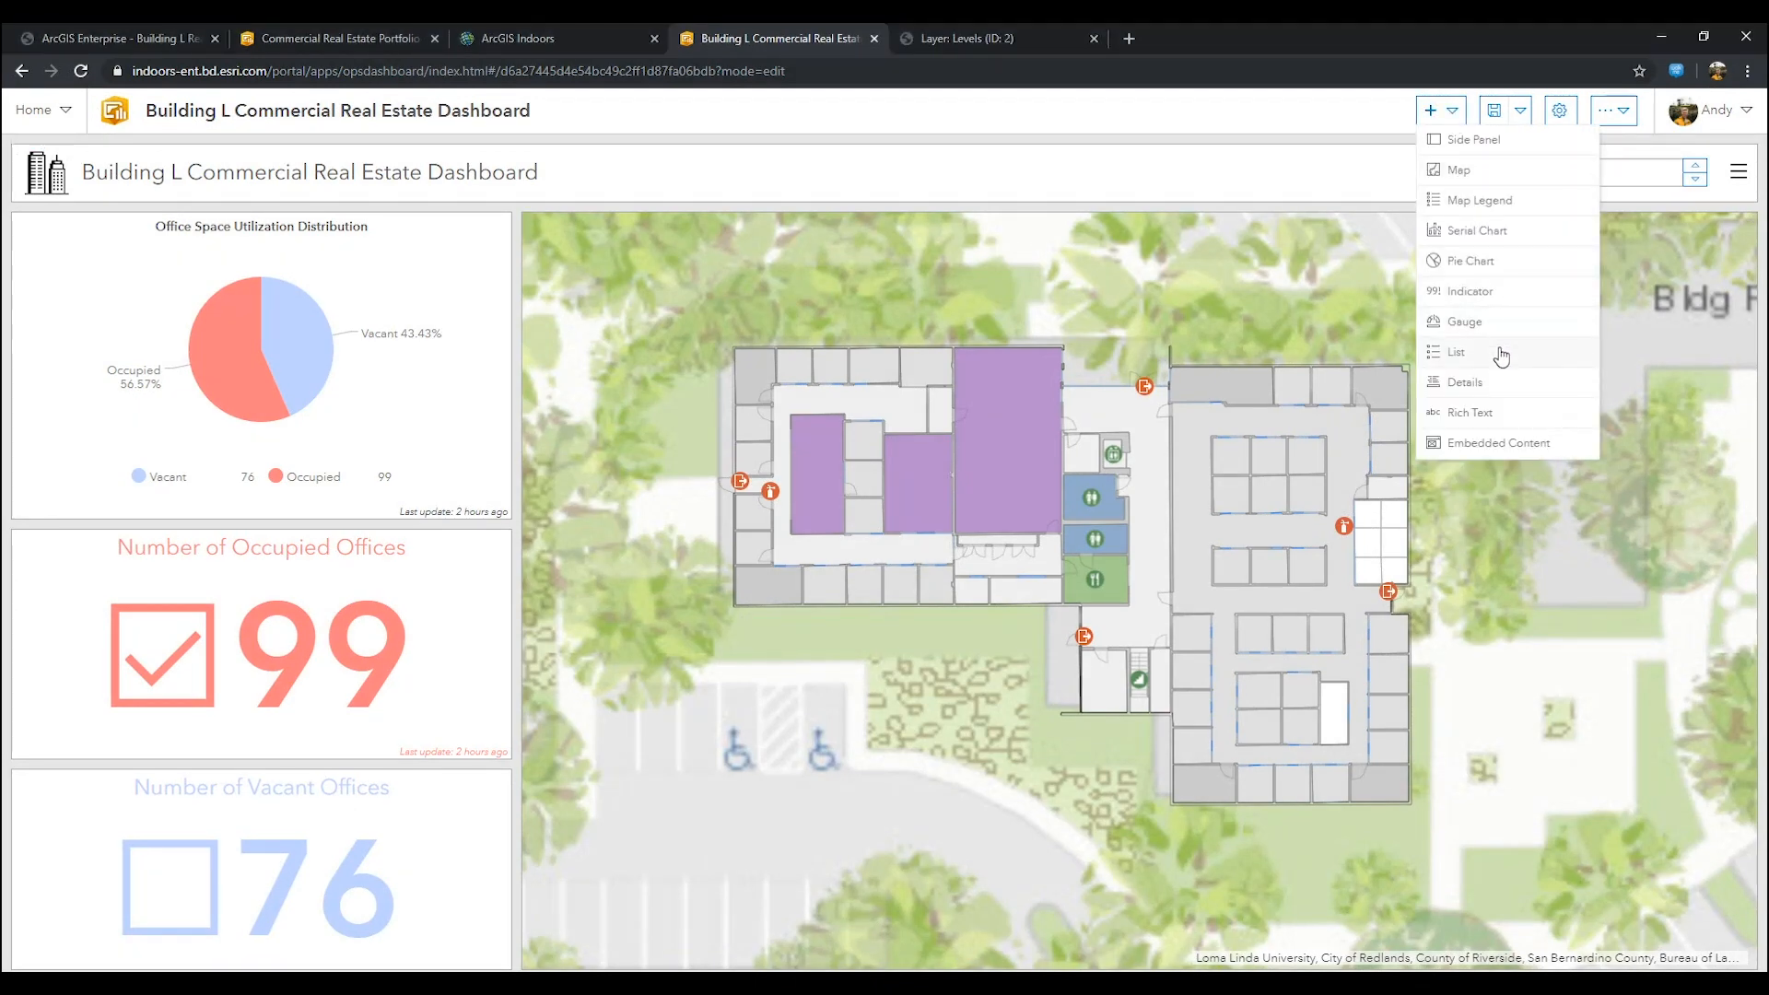
Step: Add a list filtered to Use Type Conference Room and set its line item text fields
left_click(1455, 352)
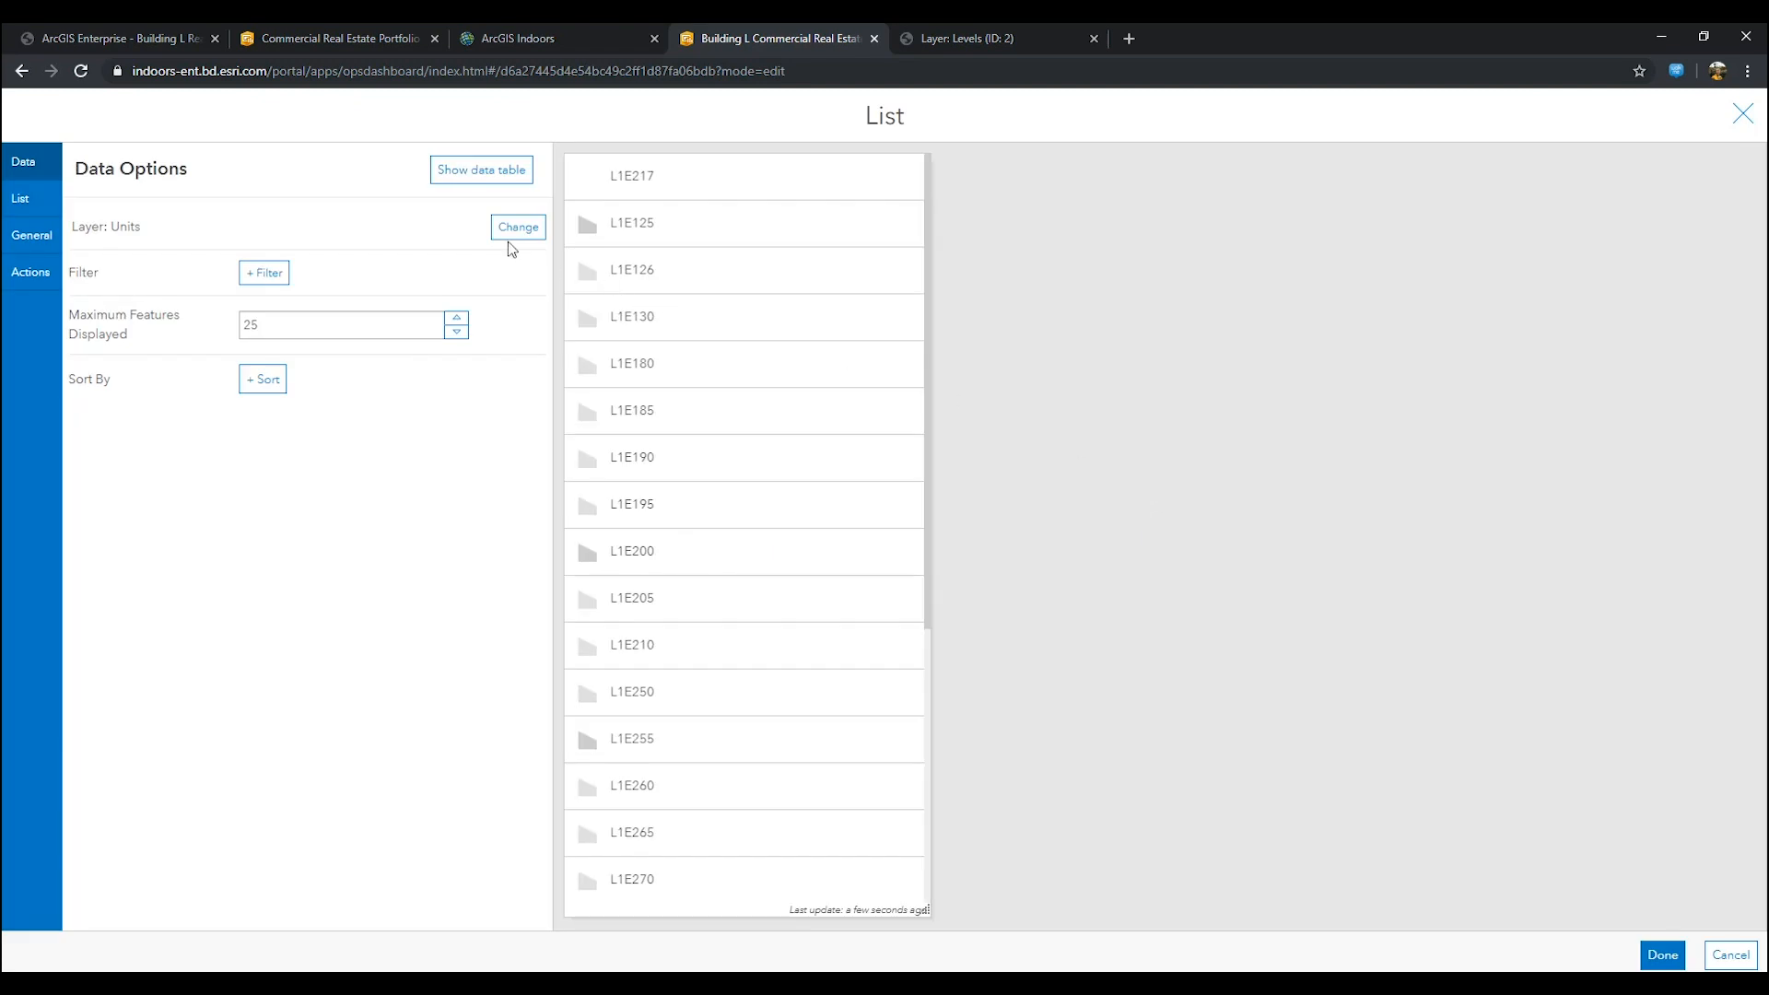
left_click(264, 272)
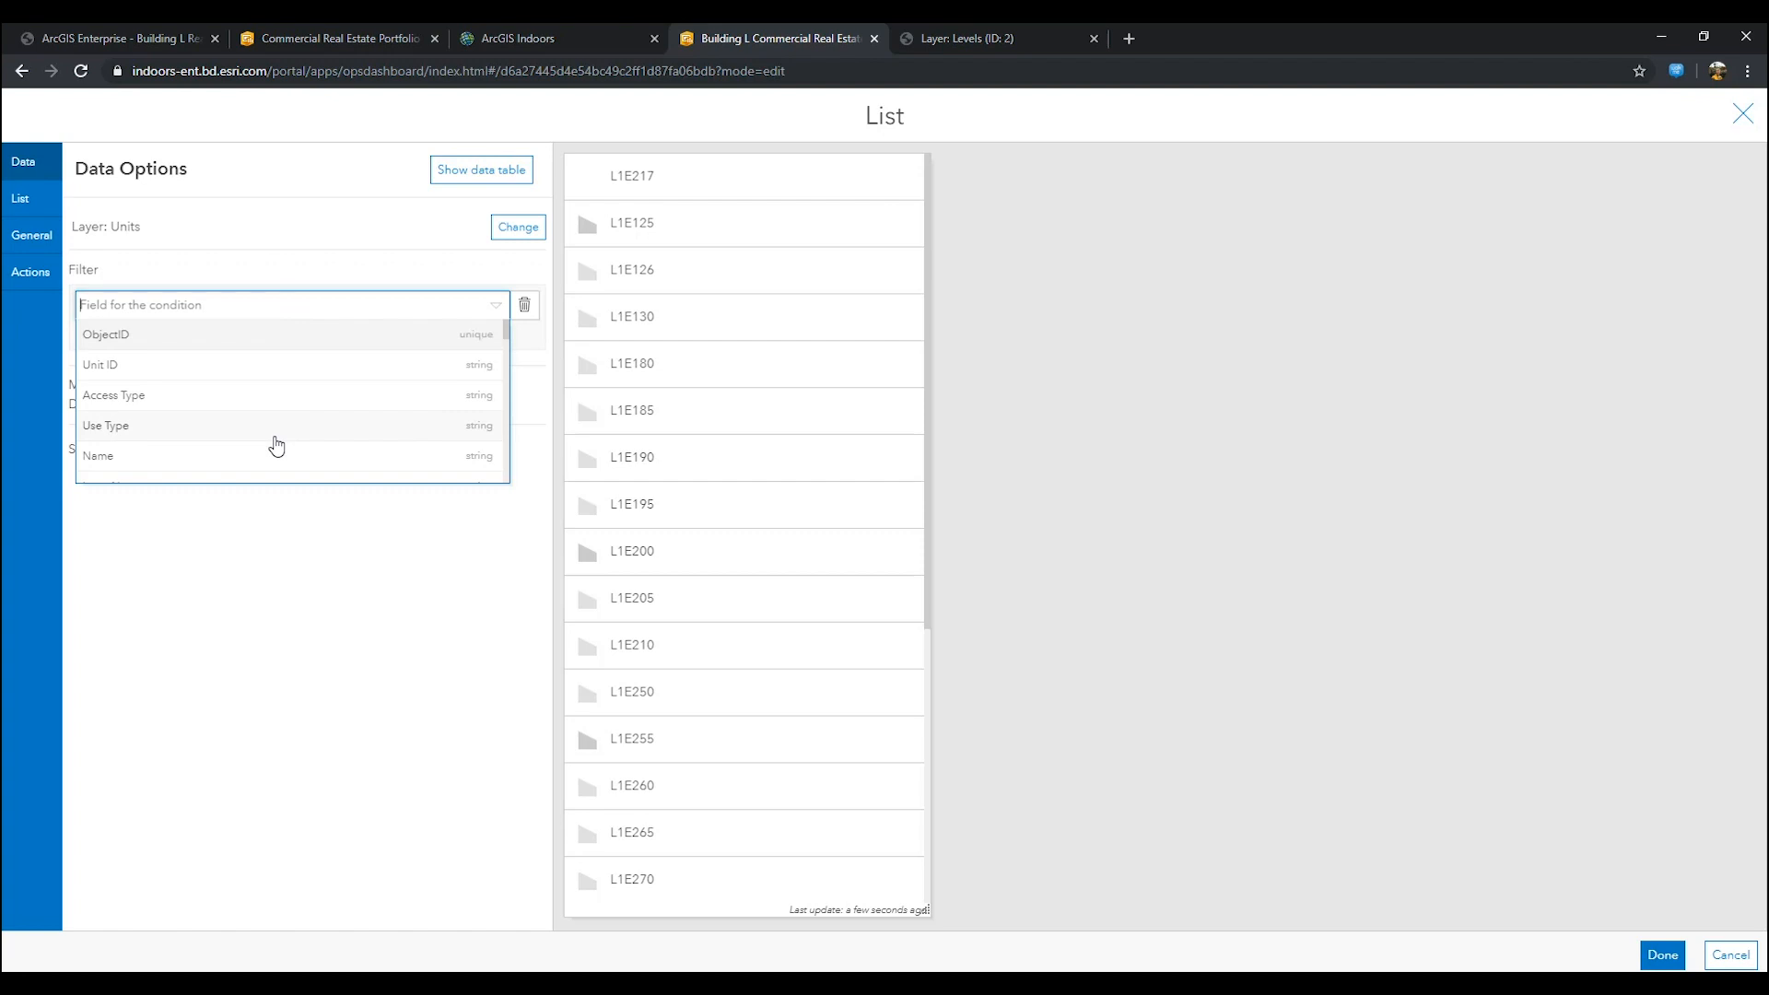
left_click(105, 426)
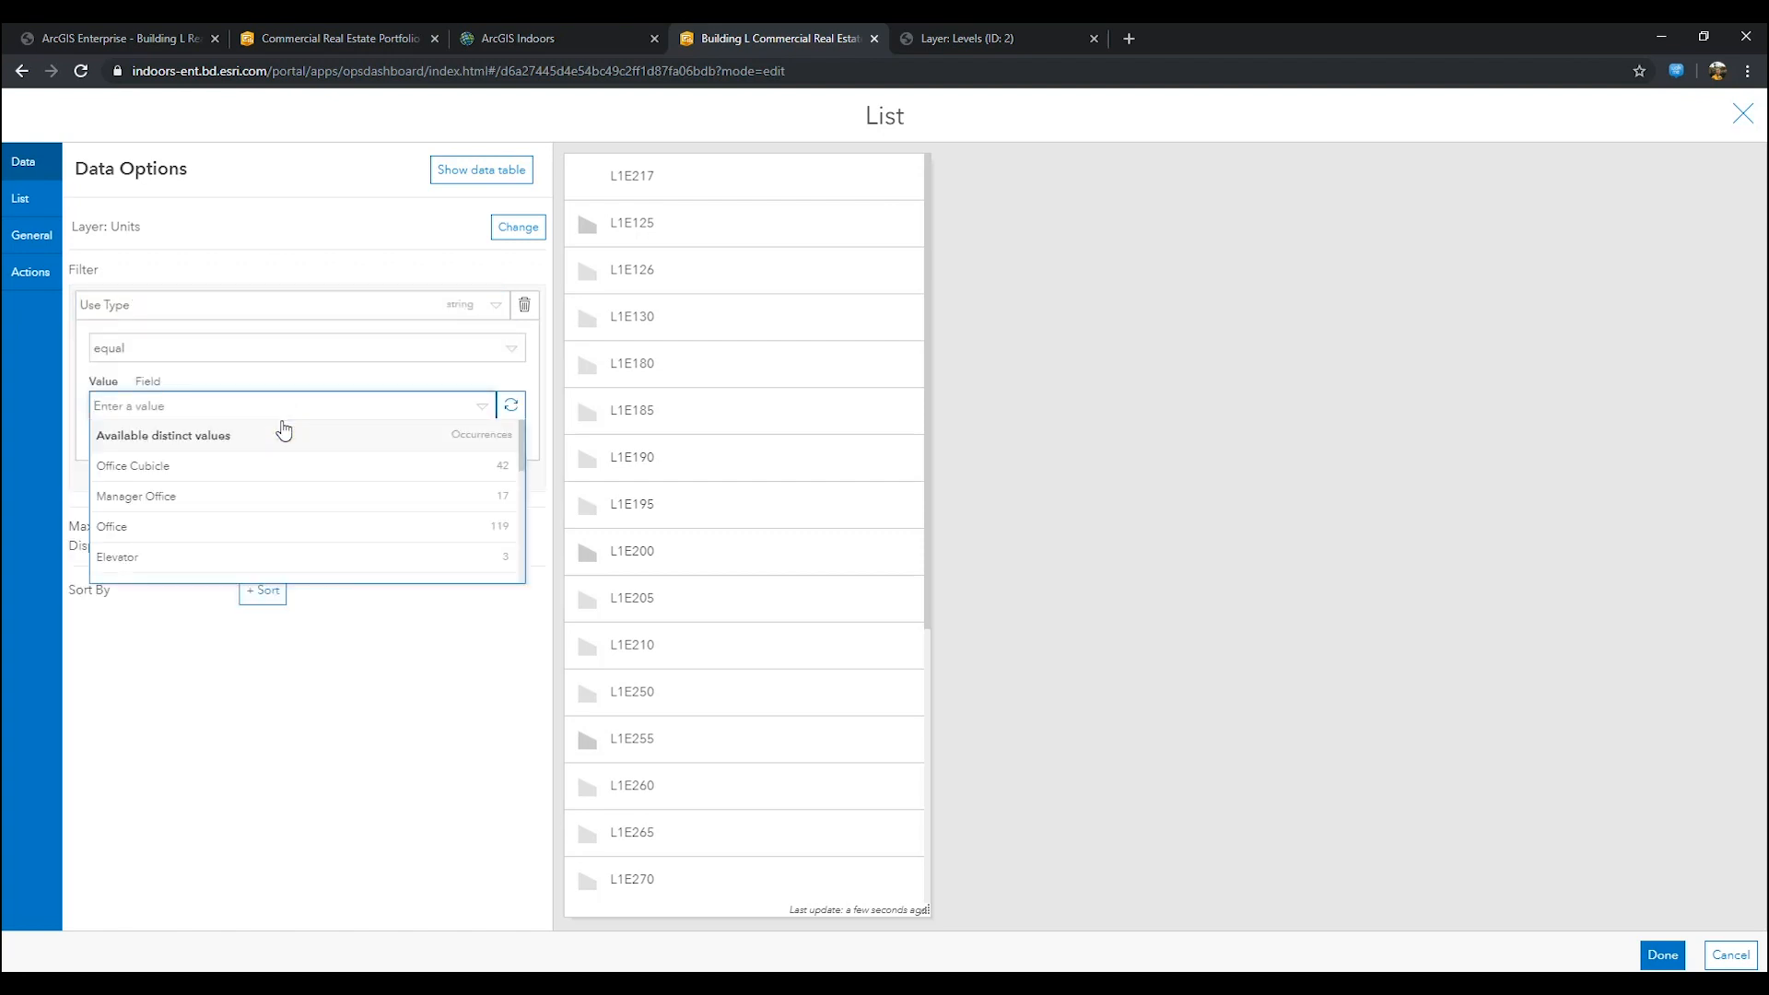
type("Confere")
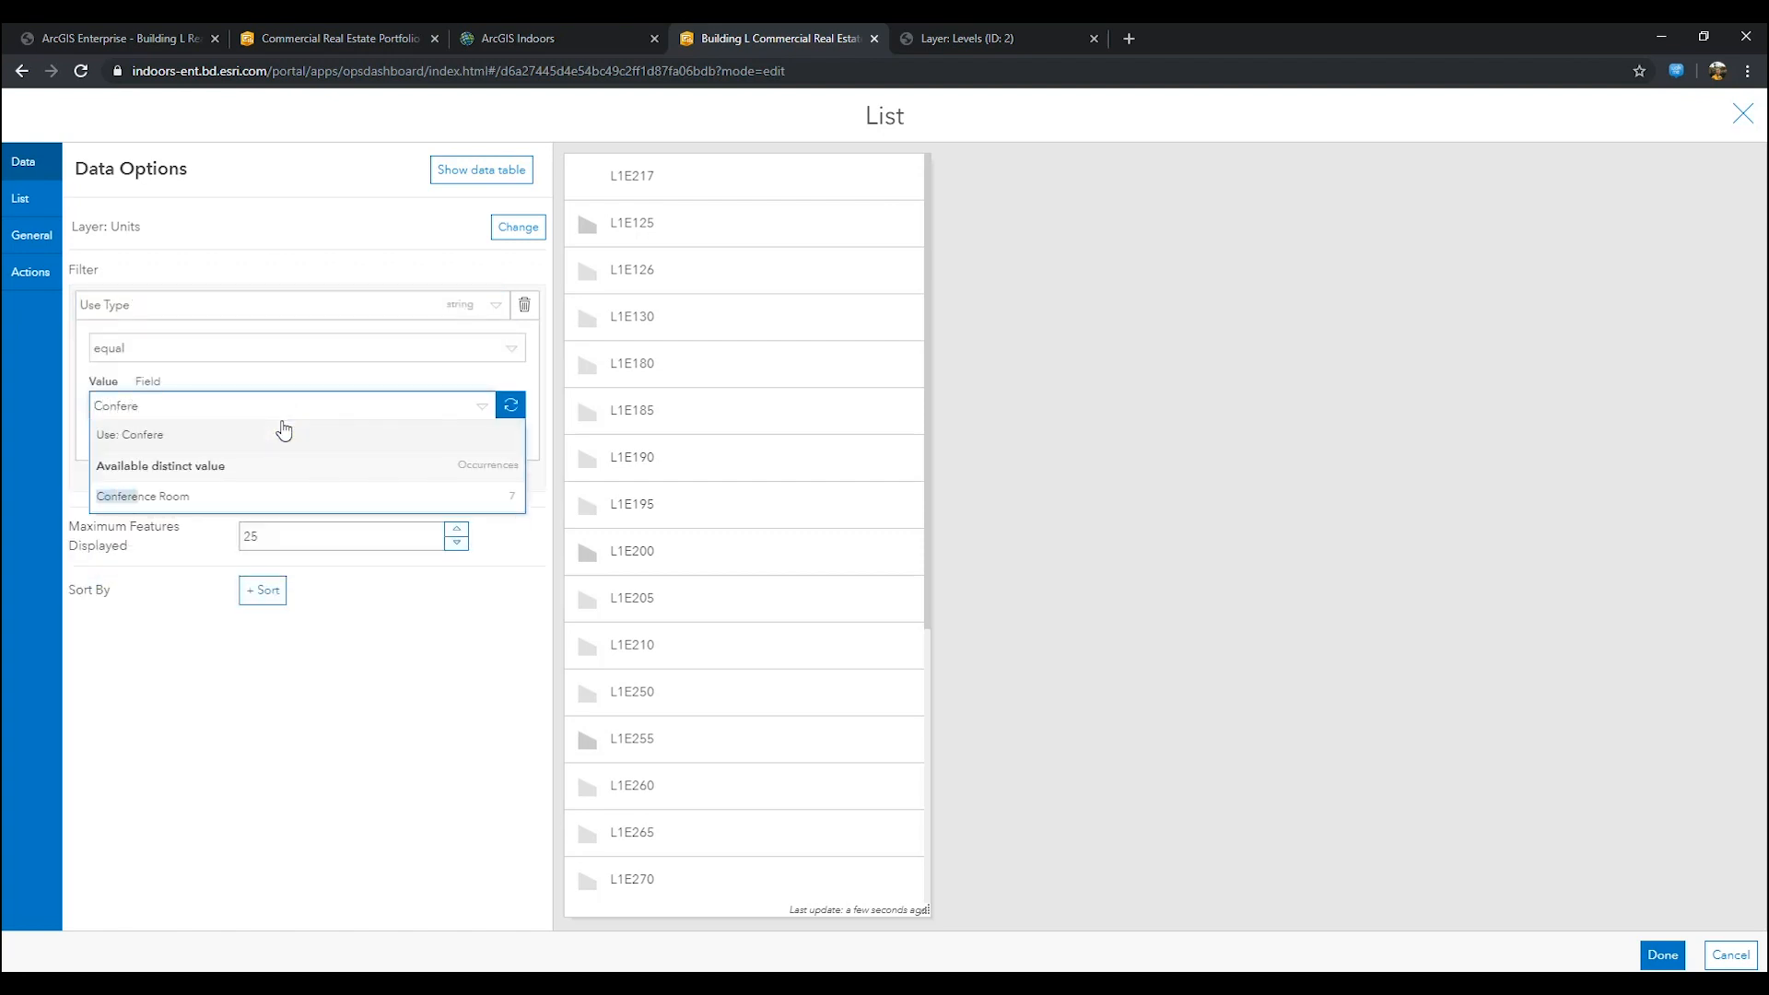
left_click(142, 495)
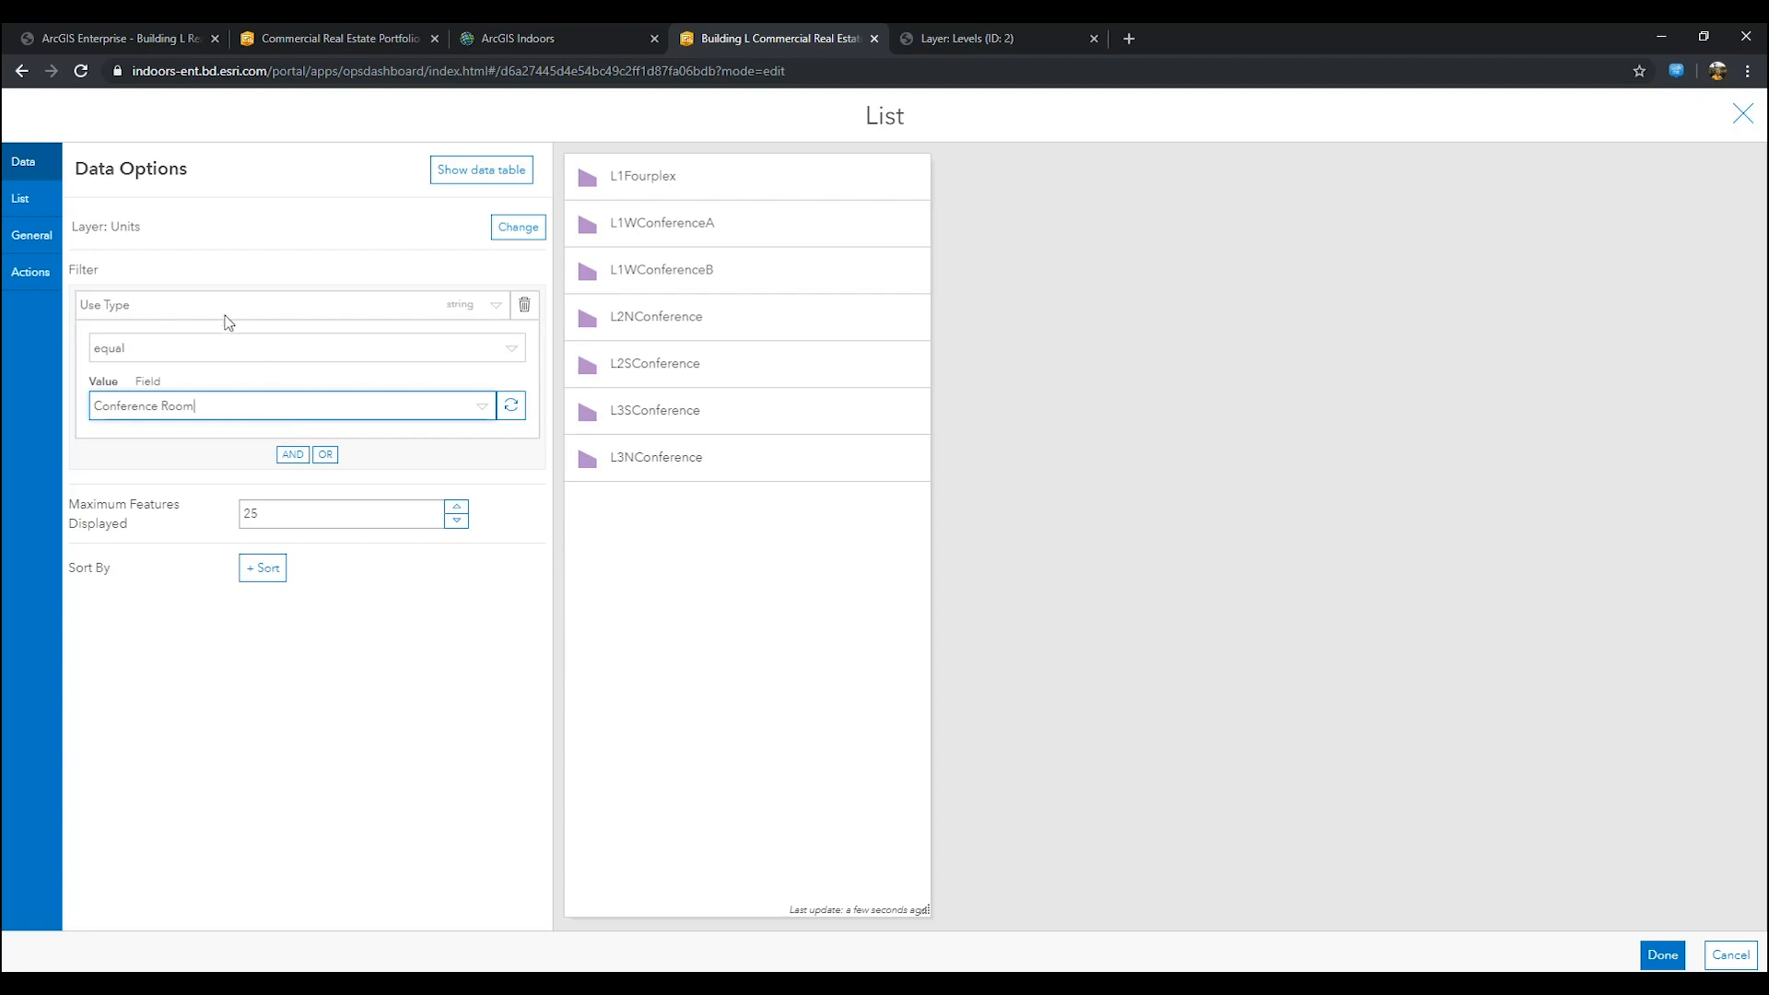
left_click(21, 197)
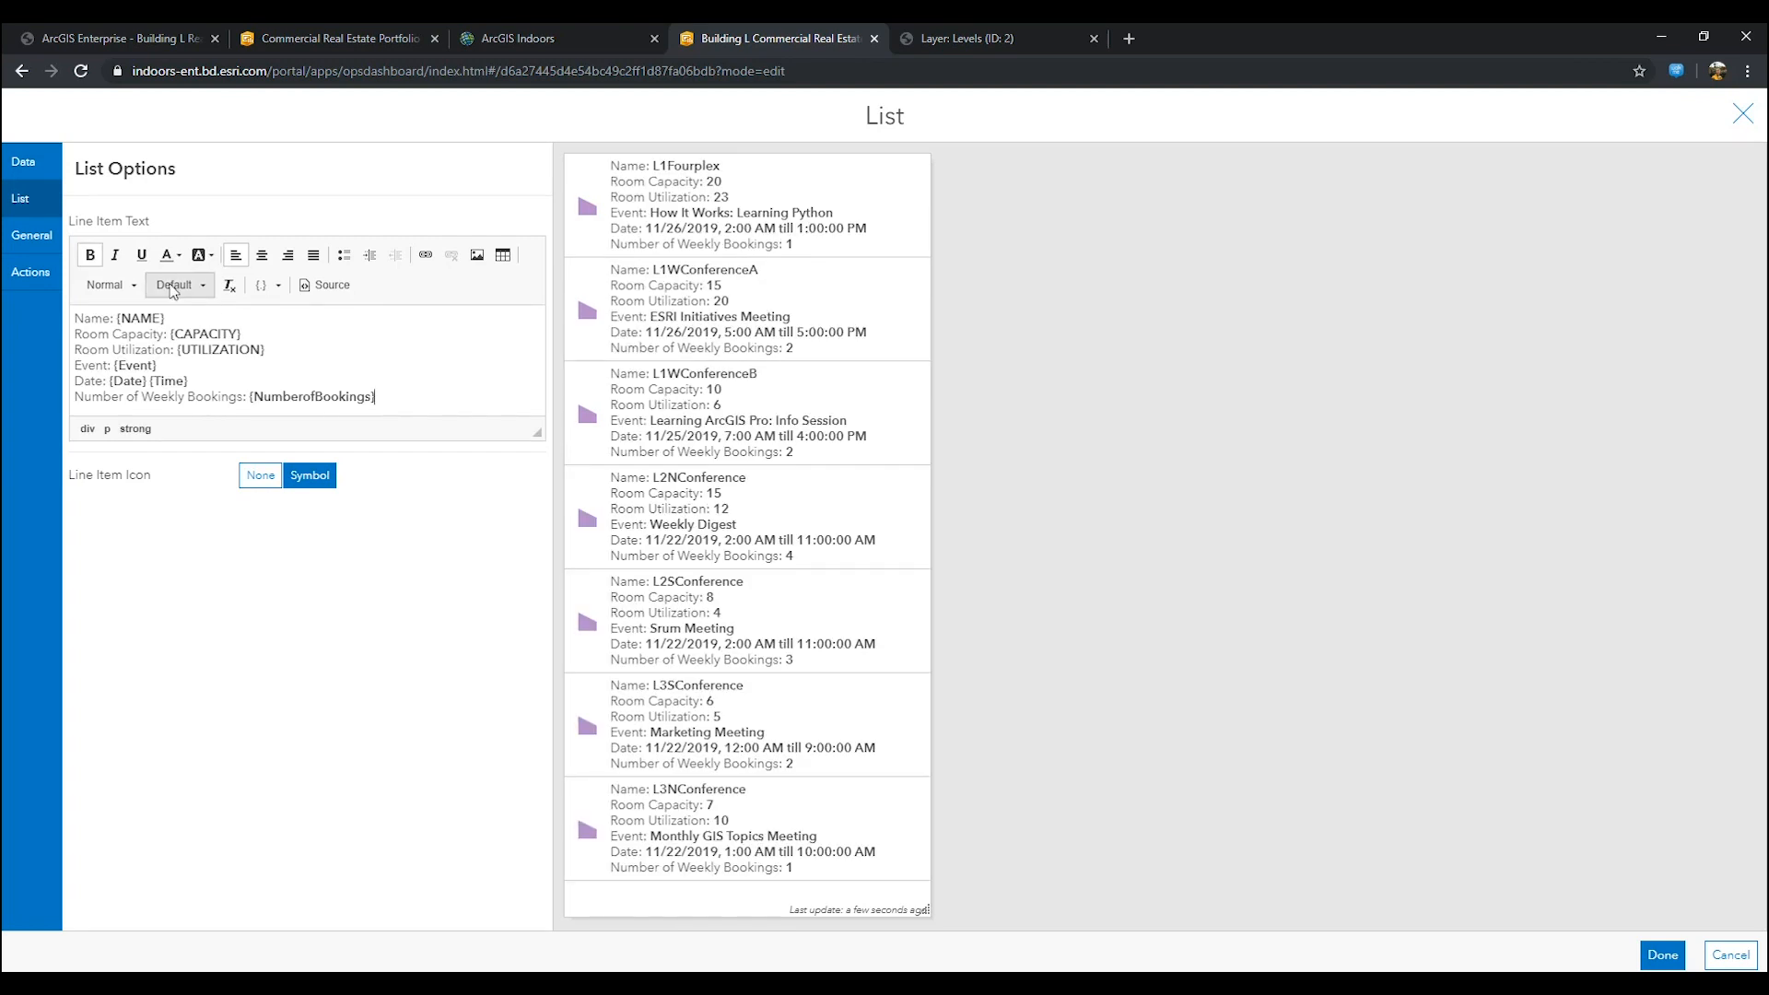
left_click(261, 284)
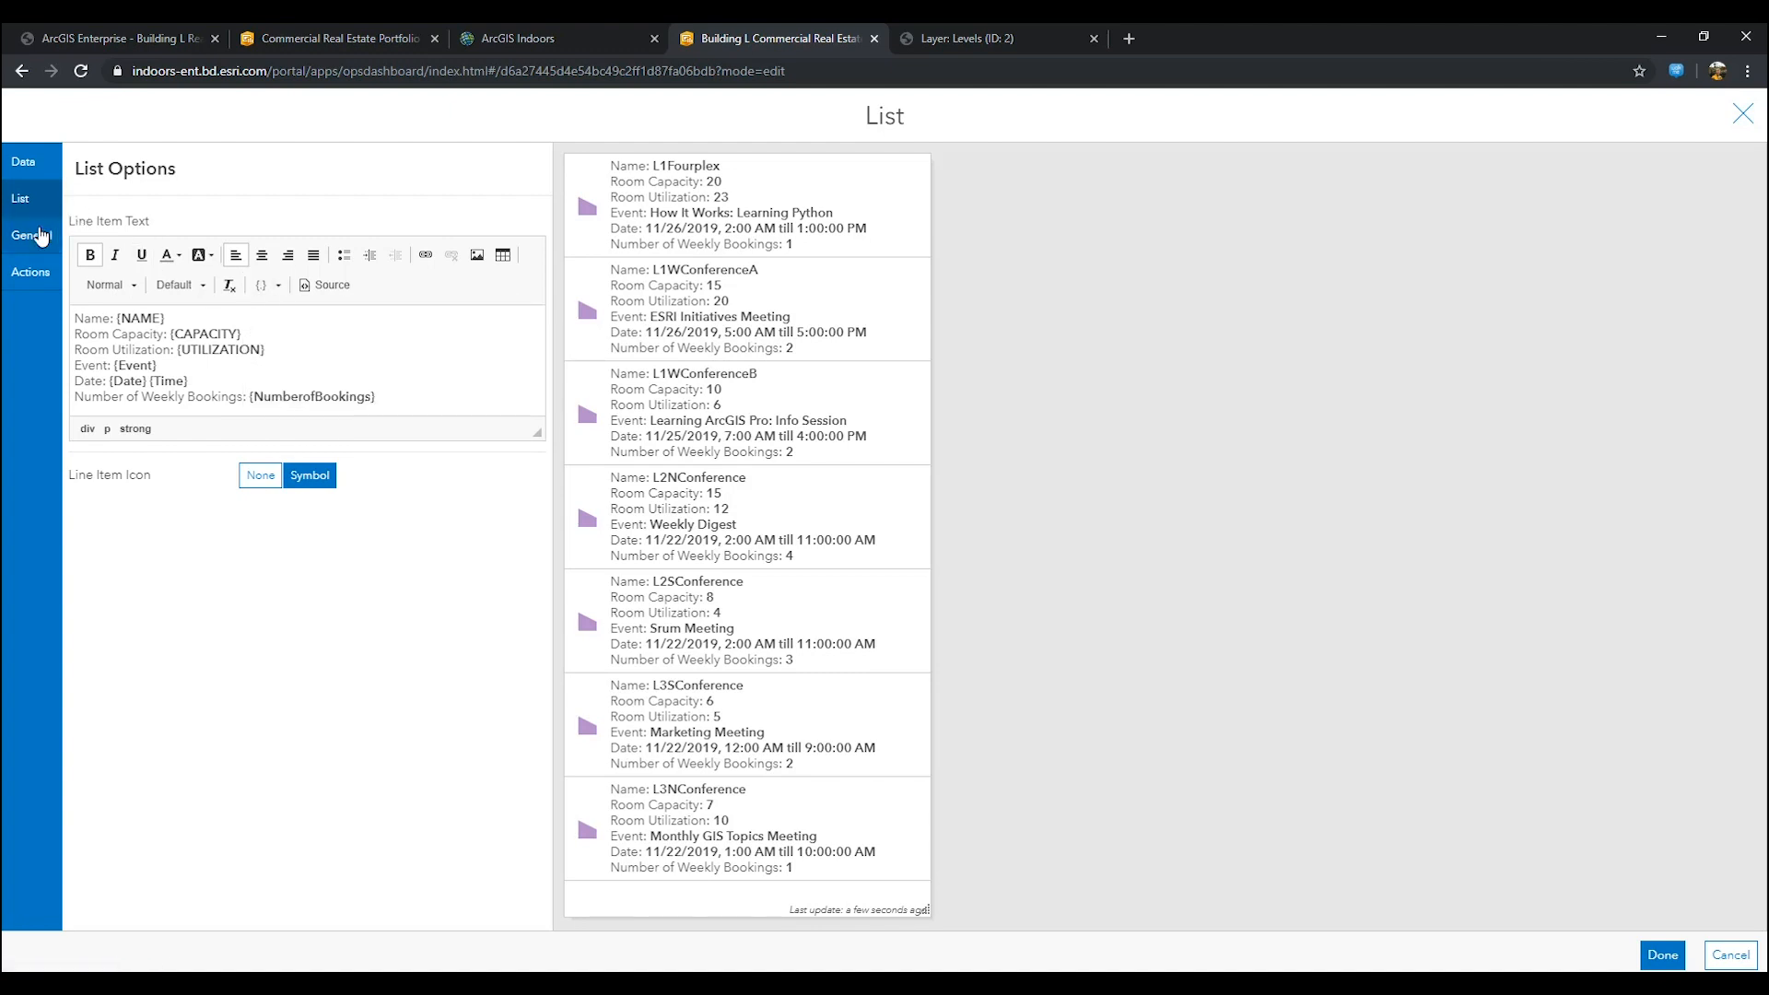
Step: Title the list Conference Room Details as a Heading 3
left_click(32, 234)
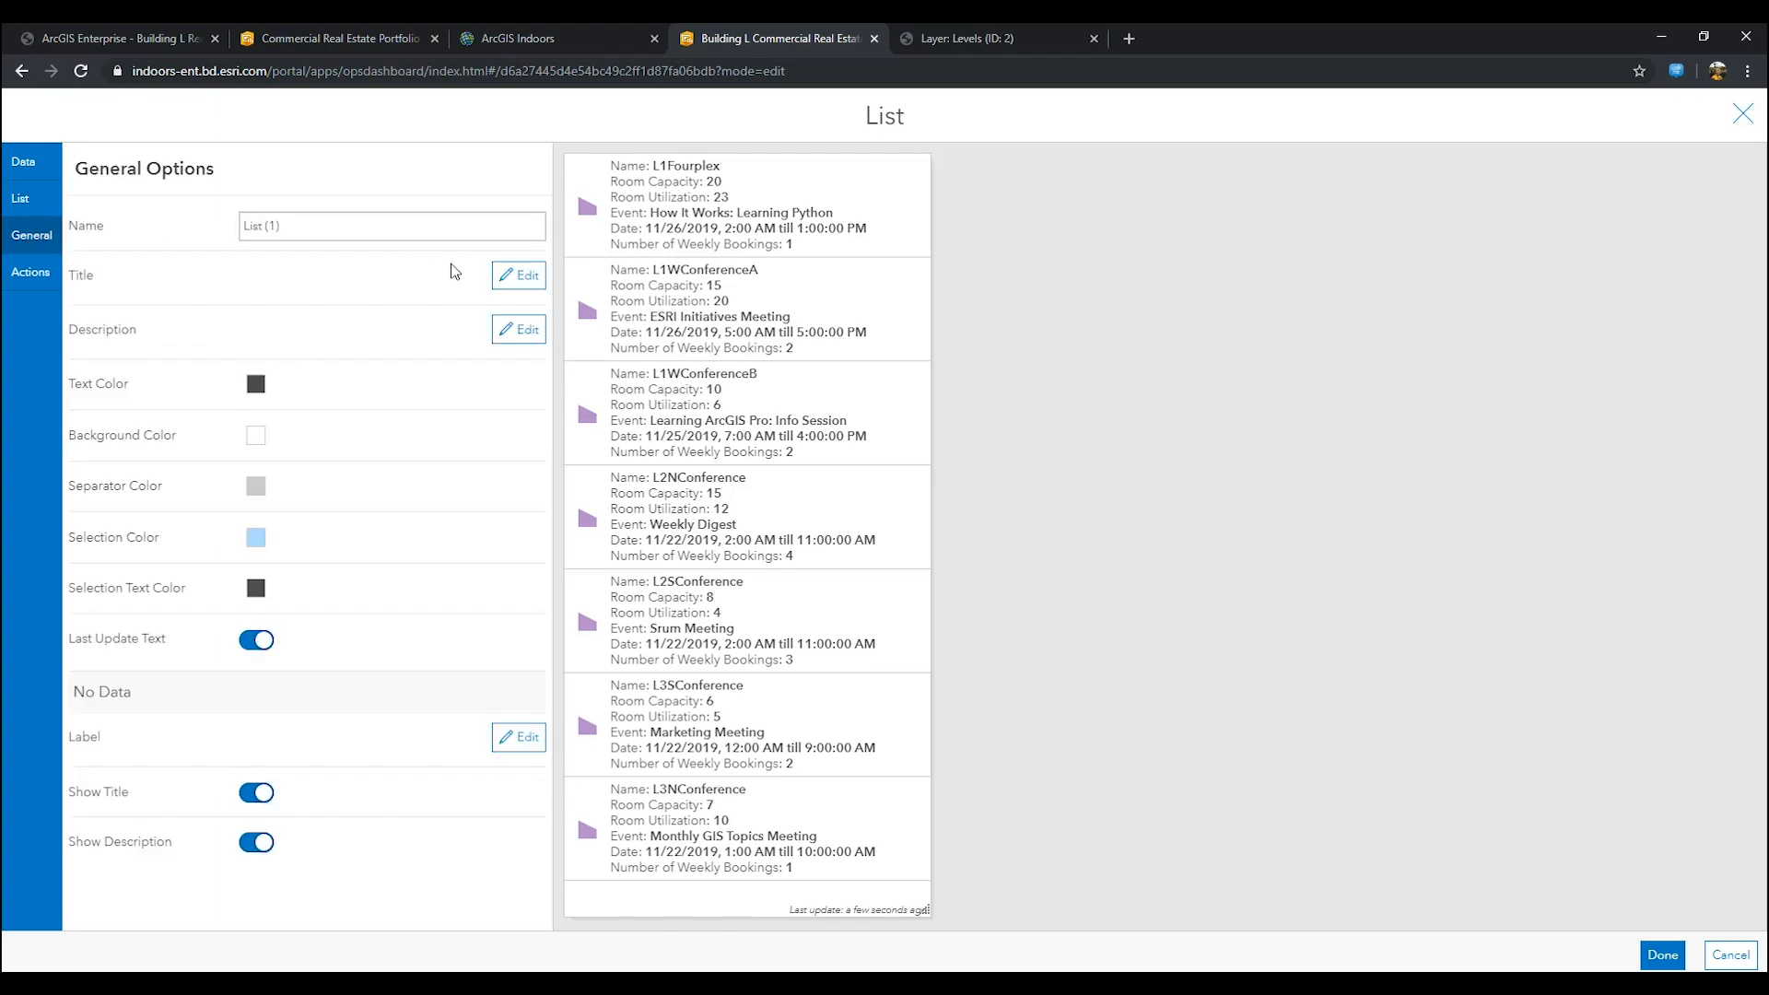
left_click(516, 275)
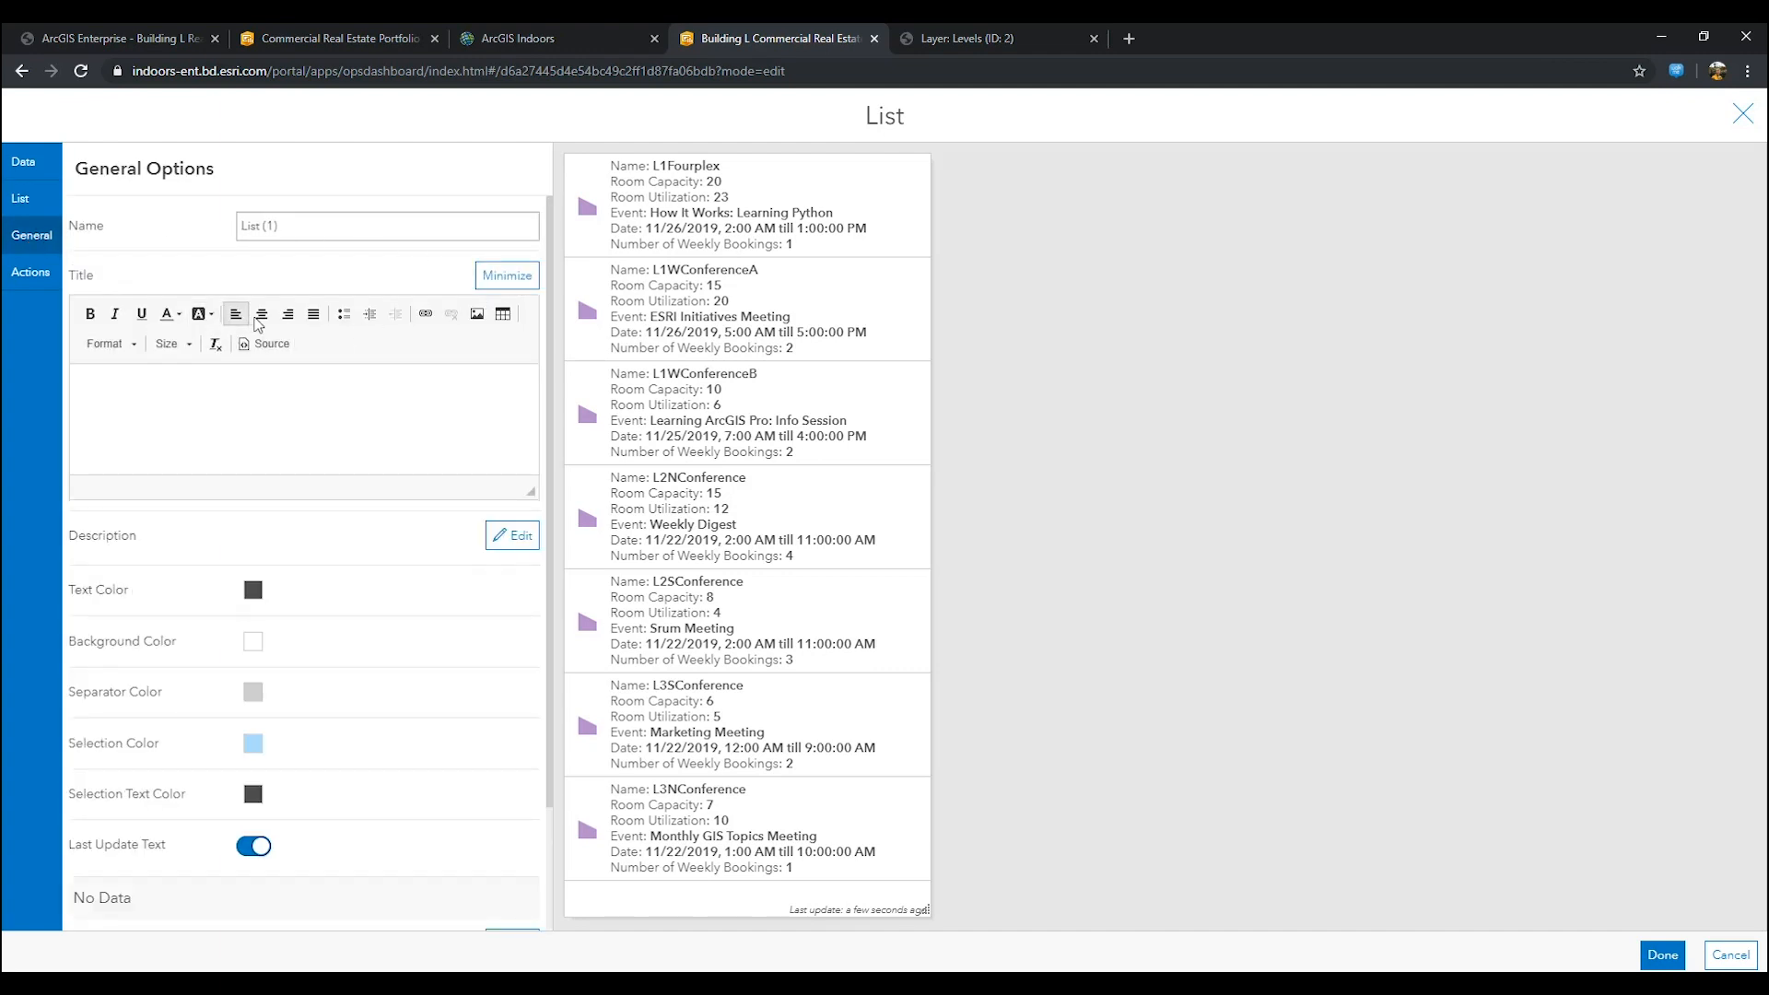
left_click(109, 343)
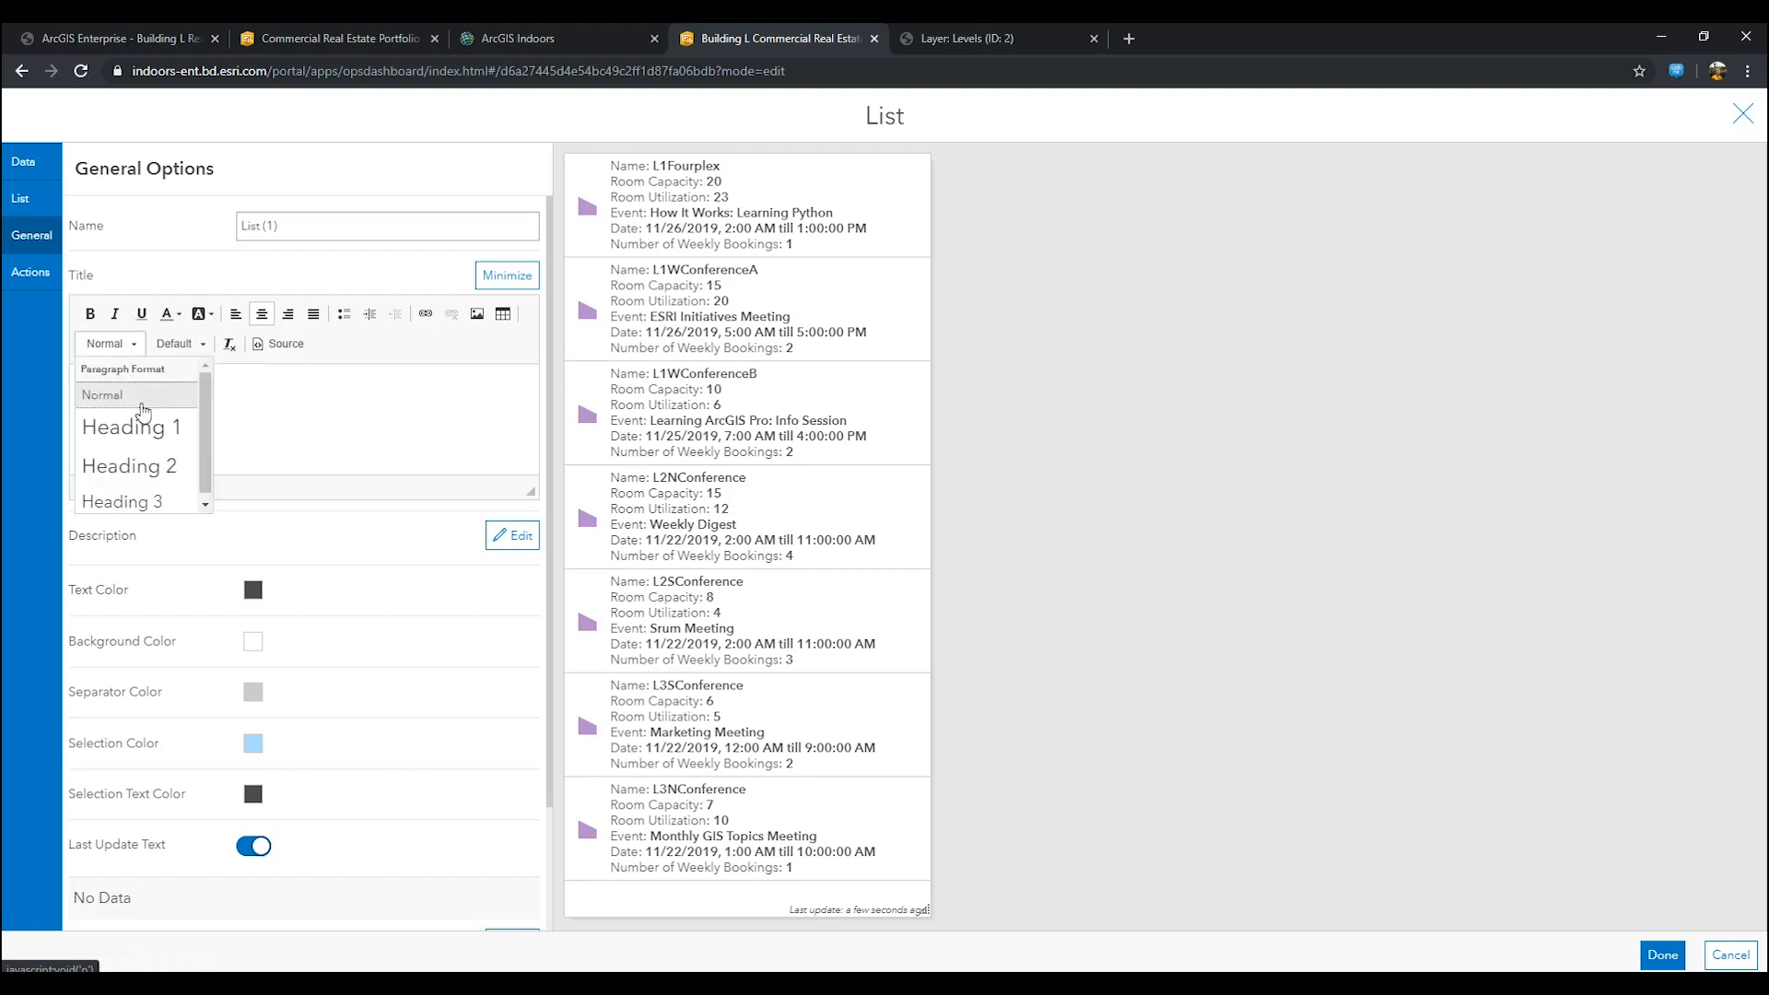
left_click(123, 501)
type("Conference Room Detai")
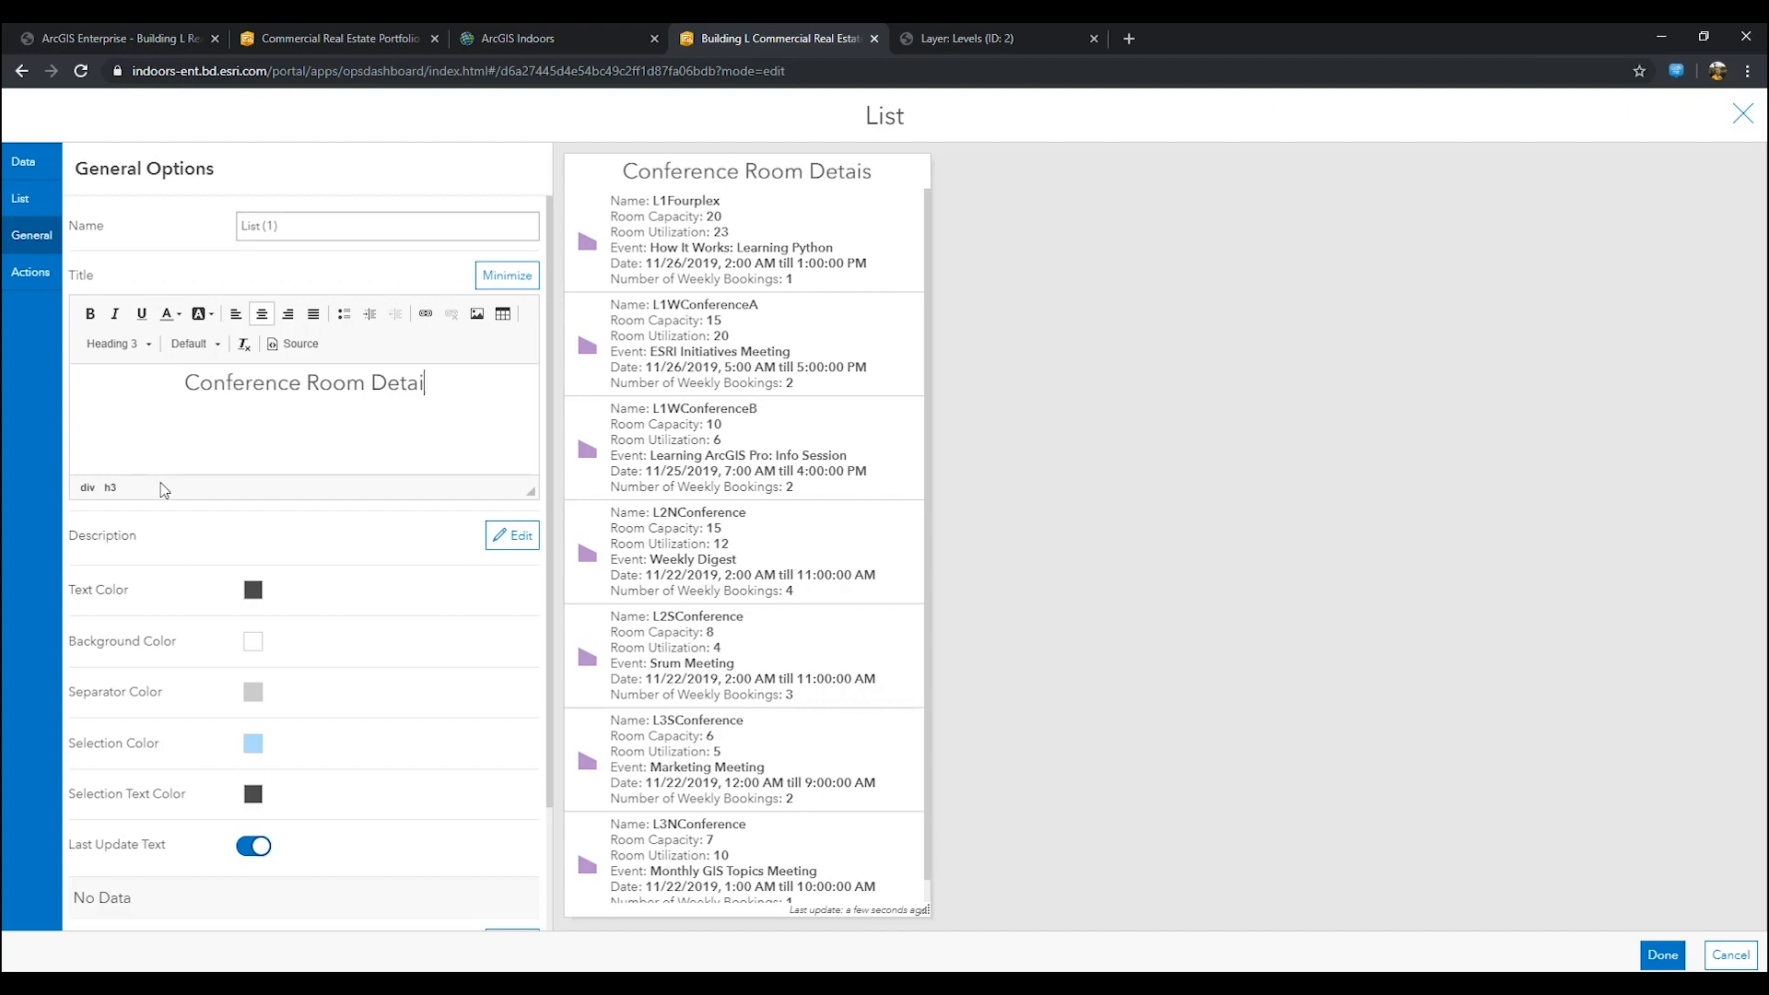
type("ls")
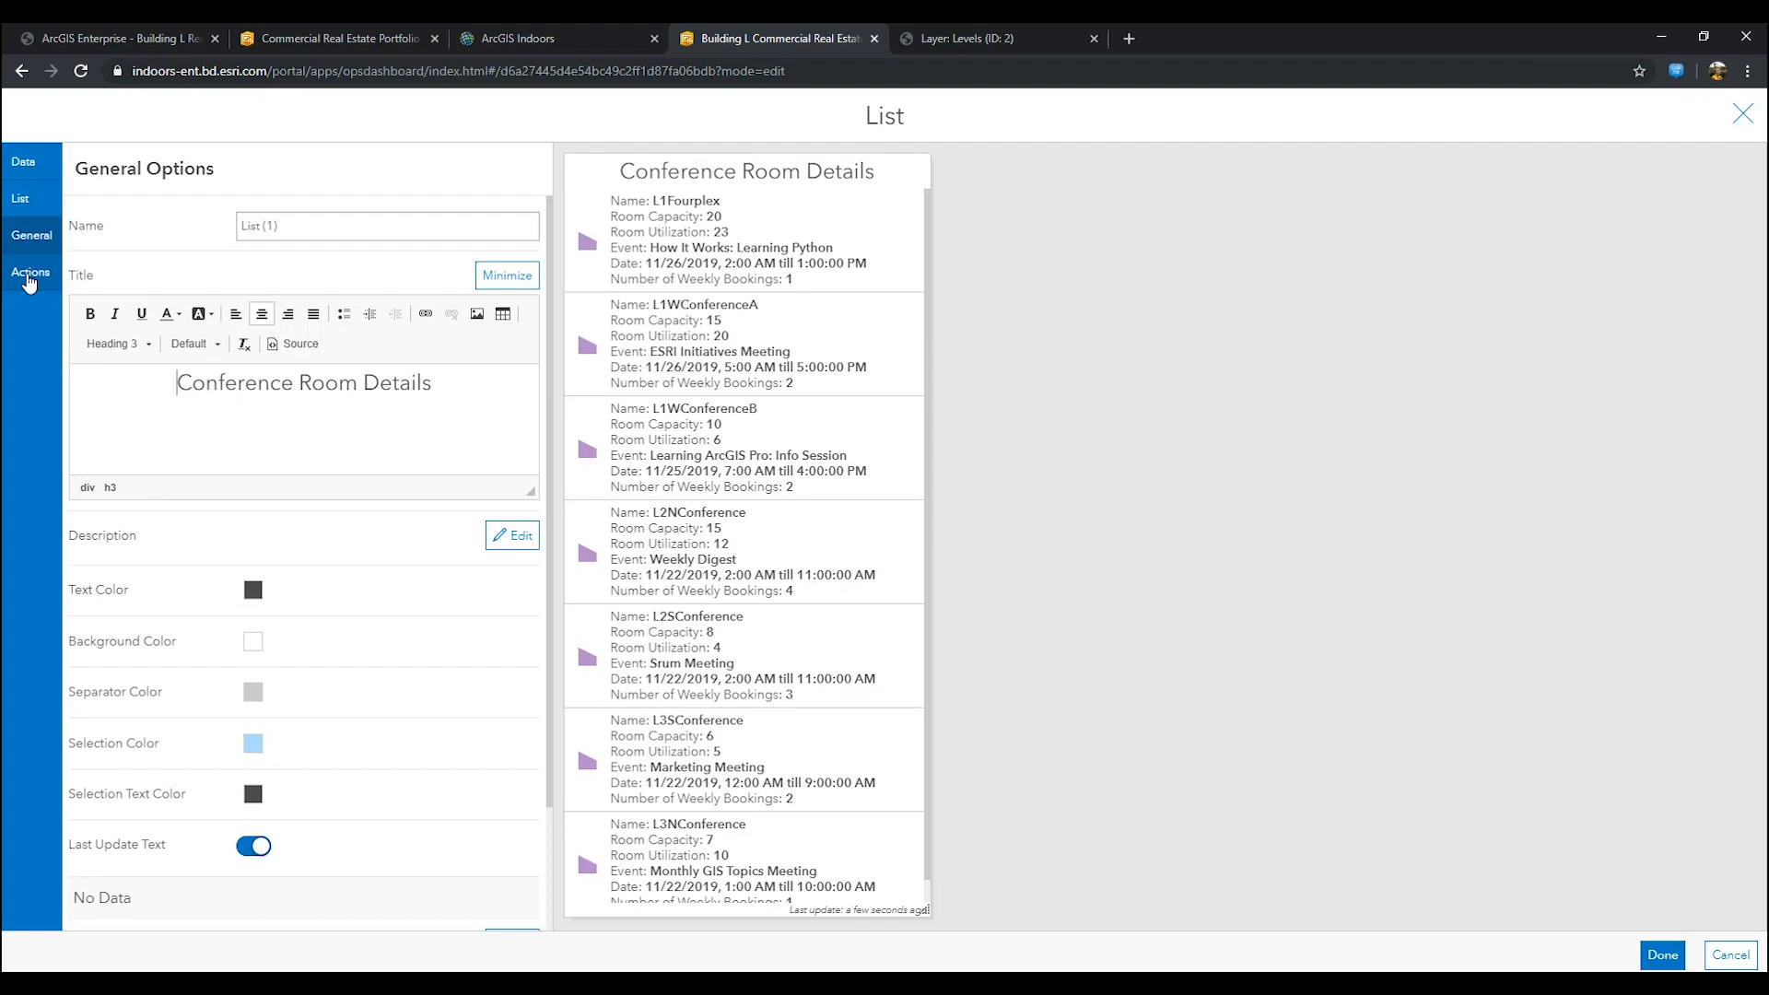
Step: Make choosing a room flash, pan and zoom Map (1), and place the list on the dashboard
left_click(32, 272)
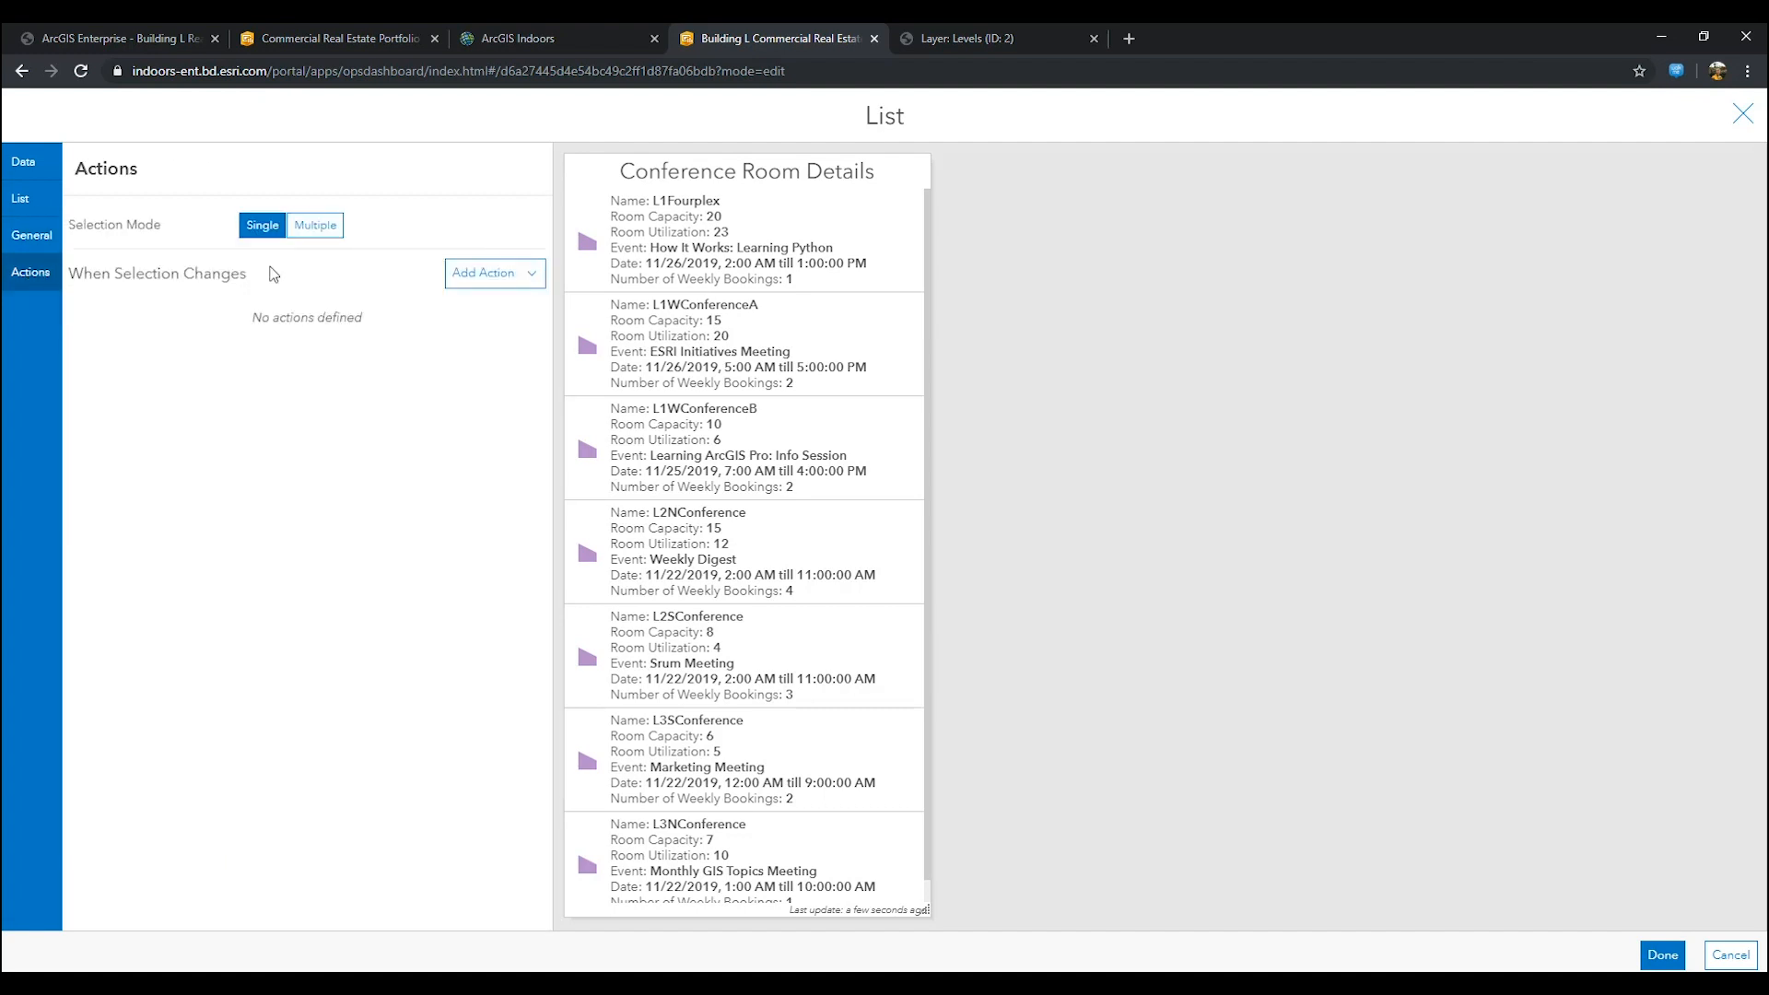
left_click(490, 272)
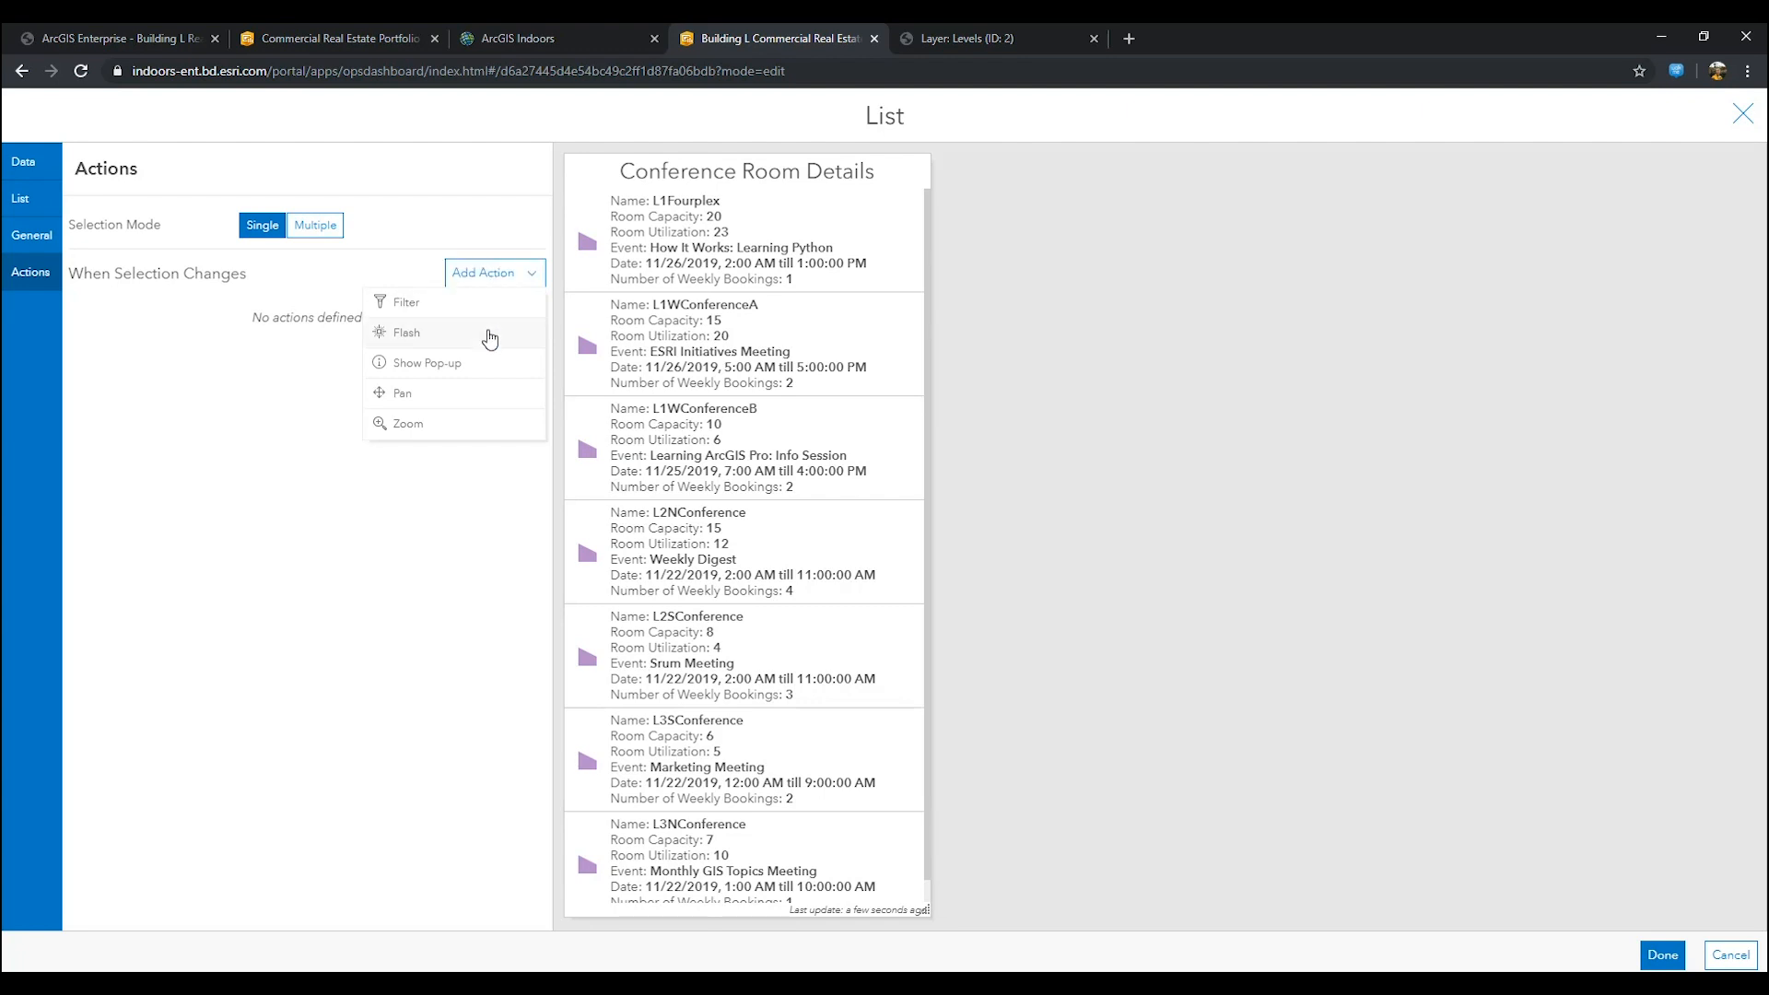
left_click(406, 331)
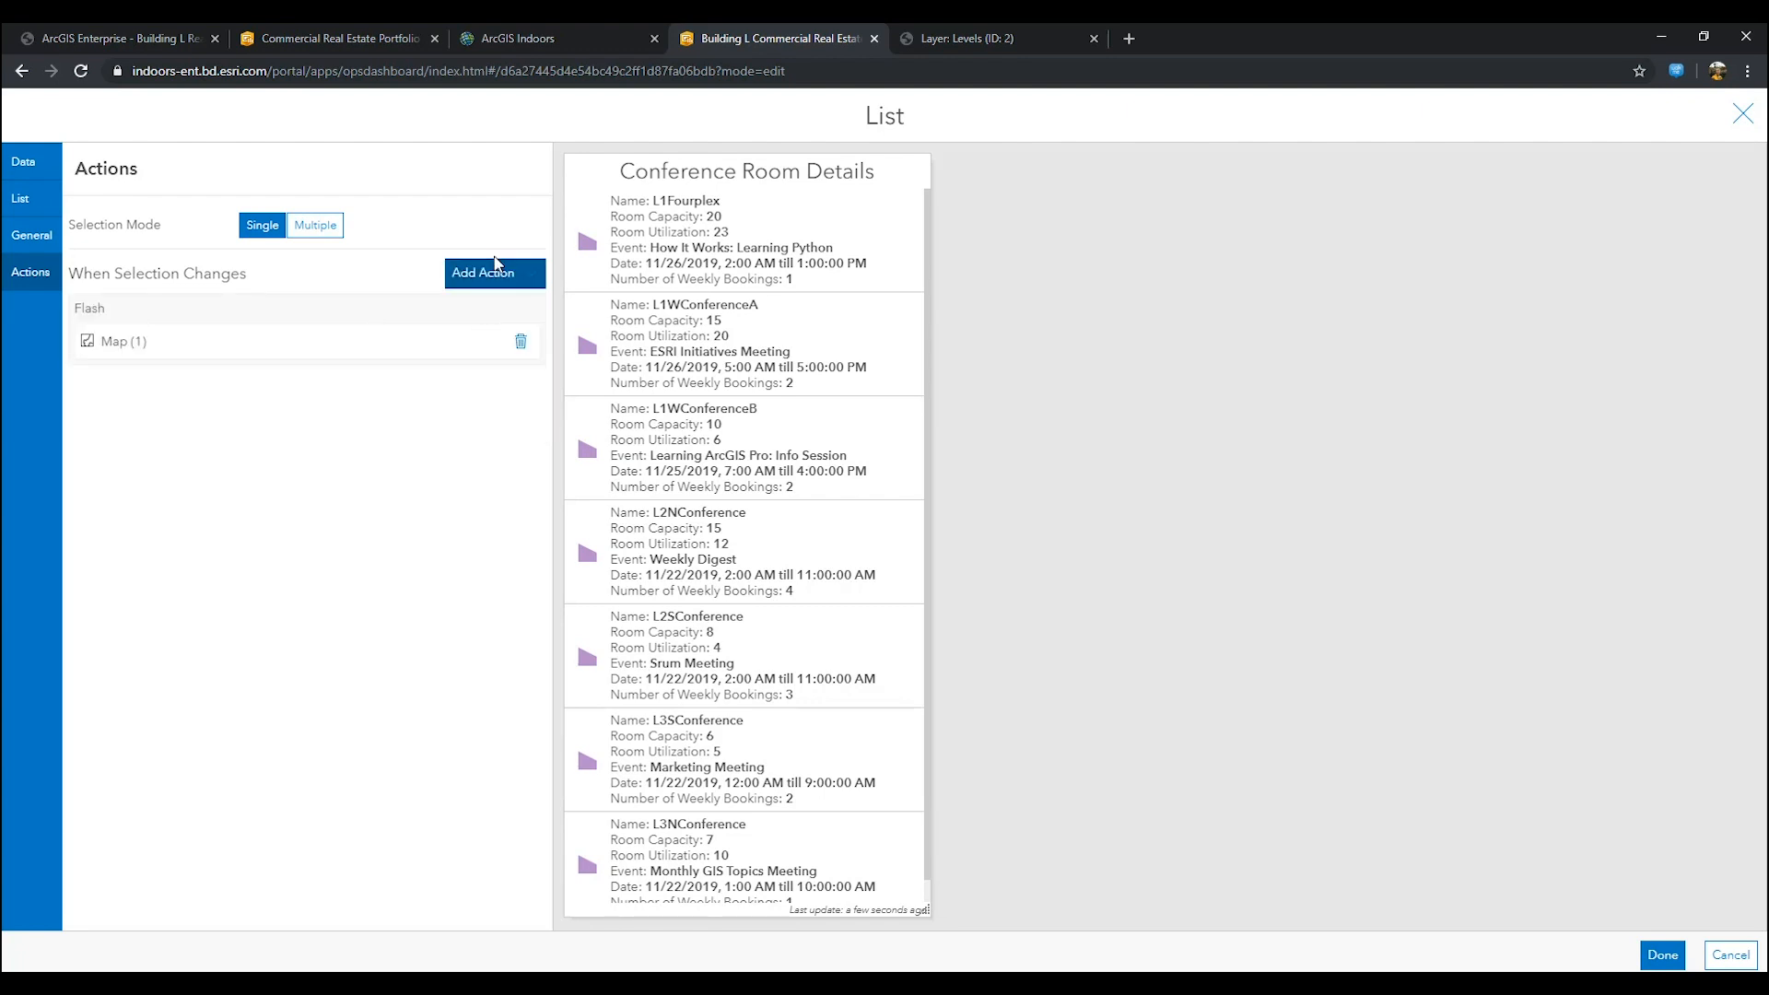
left_click(481, 272)
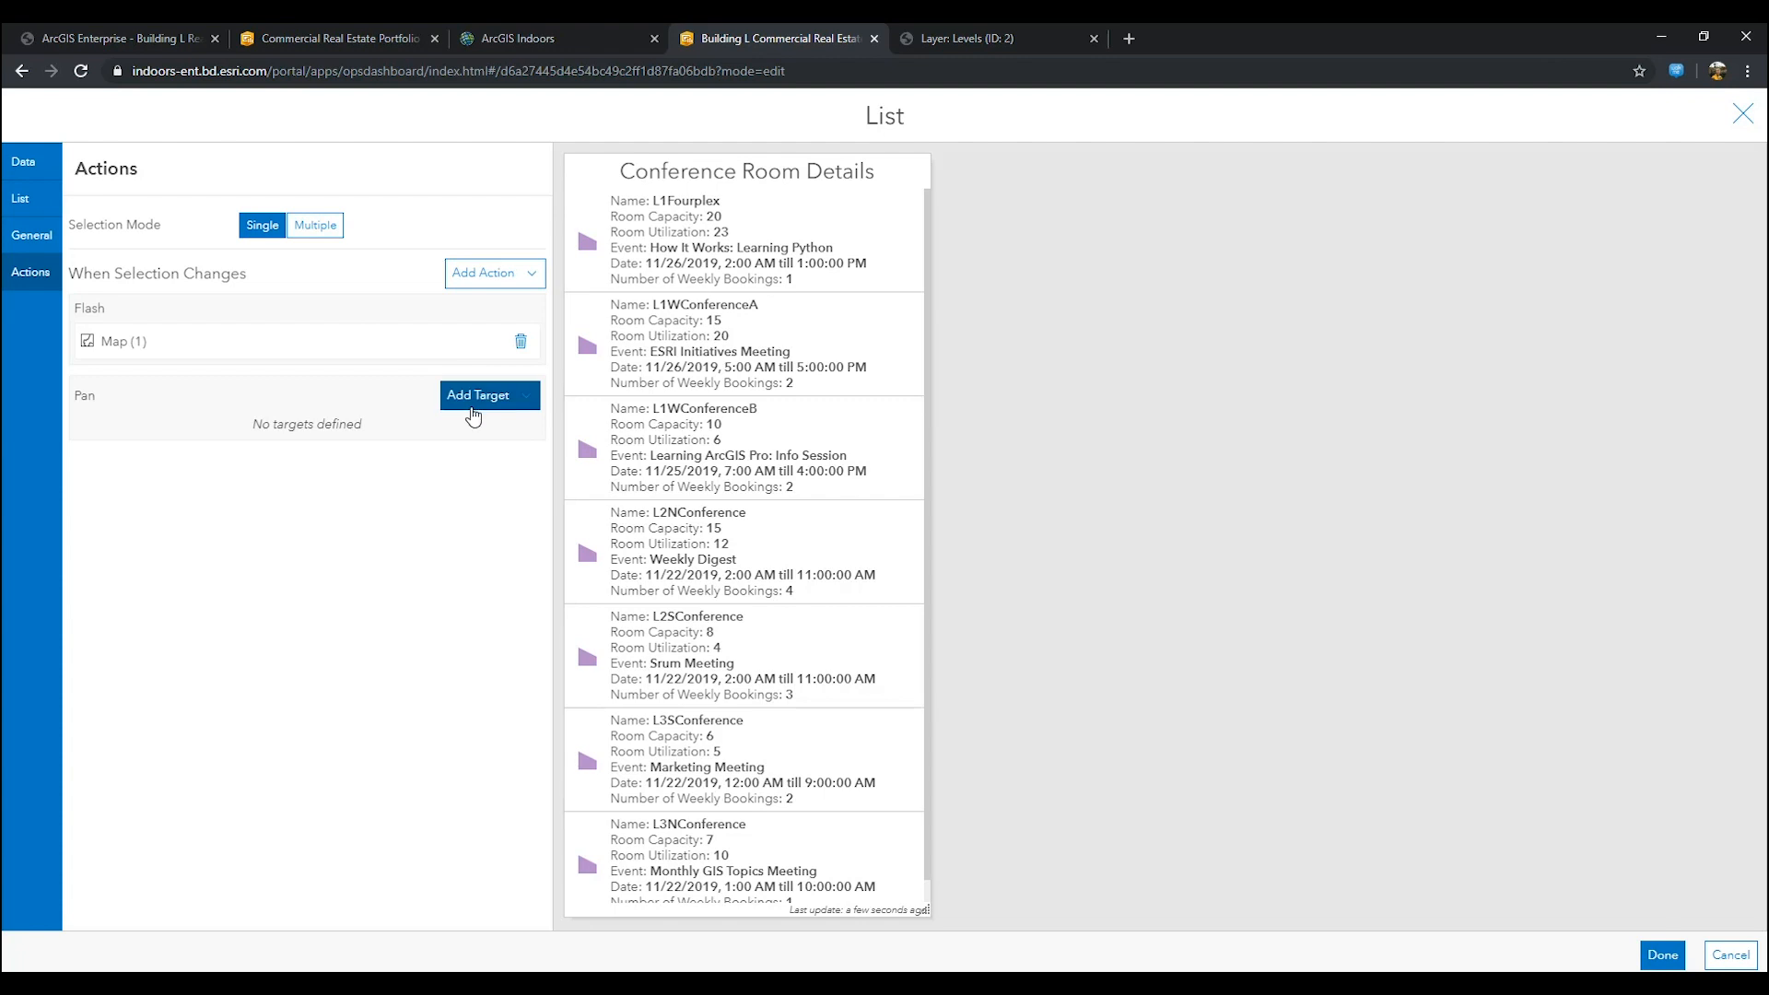
left_click(487, 272)
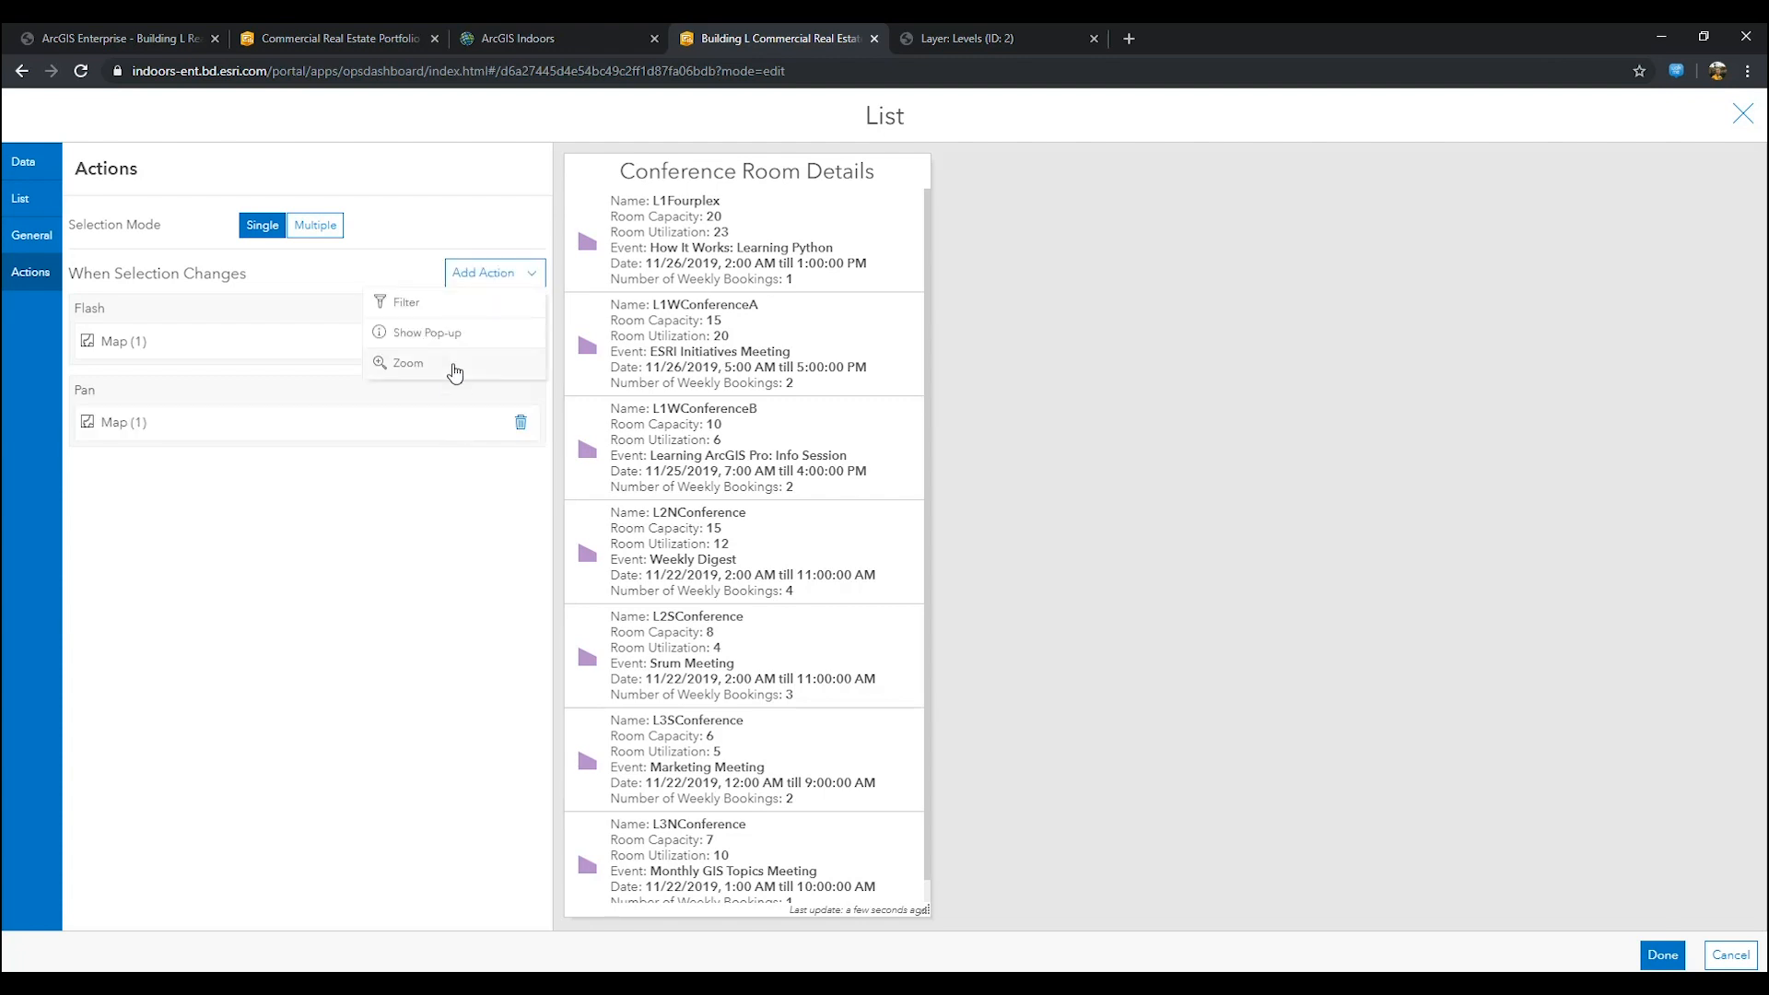
left_click(408, 364)
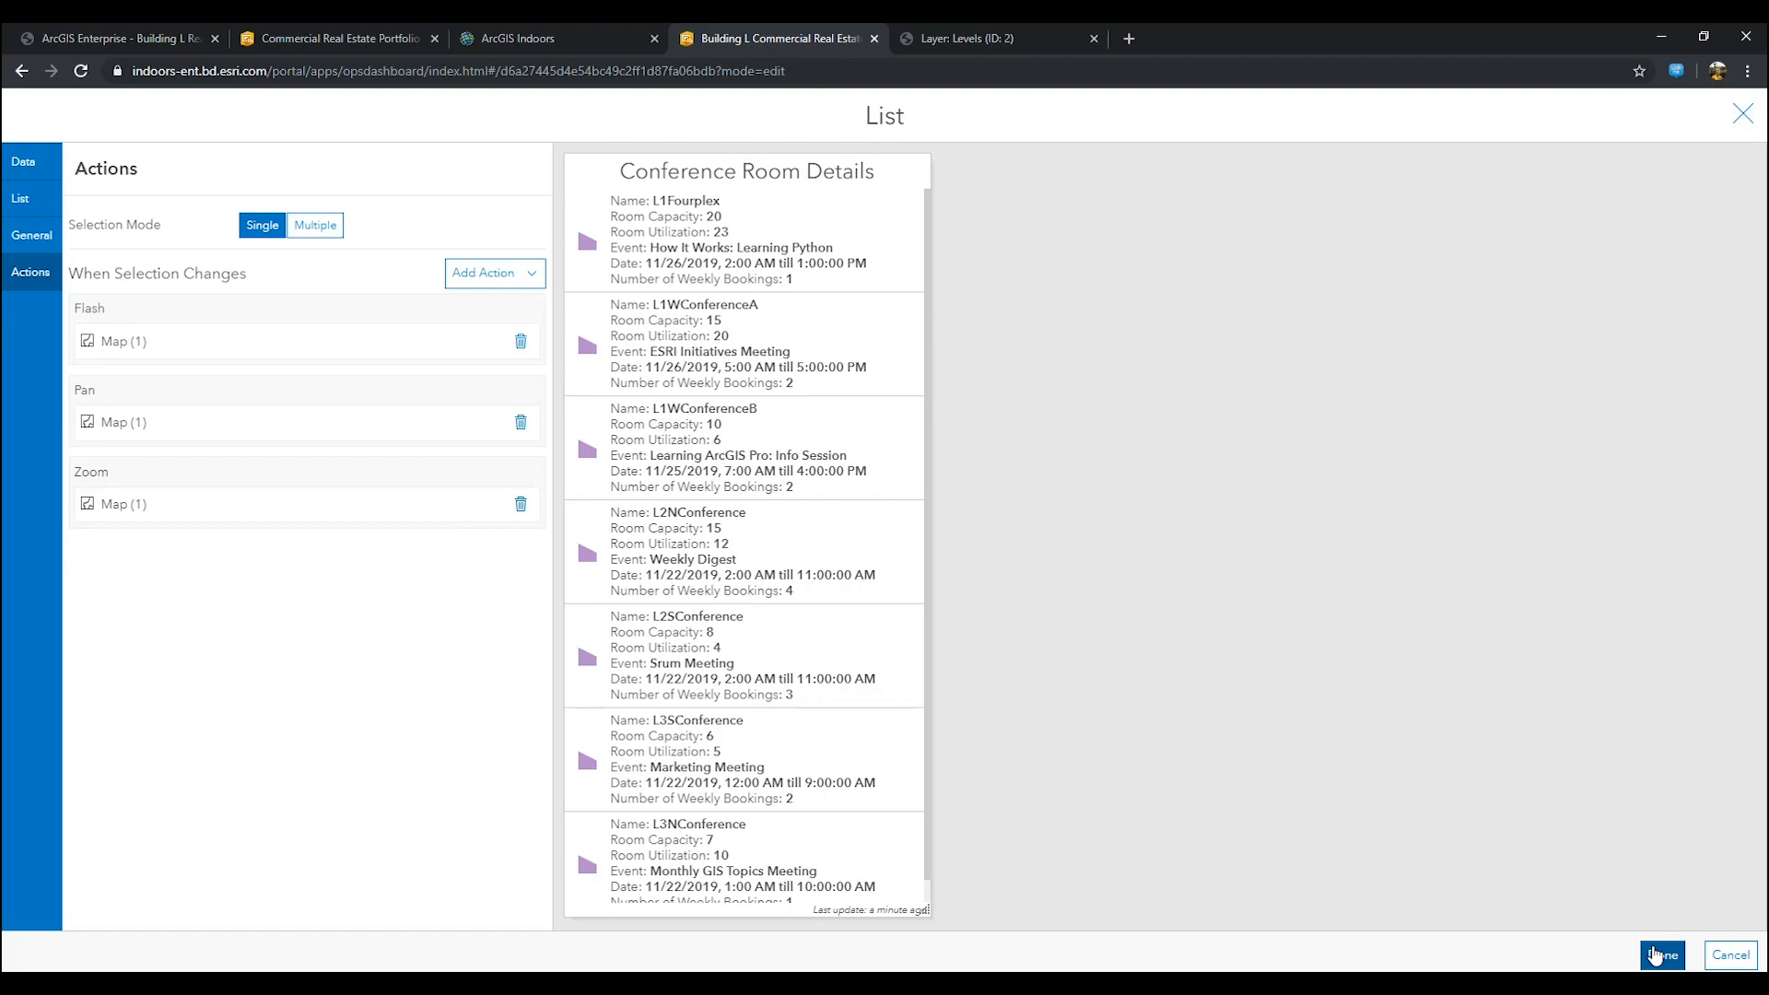
left_click(1661, 955)
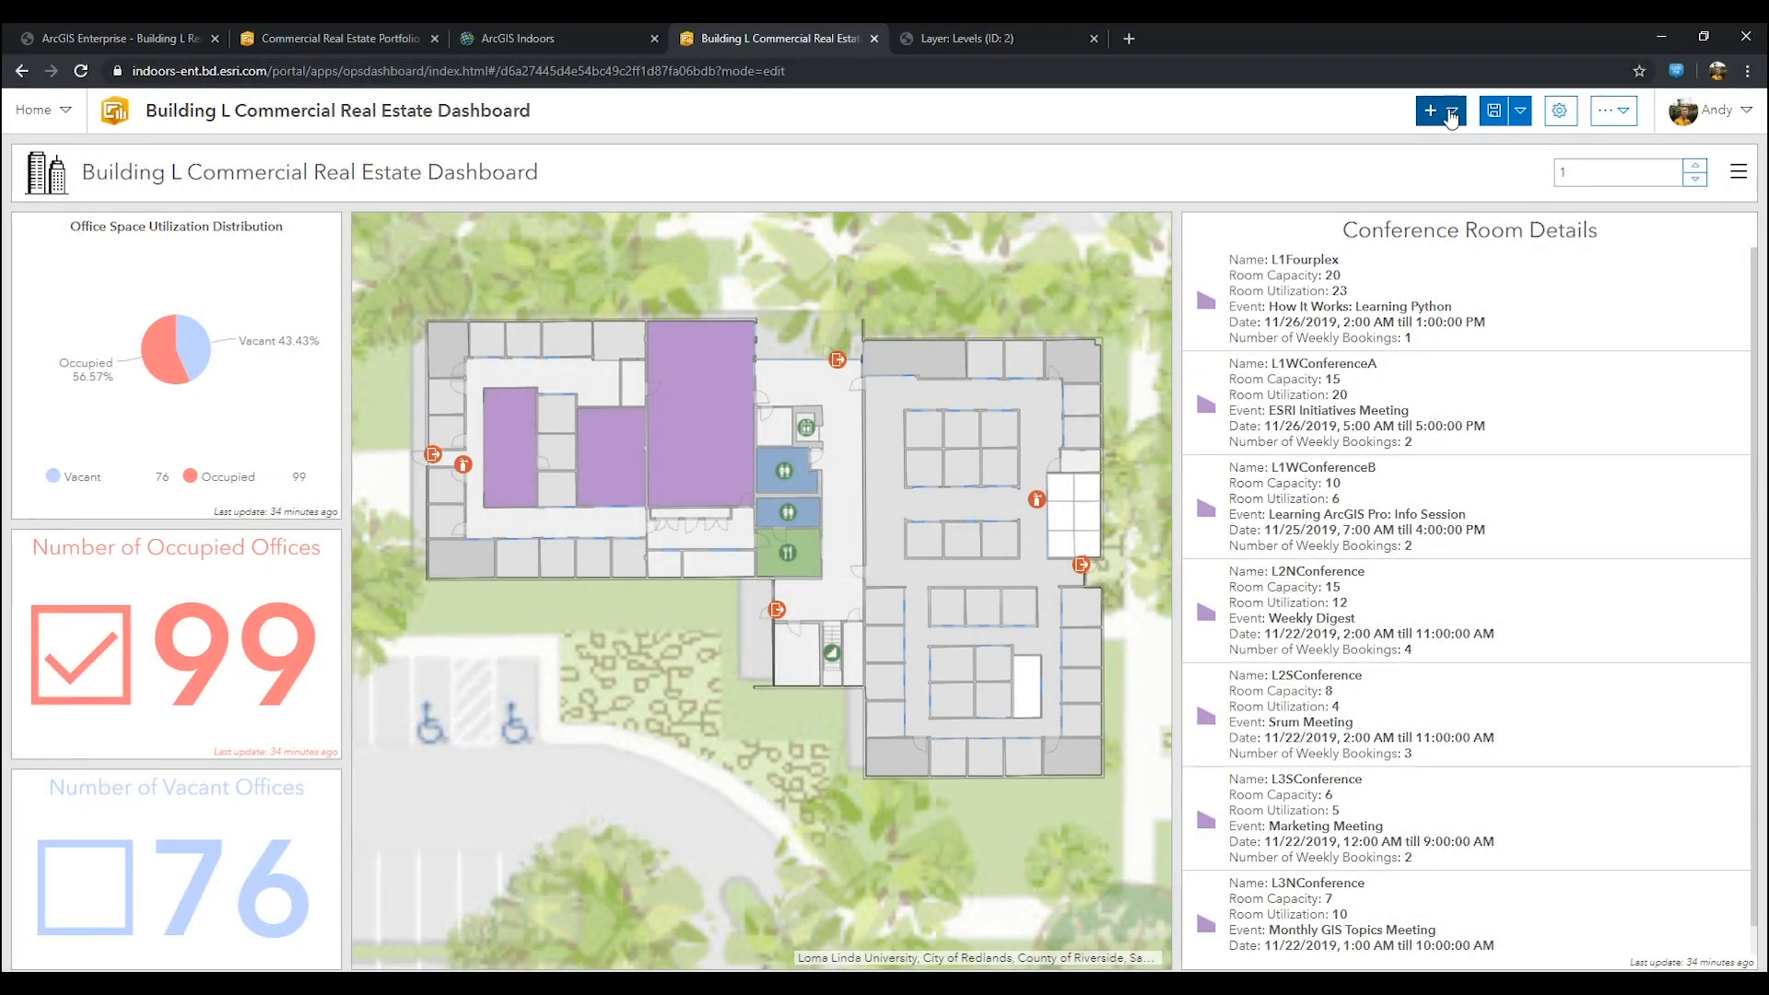
Step: Add a serial chart on the Units layer filtered to Use Type Conference Room
left_click(1430, 111)
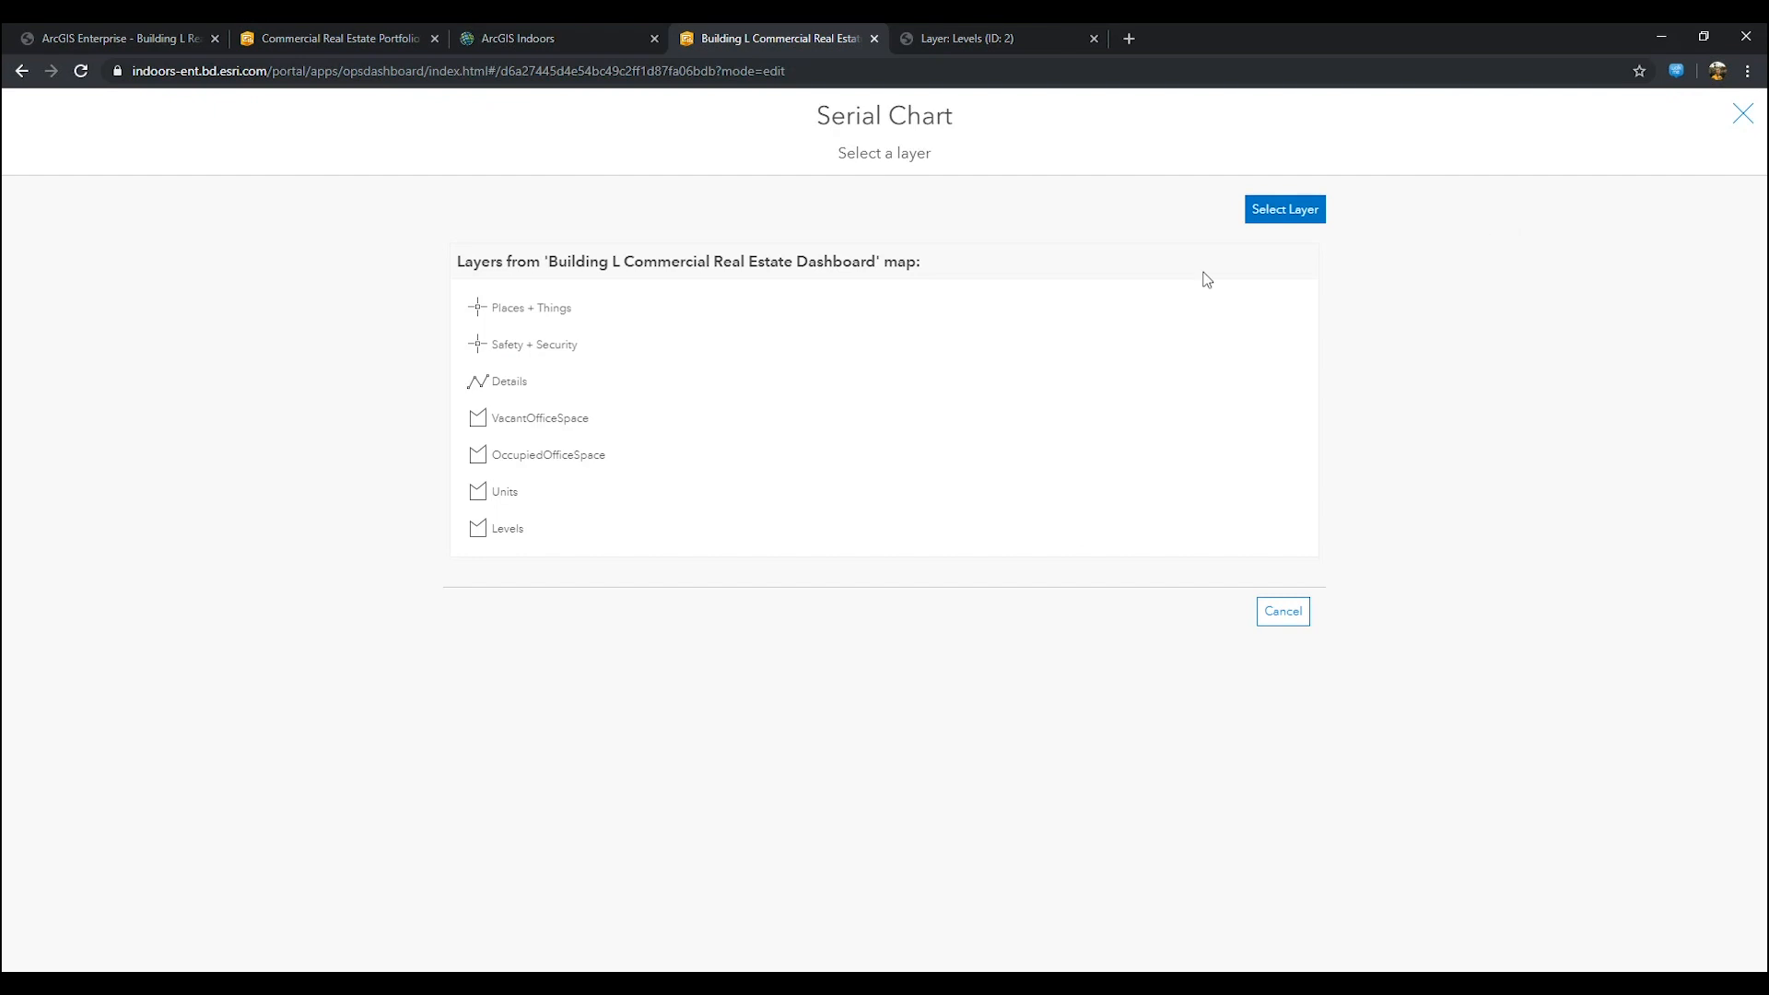
left_click(505, 490)
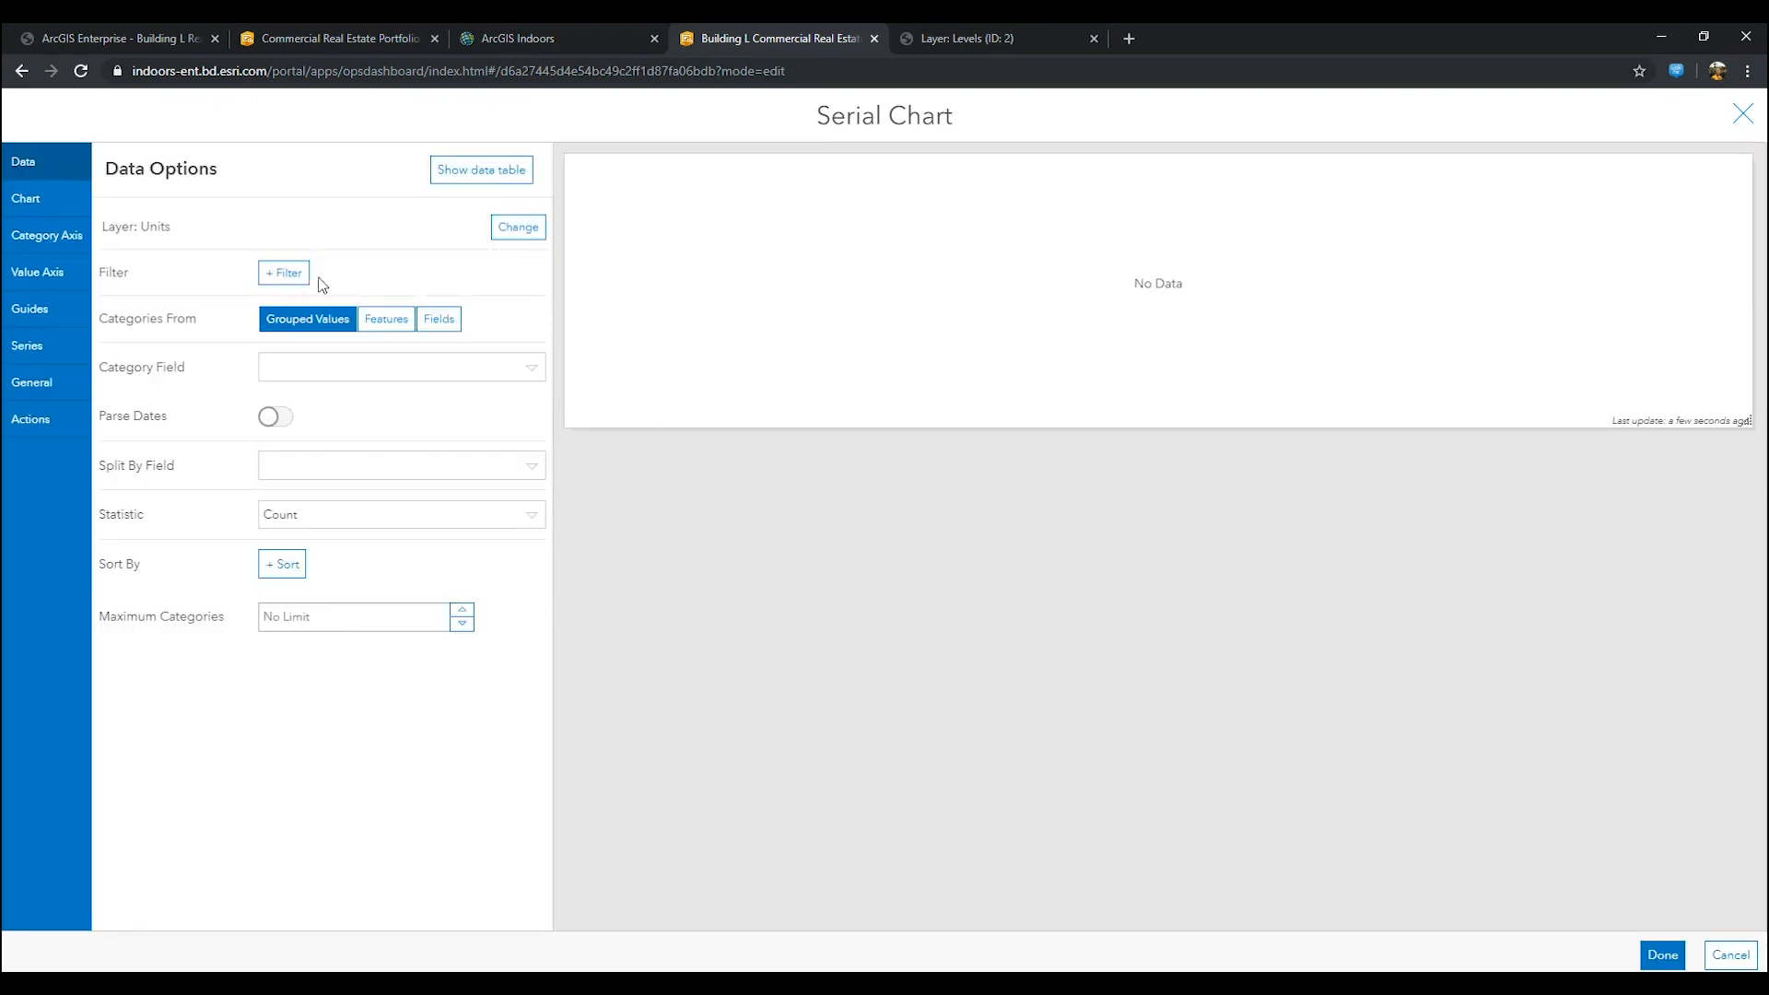
left_click(284, 273)
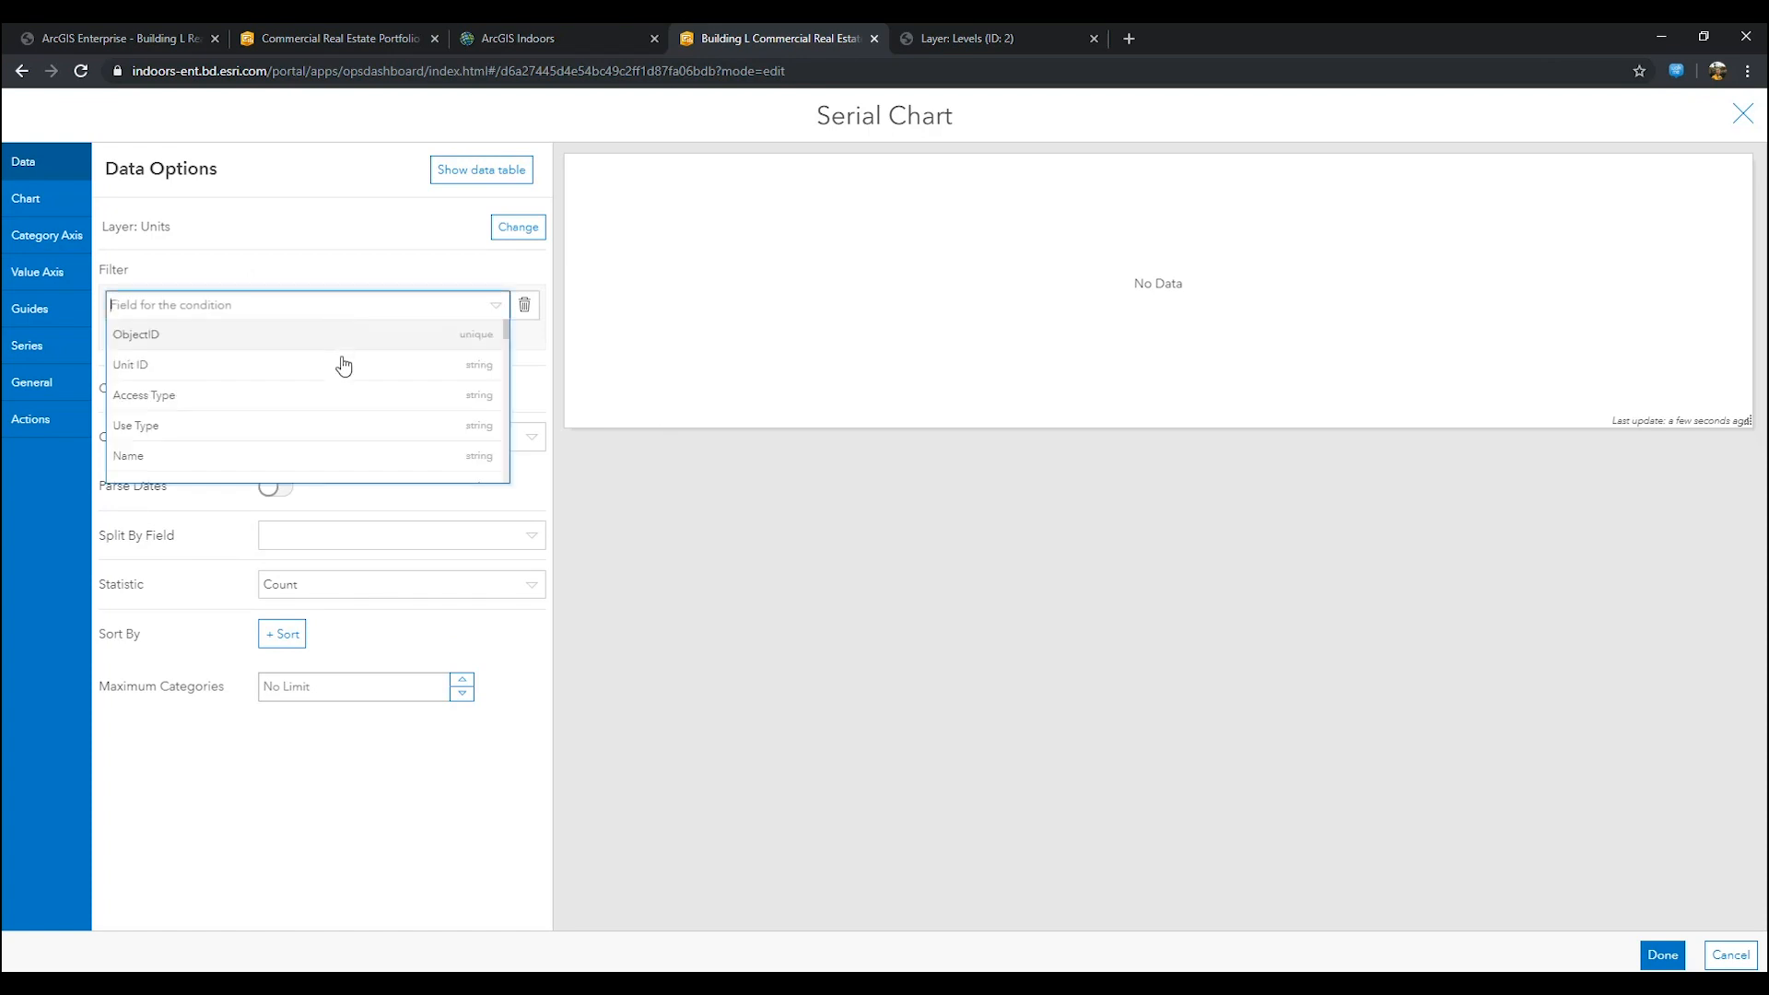
left_click(135, 426)
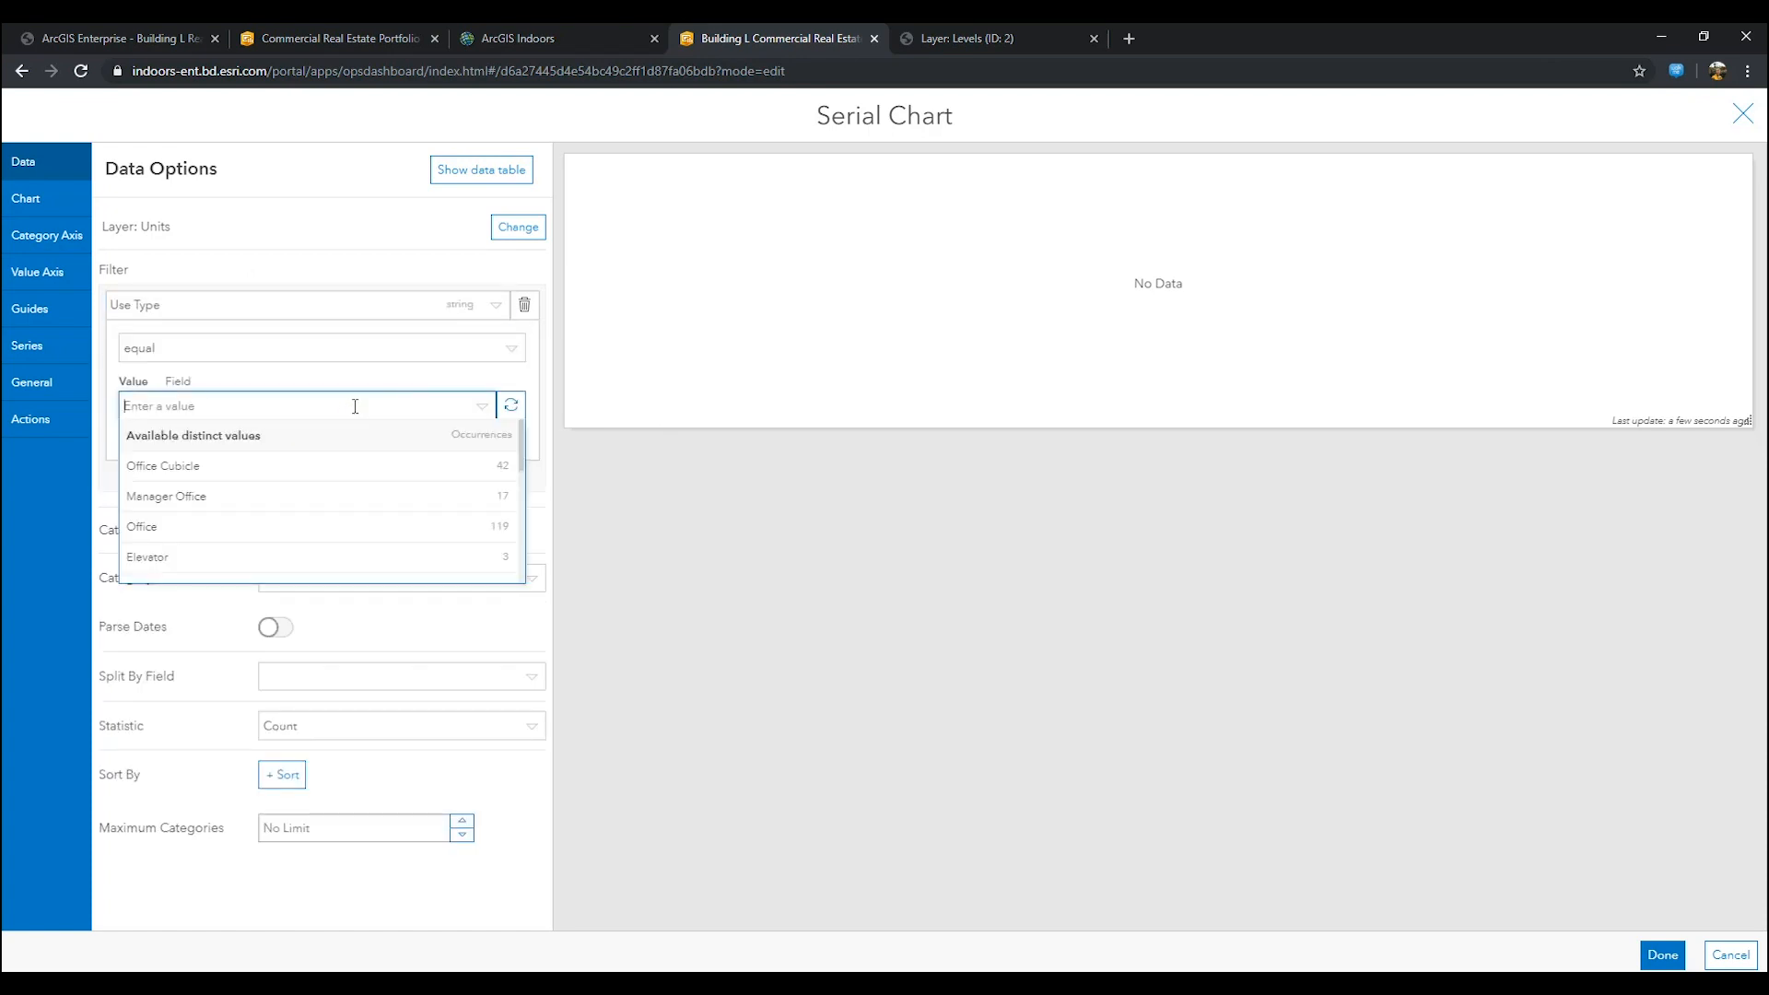
type("con")
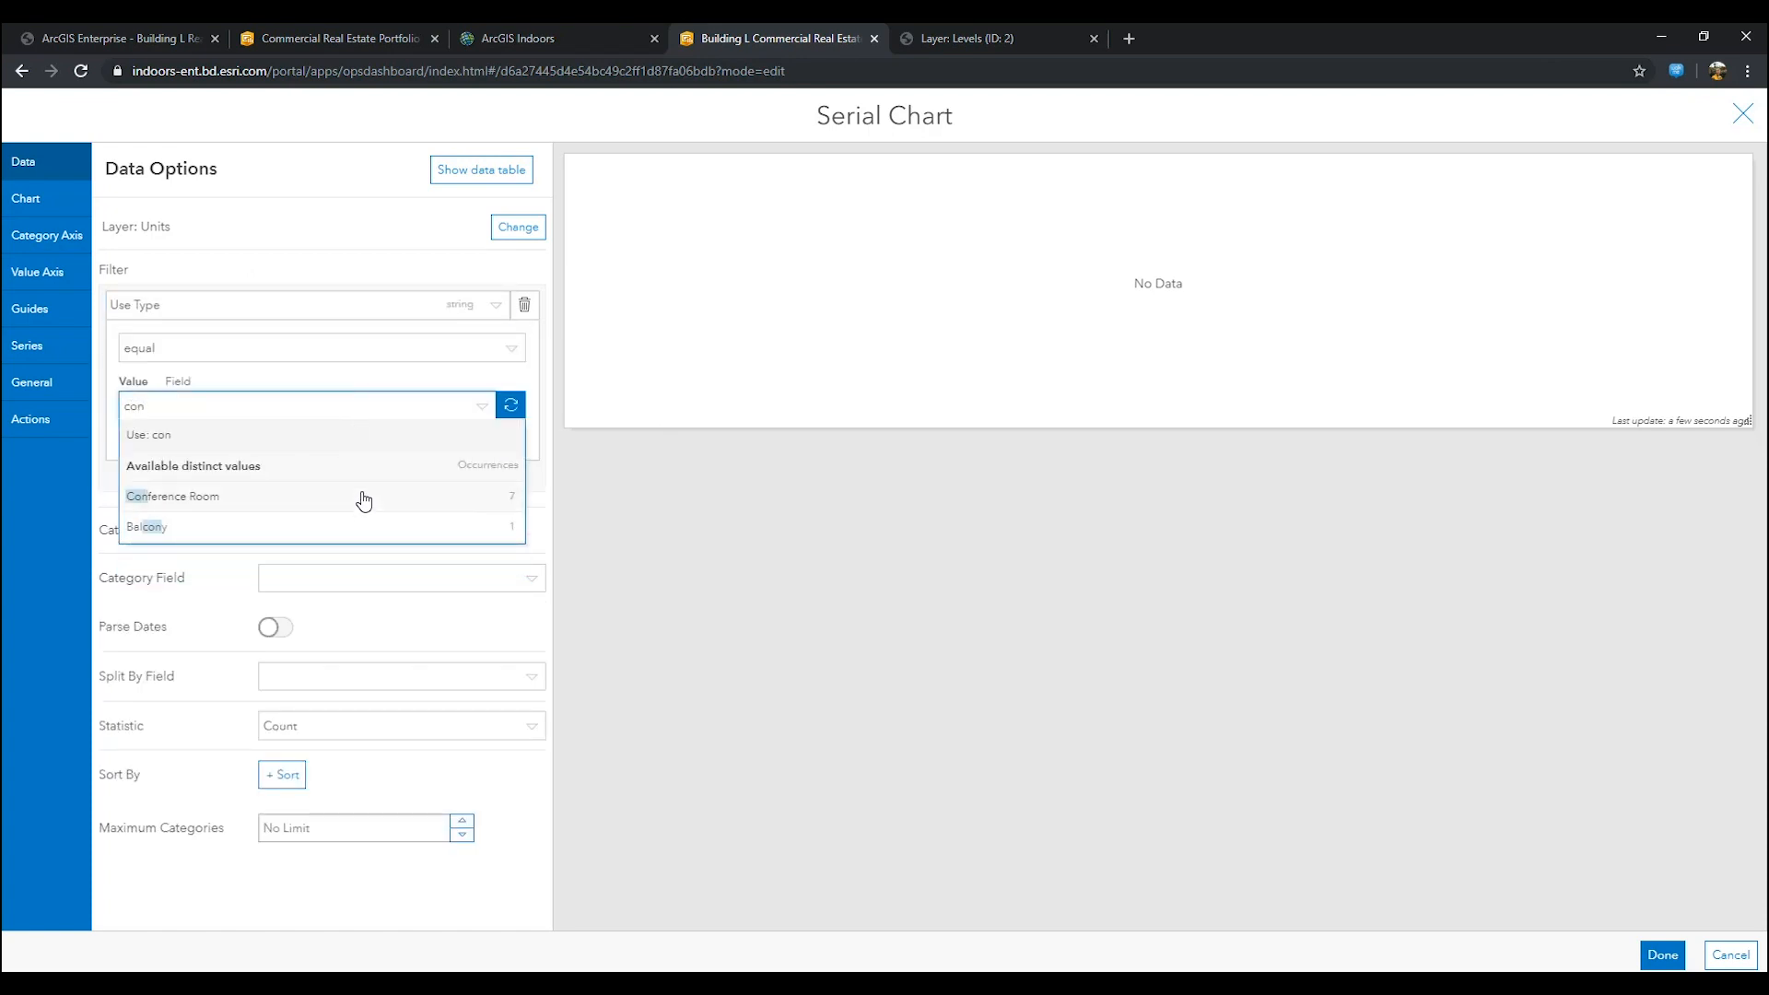
left_click(173, 496)
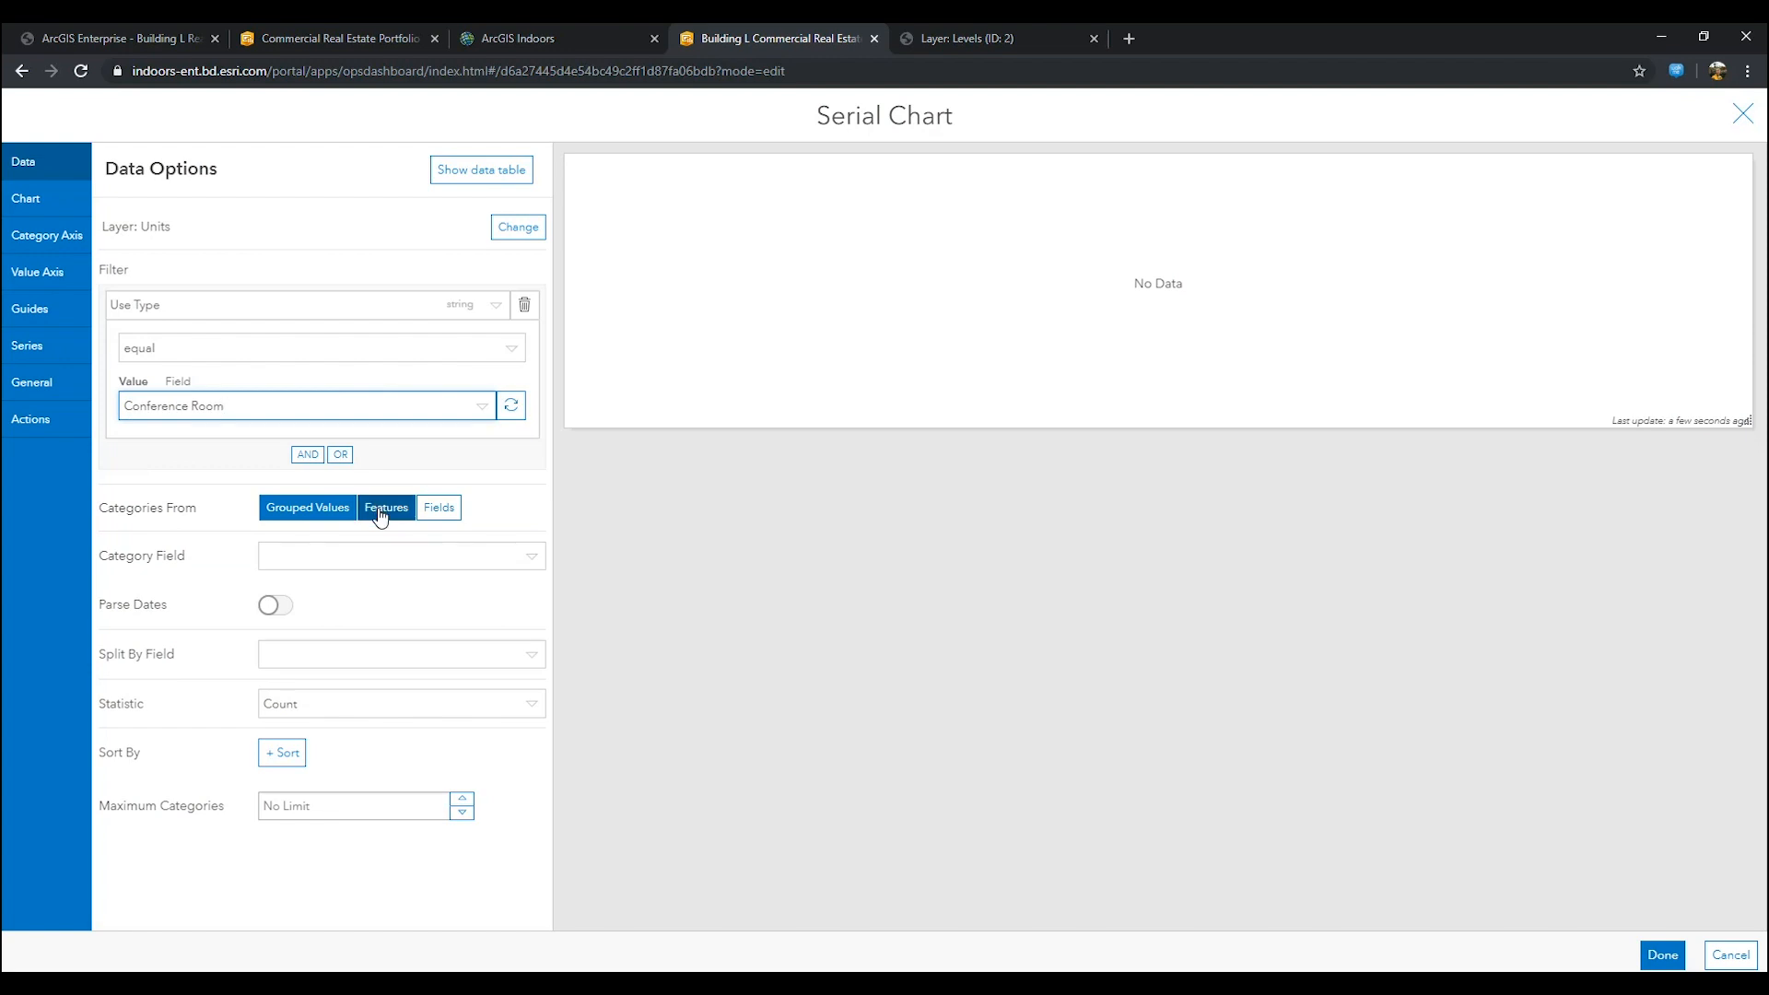
Step: Plot Number of Weekly Bookings per feature by Name, with bars sorted by Name
left_click(386, 507)
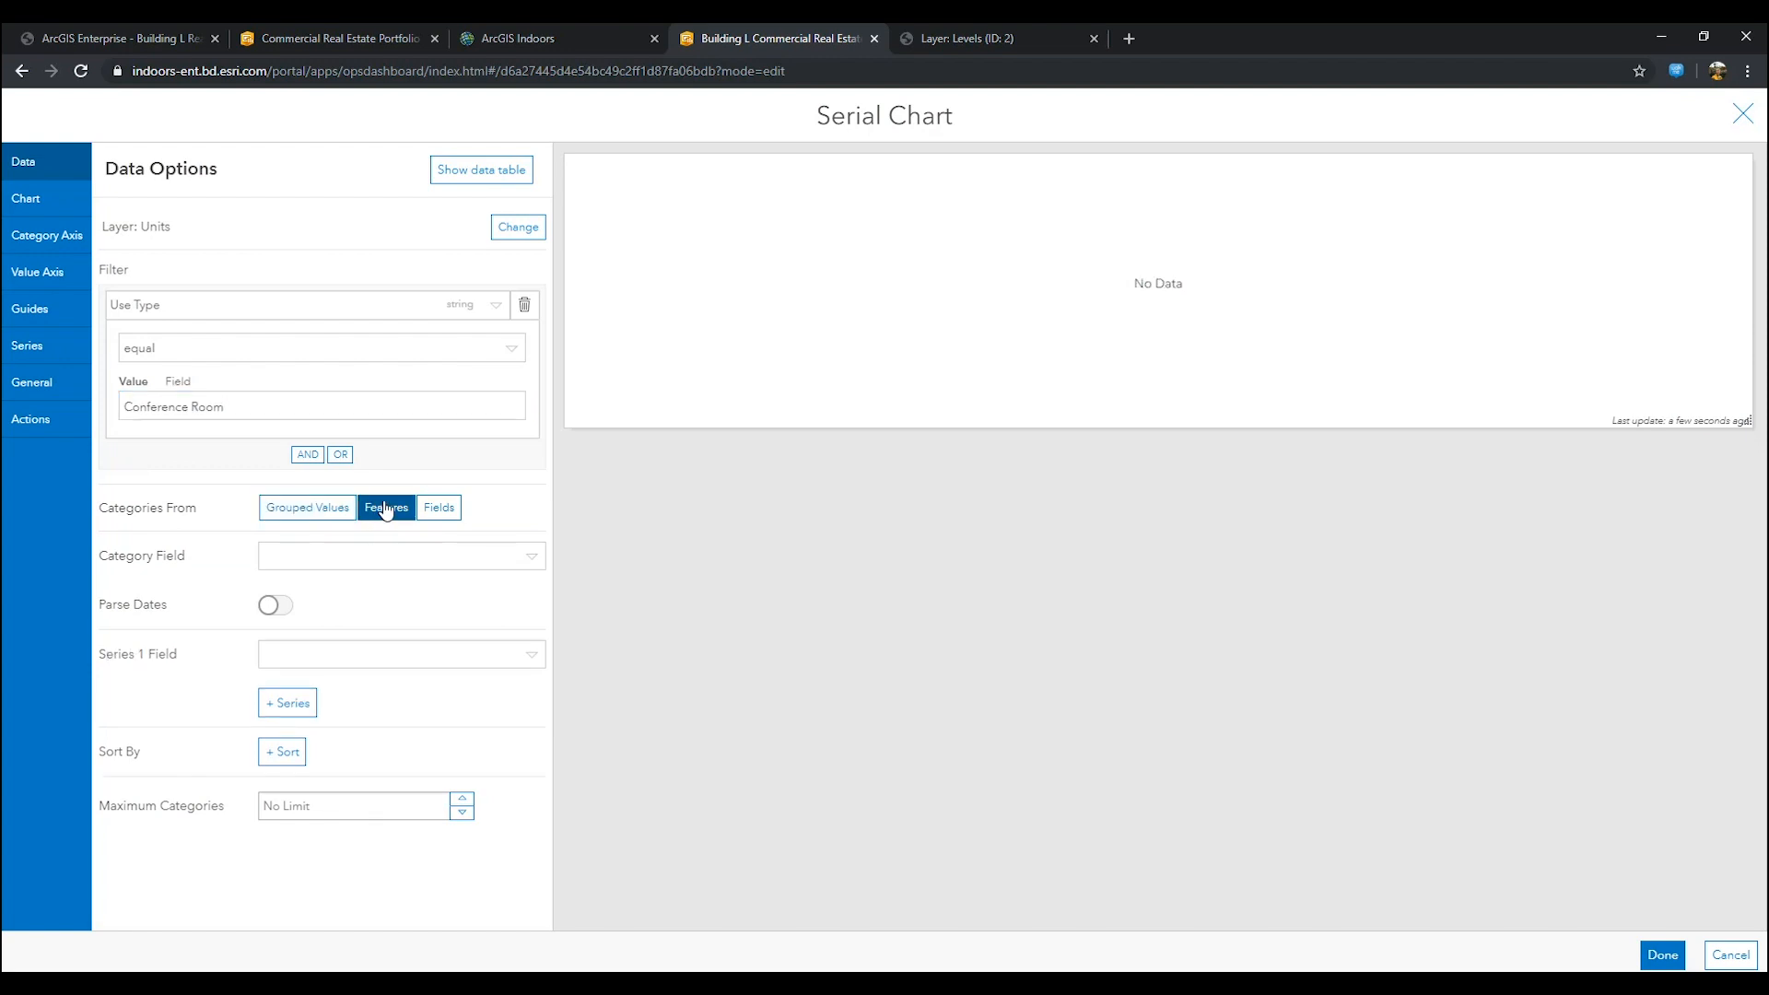
left_click(399, 555)
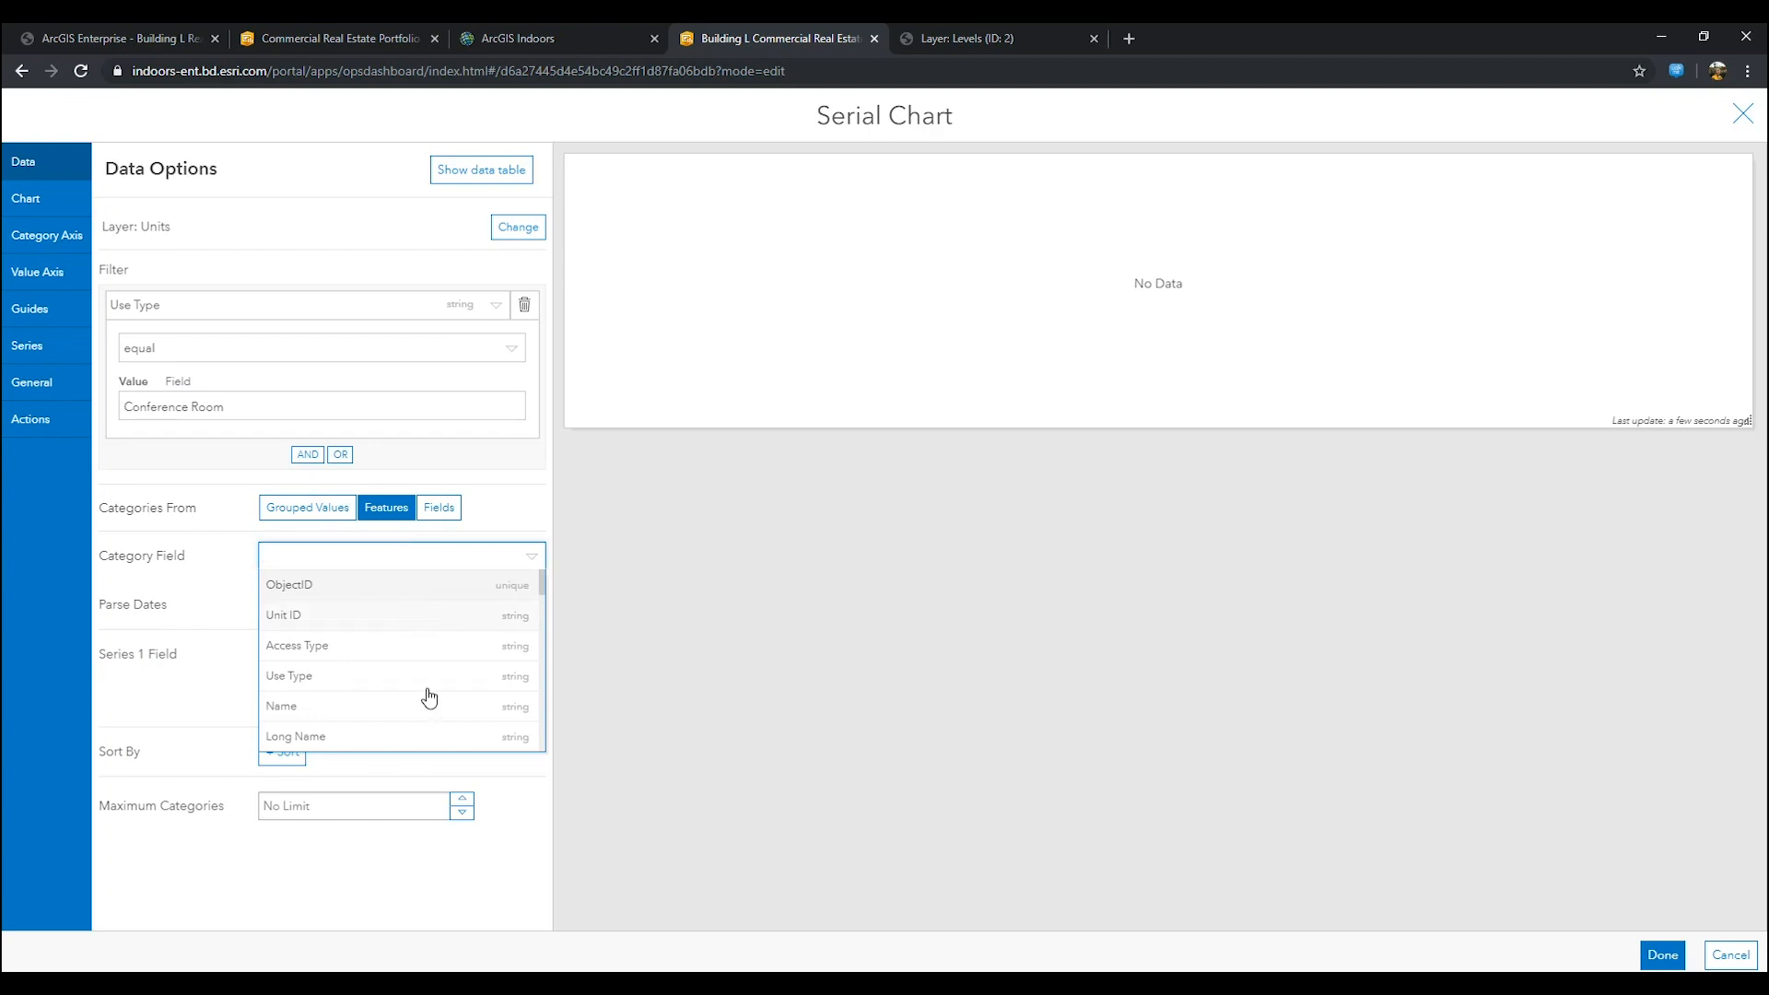
left_click(280, 705)
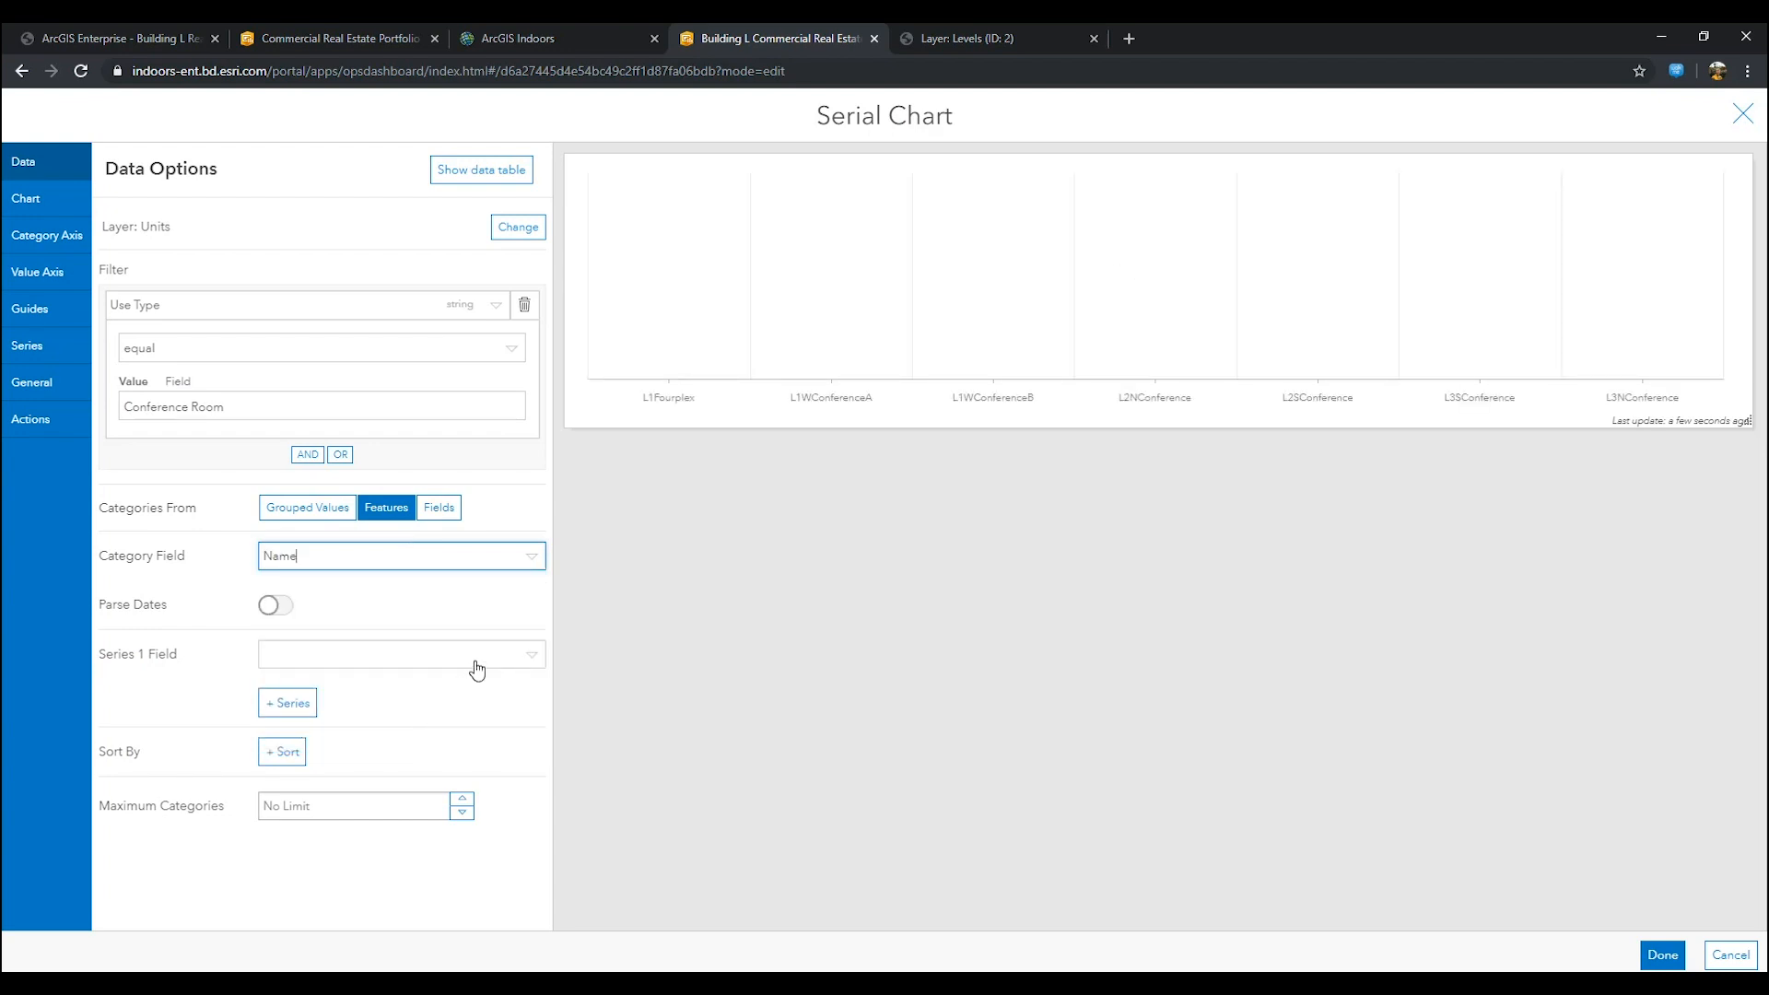
left_click(400, 655)
type("Number of Weekly Bookings")
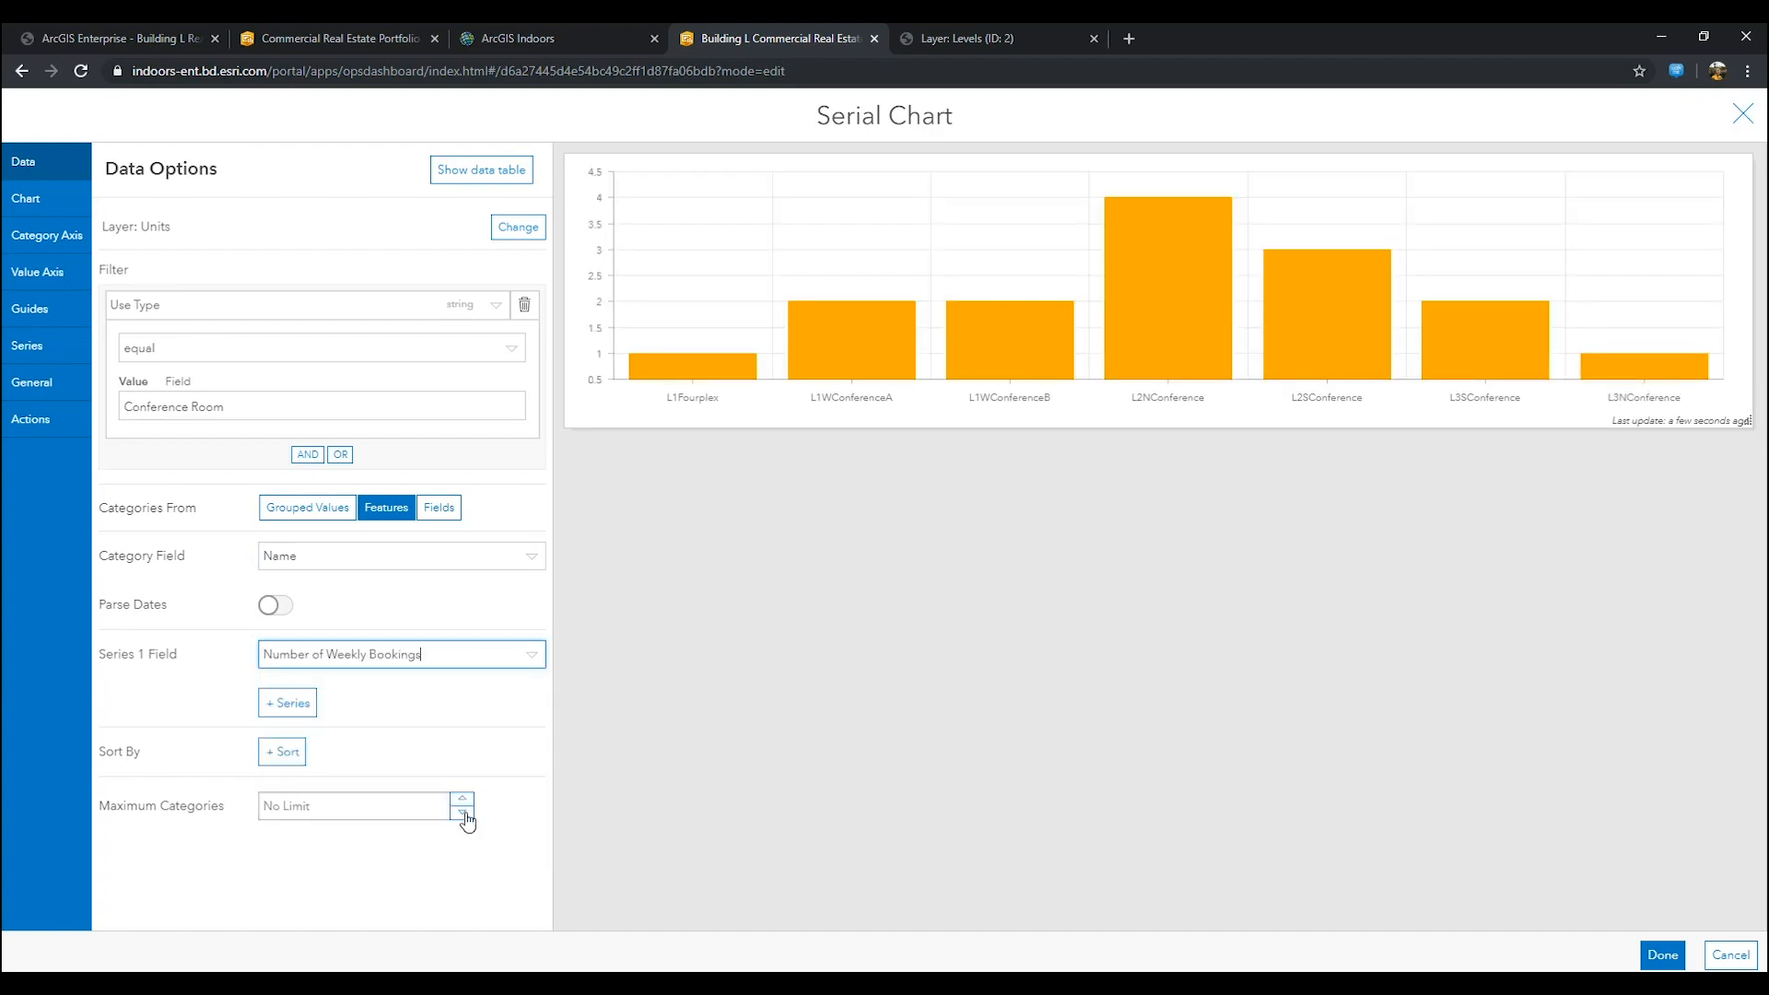
left_click(280, 752)
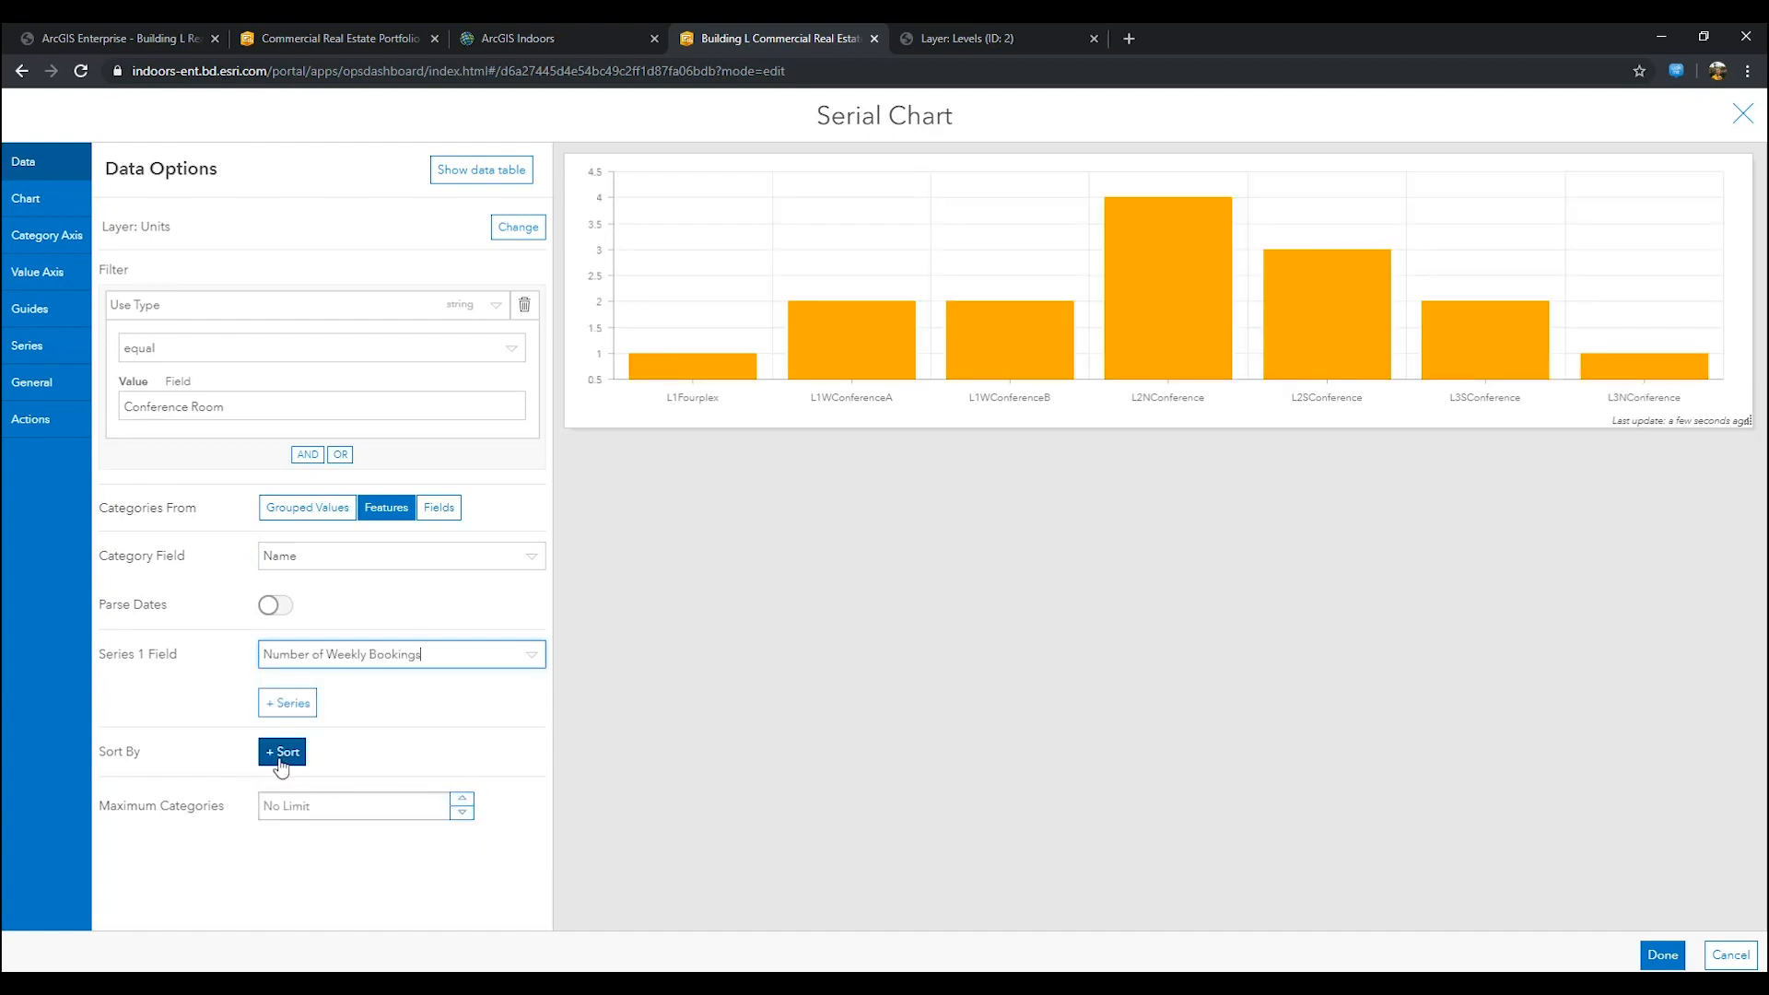
left_click(280, 752)
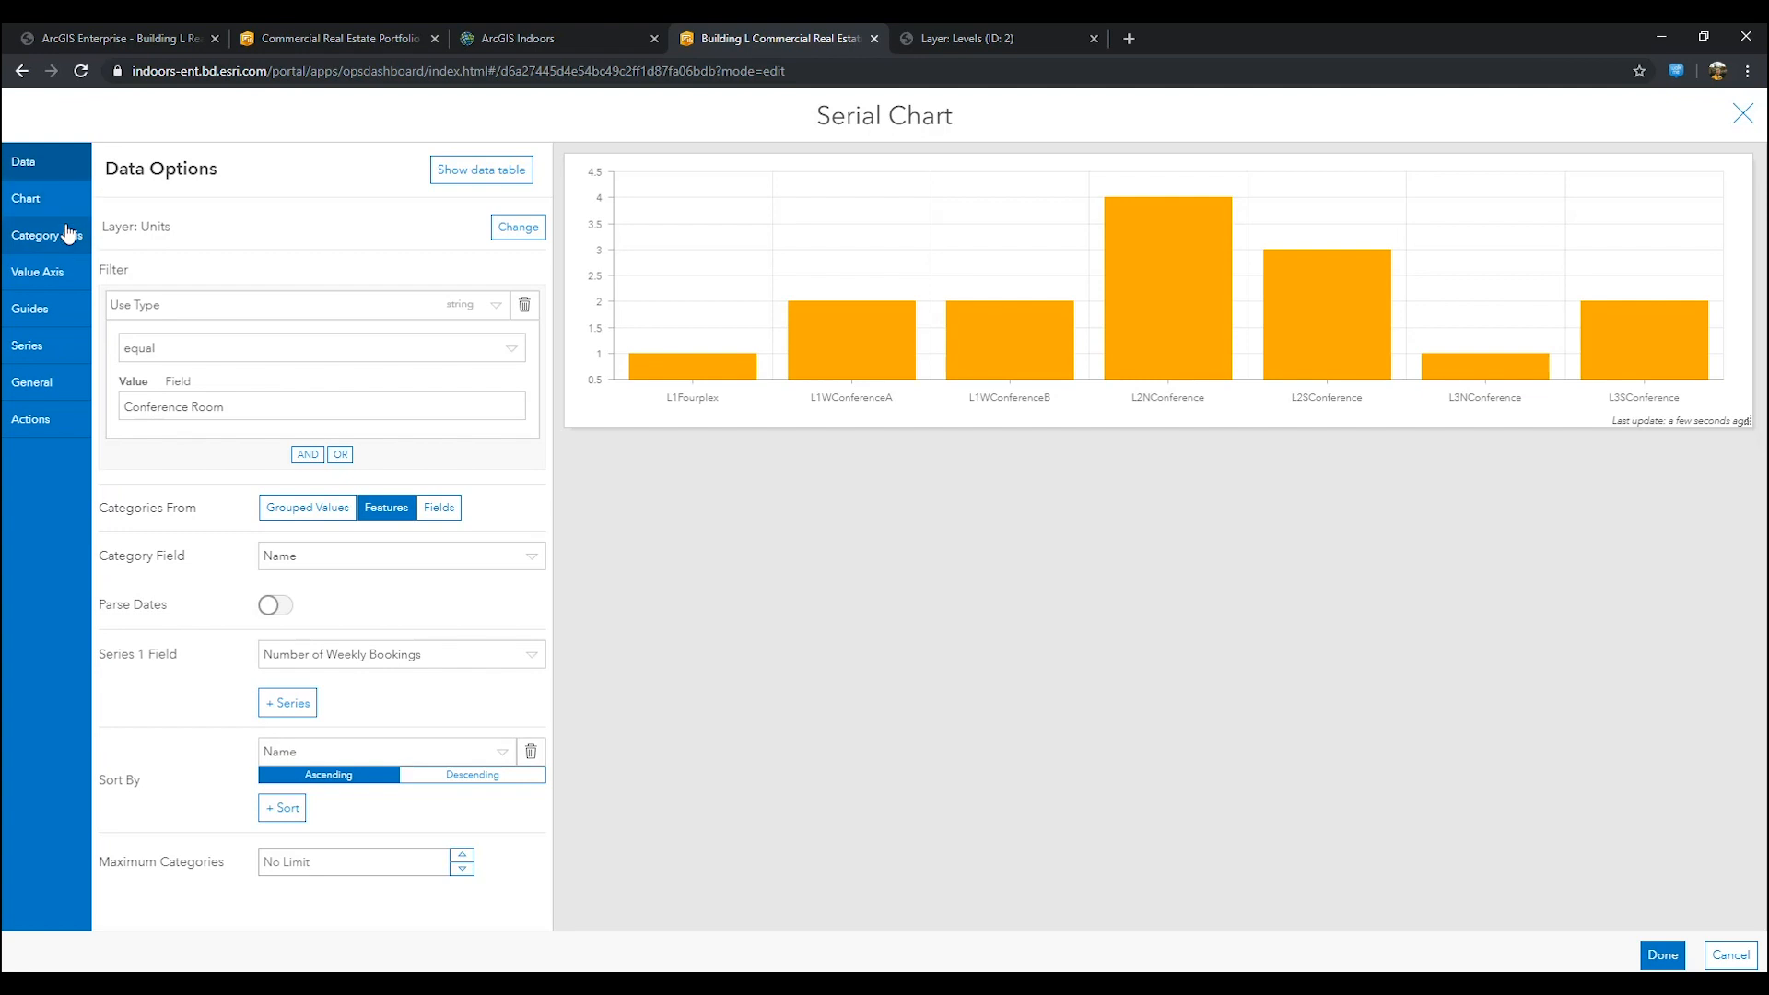
Step: Label the category axis Conference Room and the value axis Number of Weekly Bookings
left_click(44, 234)
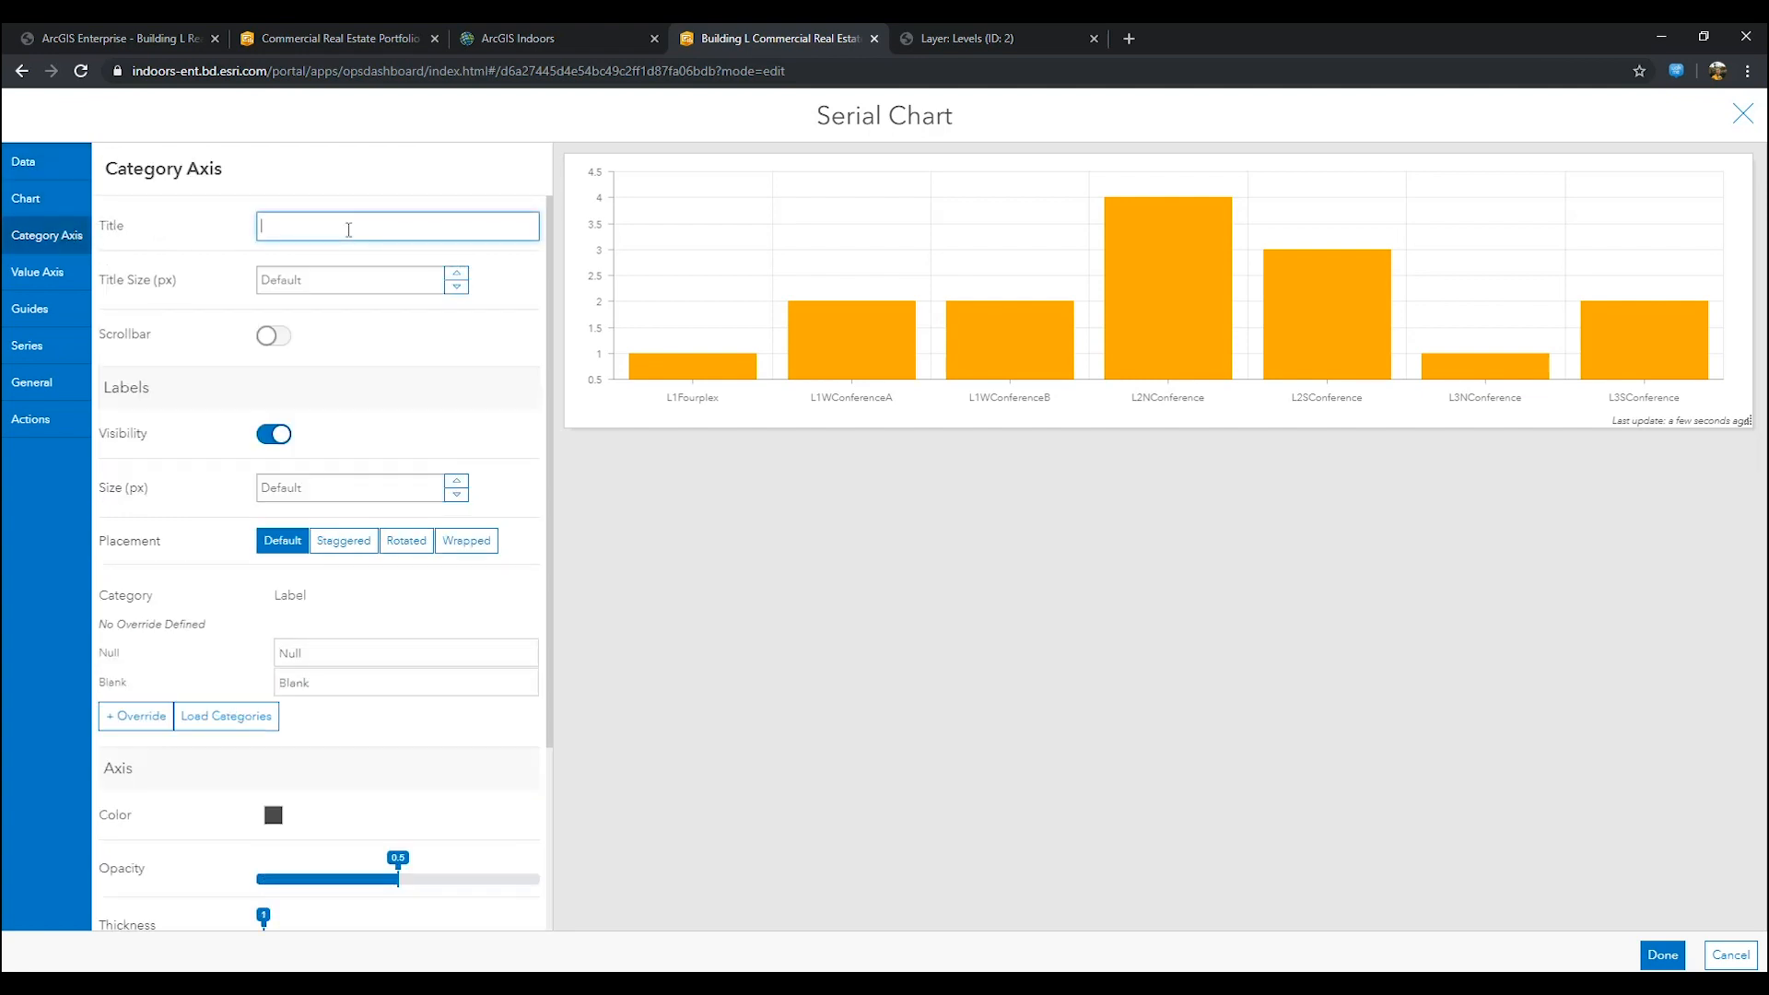
type("Co")
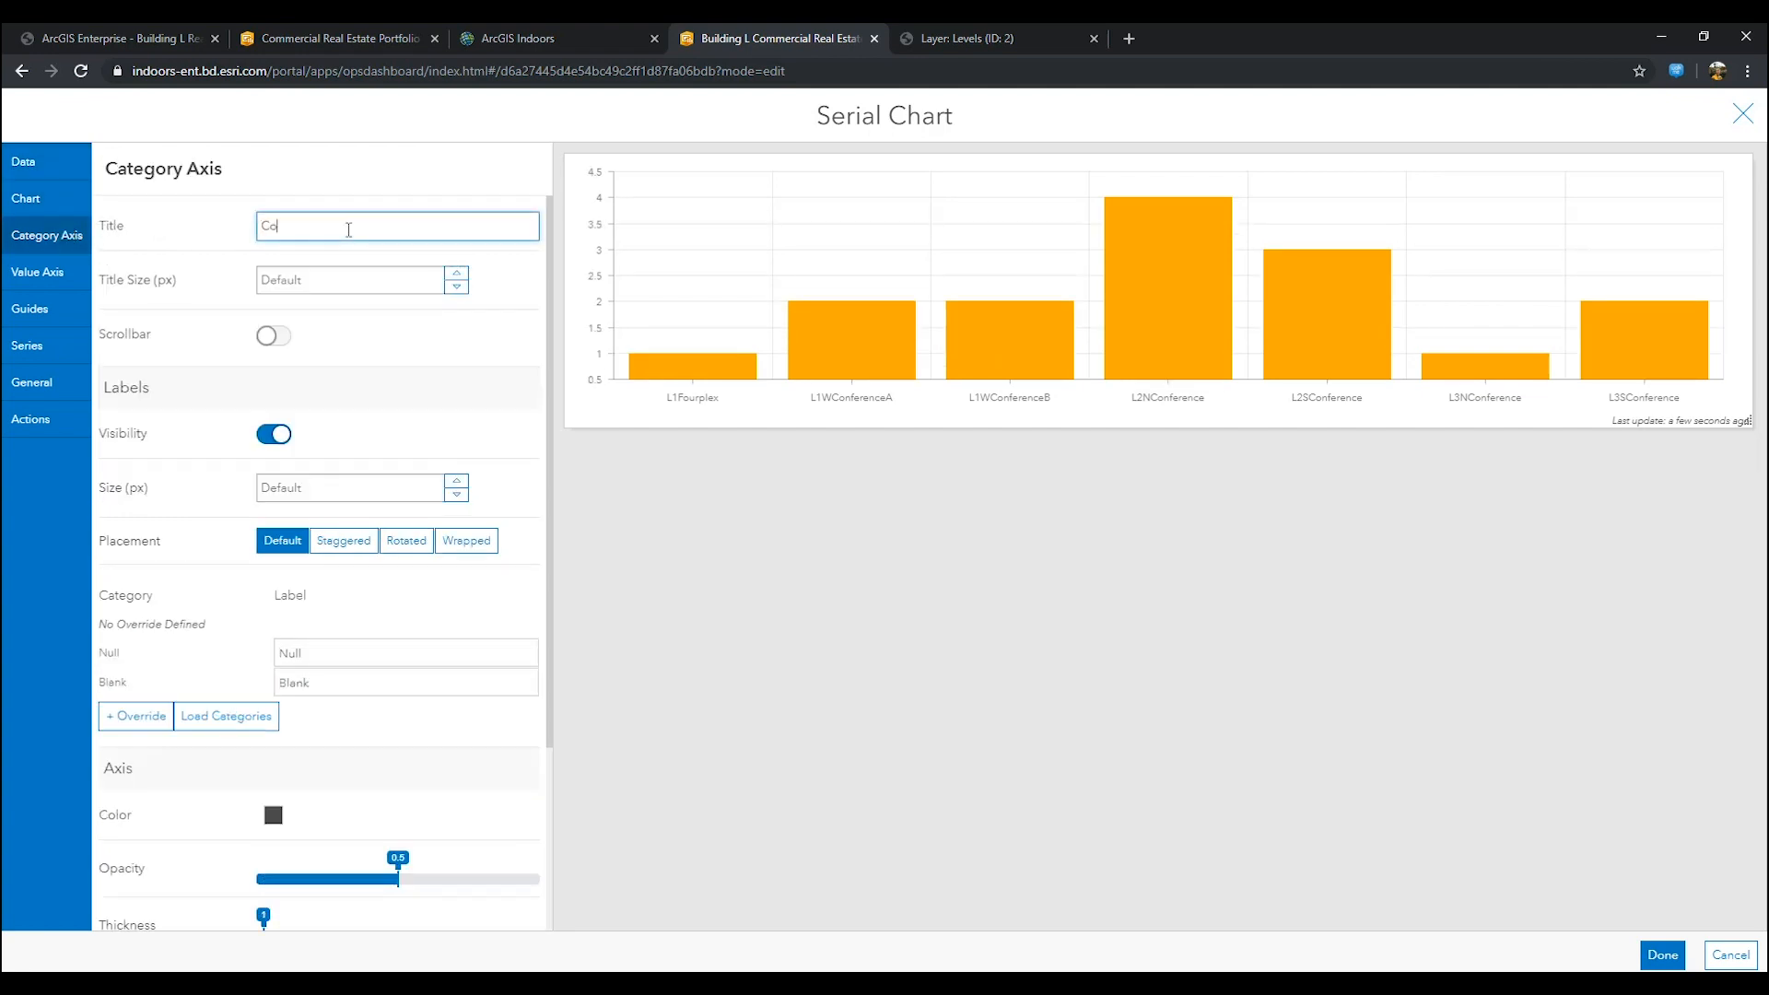
type("Conference Room Name")
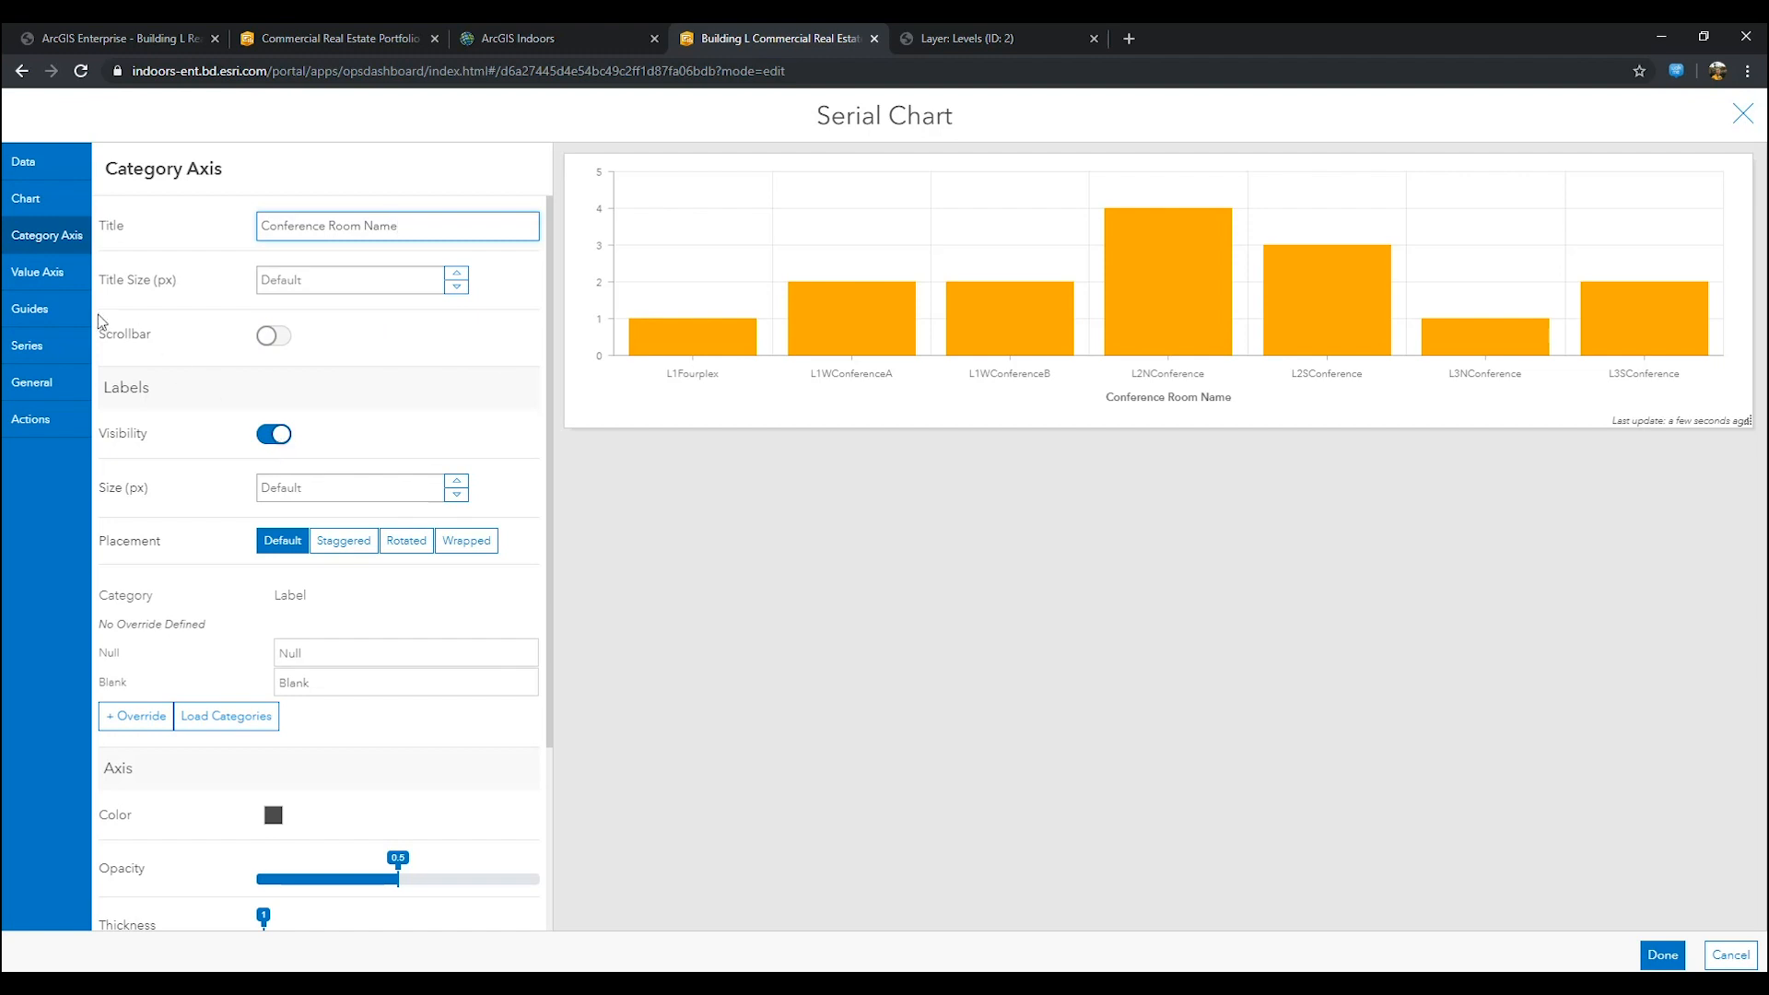
left_click(37, 273)
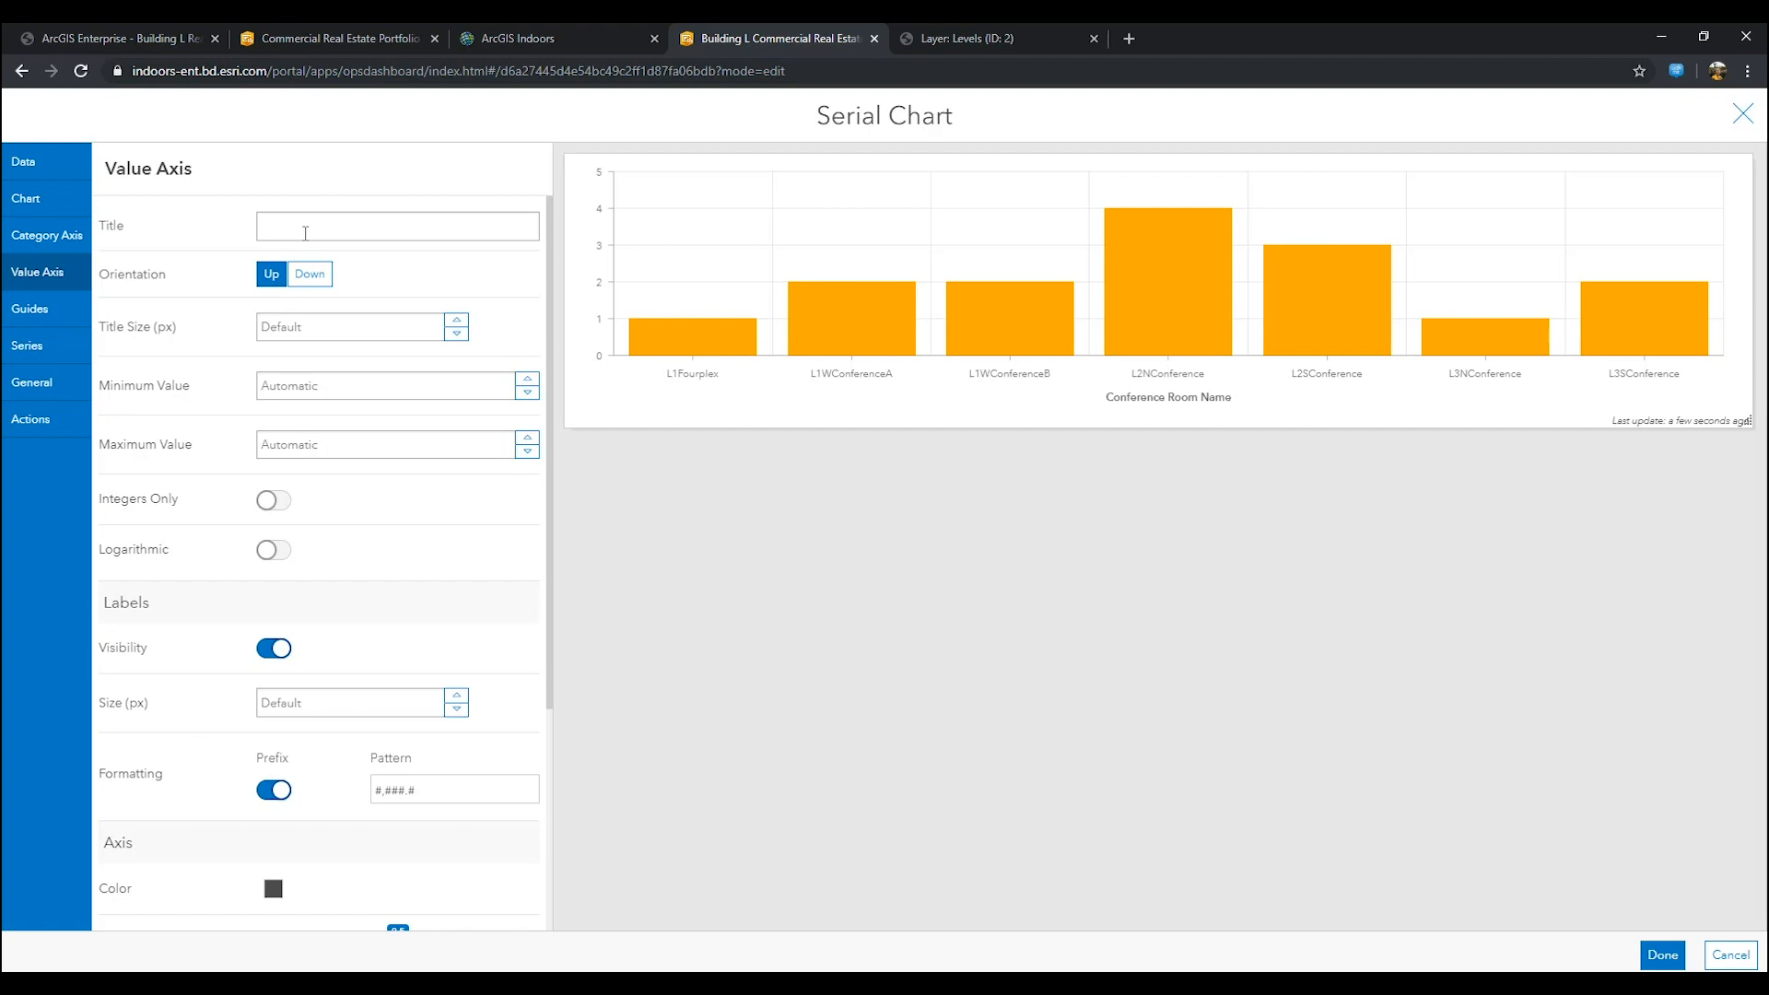
left_click(398, 225)
type("Number of")
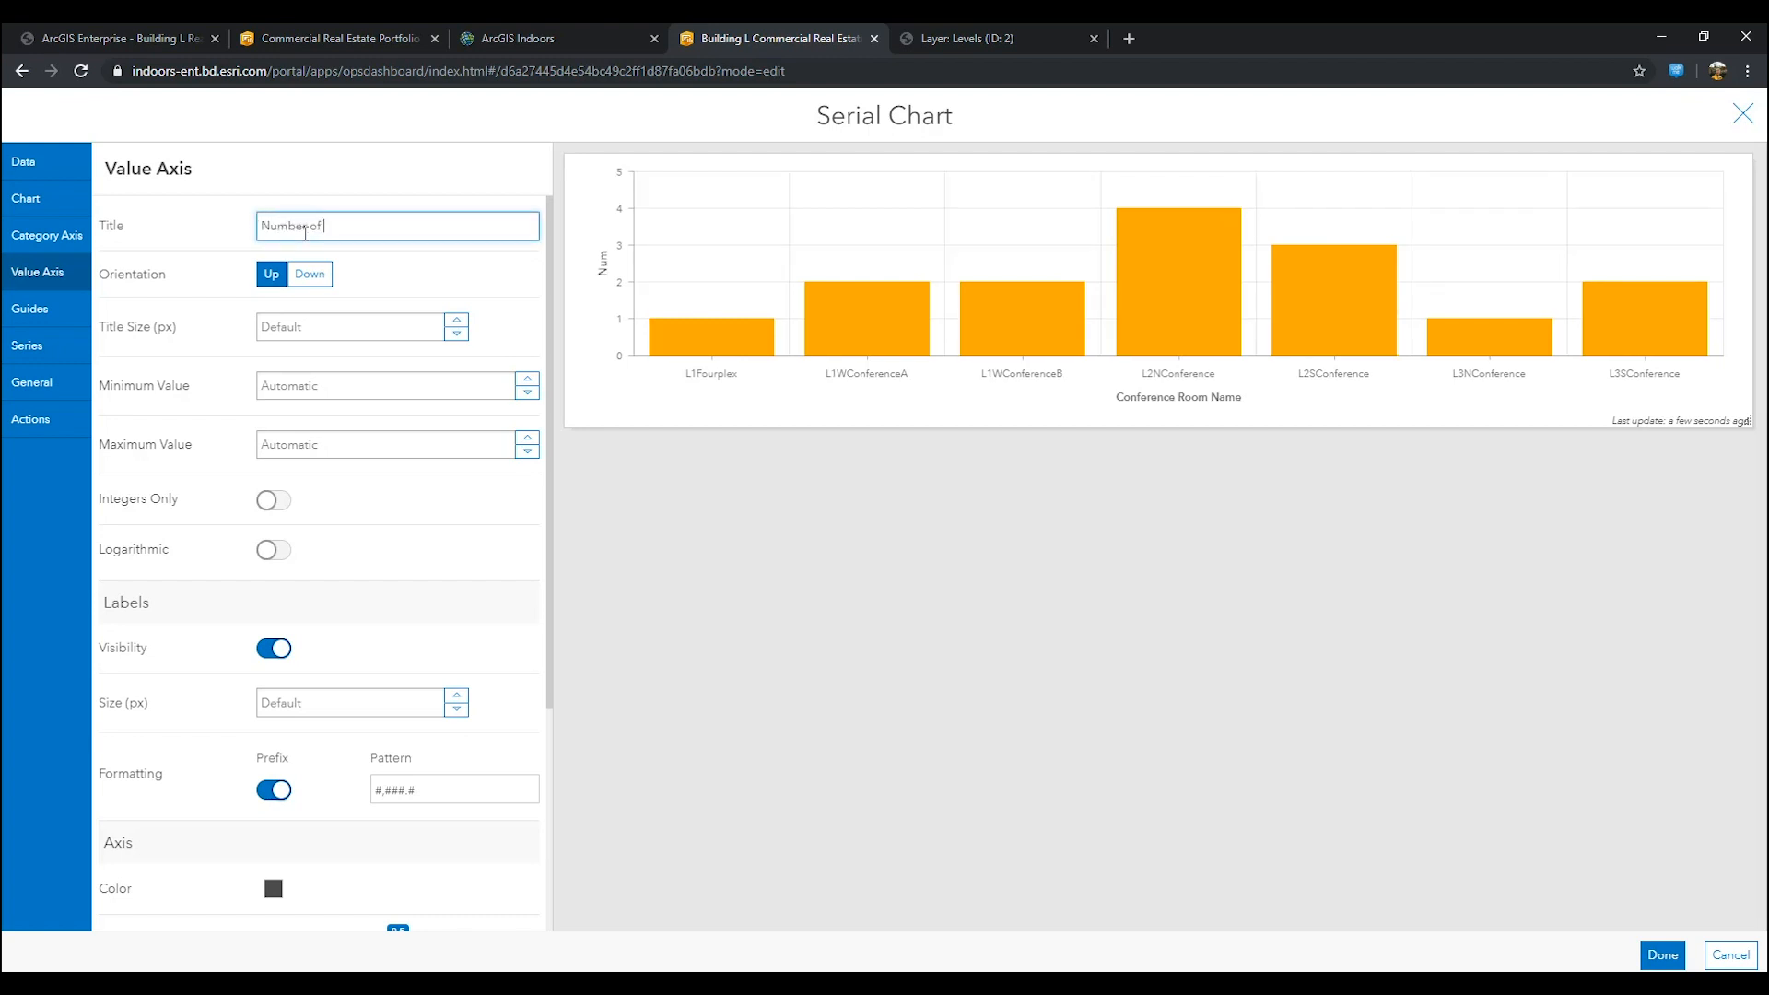
type("Weekly")
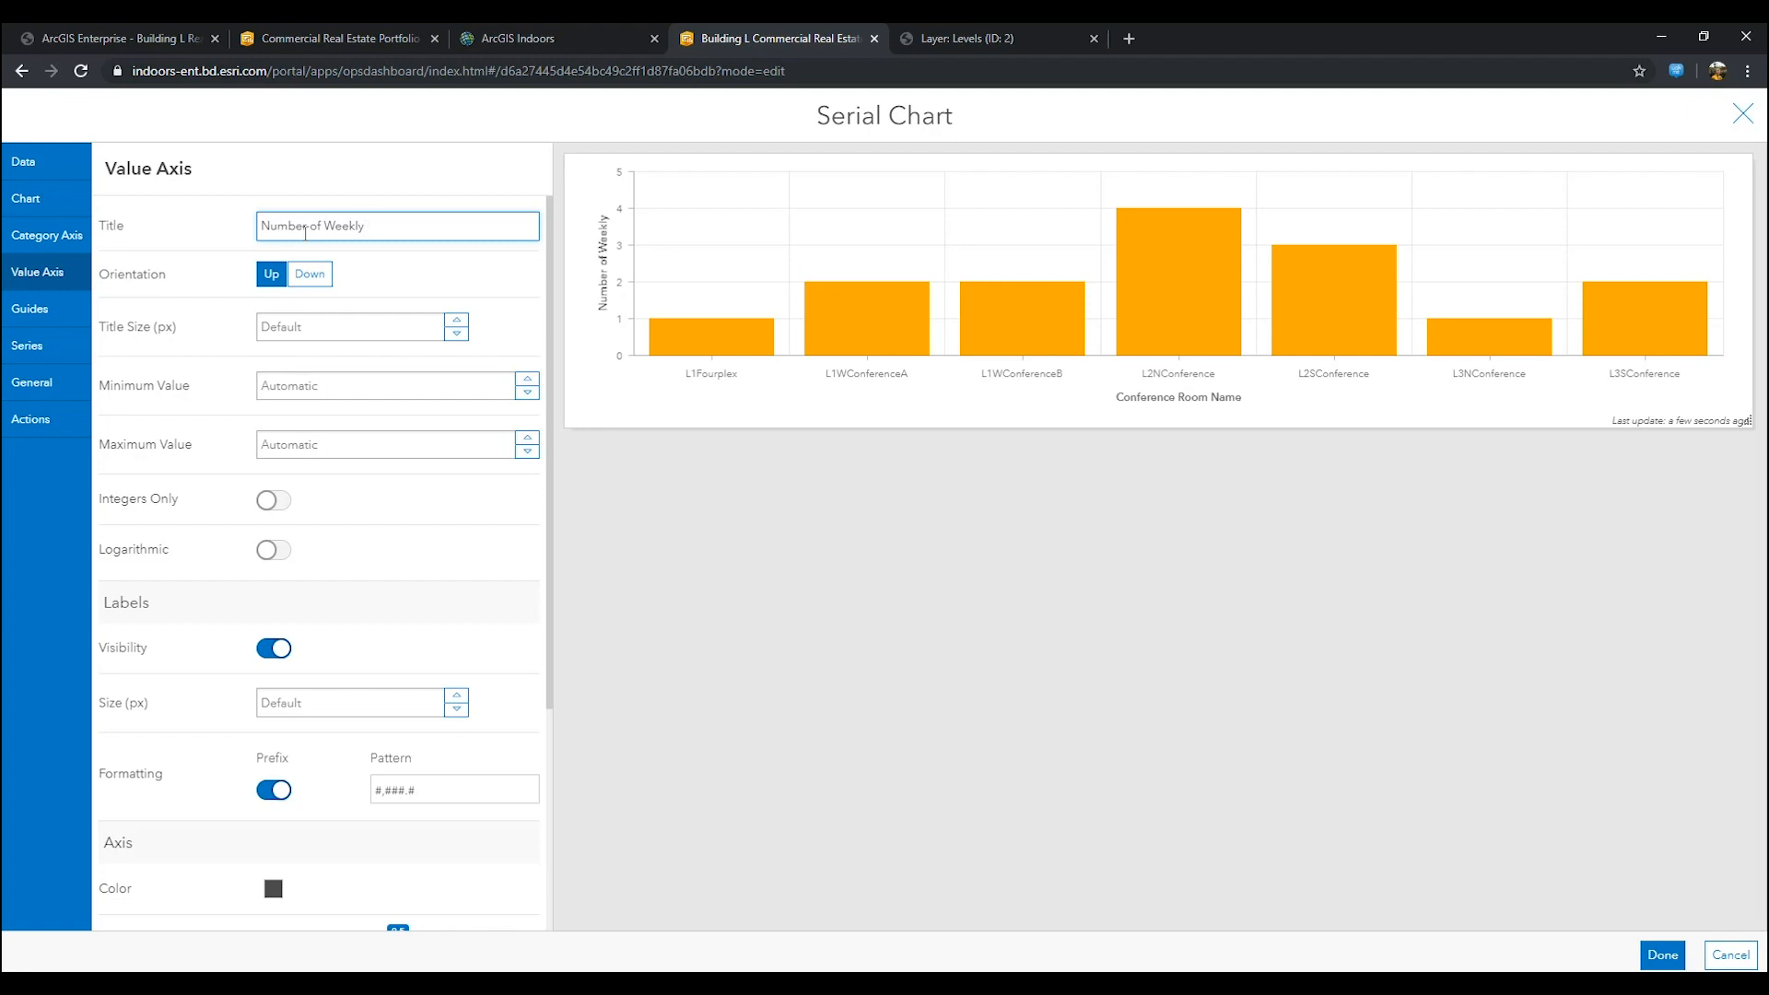
type("Bookings")
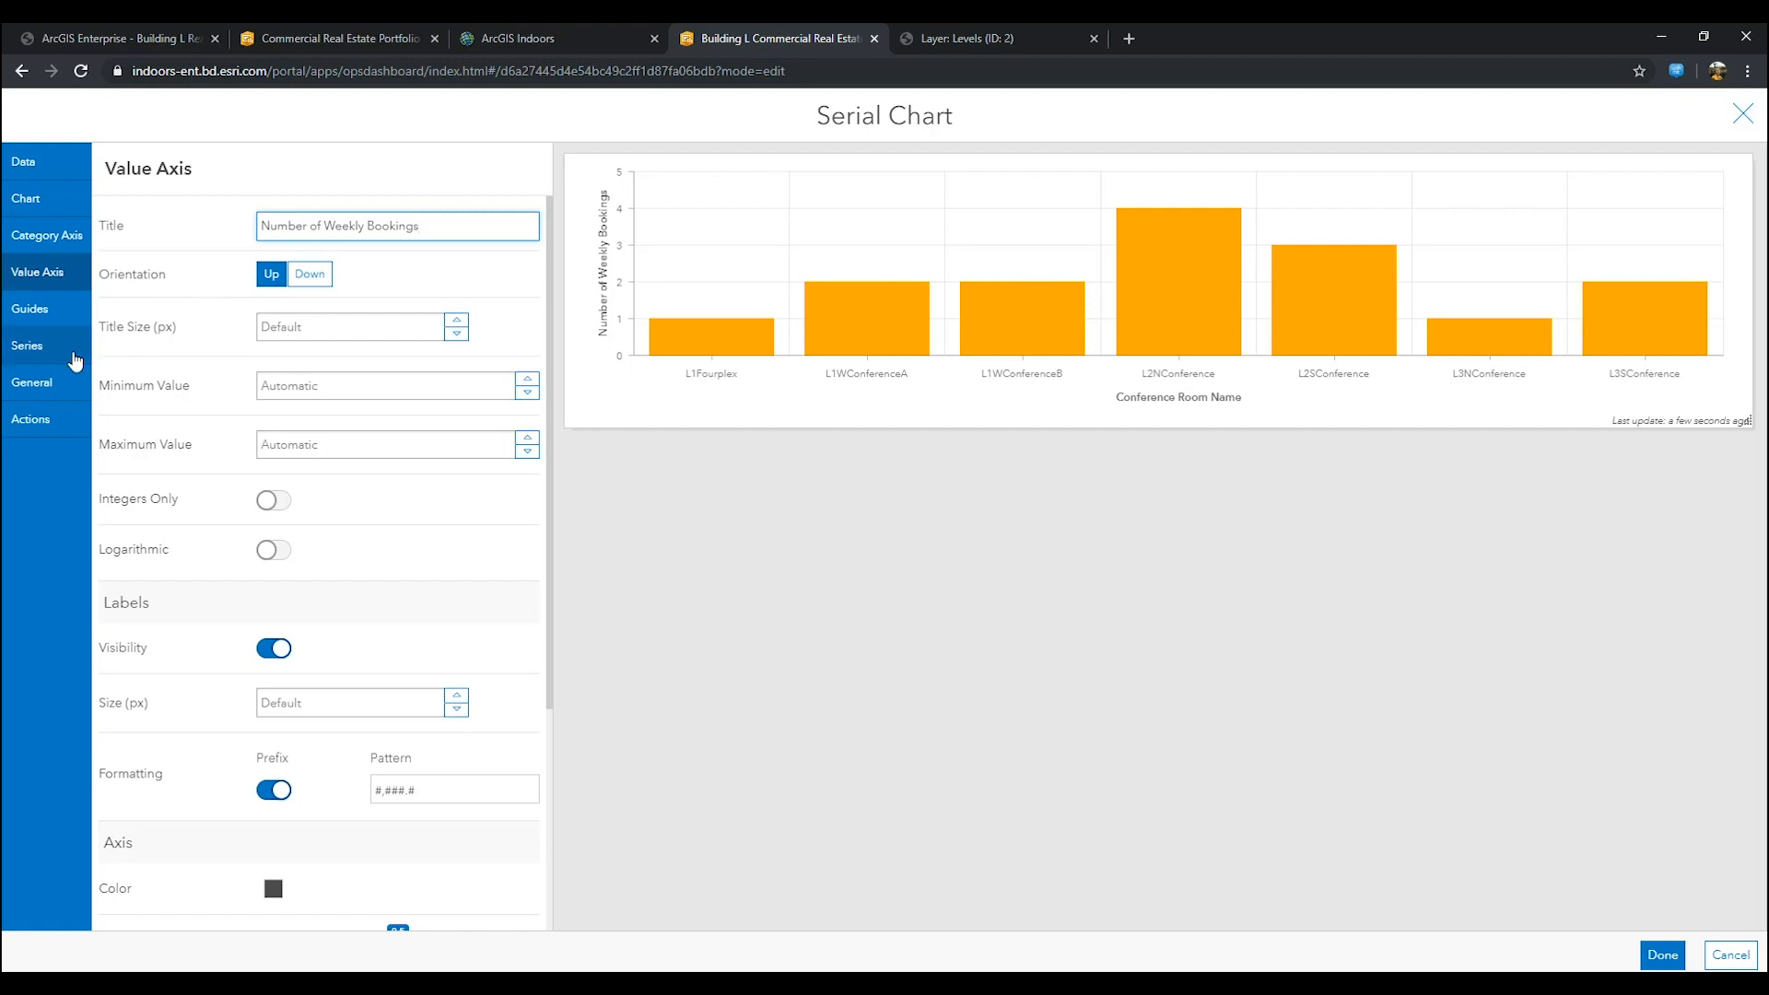
Step: Colour the bars with a purple hex and show each bar's count above it
left_click(26, 345)
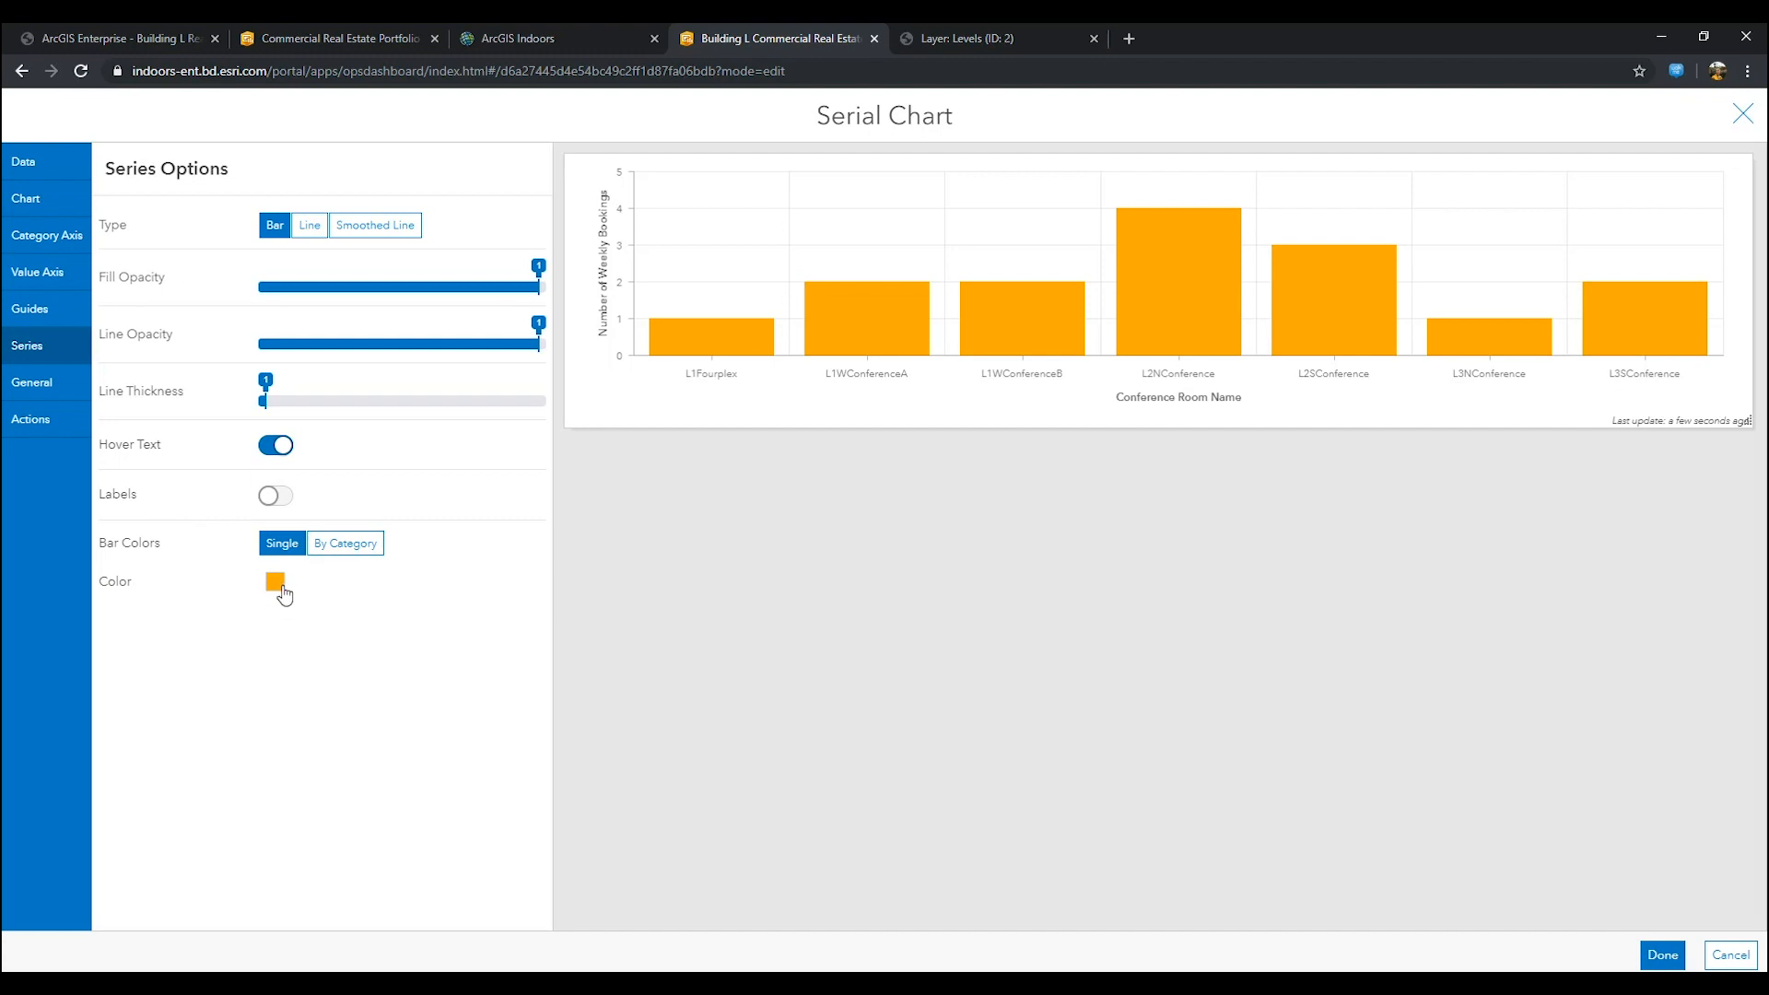
left_click(275, 581)
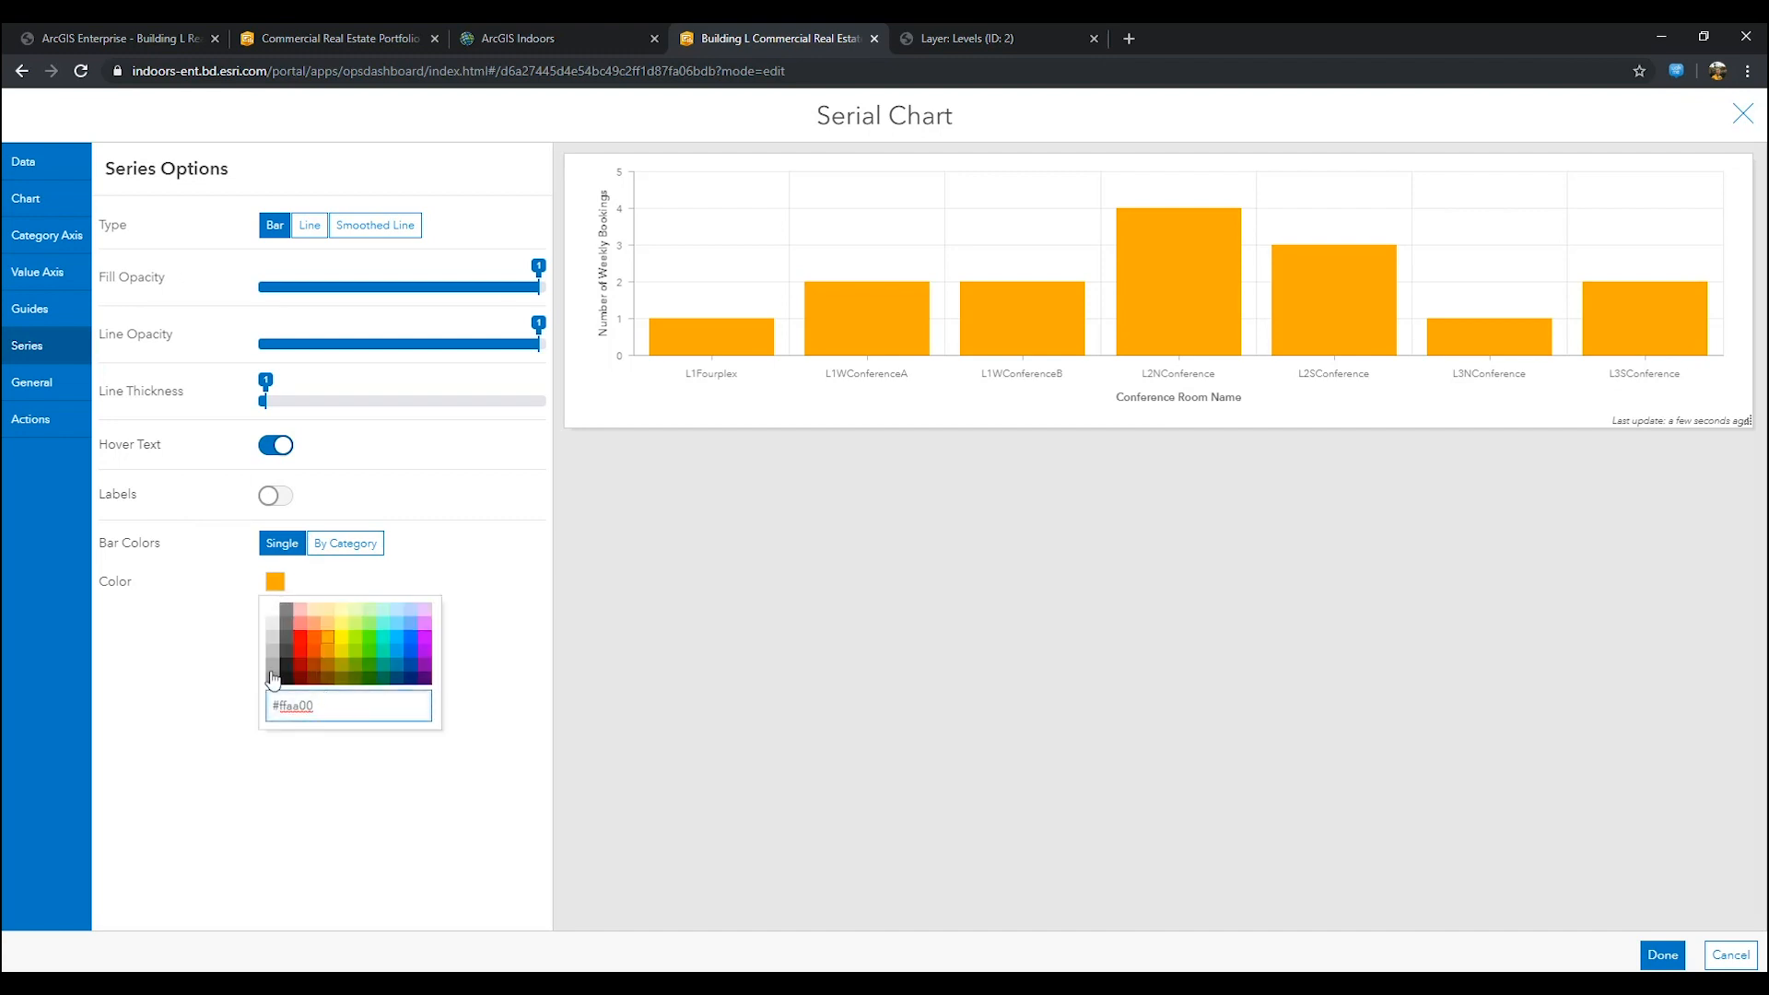
type("#b78")
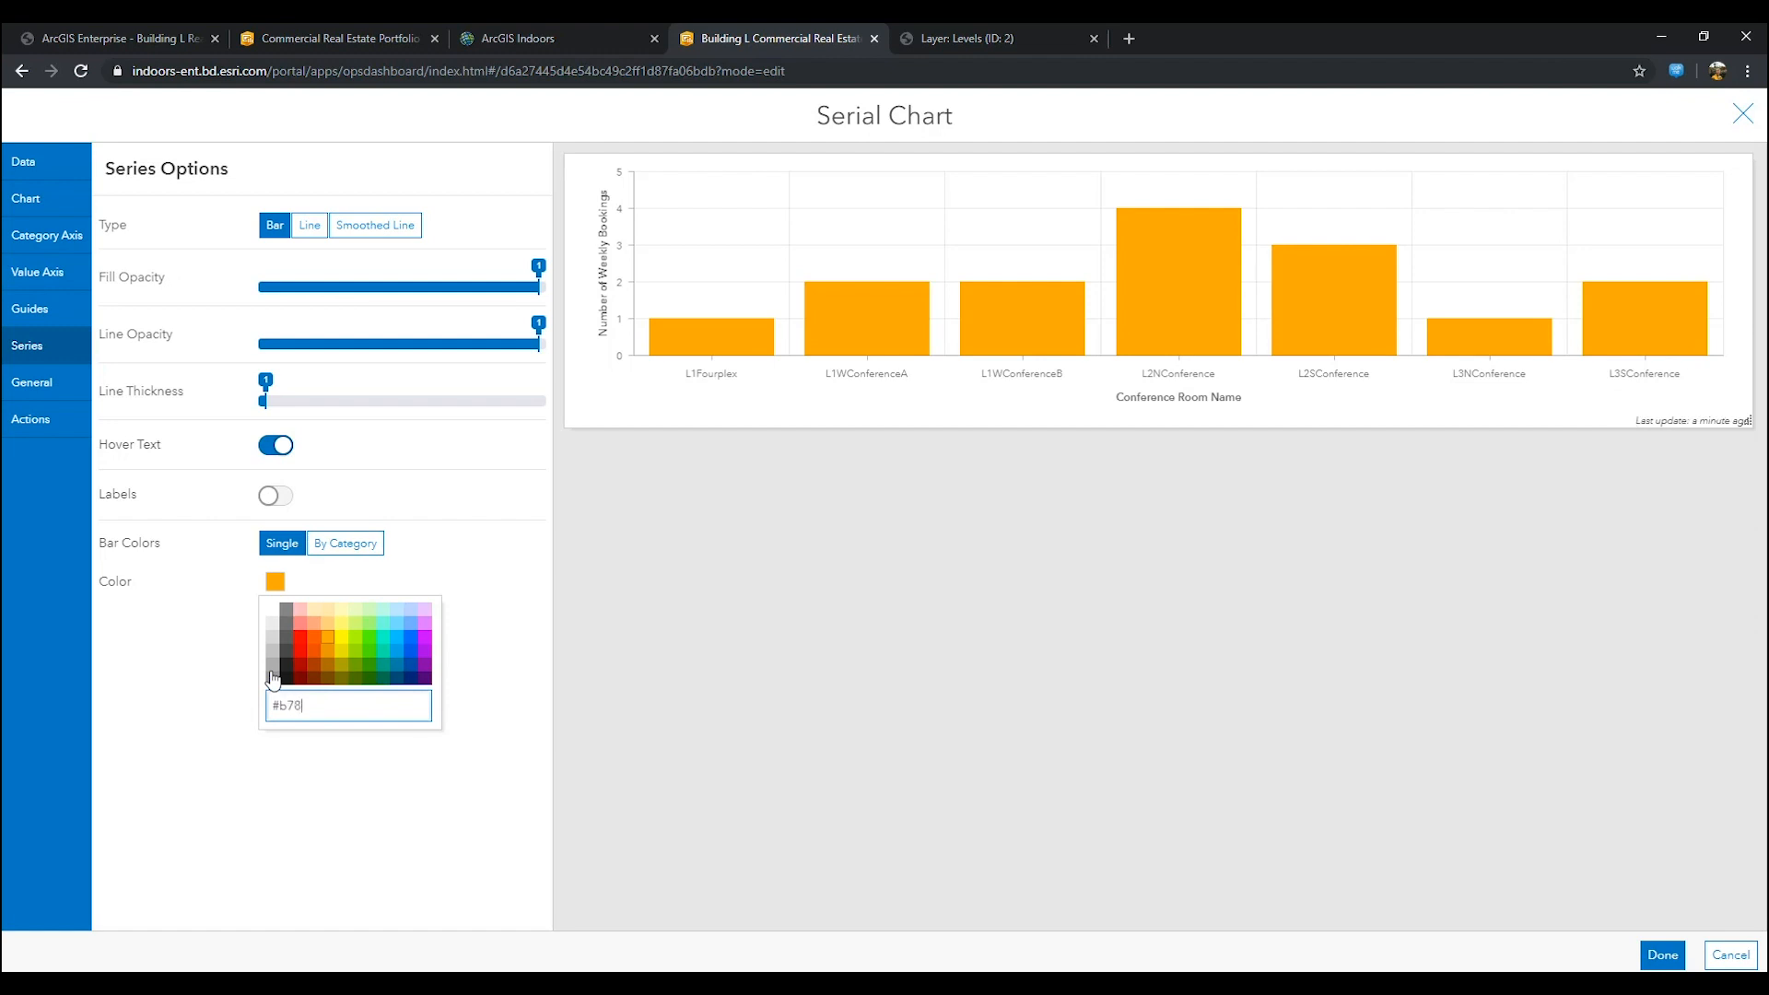
type("fcc")
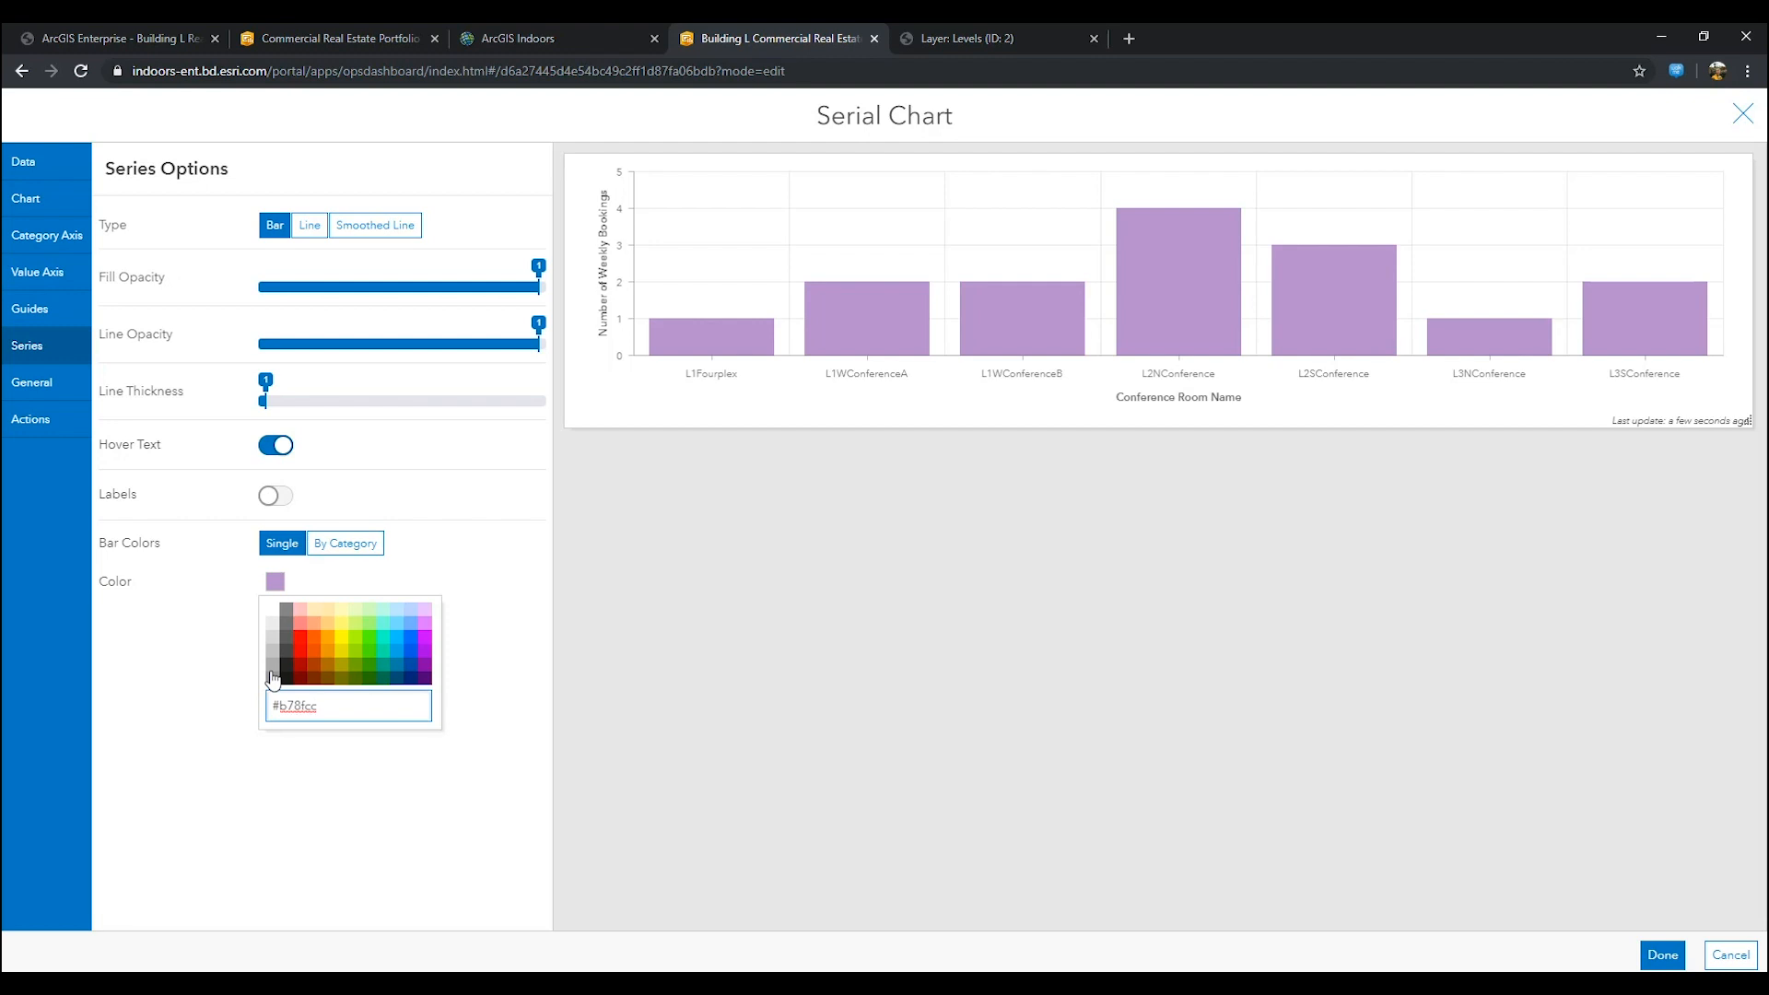
left_click(248, 516)
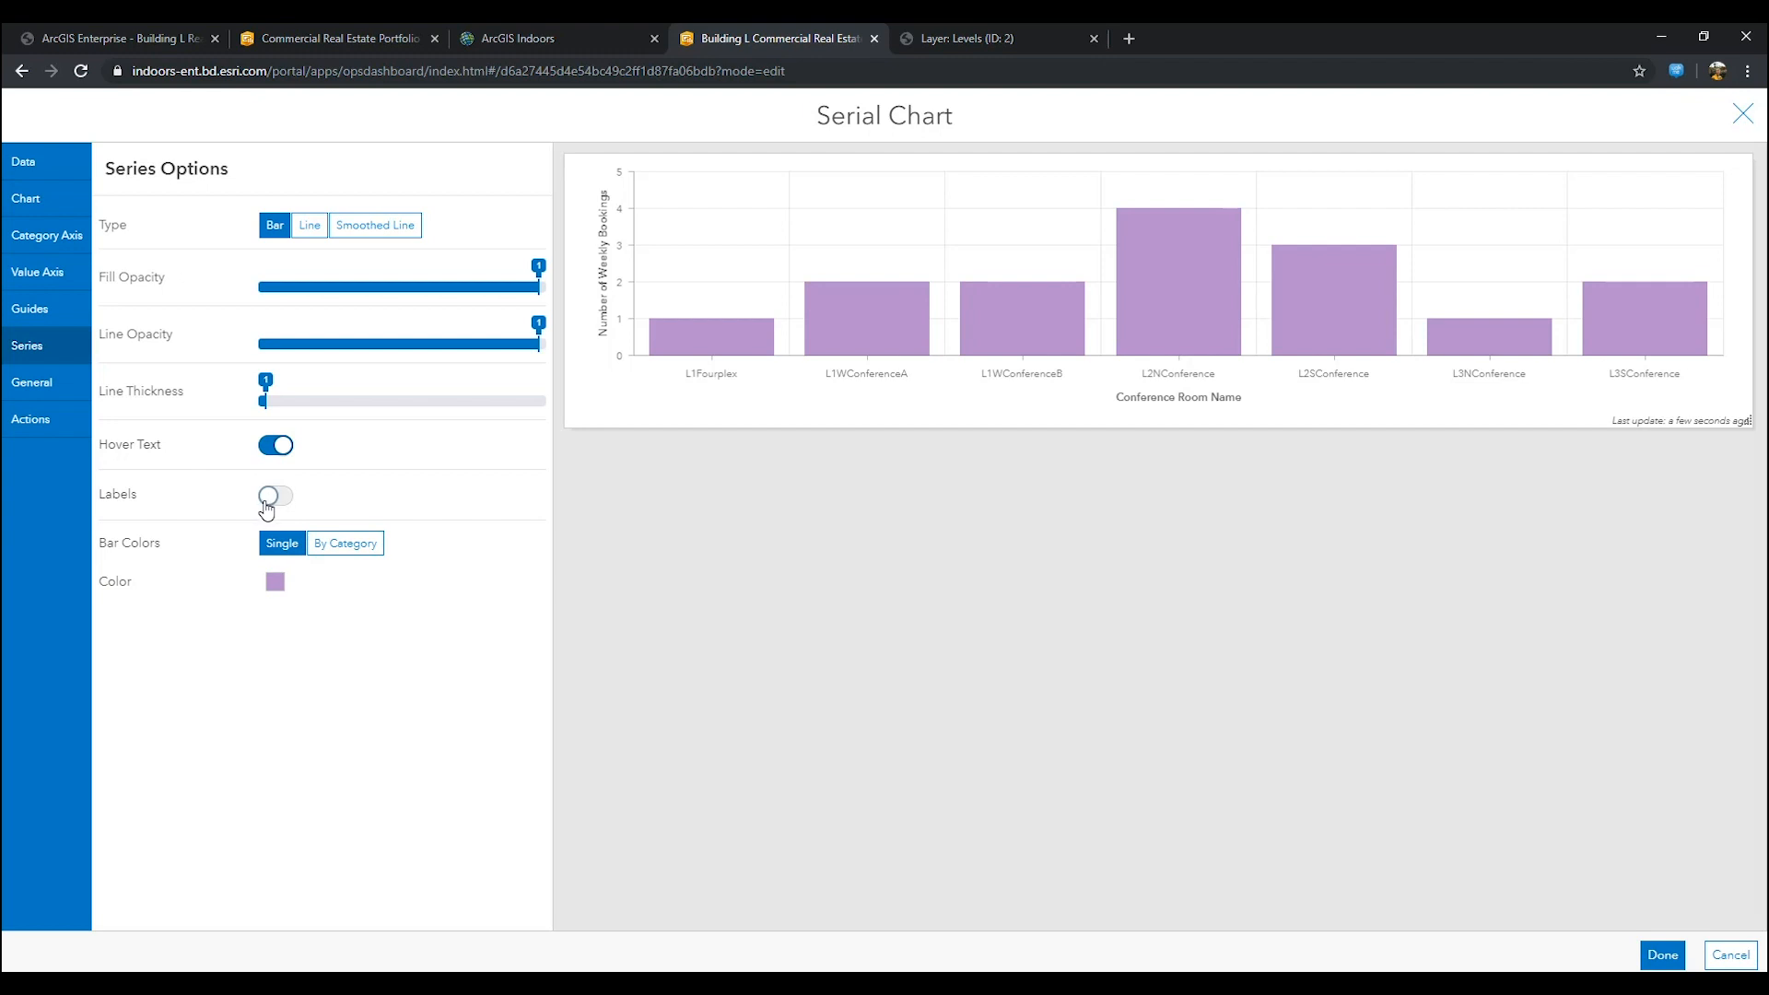
left_click(274, 495)
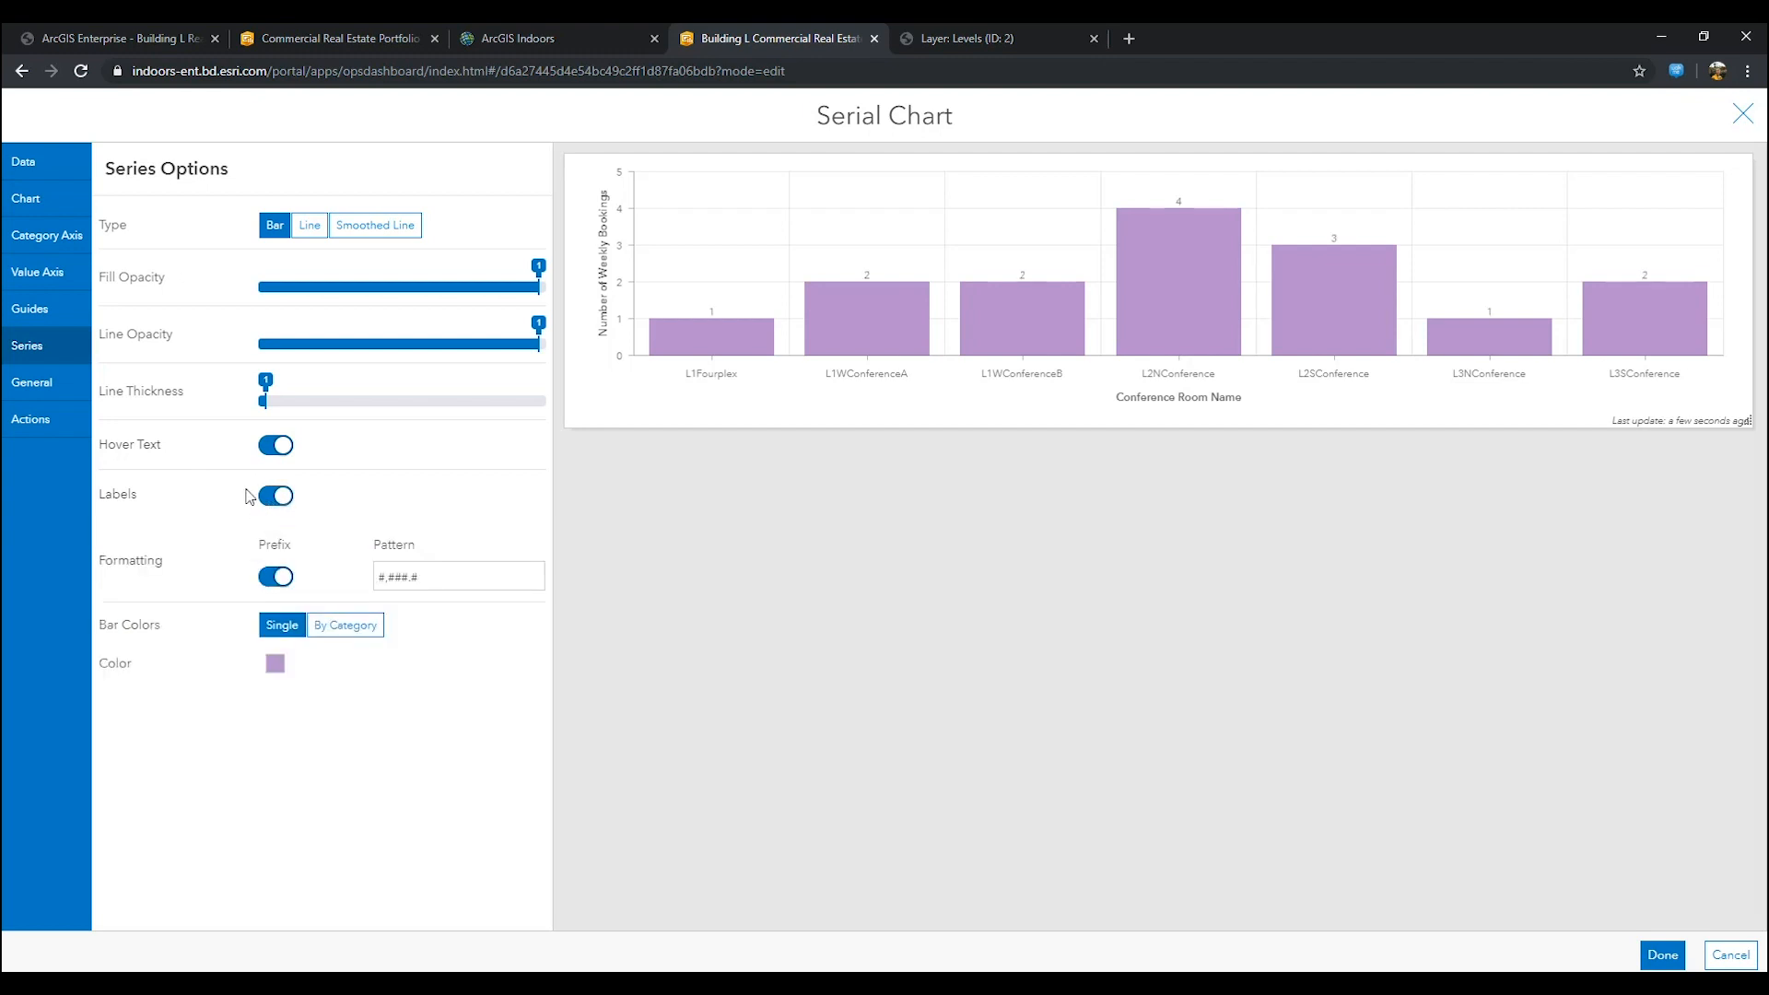
mouse_move(31, 383)
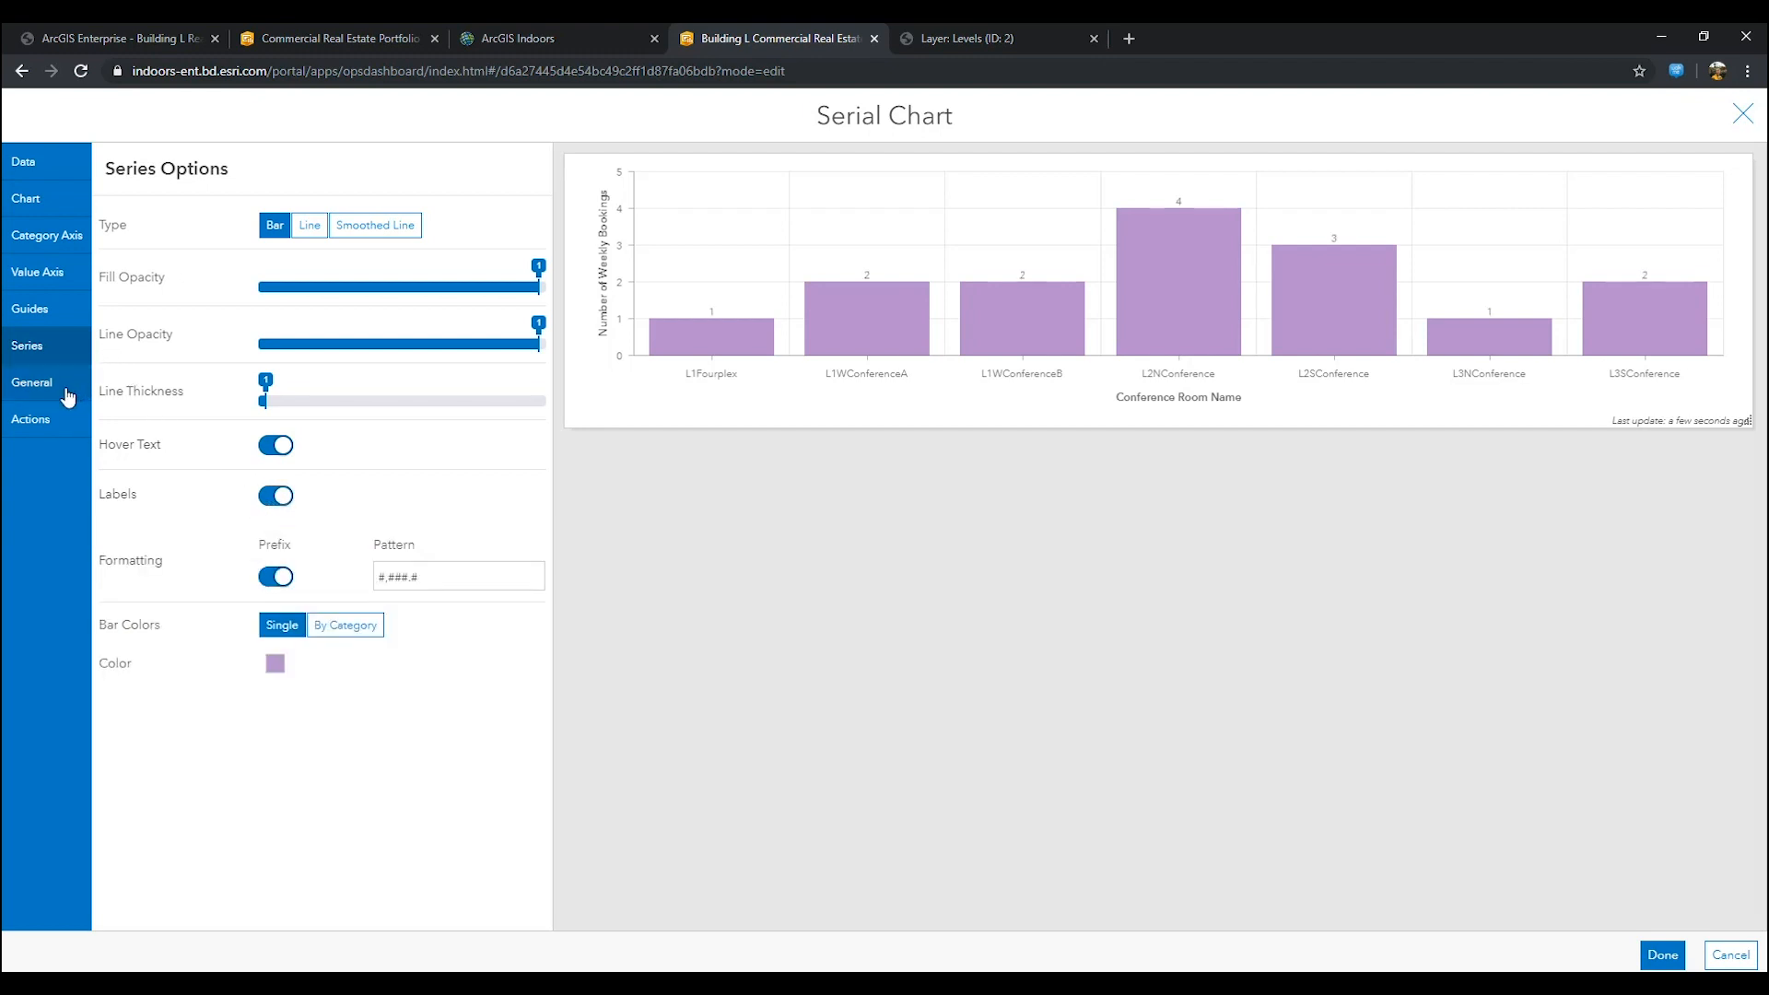
Step: Give the chart the centred title Number of Conference Room Weekly Booking
left_click(31, 384)
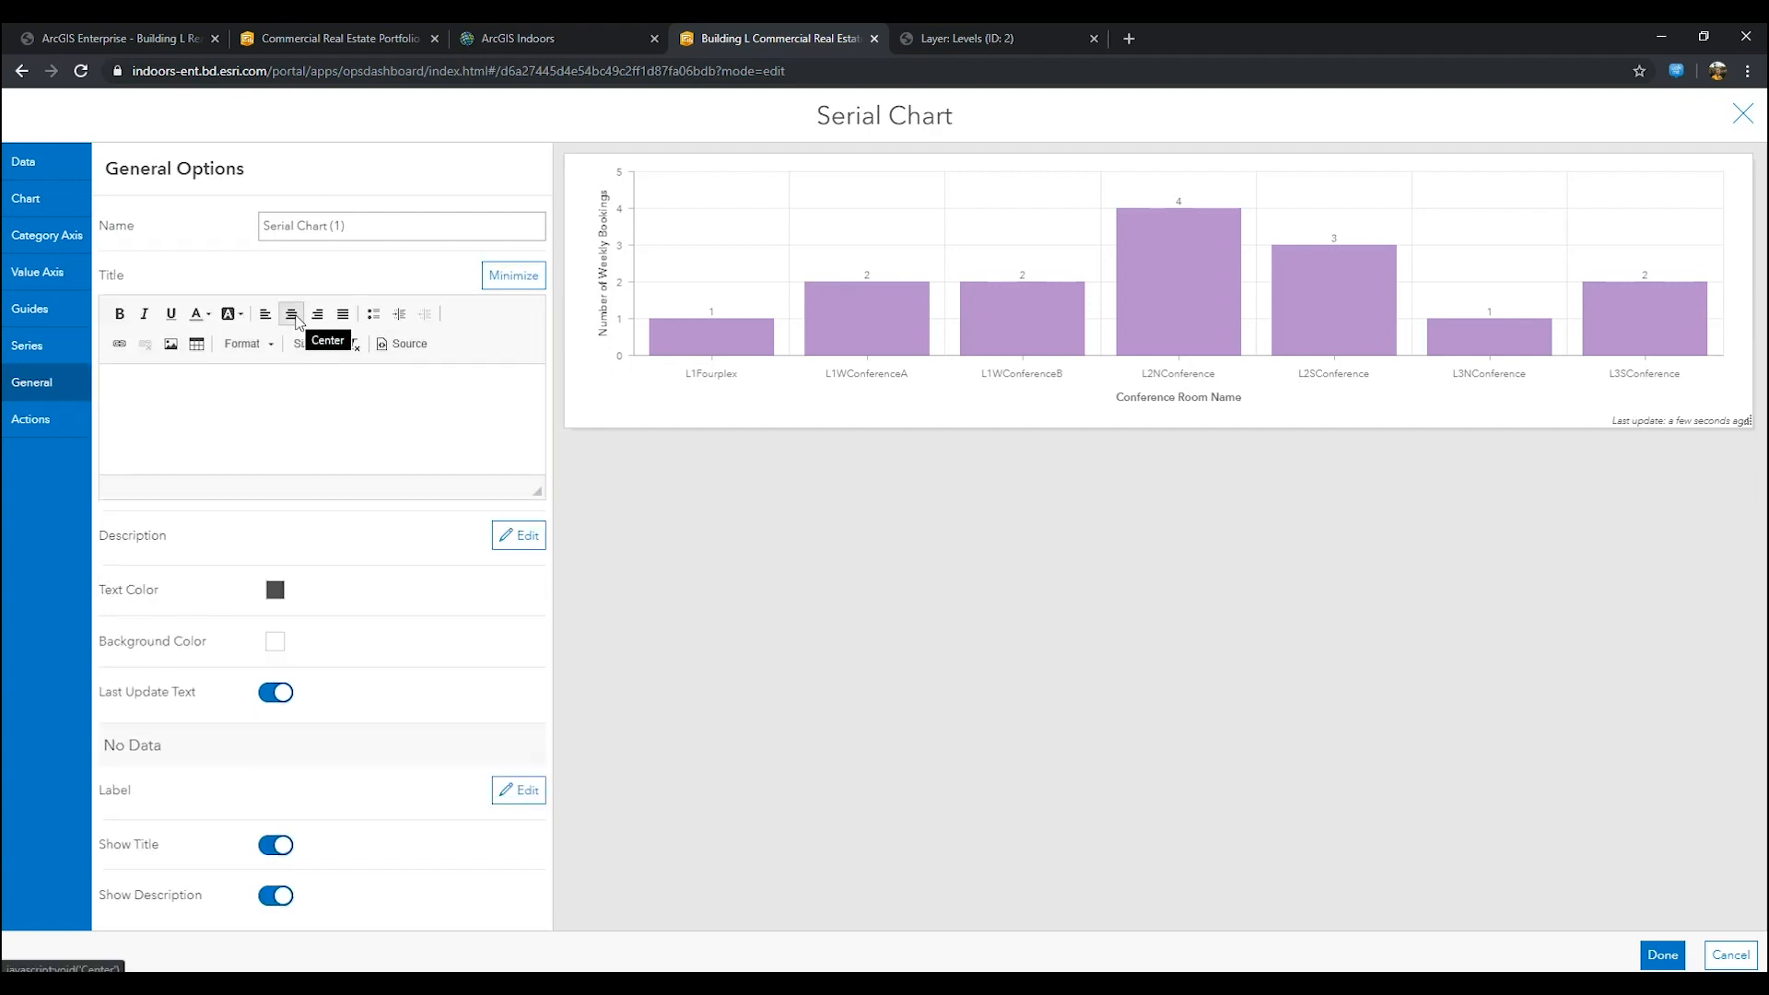
left_click(144, 313)
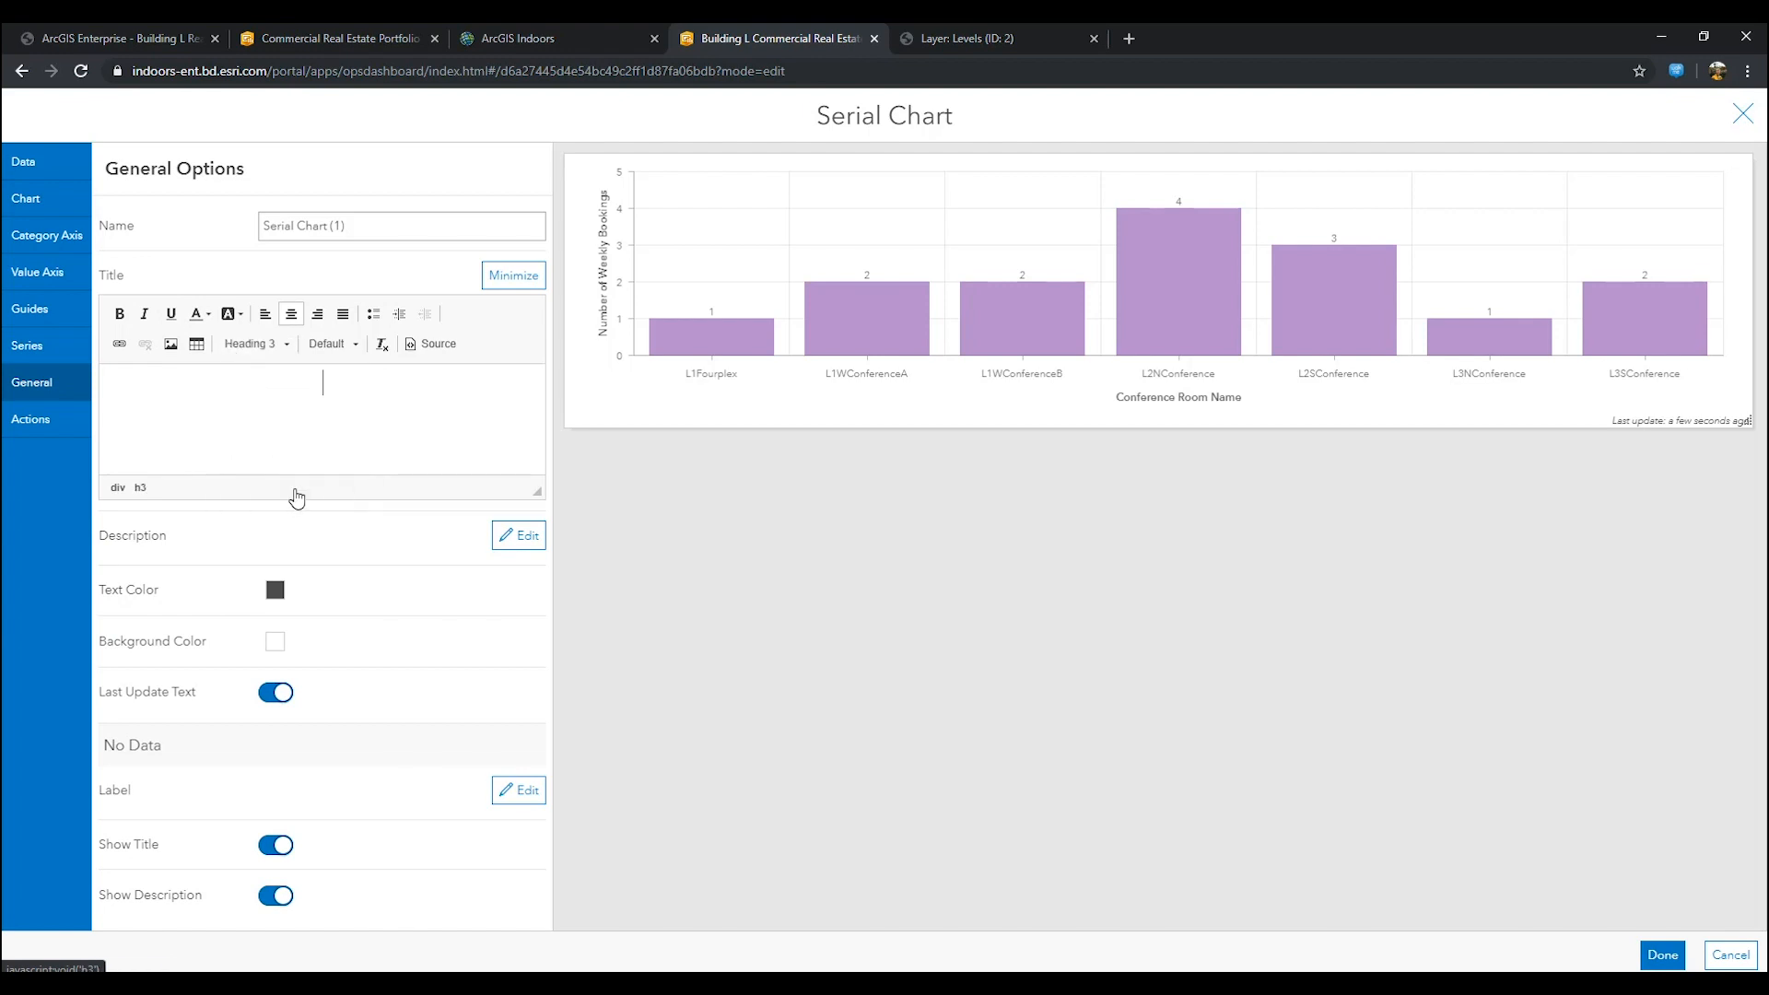
type("Number of")
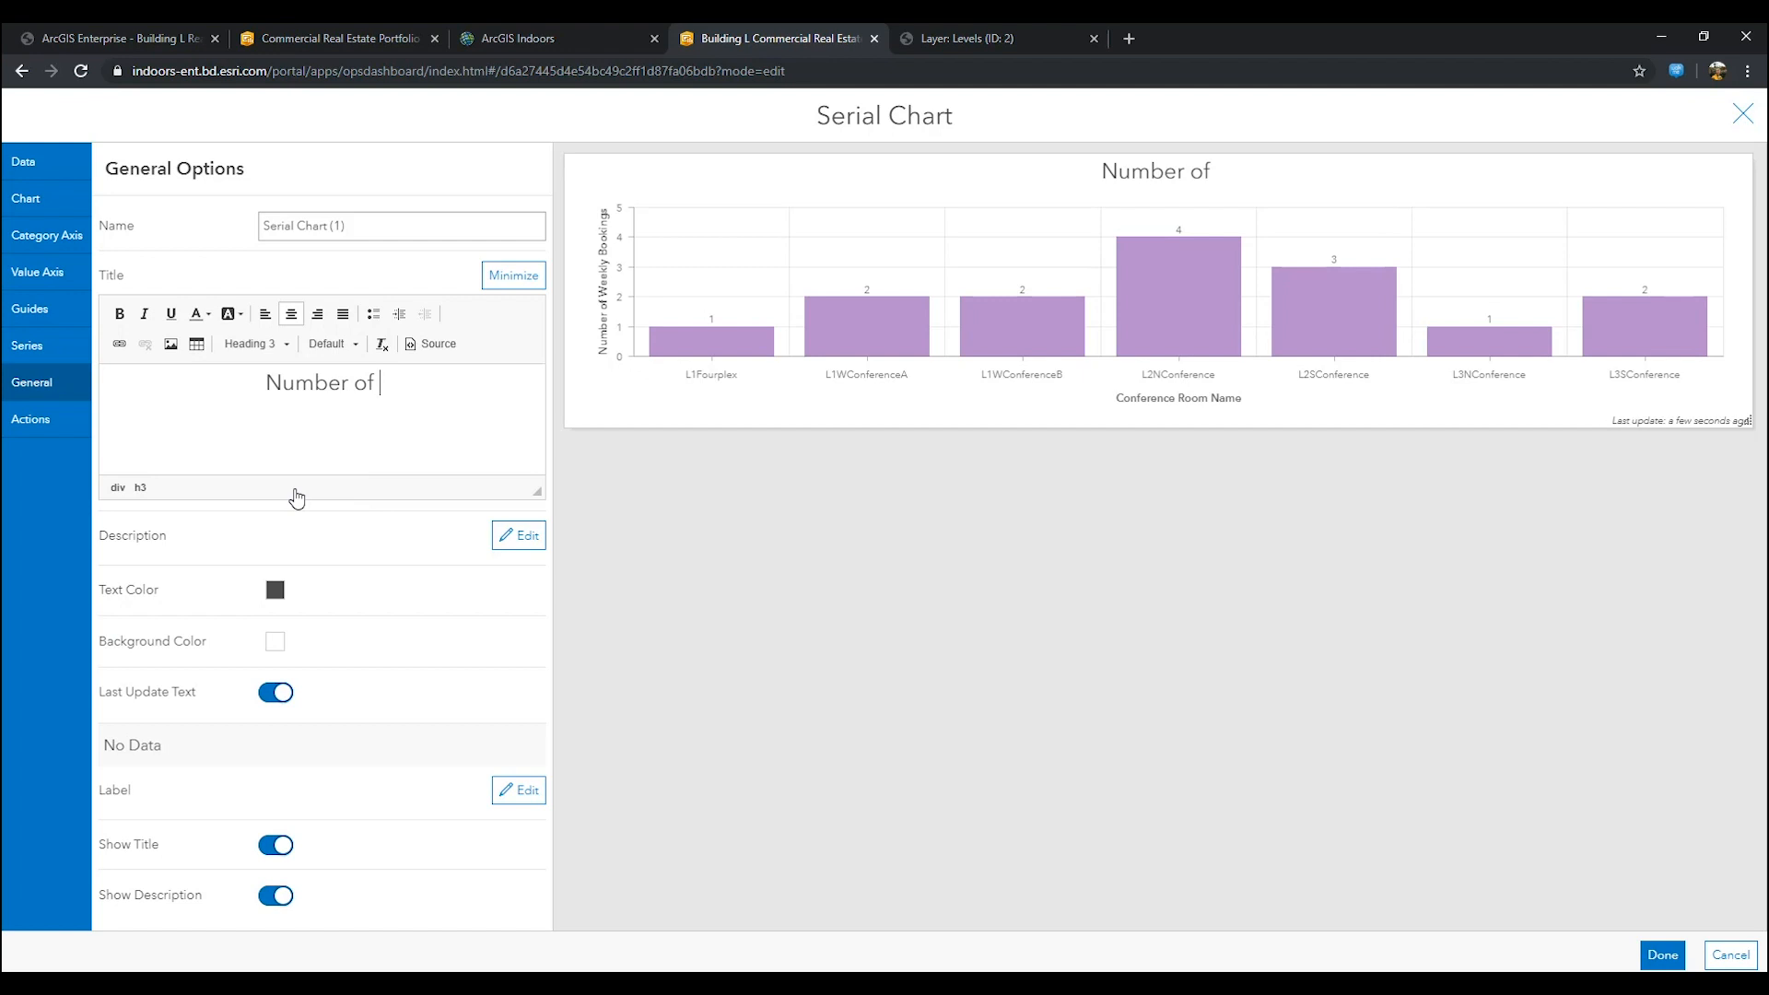
type("Conference Room Weekly Booki")
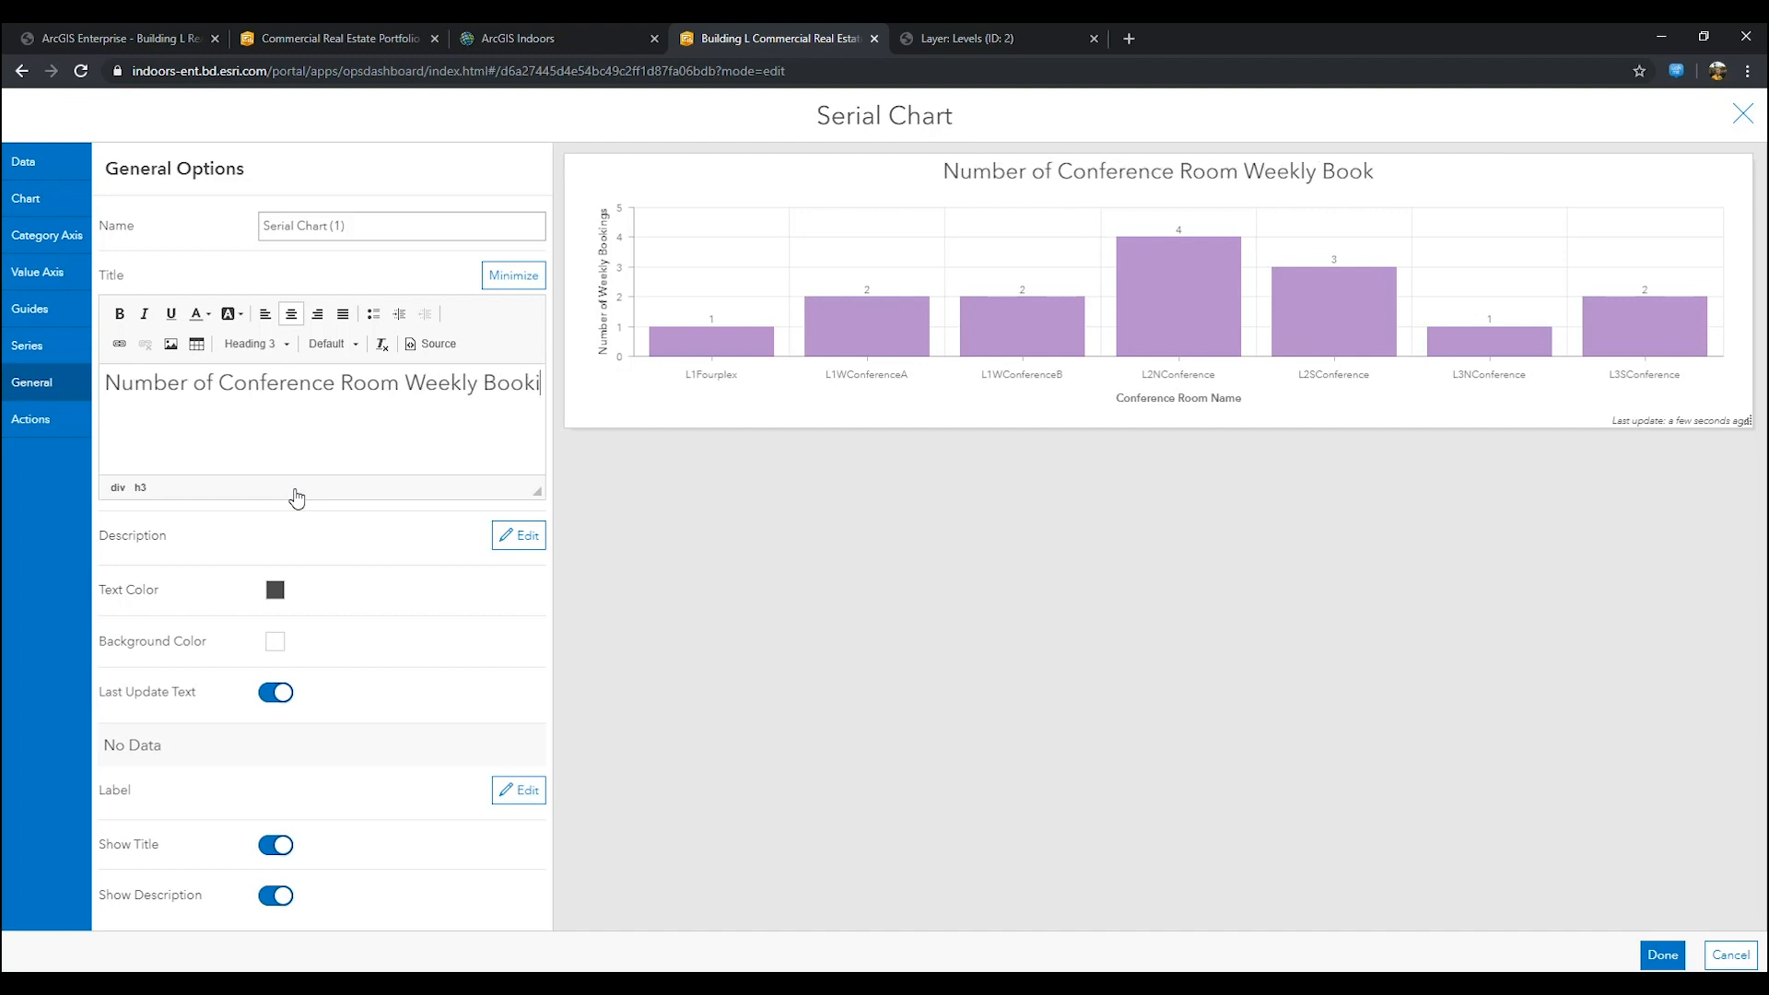
type("ng")
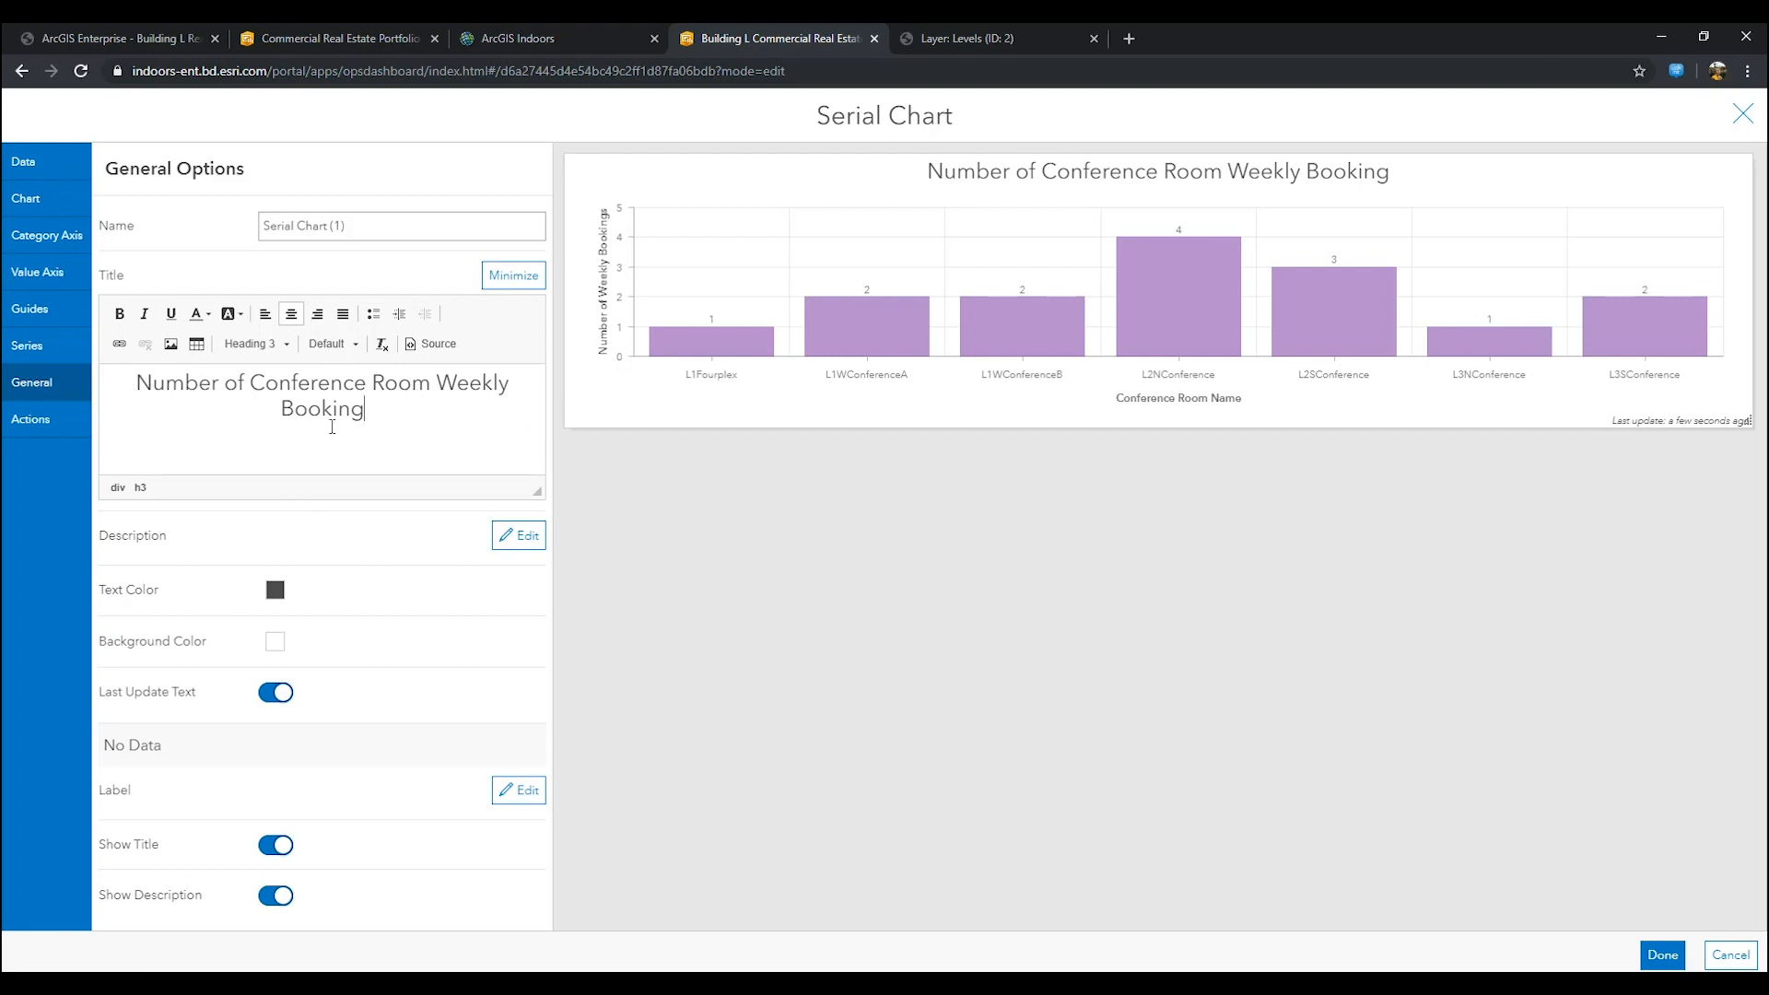
Step: Add Flash, Pan and Zoom selection actions targeting Map (1) for the booking chart
left_click(32, 418)
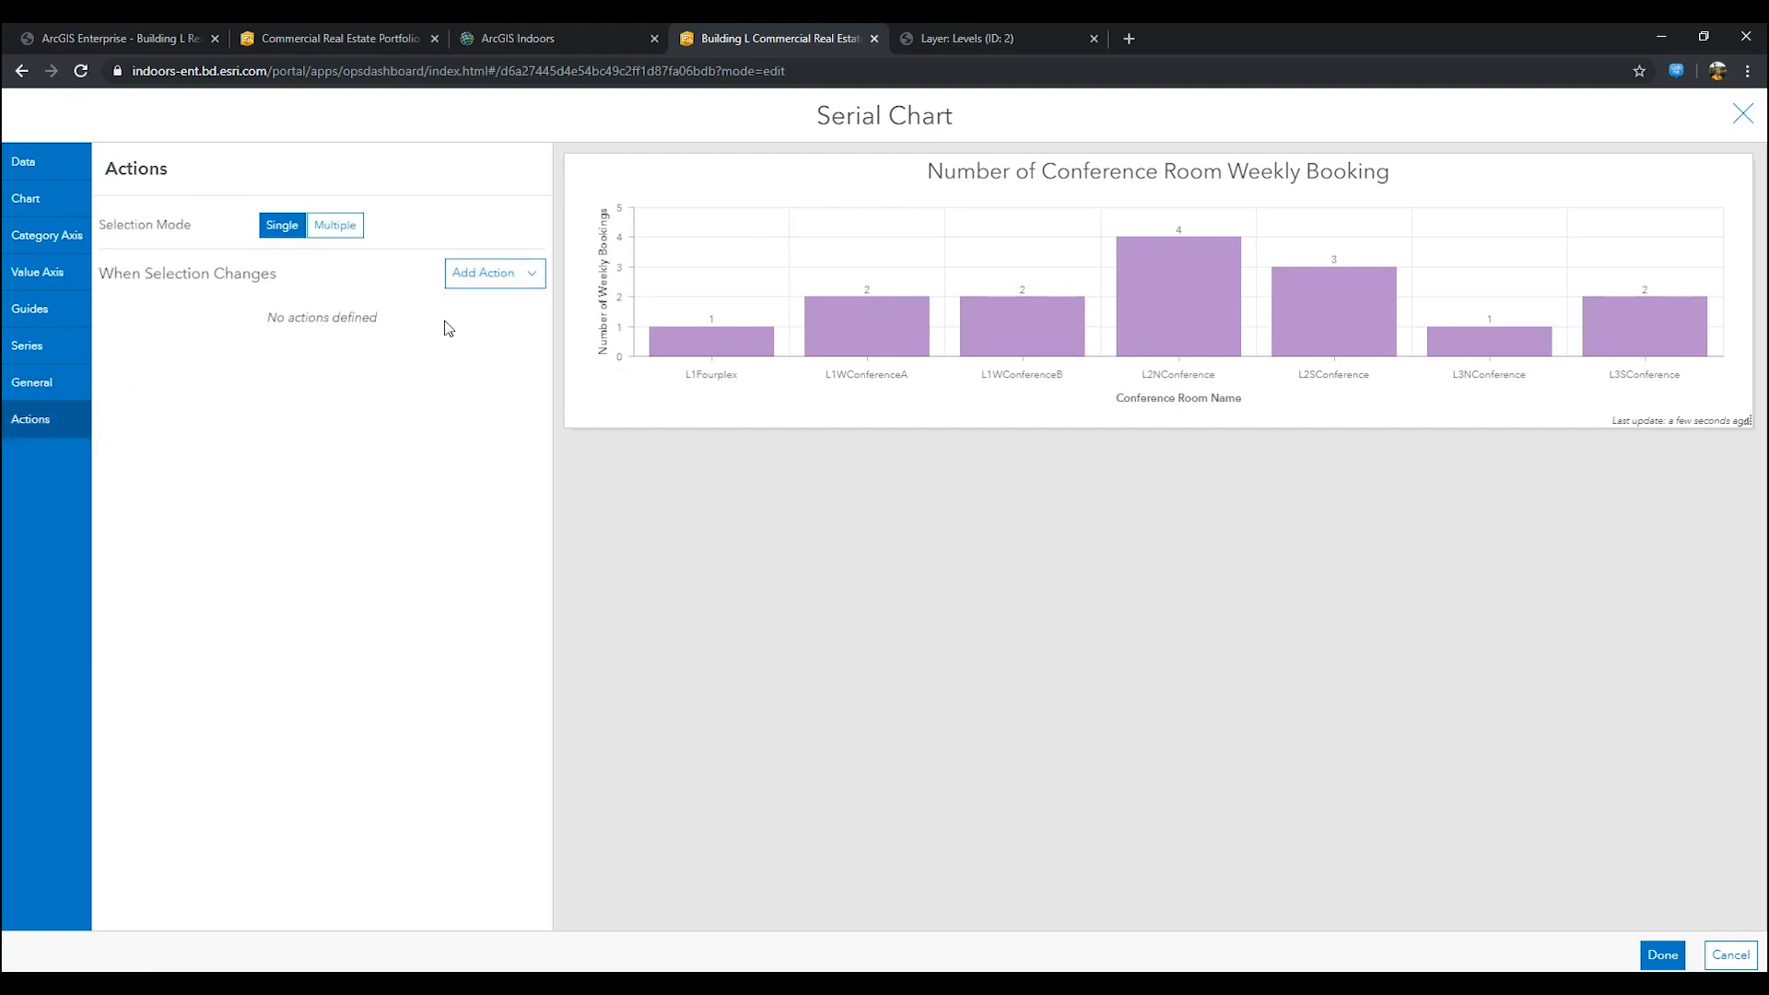
left_click(488, 273)
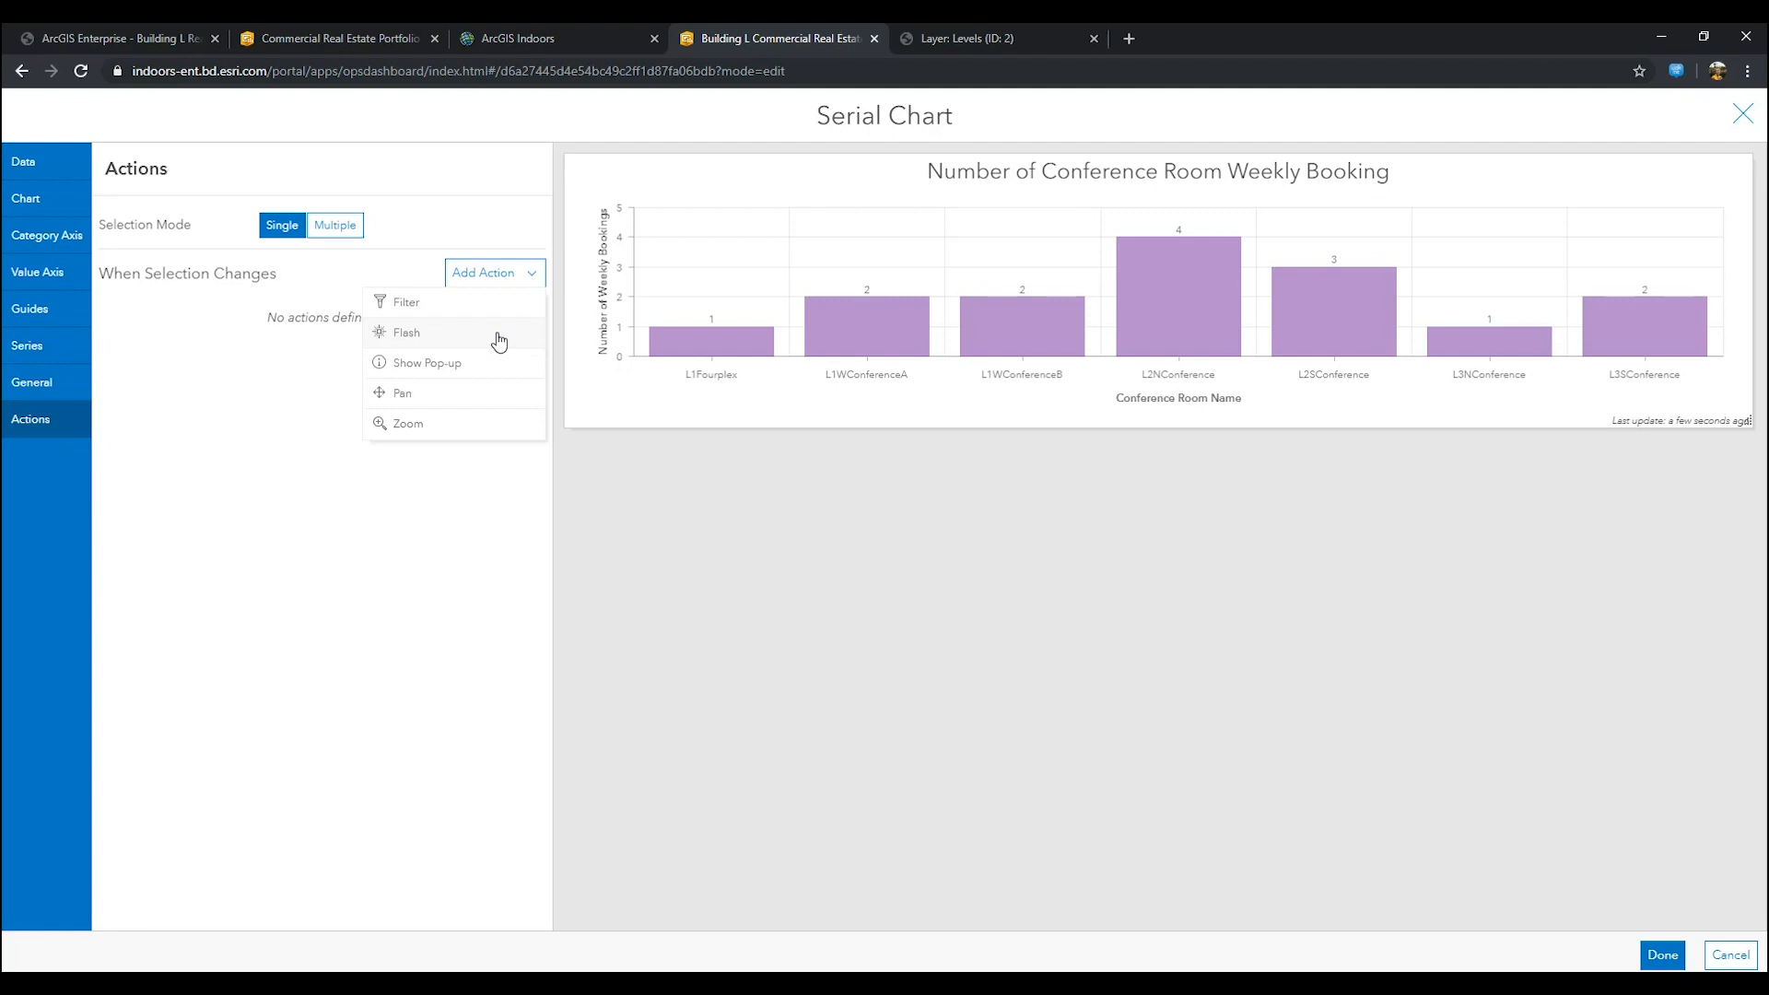
left_click(405, 332)
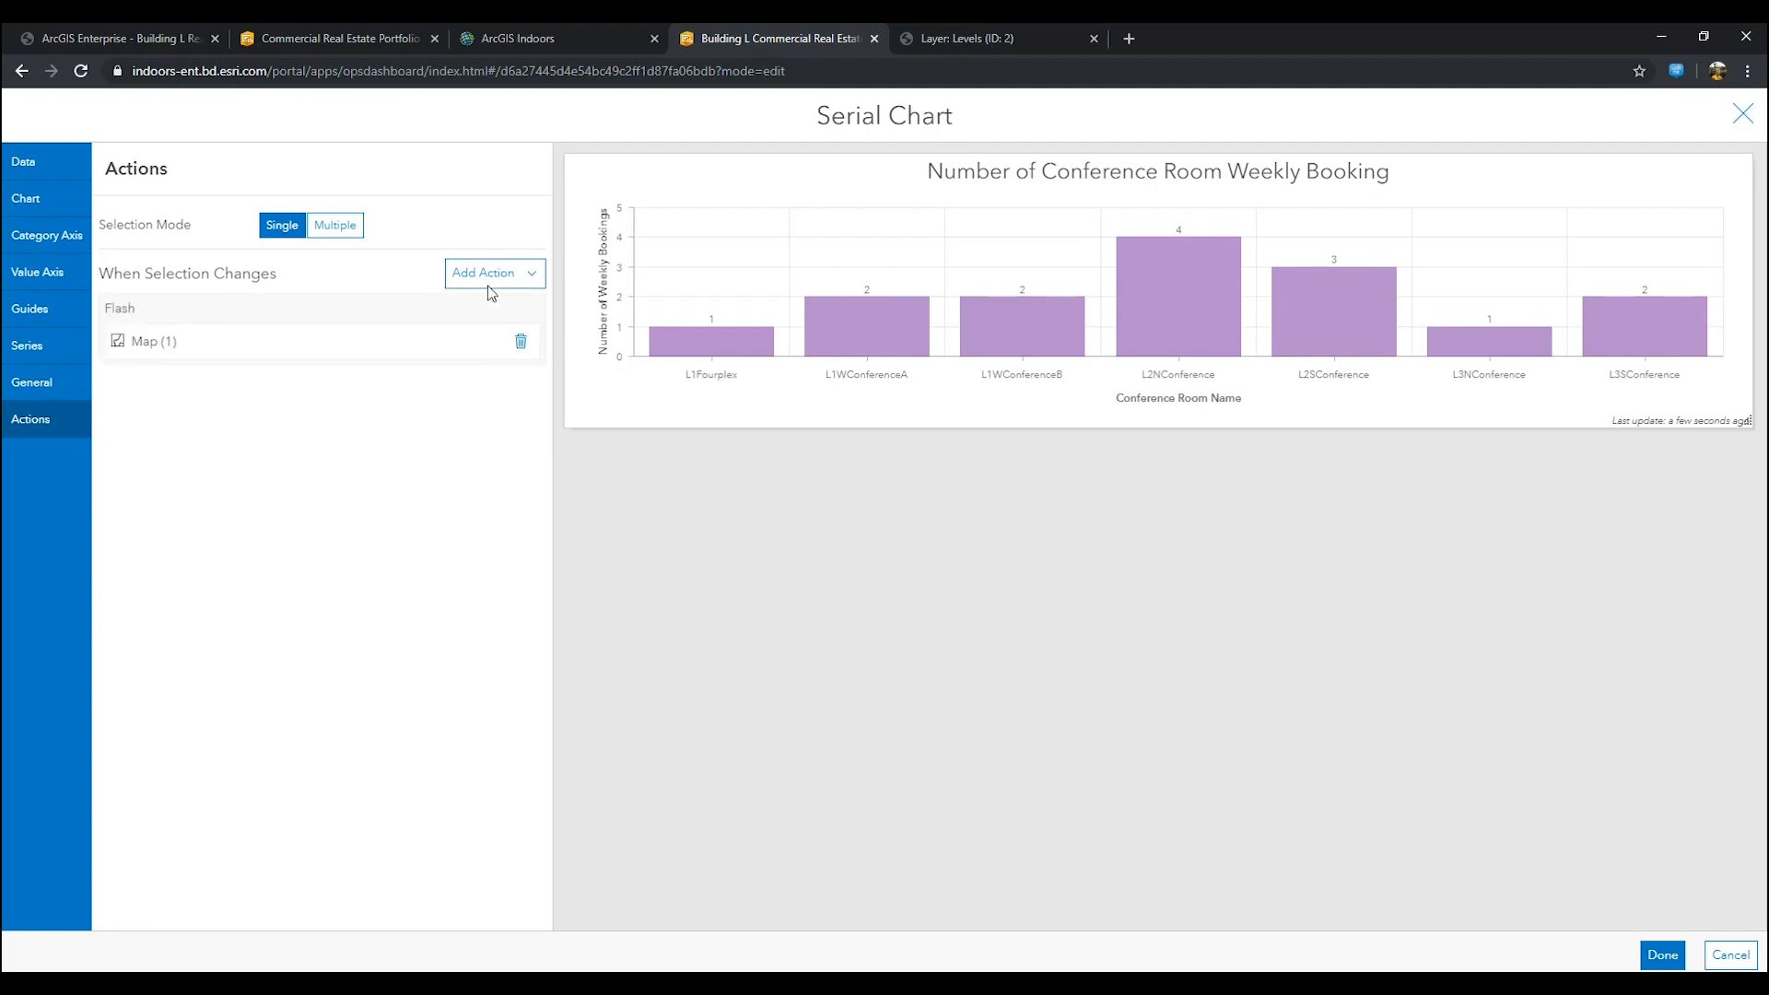
left_click(486, 273)
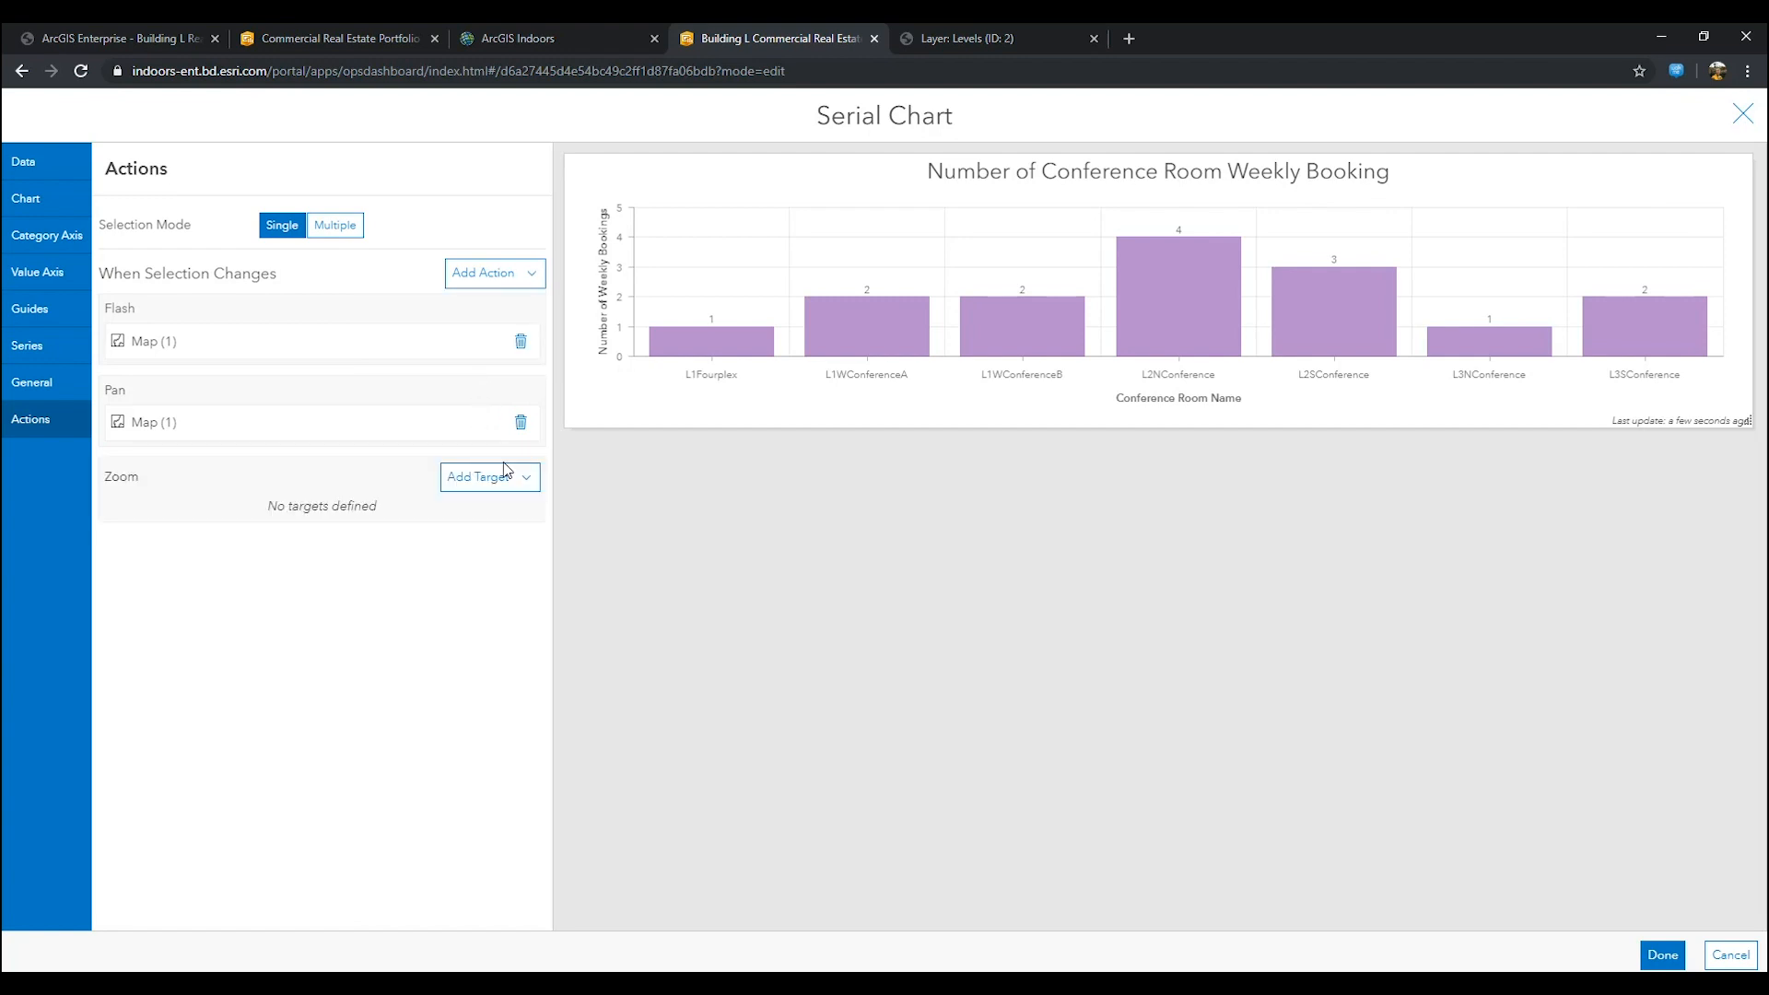
left_click(483, 475)
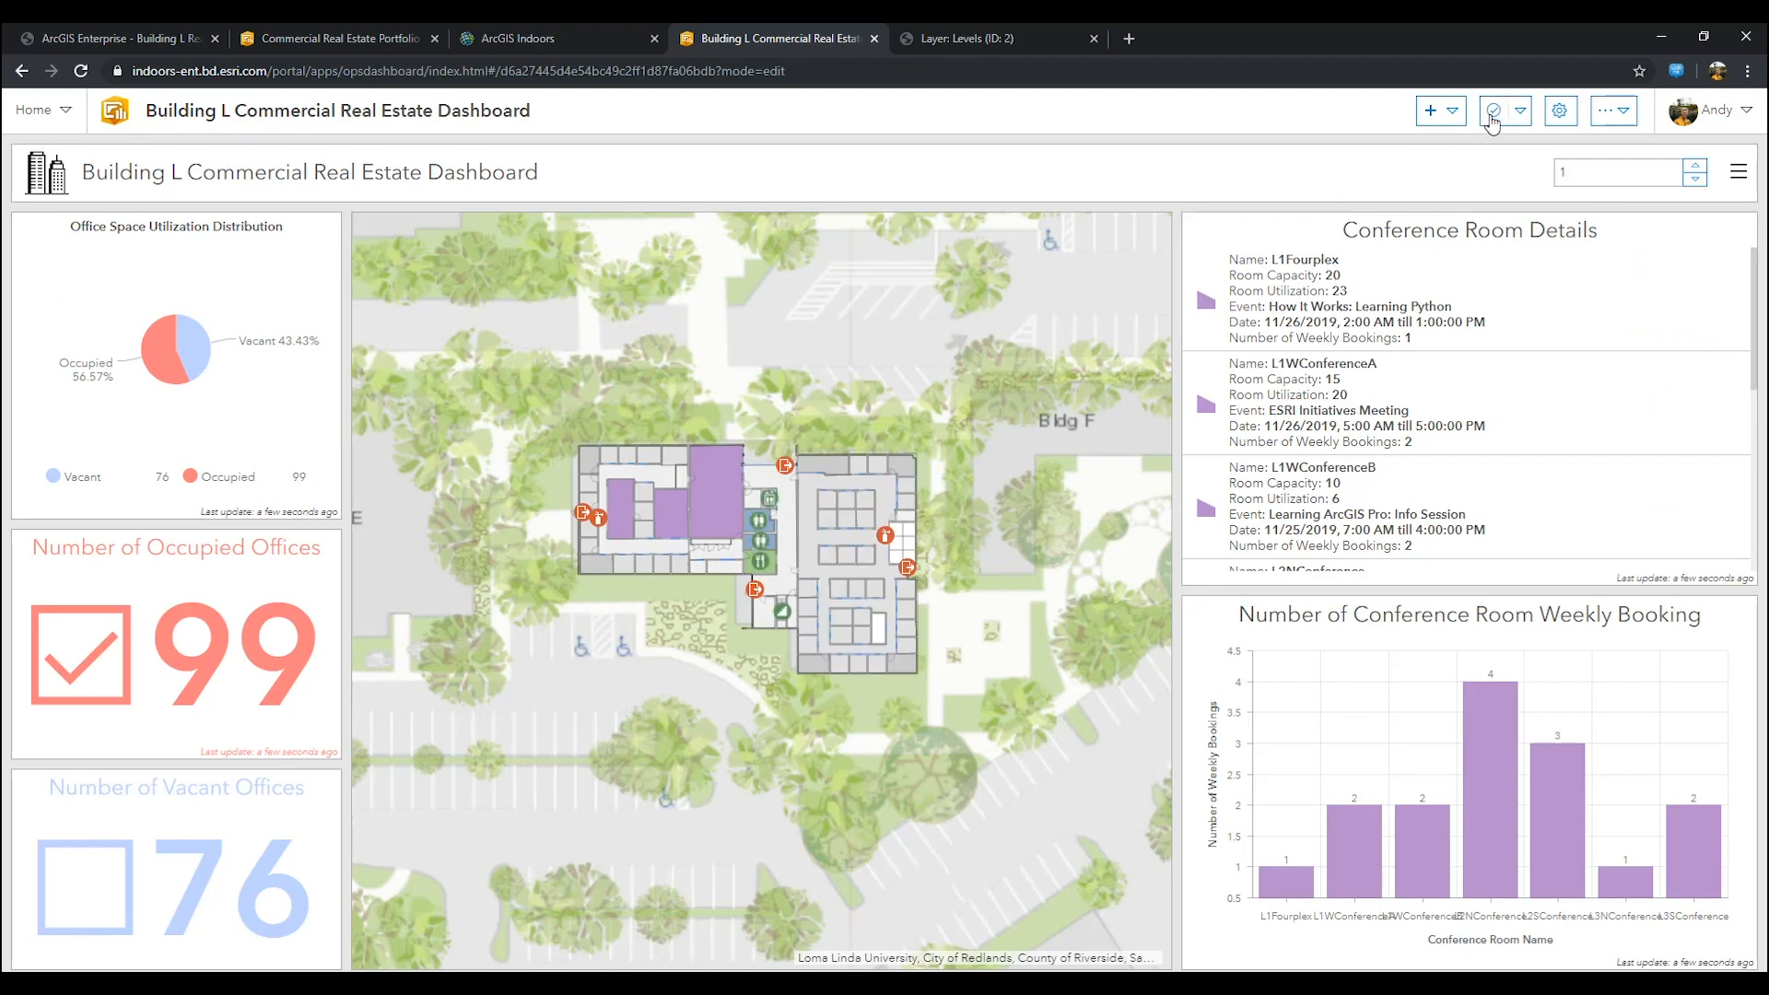
Step: Add a second serial chart filtered to Use Type Conference Room
left_click(1430, 110)
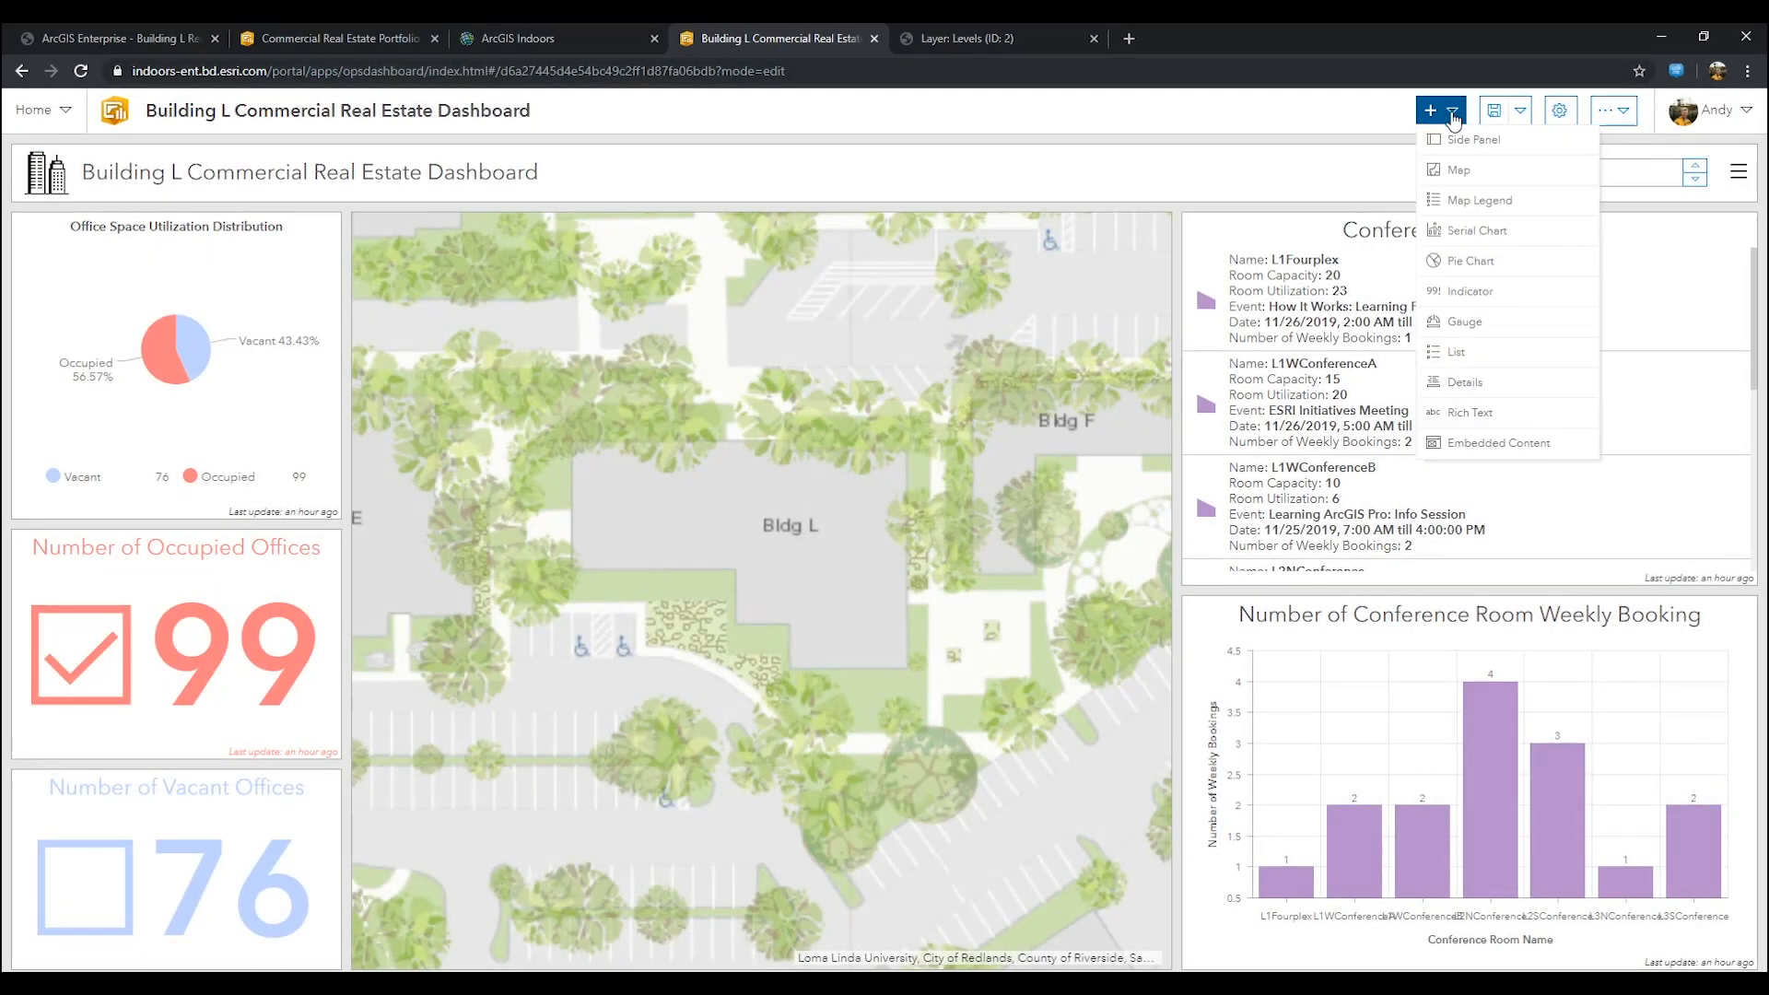
left_click(1476, 231)
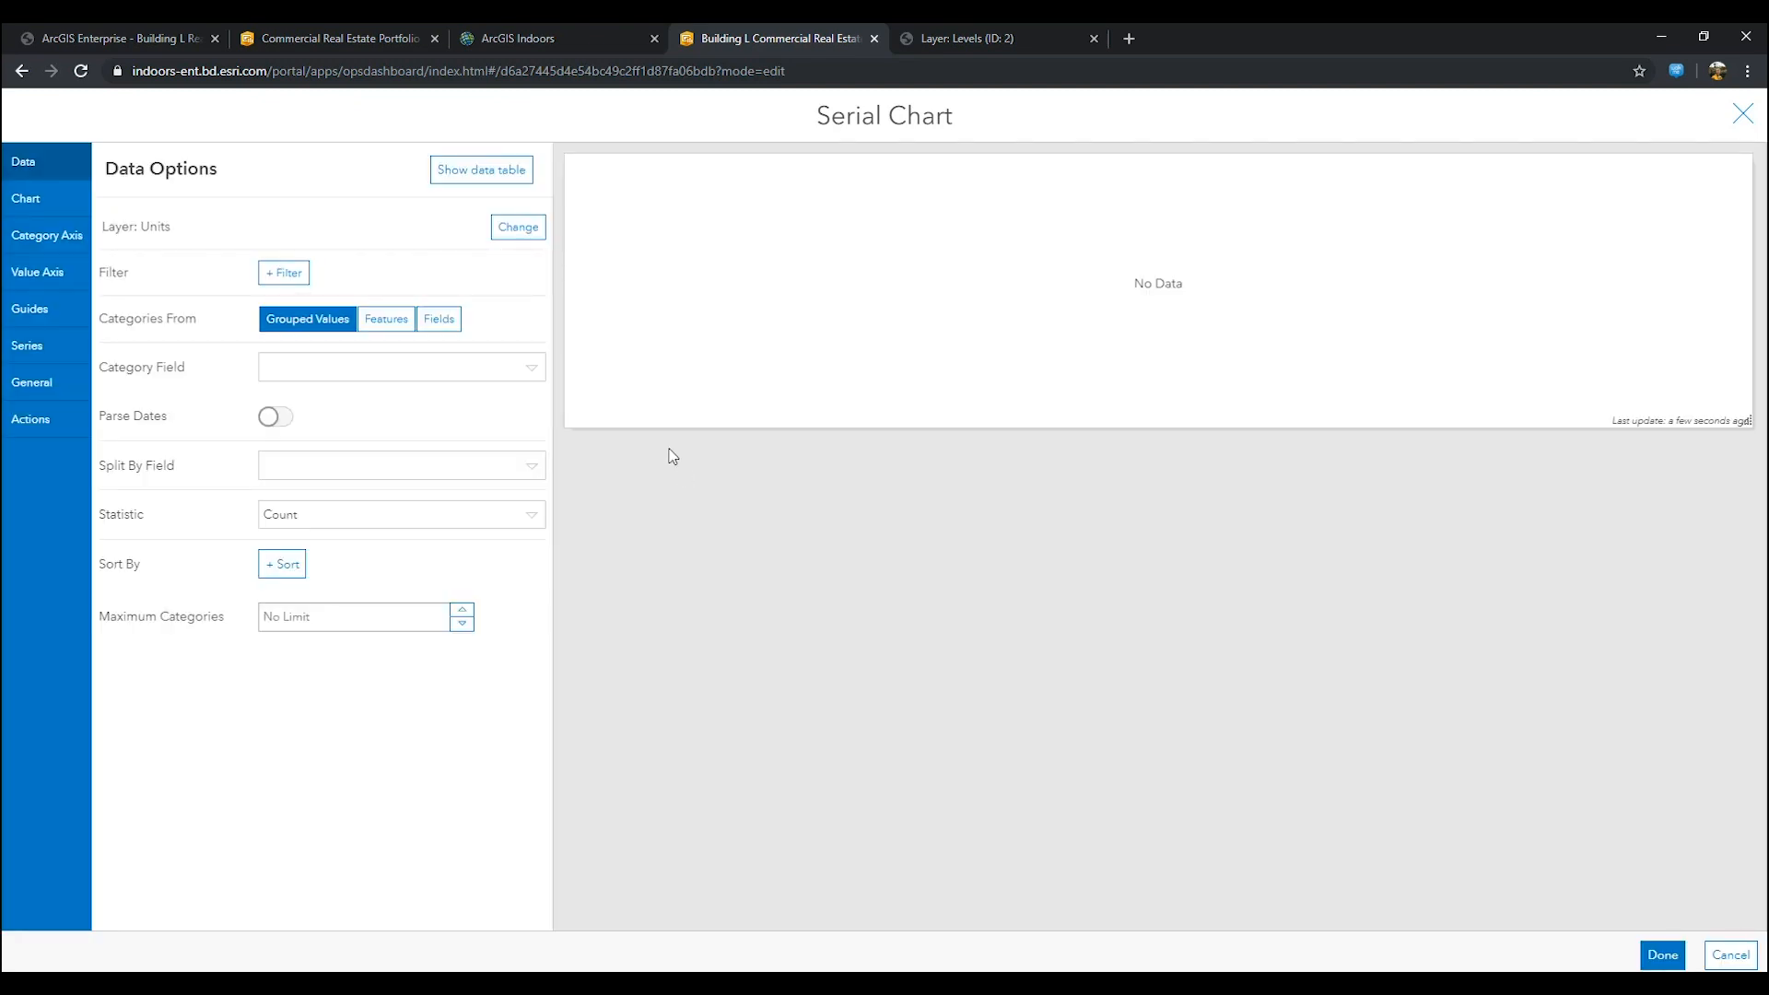
left_click(283, 273)
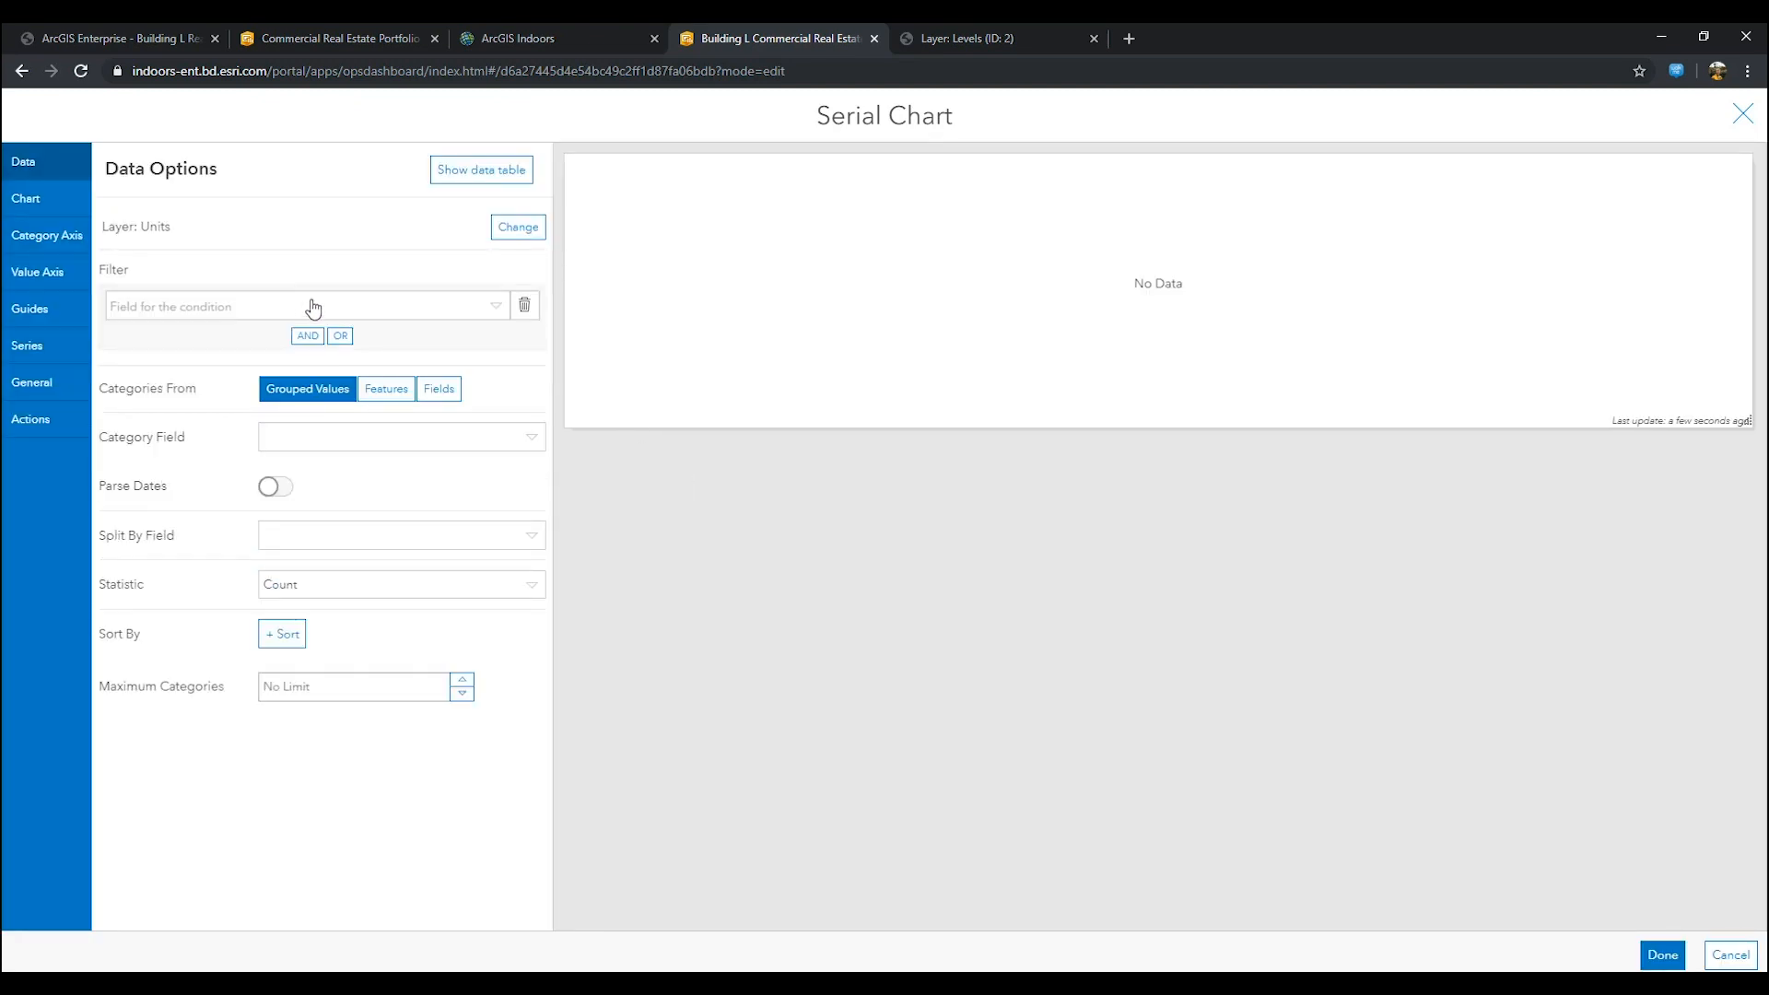
left_click(304, 306)
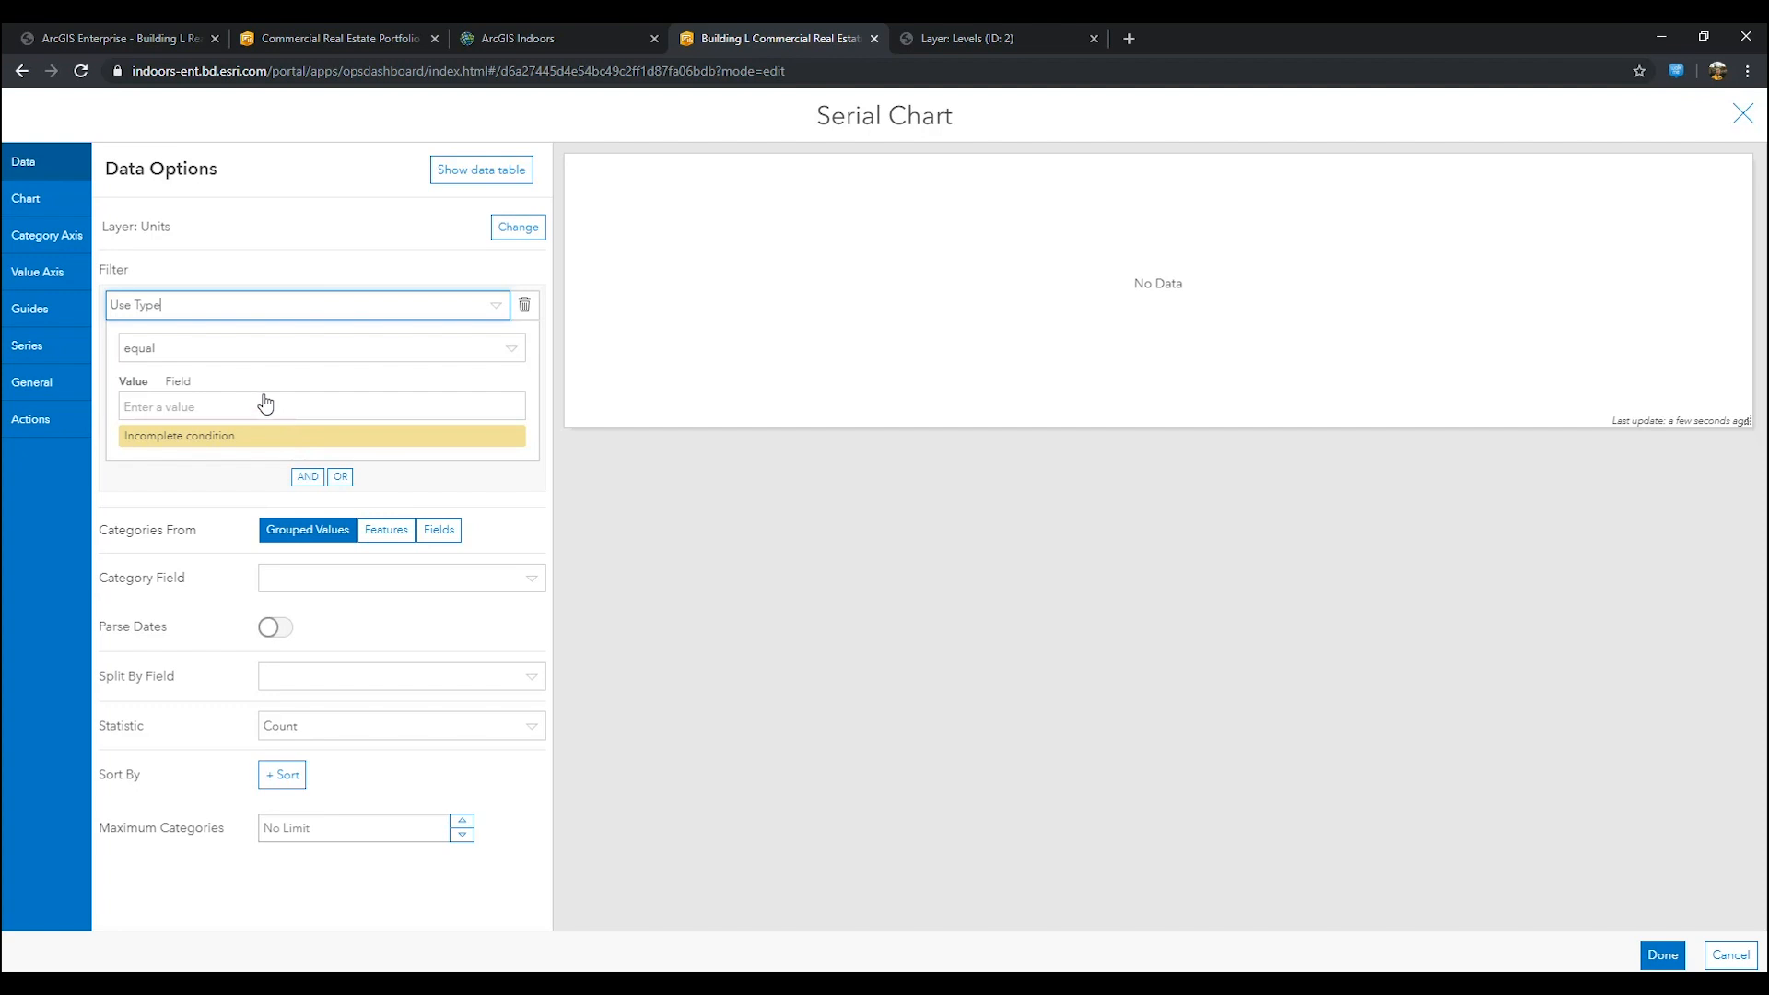
type("co")
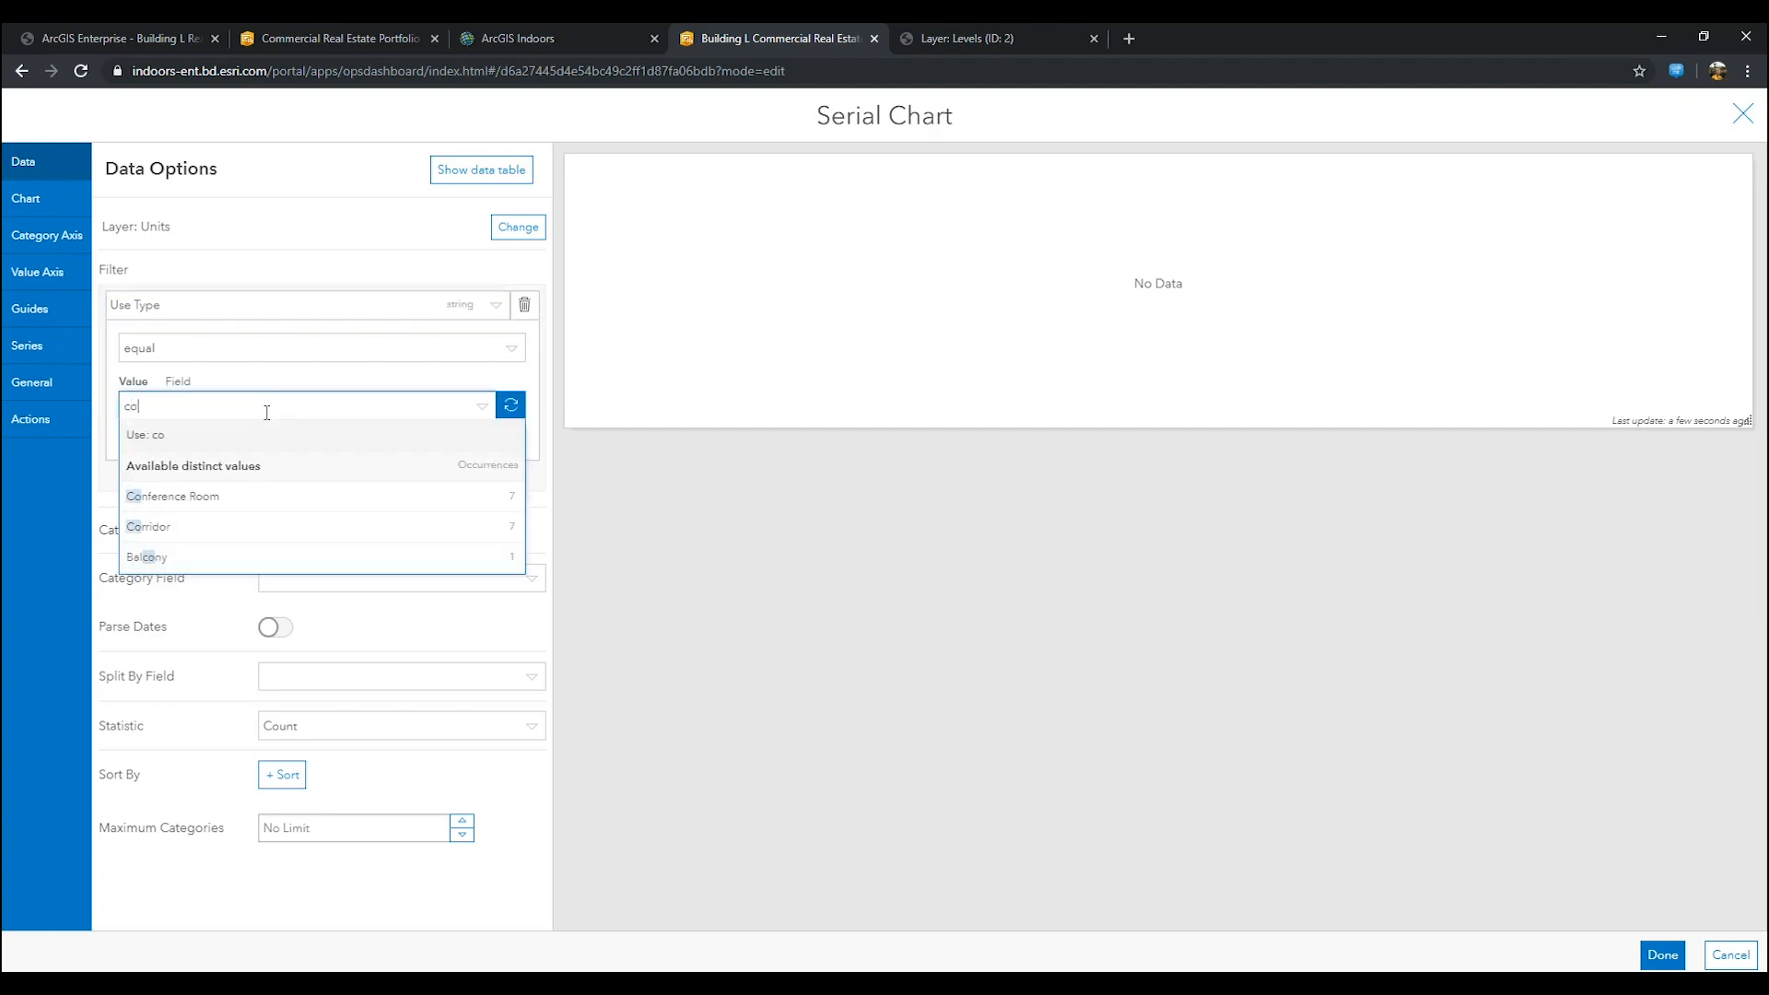
left_click(173, 495)
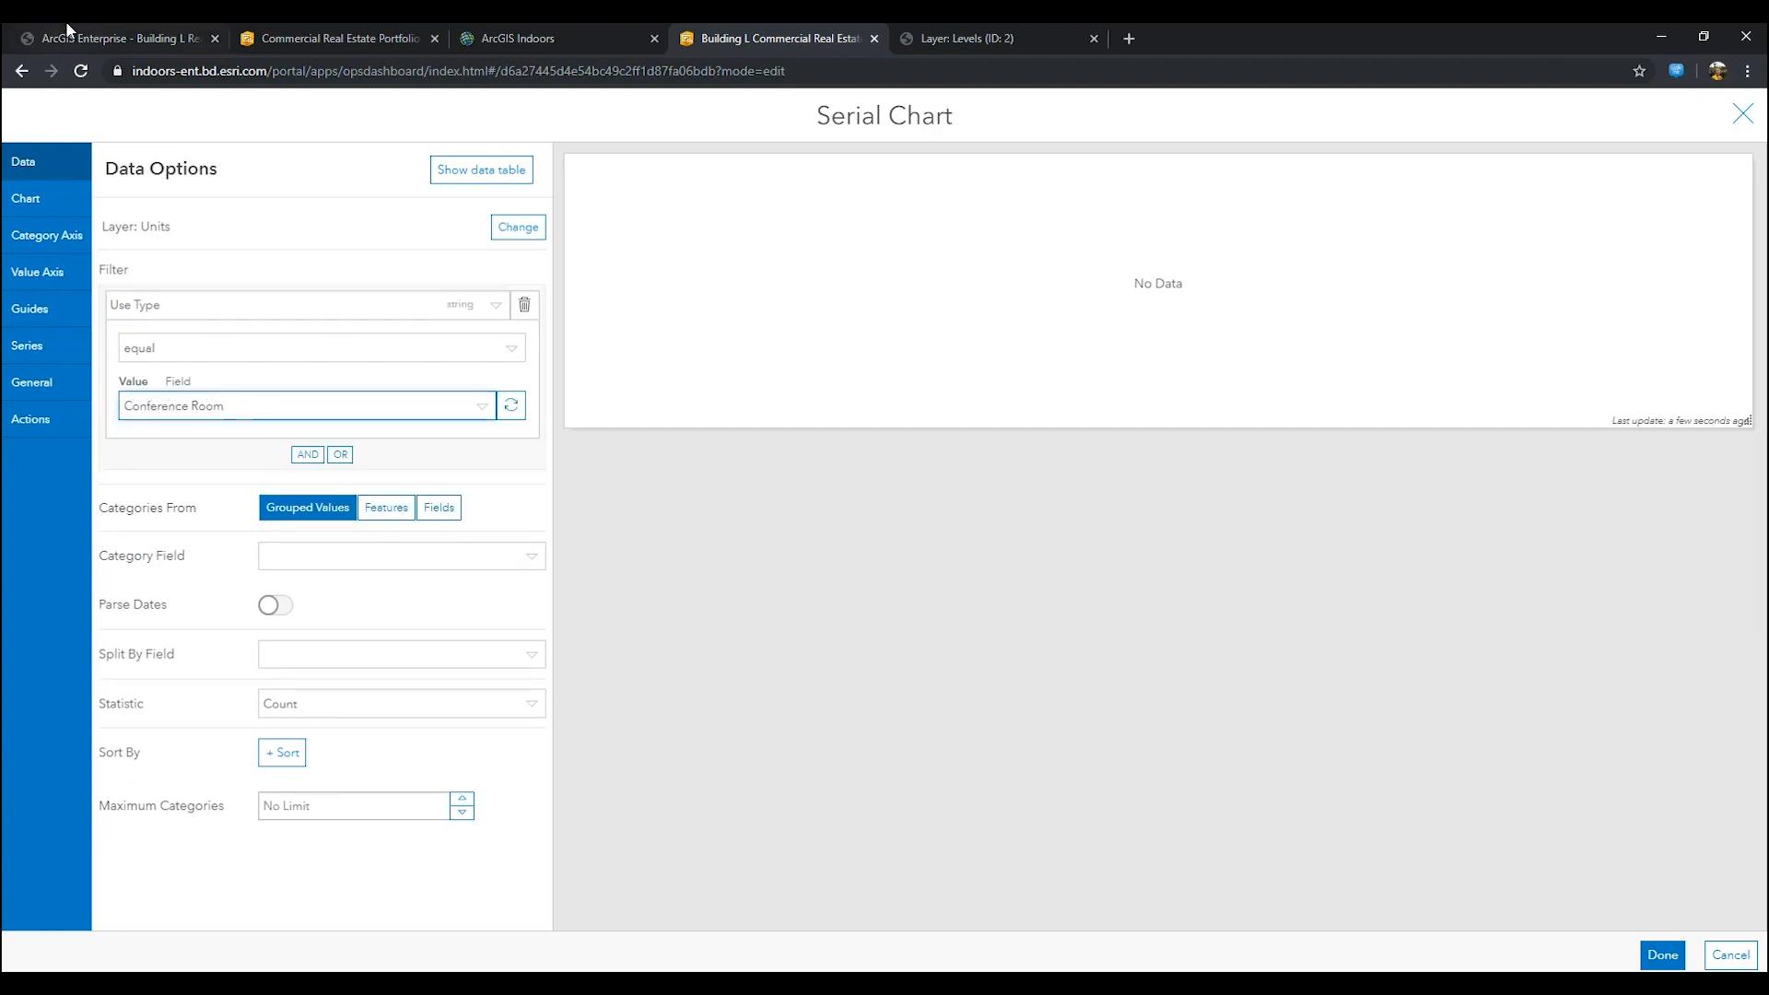
Step: Plot Capacity and Utilization per room by Name, sorted by Name ascending
left_click(386, 506)
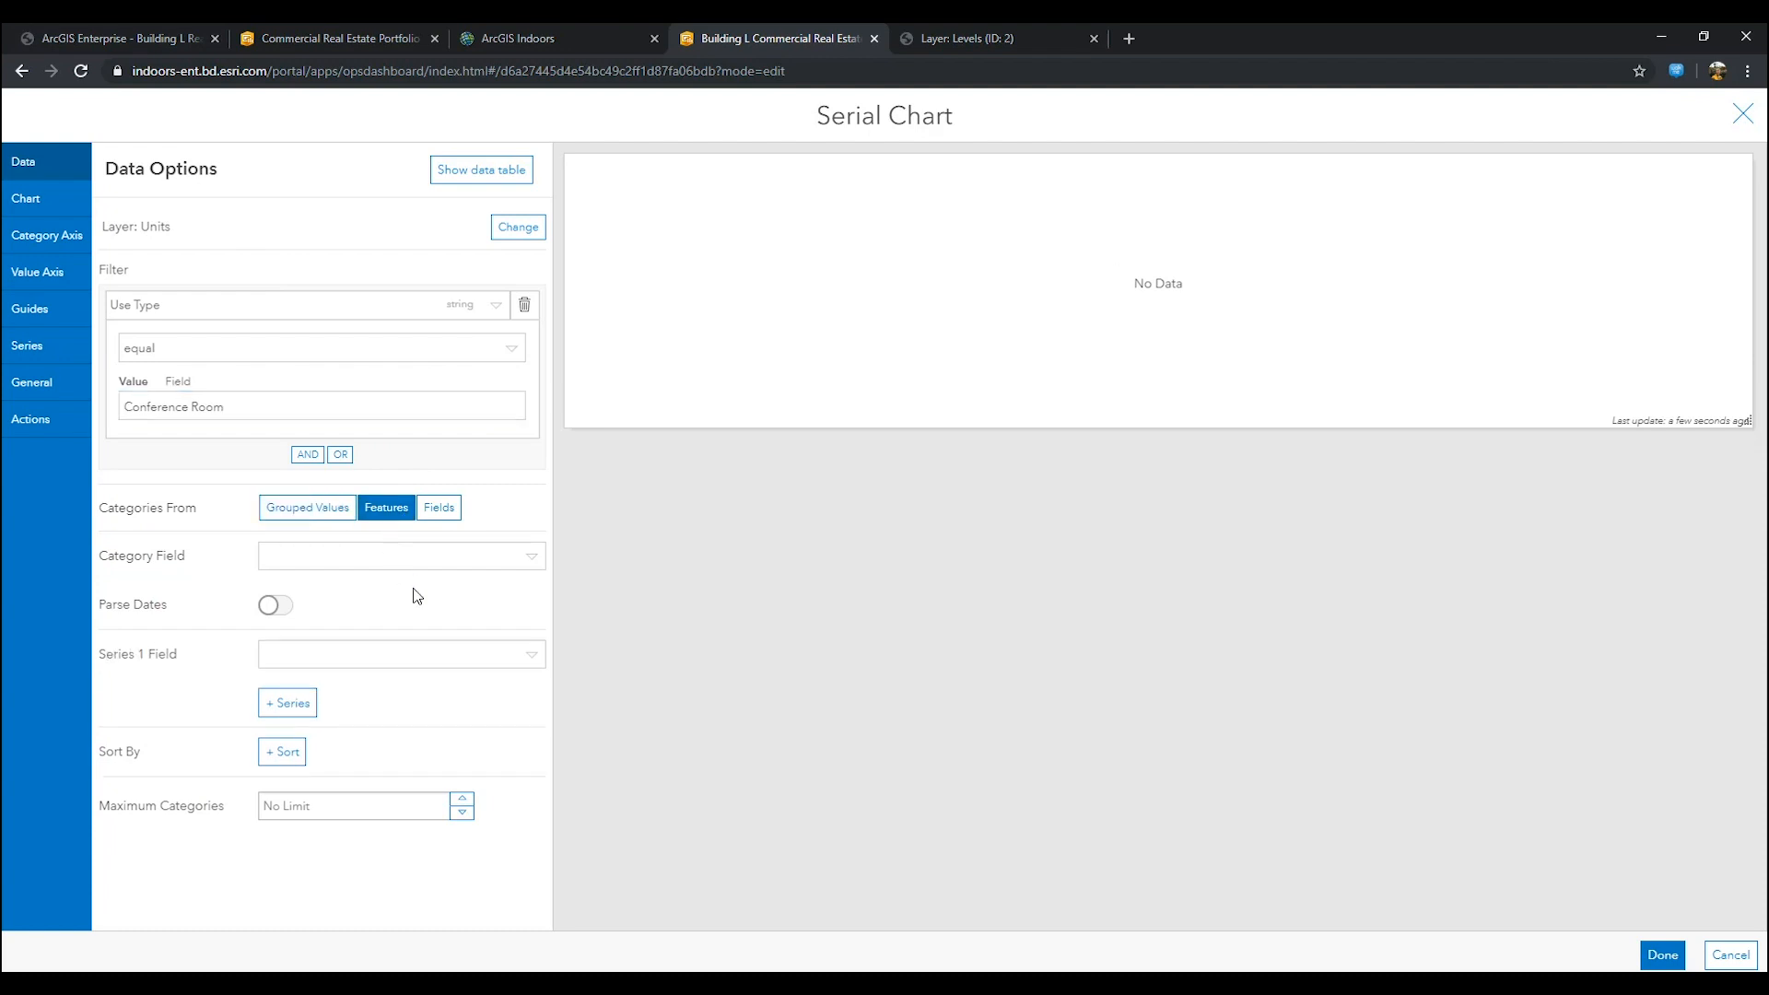
left_click(400, 555)
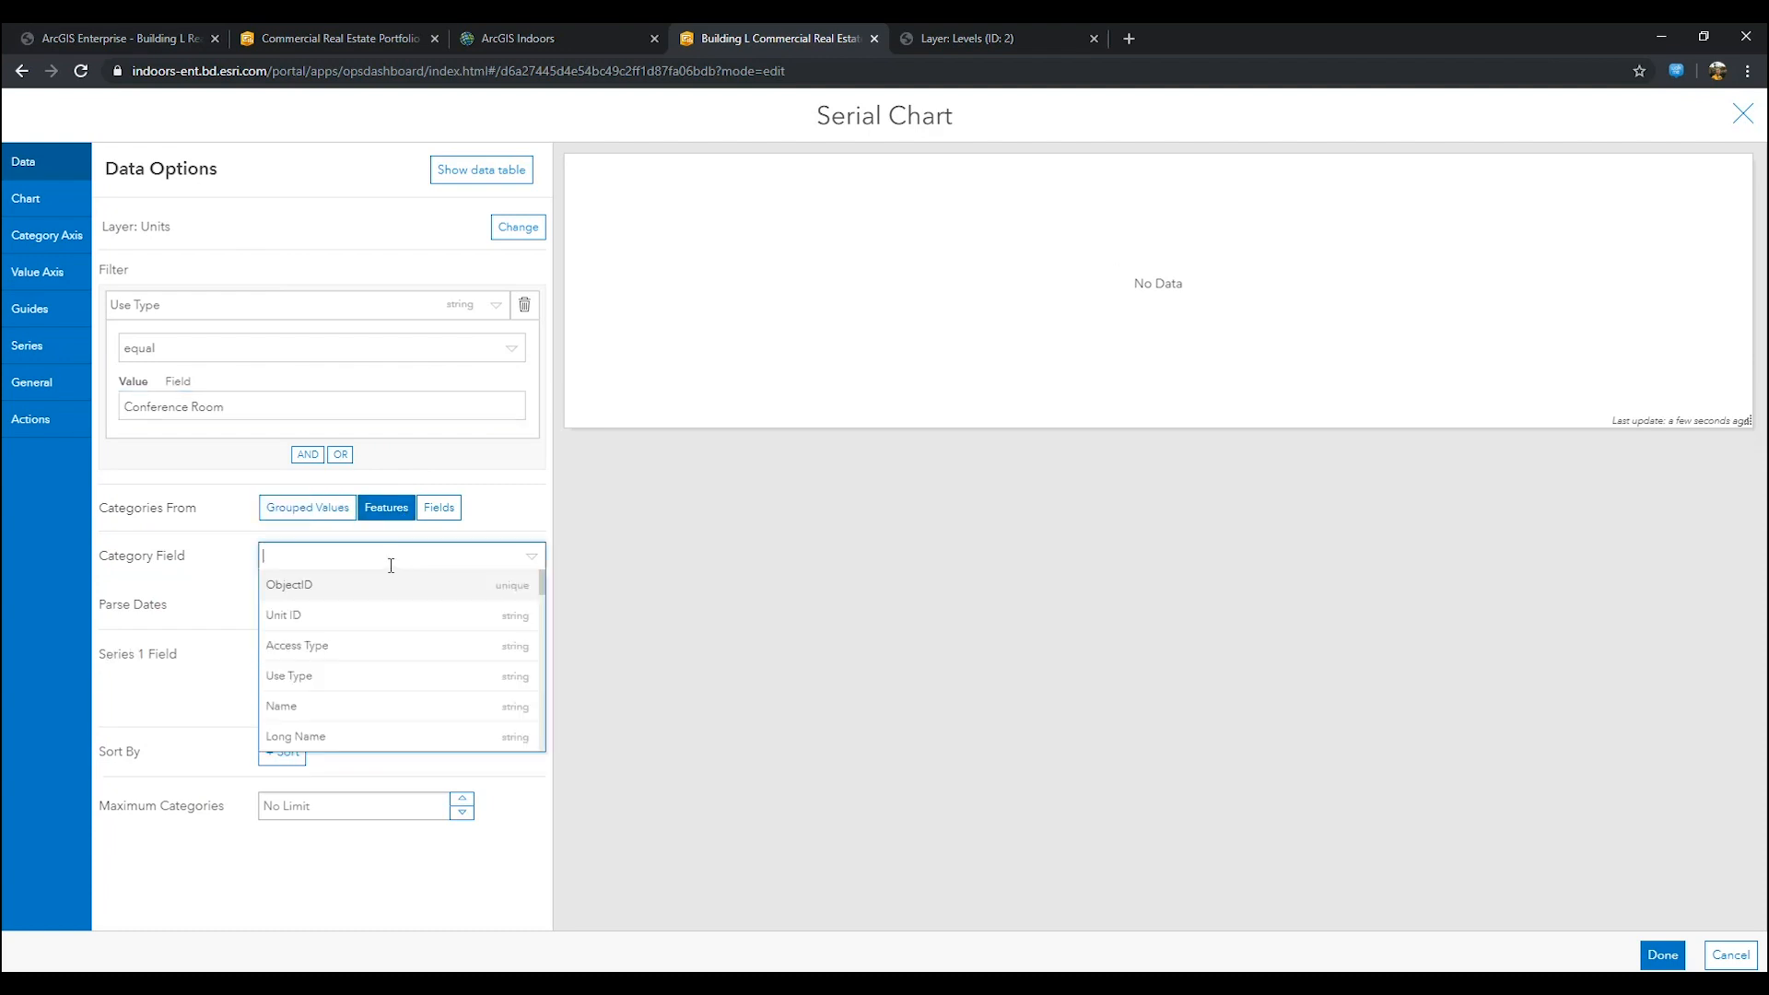
left_click(280, 706)
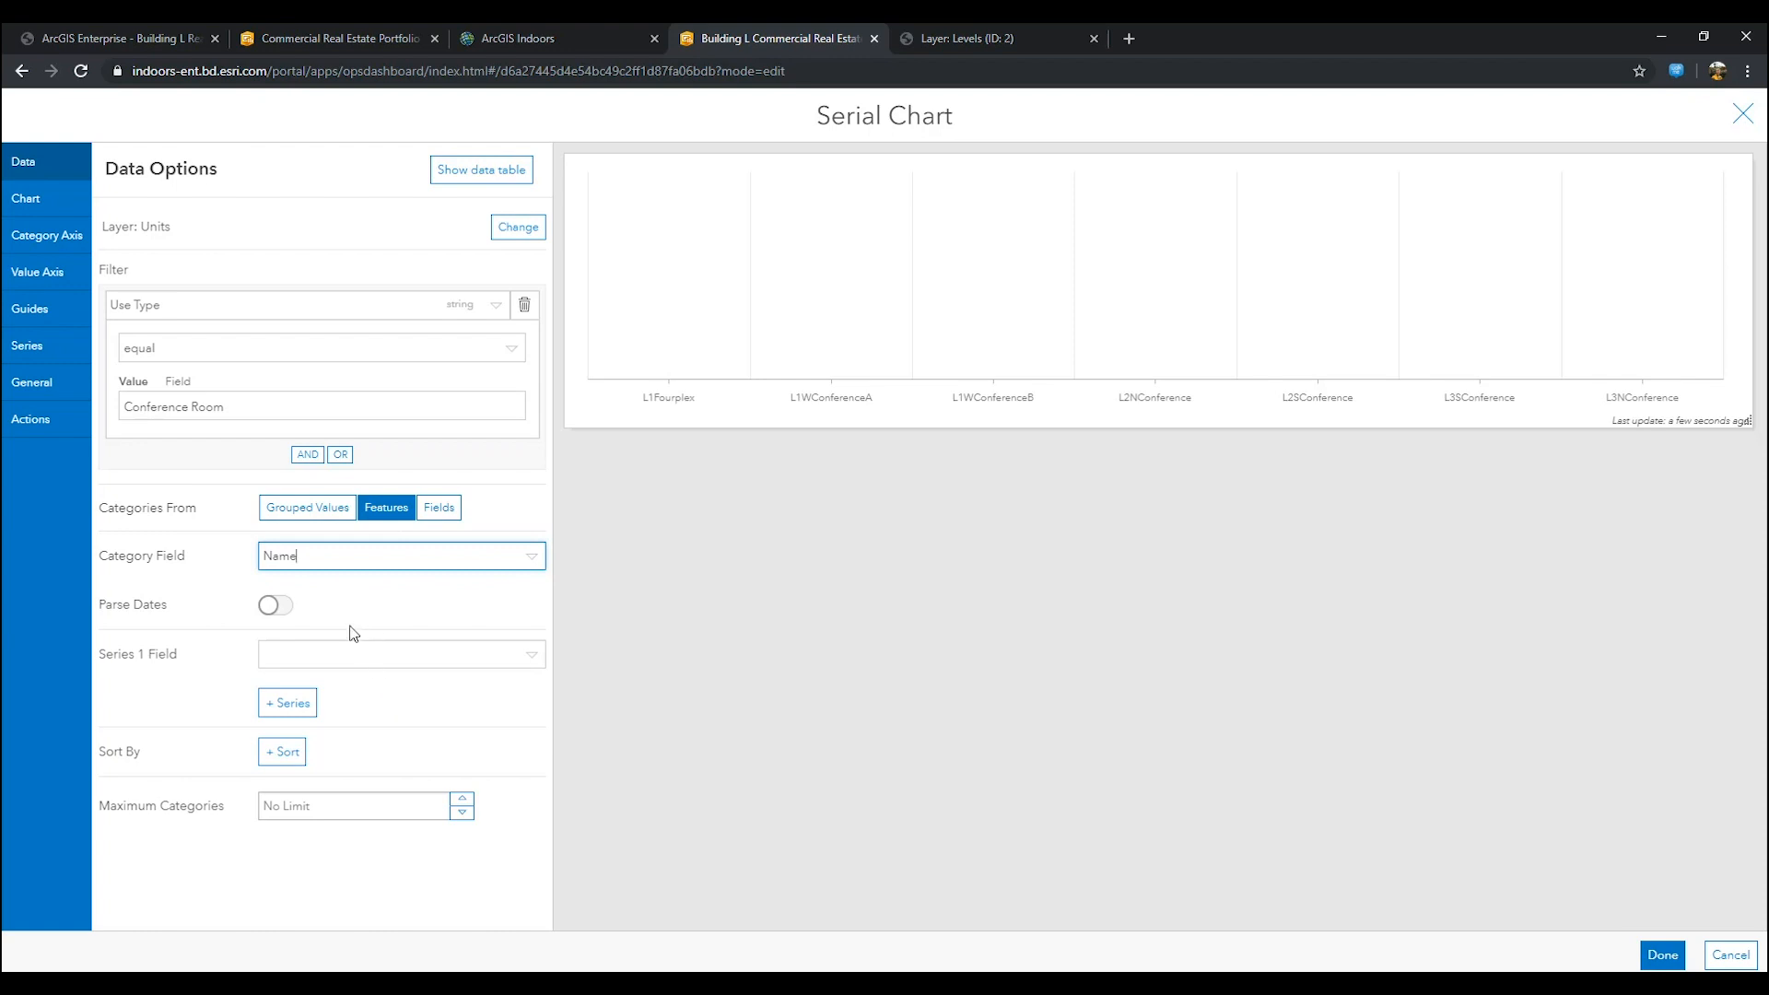
left_click(400, 655)
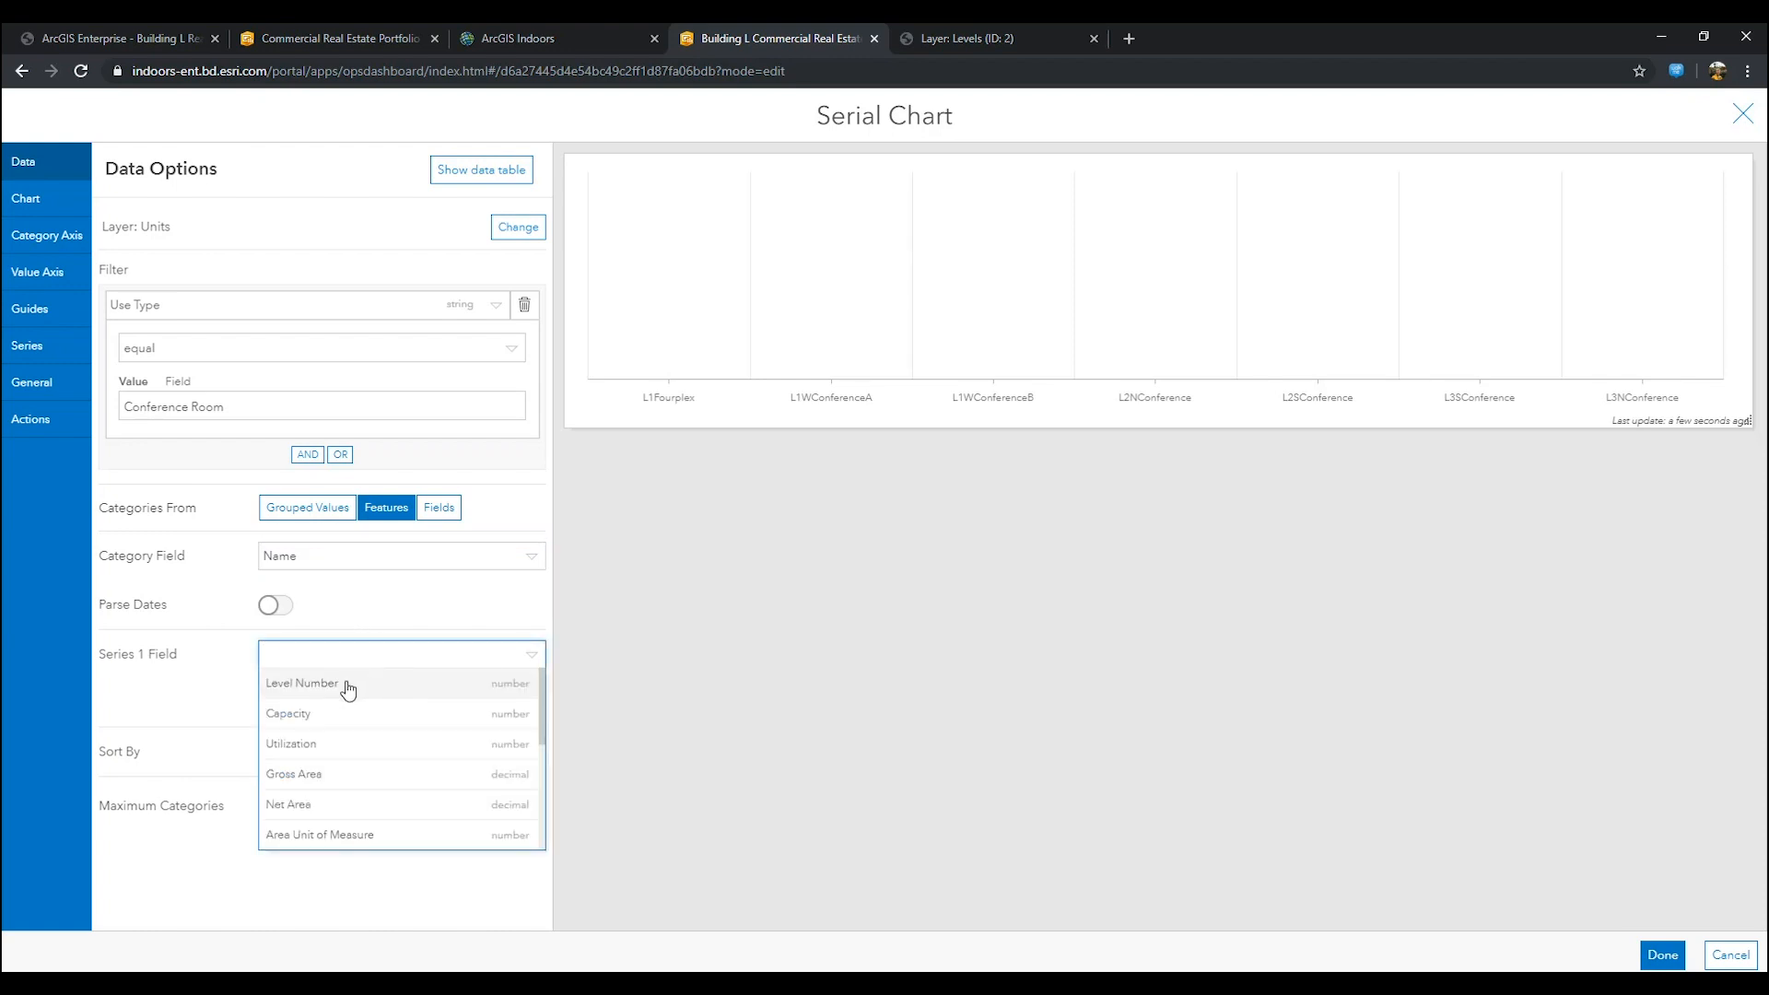
left_click(288, 714)
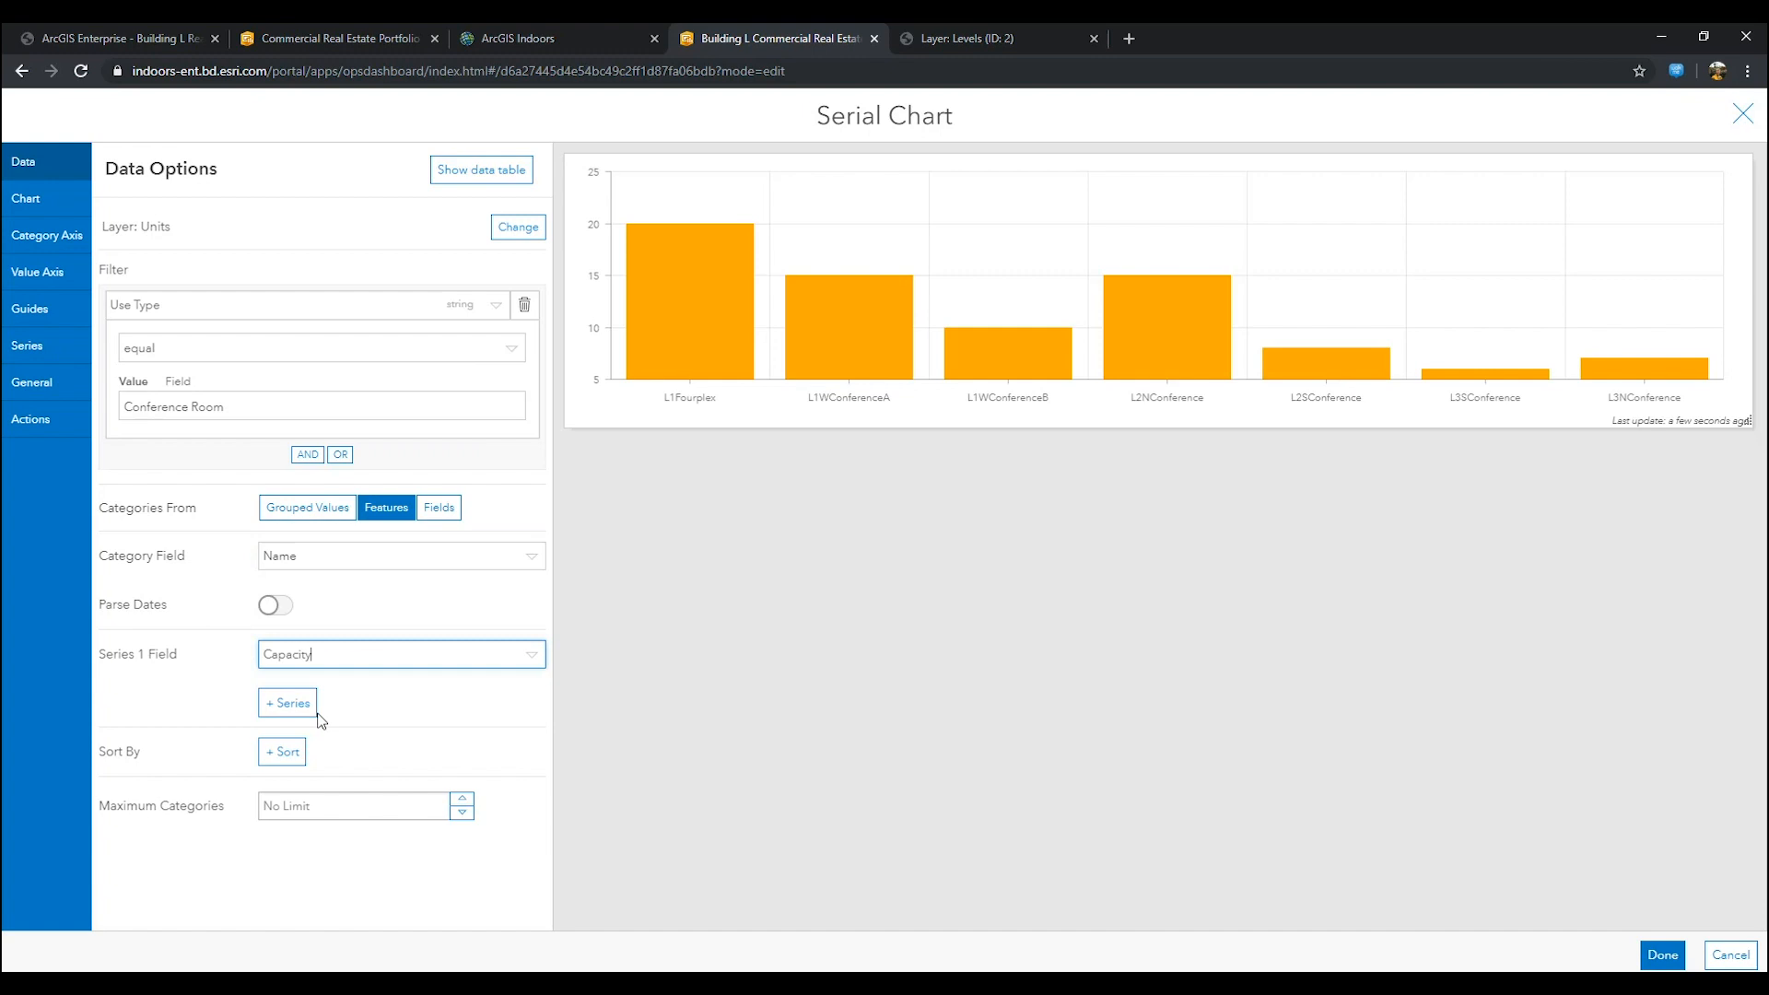
left_click(287, 702)
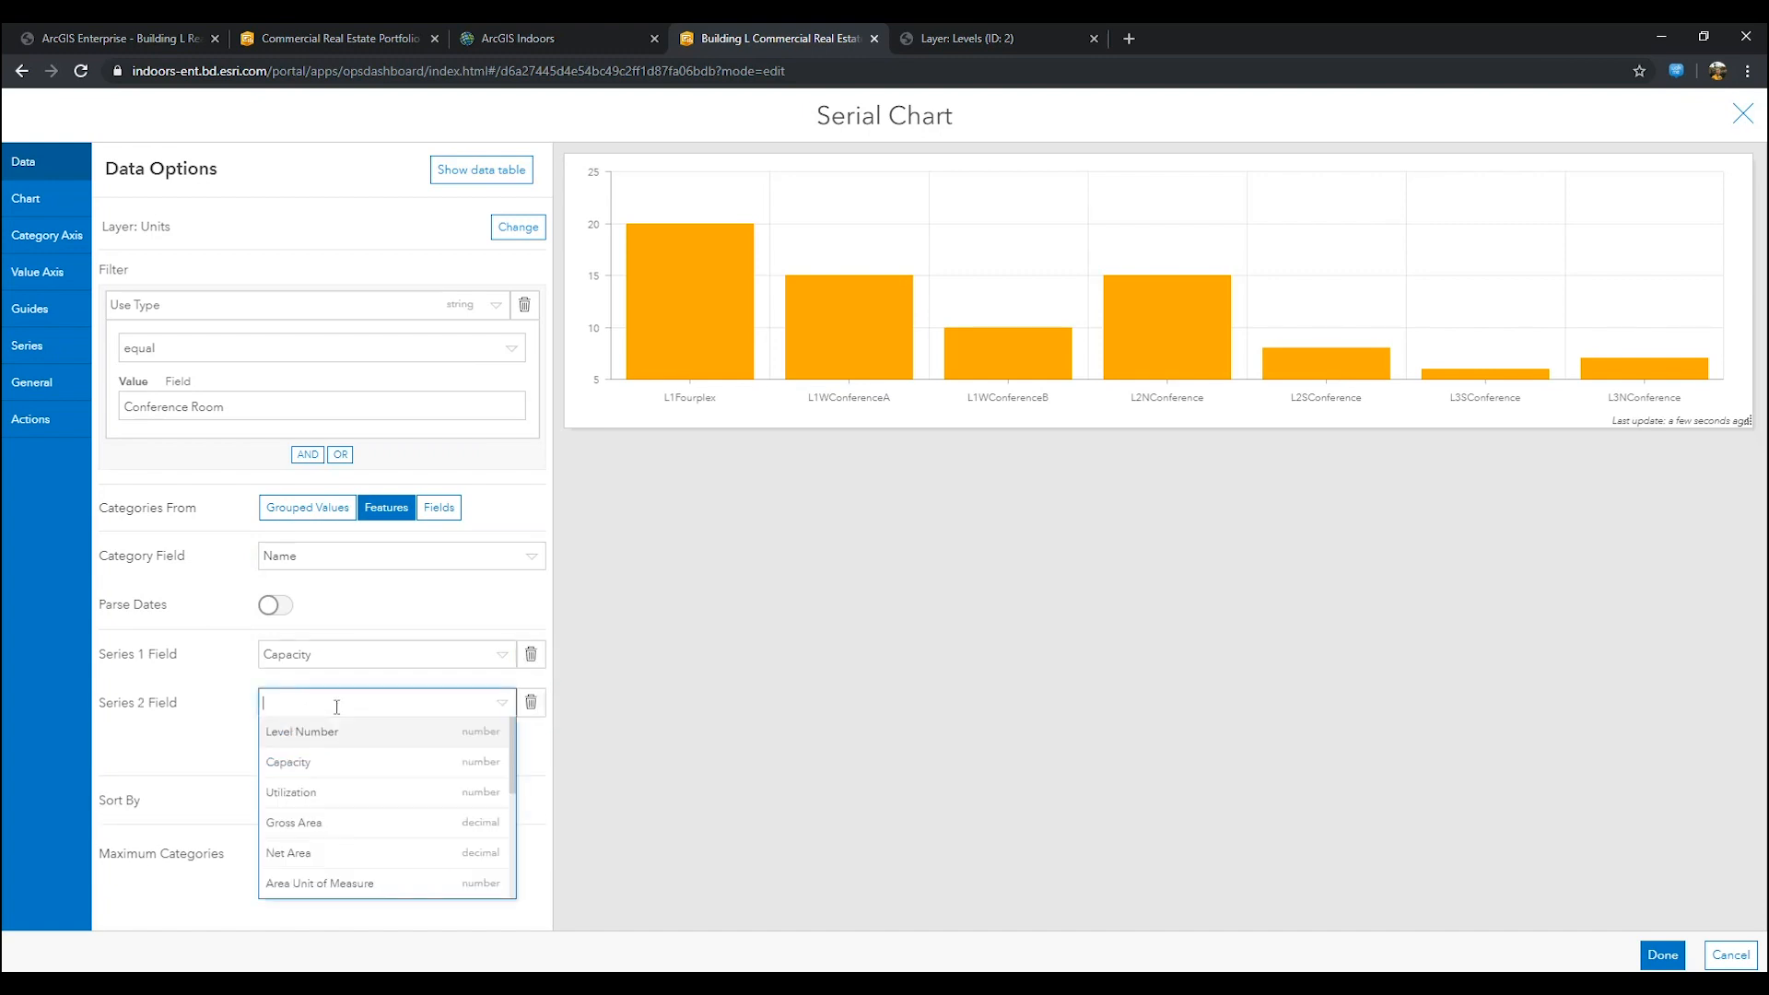
left_click(291, 792)
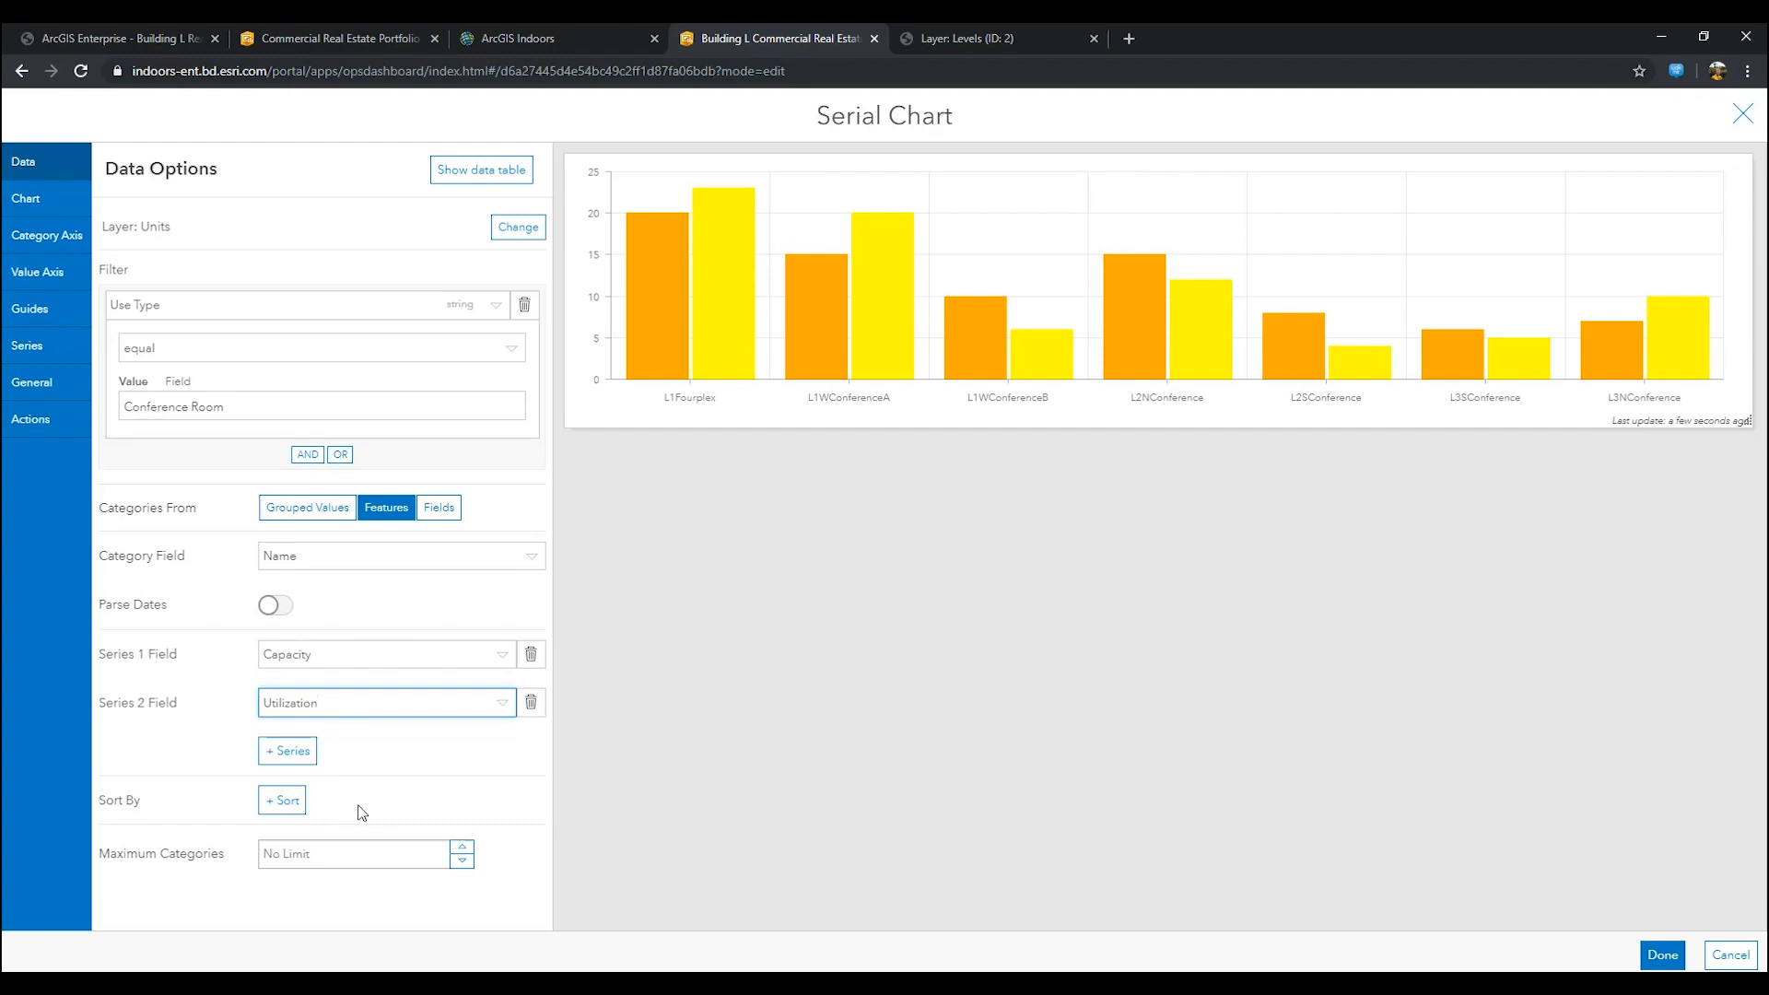
left_click(280, 799)
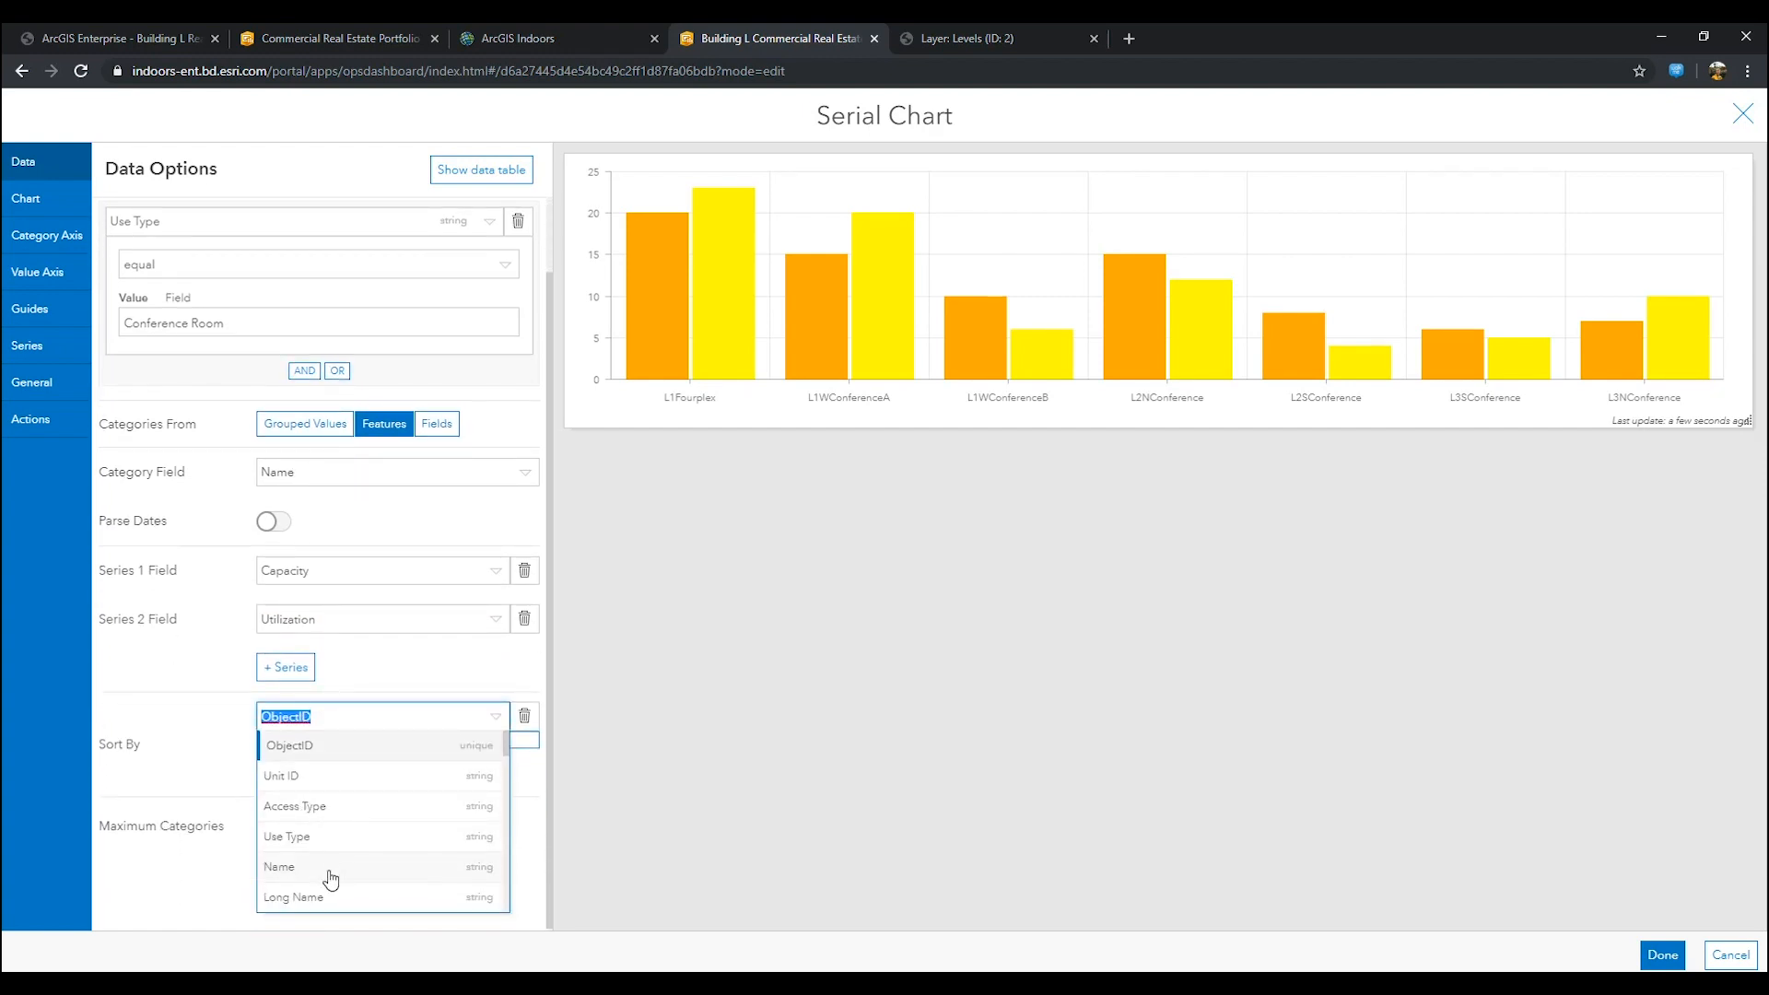
left_click(278, 866)
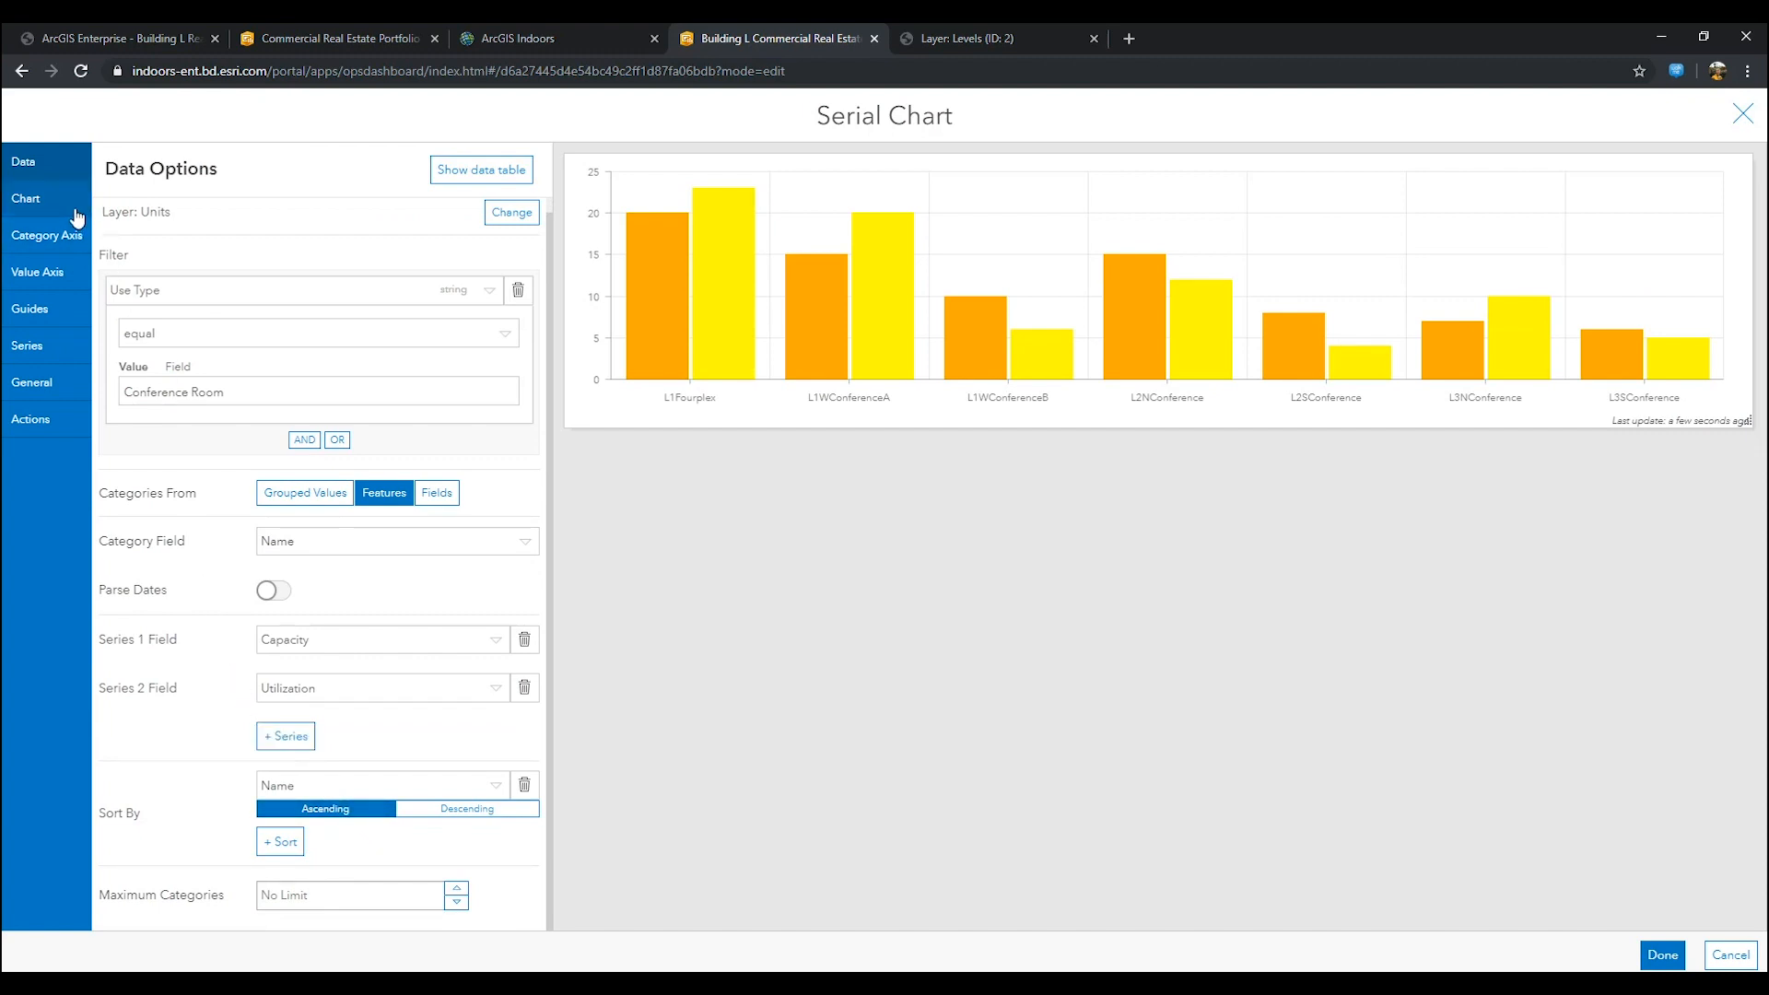
Step: Title the category axis Name of Conference Room
left_click(46, 234)
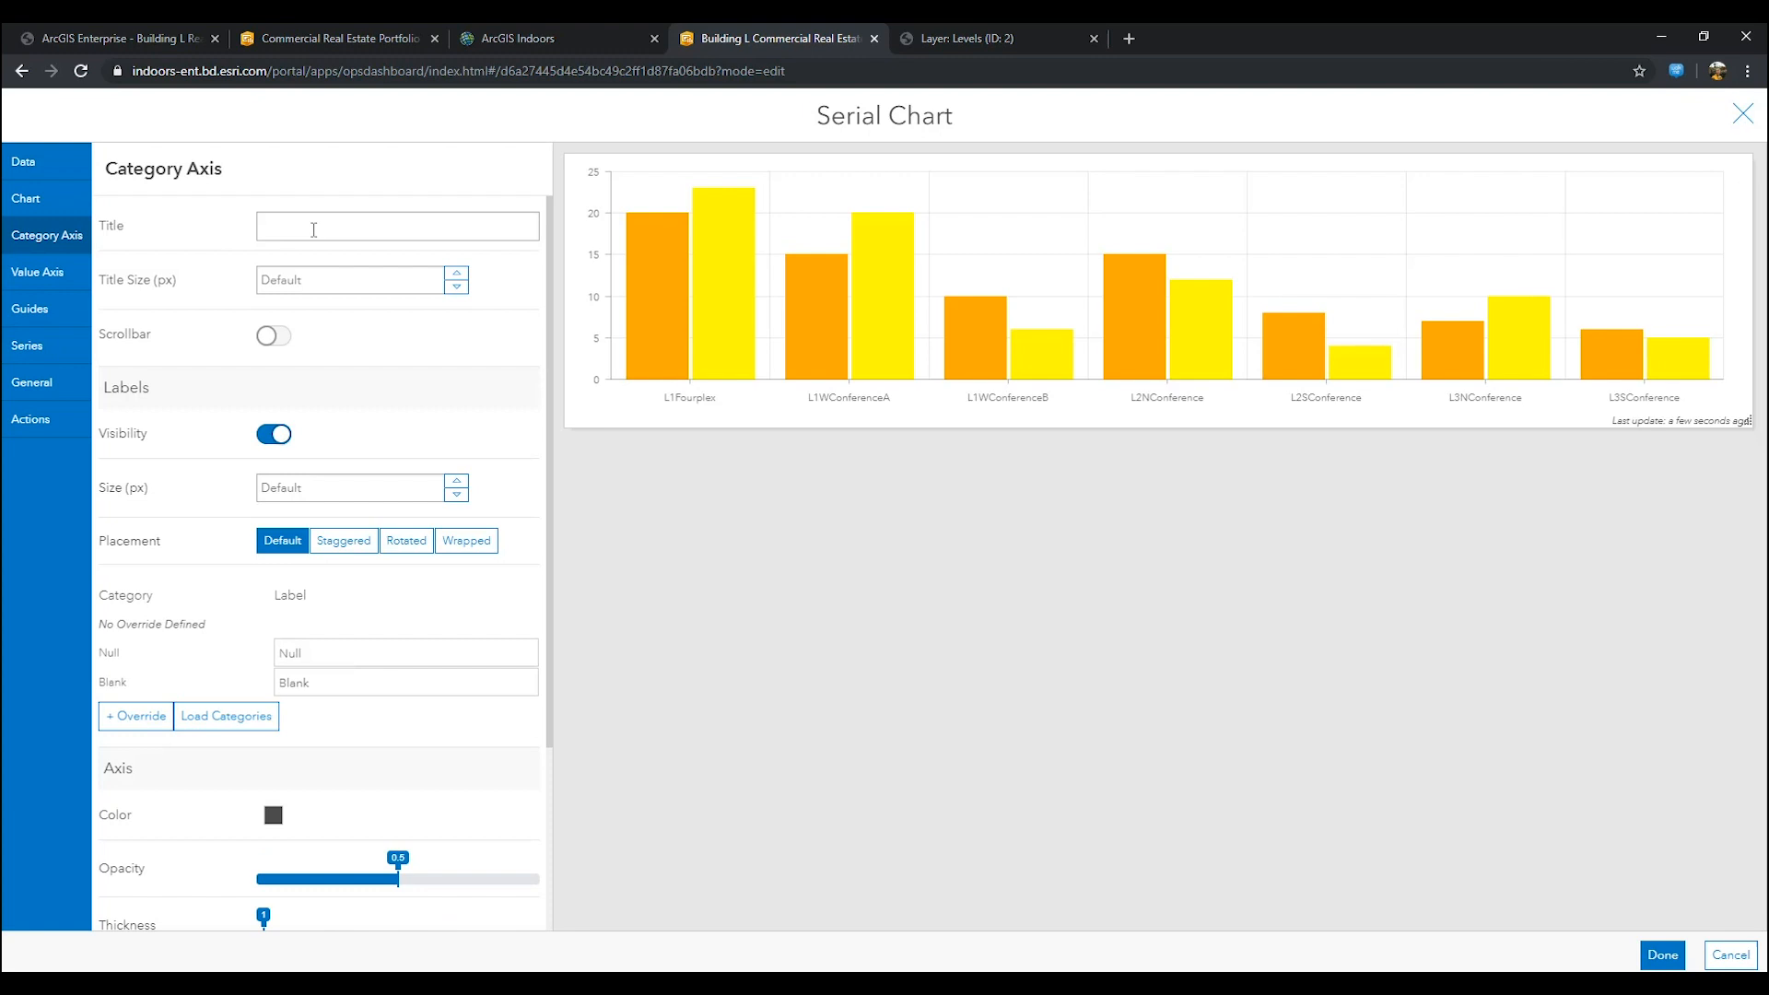
left_click(398, 224)
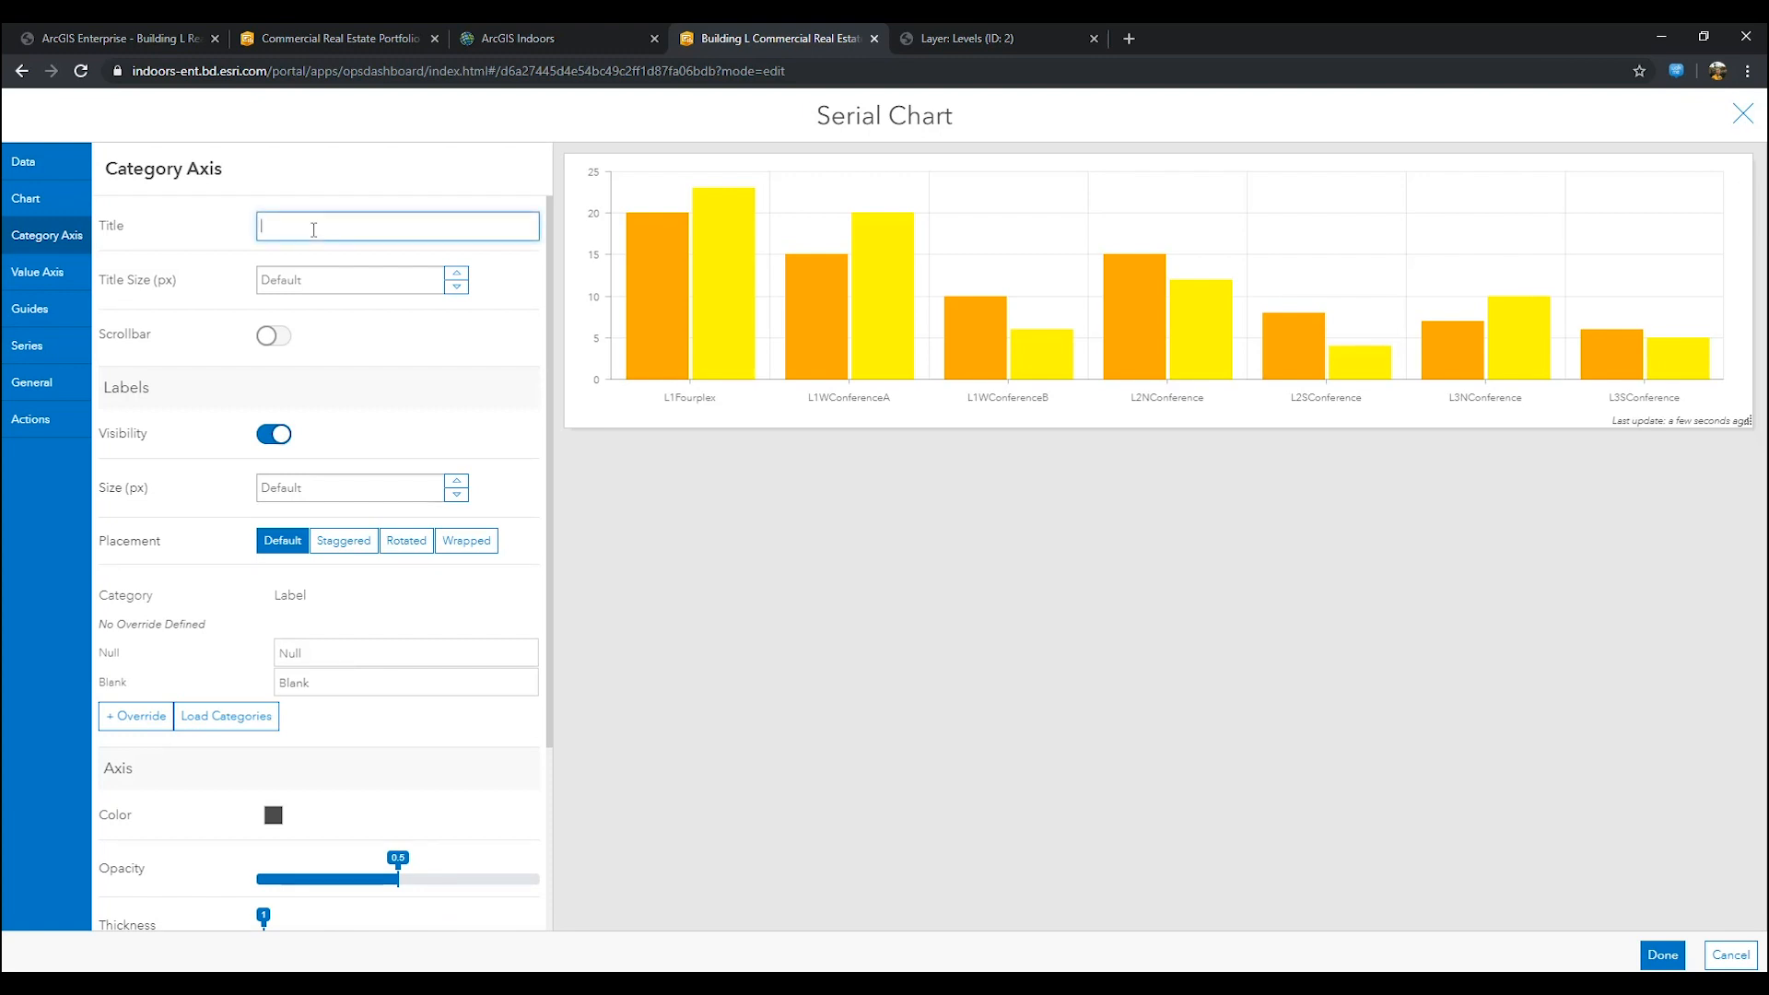
type("Name of C")
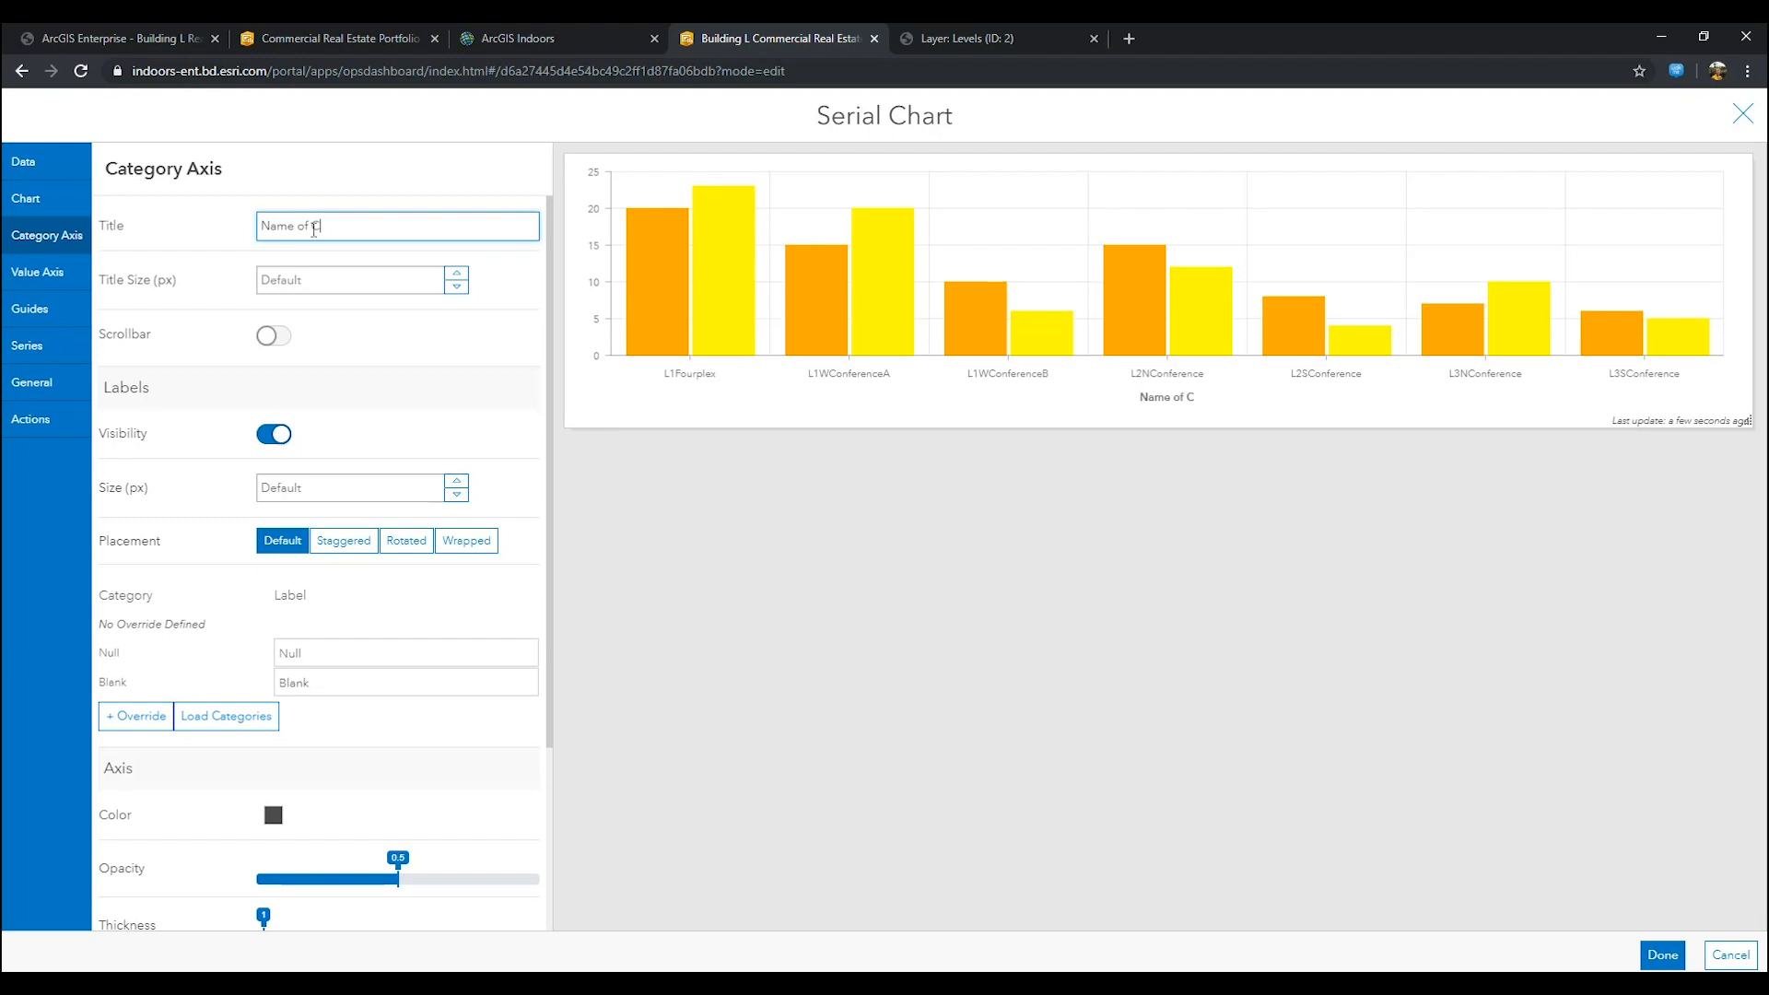
type("onference Room")
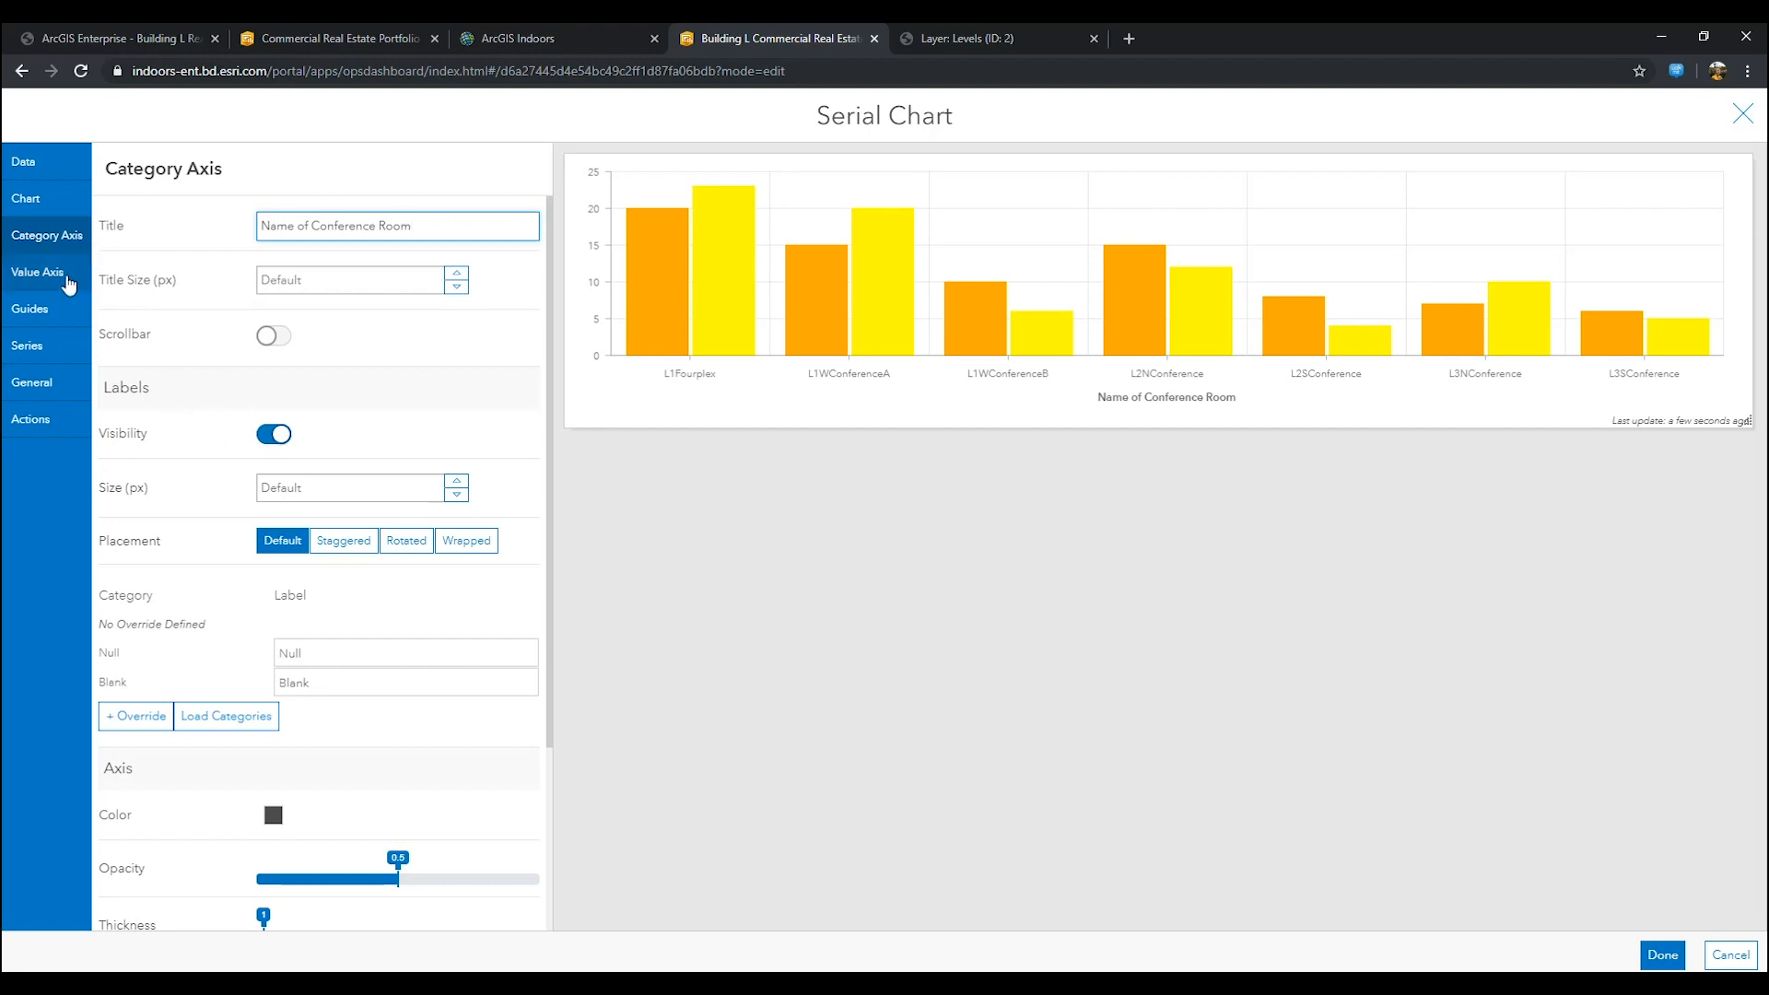
Step: Title the value axis Number of People
left_click(39, 273)
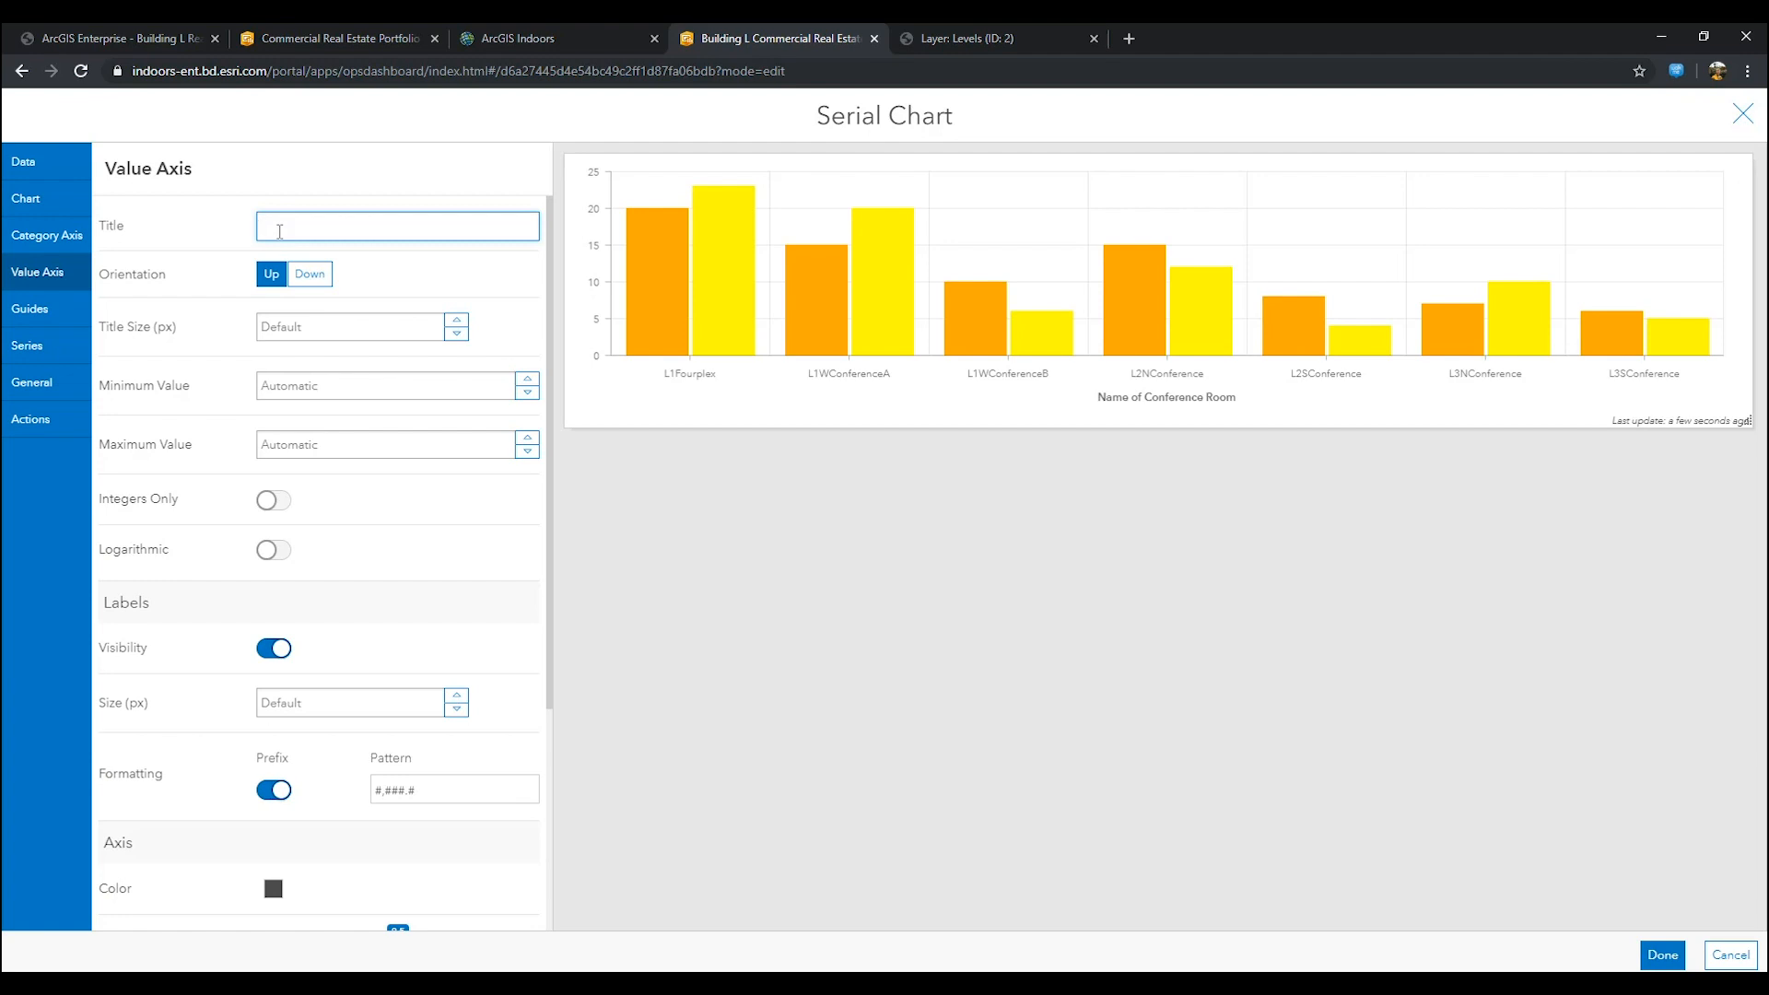
type("Number of People")
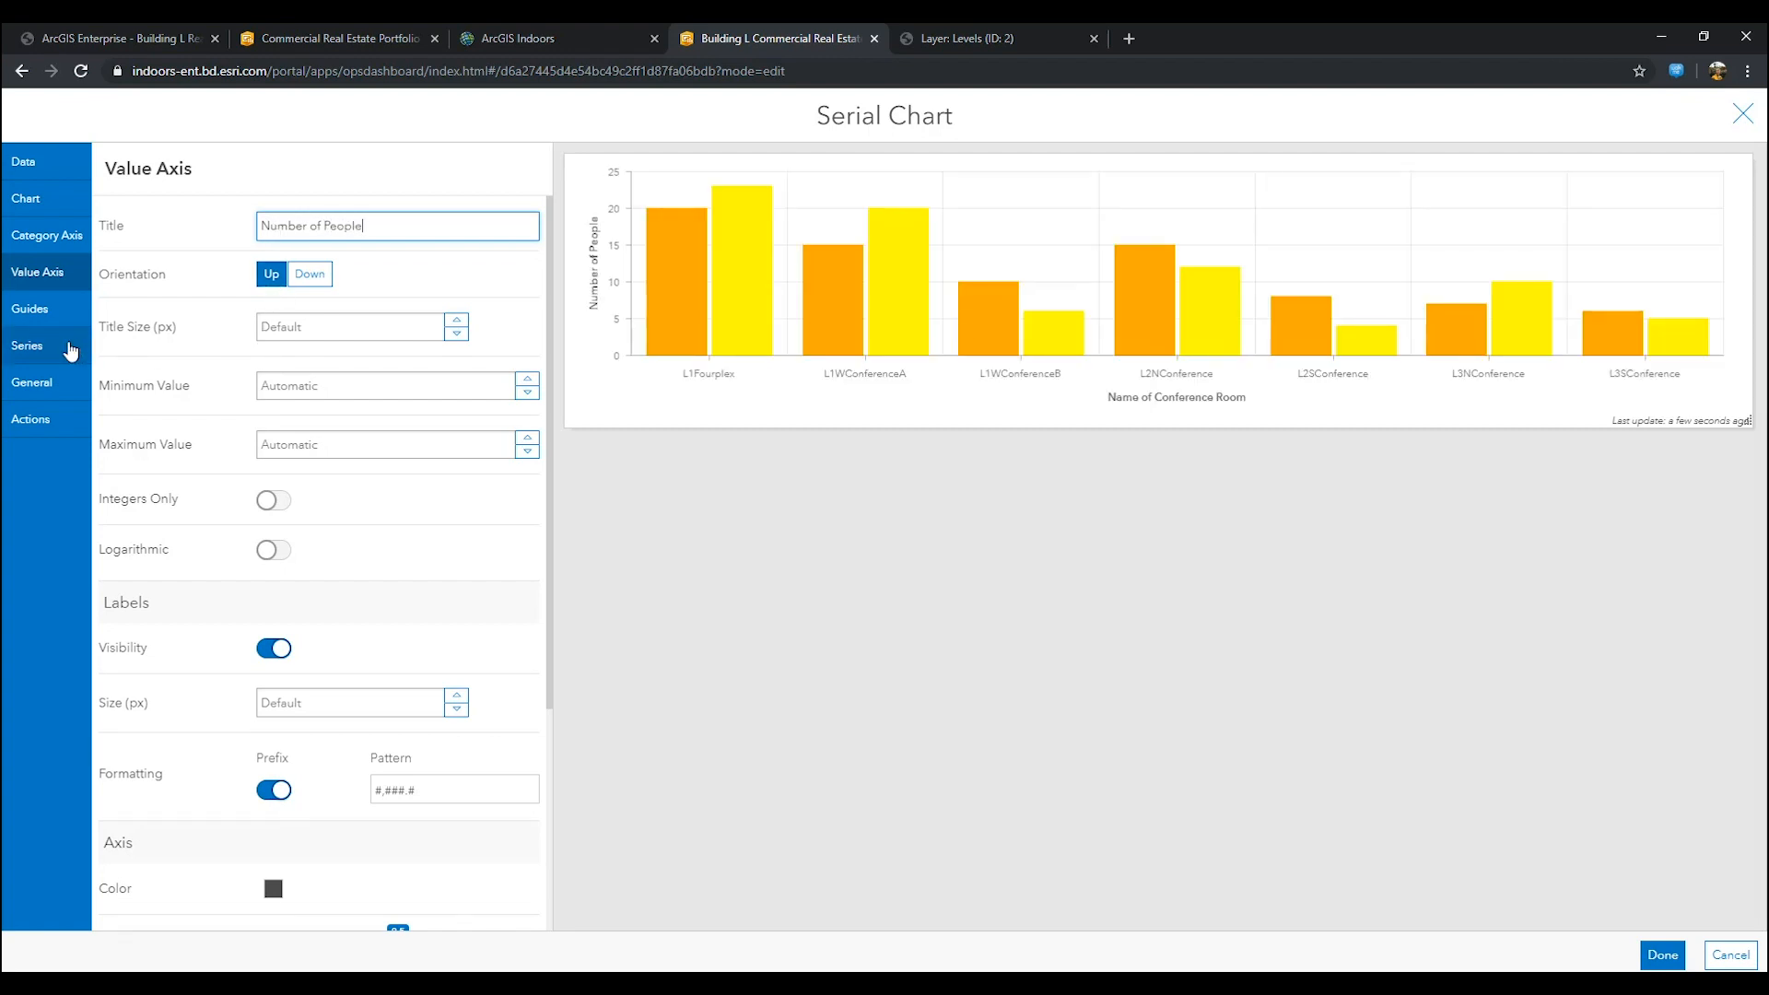
left_click(28, 347)
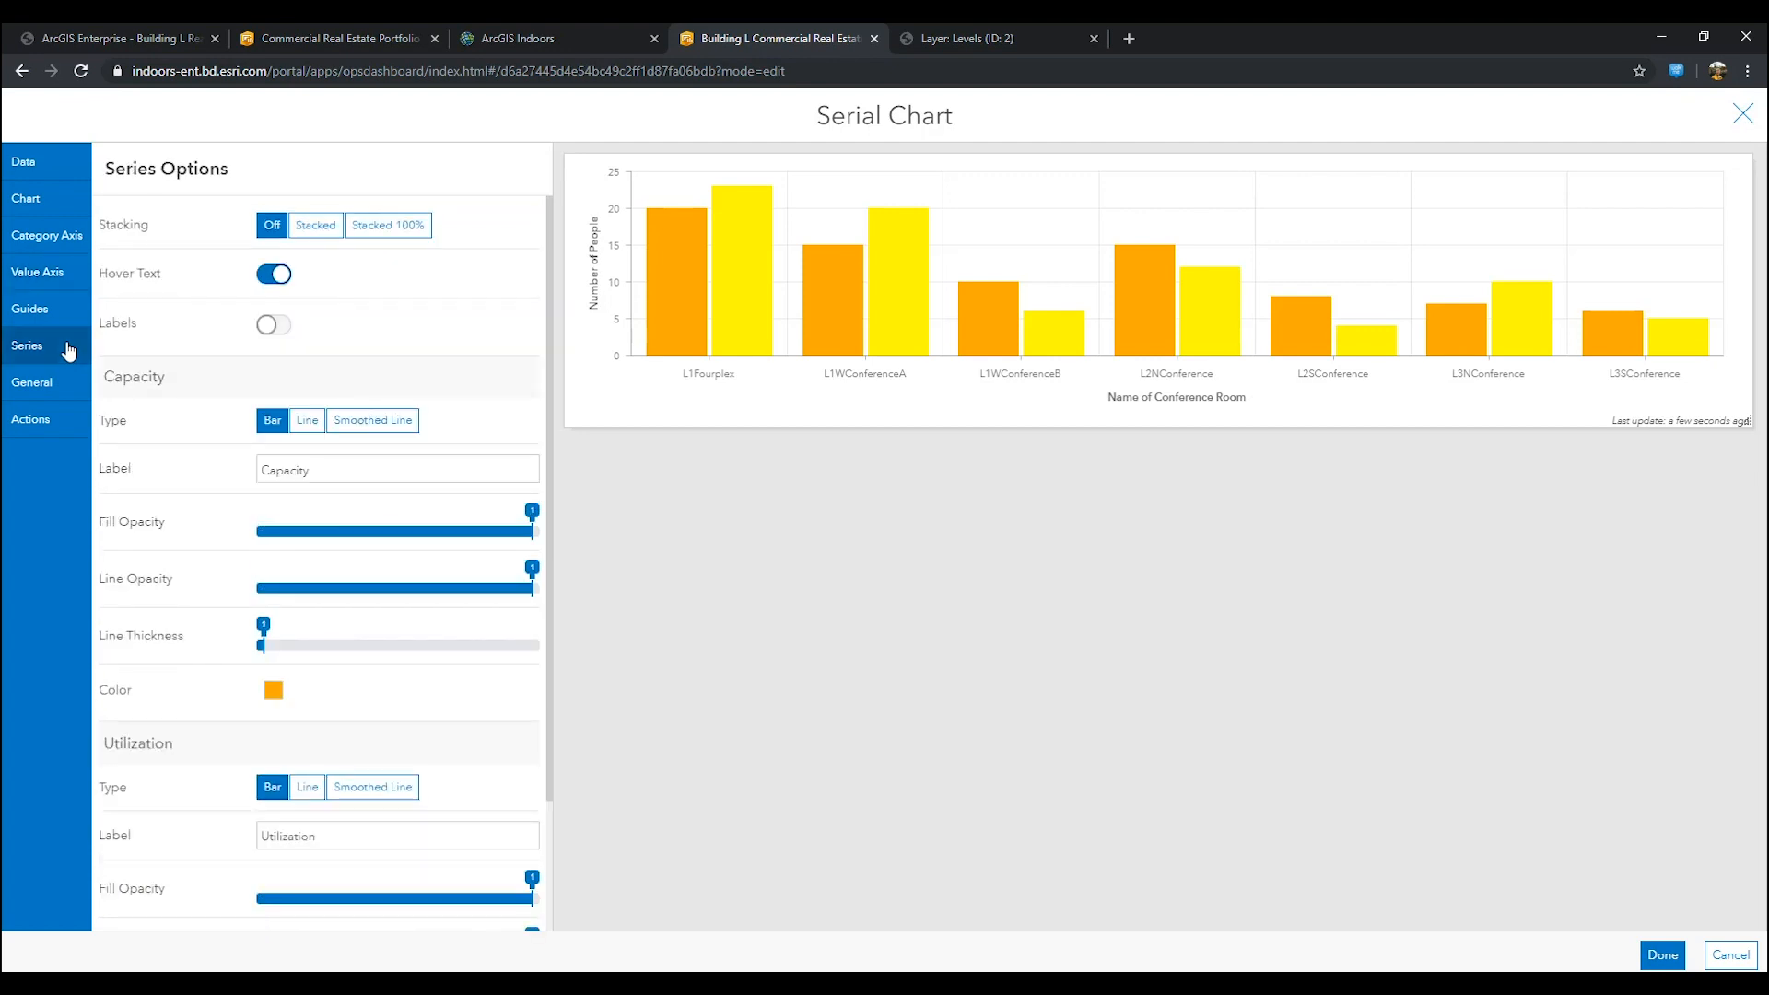
mouse_move(179, 405)
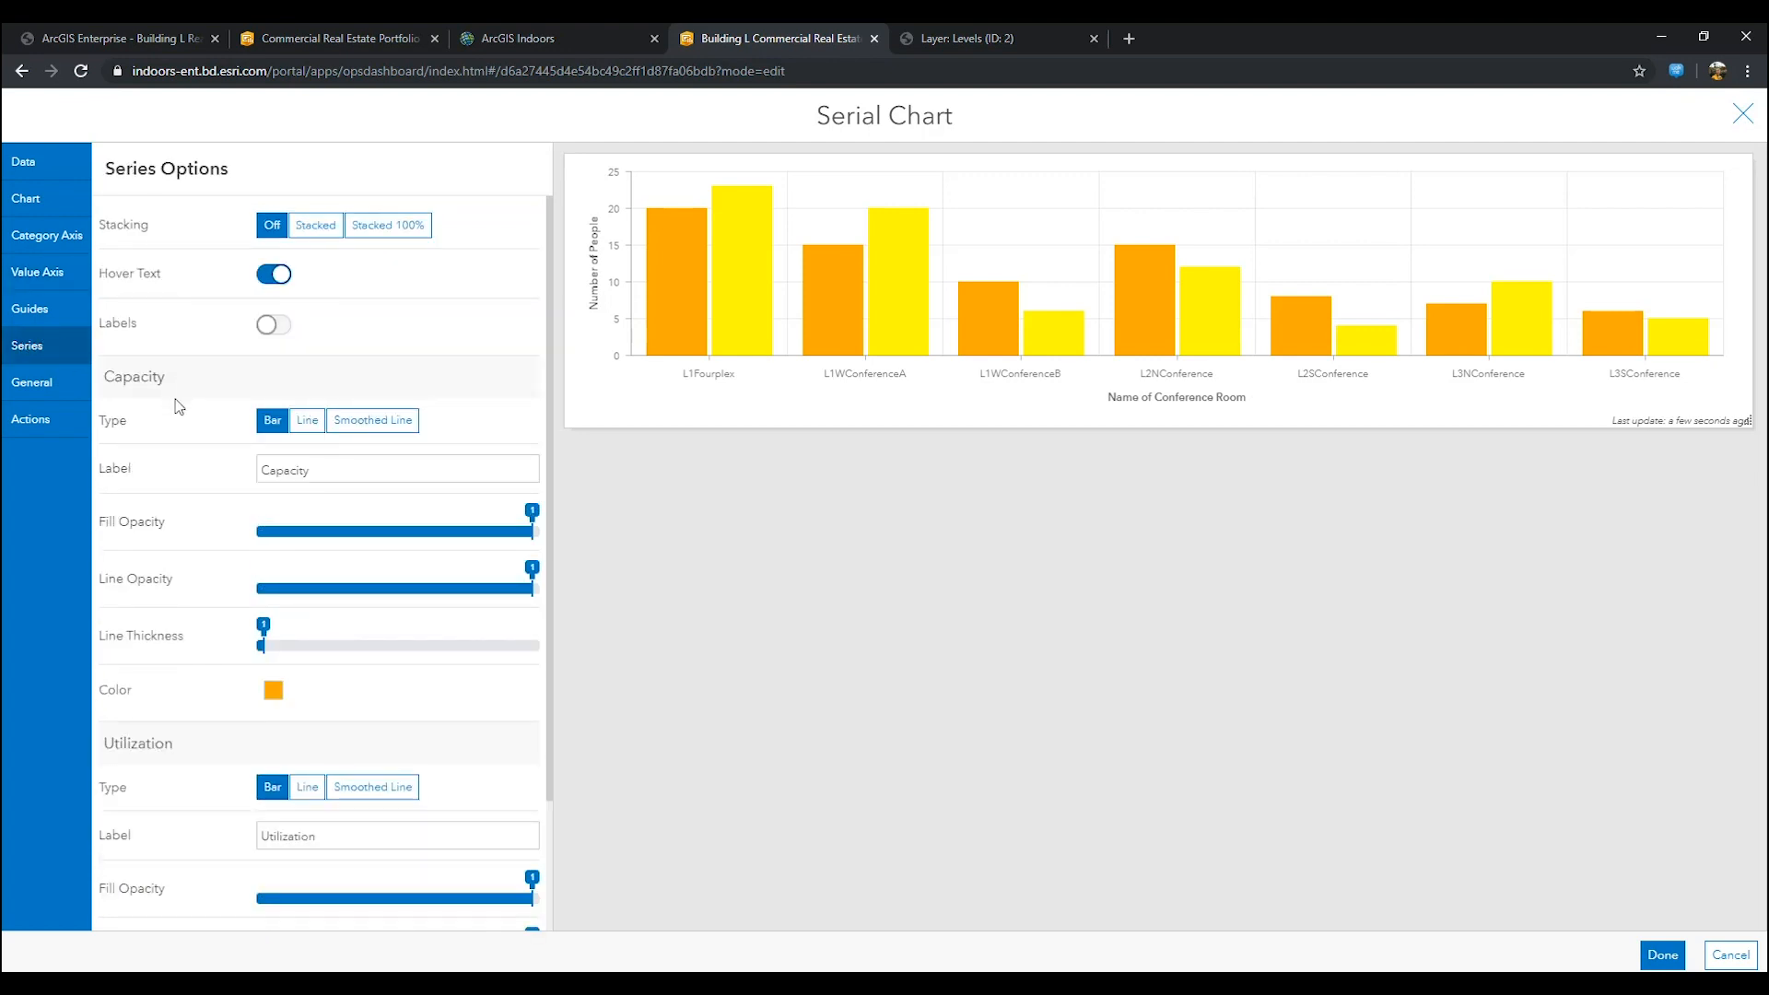
Step: Recolour the Capacity series bars pink in the series options
scroll("down", 3)
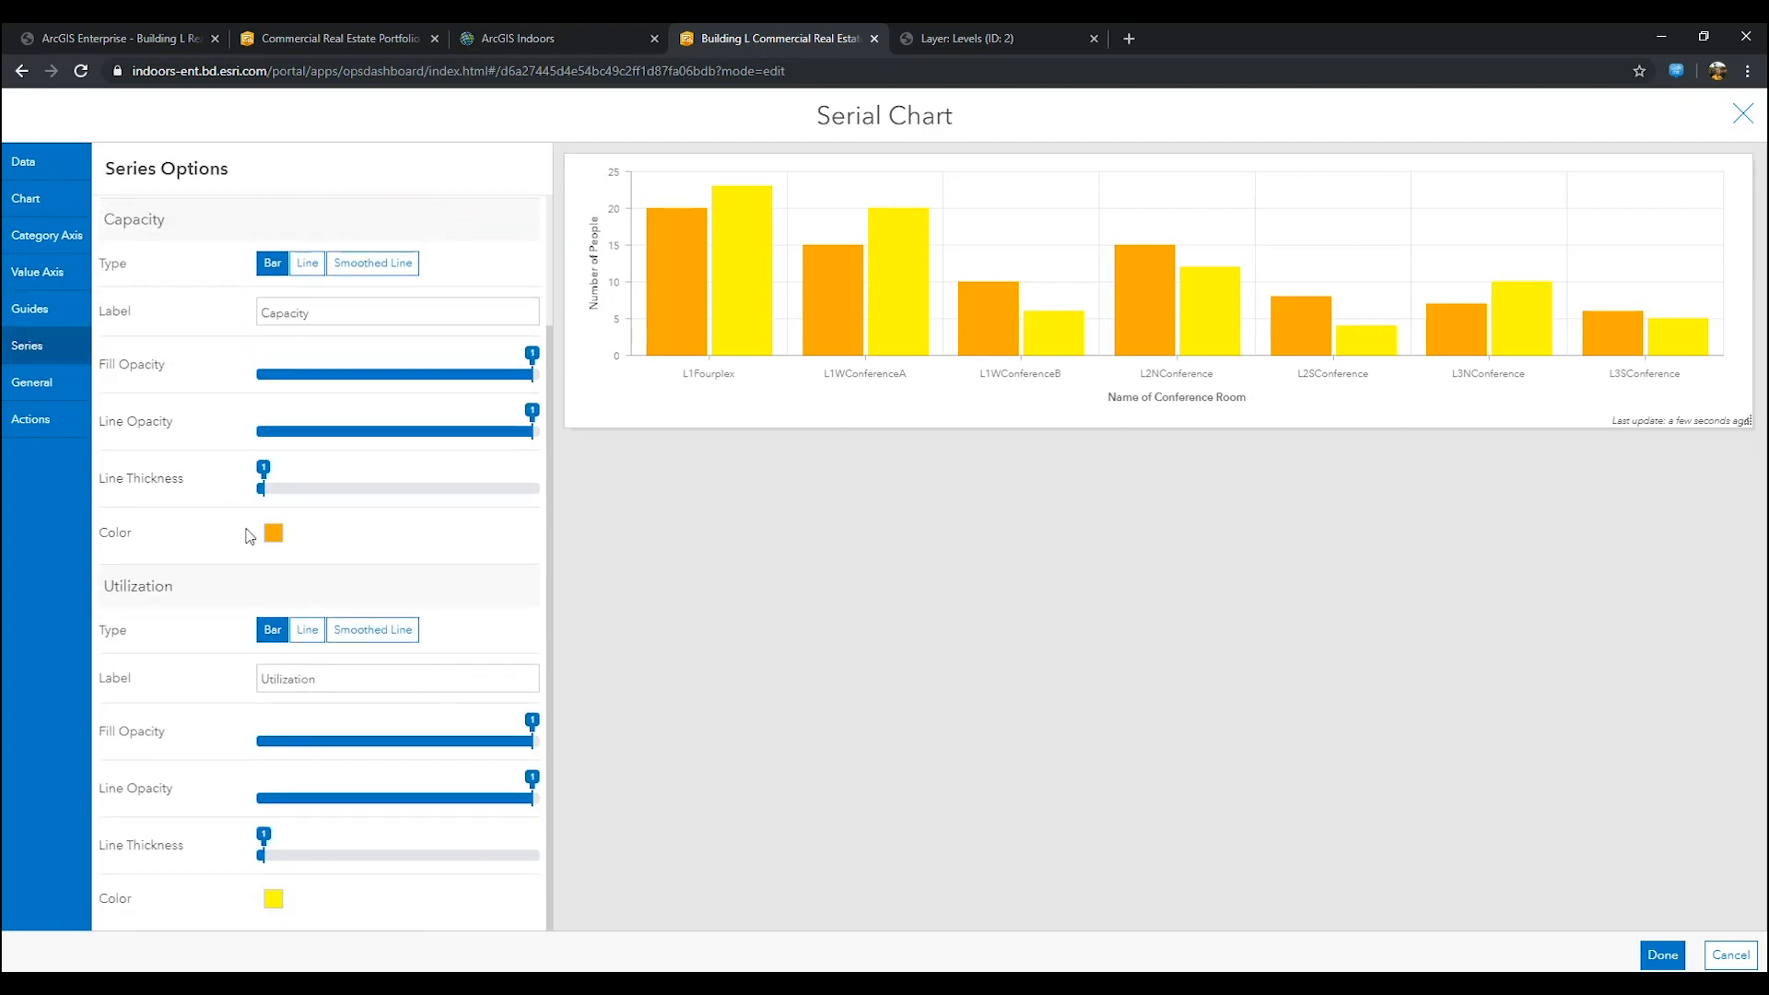
left_click(273, 533)
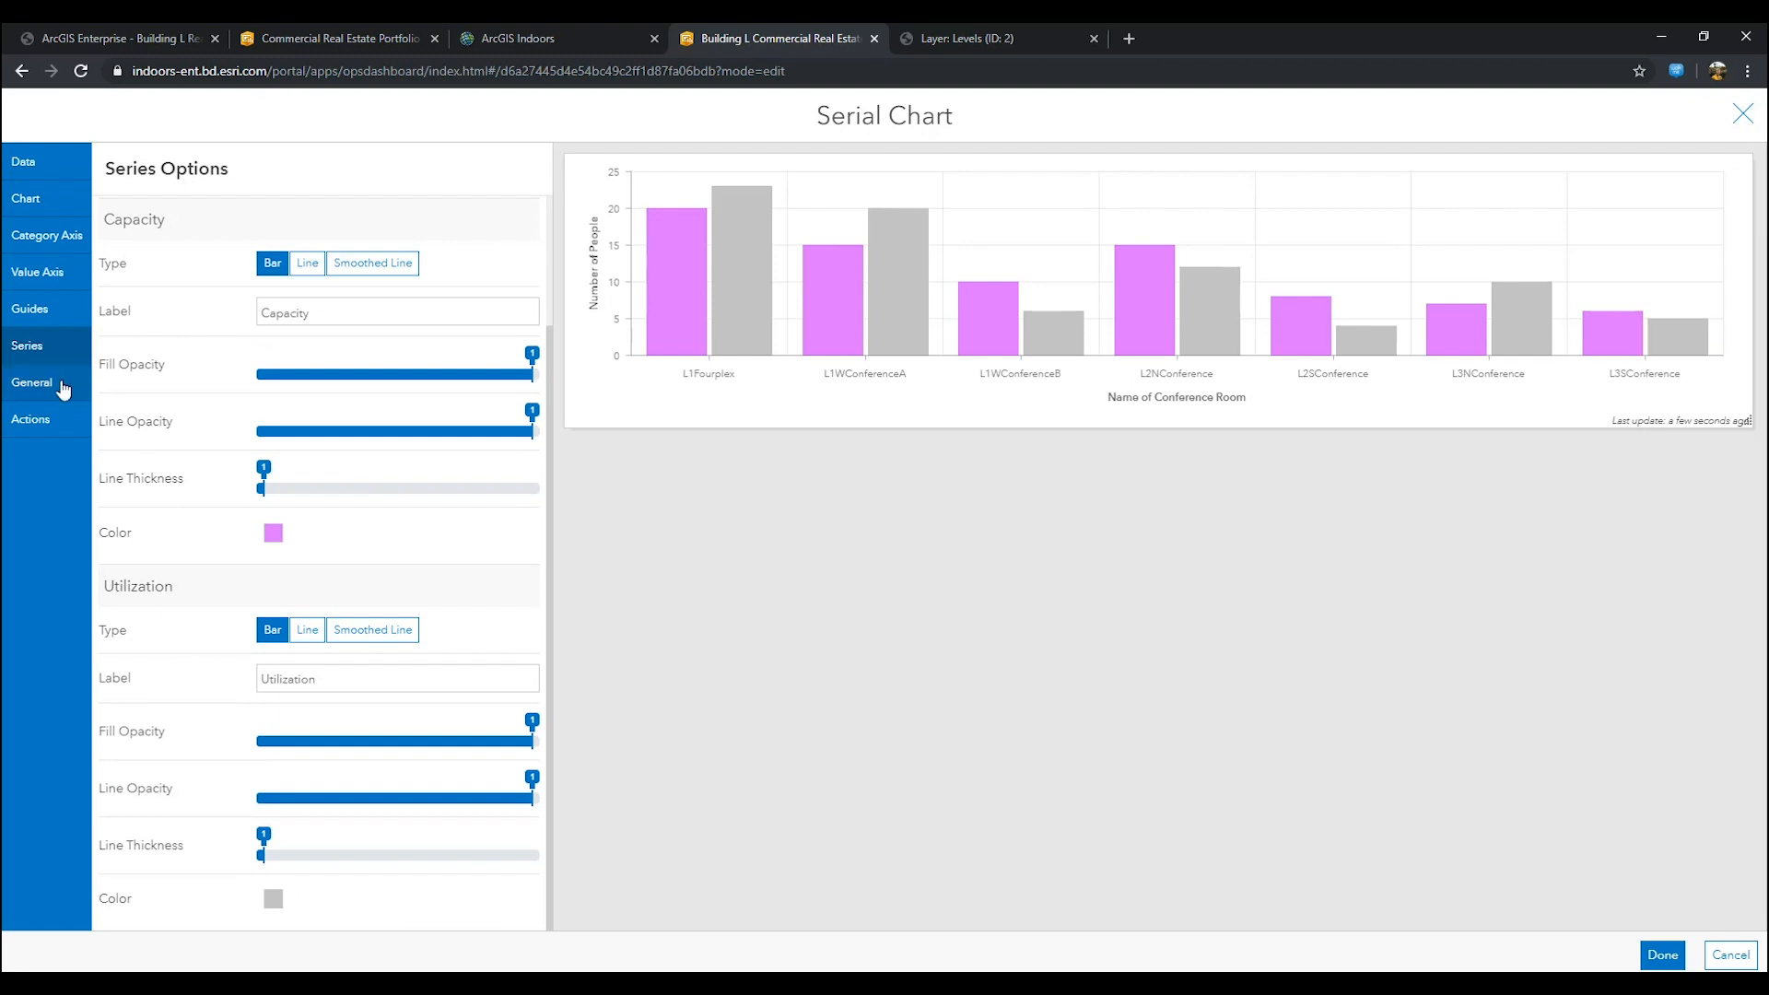
left_click(34, 384)
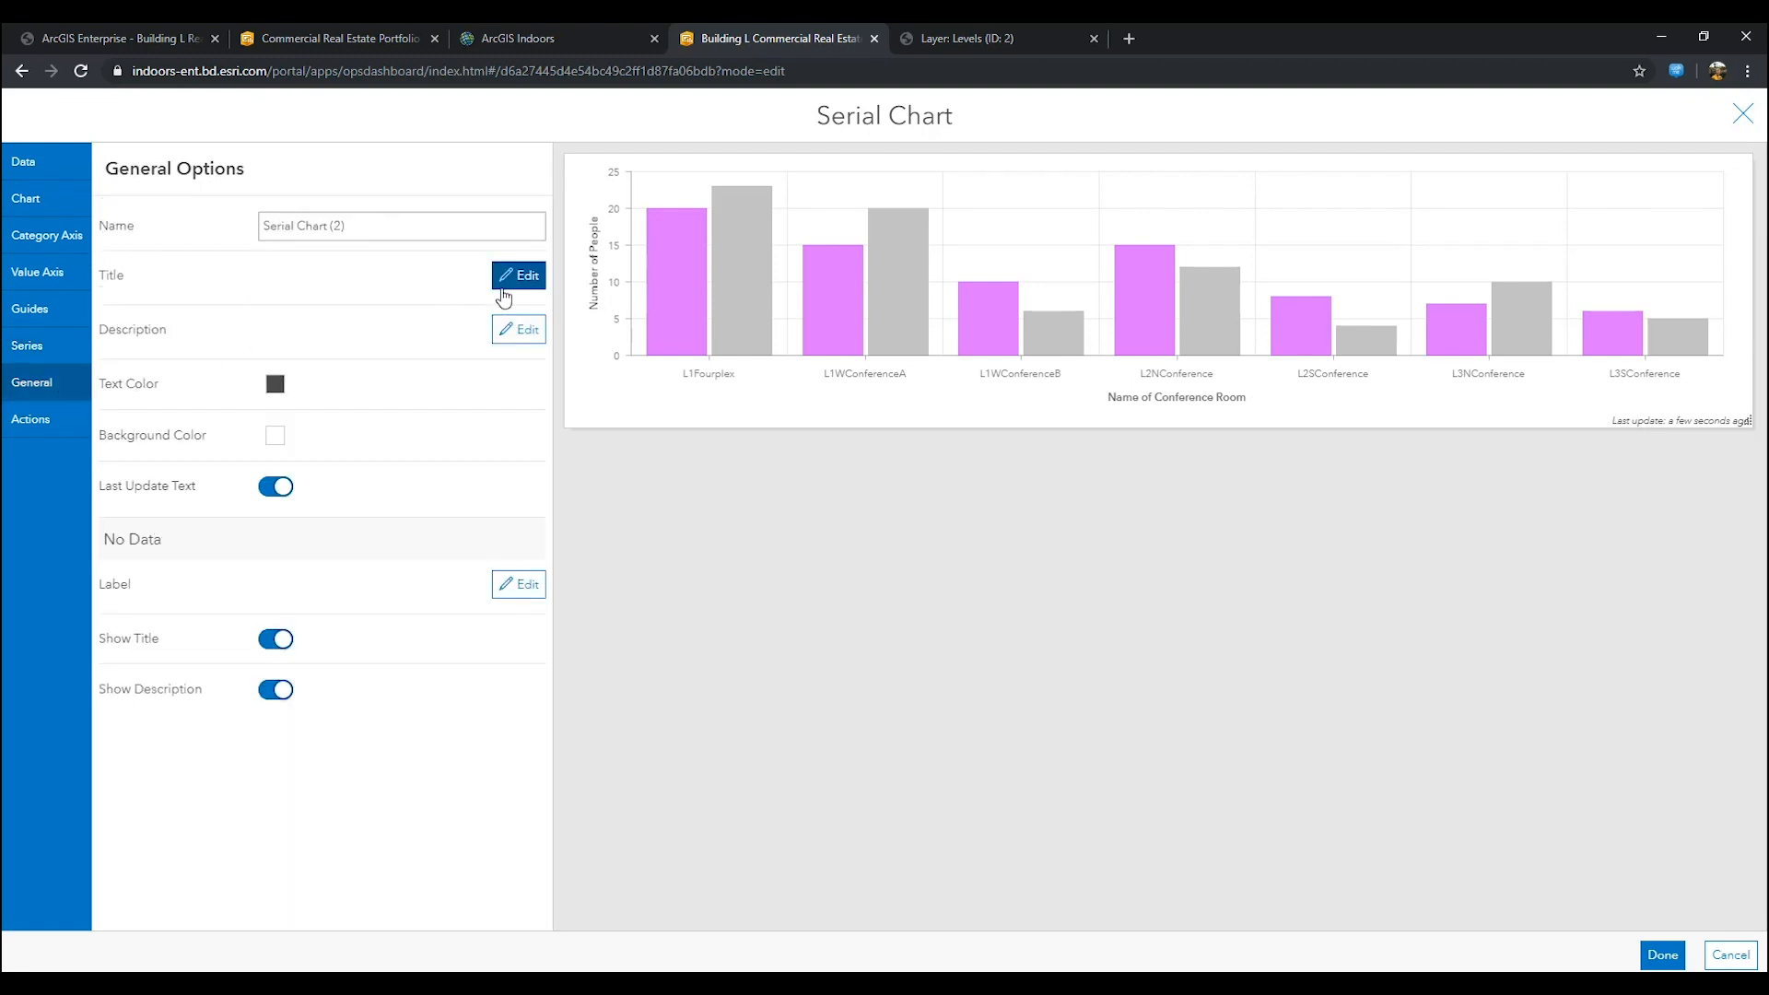
Step: Title the chart Capacity:Utilization Distribution of Conference Rooms as a centred Heading 3
left_click(517, 274)
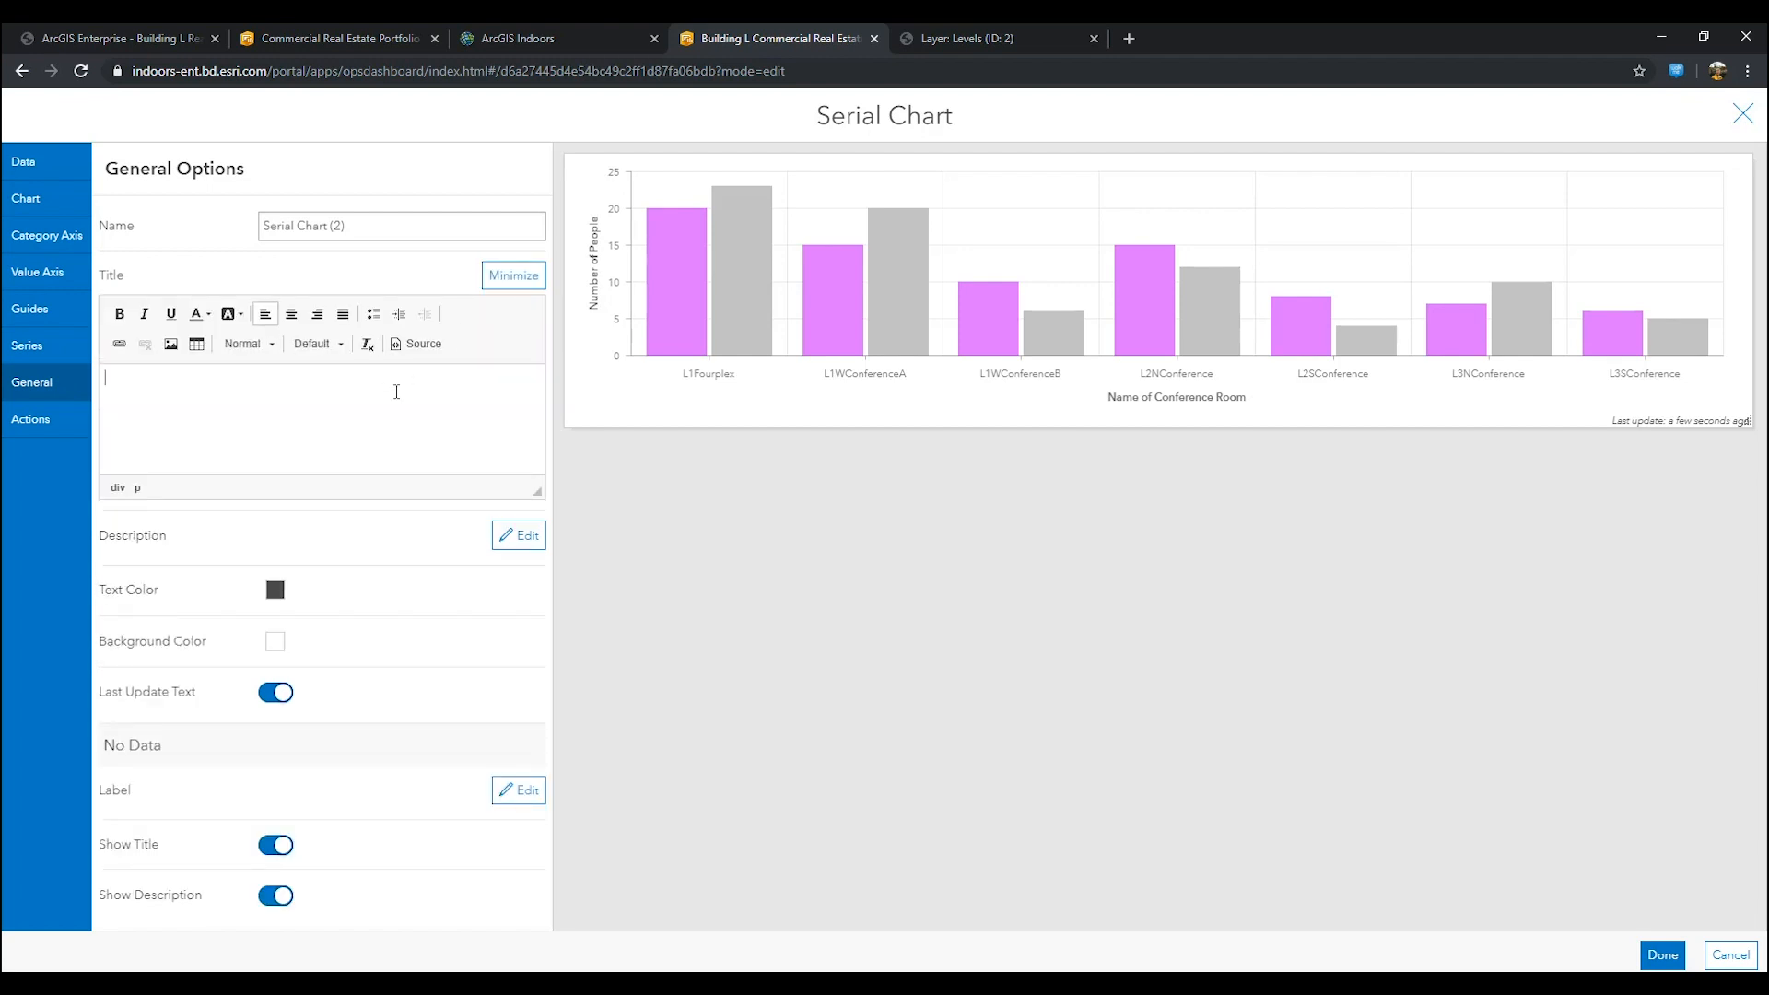
type("Capacity:")
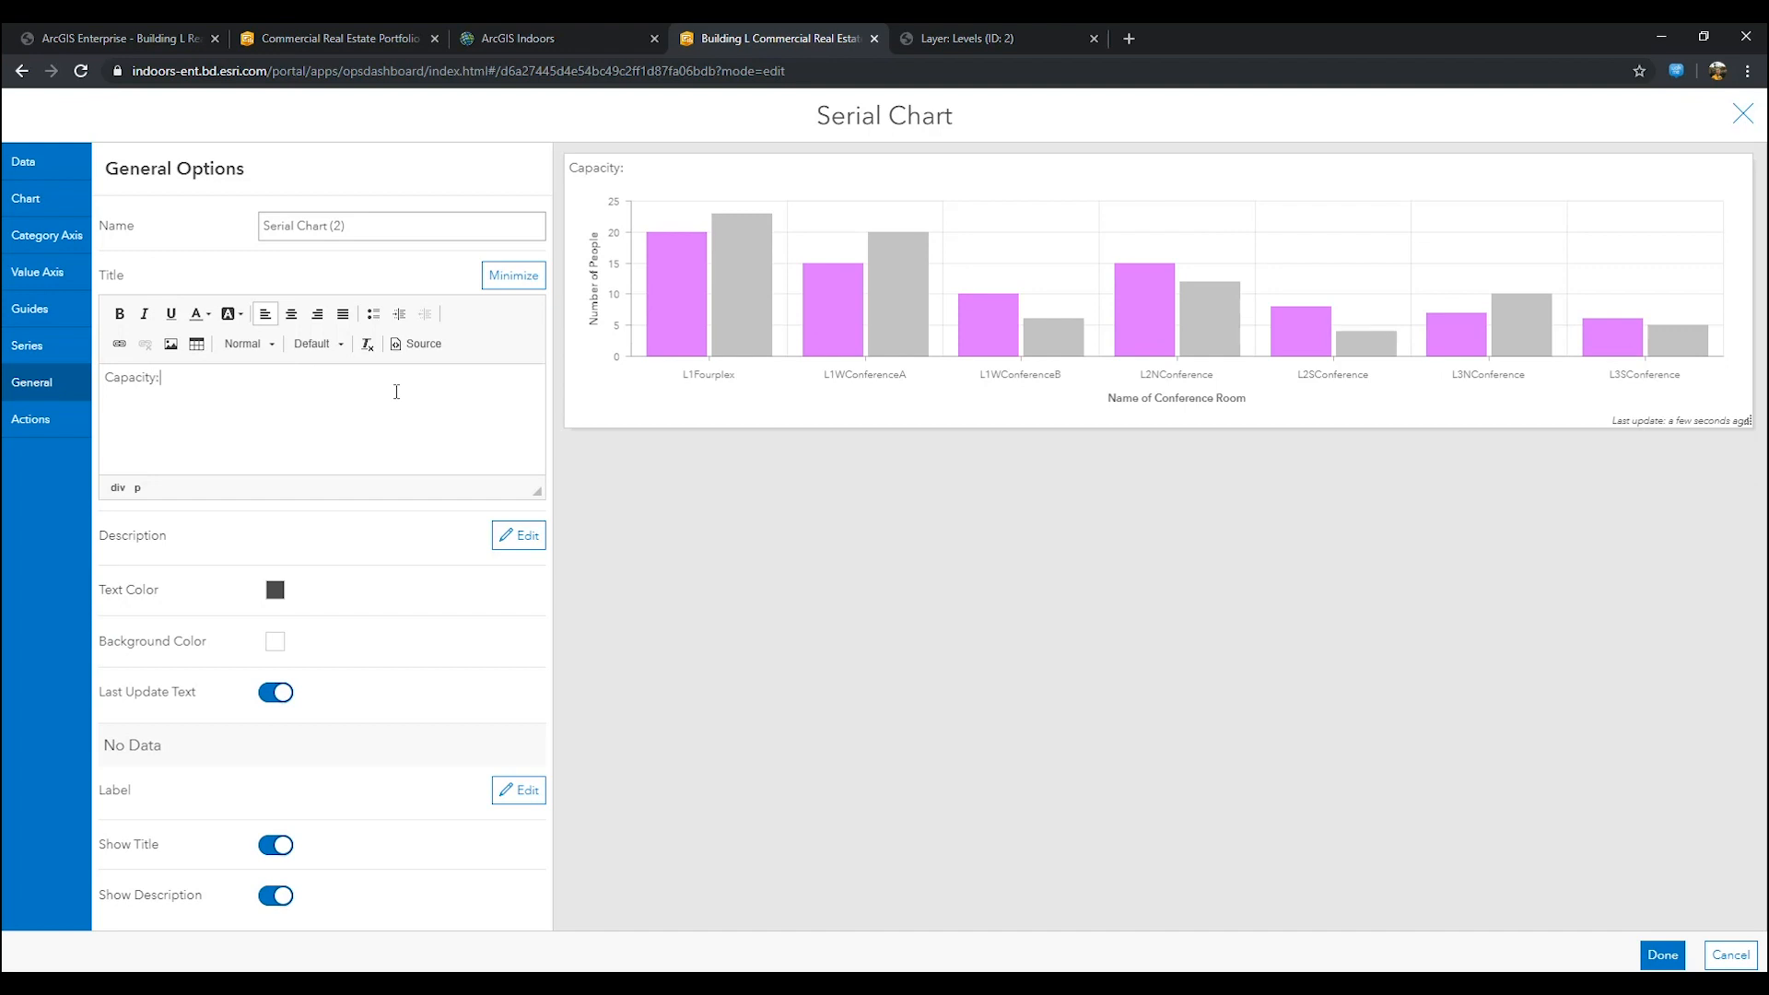
type("Utilization")
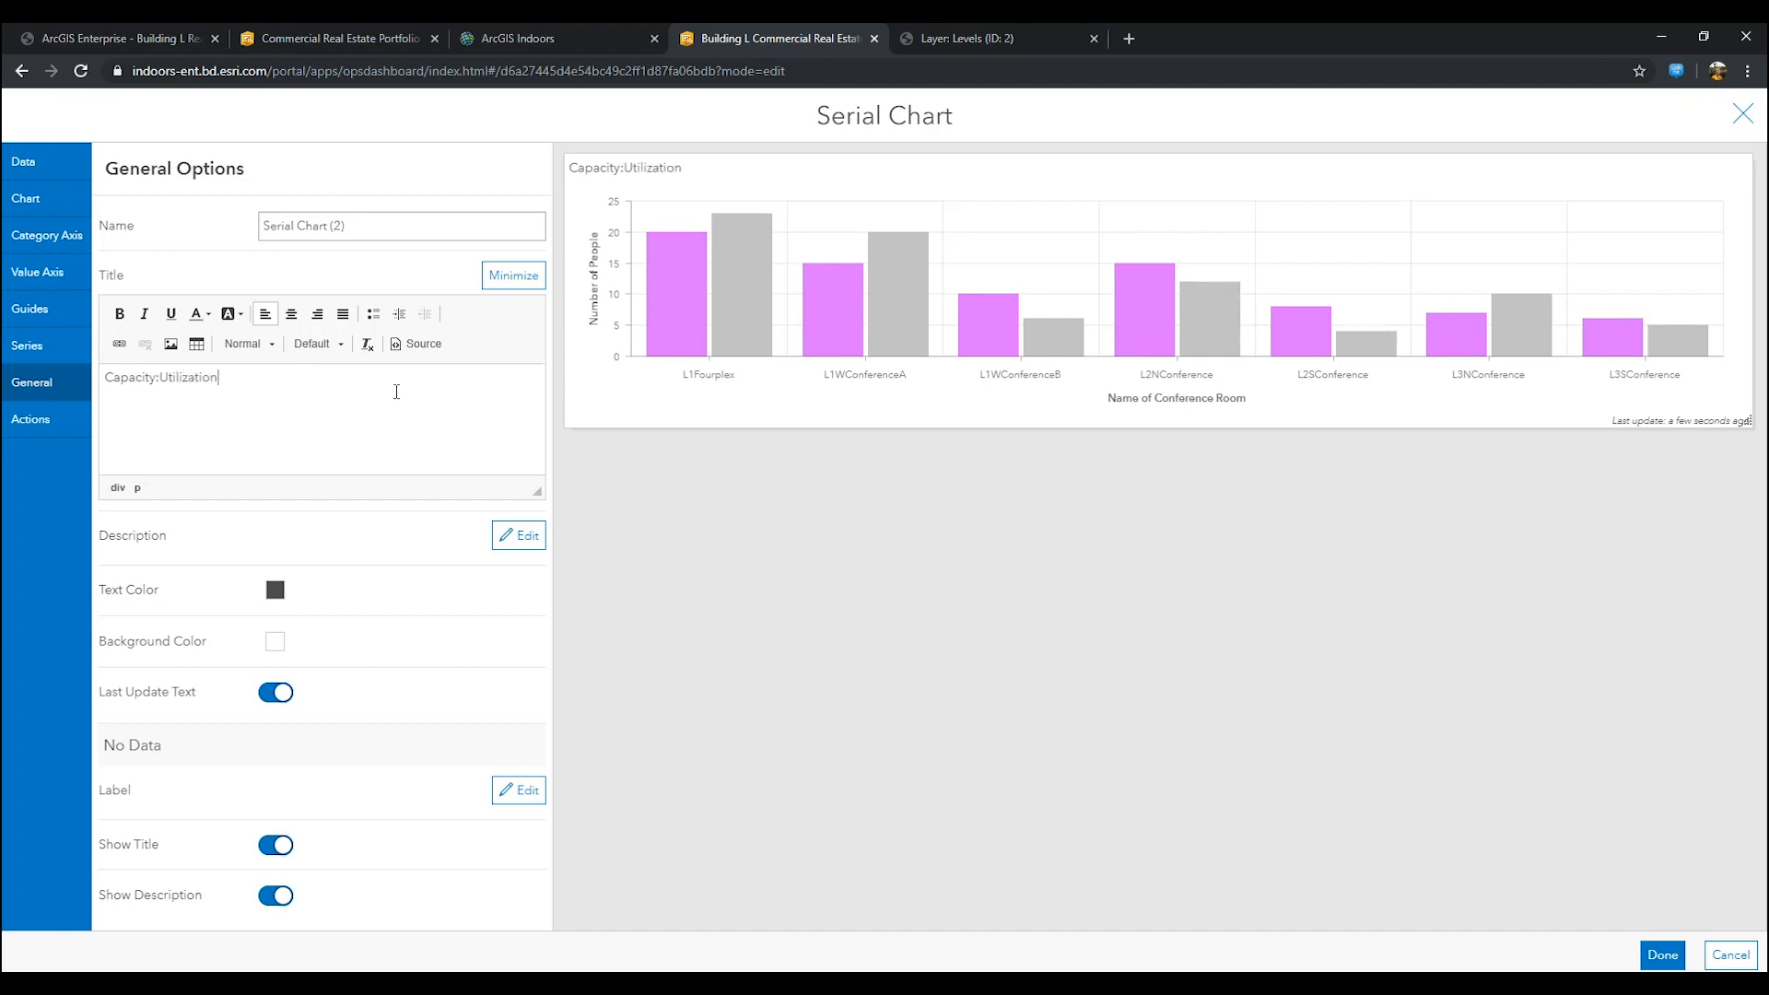
type("Distri")
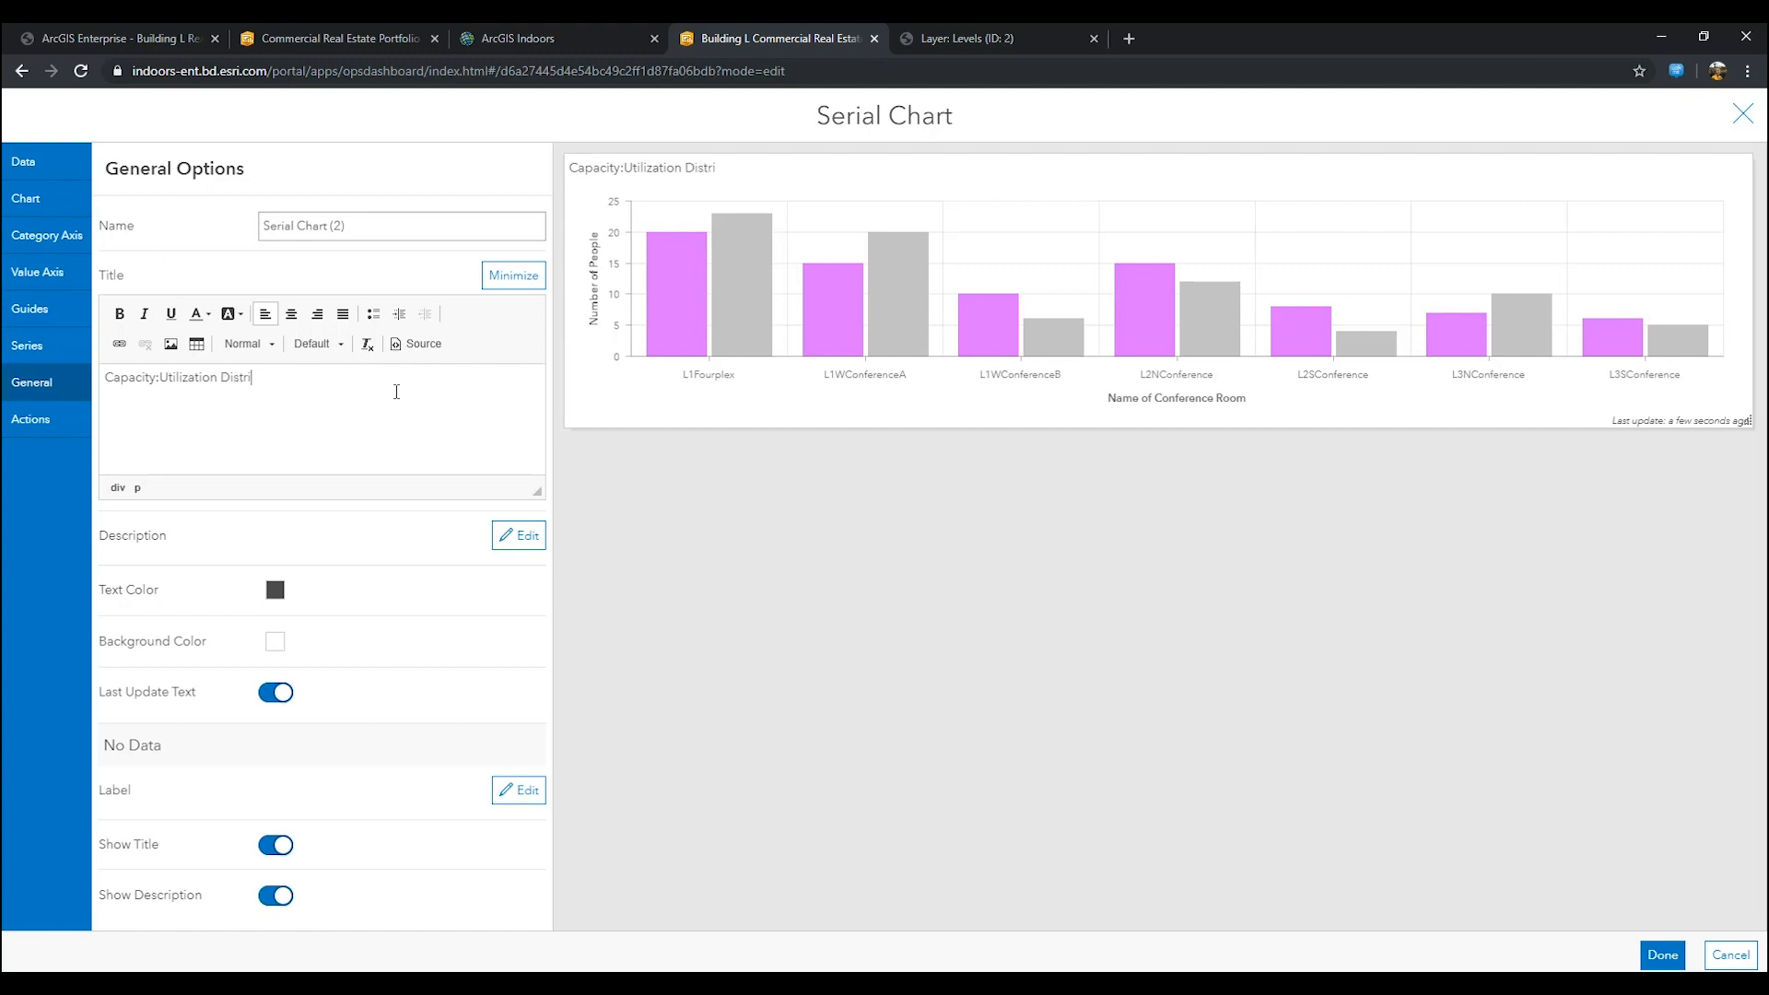
type("bution of Conference Rooms")
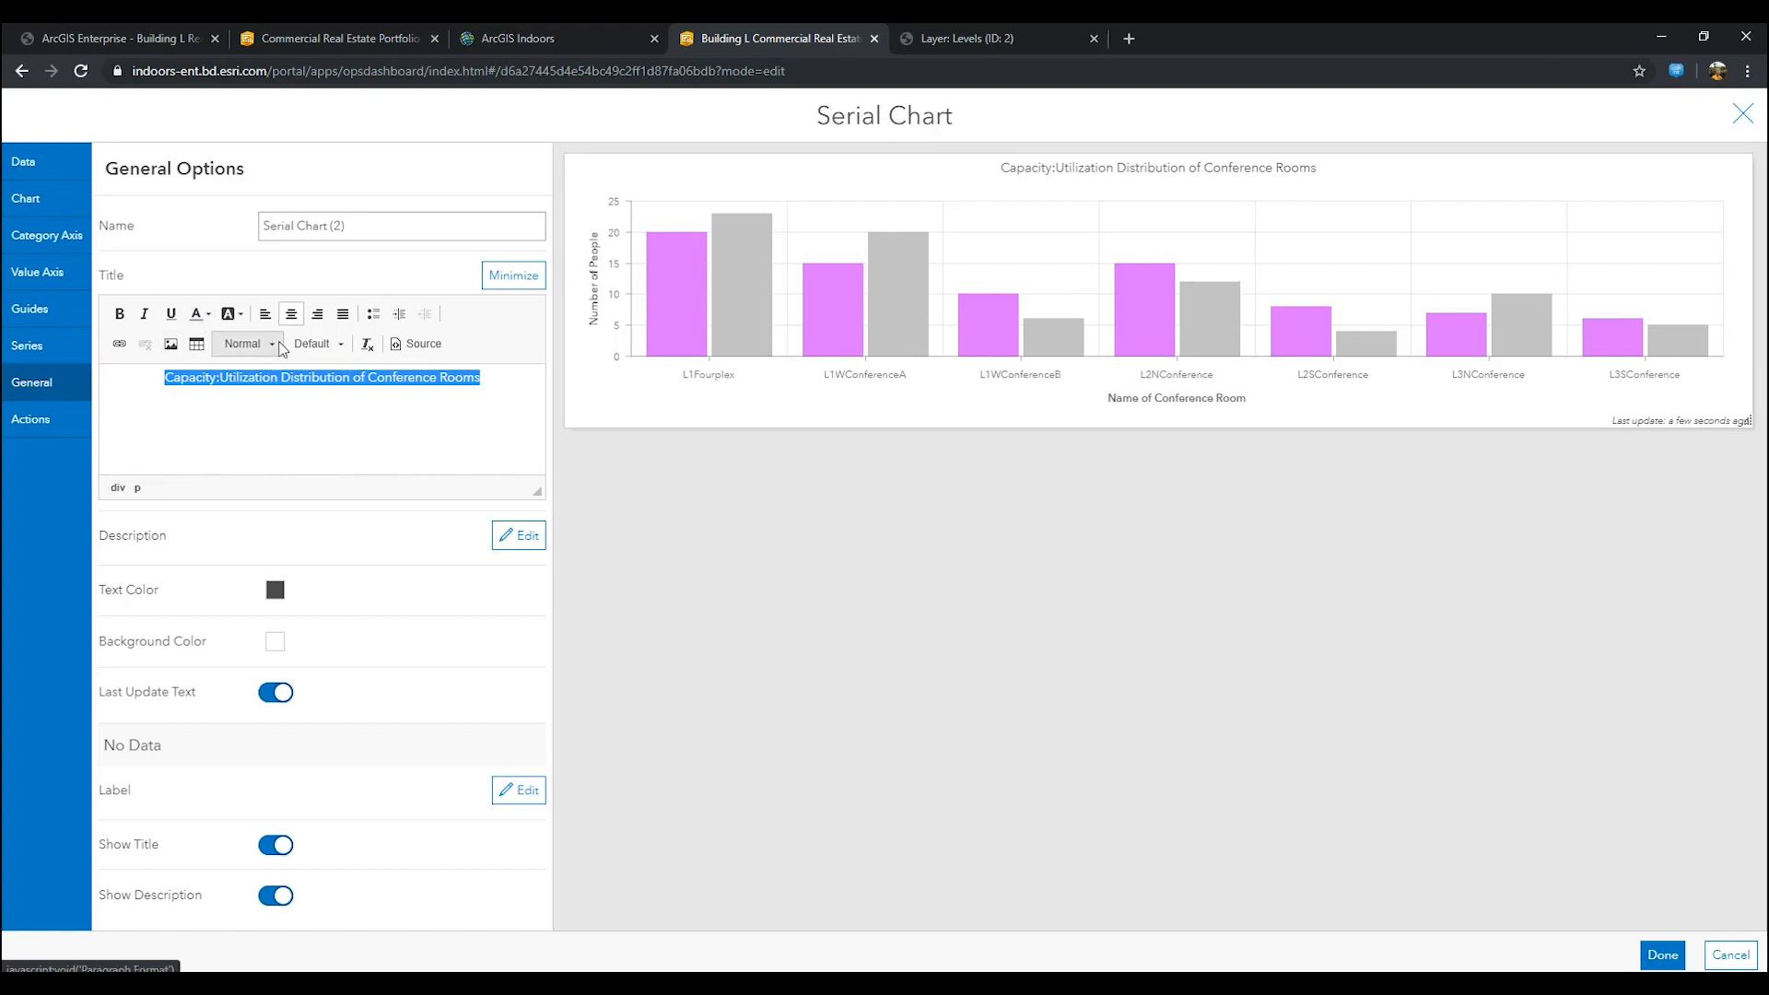
left_click(242, 343)
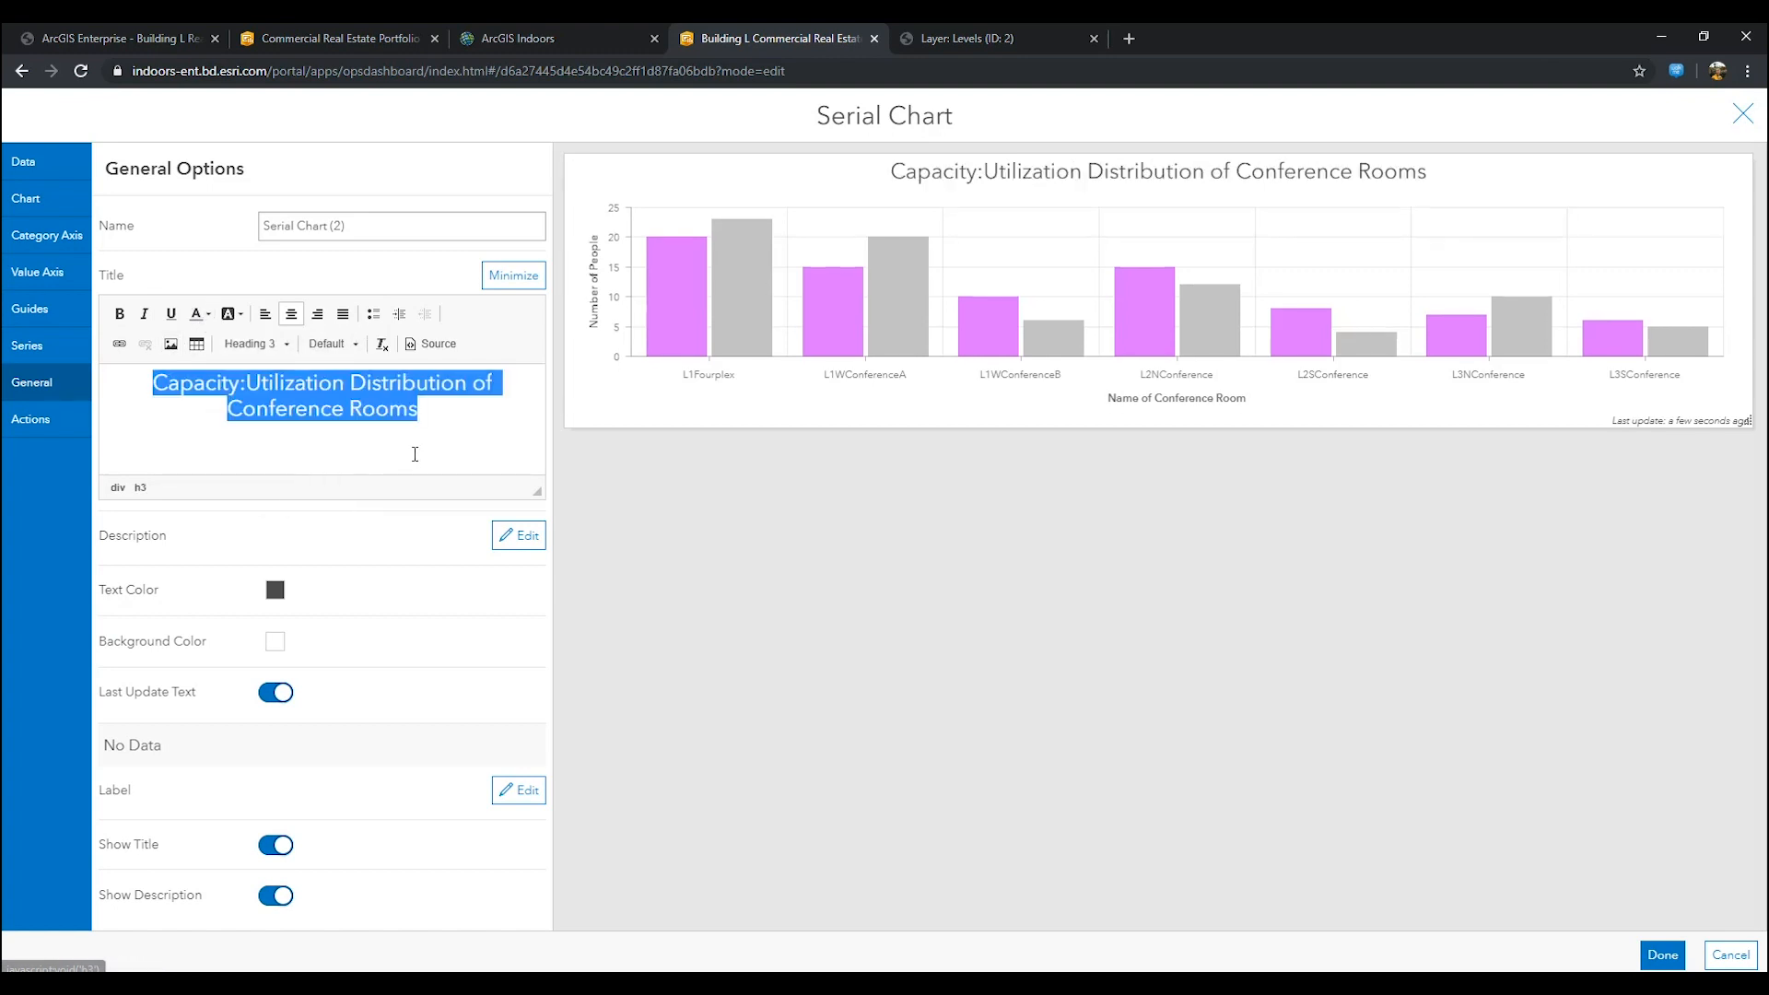
left_click(419, 408)
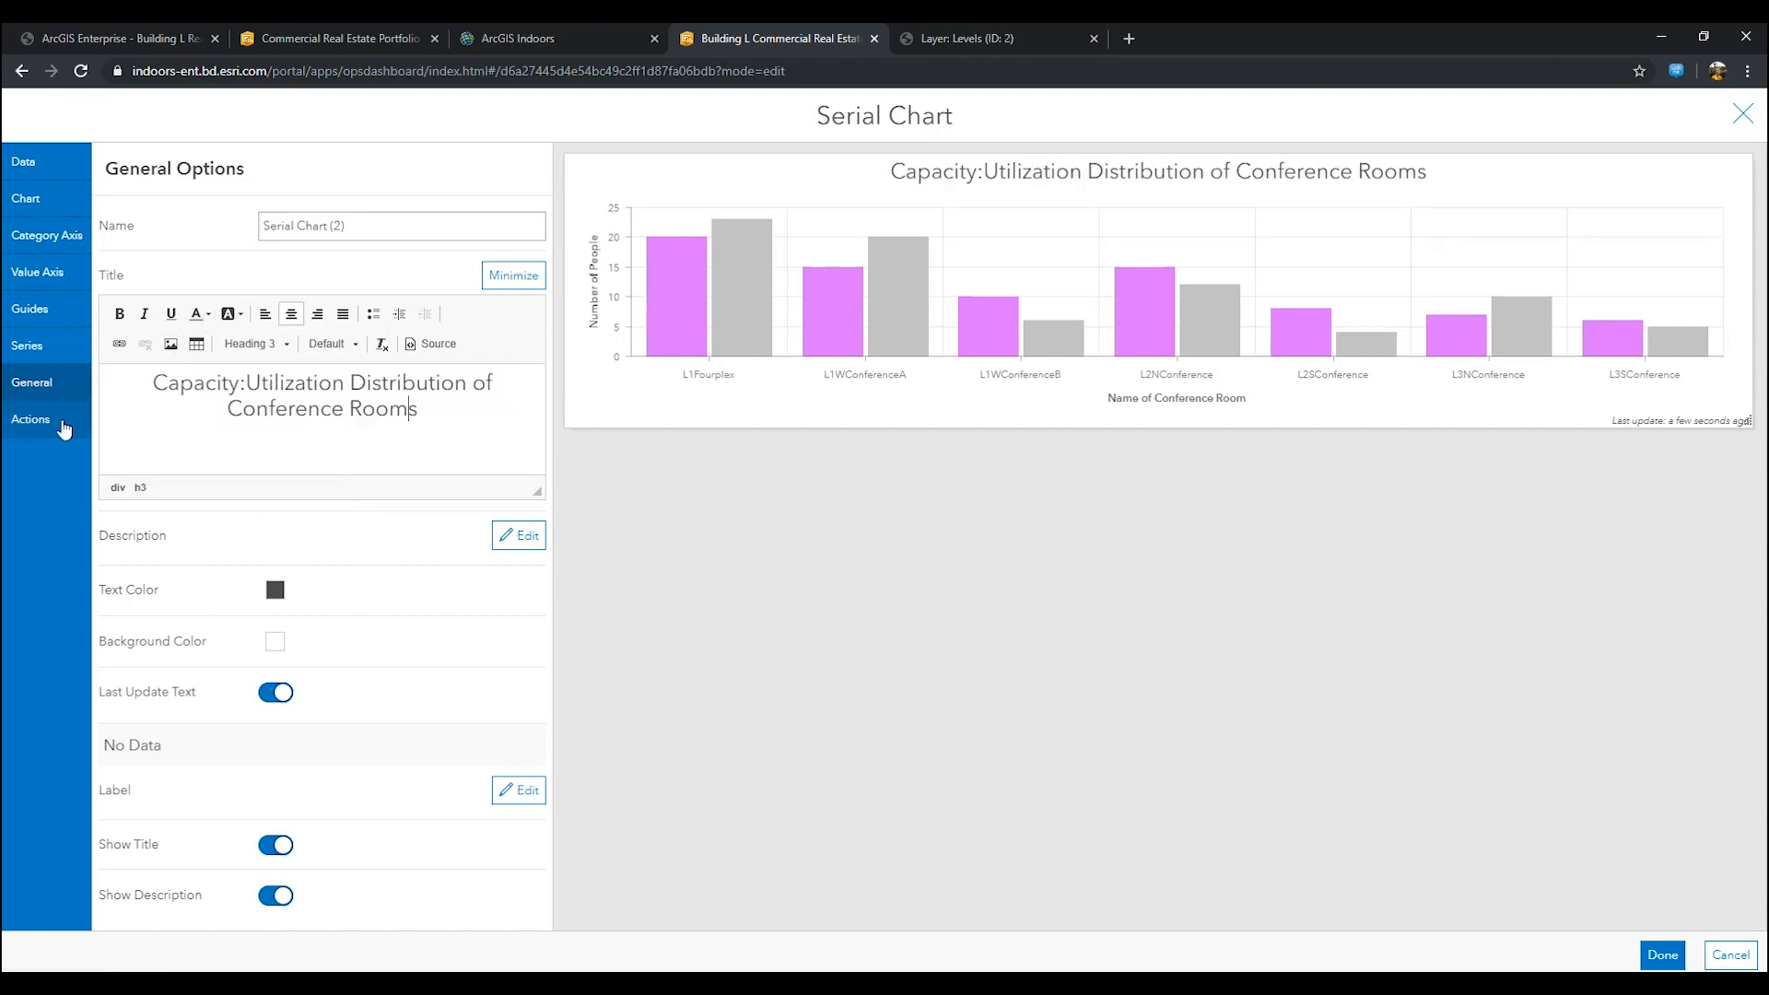
Step: Add Flash, Pan and Zoom selection actions targeting Map (1)
left_click(31, 418)
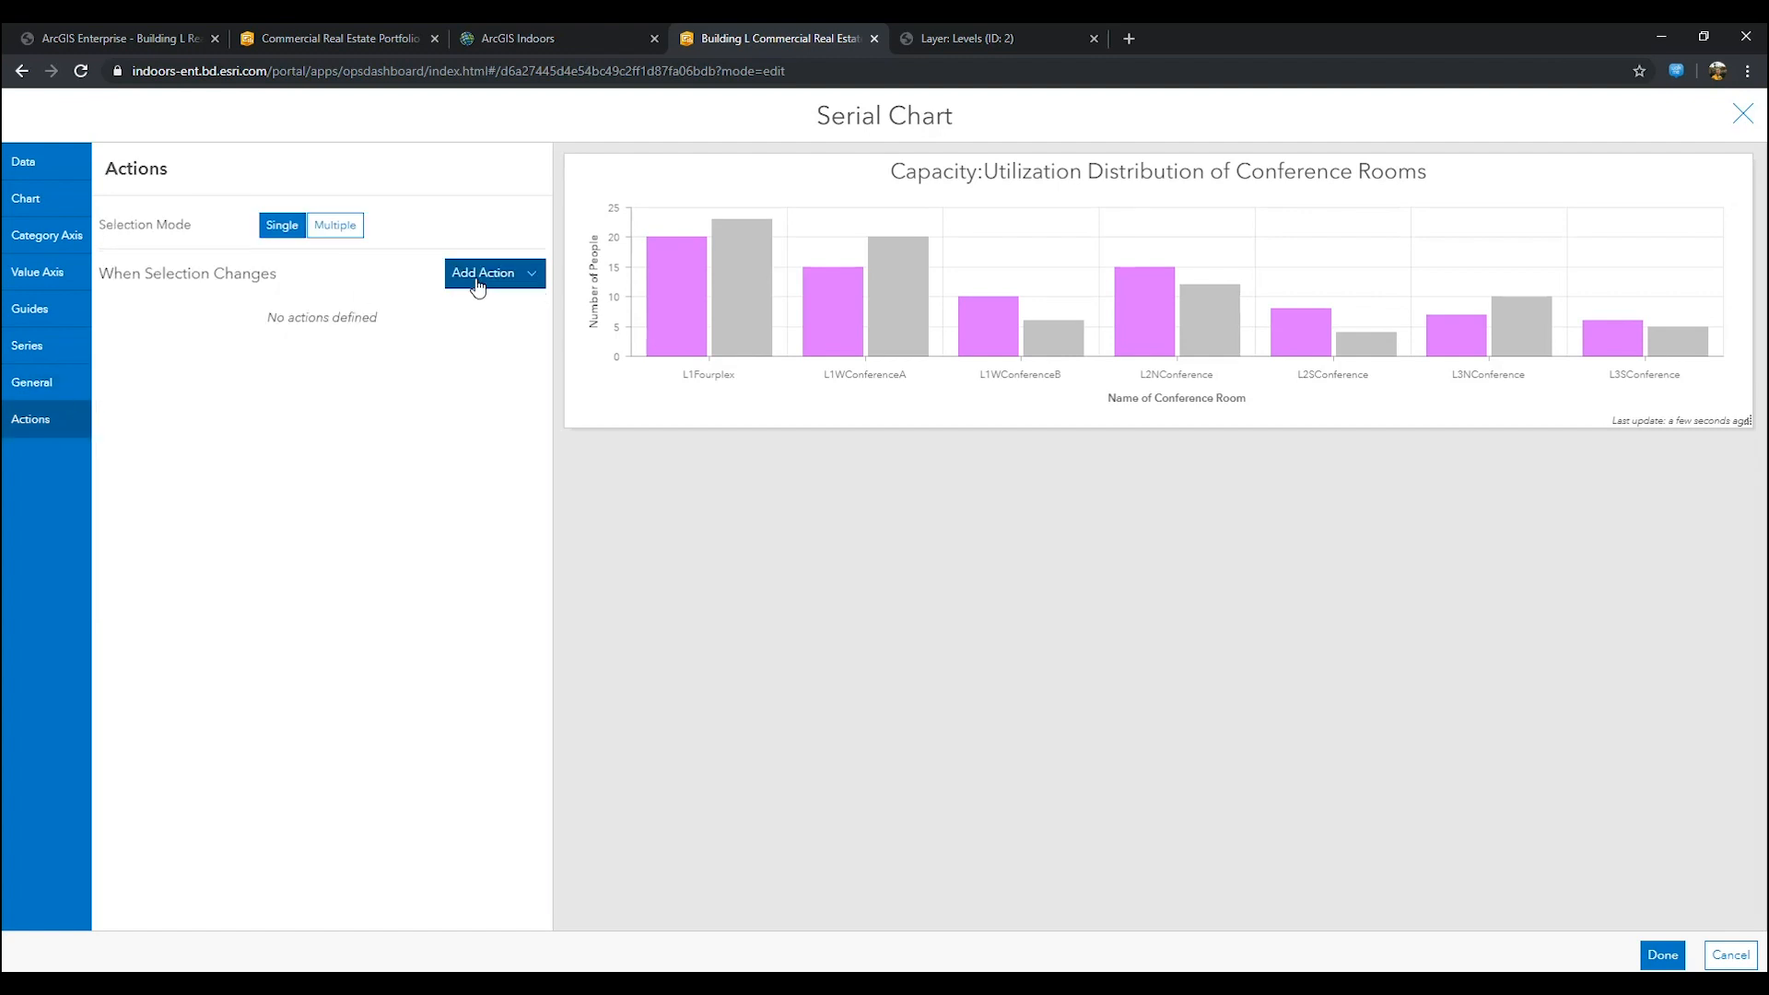
left_click(492, 272)
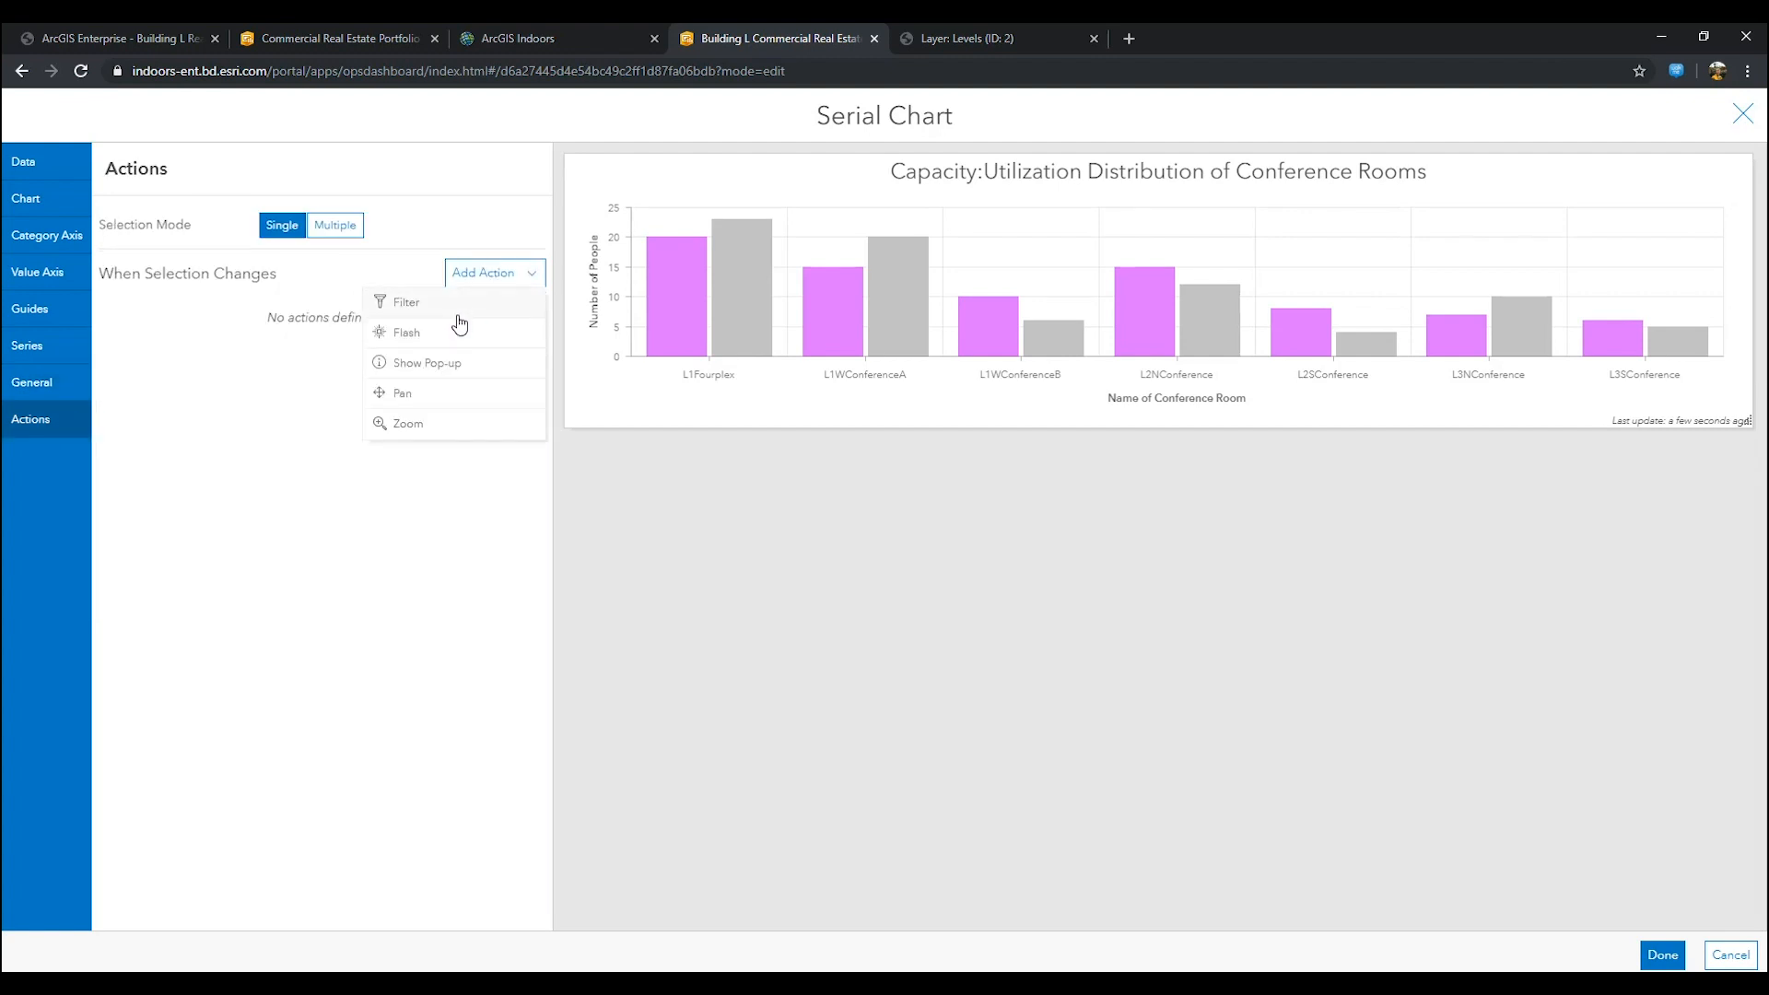
left_click(405, 332)
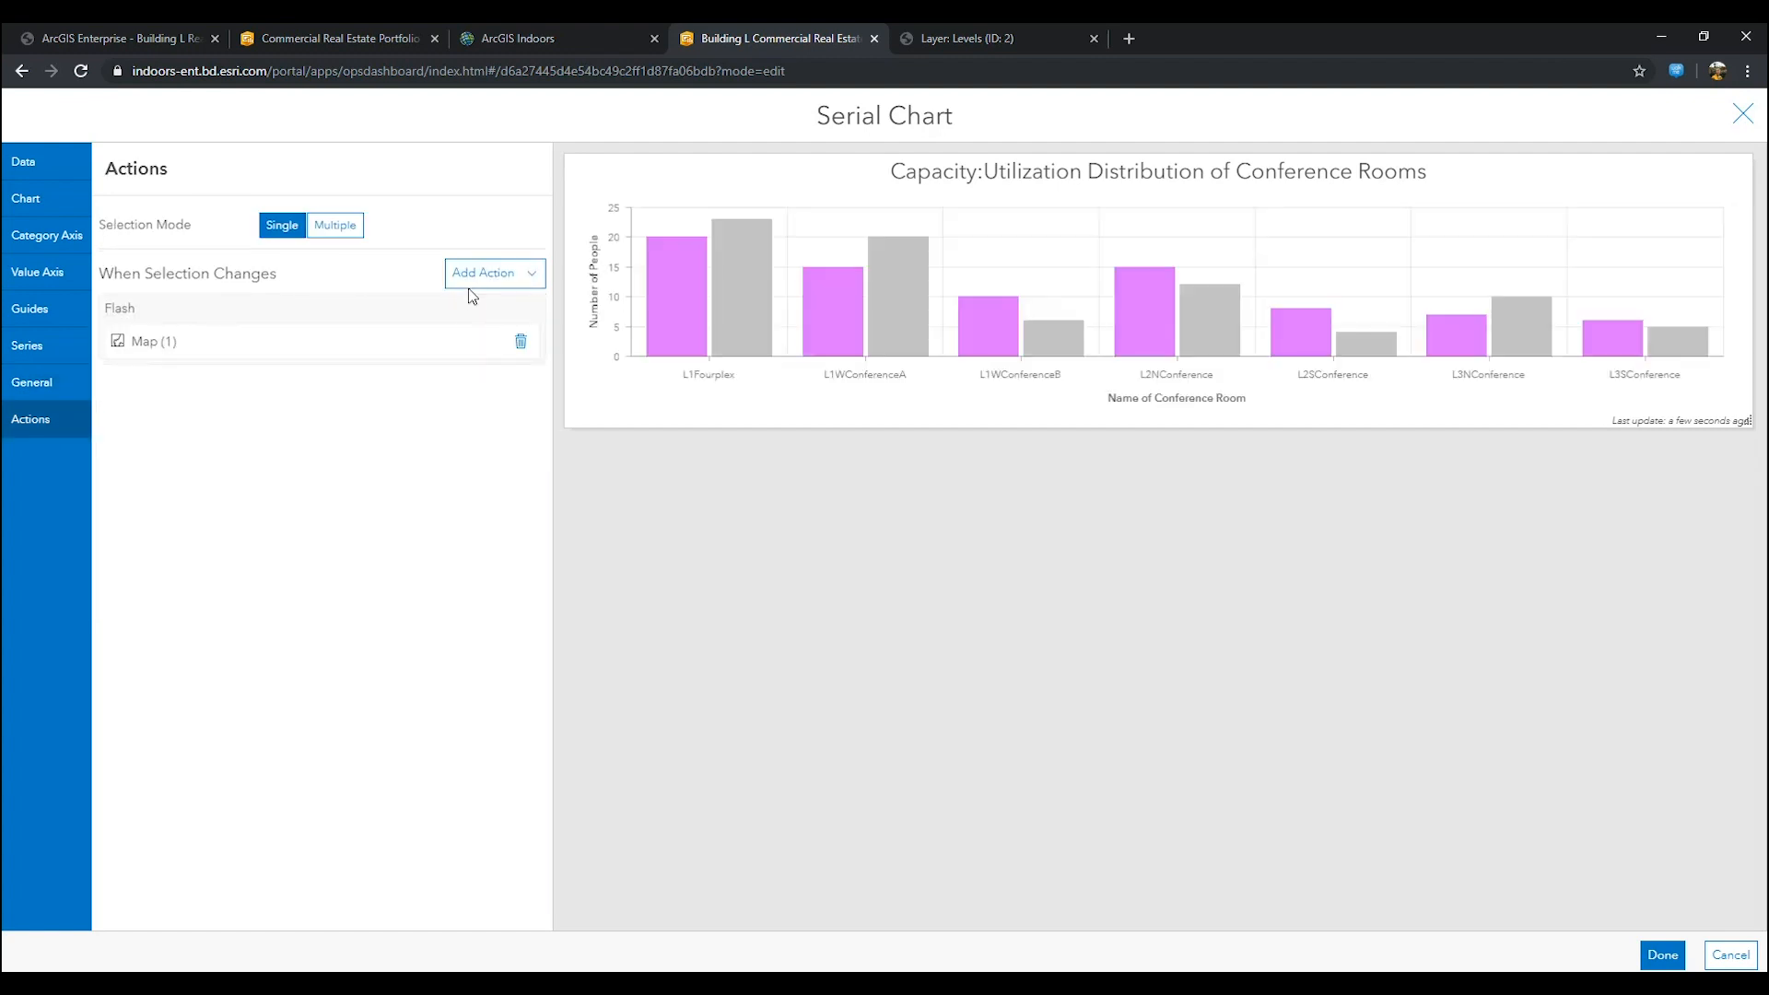
left_click(494, 272)
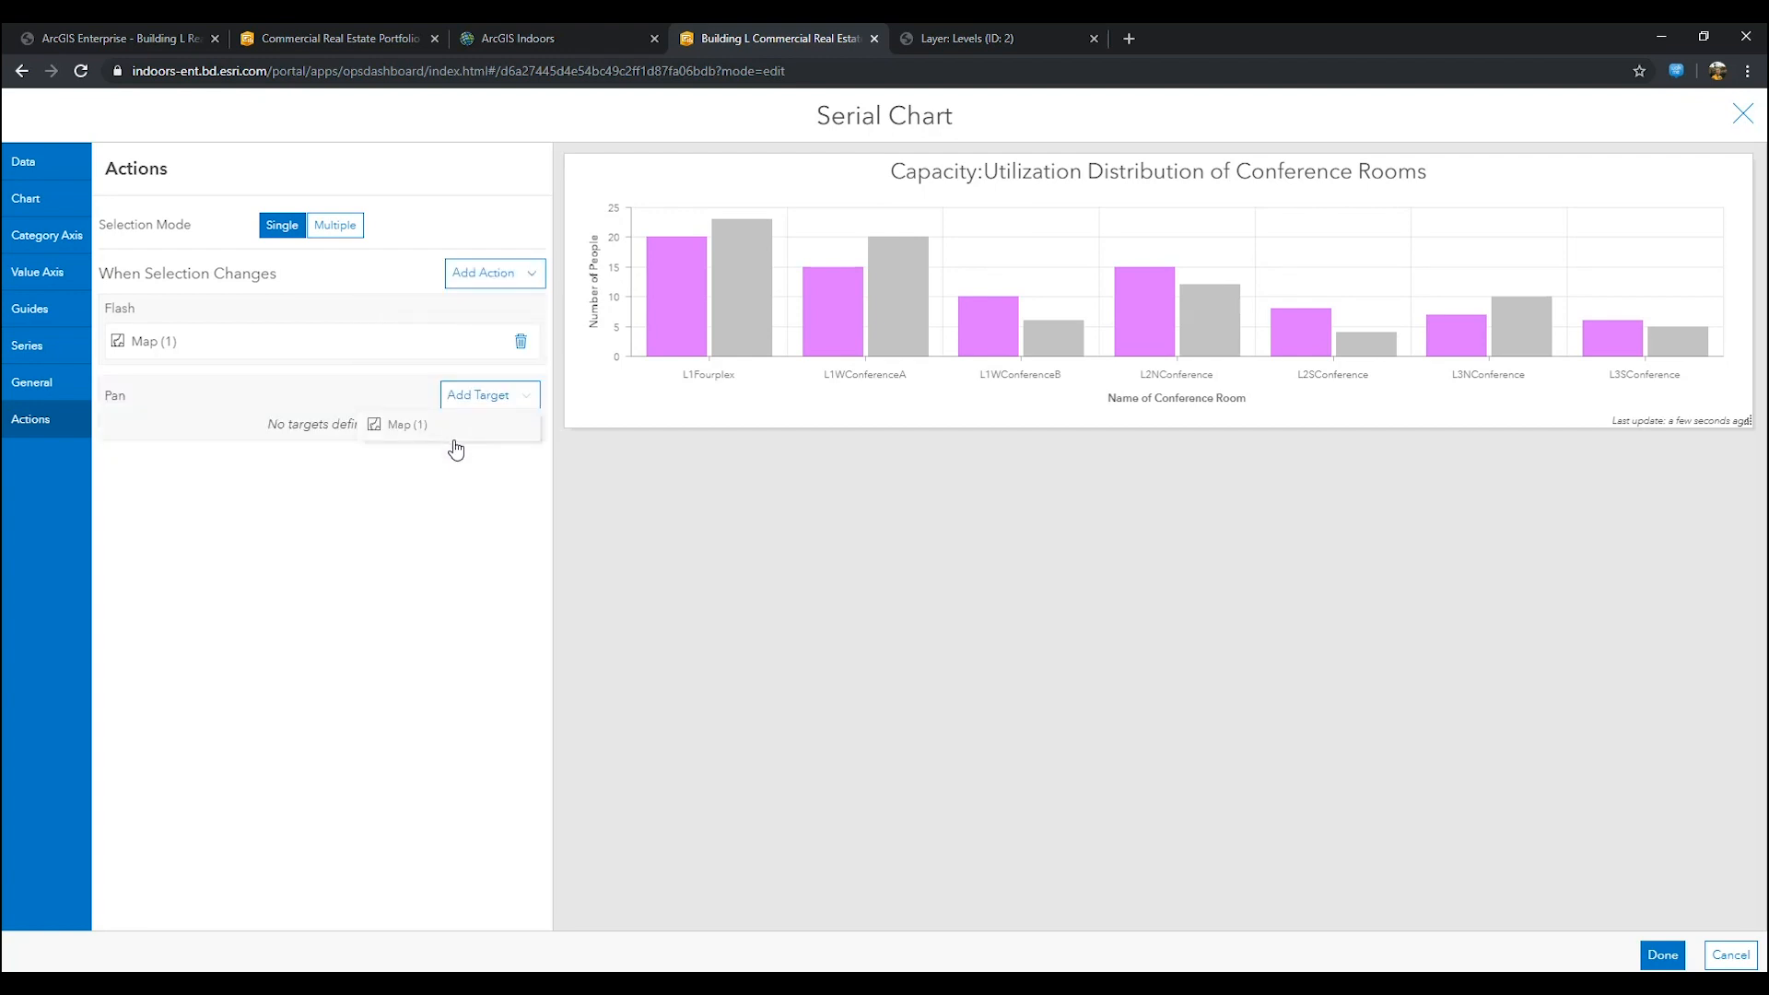
left_click(403, 423)
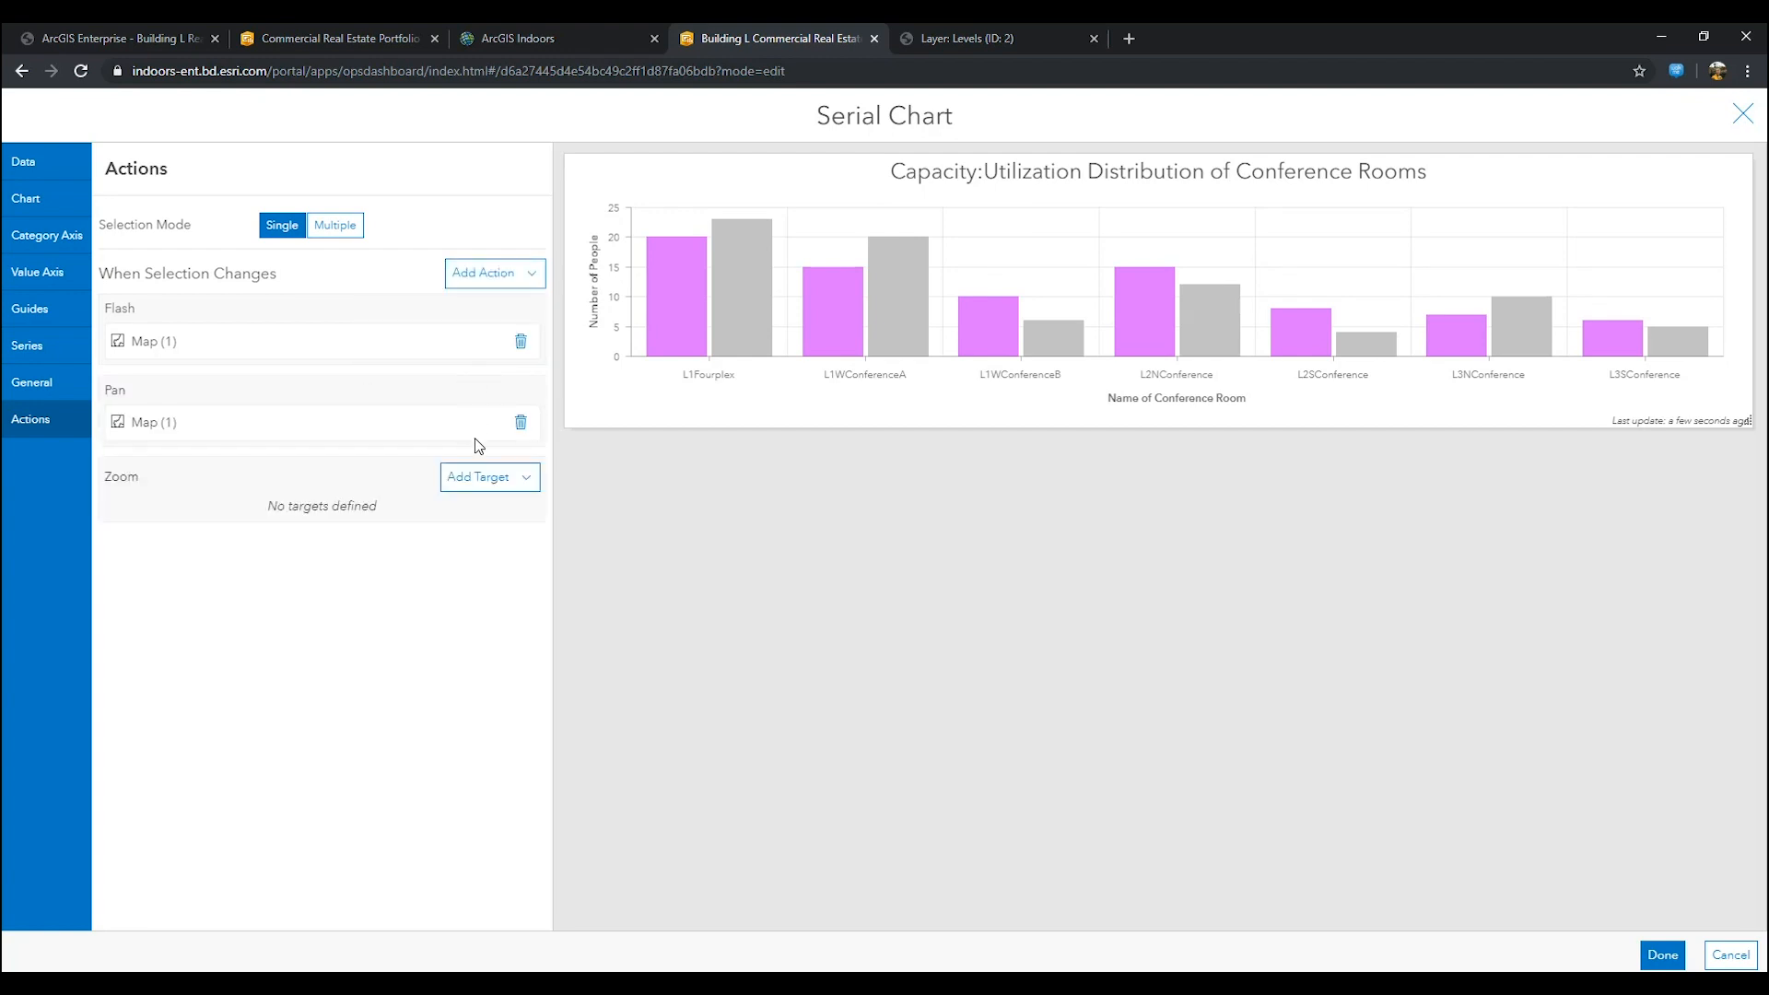
left_click(481, 475)
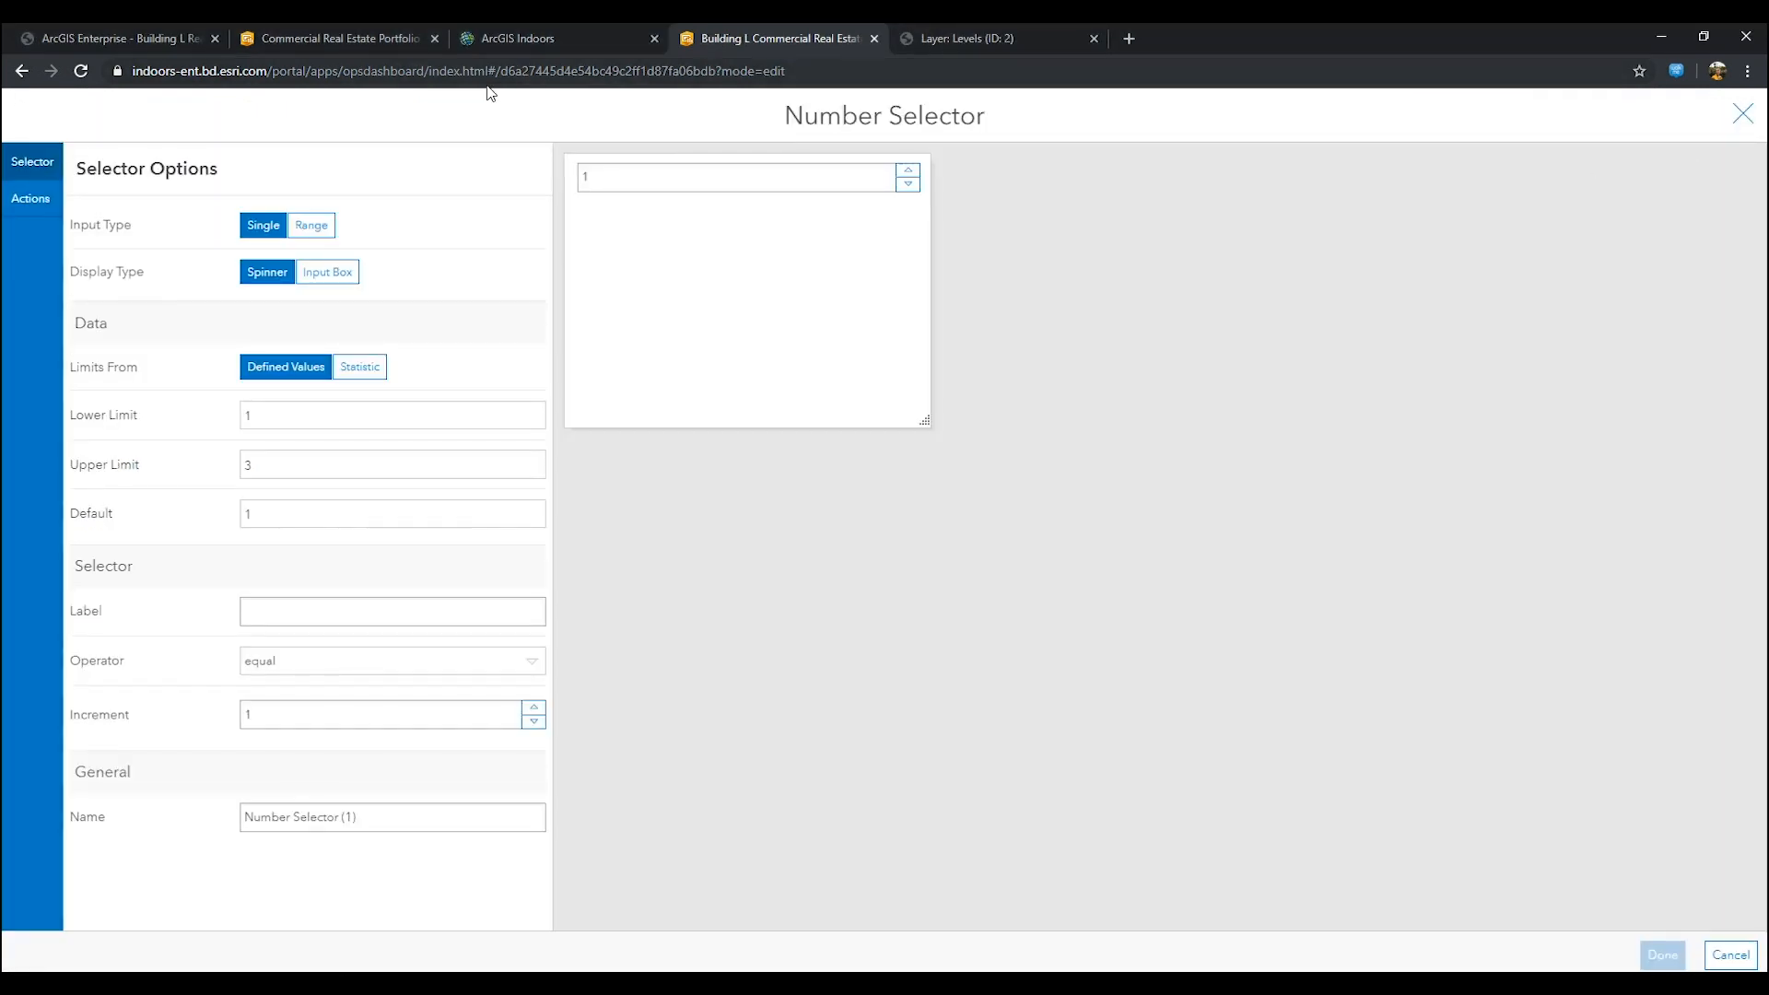
Step: Add List (1) as a filter target on Level Number and finish the selector
left_click(31, 199)
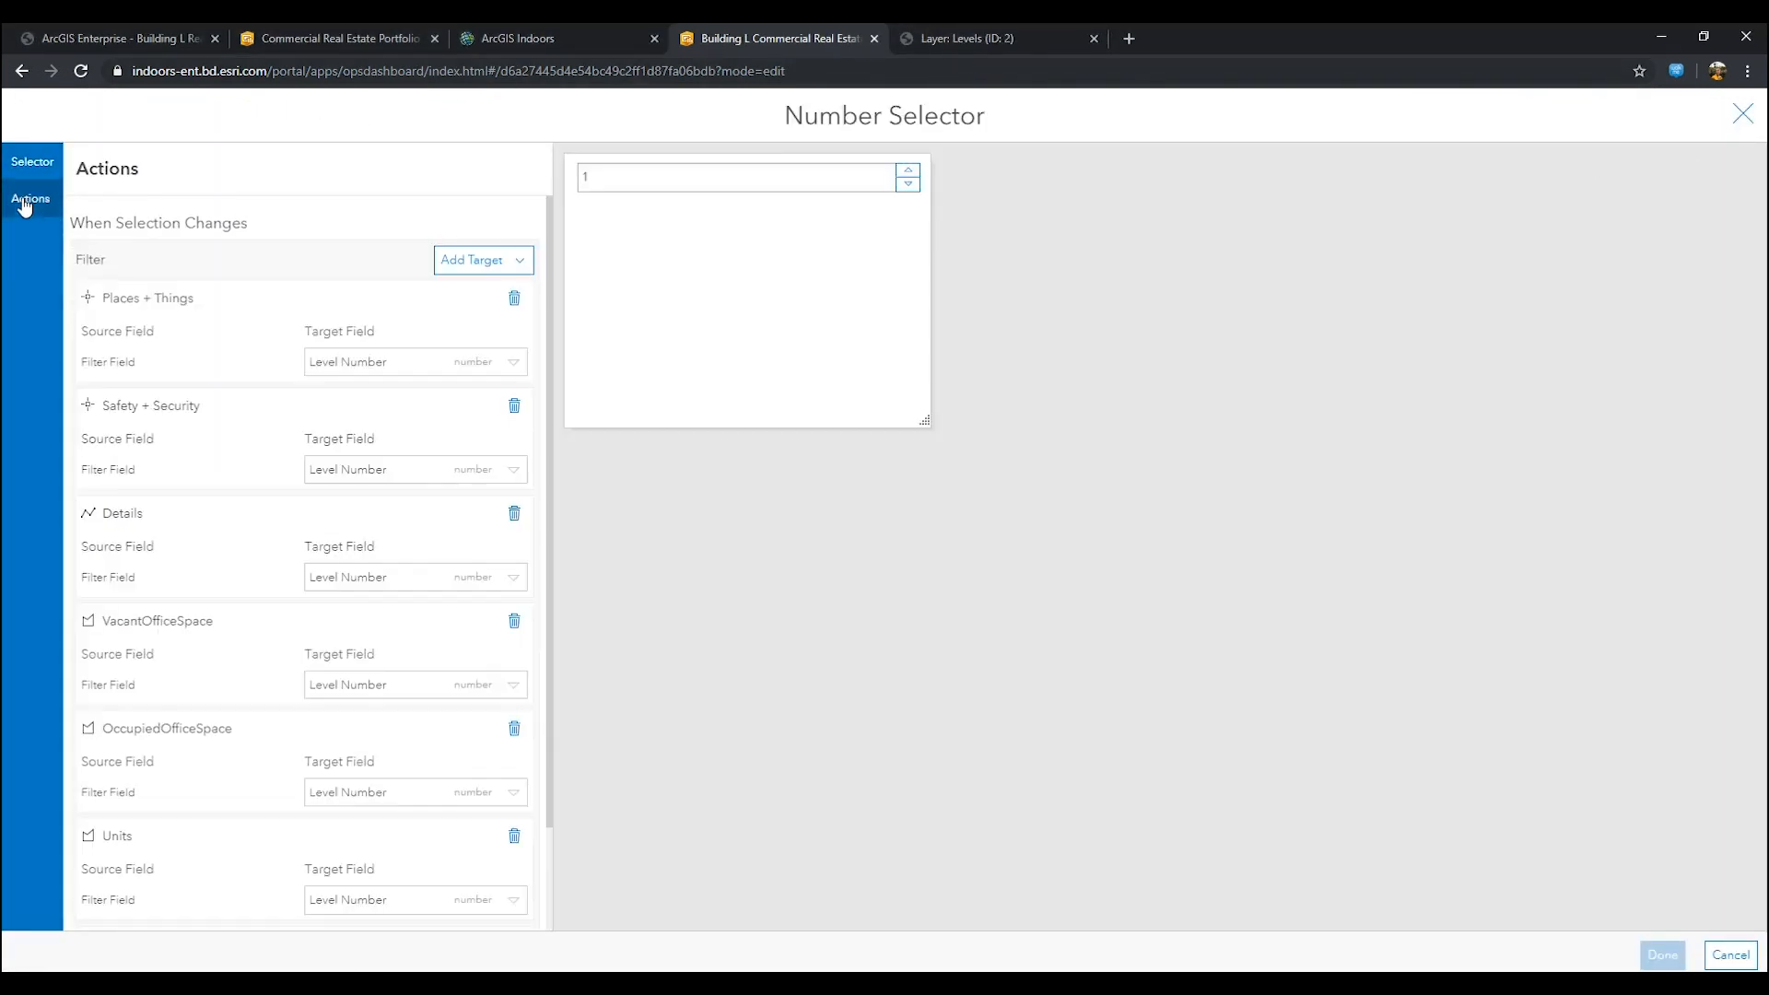
left_click(481, 260)
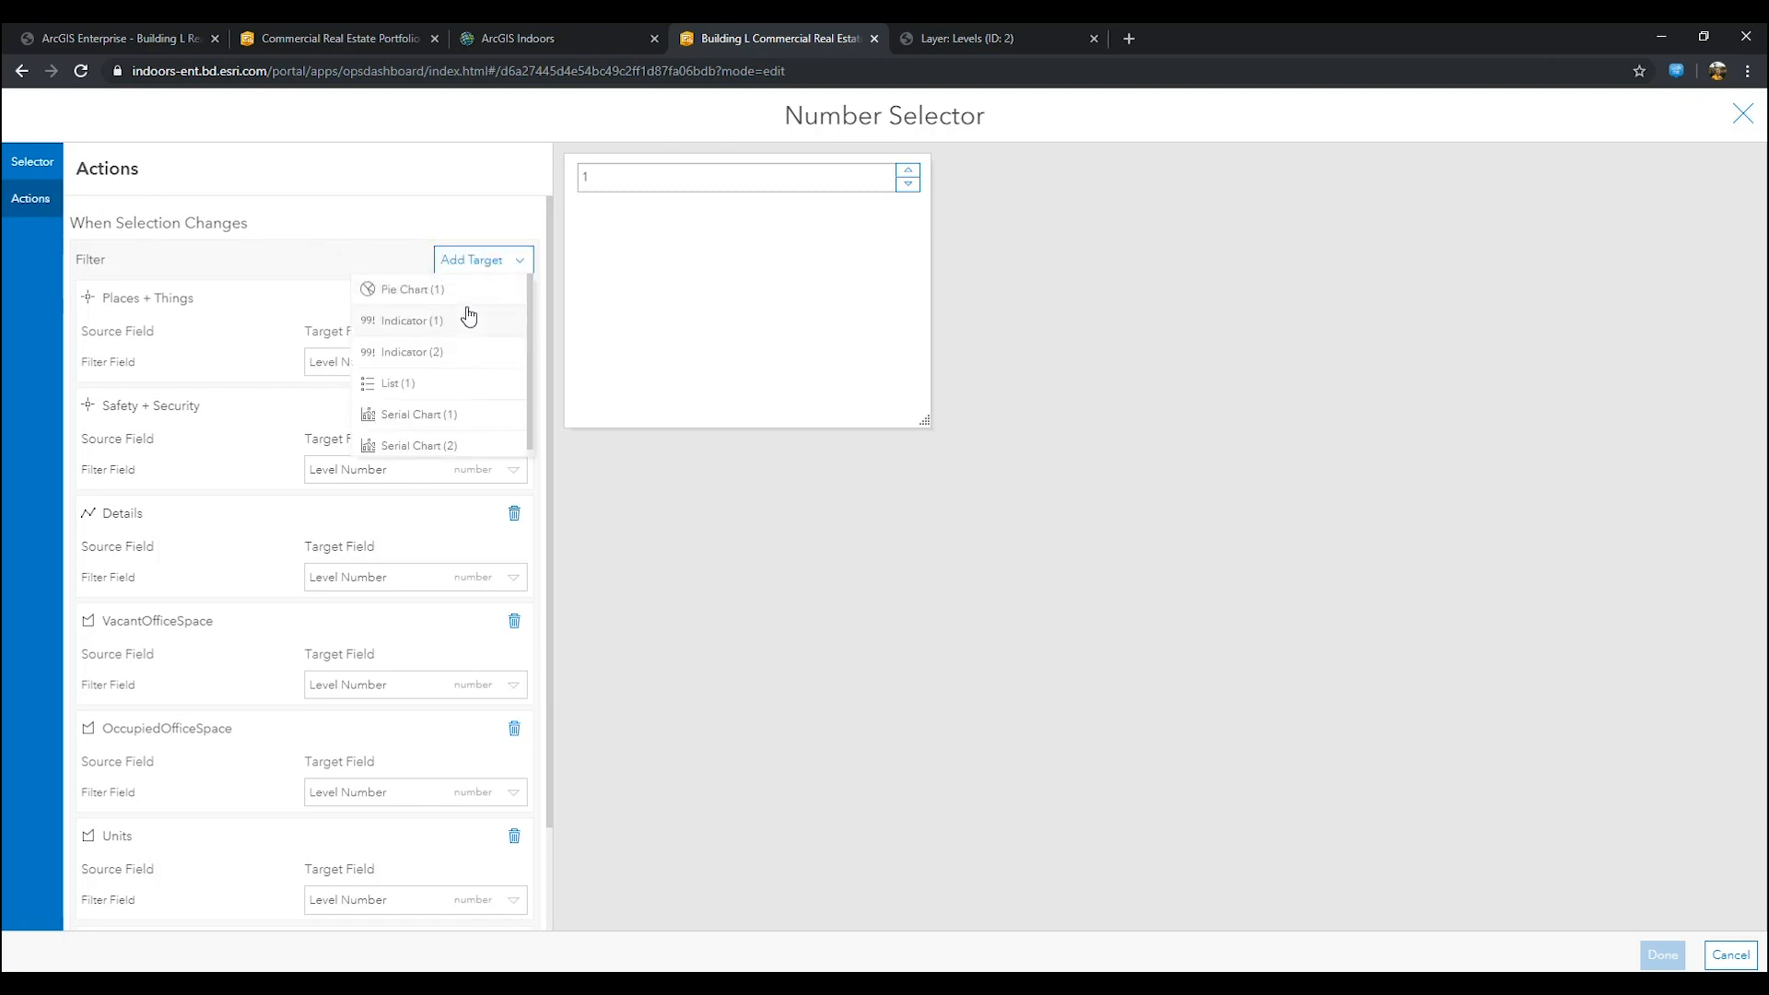
left_click(409, 290)
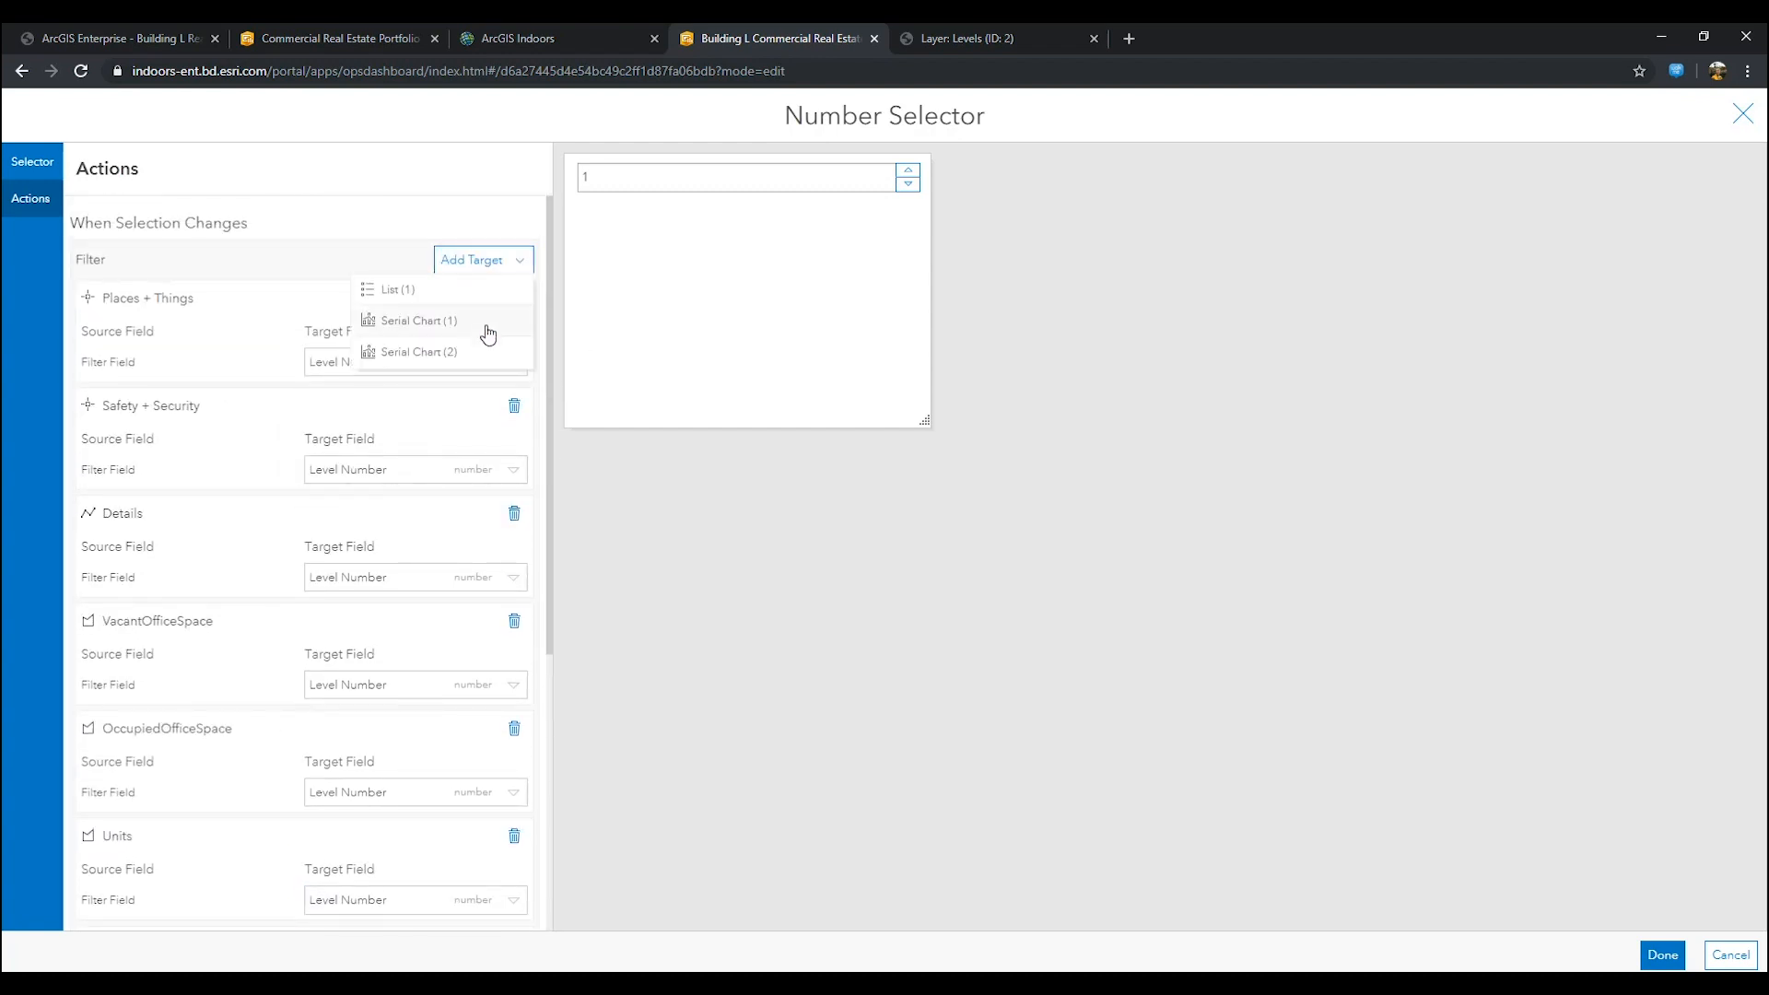
scroll("down", 3)
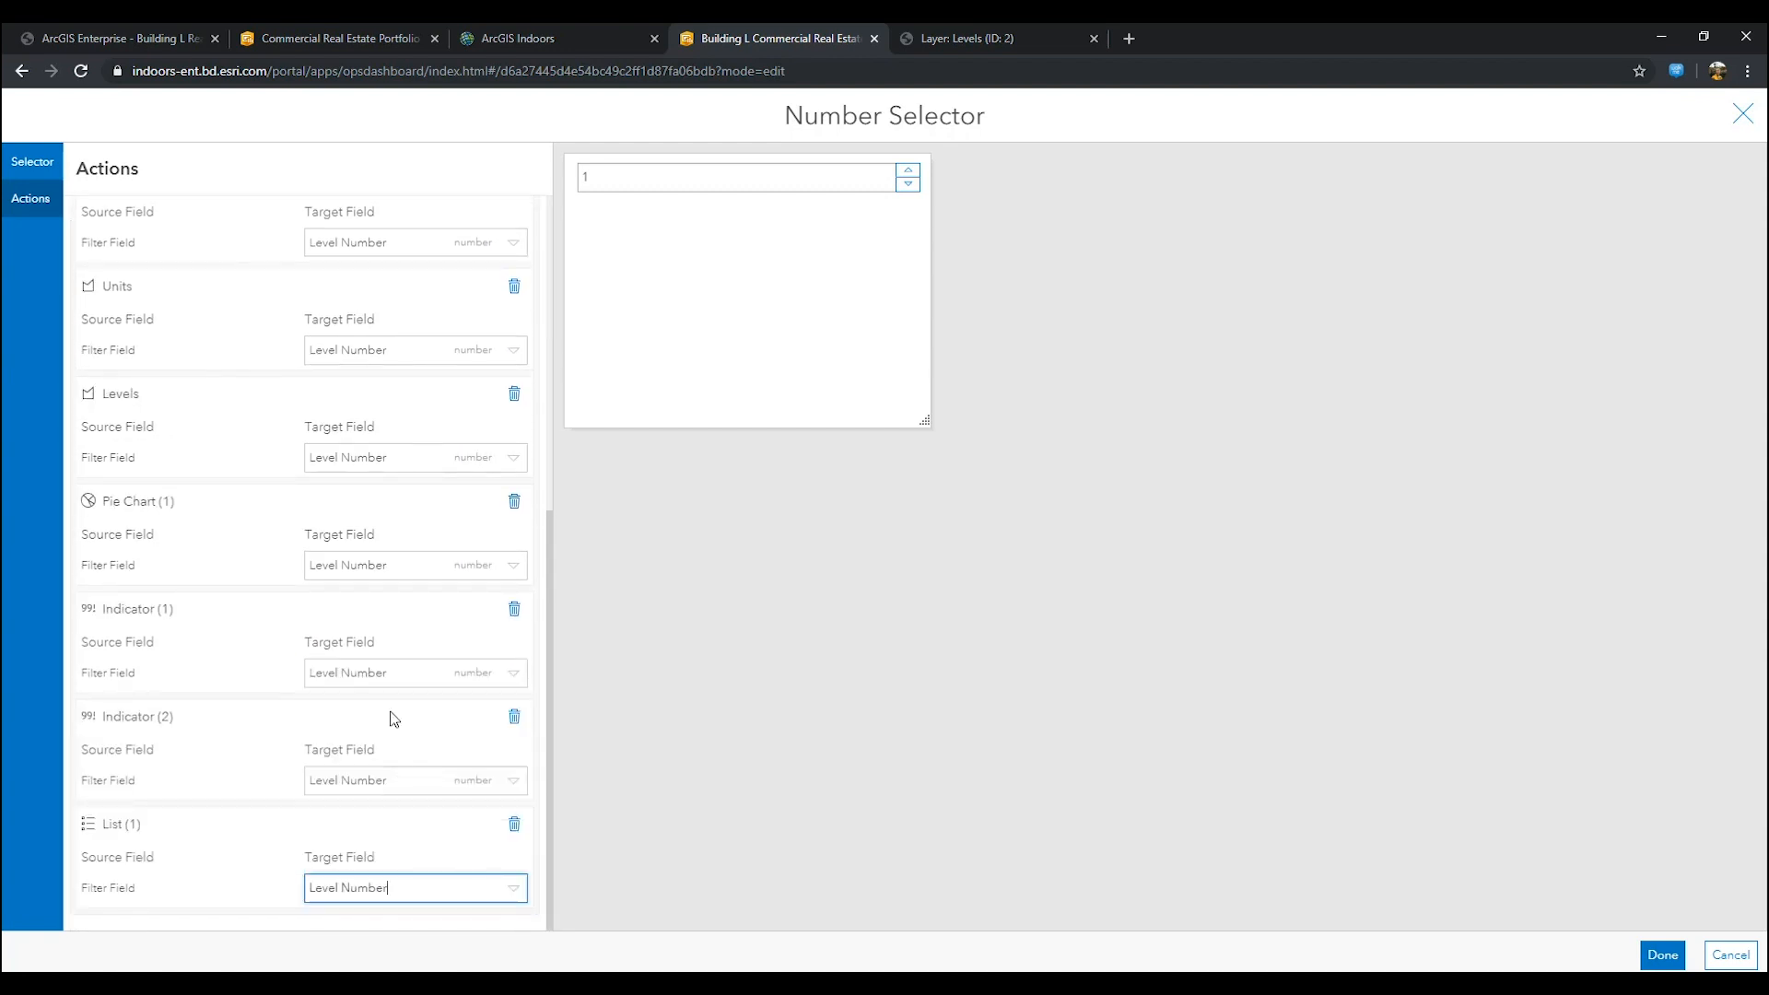
left_click(479, 259)
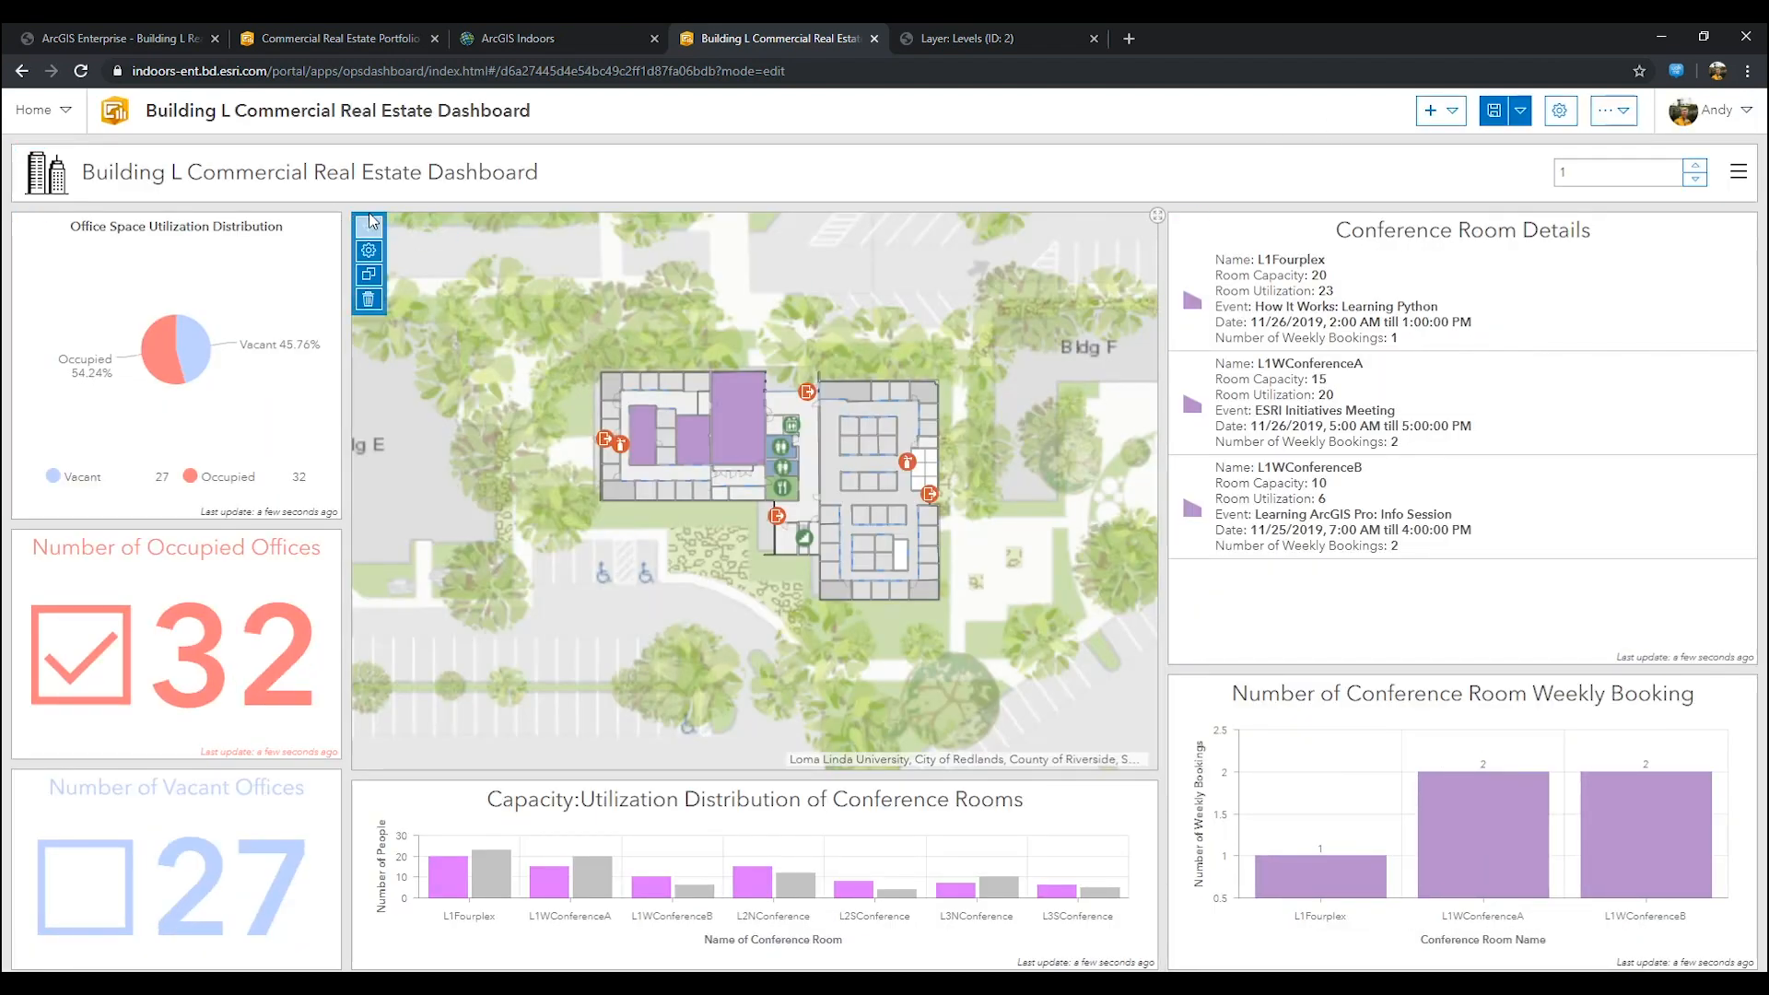
Step: Make map extent changes filter Pie Chart (1) and the office count indicators
left_click(369, 248)
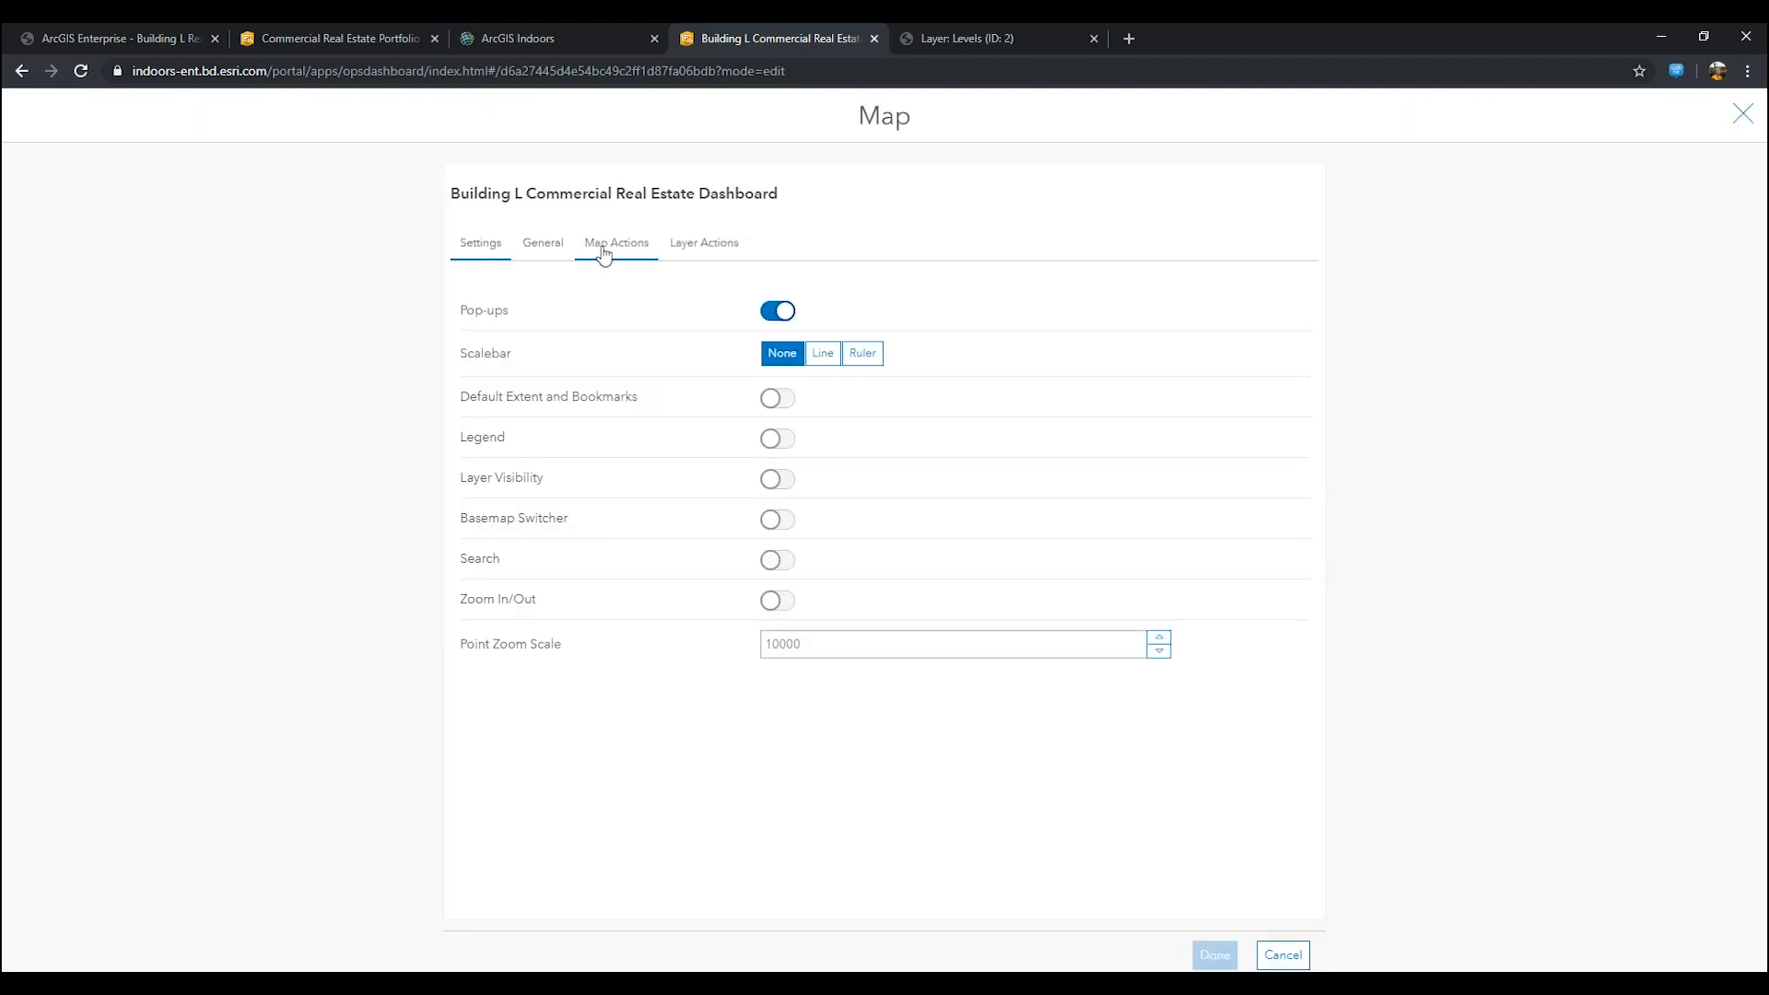
left_click(615, 243)
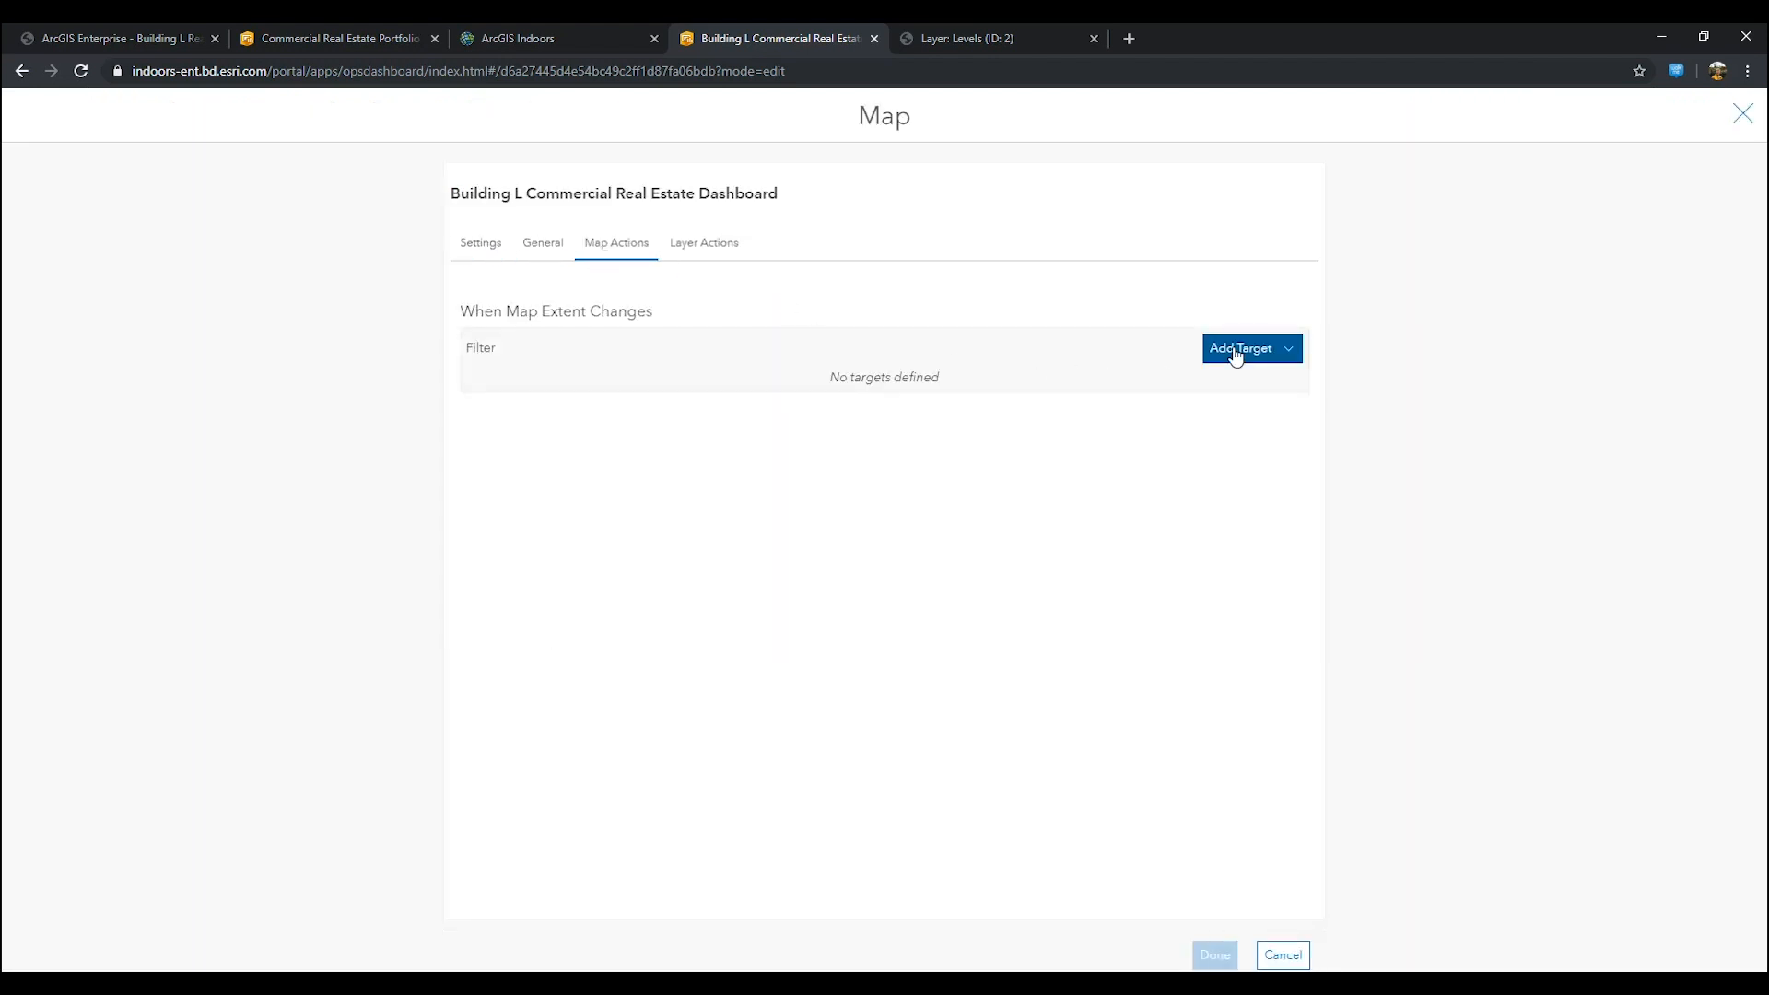
left_click(1250, 348)
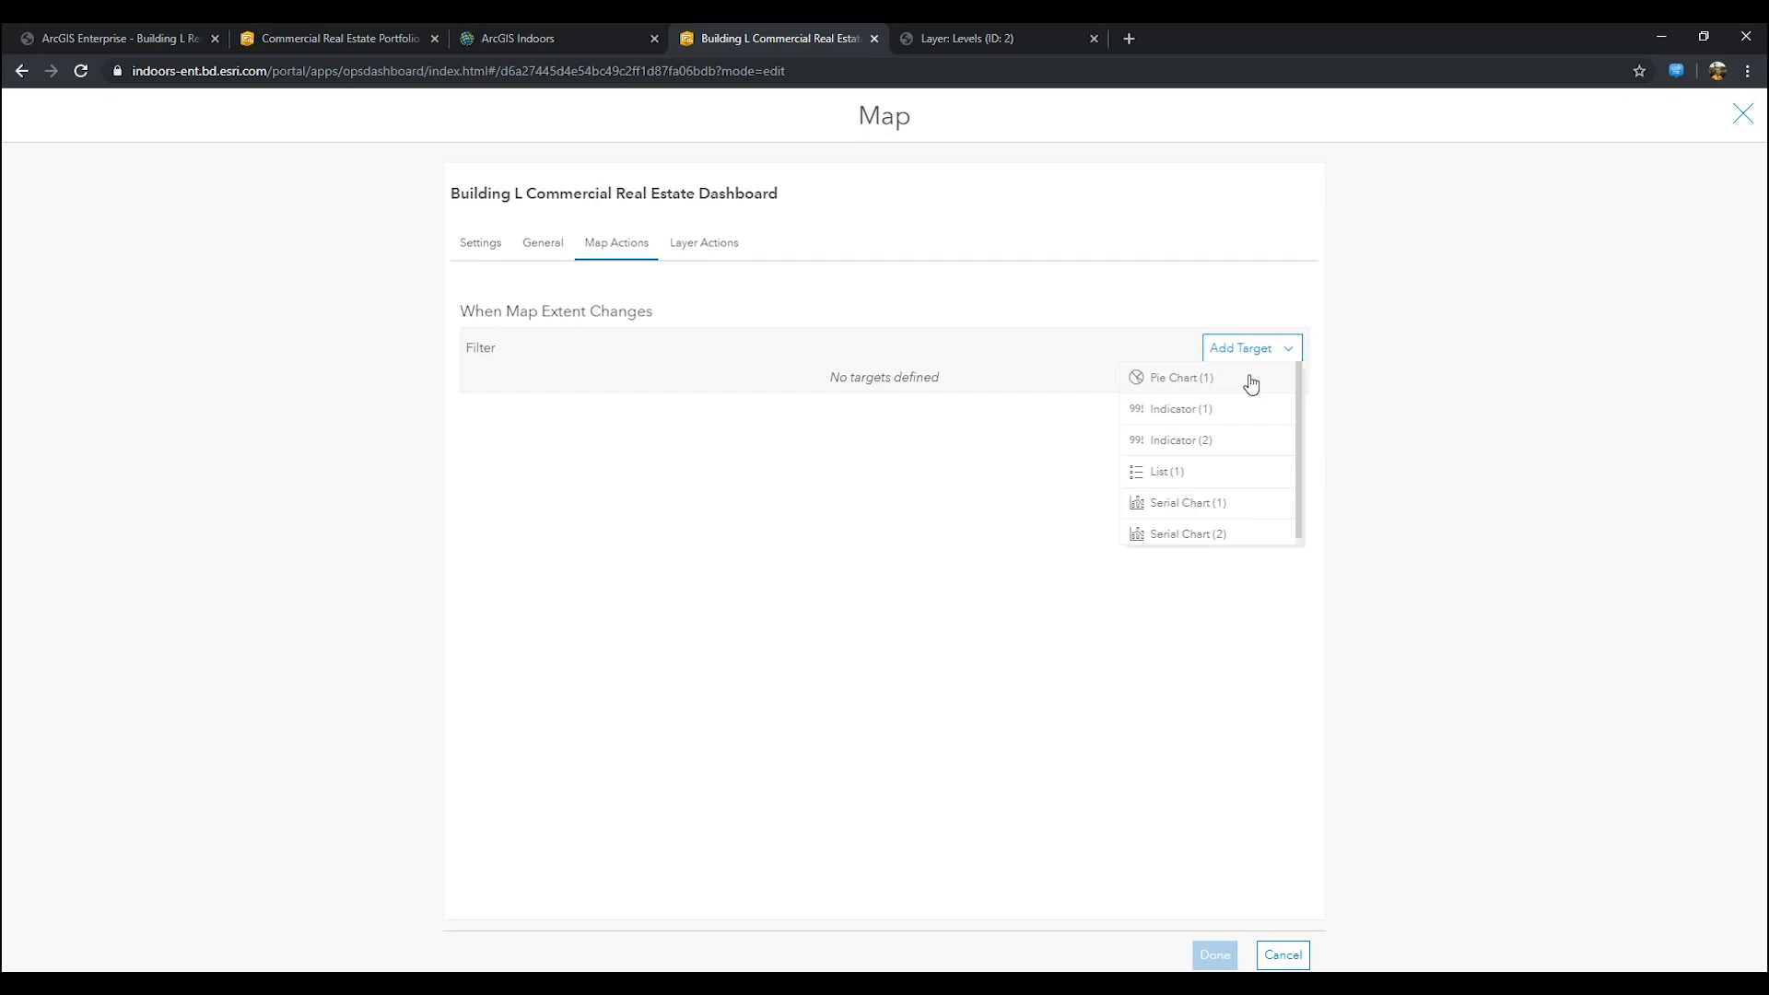
left_click(1179, 409)
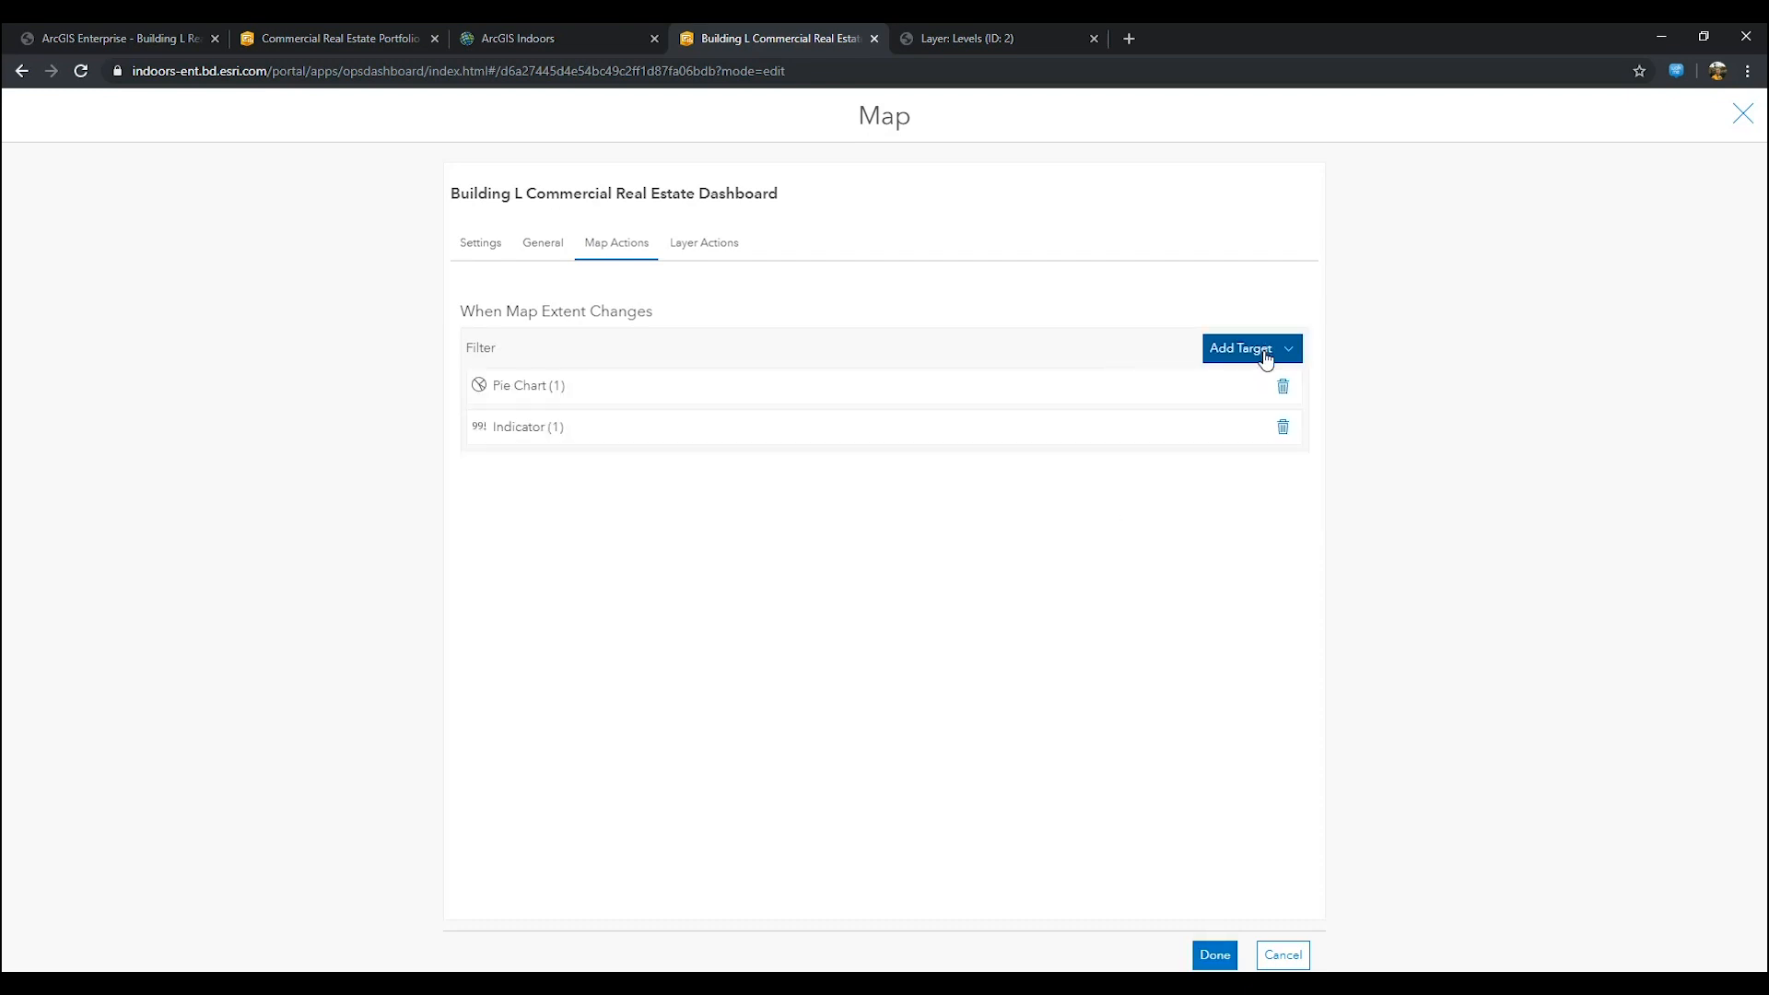
left_click(1243, 348)
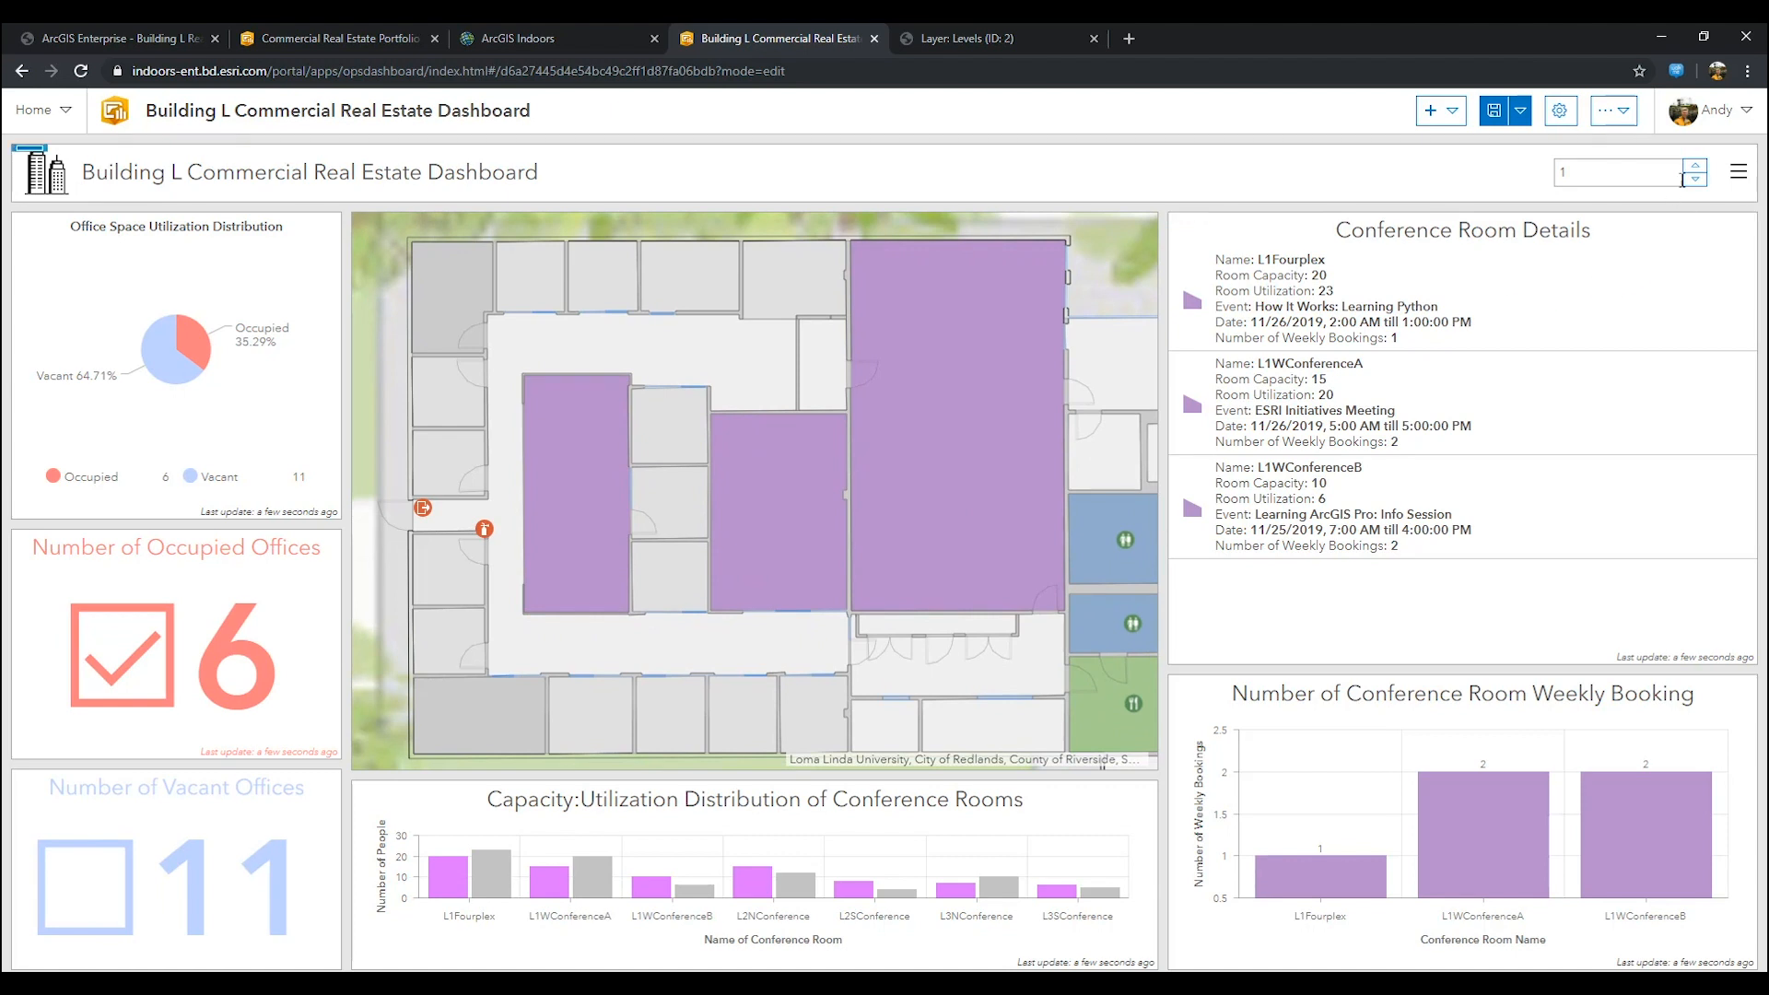
Step: Step the floor selector to 2 and 3 to check the elements update
left_click(1699, 166)
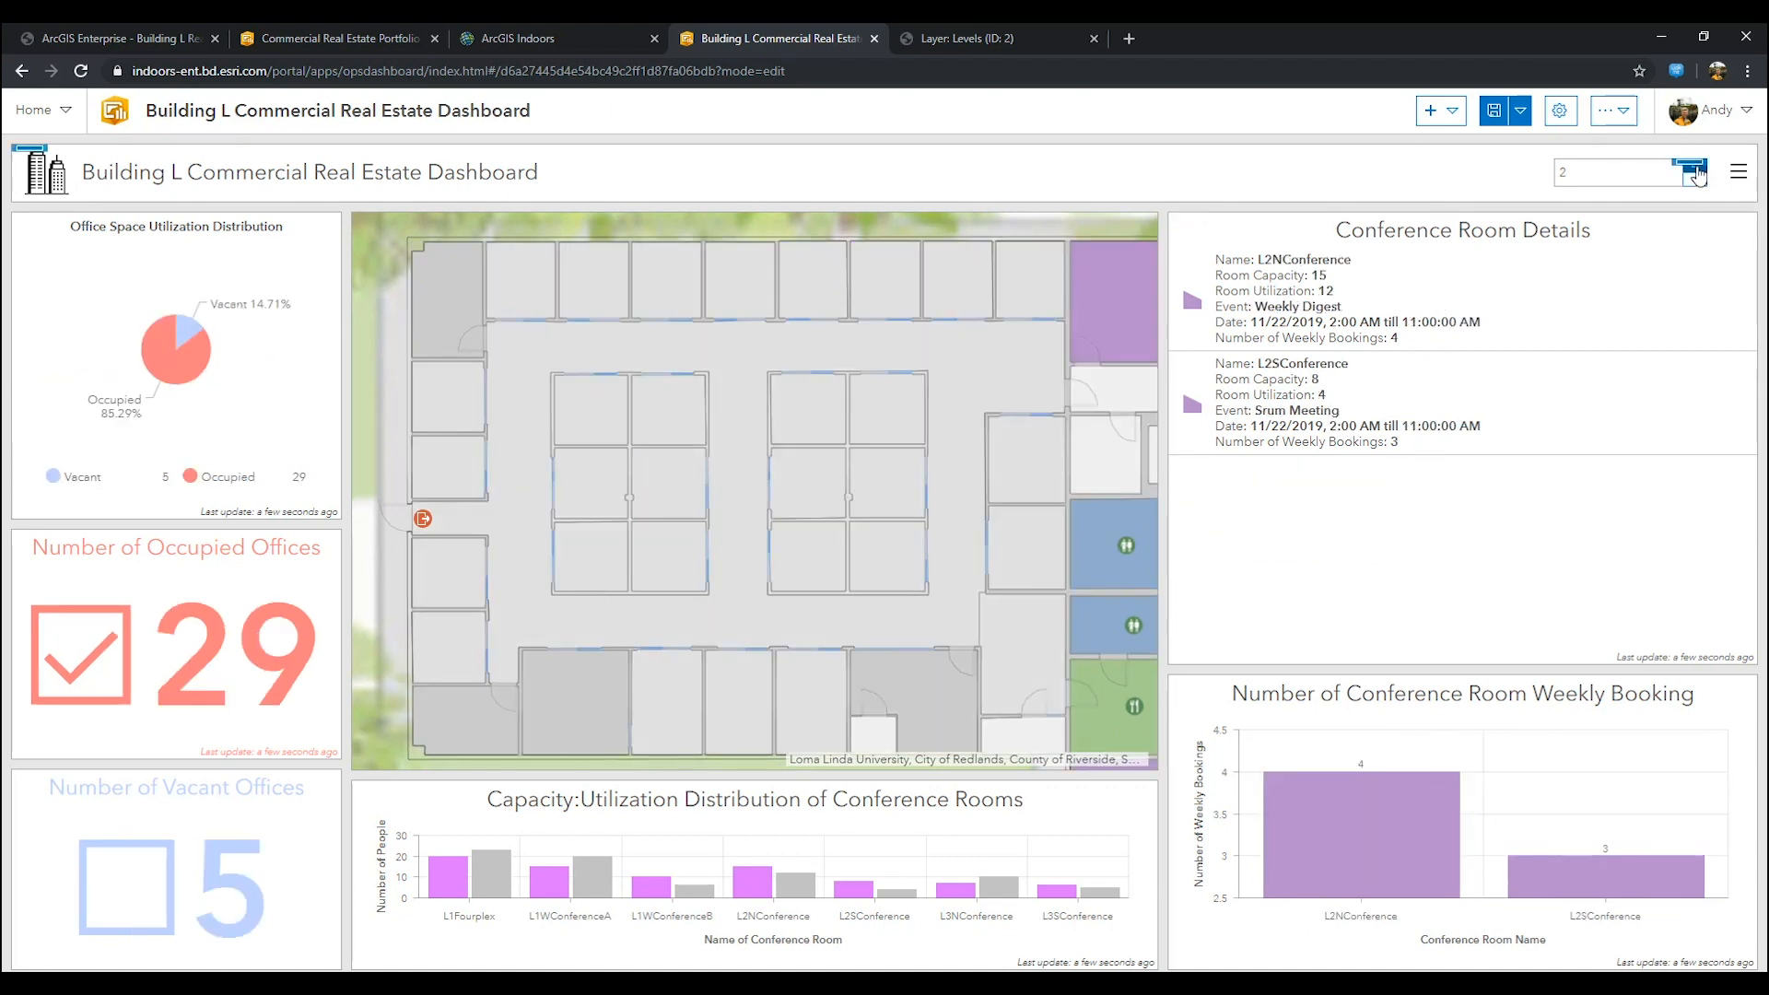
left_click(1692, 179)
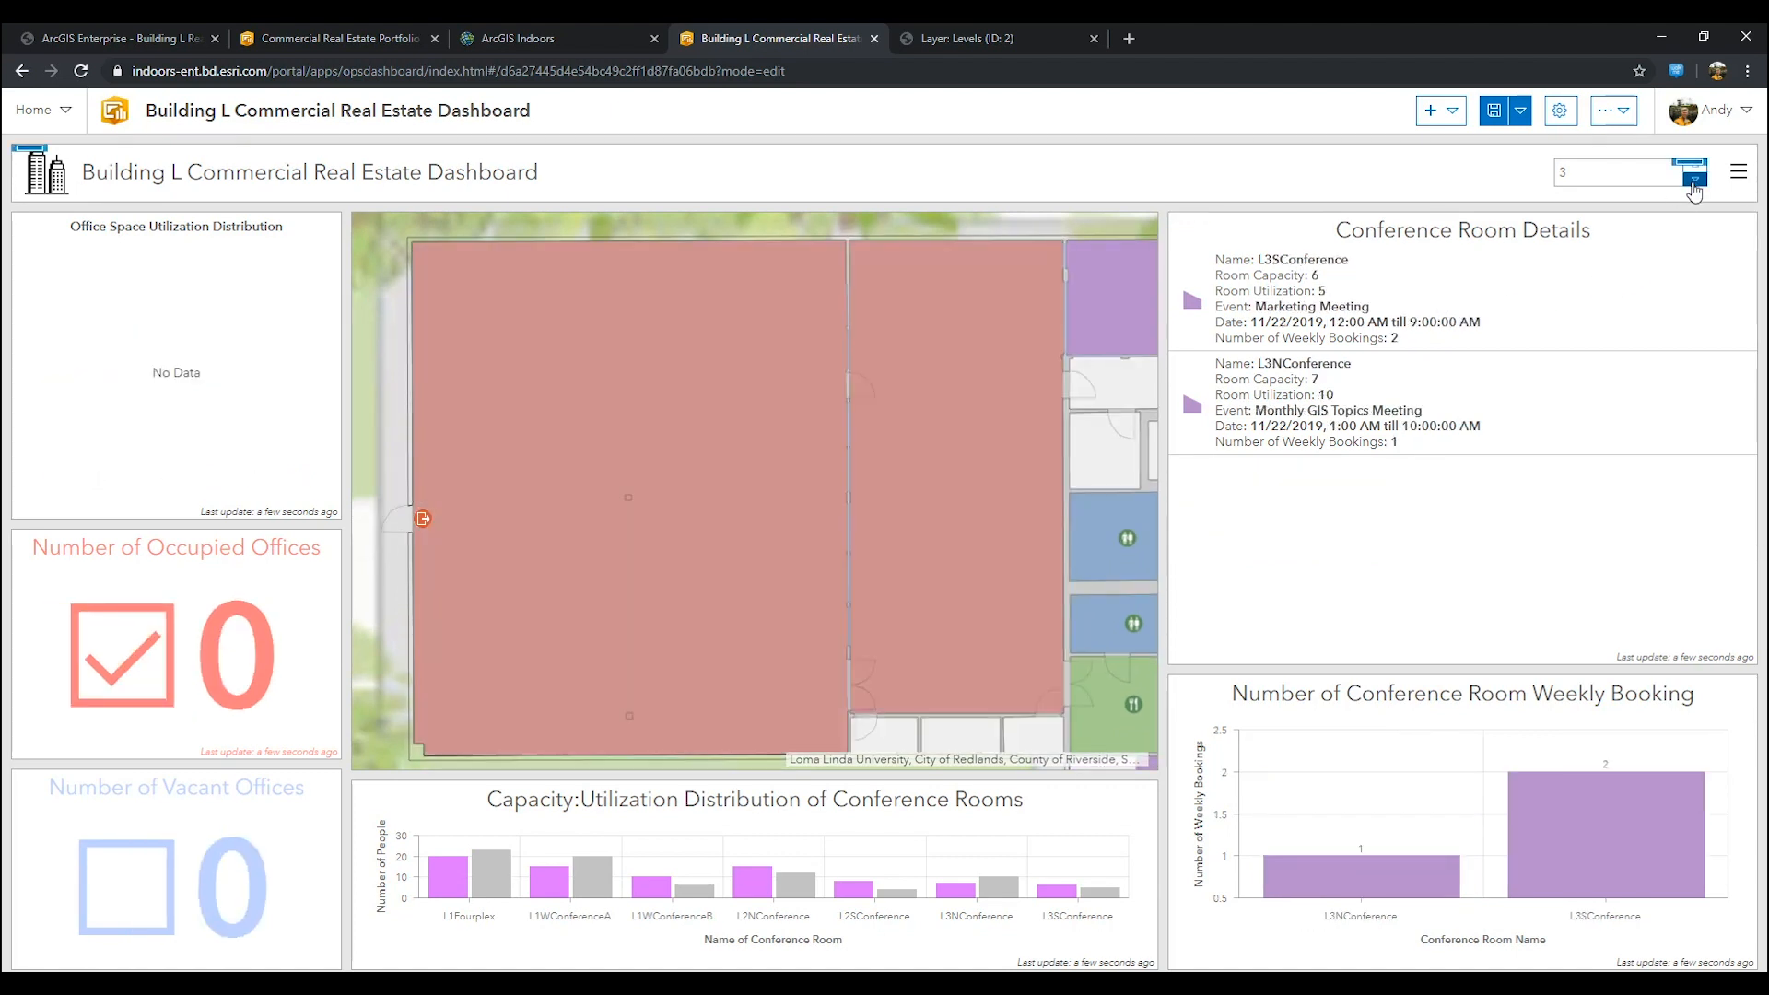
left_click(1691, 179)
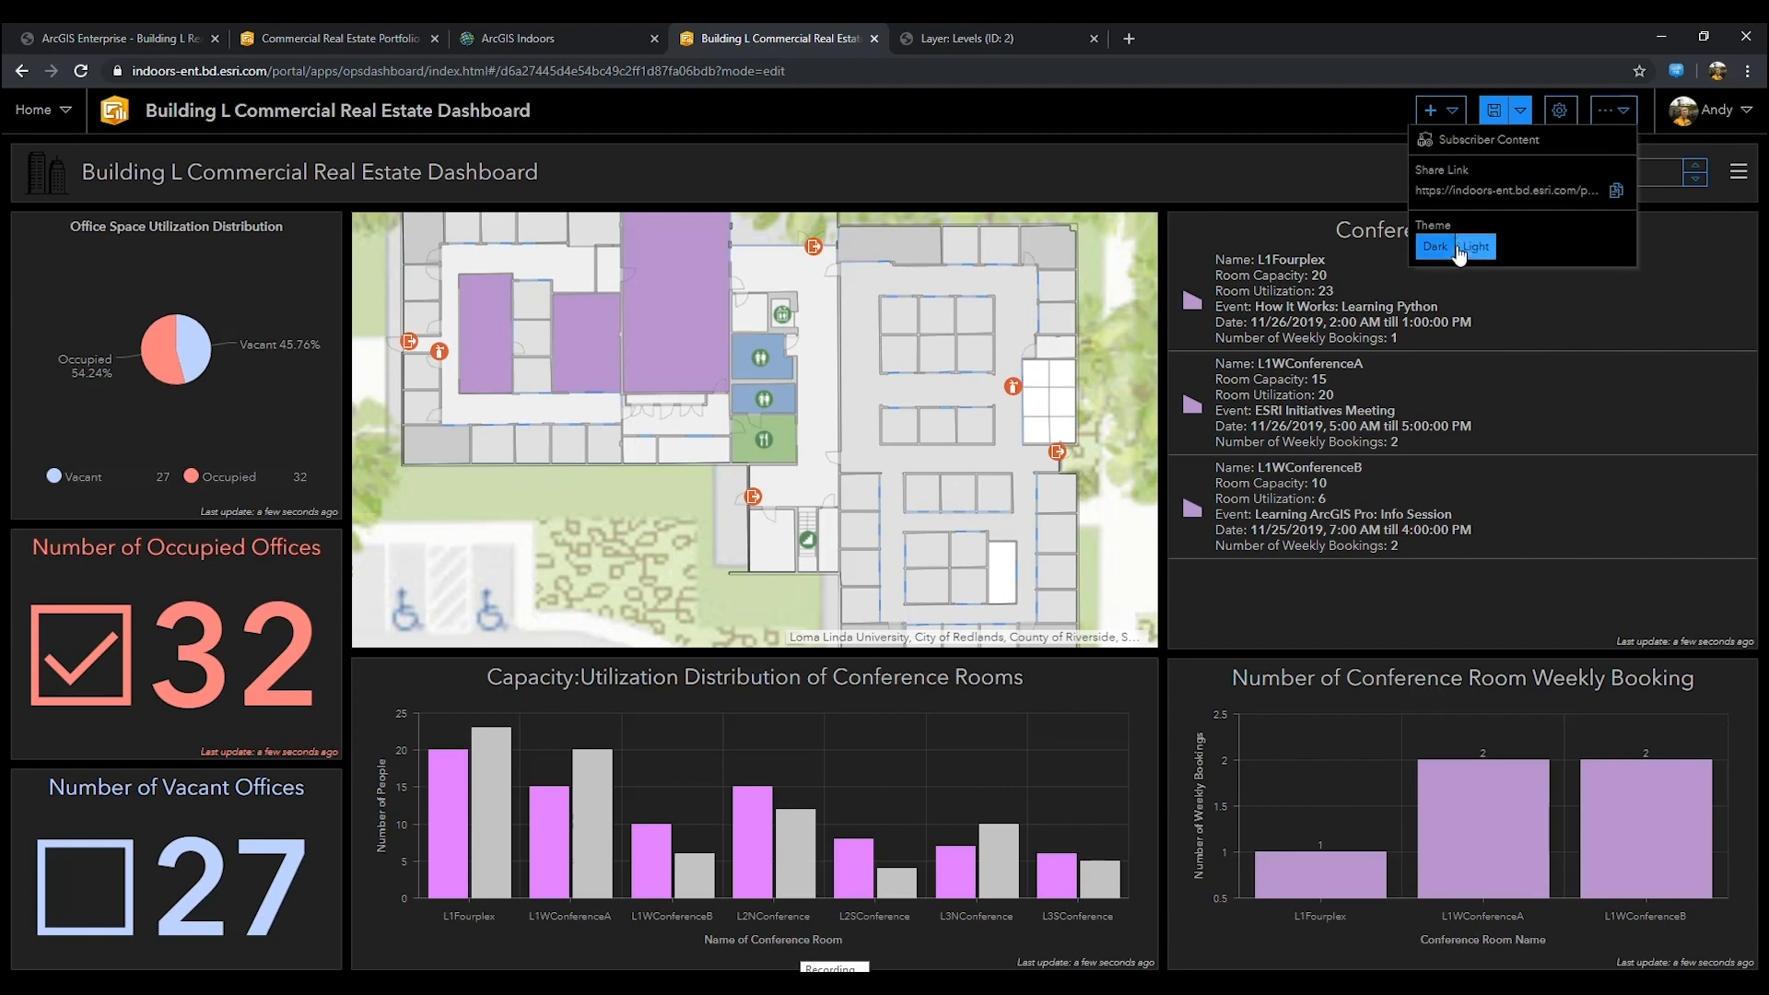
Step: Switch back to the light theme and go into the map's settings
left_click(1476, 245)
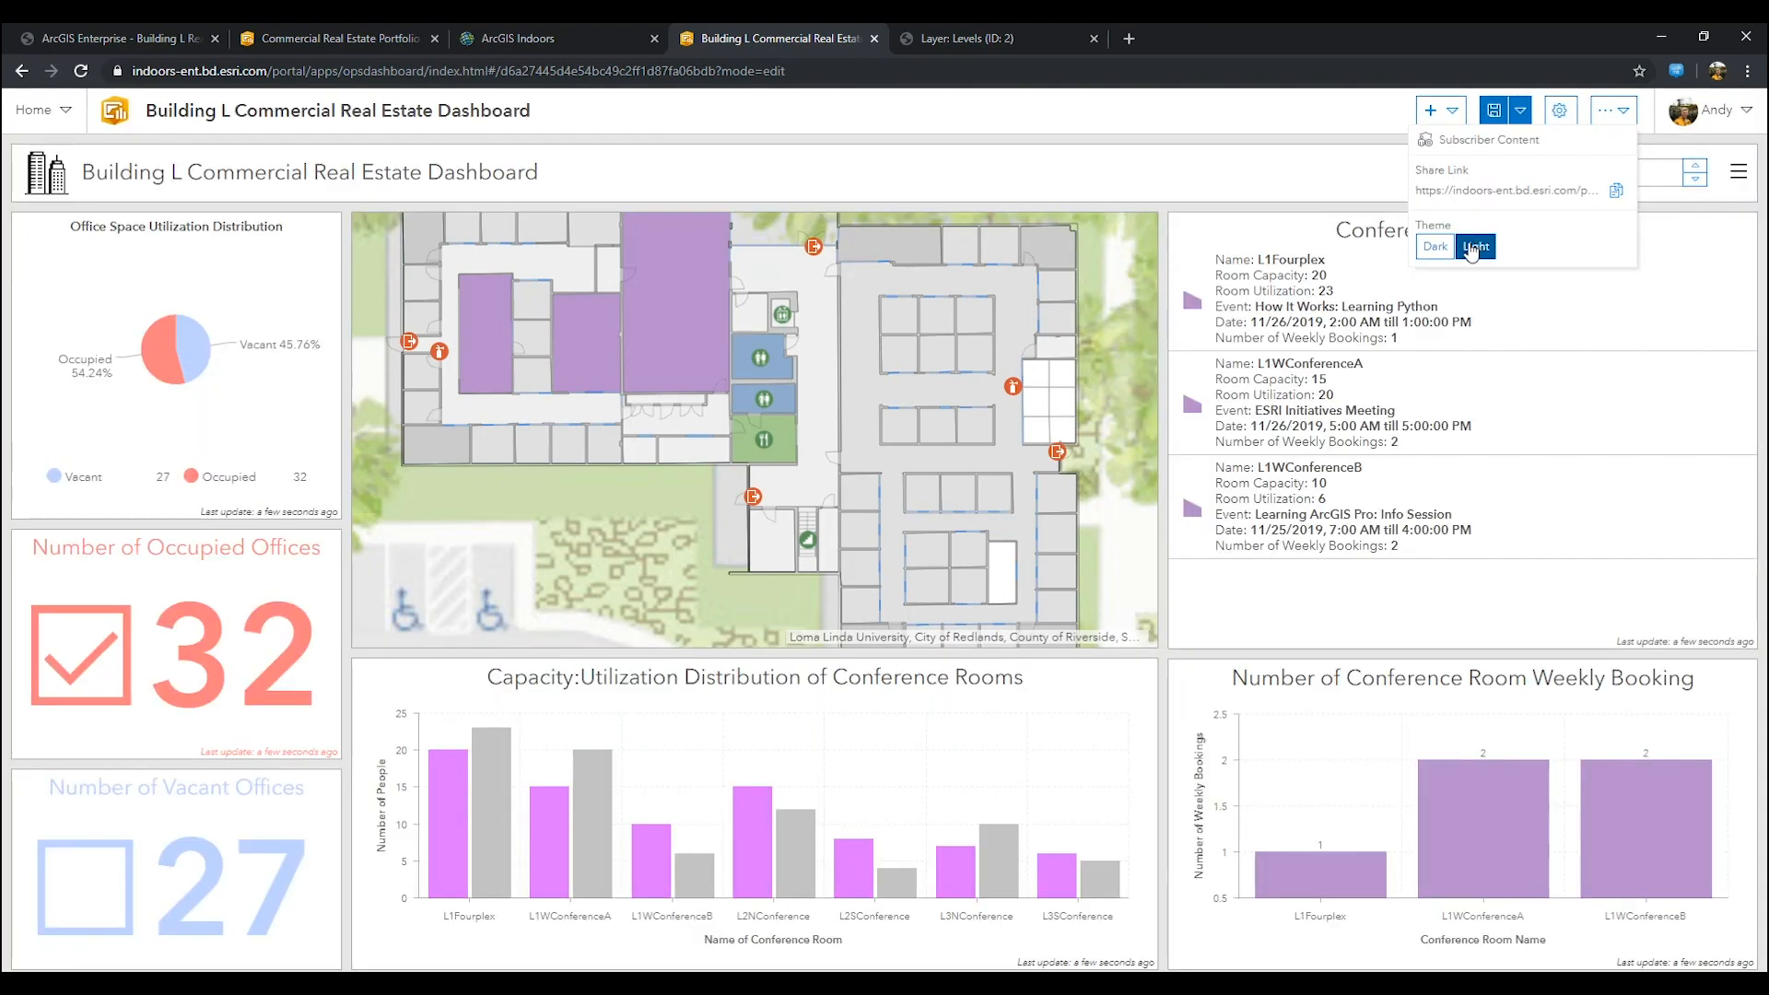
left_click(1613, 109)
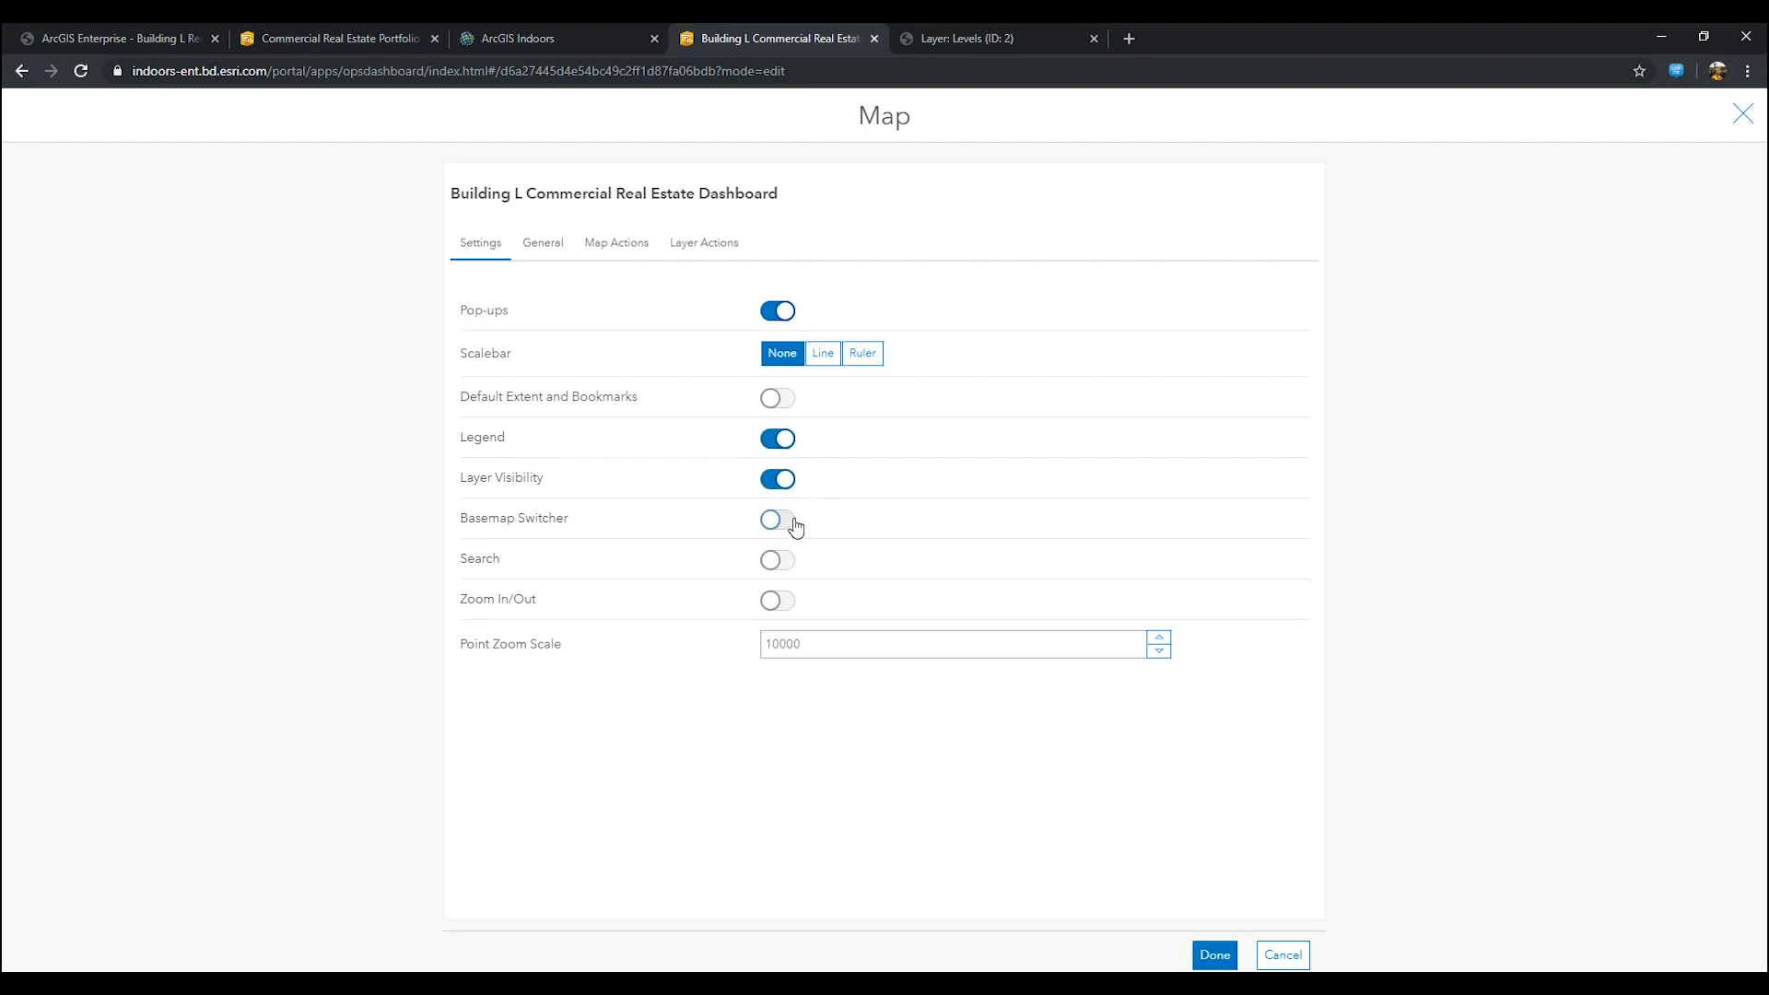
Step: Enable the basemap switcher and finish the map settings
left_click(776, 518)
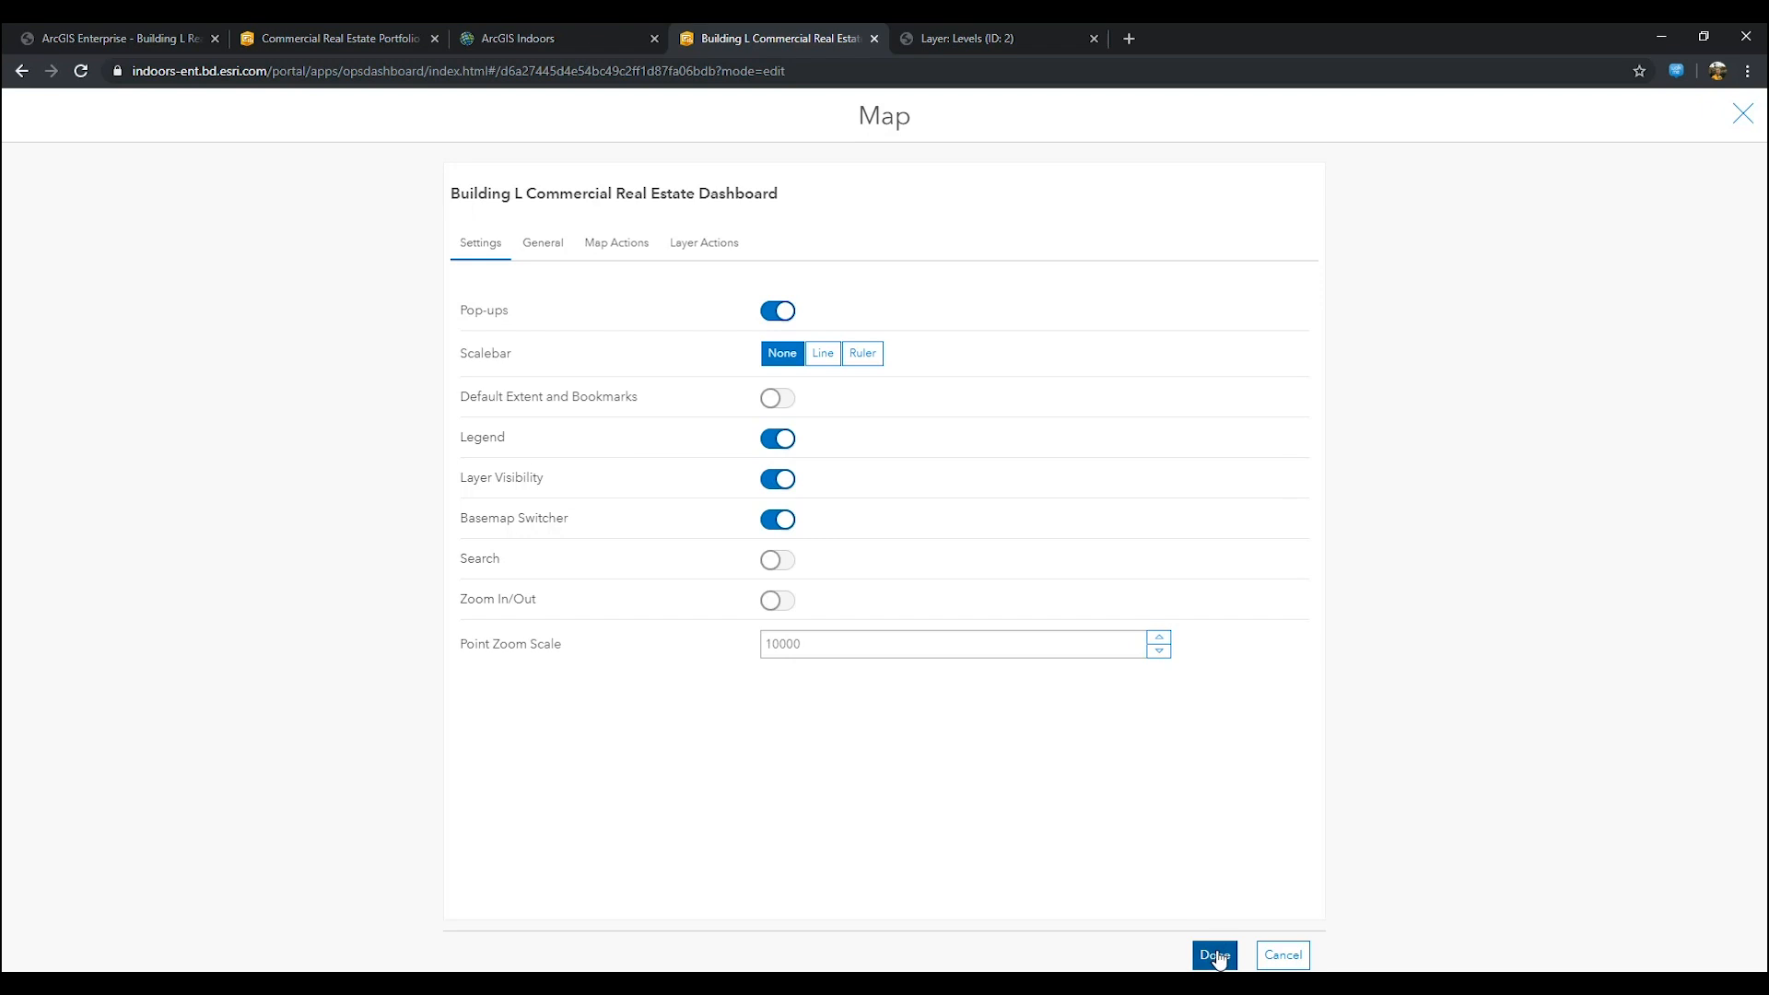
left_click(1215, 954)
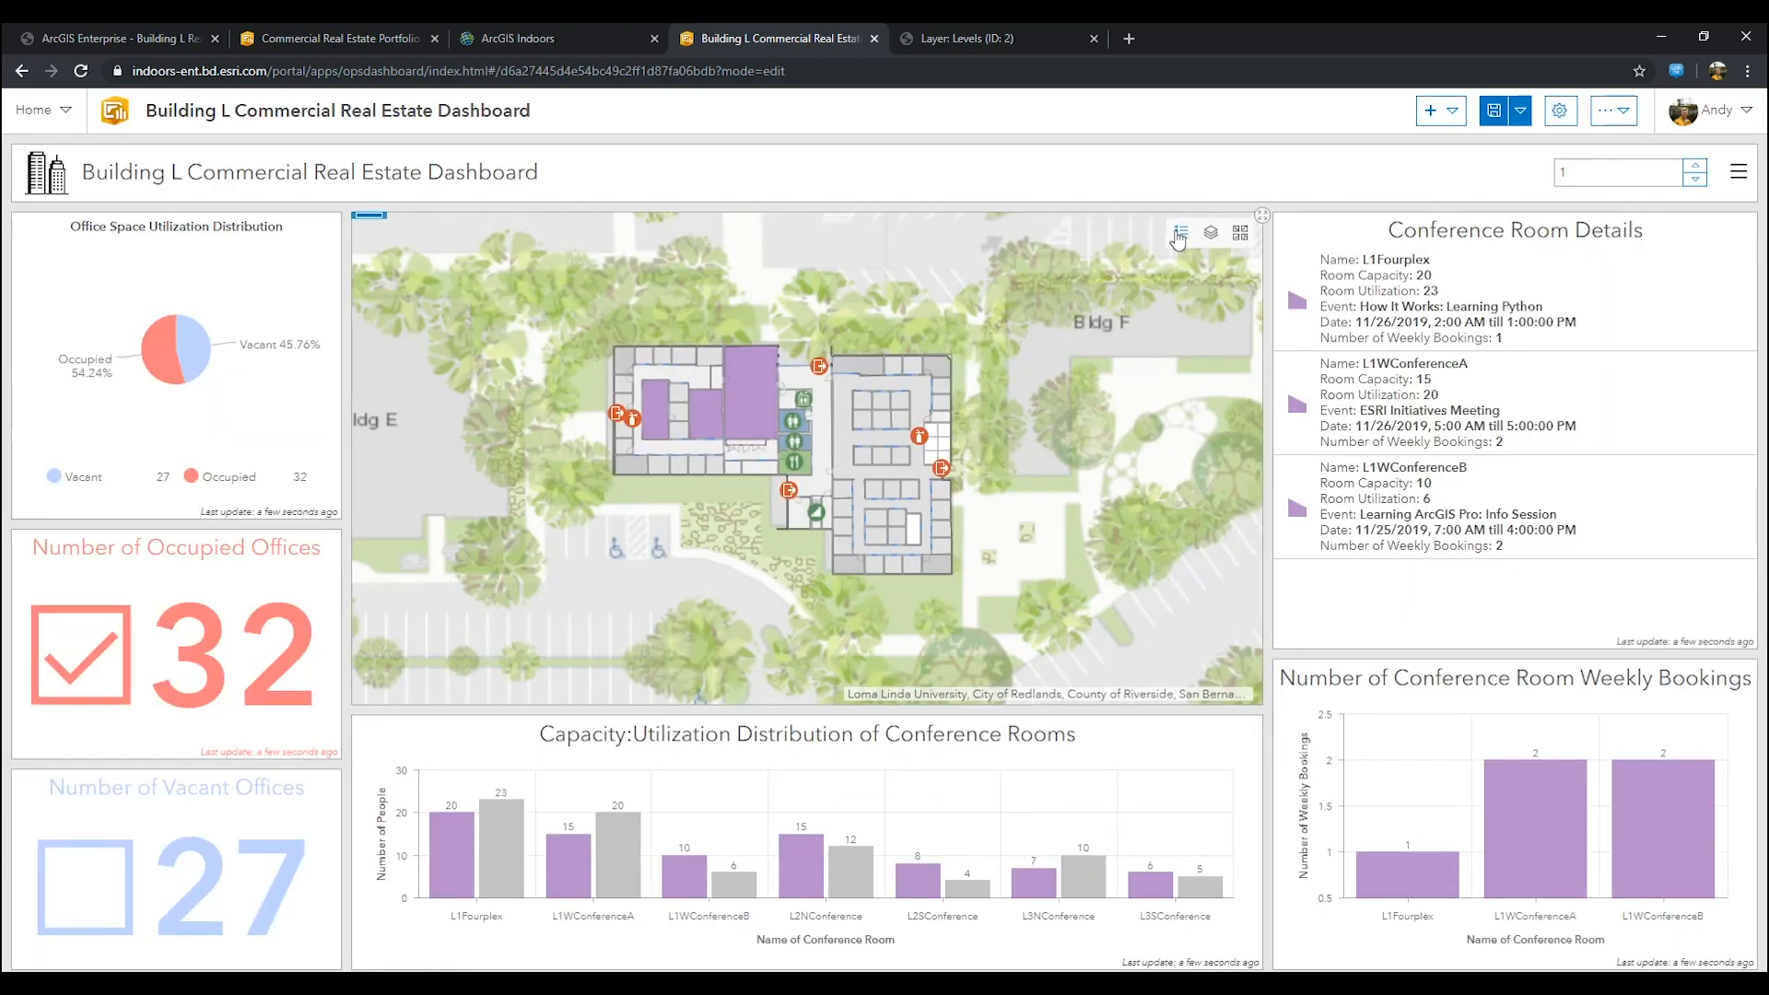
Step: Try the legend and layer list widgets, hiding the Units layer
left_click(1179, 233)
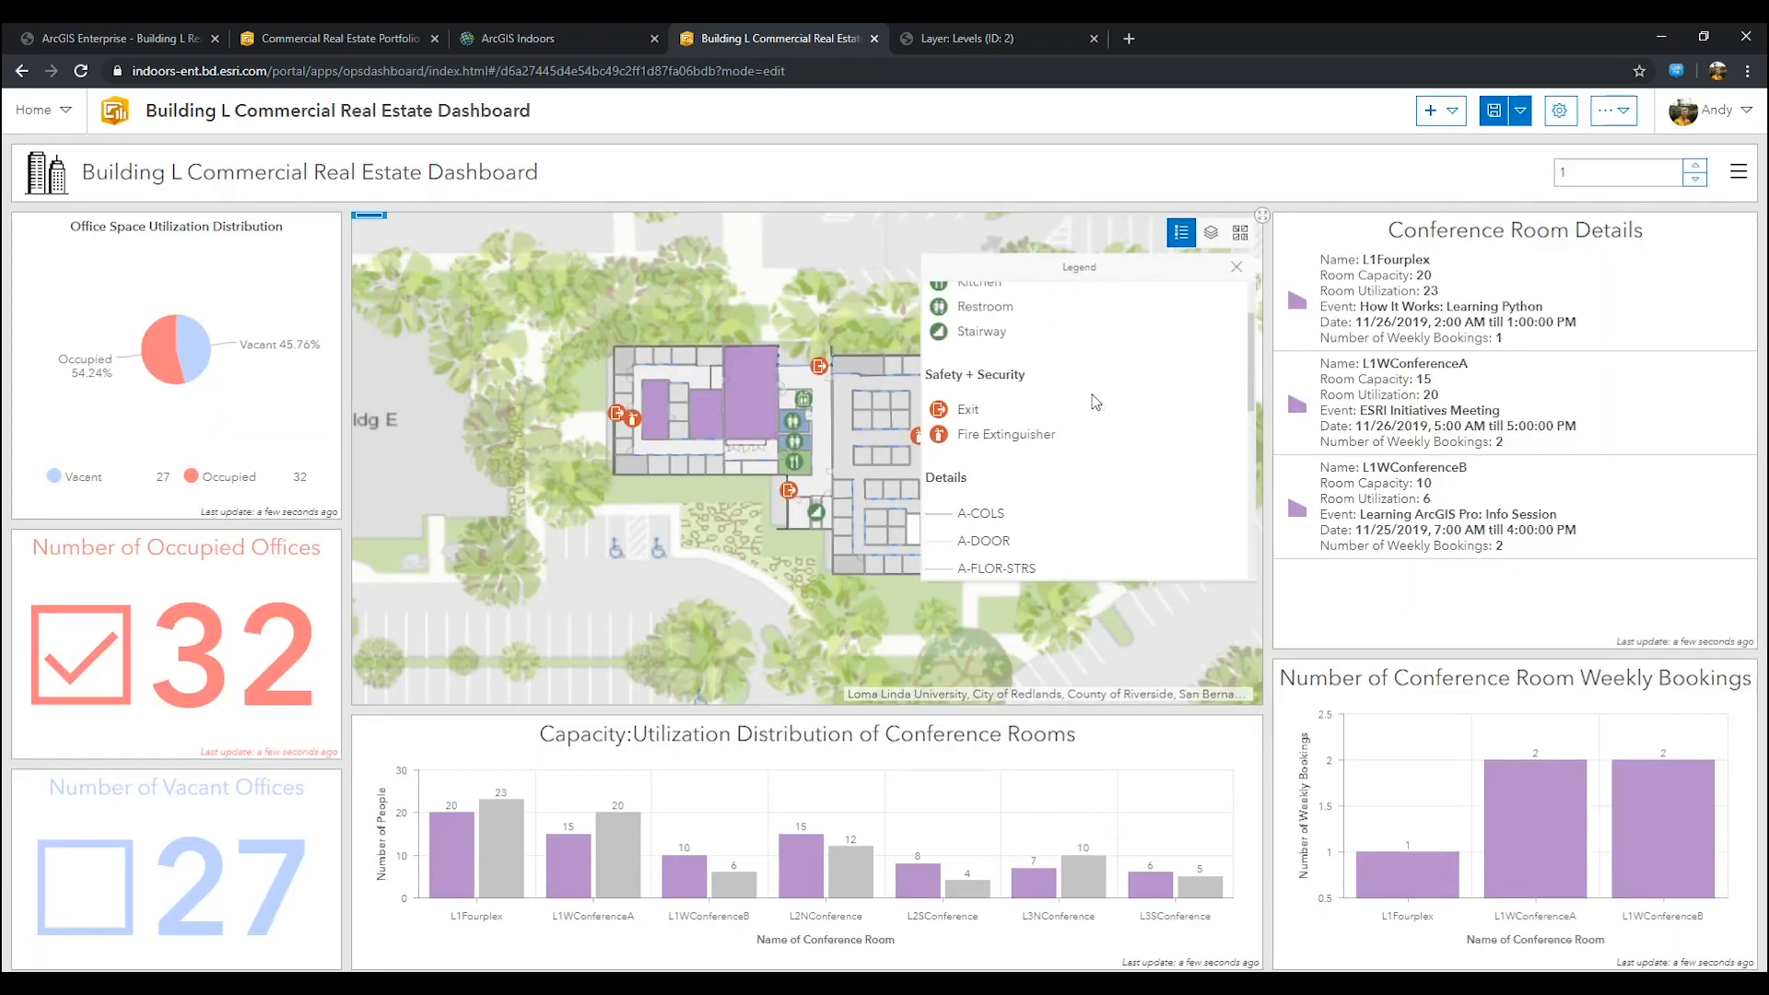
left_click(1211, 233)
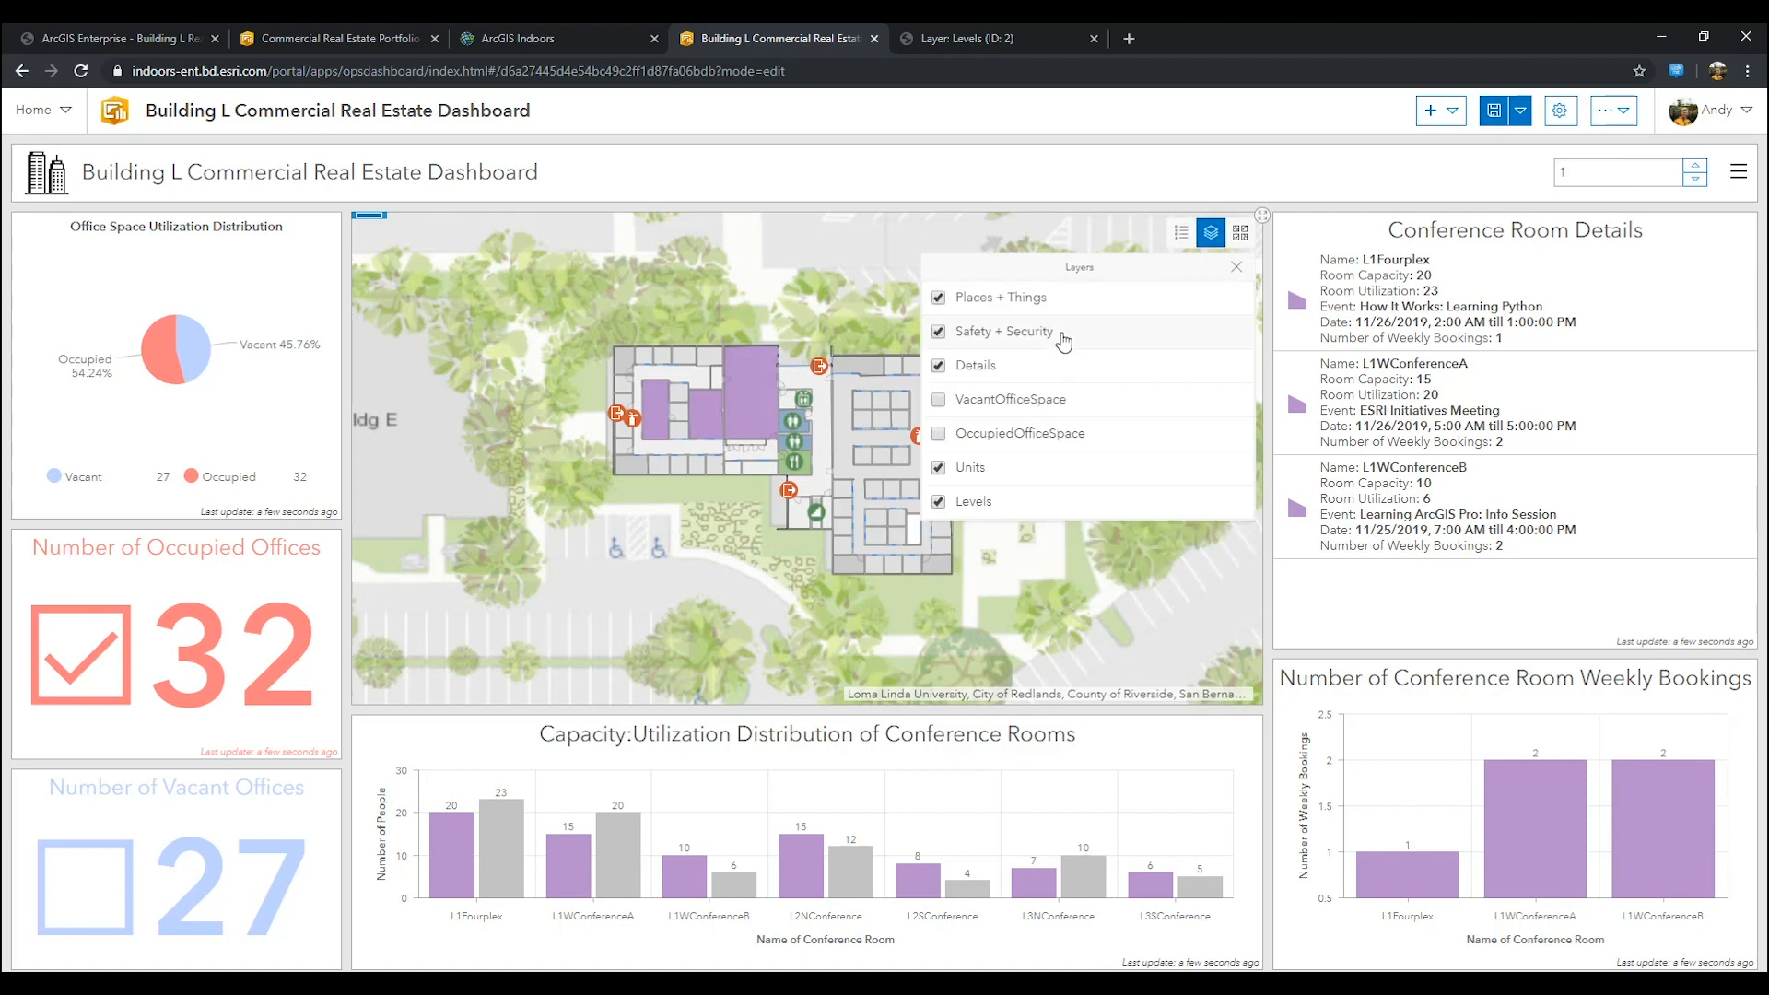
left_click(938, 466)
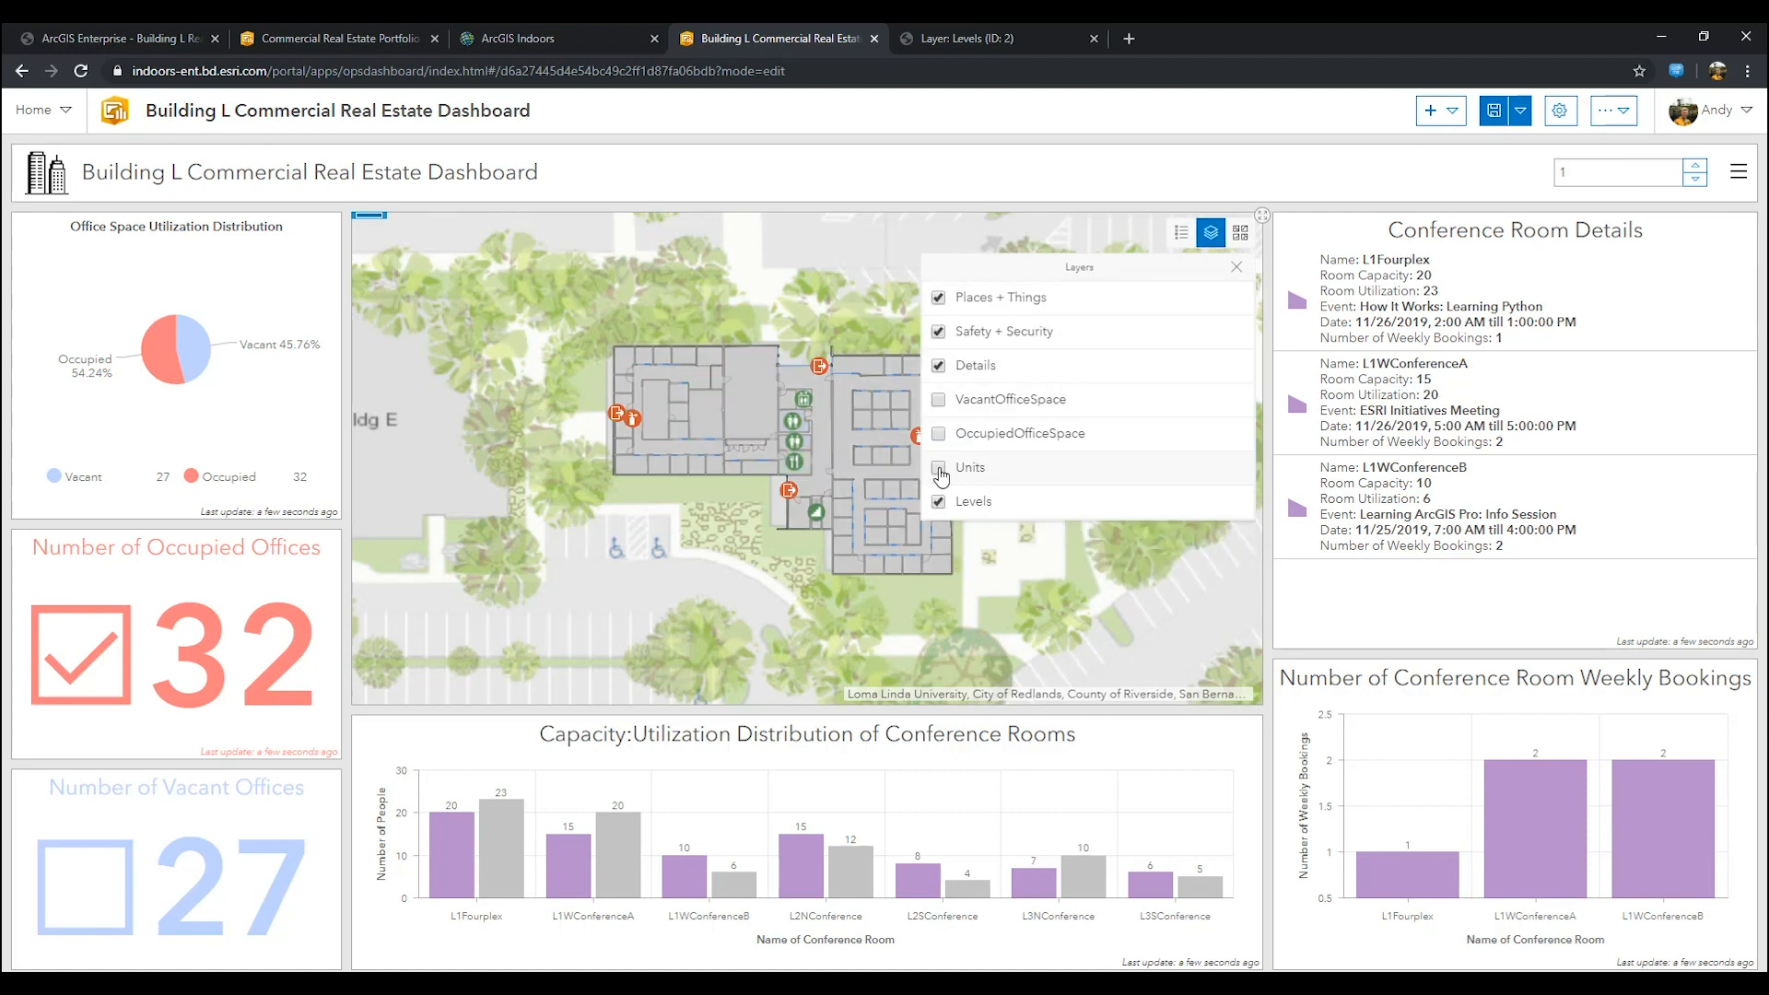
left_click(1211, 232)
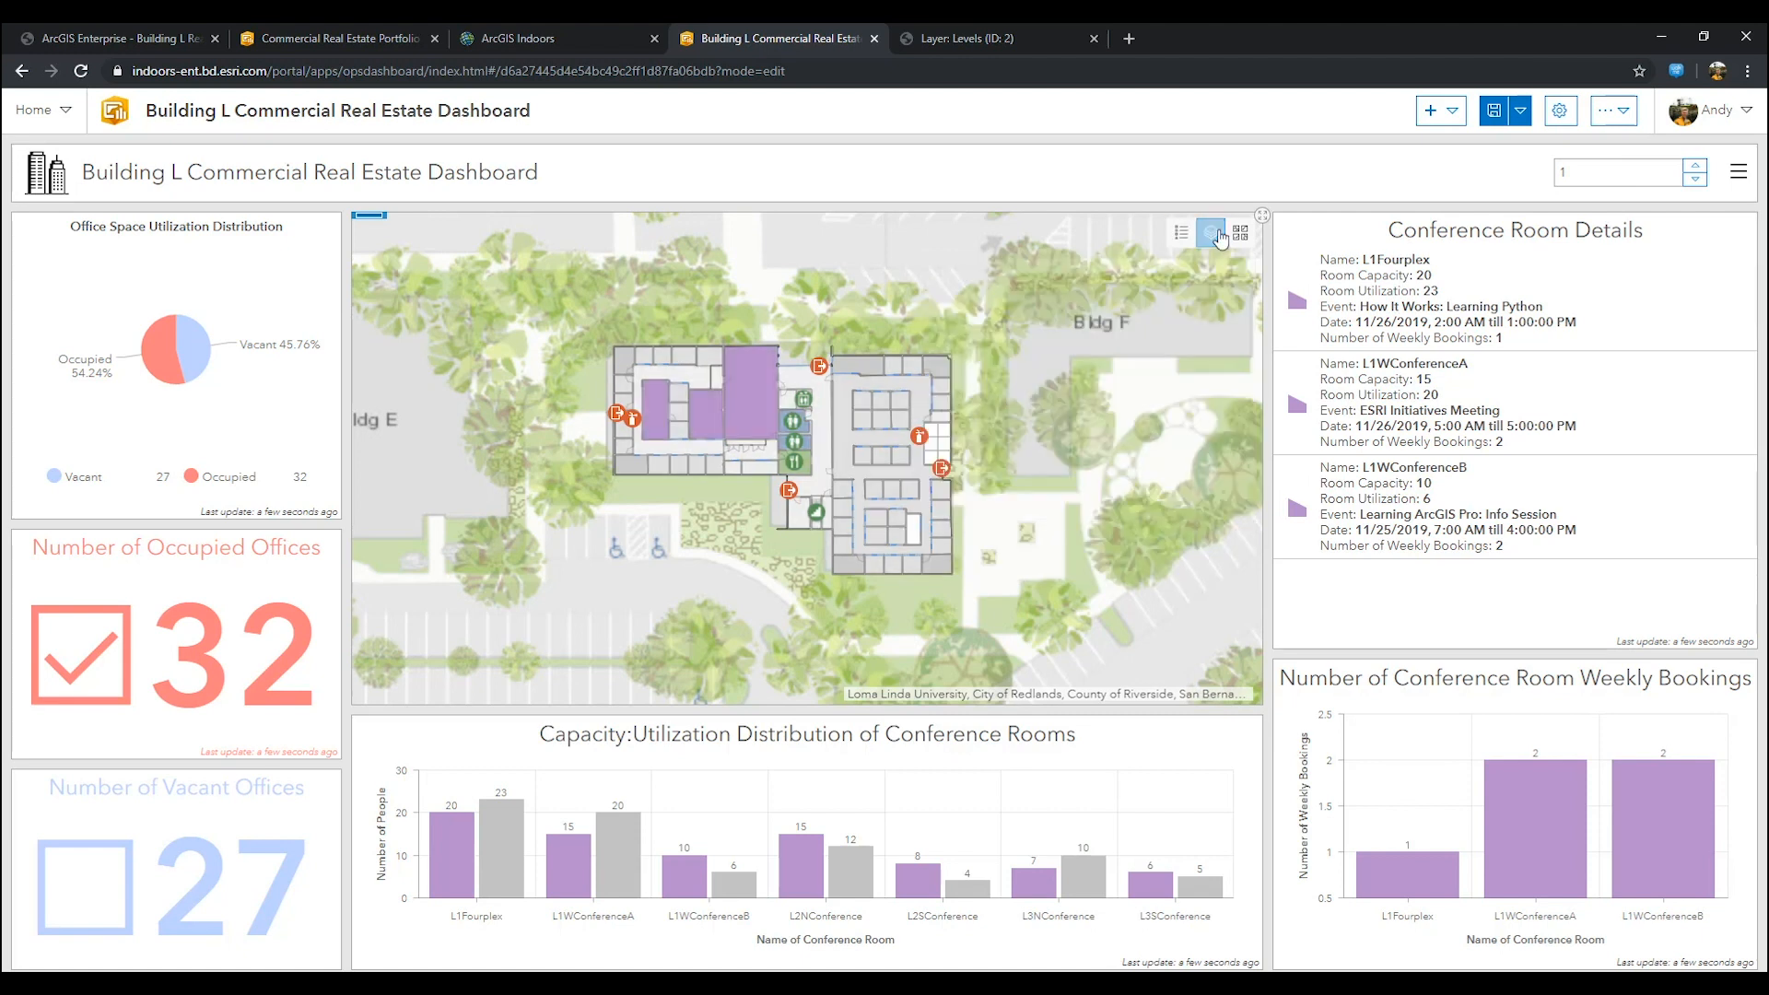
left_click(1211, 233)
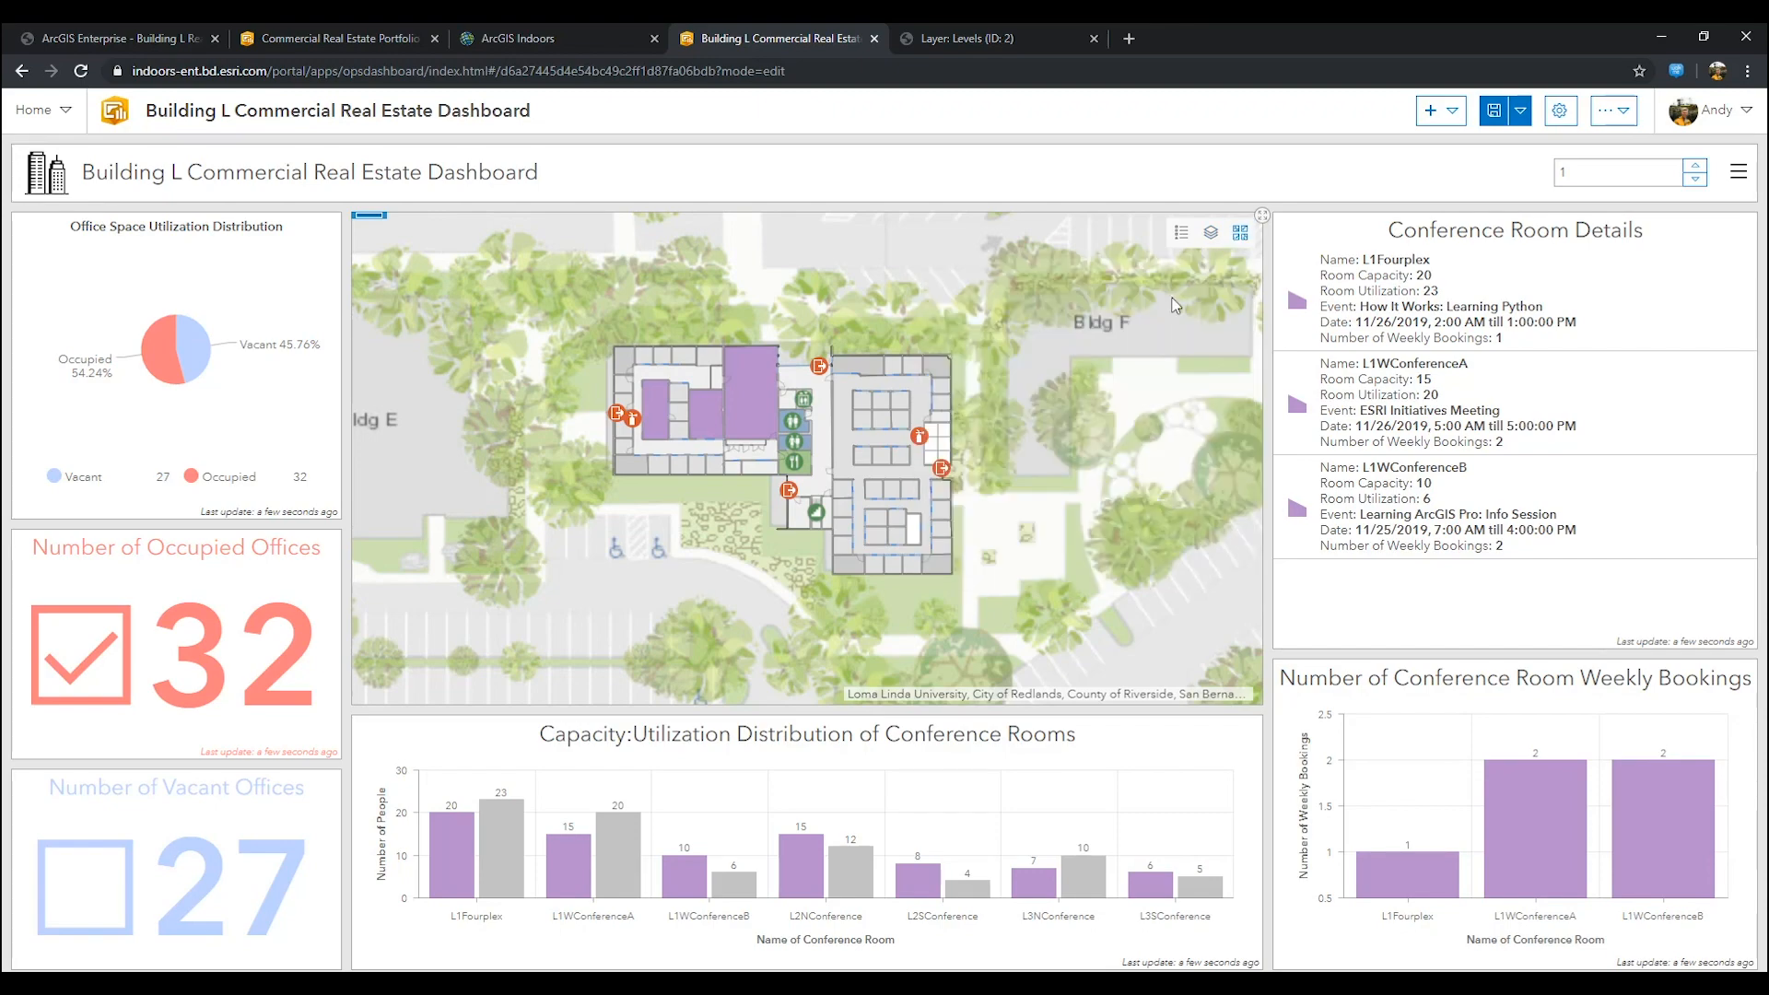
Step: Show the VacantOfficeSpace and OccupiedOfficeSpace layers in the layer list
left_click(1210, 233)
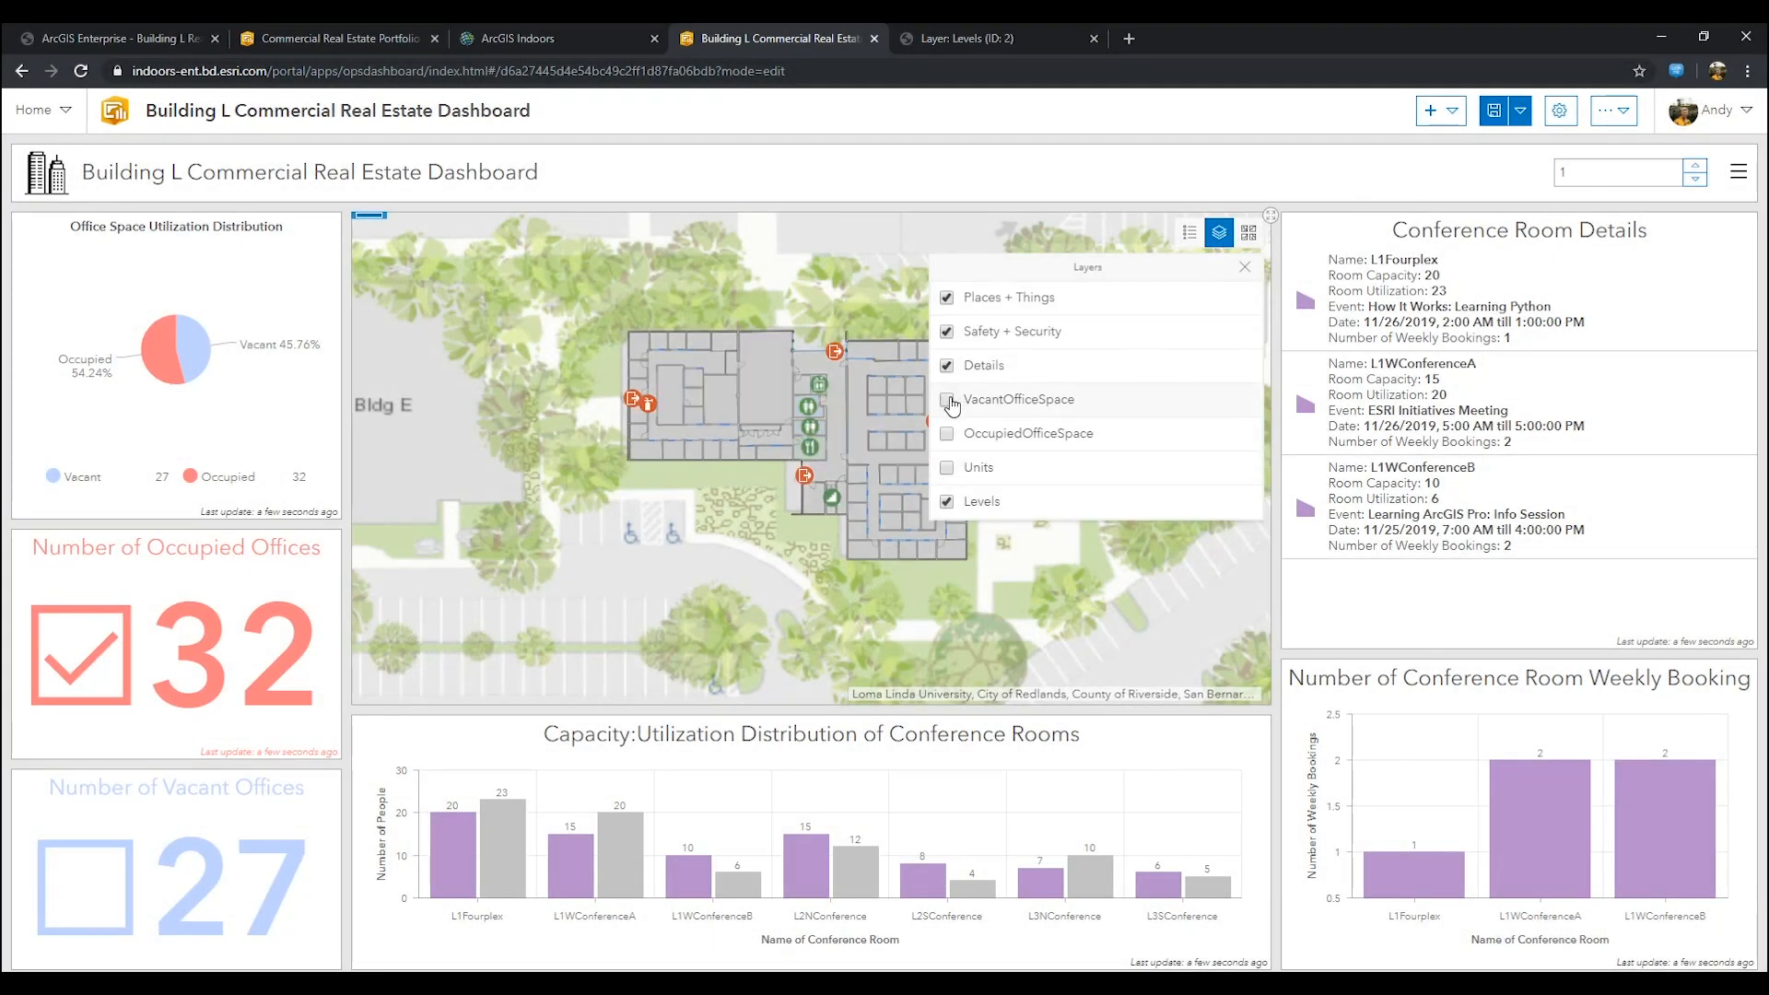
left_click(947, 400)
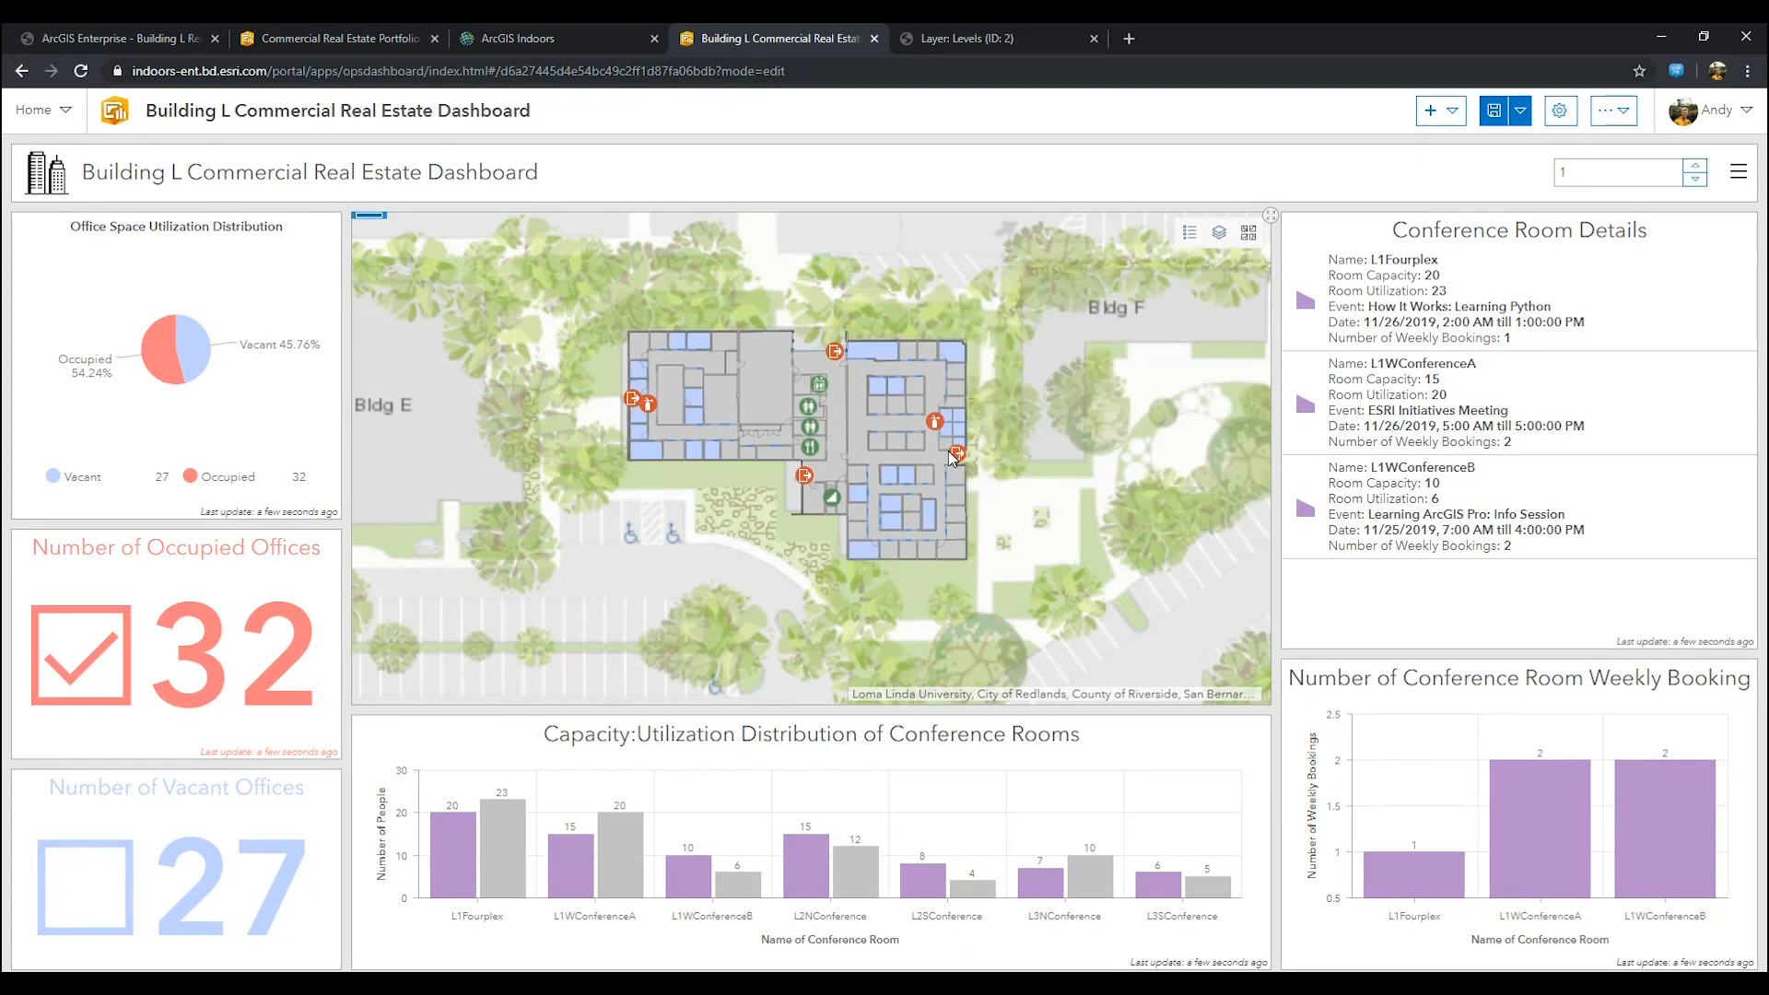
left_click(1218, 232)
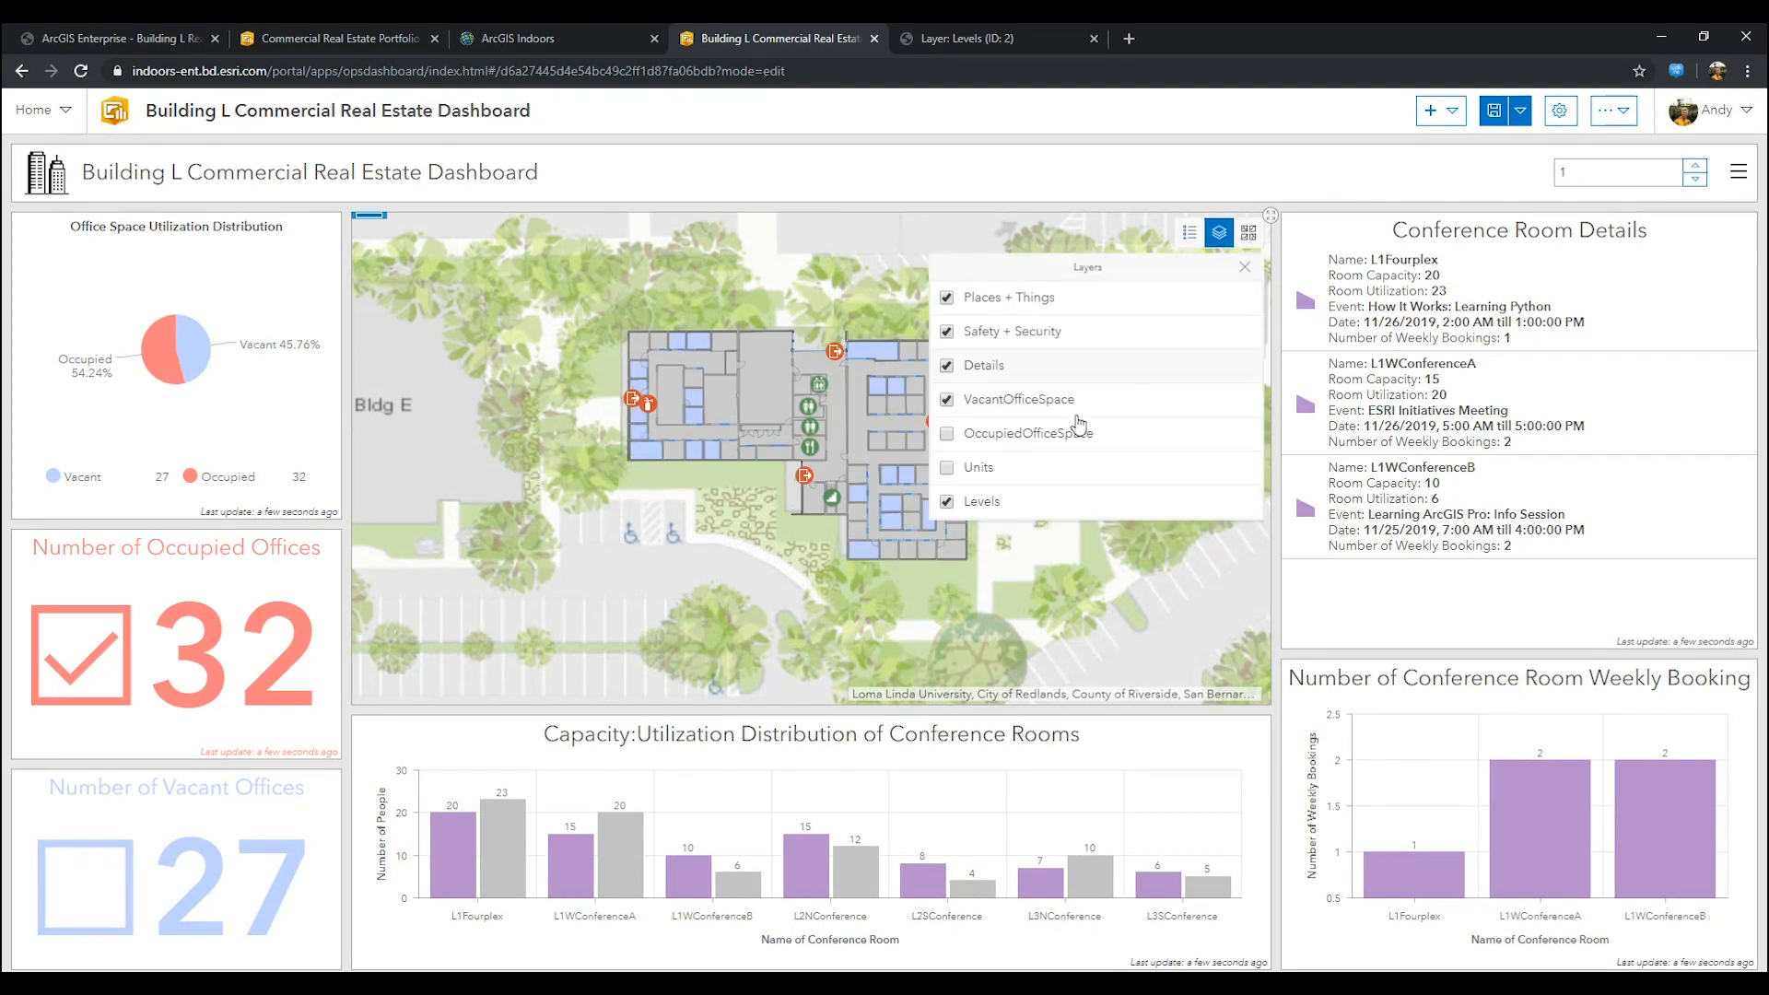
left_click(945, 431)
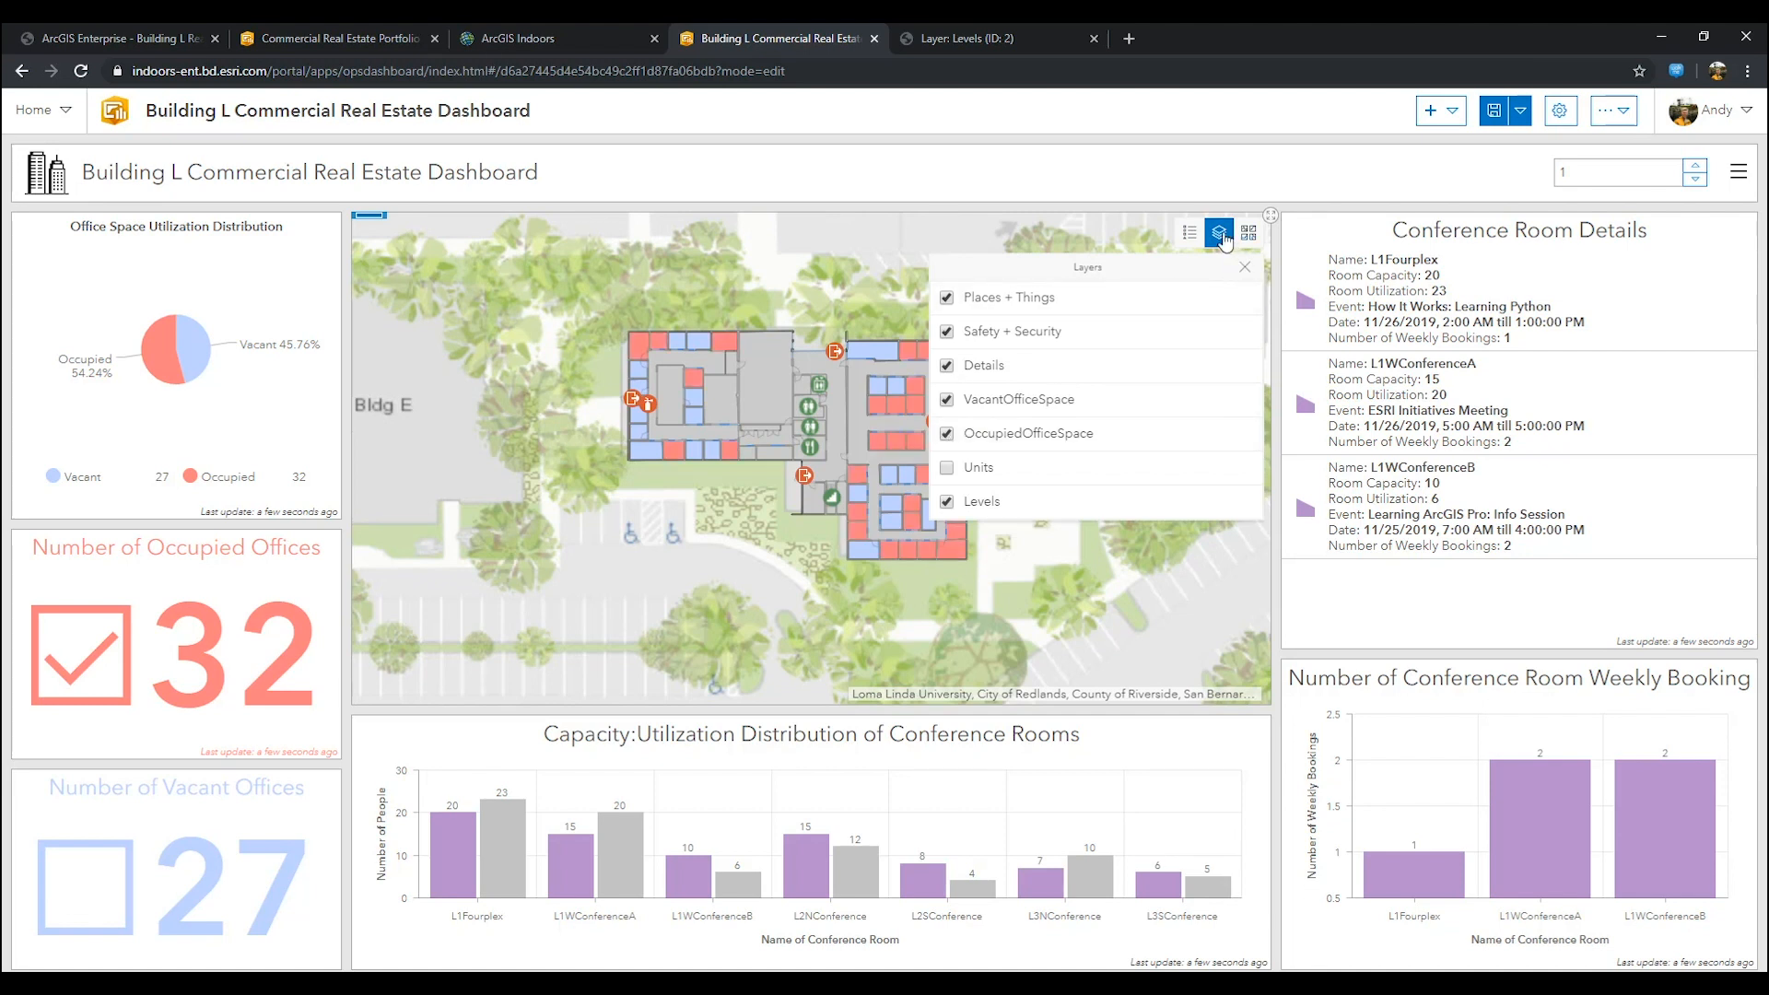
left_click(1218, 232)
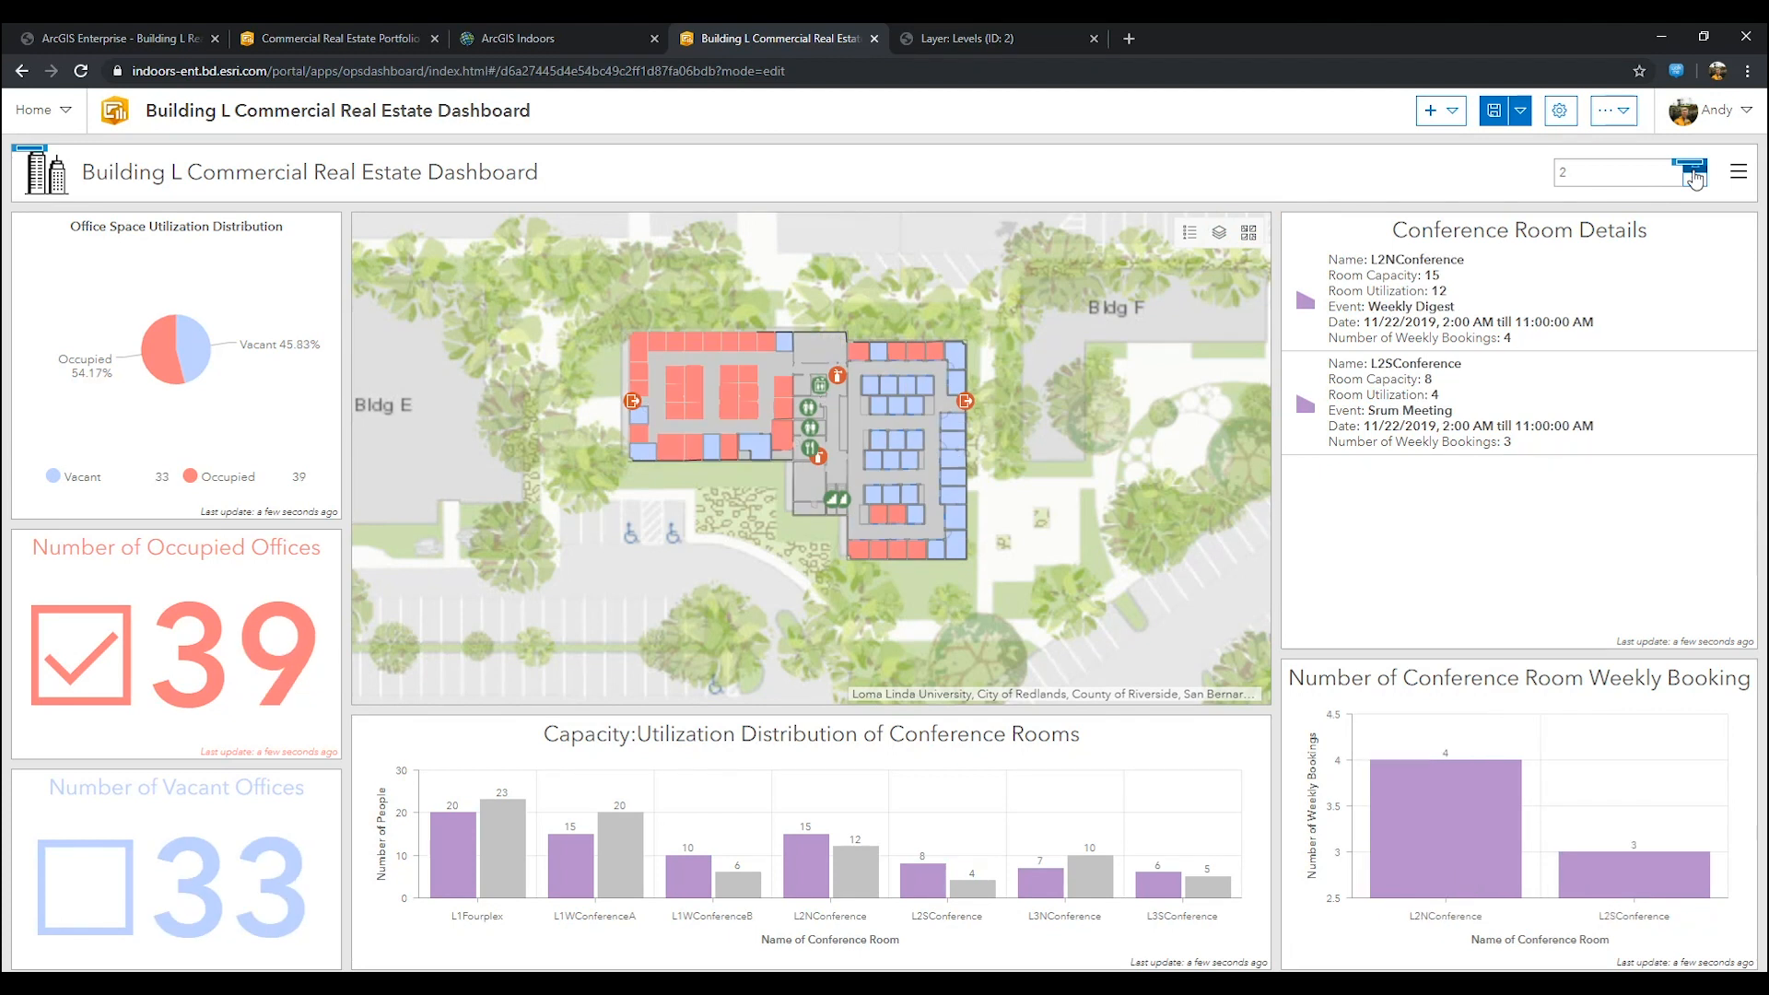
Step: Check floors 3 and 1, then hide OccupiedOfficeSpace to leave only vacant spaces
left_click(1696, 166)
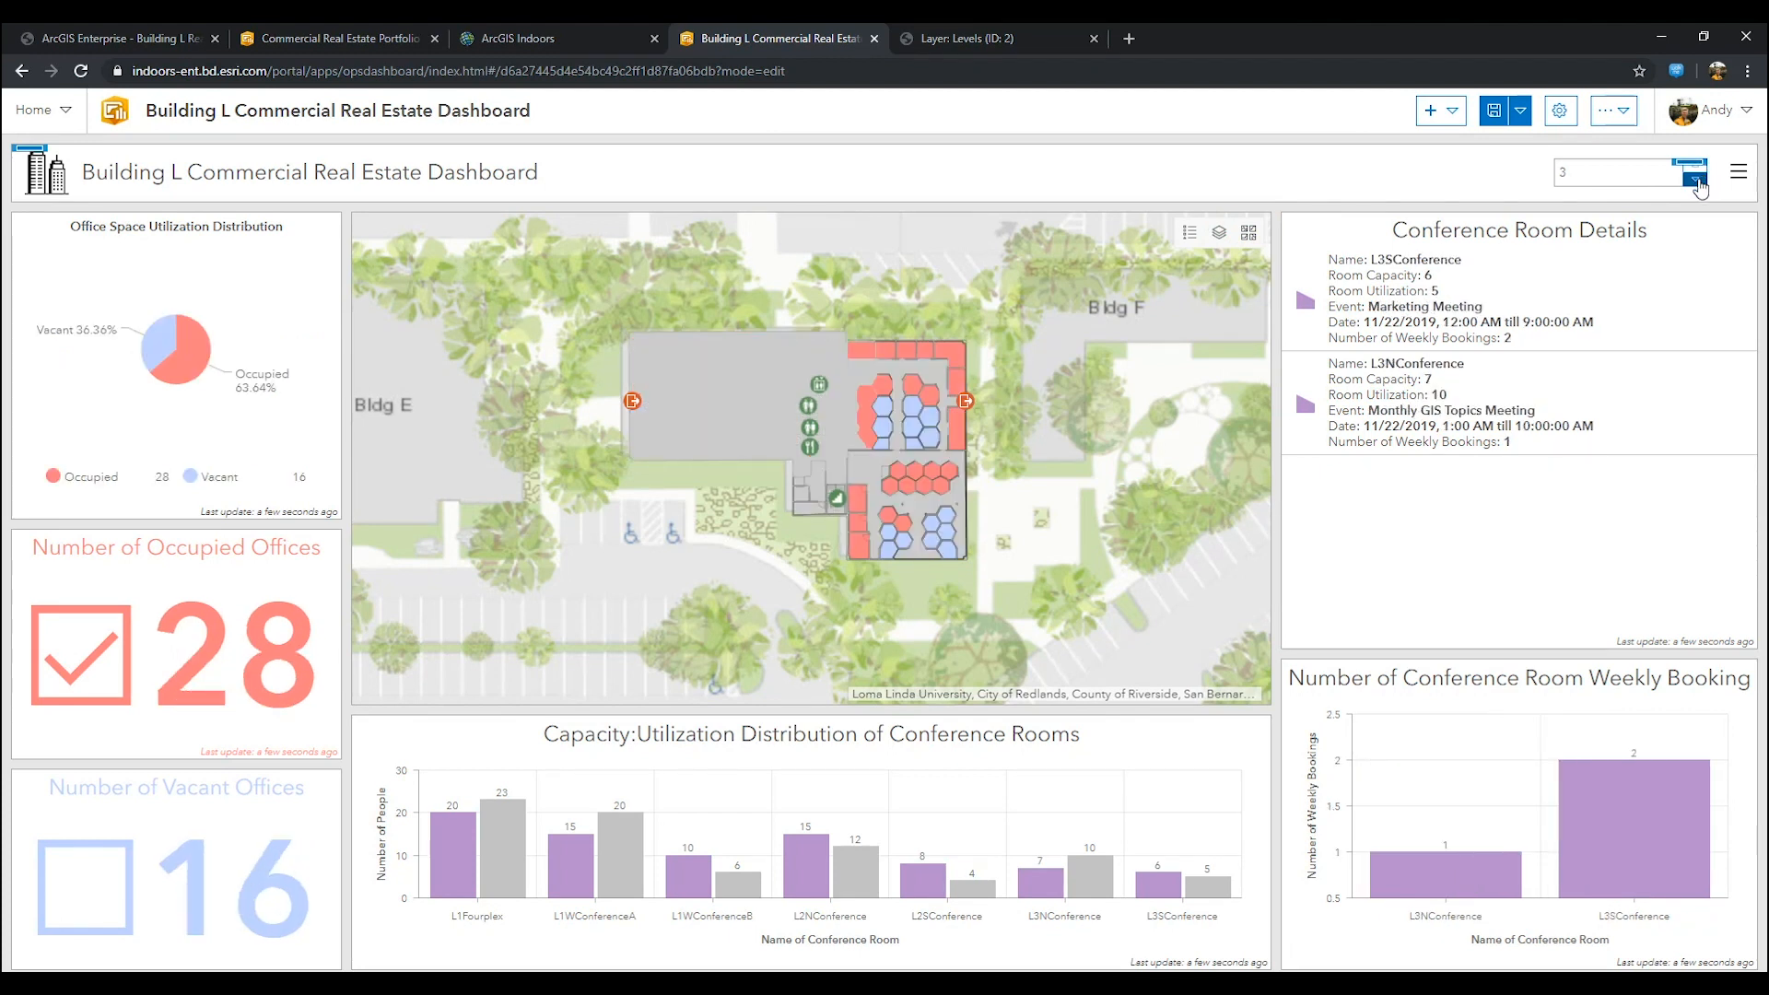
left_click(1696, 180)
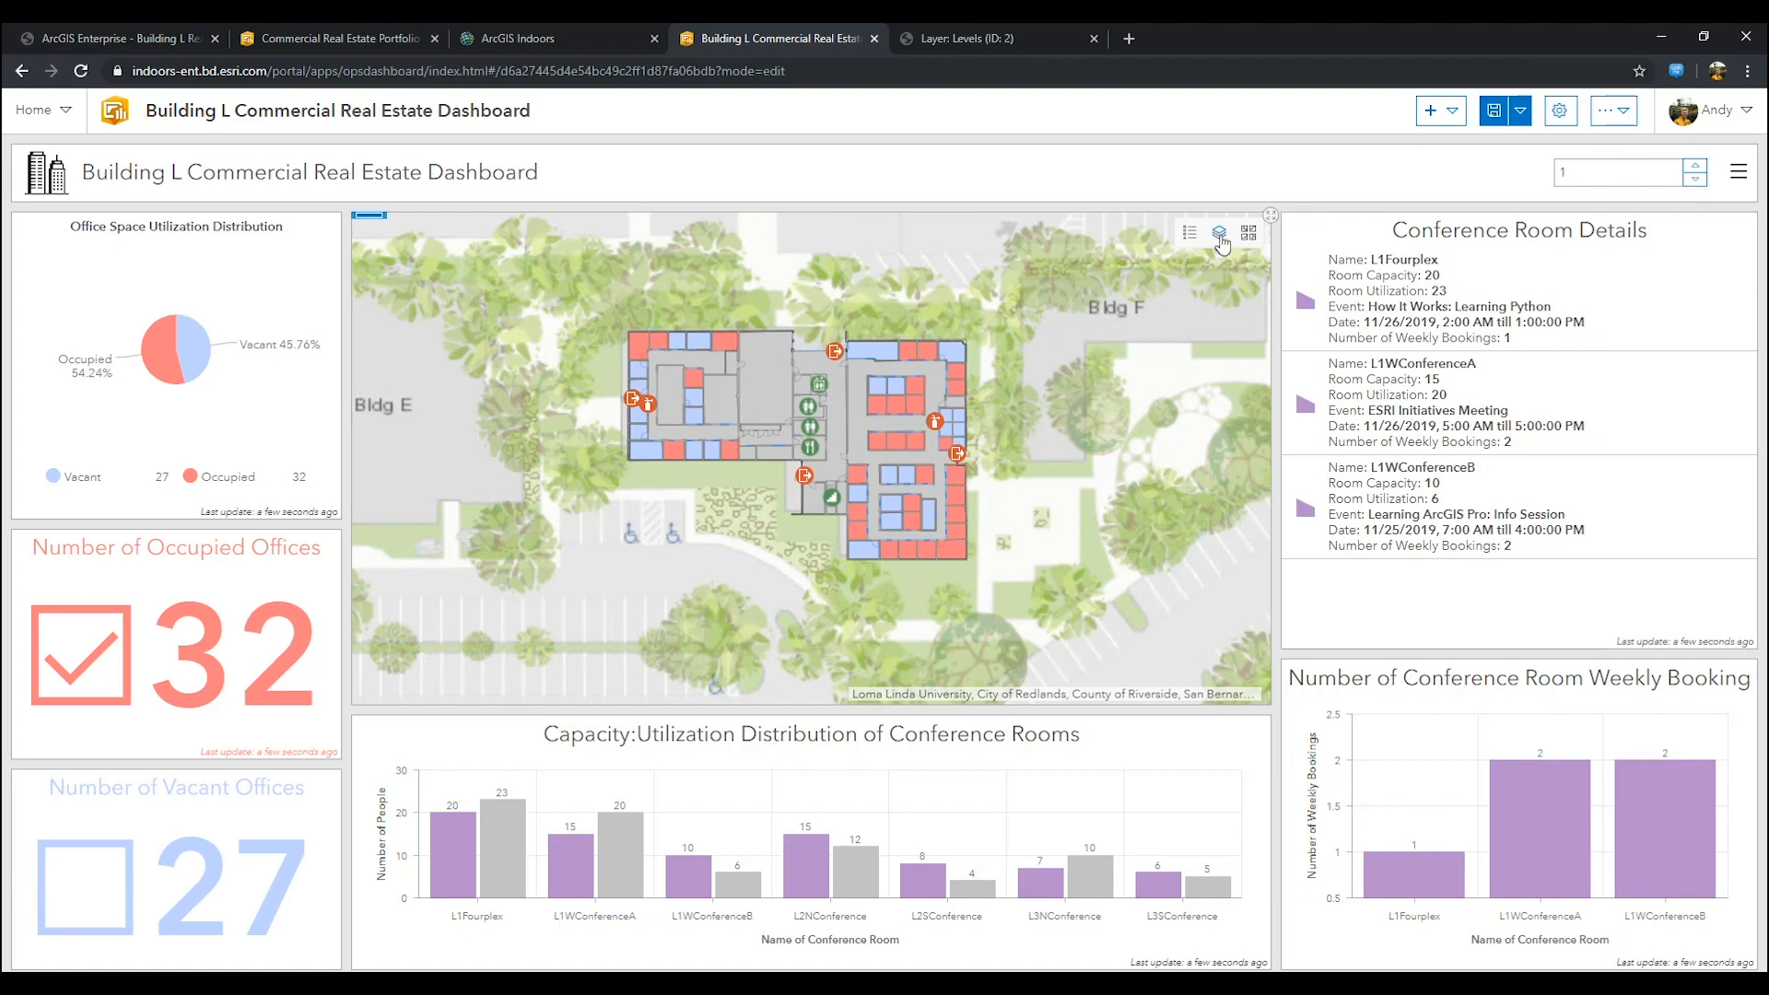
left_click(1218, 232)
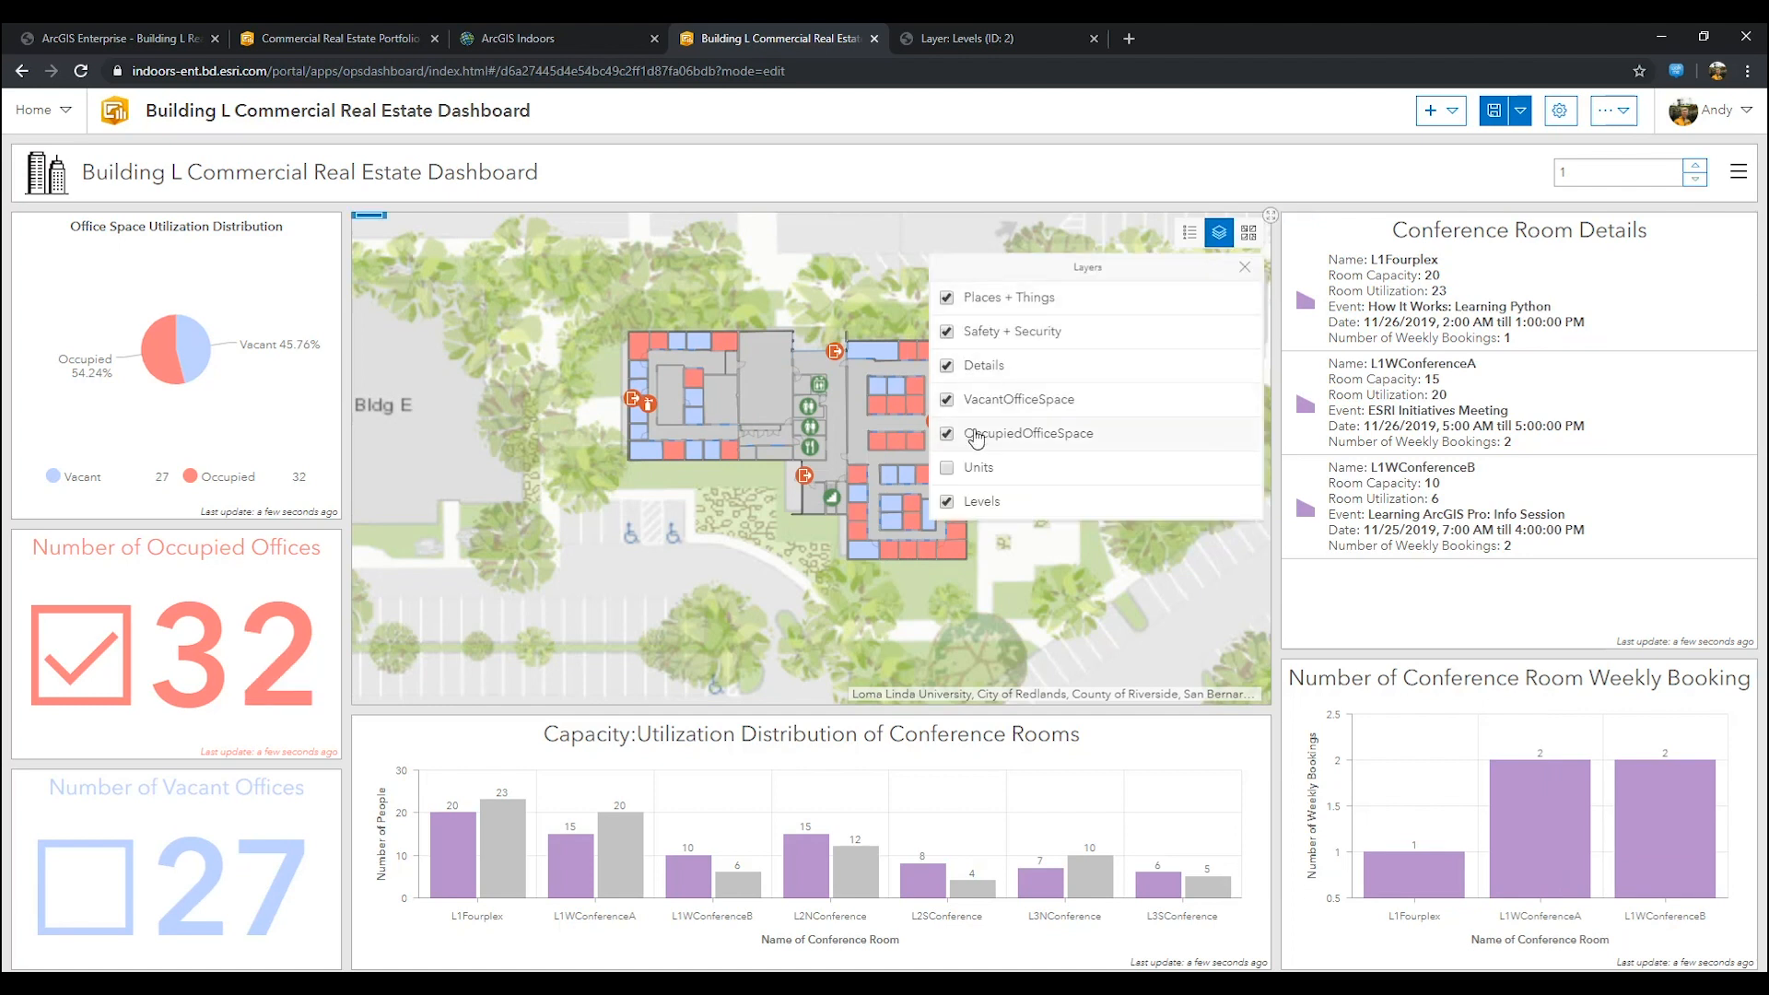
left_click(1189, 232)
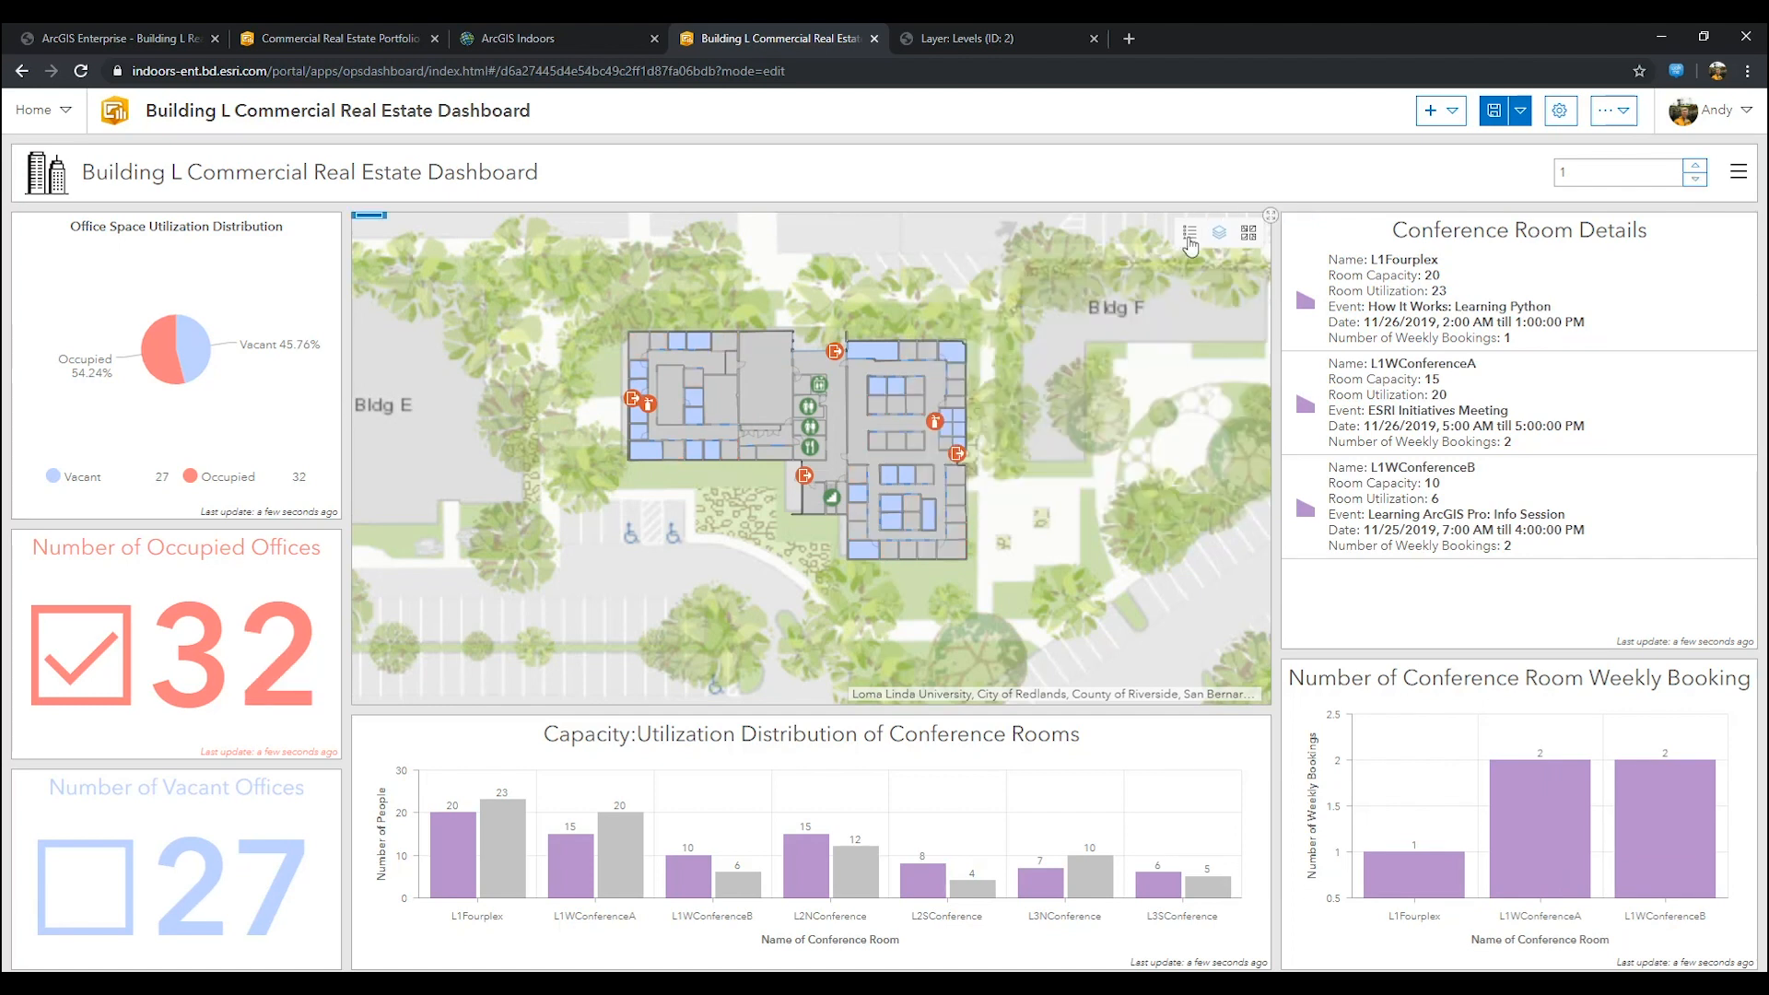